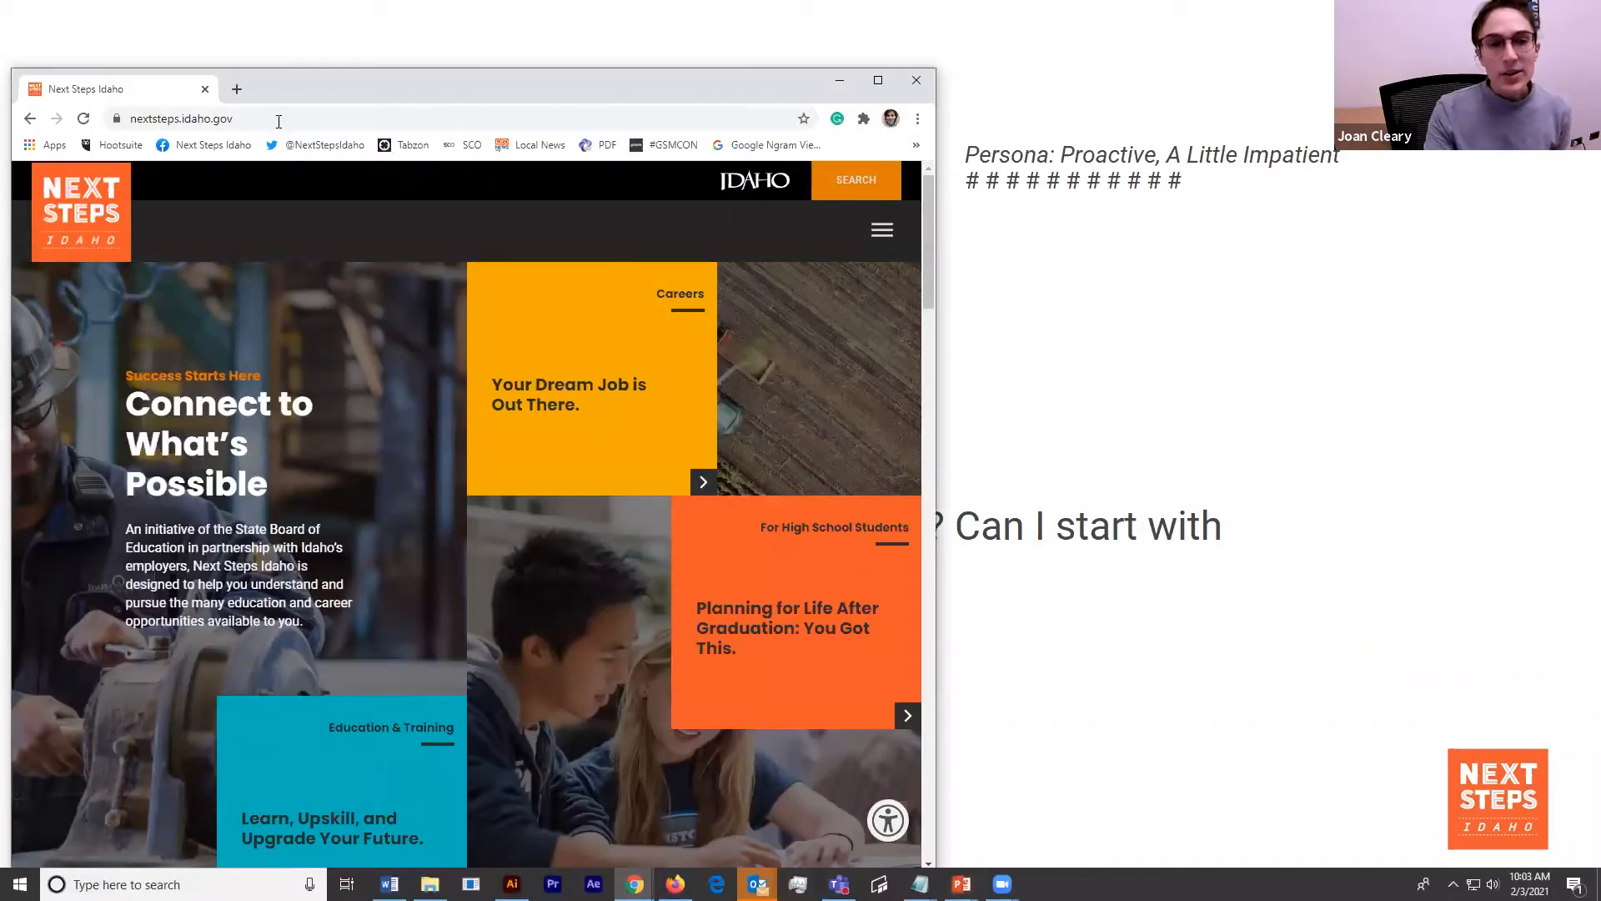
- Go to the 11th Grade page from the site's For High School Students menu
{"action": "left_click", "coordinate": [178, 118]}
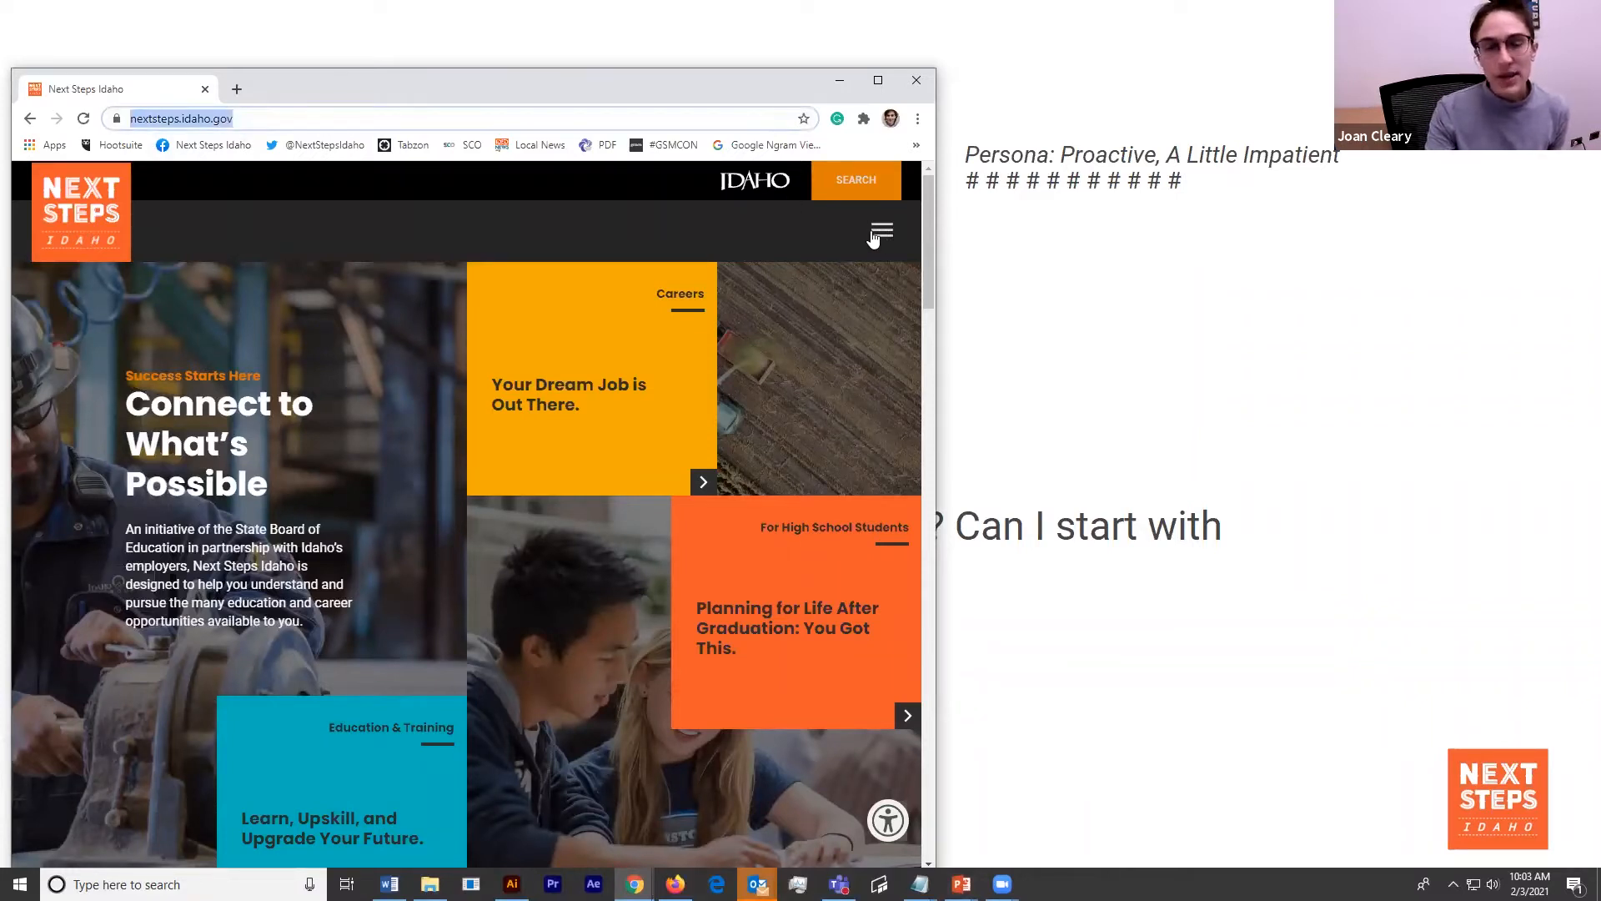
{"action": "left_click", "coordinate": [879, 232]}
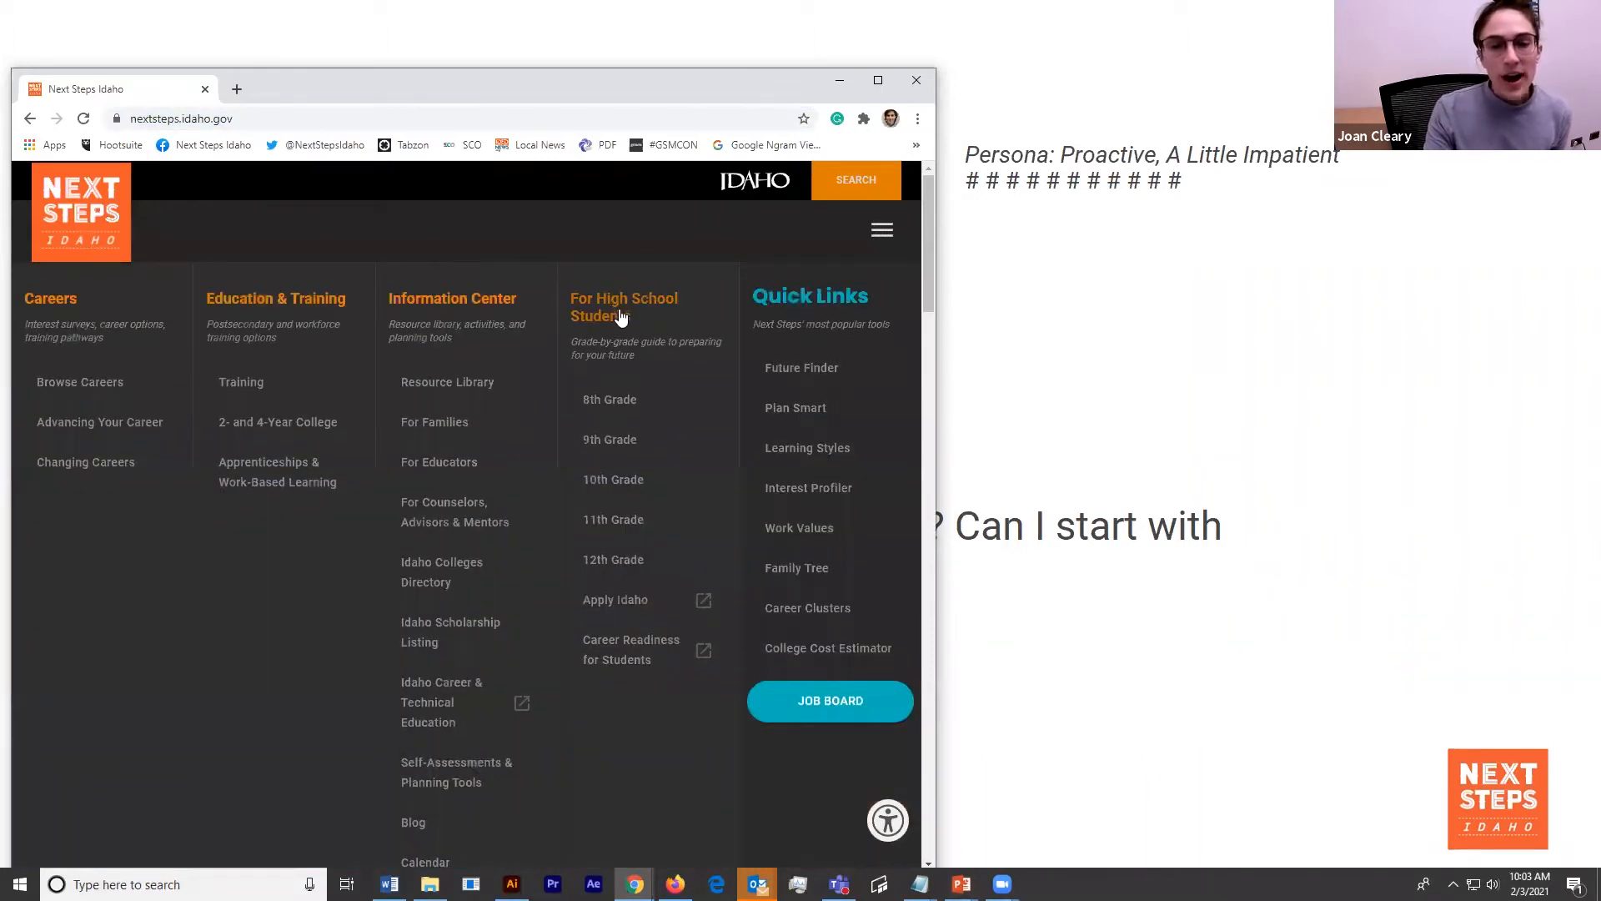
{"action": "mouse_move", "coordinate": [613, 519]}
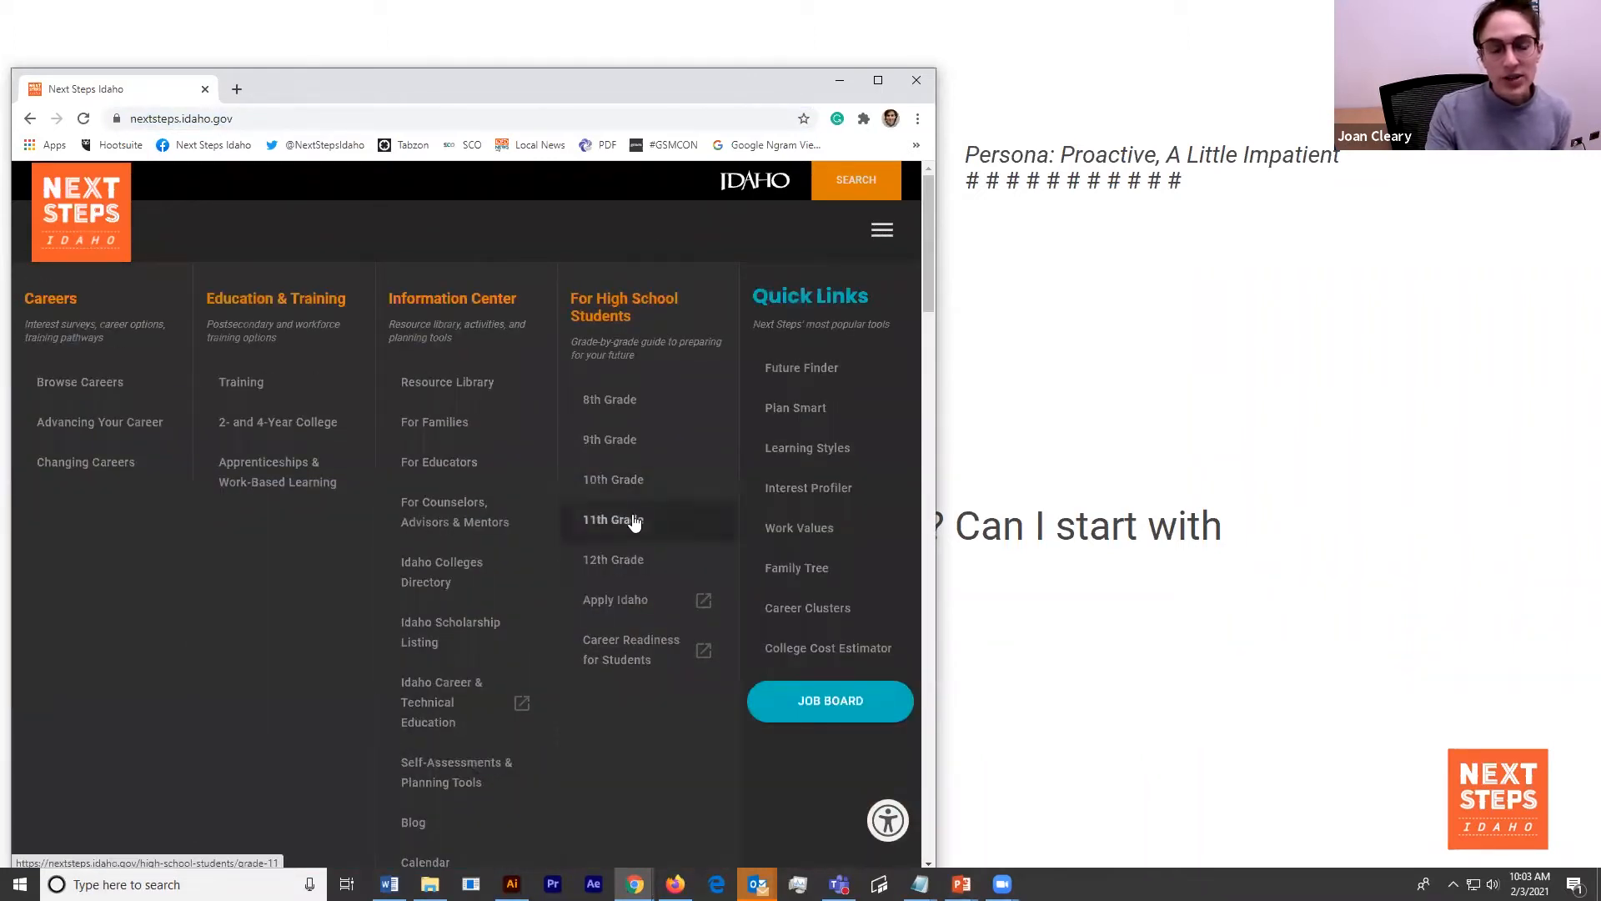
{"action": "left_click", "coordinate": [613, 519]}
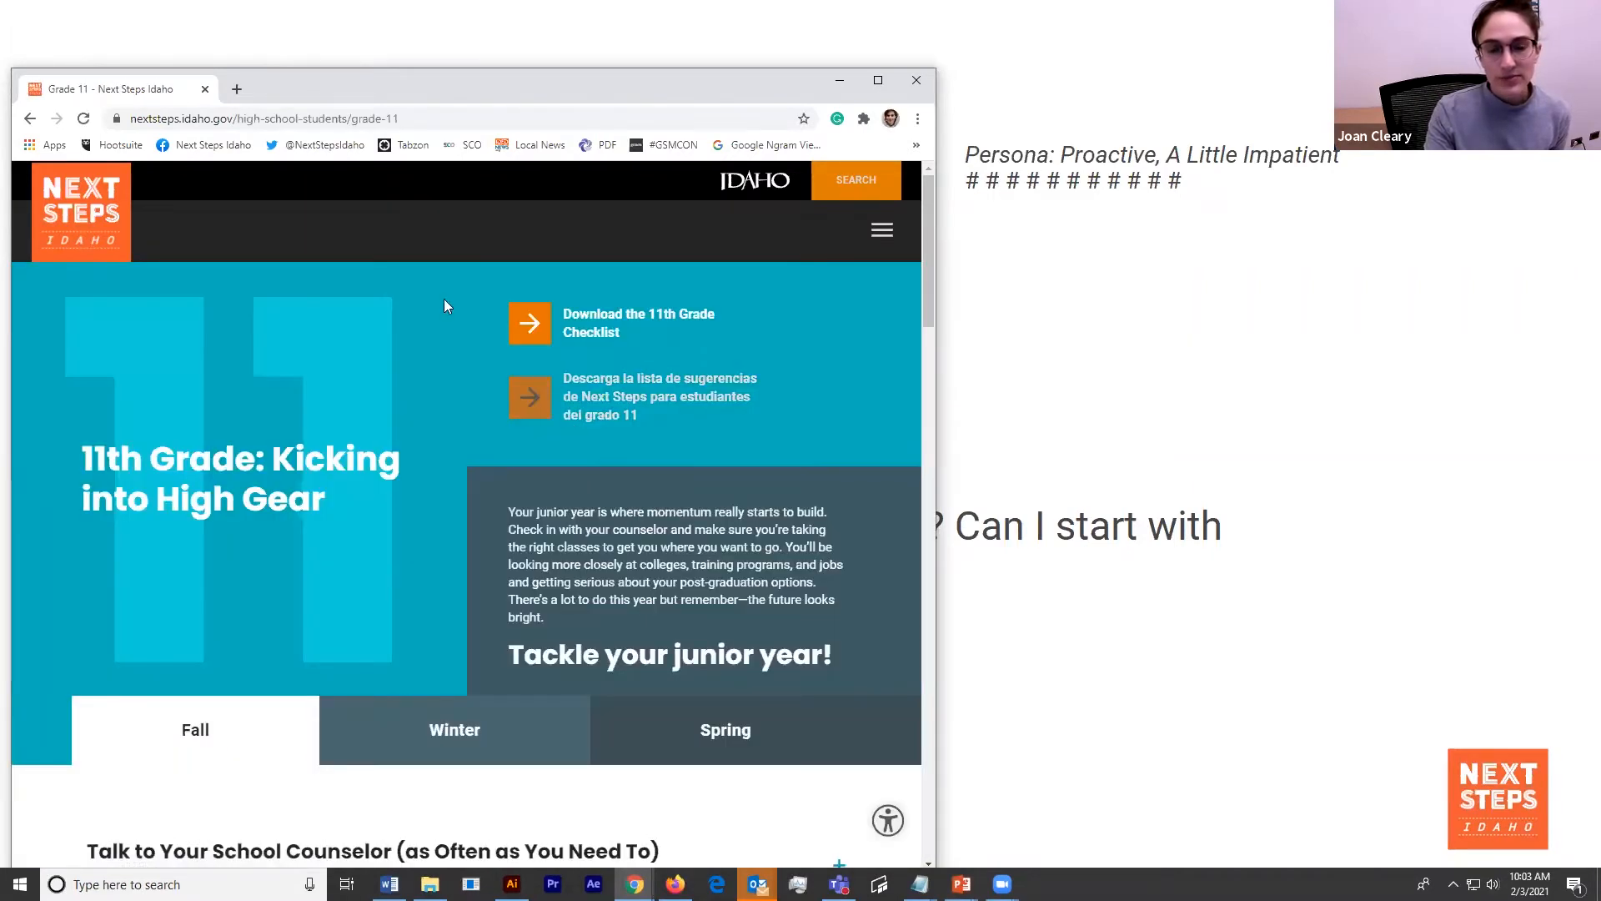
{"action": "scroll", "scroll_direction": "down", "scroll_amount": 3}
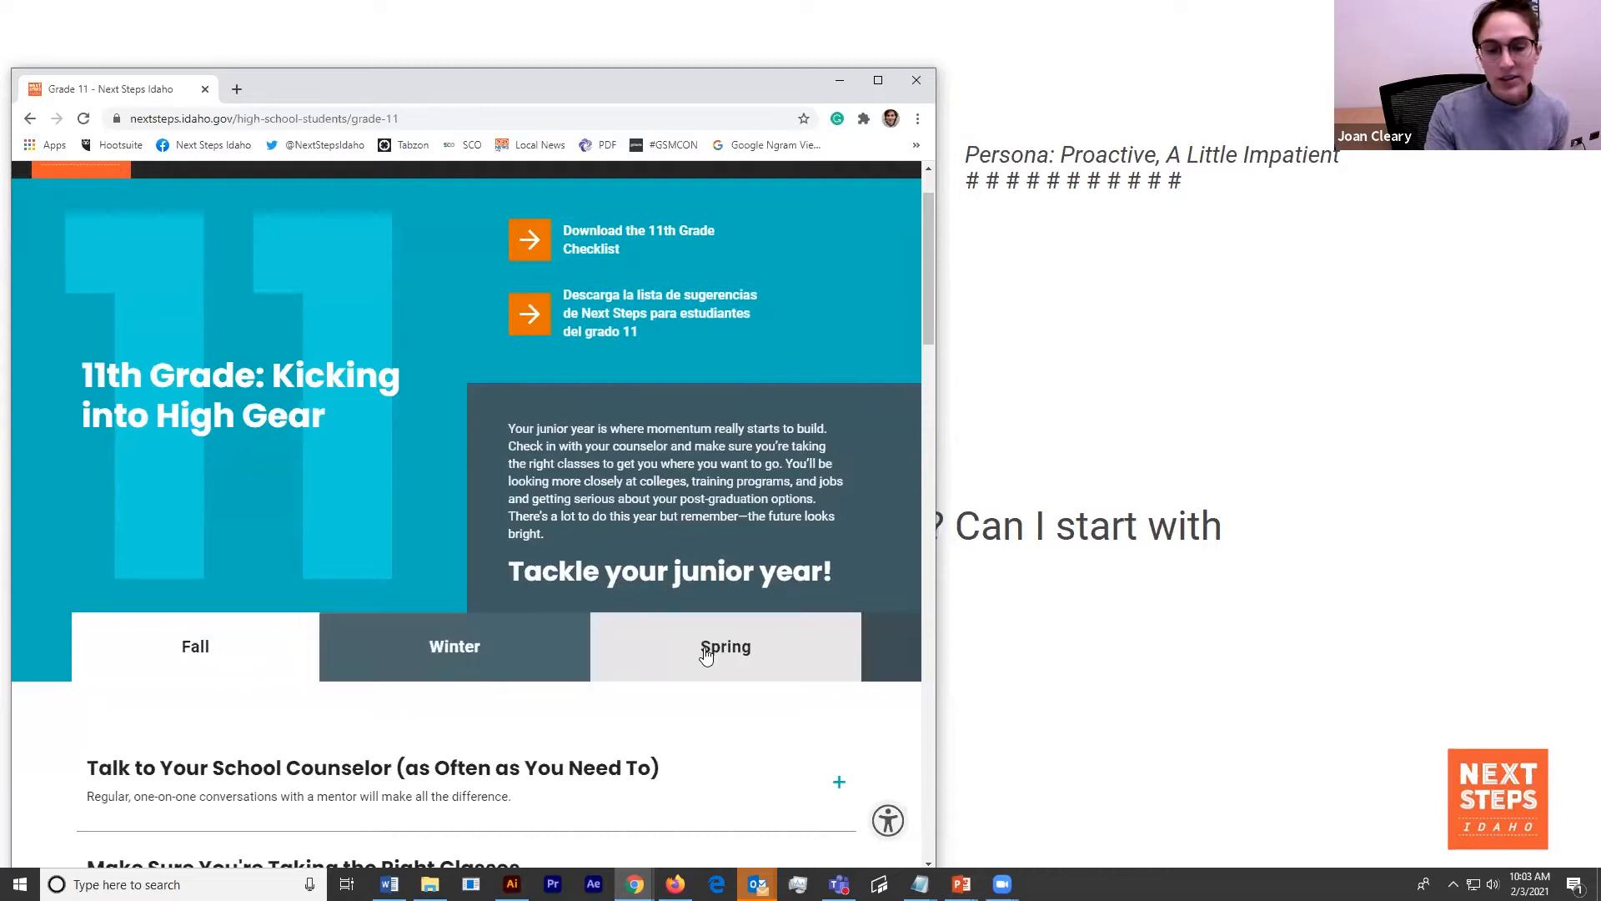
- Show the Spring tab and expand 'Search for scholarship opportunities'
{"action": "left_click", "coordinate": [725, 647]}
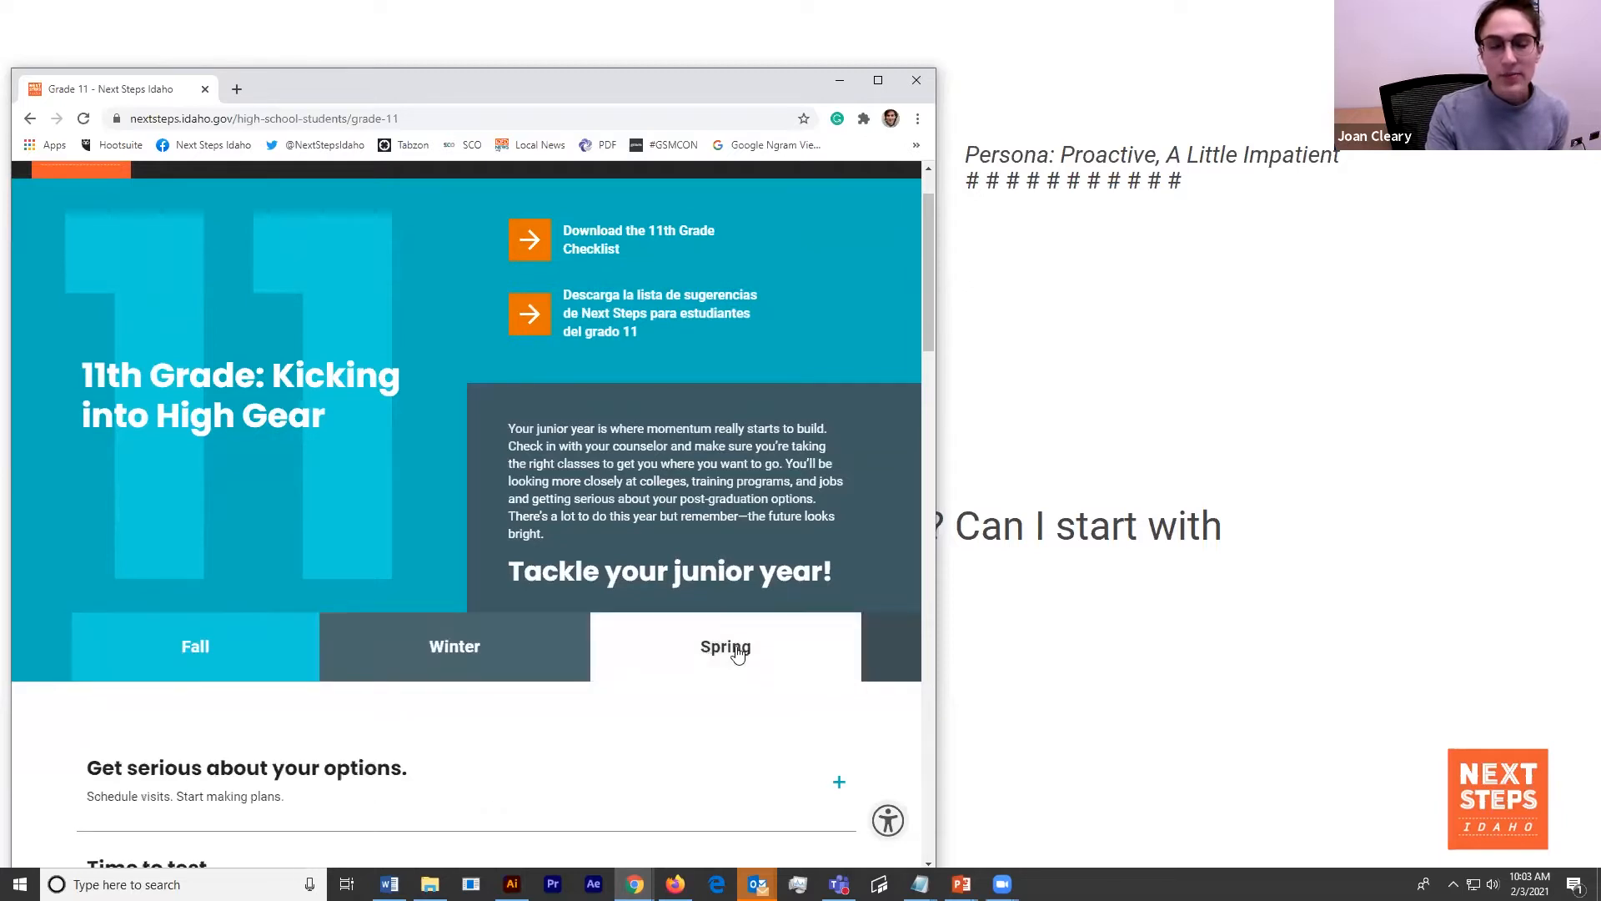
{"action": "scroll", "scroll_direction": "down", "scroll_amount": 3}
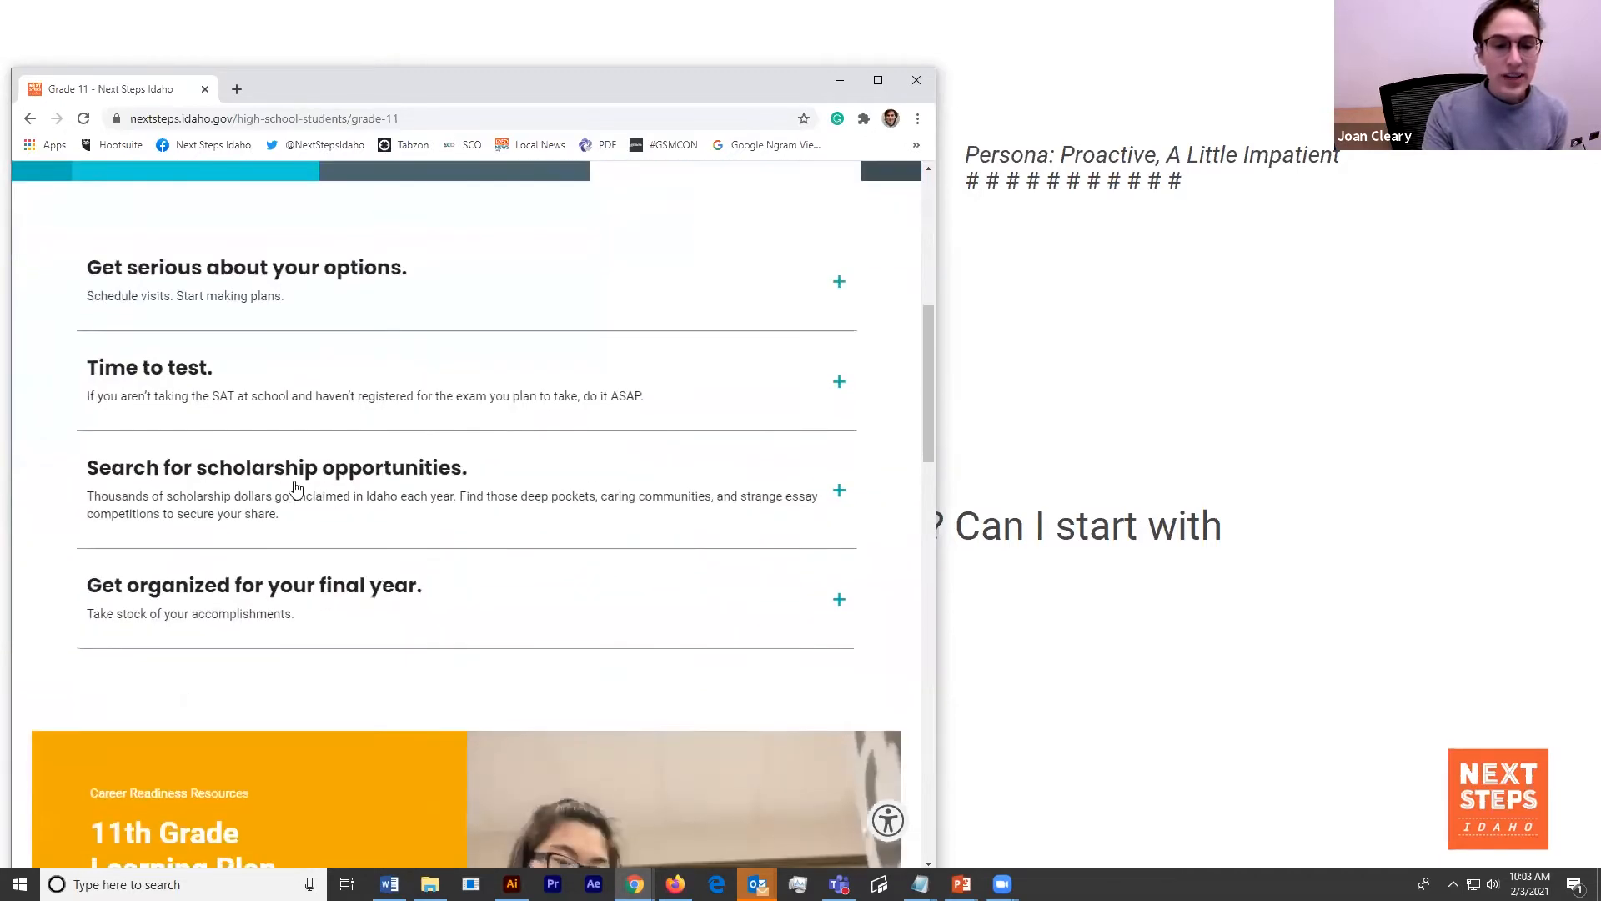
{"action": "left_click", "coordinate": [838, 491]}
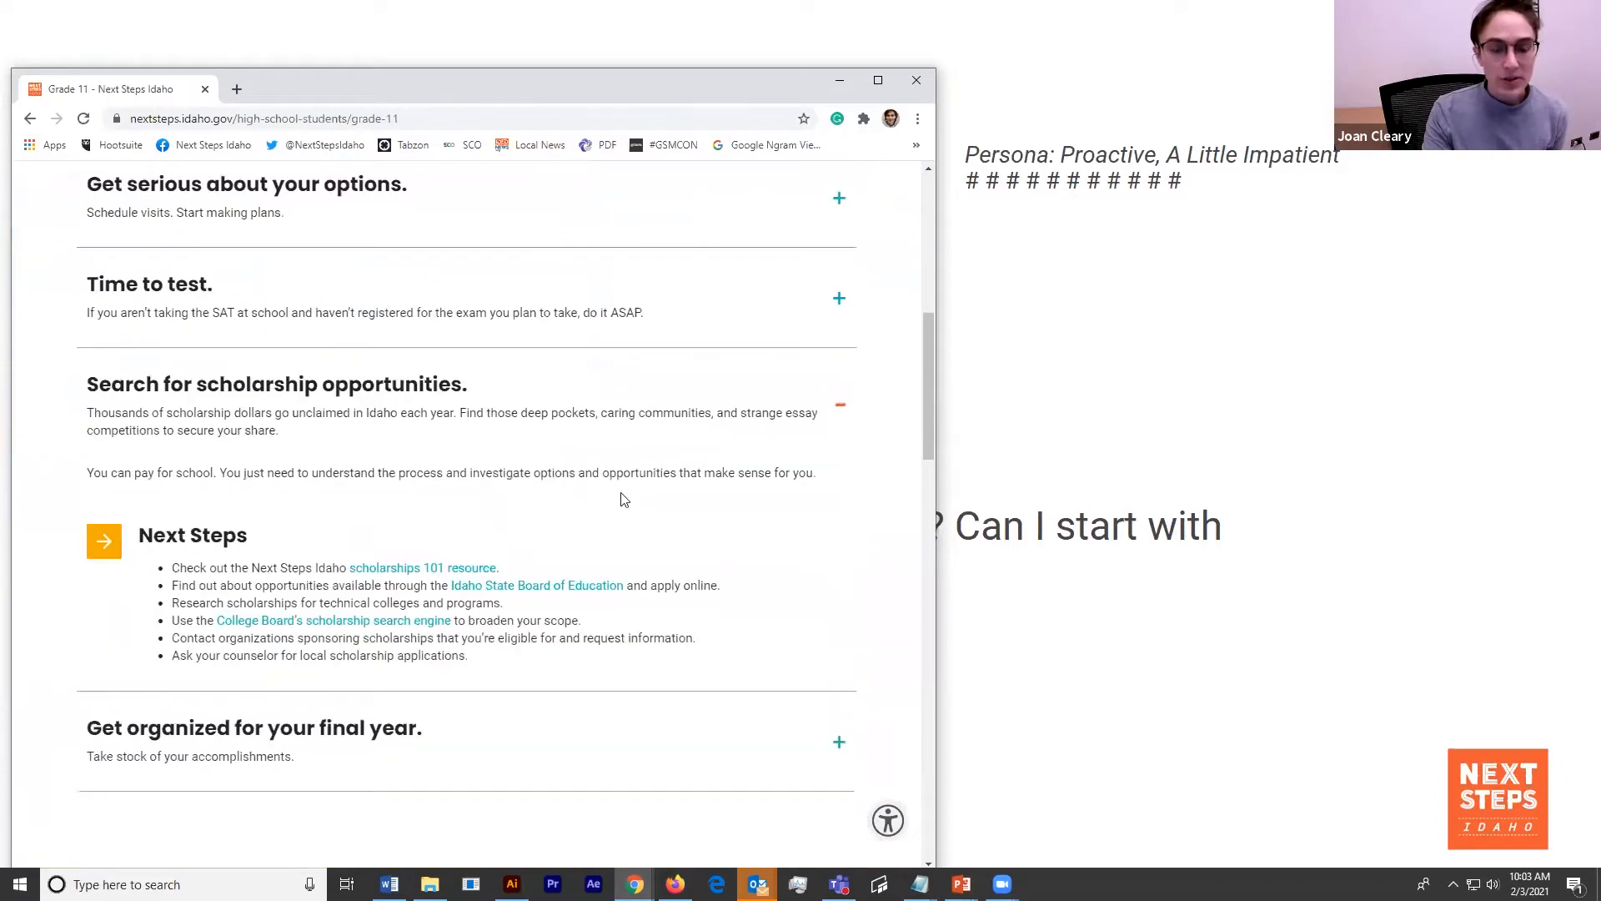
{"action": "scroll", "scroll_direction": "down", "scroll_amount": 3}
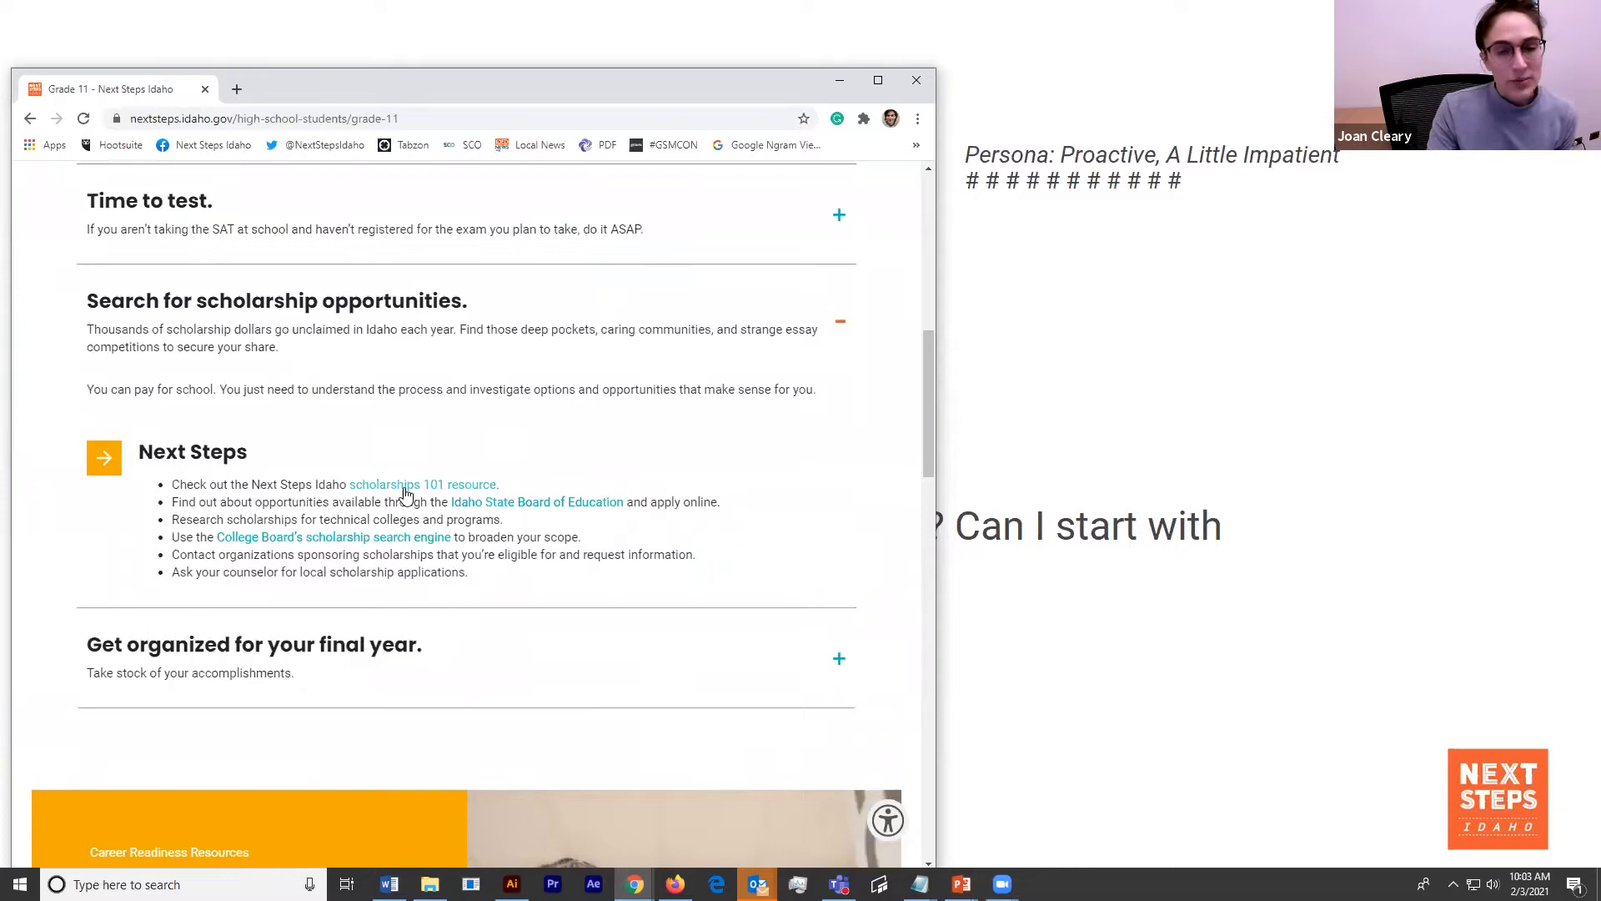
{"action": "mouse_move", "coordinate": [422, 483]}
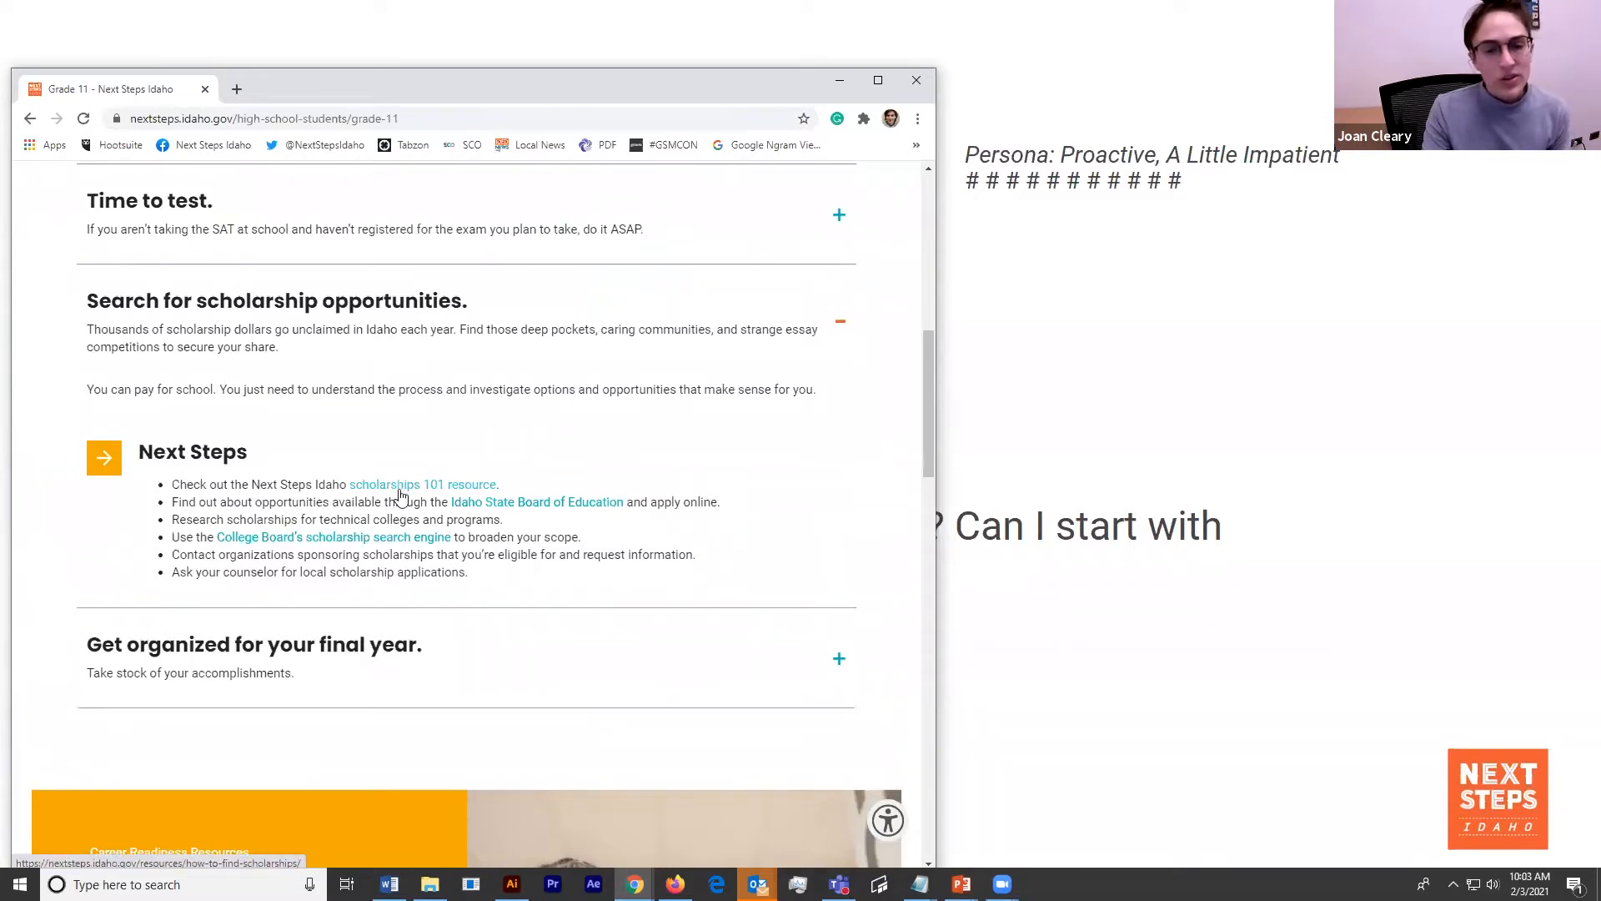
- Open the 'scholarships 101 resource' link in a new tab and scroll through How to Find Scholarships
{"action": "left_click", "coordinate": [422, 484]}
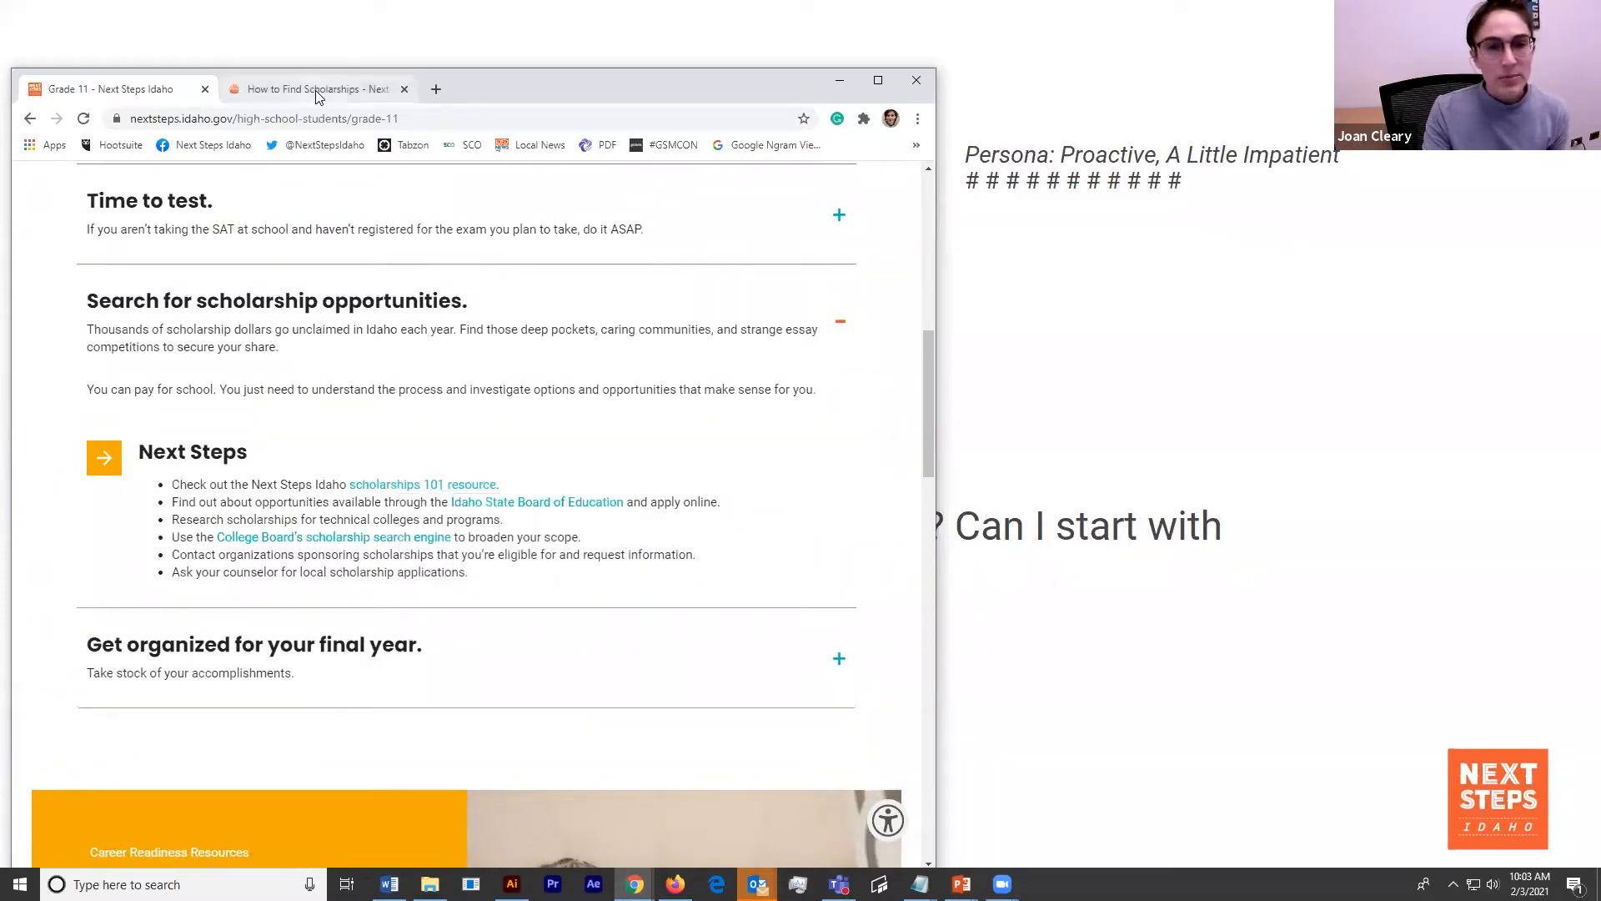
{"action": "left_click", "coordinate": [315, 90]}
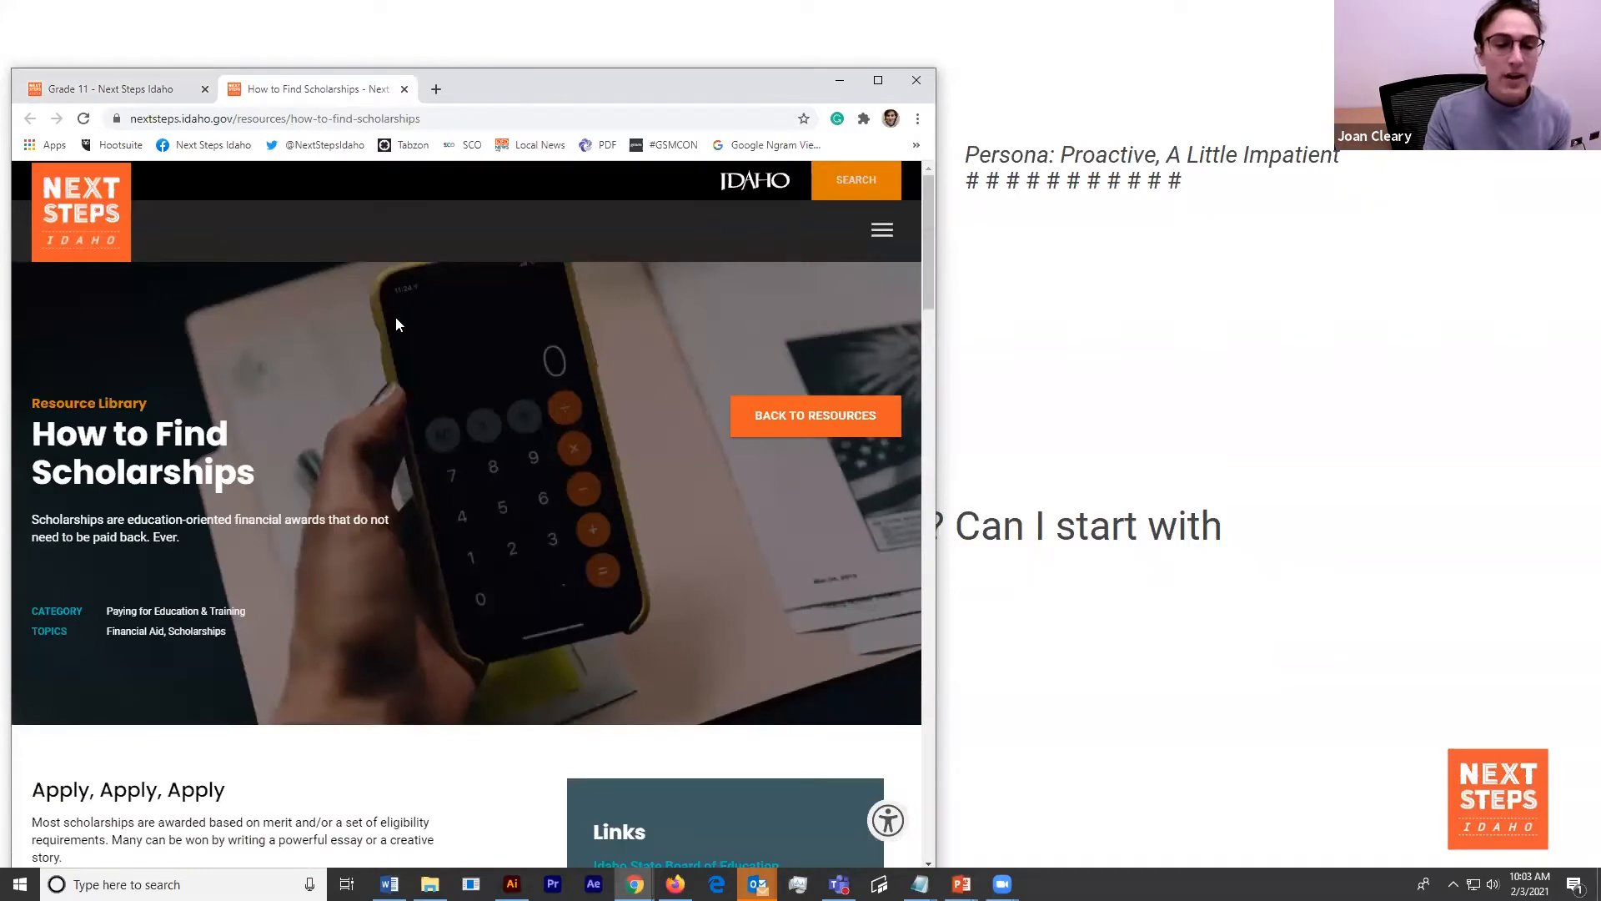
{"action": "scroll", "scroll_direction": "down", "scroll_amount": 3}
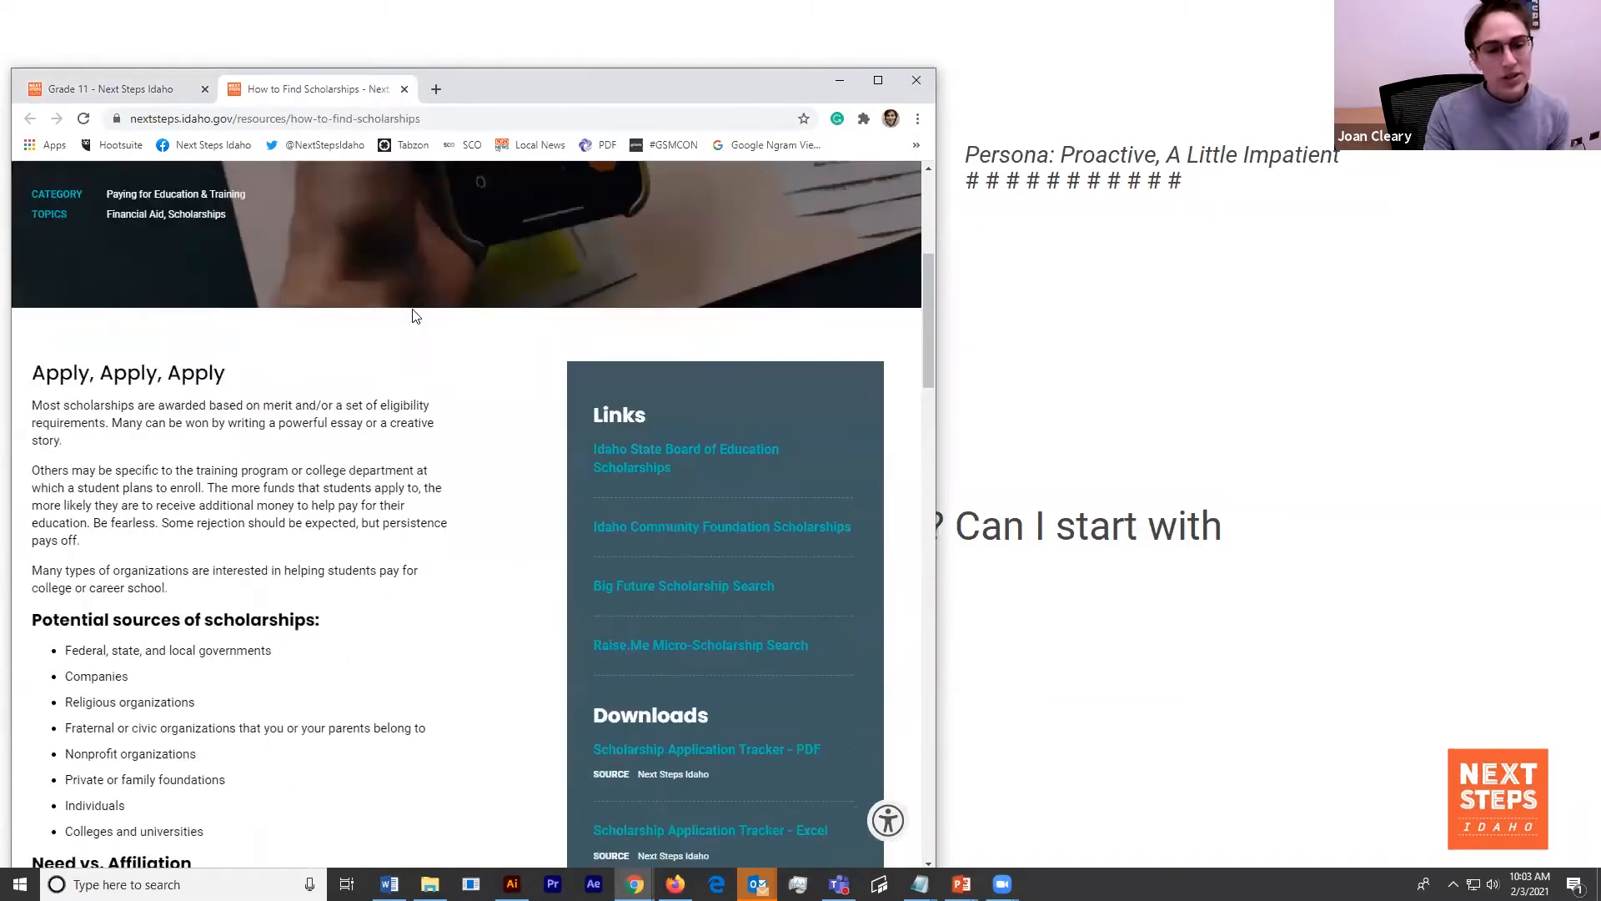
{"action": "scroll", "scroll_direction": "down", "scroll_amount": 3}
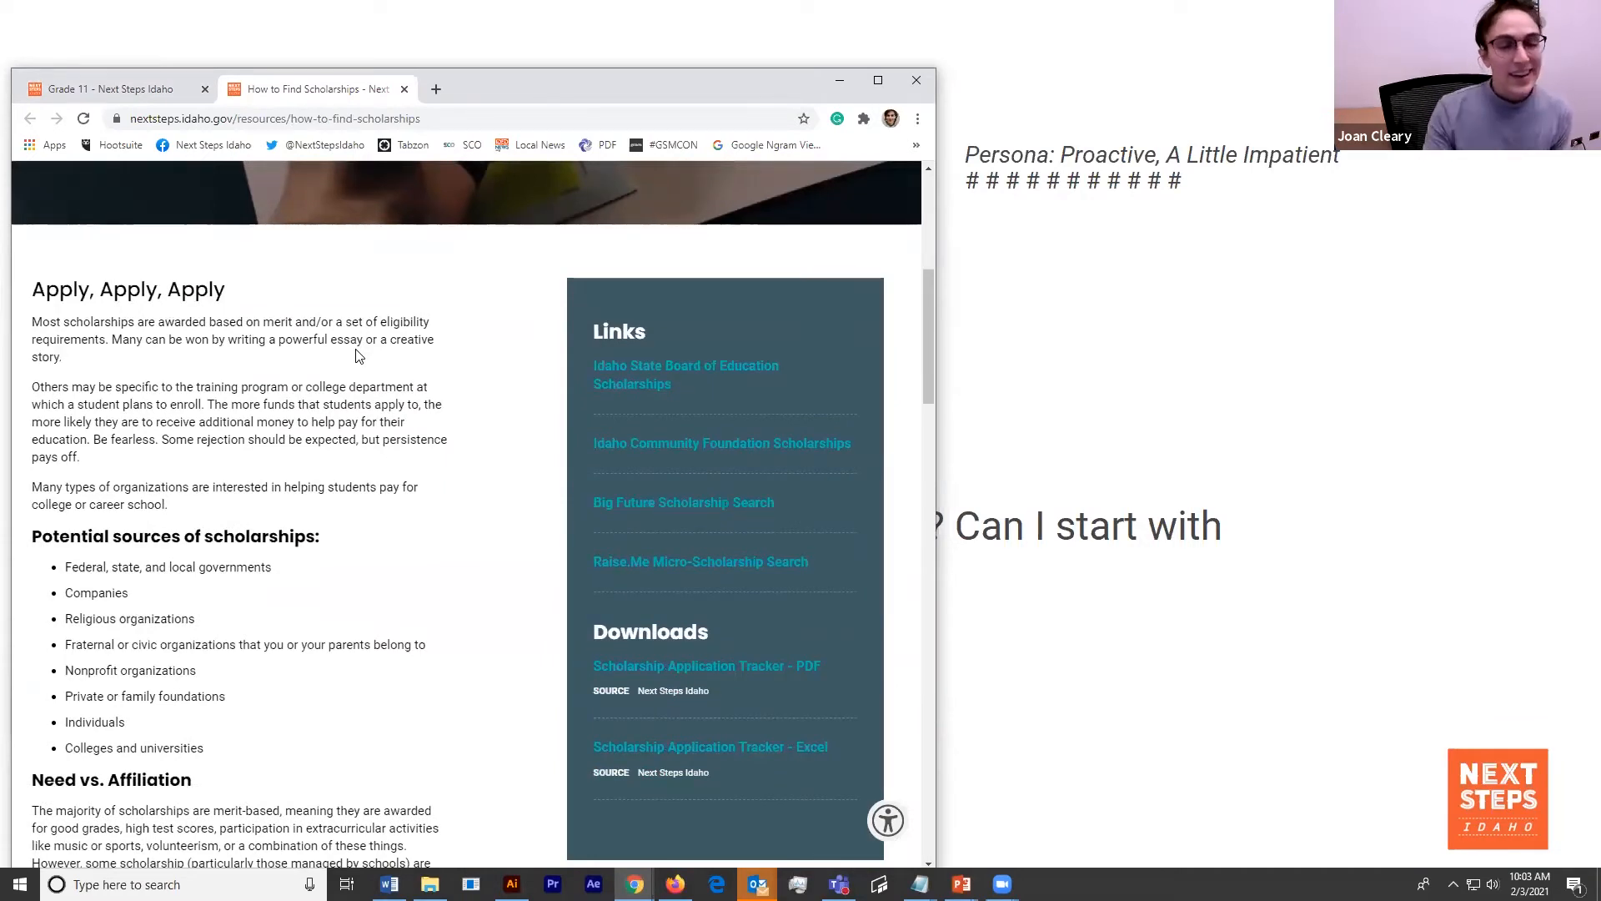
{"action": "scroll", "scroll_direction": "down", "scroll_amount": 3}
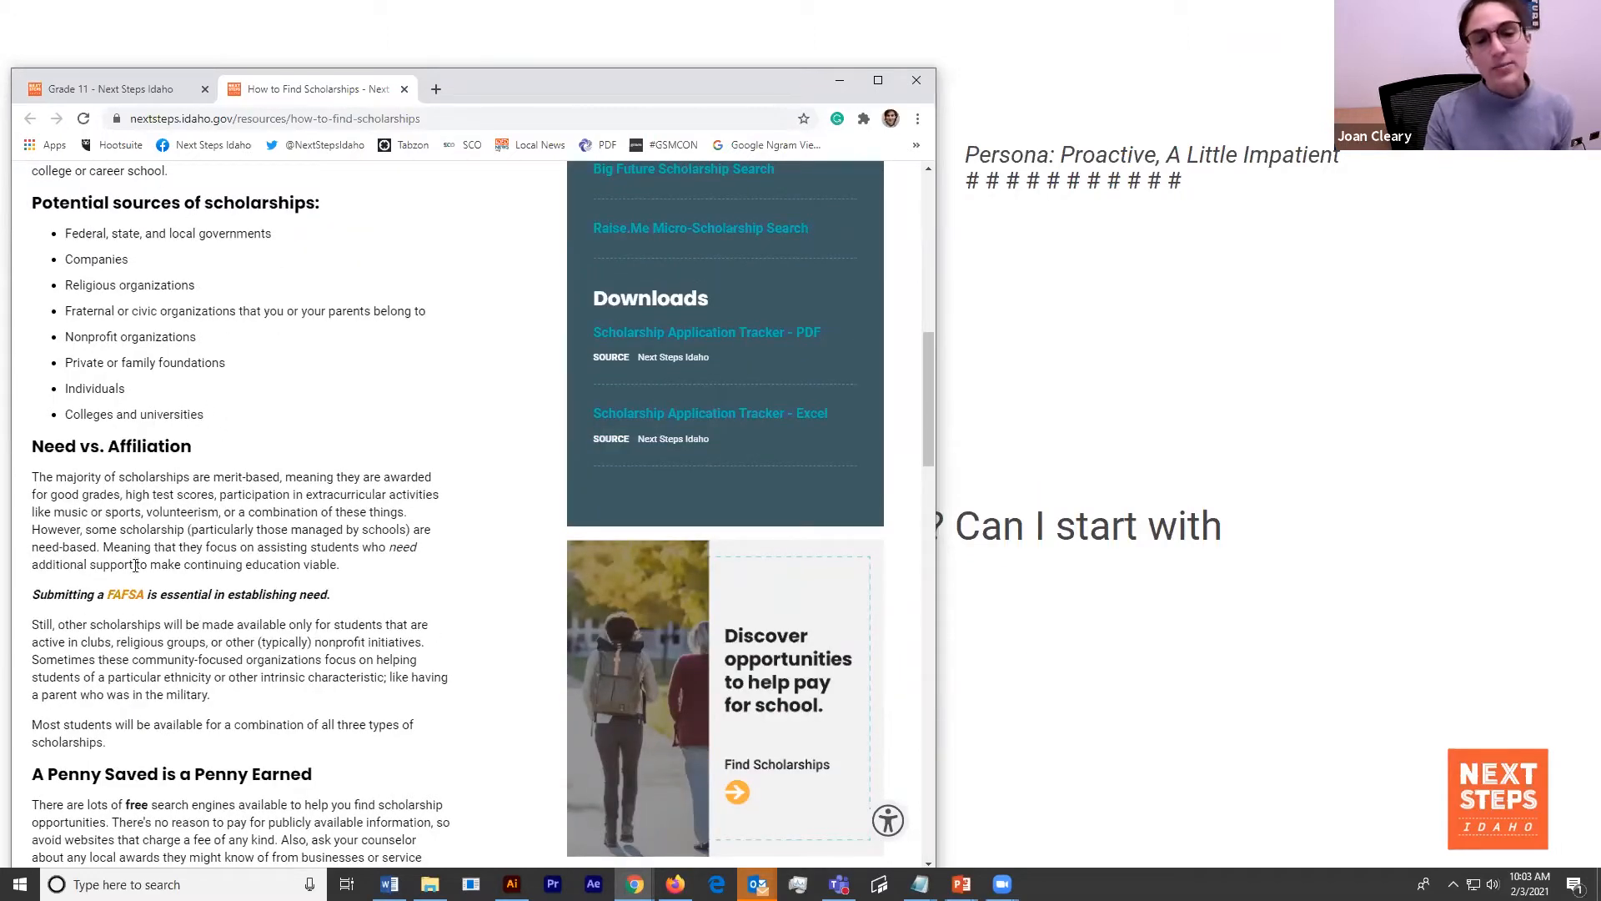
{"action": "scroll", "scroll_direction": "down", "scroll_amount": 3}
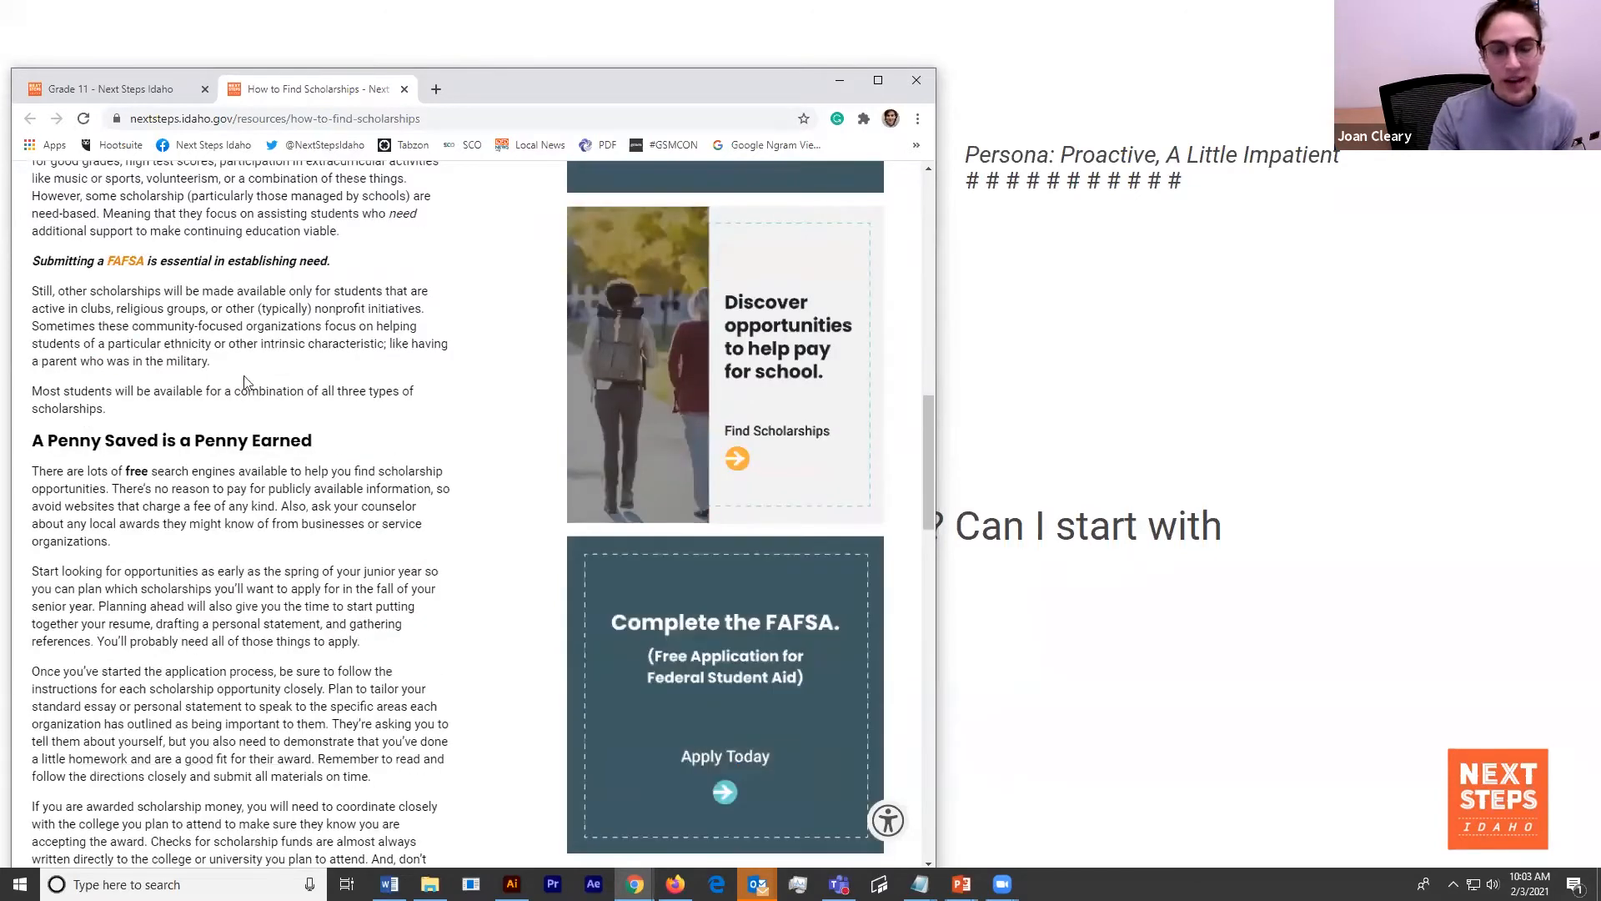
{"action": "mouse_move", "coordinate": [322, 546]}
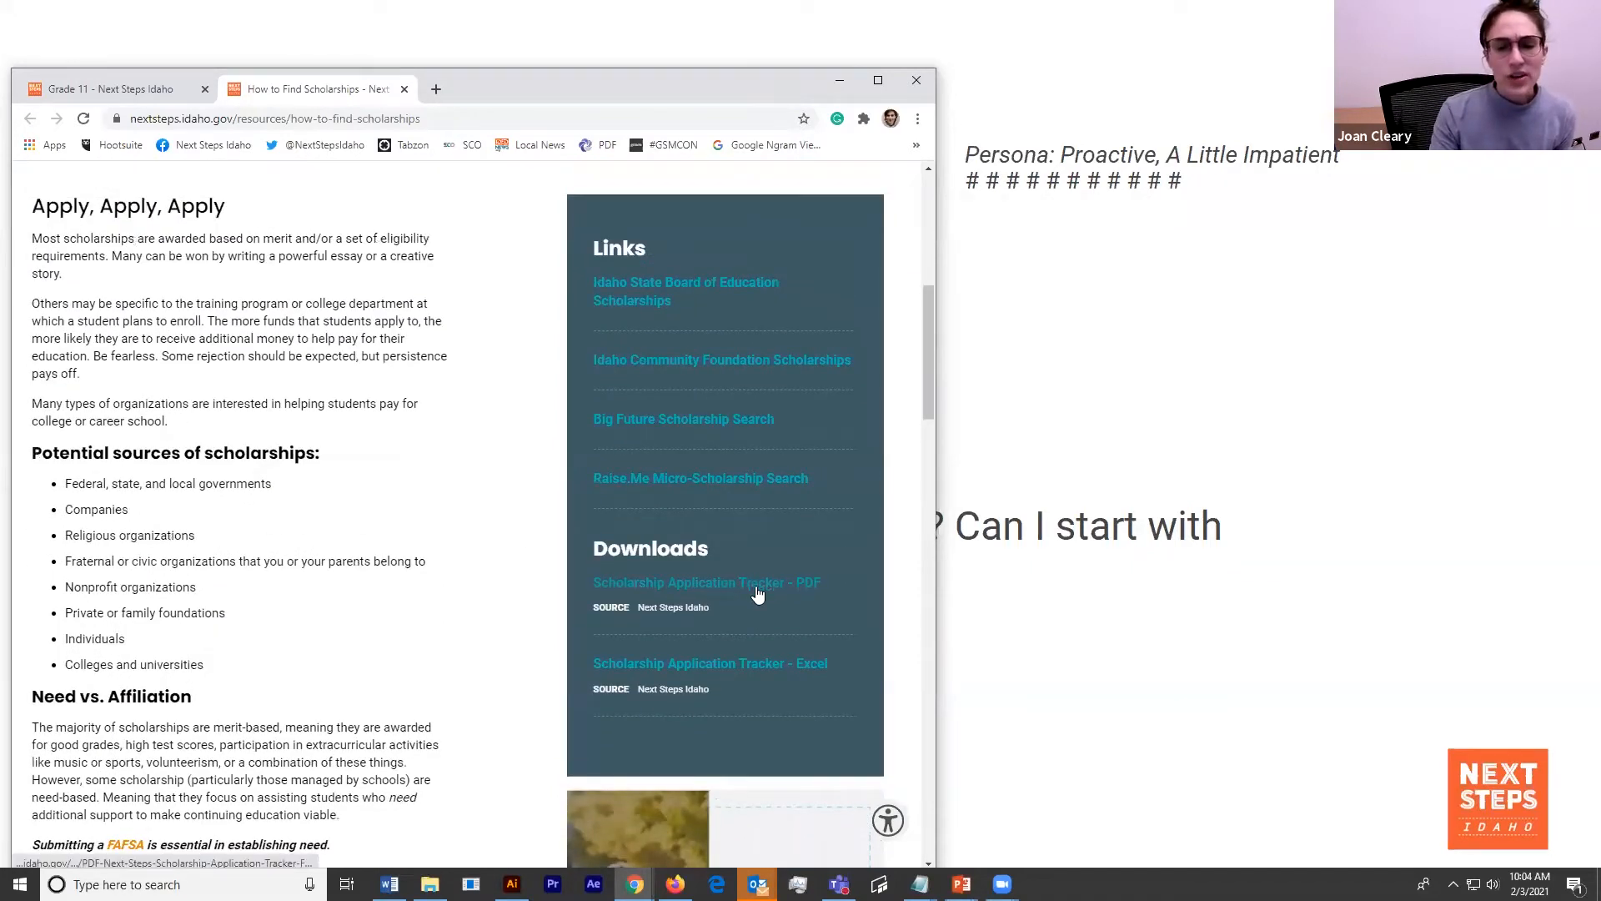
{"action": "mouse_move", "coordinate": [764, 586]}
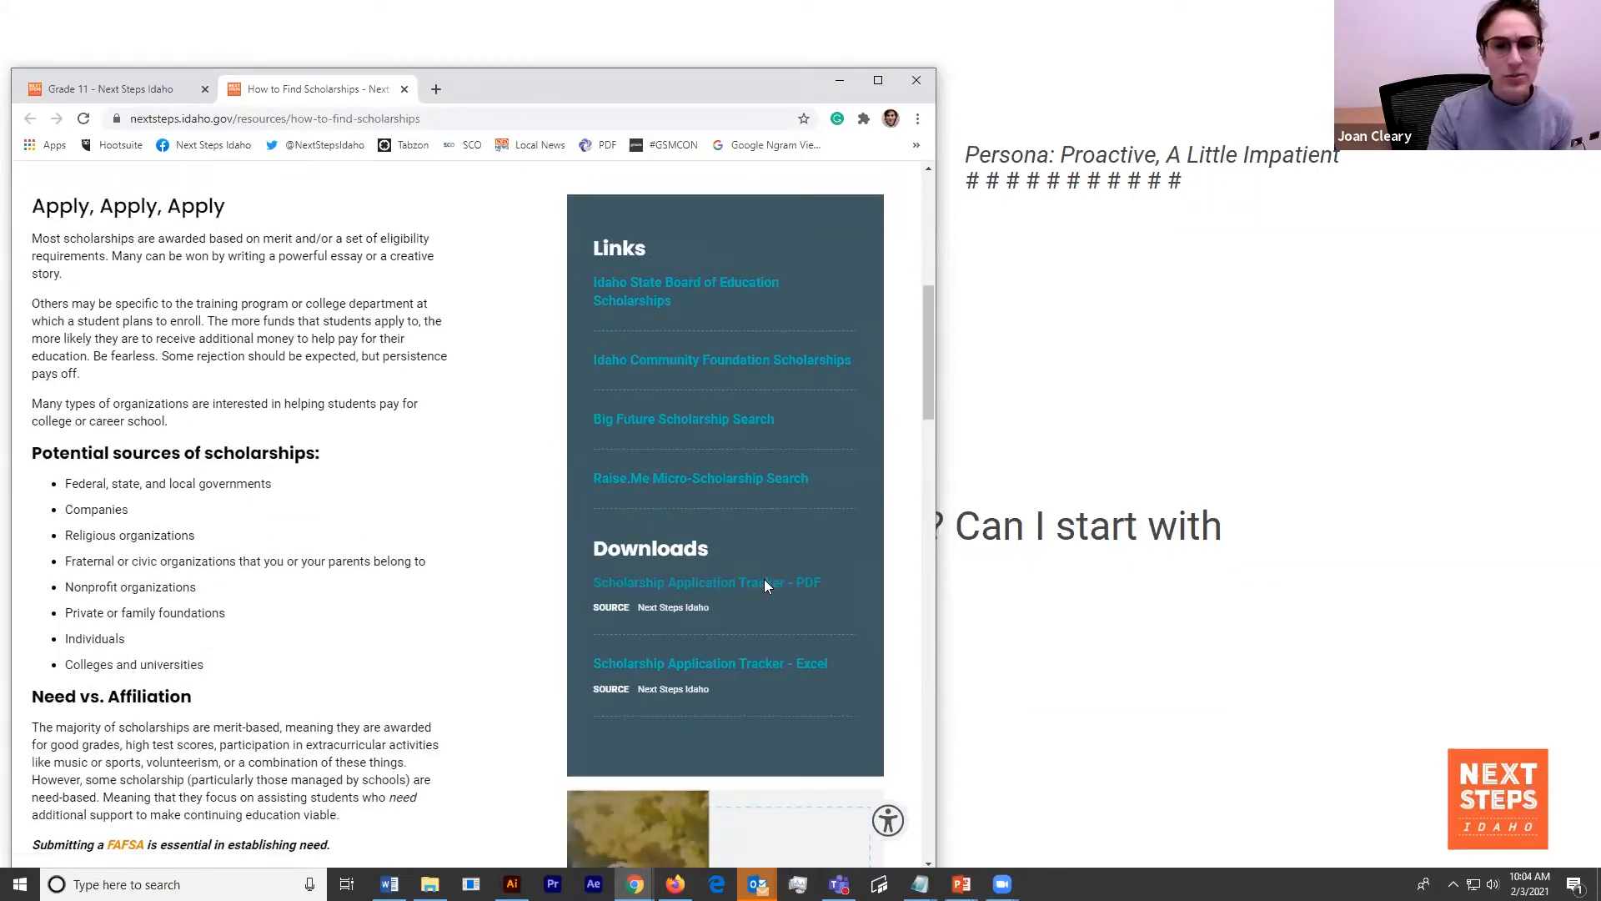
{"action": "left_click", "coordinate": [705, 582]}
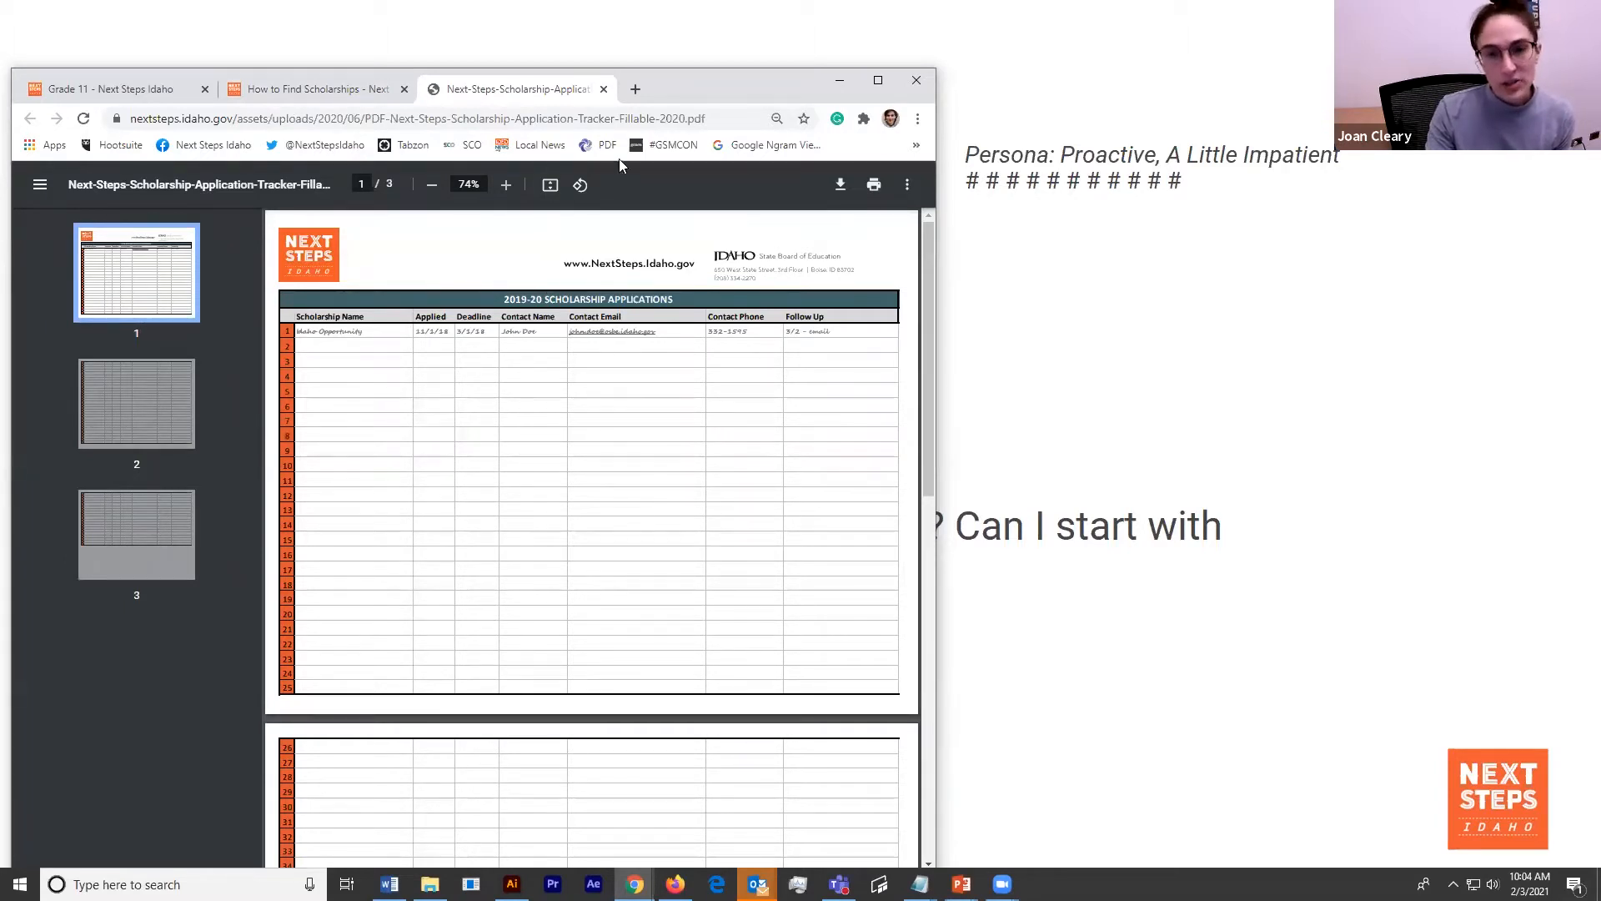
{"action": "left_click", "coordinate": [602, 89]}
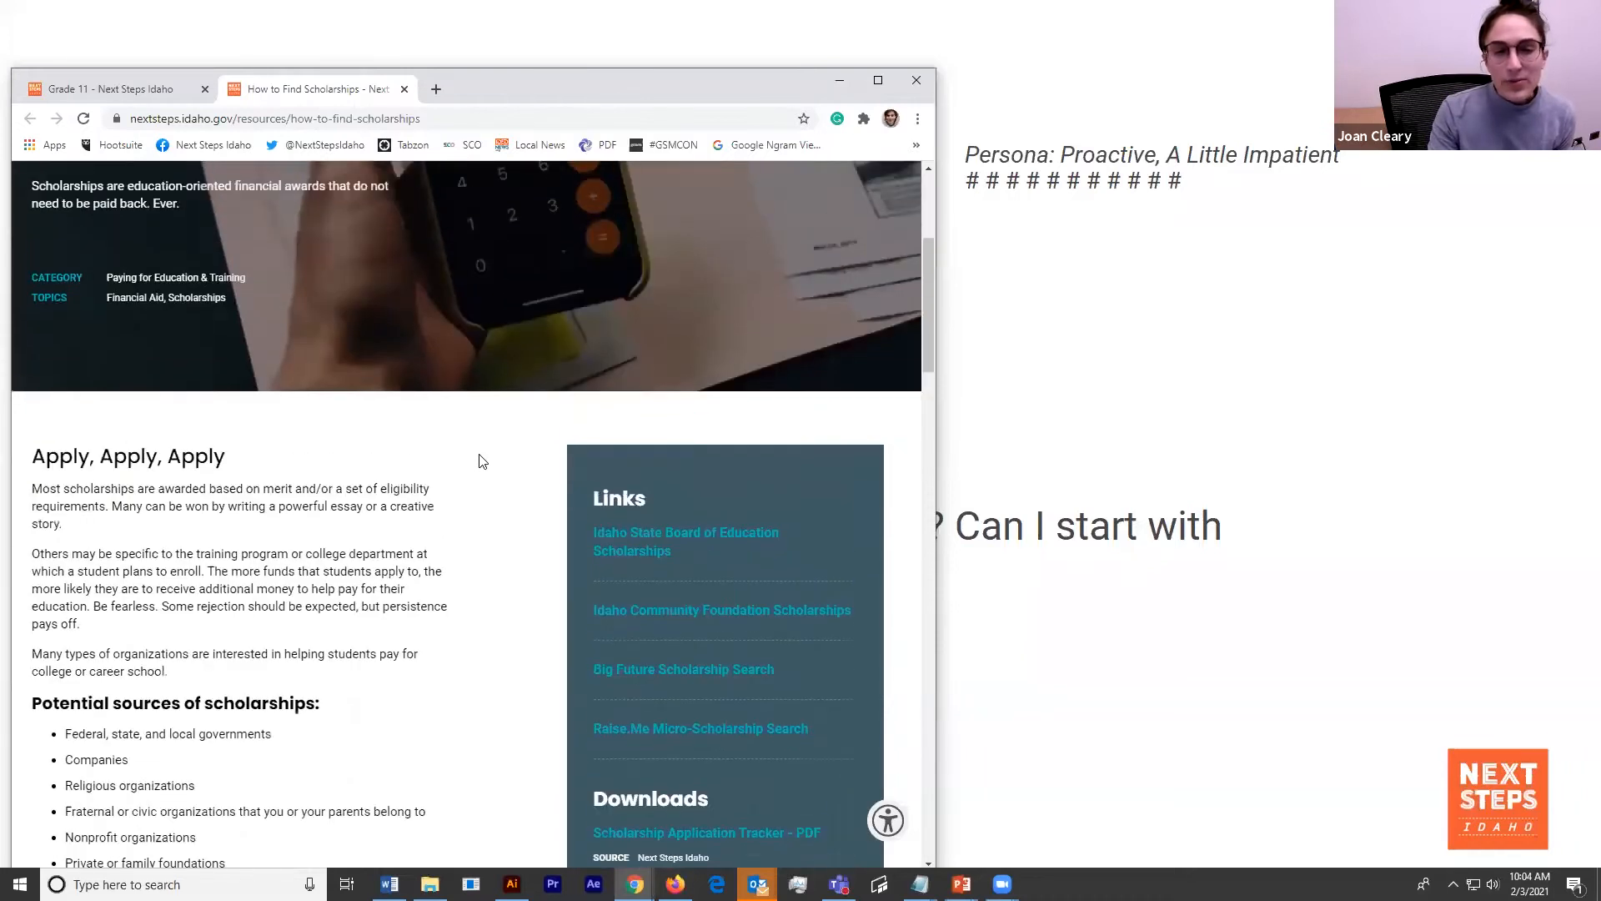
{"action": "scroll", "scroll_direction": "down", "scroll_amount": 3}
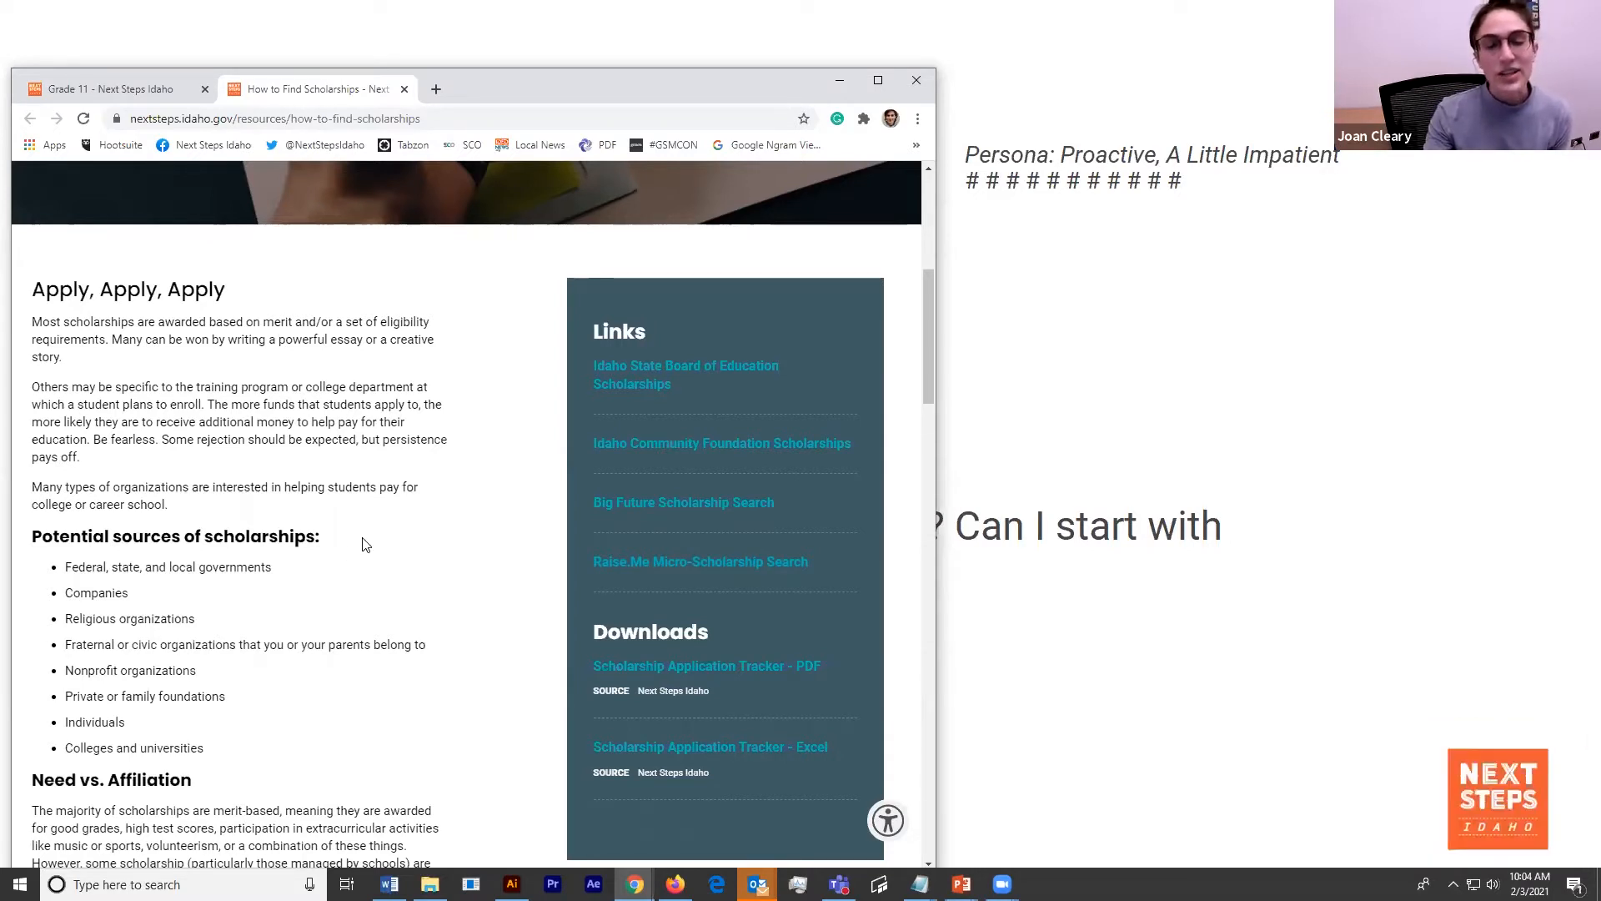
{"action": "mouse_move", "coordinate": [510, 528]}
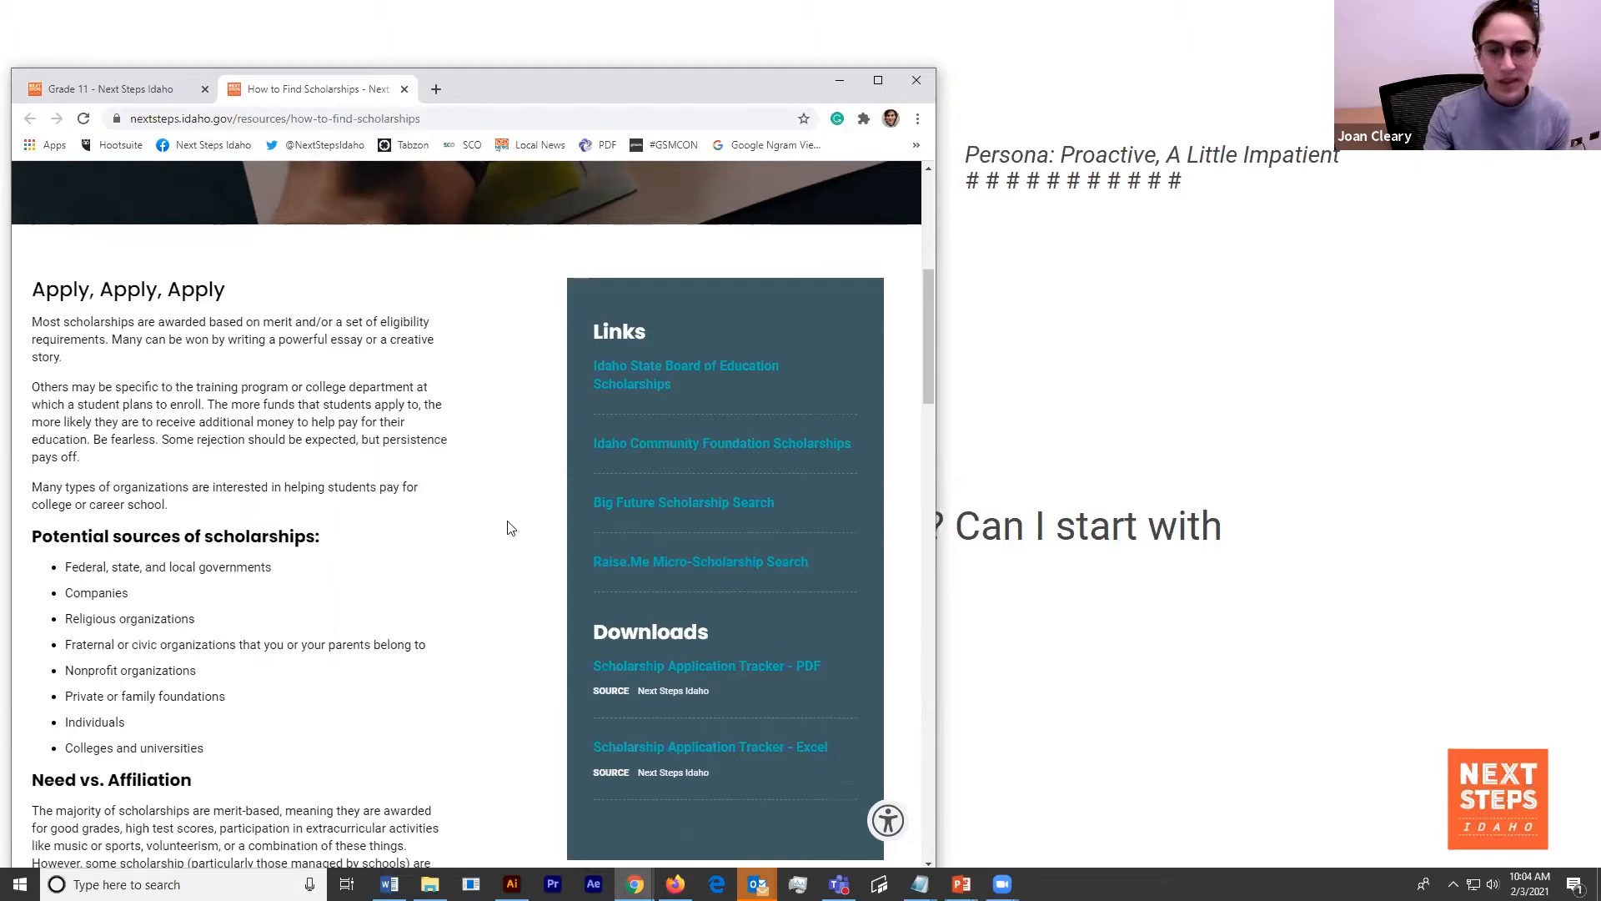
- Return to the Grade 11 page and open the 11th Grade Learning Plan in a new tab
{"action": "left_click", "coordinate": [113, 89]}
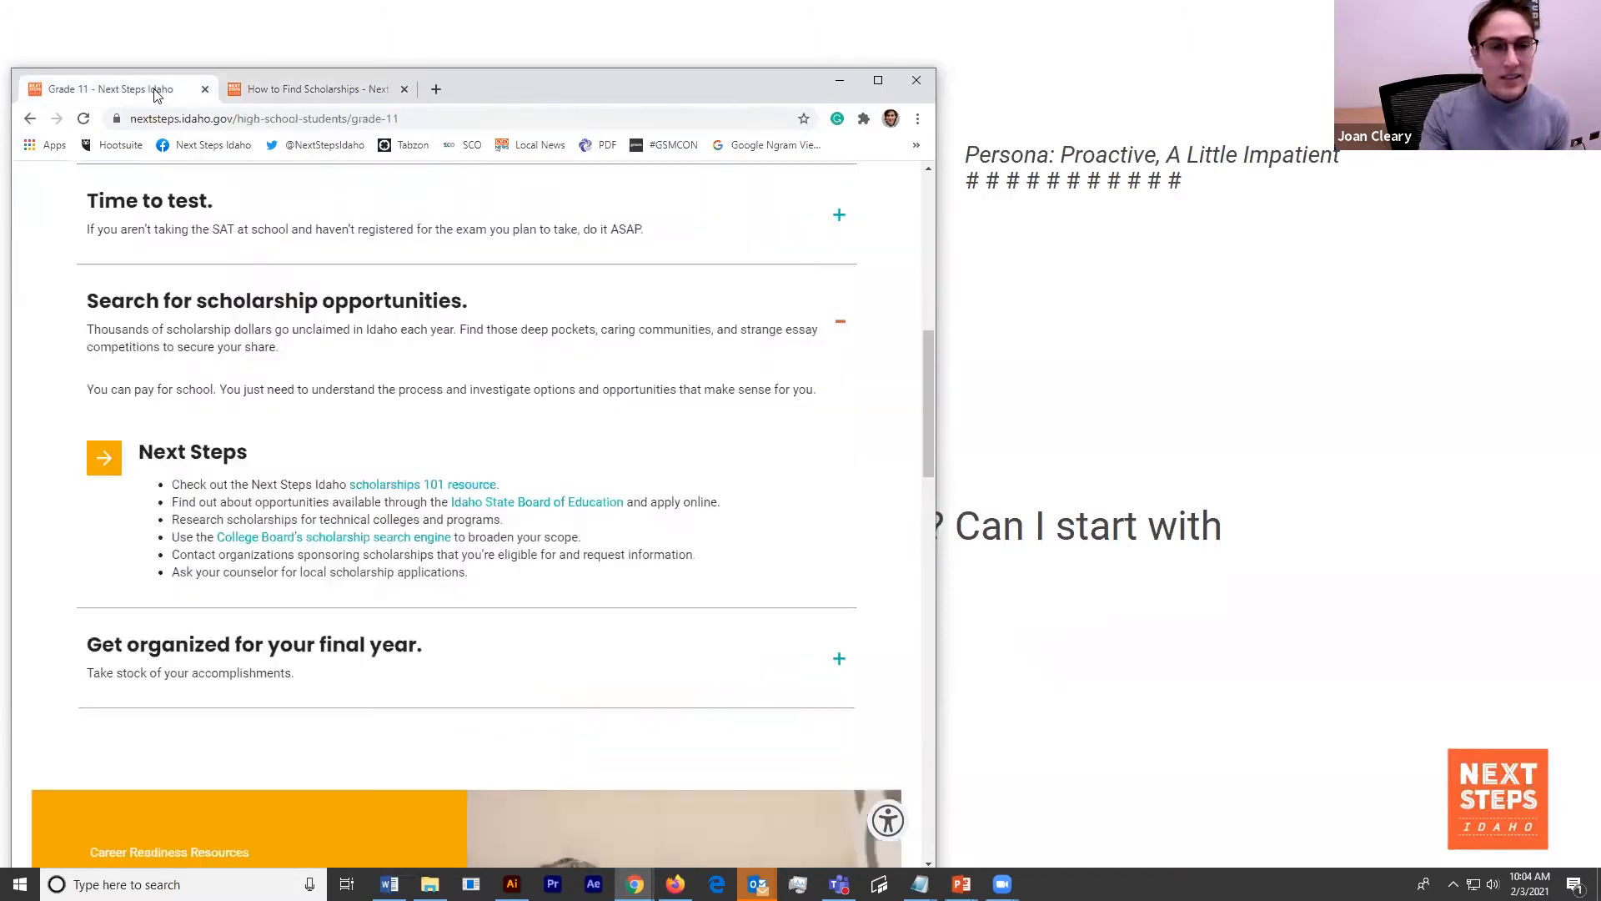
{"action": "scroll", "scroll_direction": "down", "scroll_amount": 3}
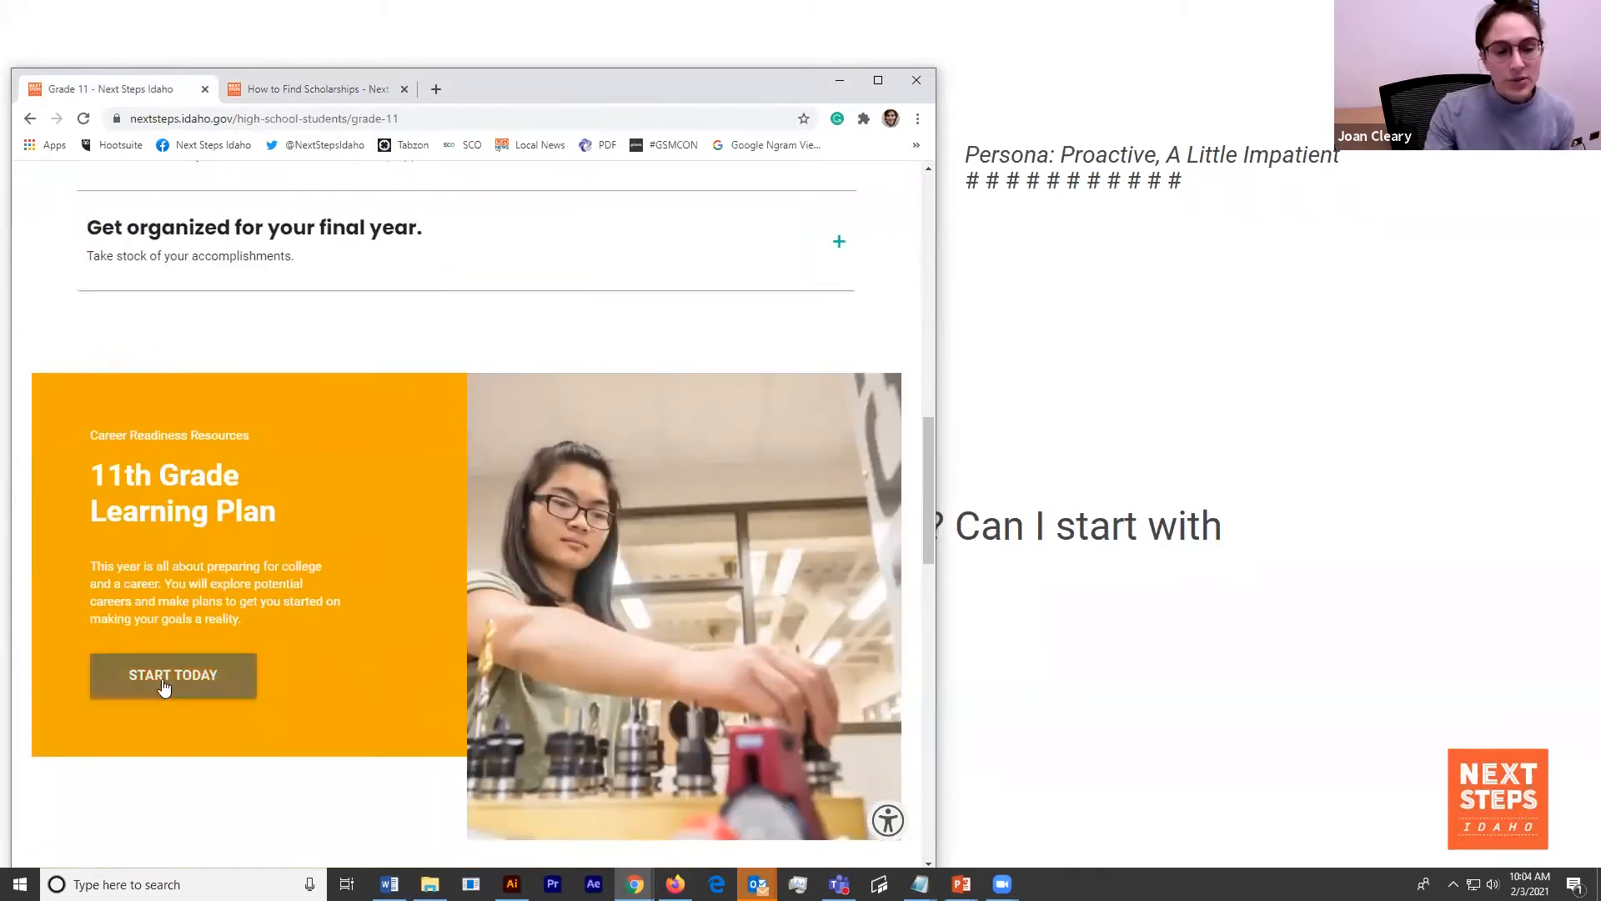
{"action": "right_click", "coordinate": [173, 674]}
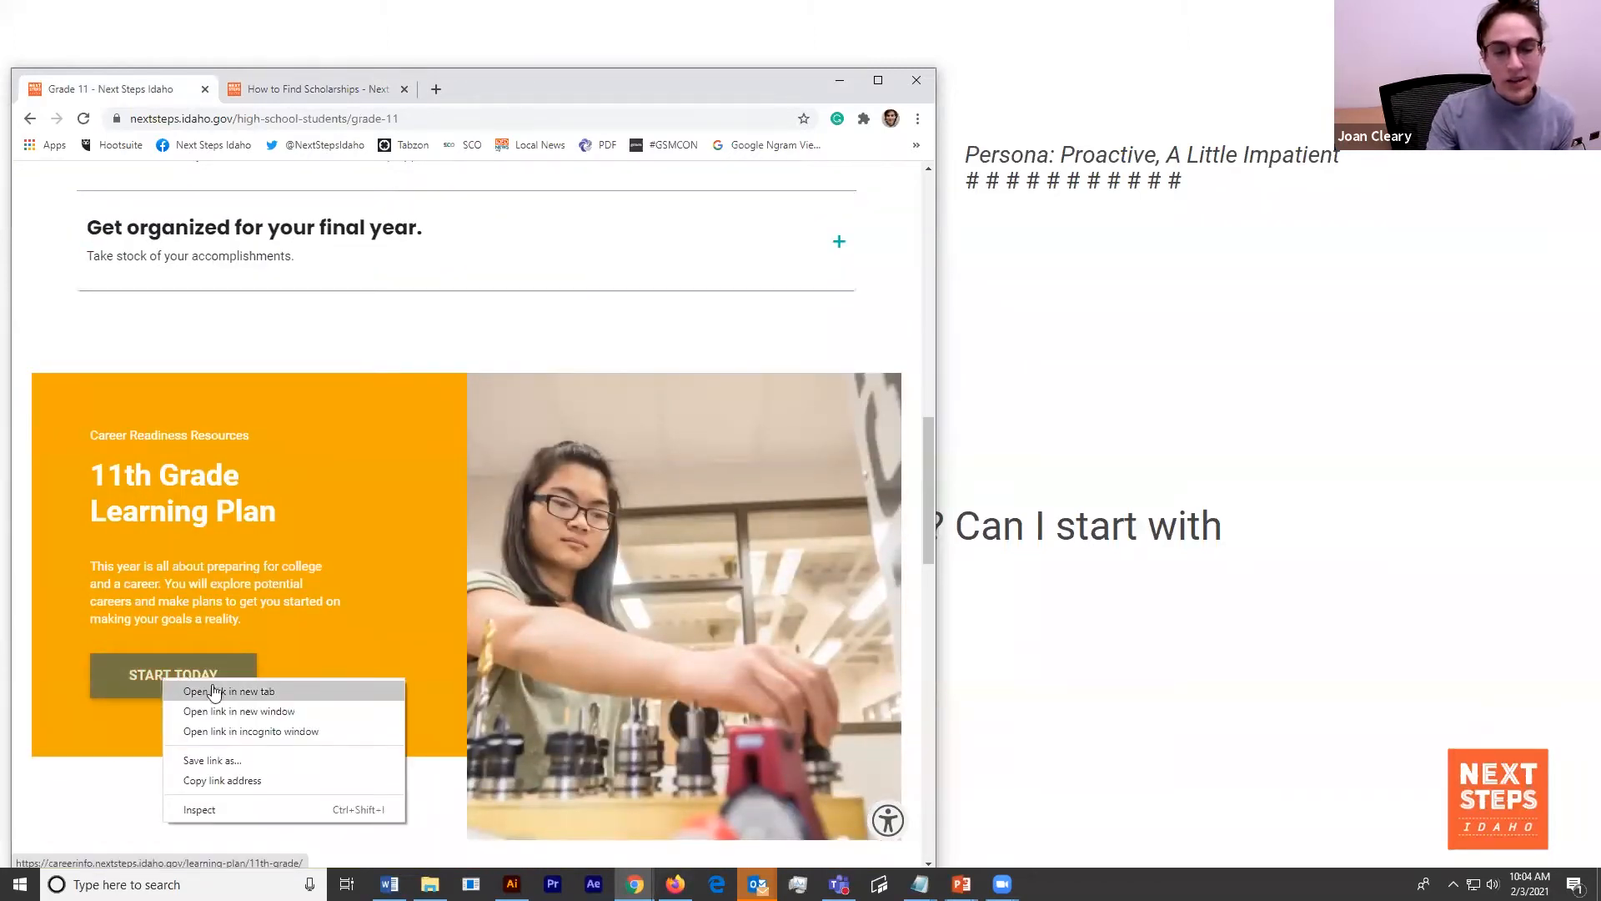
{"action": "left_click", "coordinate": [232, 691]}
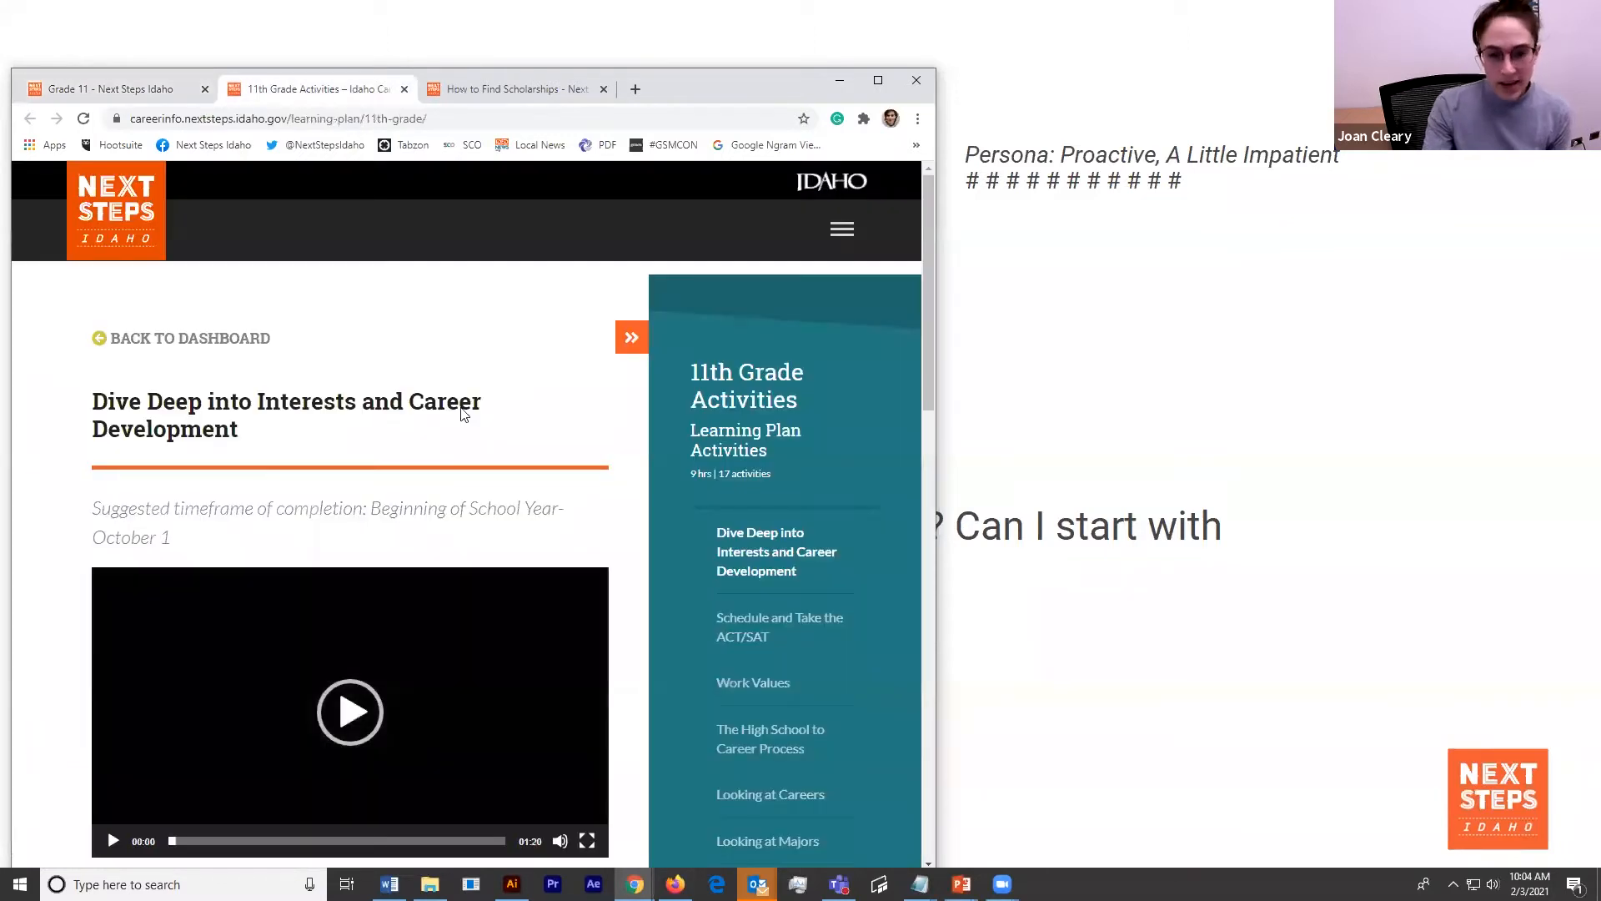
- Open the Brag Sheets and References activity, after What is FAFSA?, and scroll to its template
{"action": "scroll", "scroll_direction": "down", "scroll_amount": 3}
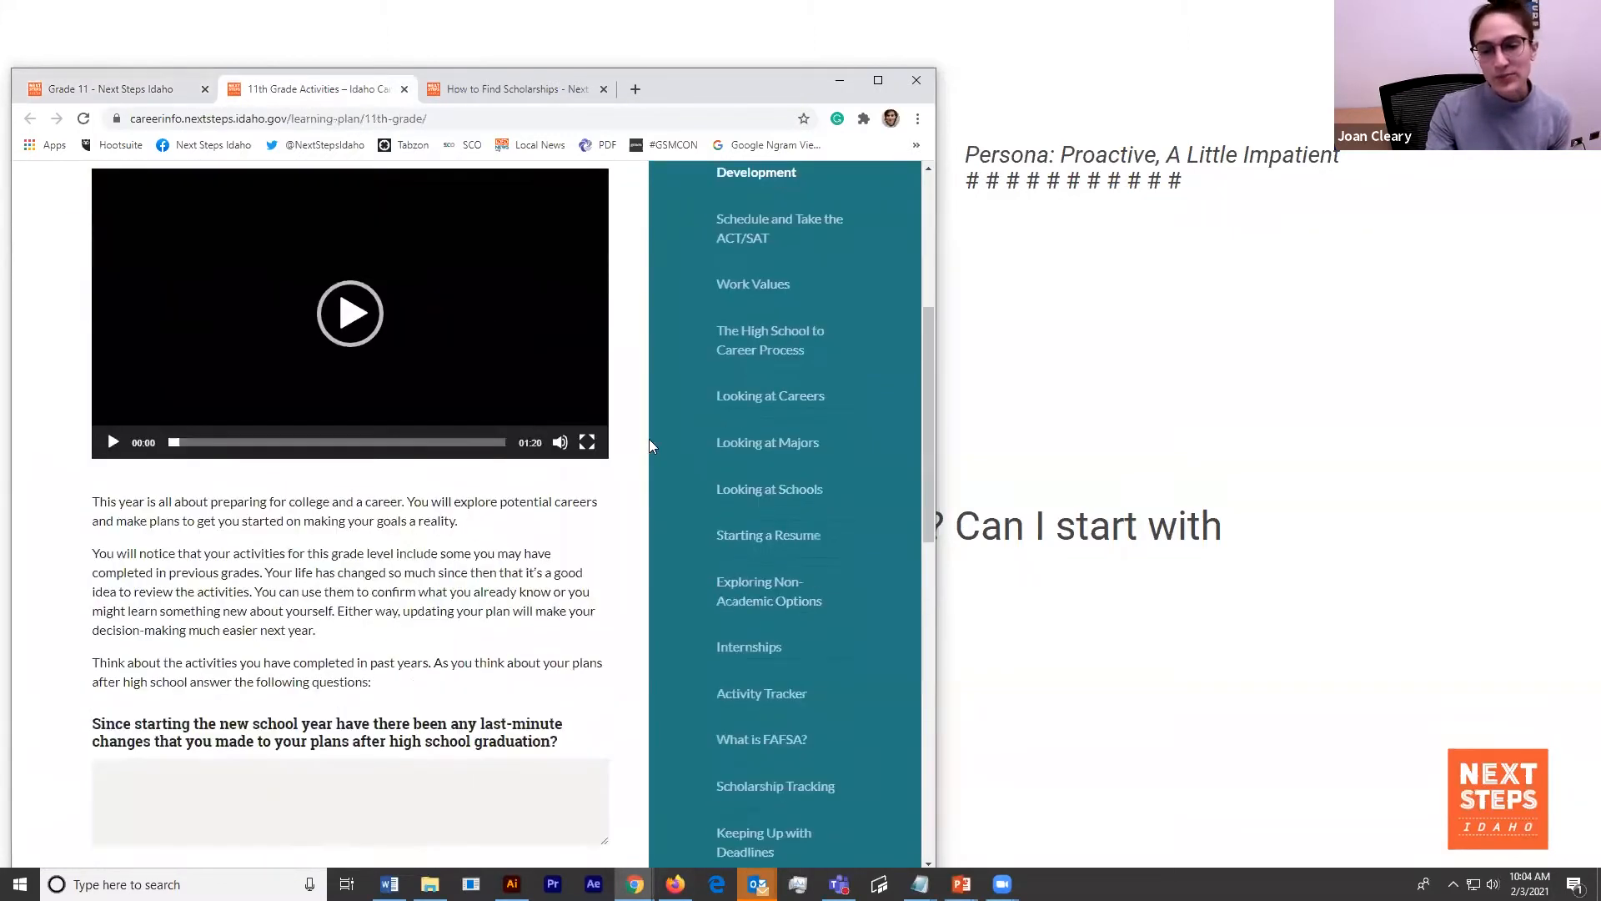
{"action": "scroll", "scroll_direction": "down", "scroll_amount": 3}
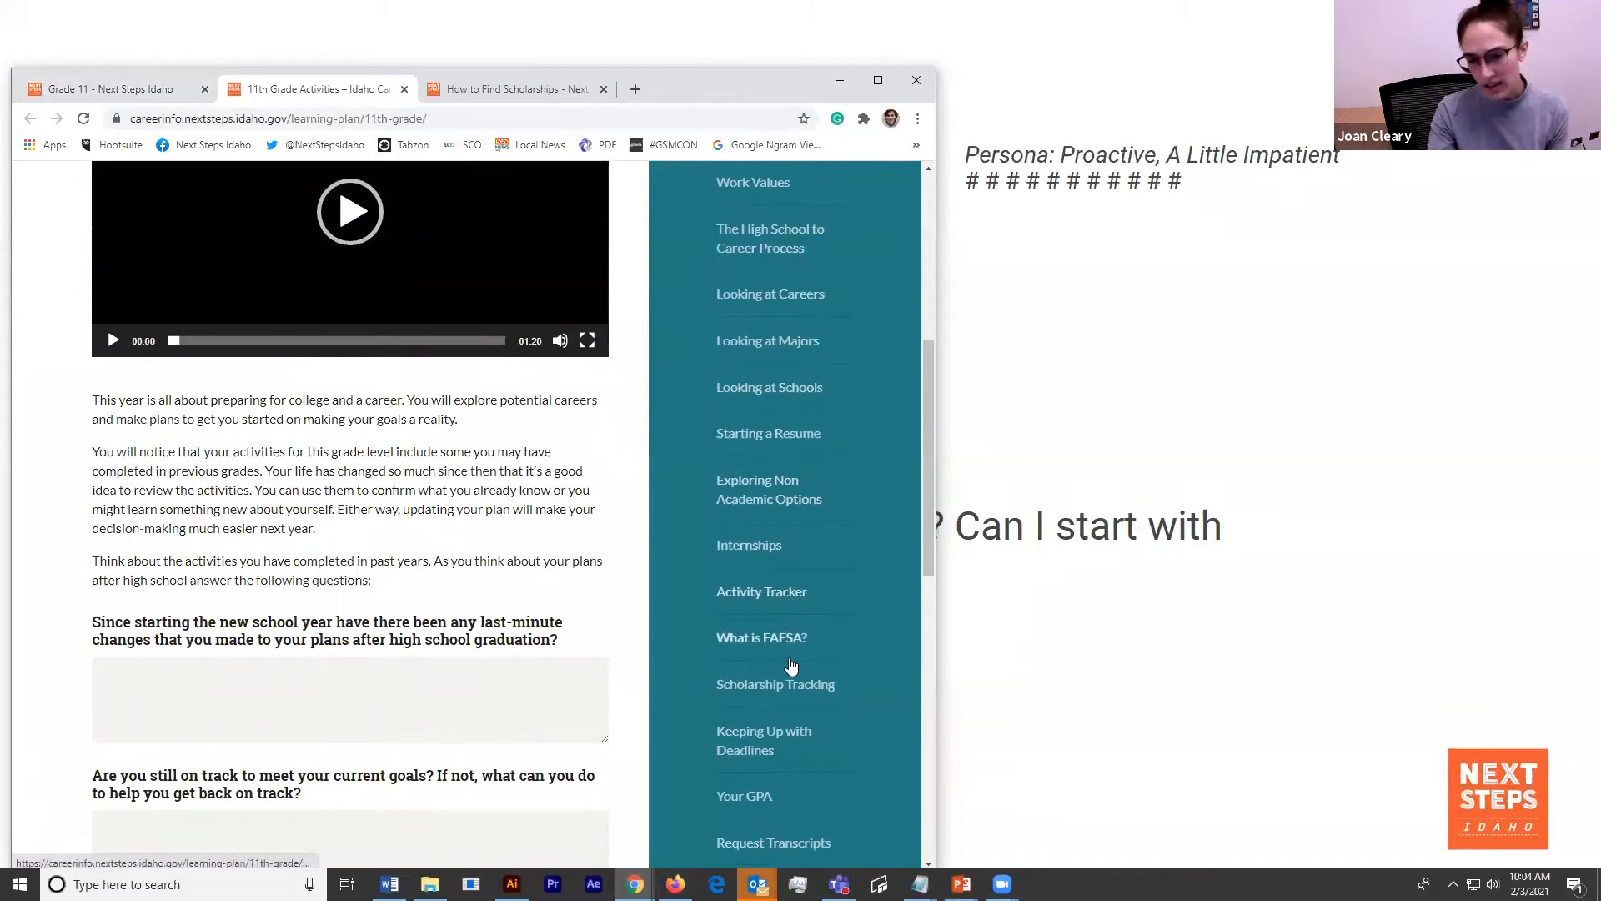
{"action": "left_click", "coordinate": [775, 684]}
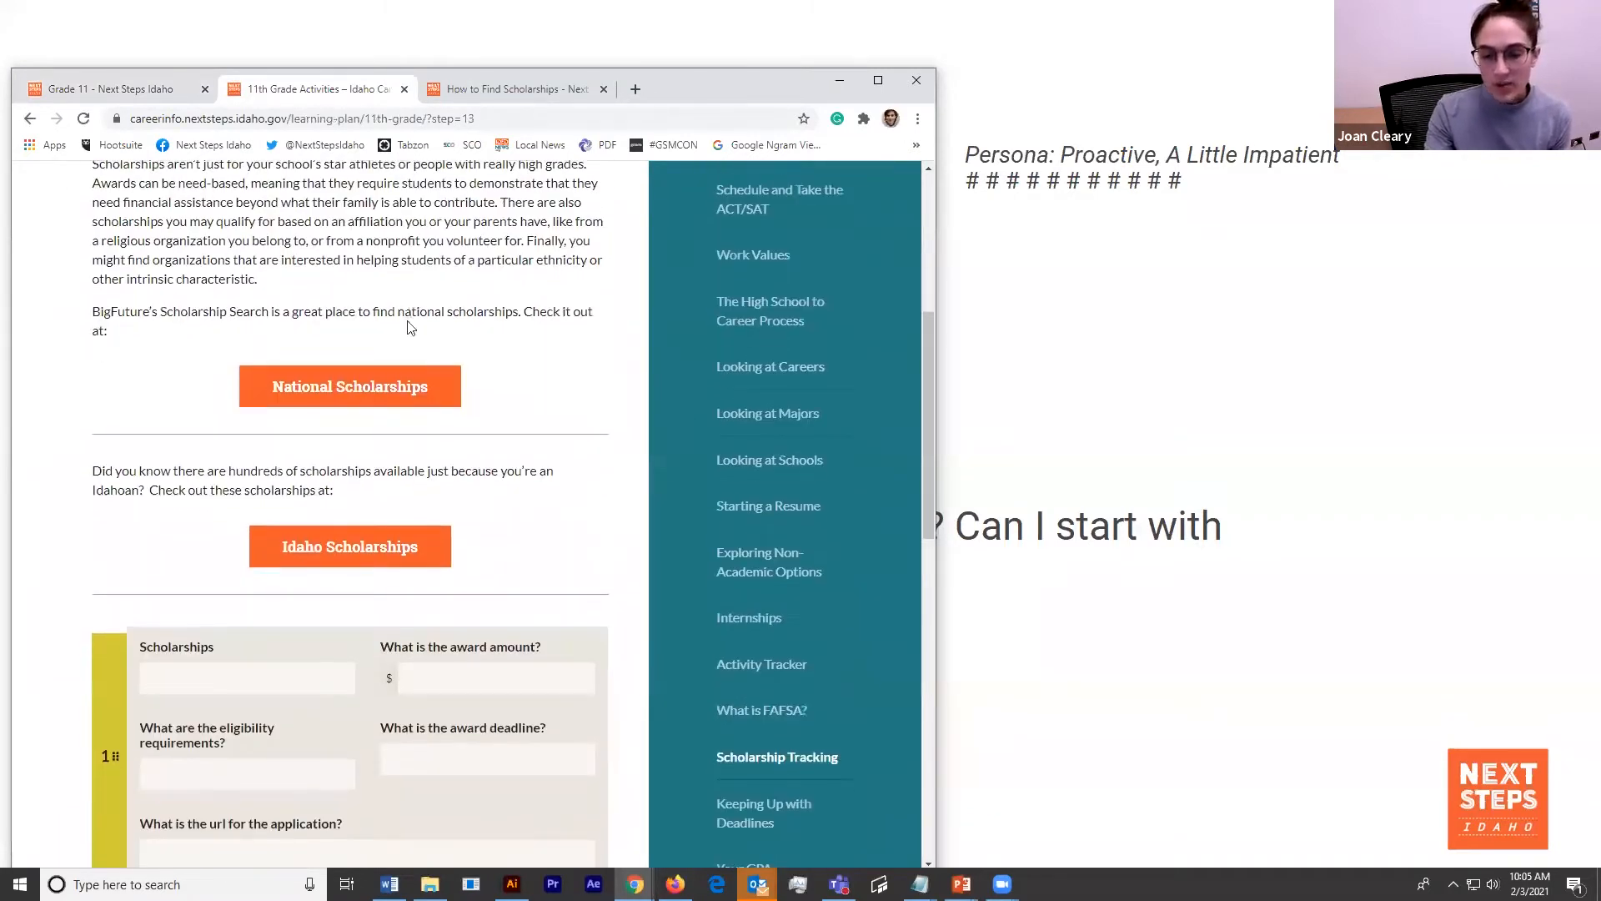
{"action": "scroll", "scroll_direction": "down", "scroll_amount": 3}
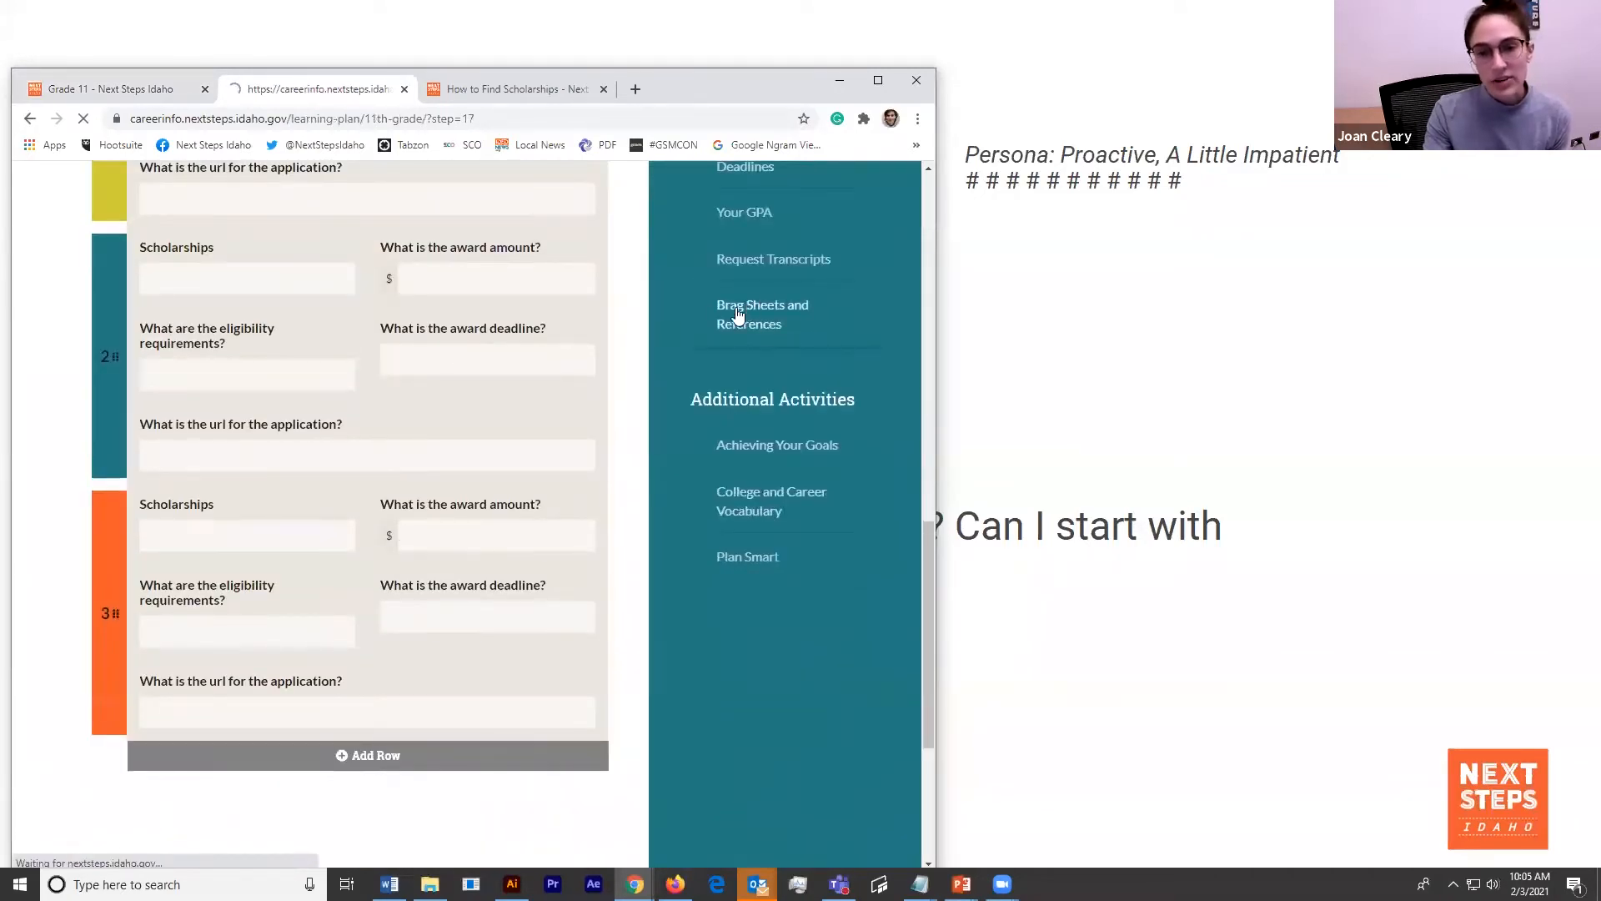
{"action": "left_click", "coordinate": [761, 313]}
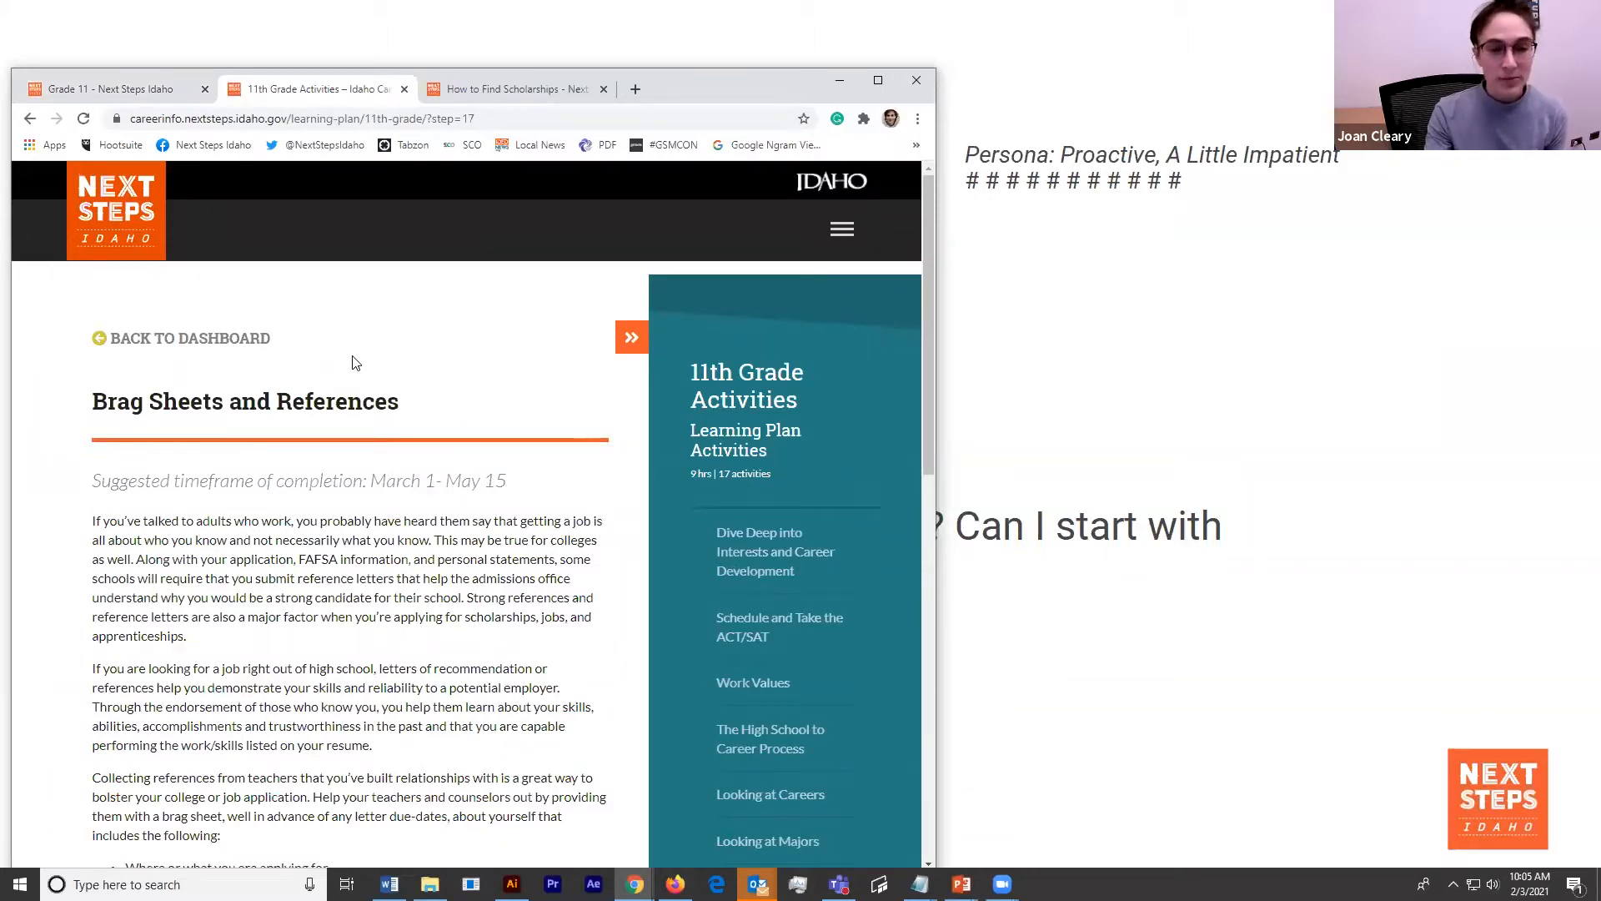
{"action": "scroll", "scroll_direction": "down", "scroll_amount": 3}
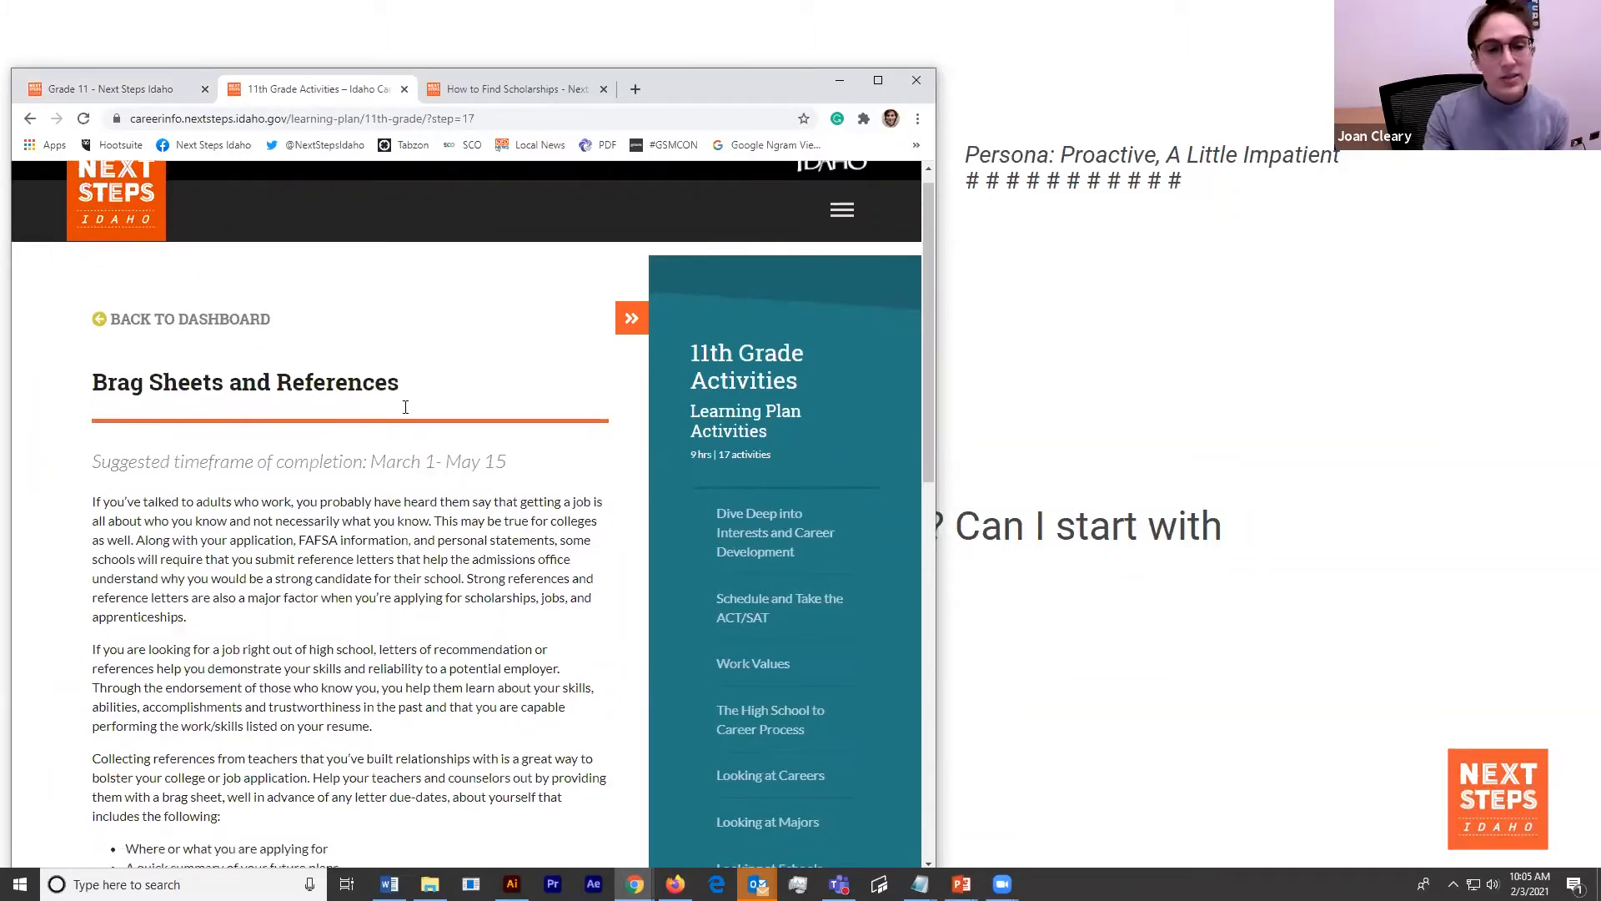
{"action": "scroll", "scroll_direction": "down", "scroll_amount": 3}
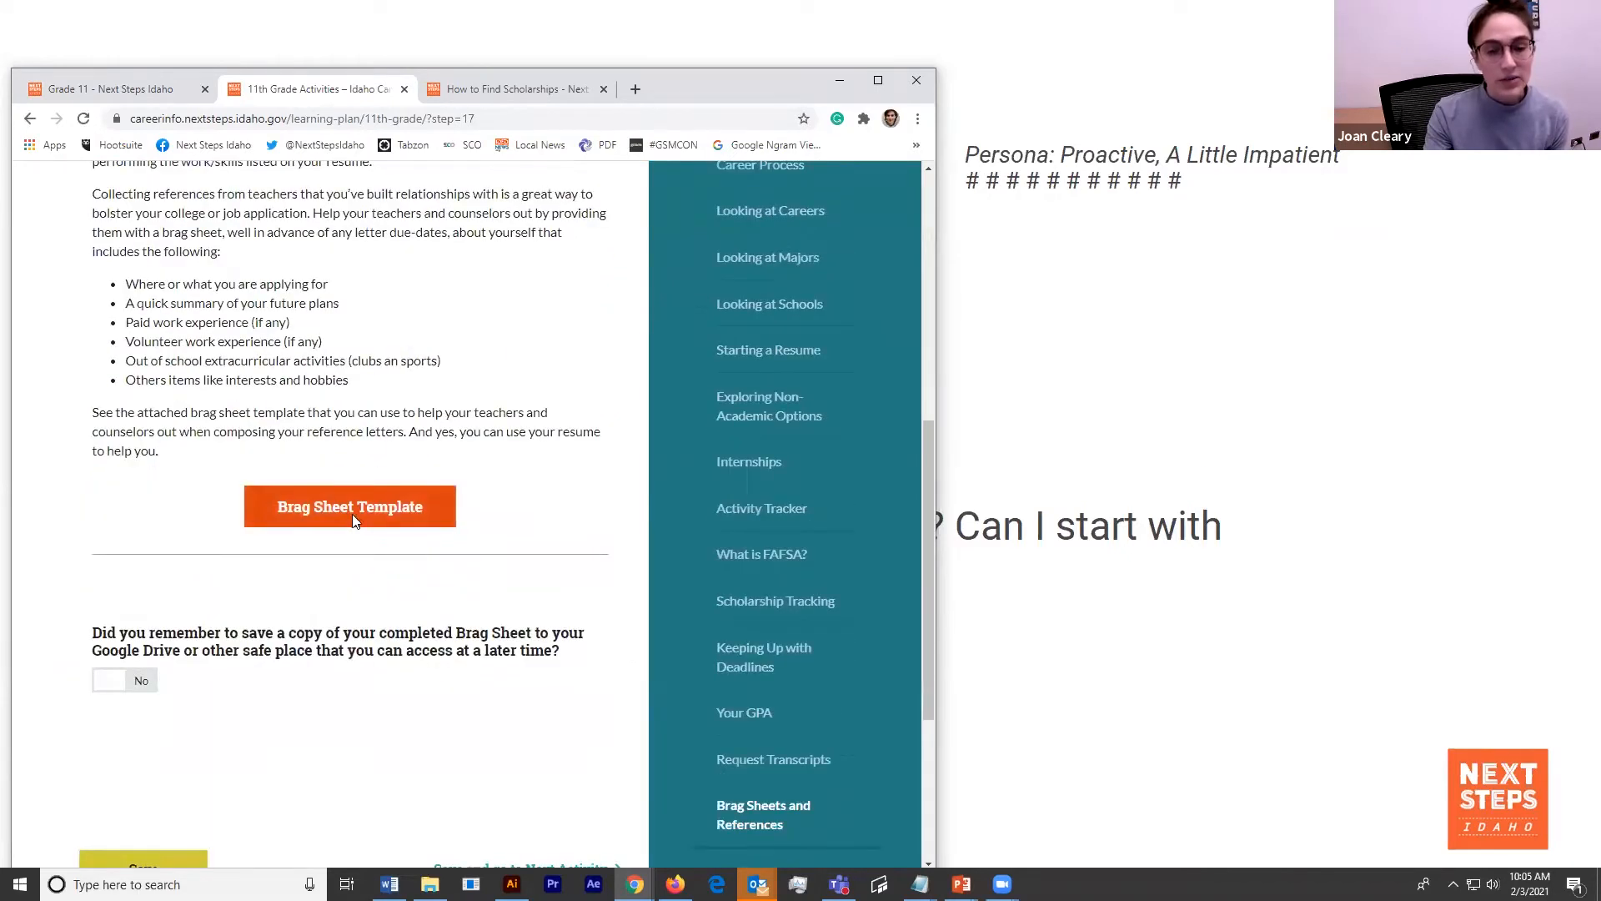
- Open the Brag Sheet Template PDF and scroll to the recommendation-request section
{"action": "left_click", "coordinate": [350, 505]}
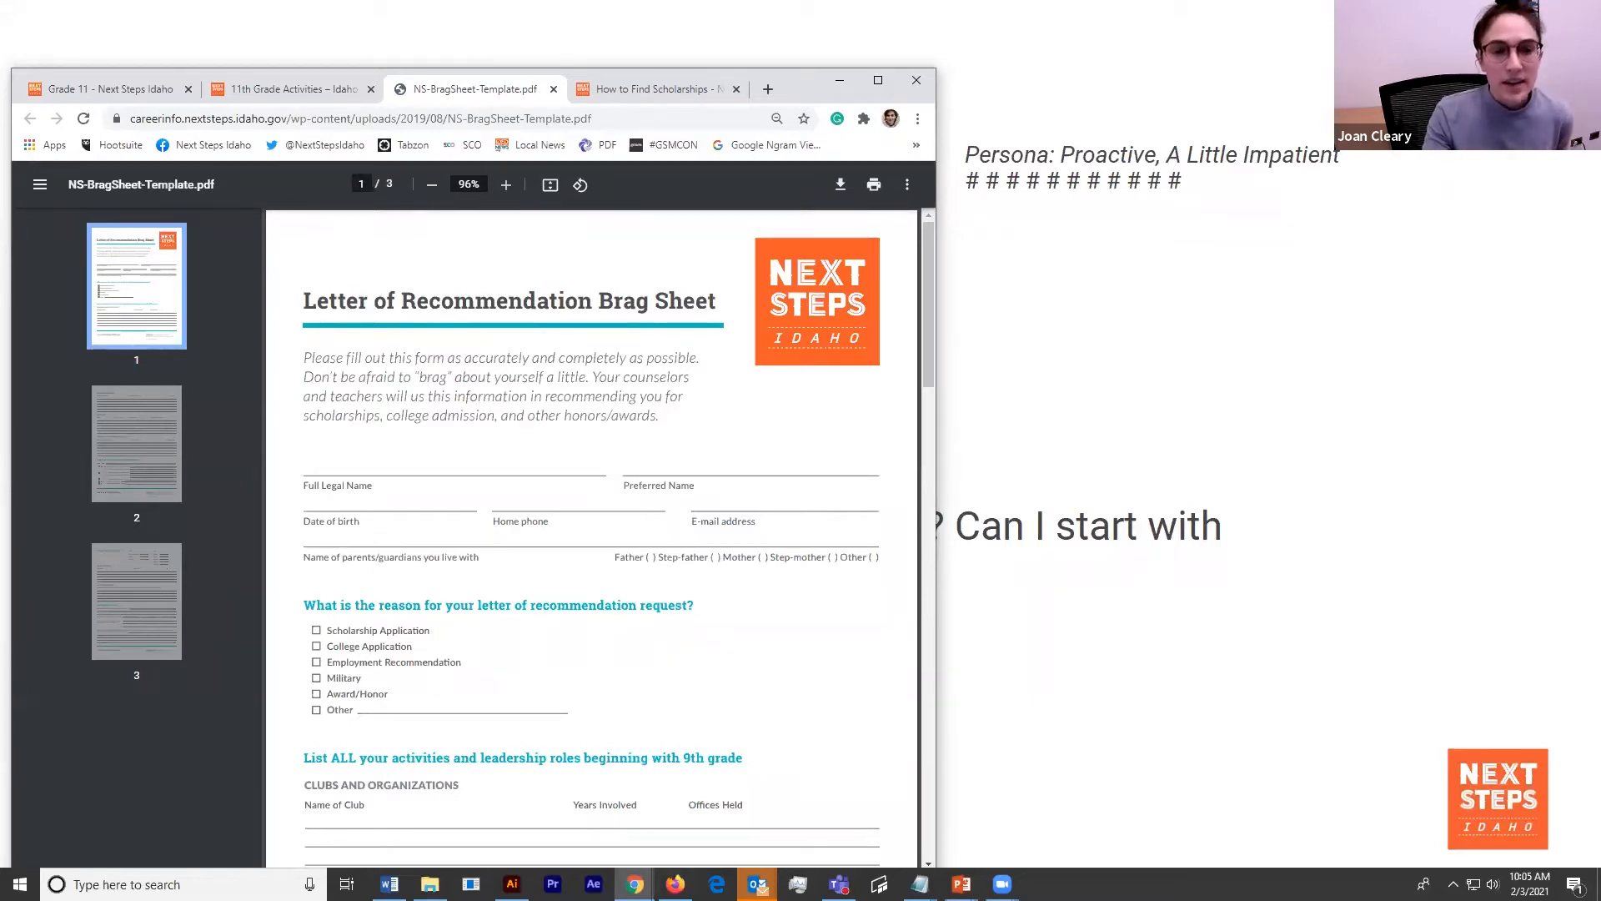
{"action": "scroll", "scroll_direction": "down", "scroll_amount": 3}
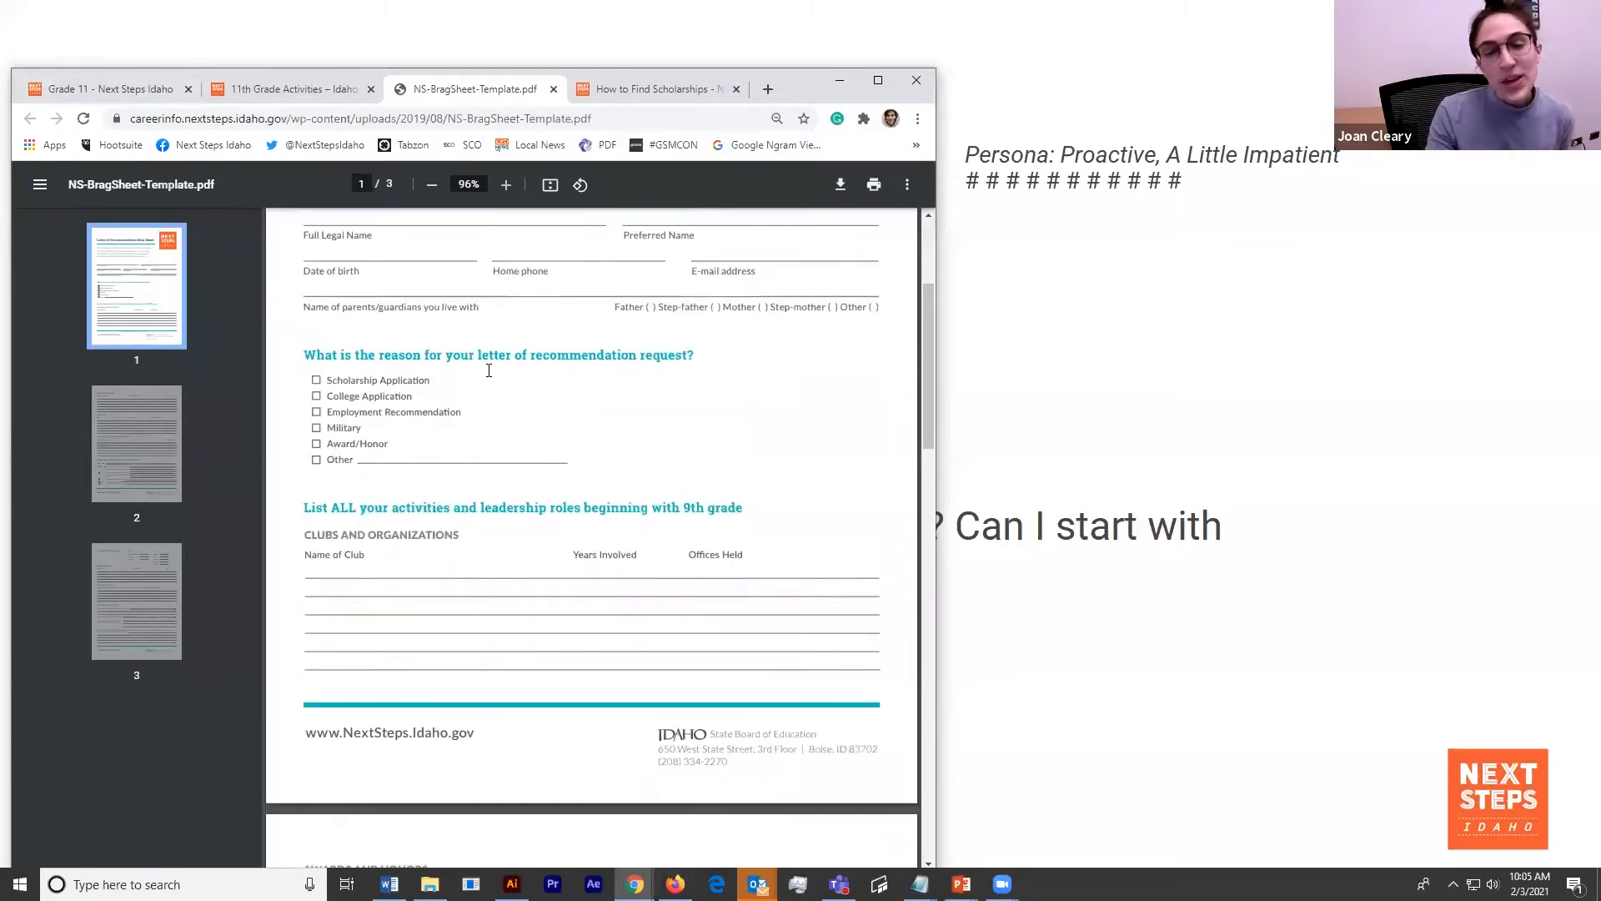
{"action": "scroll", "scroll_direction": "down", "scroll_amount": 3}
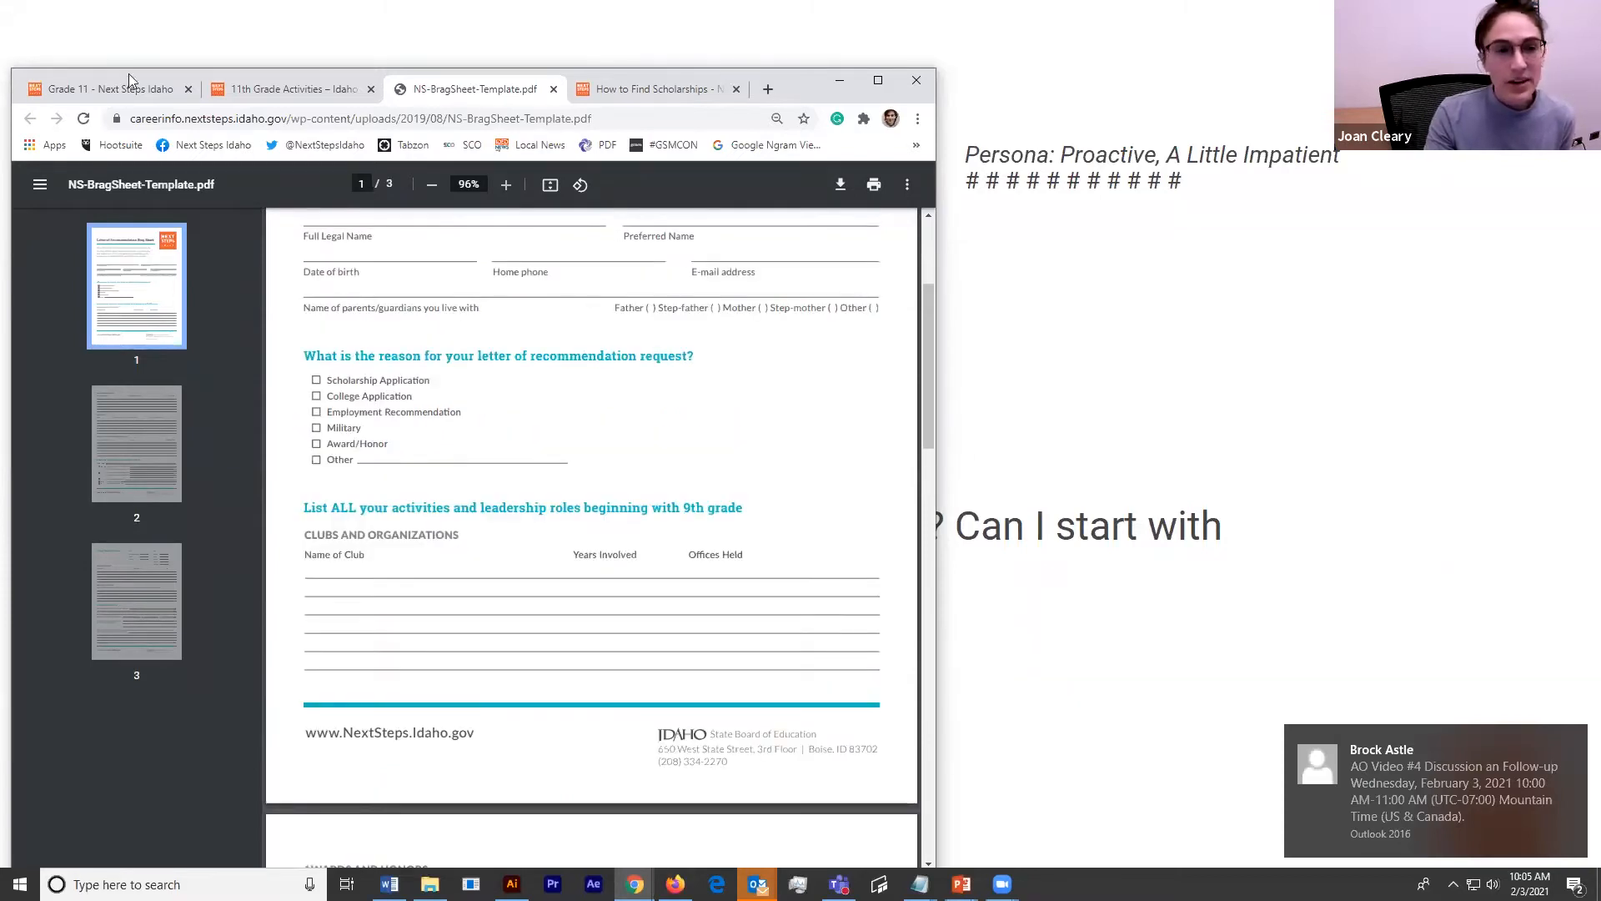
- Return to the Grade 11 tab and scroll to 'Get organized for your final year' with resume templates
{"action": "left_click", "coordinate": [108, 90]}
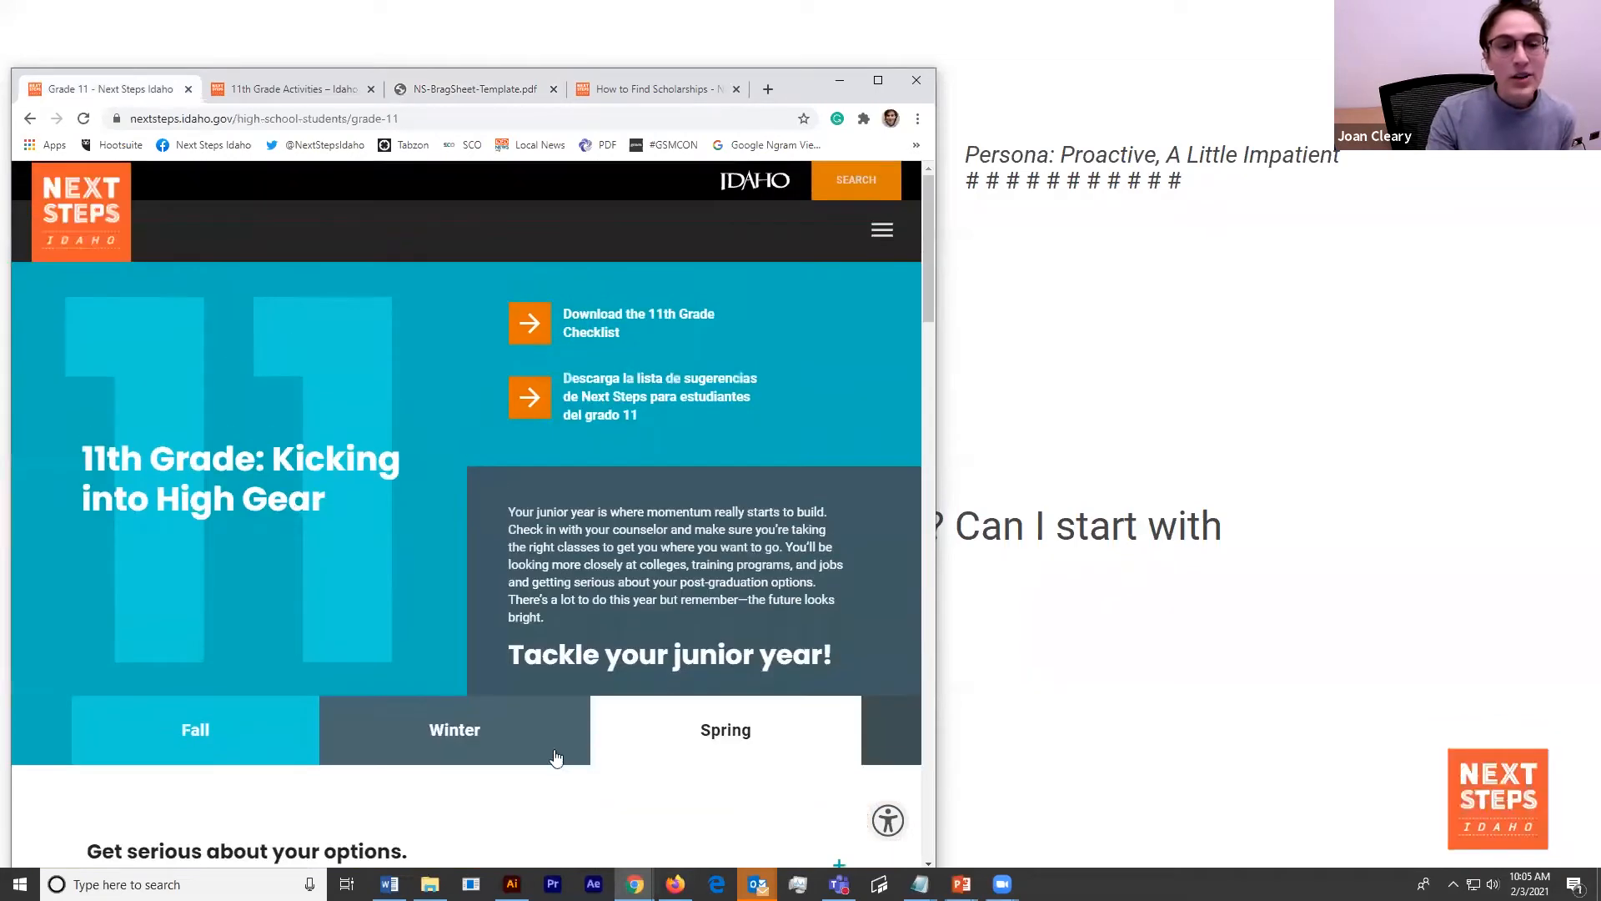
{"action": "scroll", "scroll_direction": "down", "scroll_amount": 3}
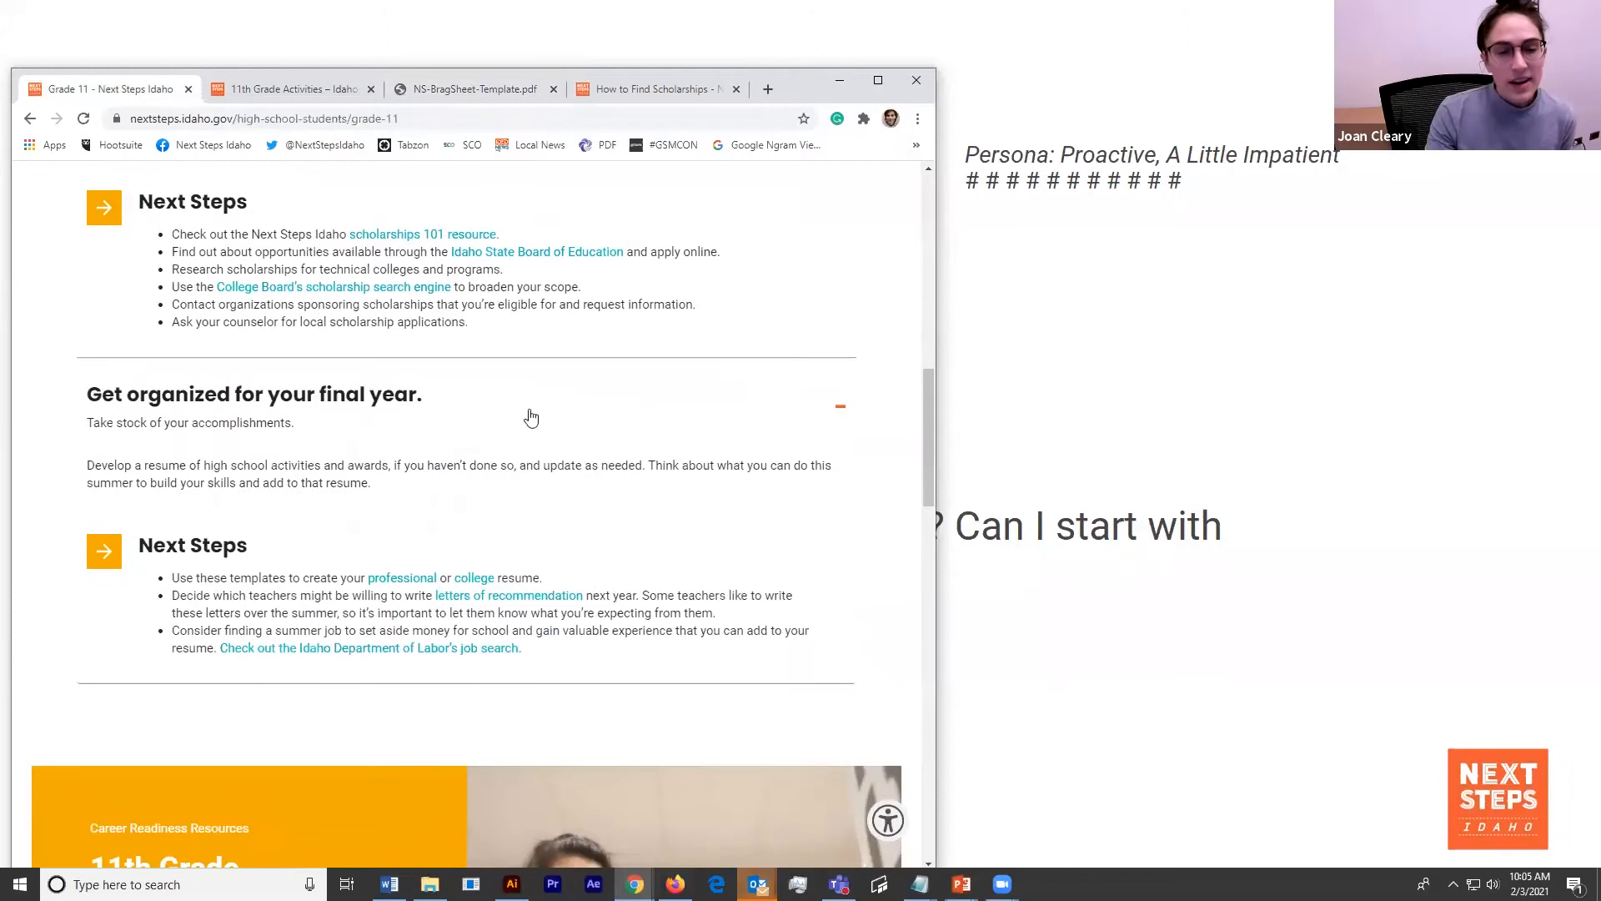
{"action": "mouse_move", "coordinate": [586, 419]}
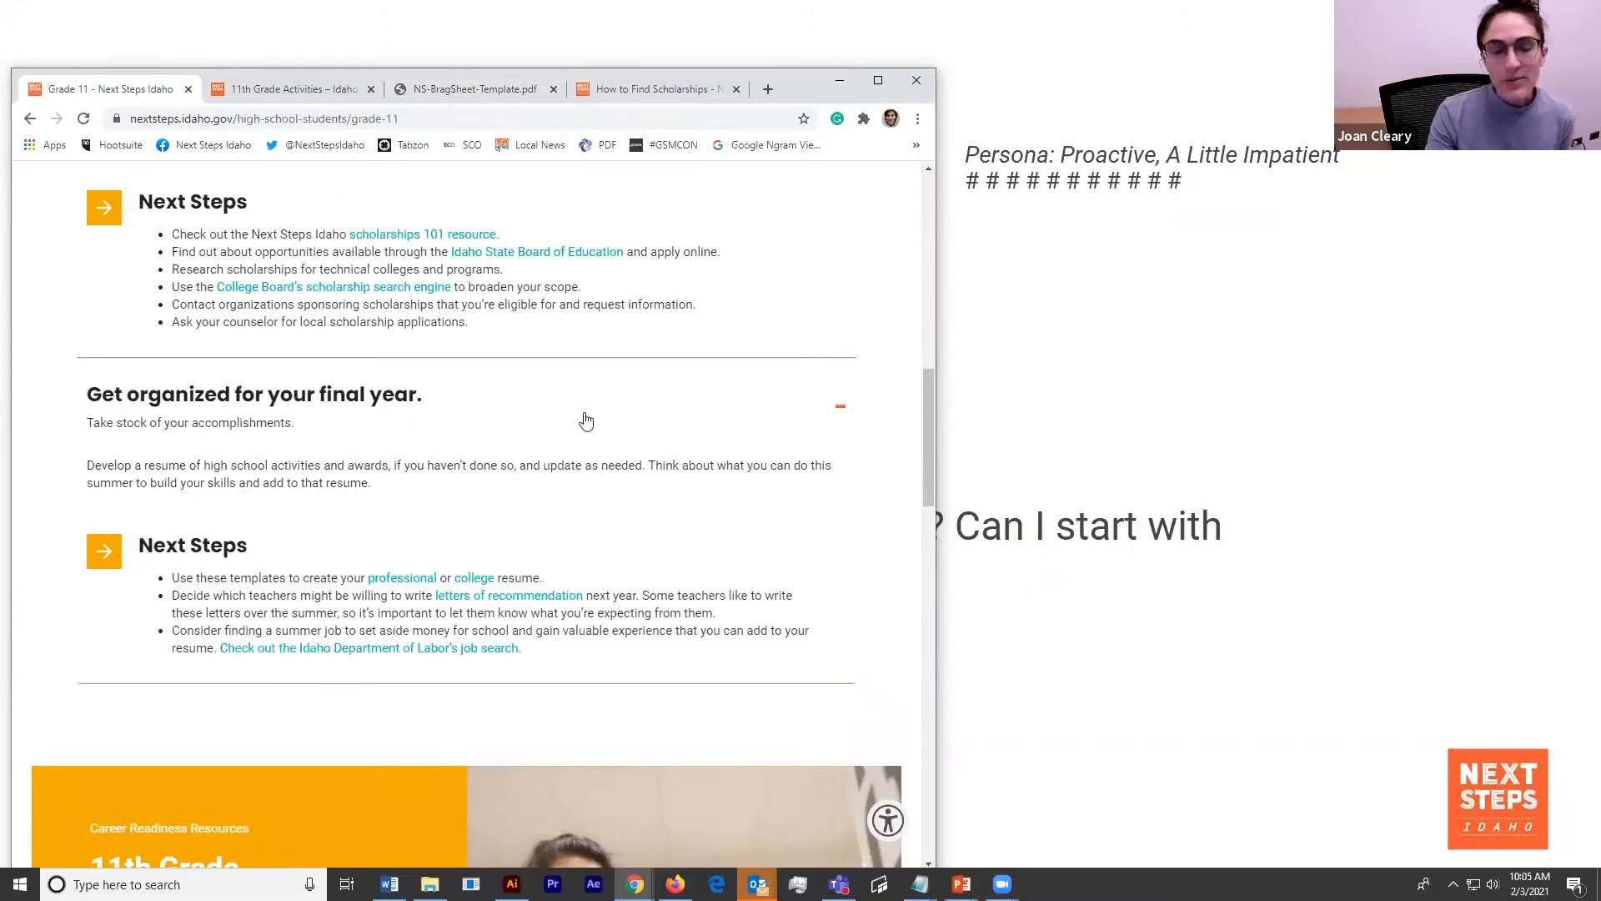
{"action": "scroll", "scroll_direction": "down", "scroll_amount": 3}
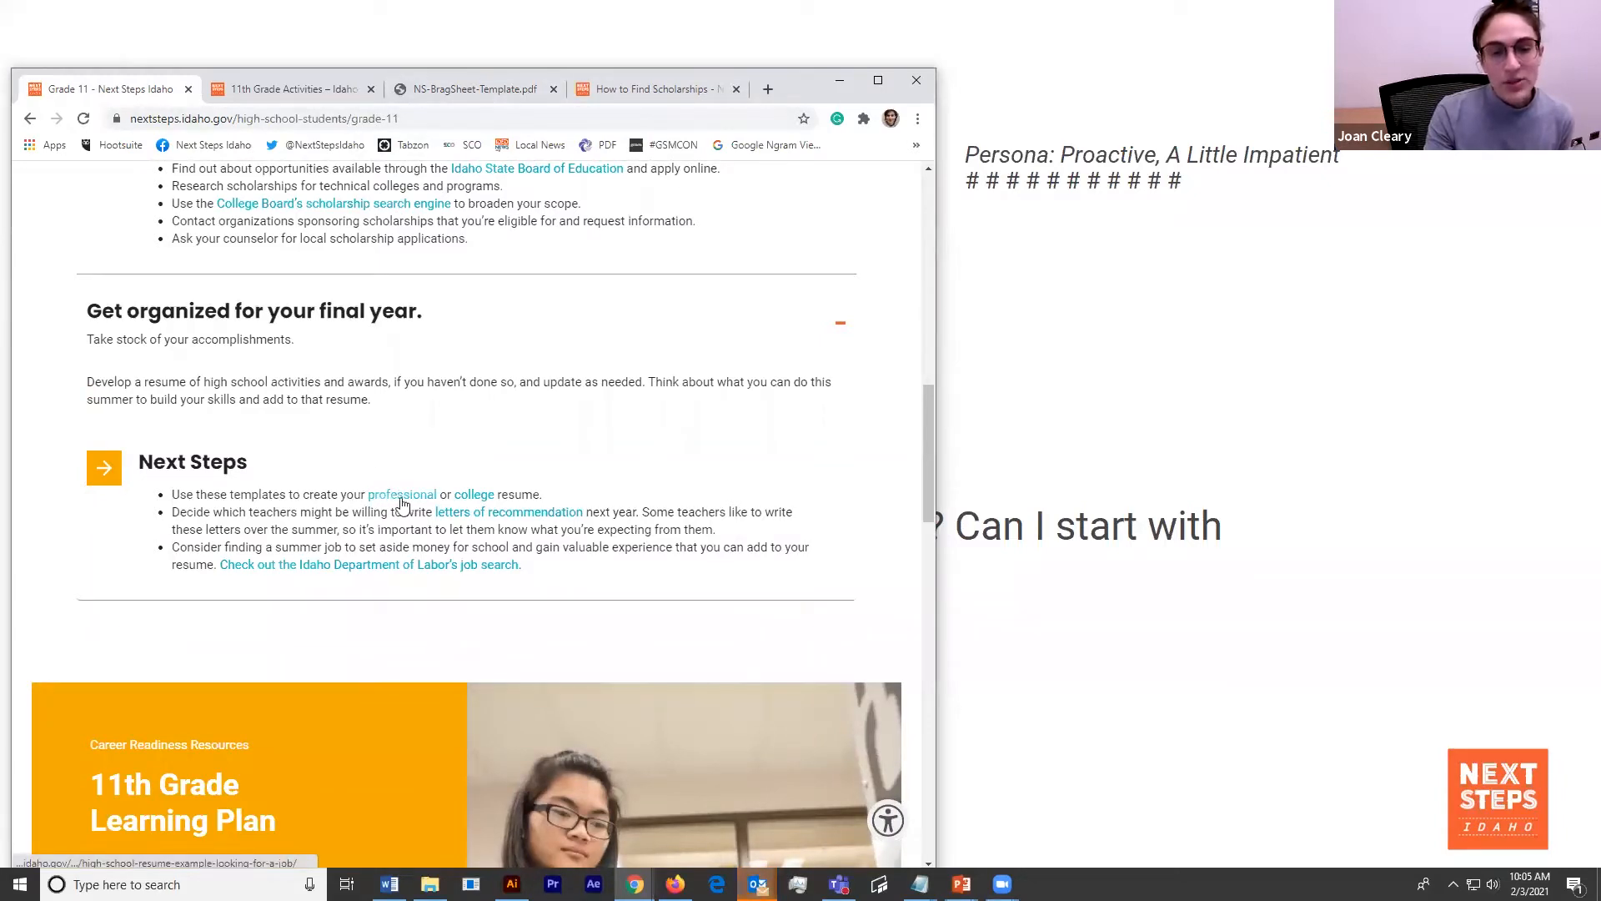
{"action": "mouse_move", "coordinate": [552, 527]}
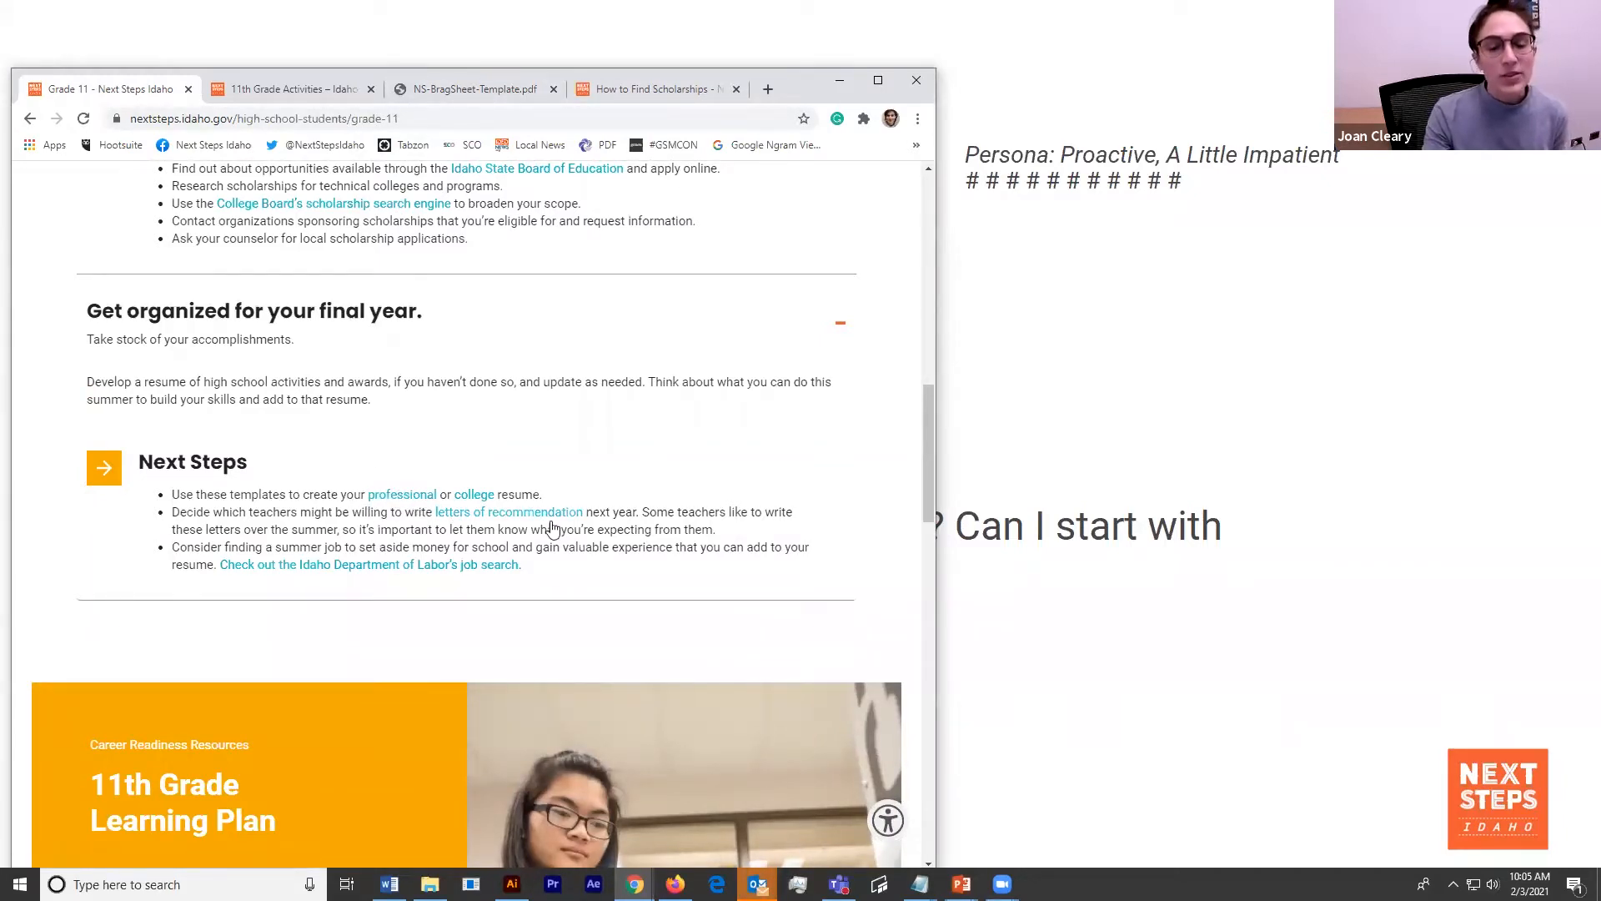
{"action": "mouse_move", "coordinate": [391, 508]}
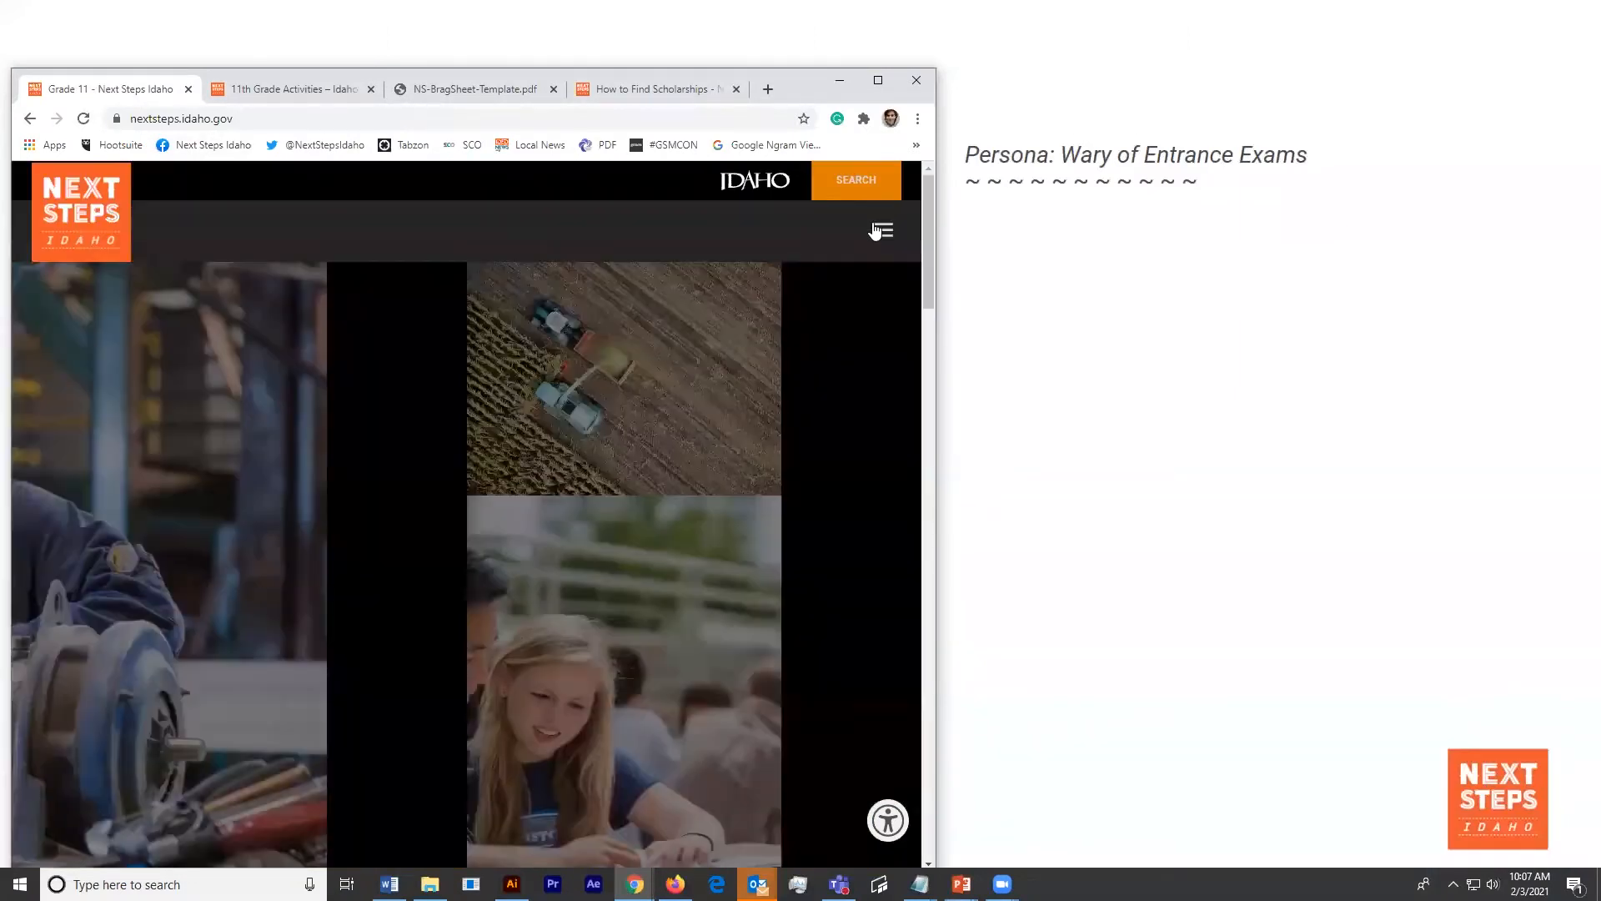
- Search the Resource Library for the keyword 'Exam'
{"action": "left_click", "coordinate": [880, 230]}
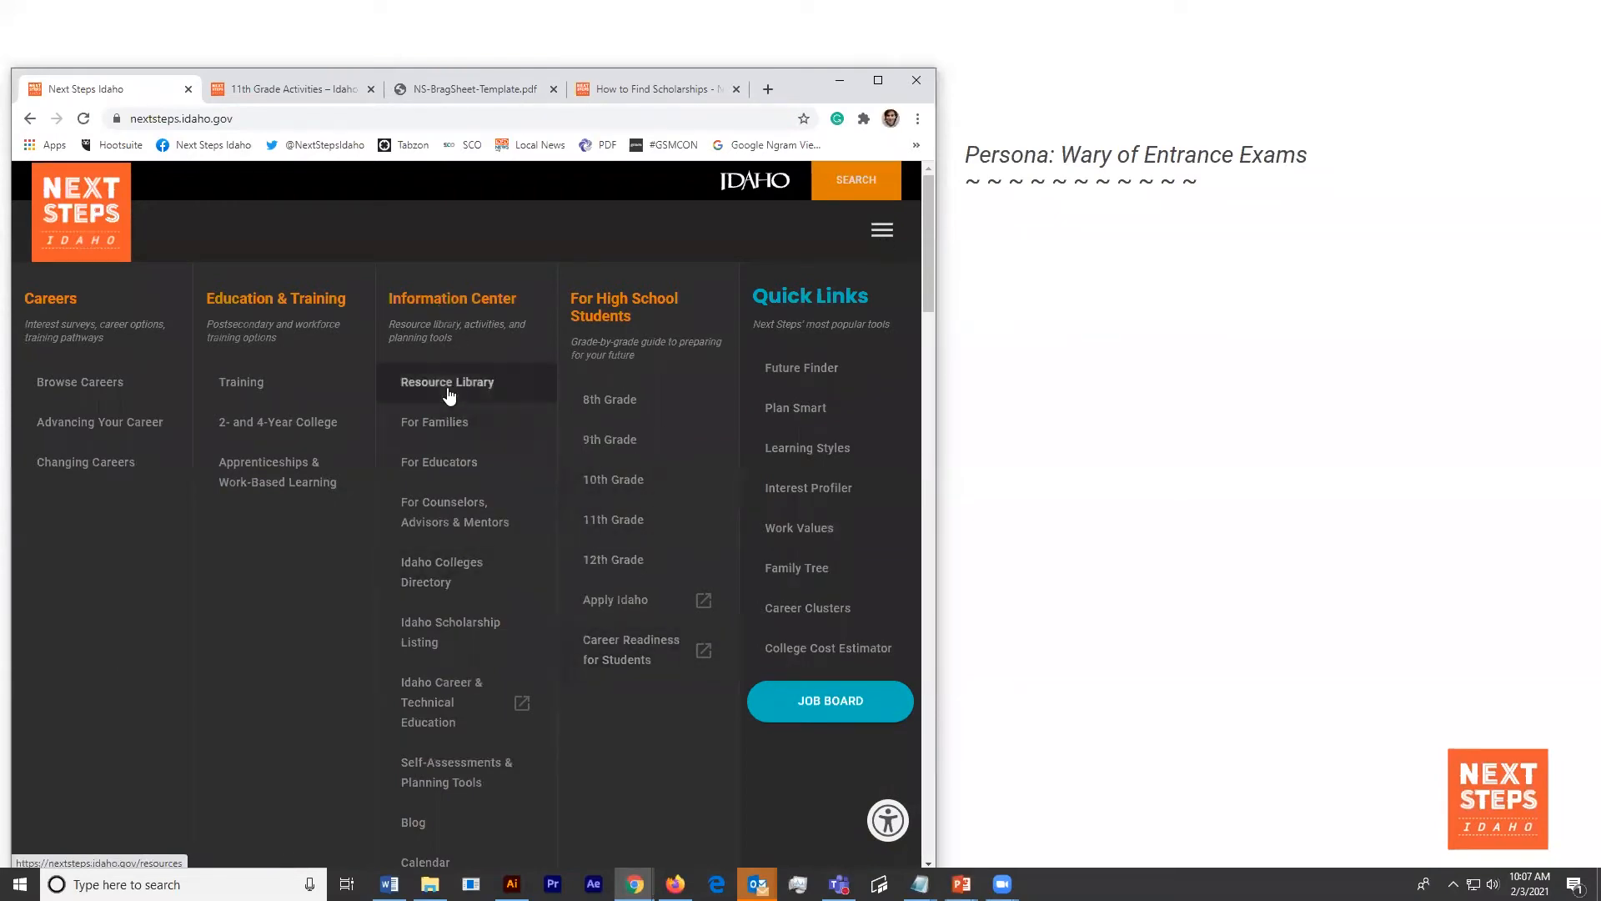
{"action": "left_click", "coordinate": [446, 381]}
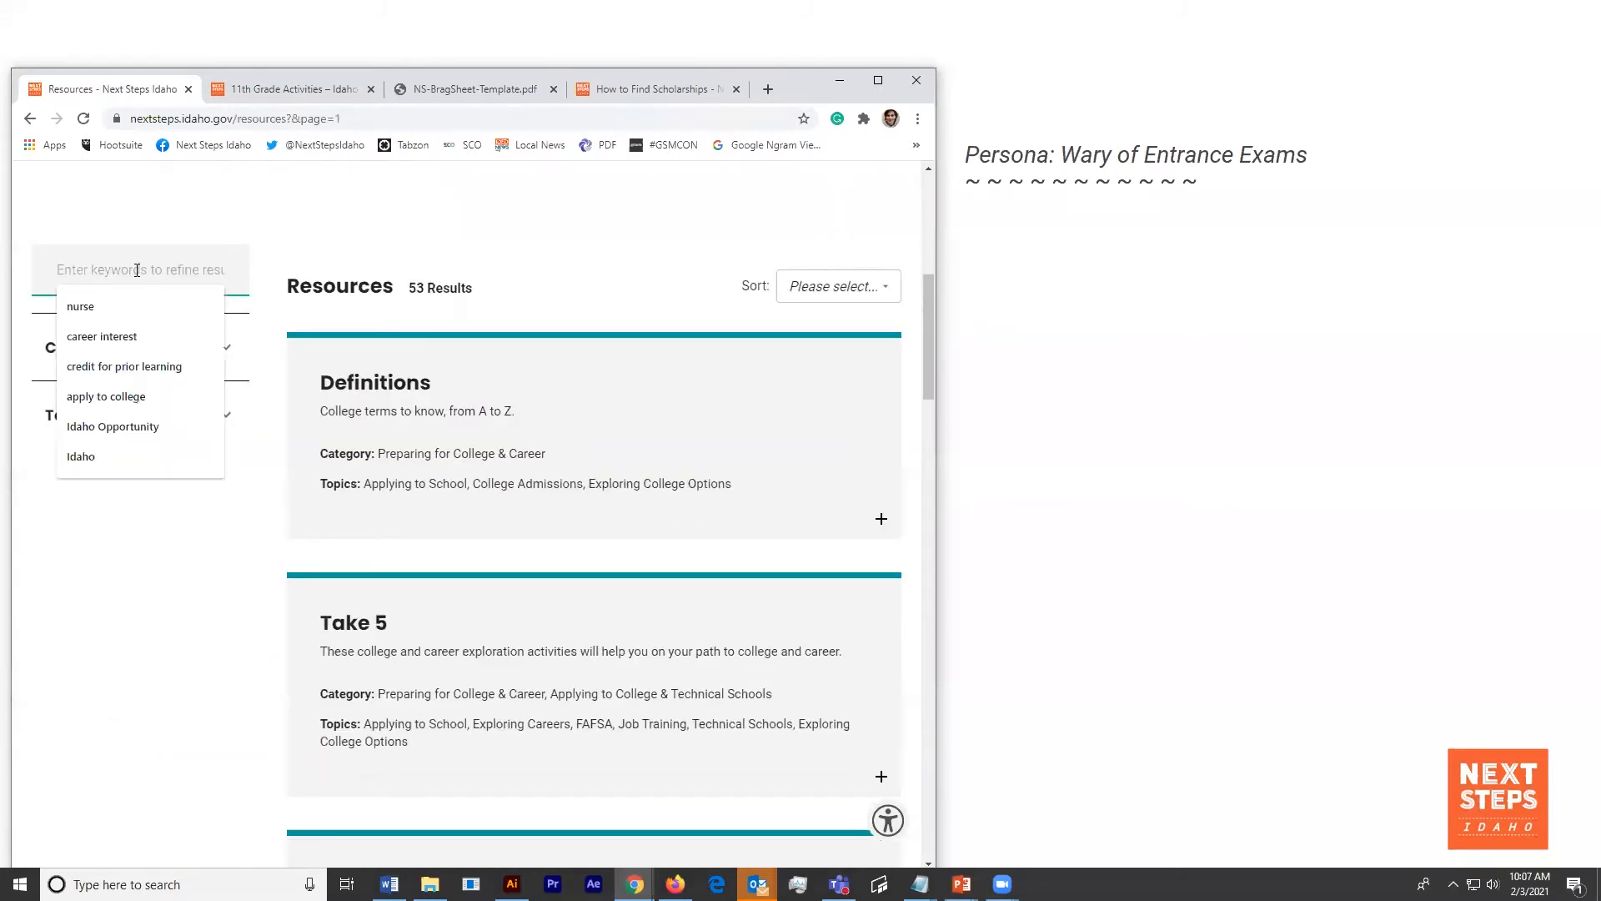
{"action": "type", "text": "Exam"}
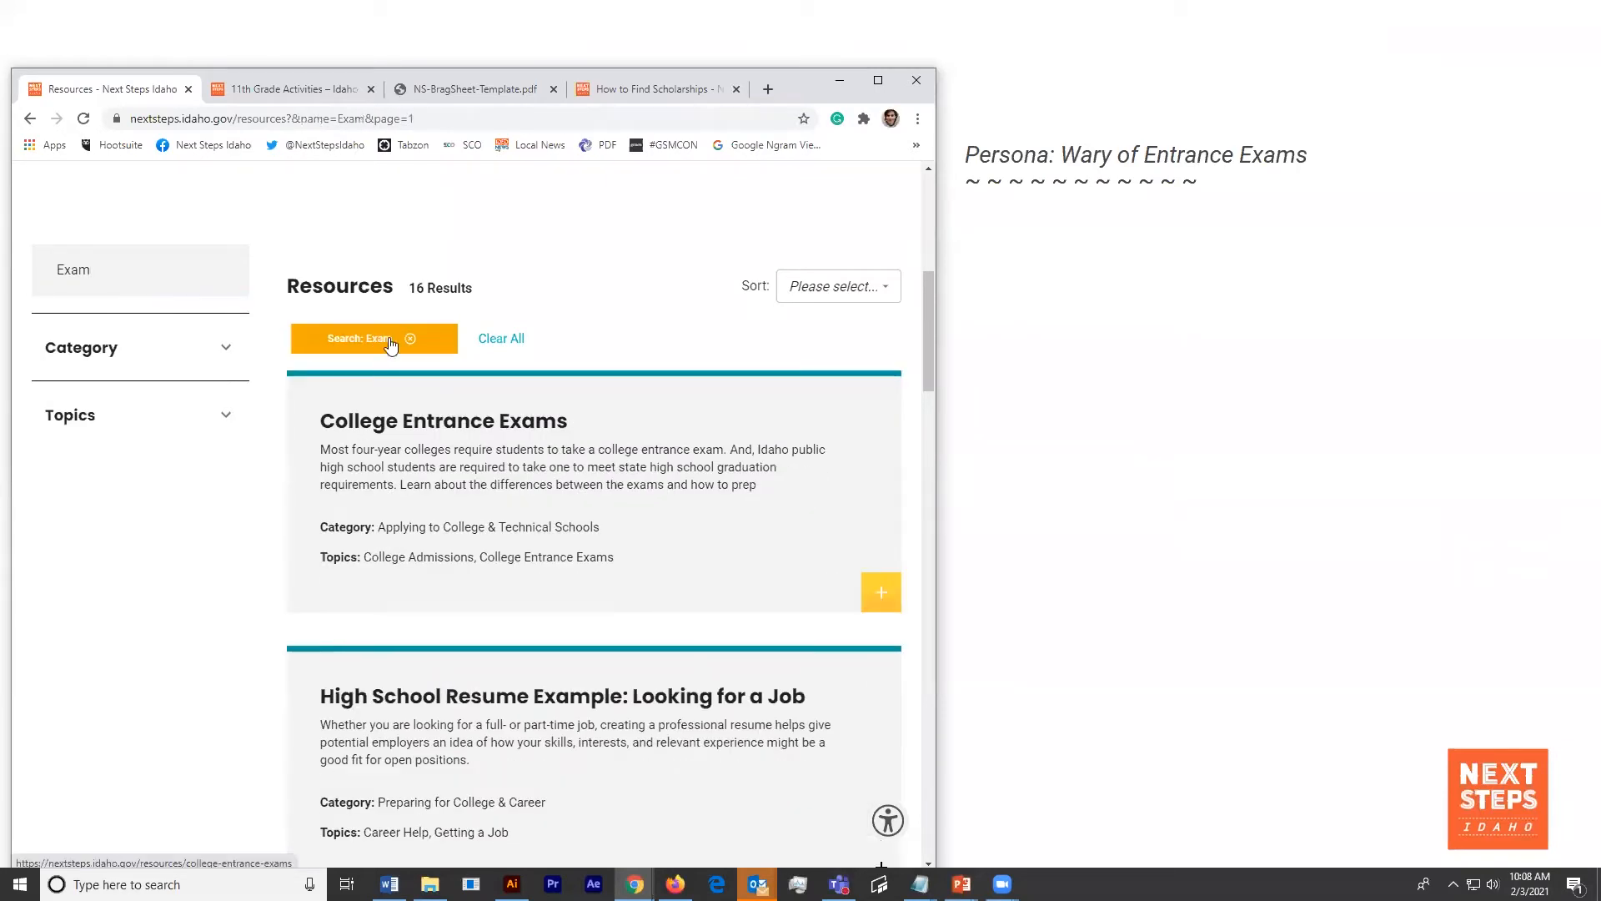
{"action": "mouse_move", "coordinate": [291, 89]}
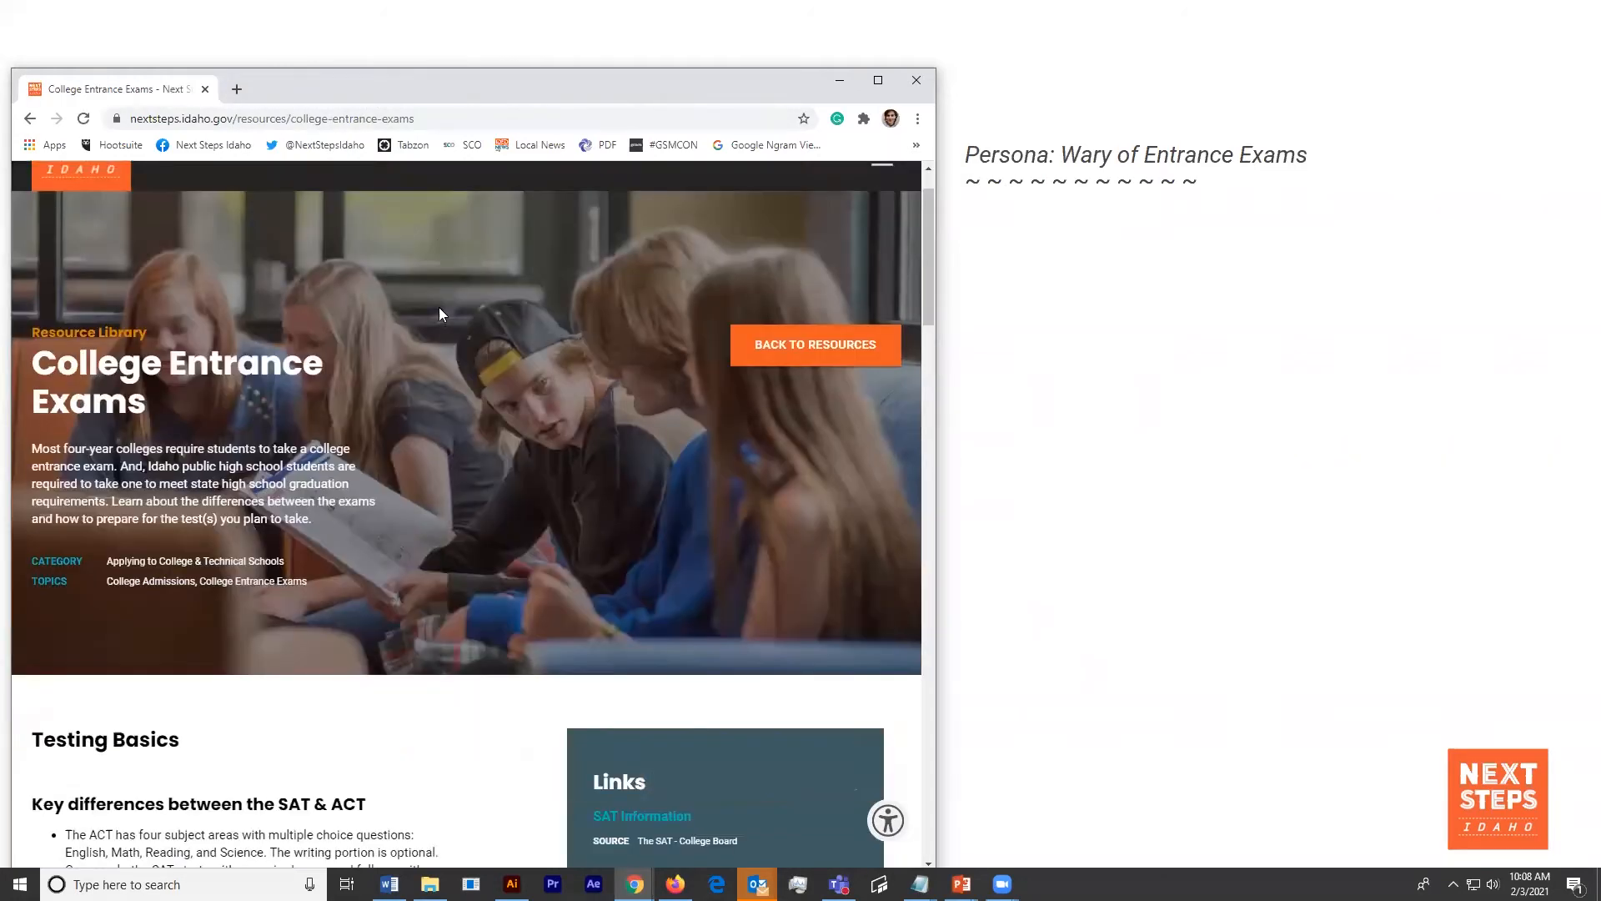
{"action": "scroll", "scroll_direction": "down", "scroll_amount": 3}
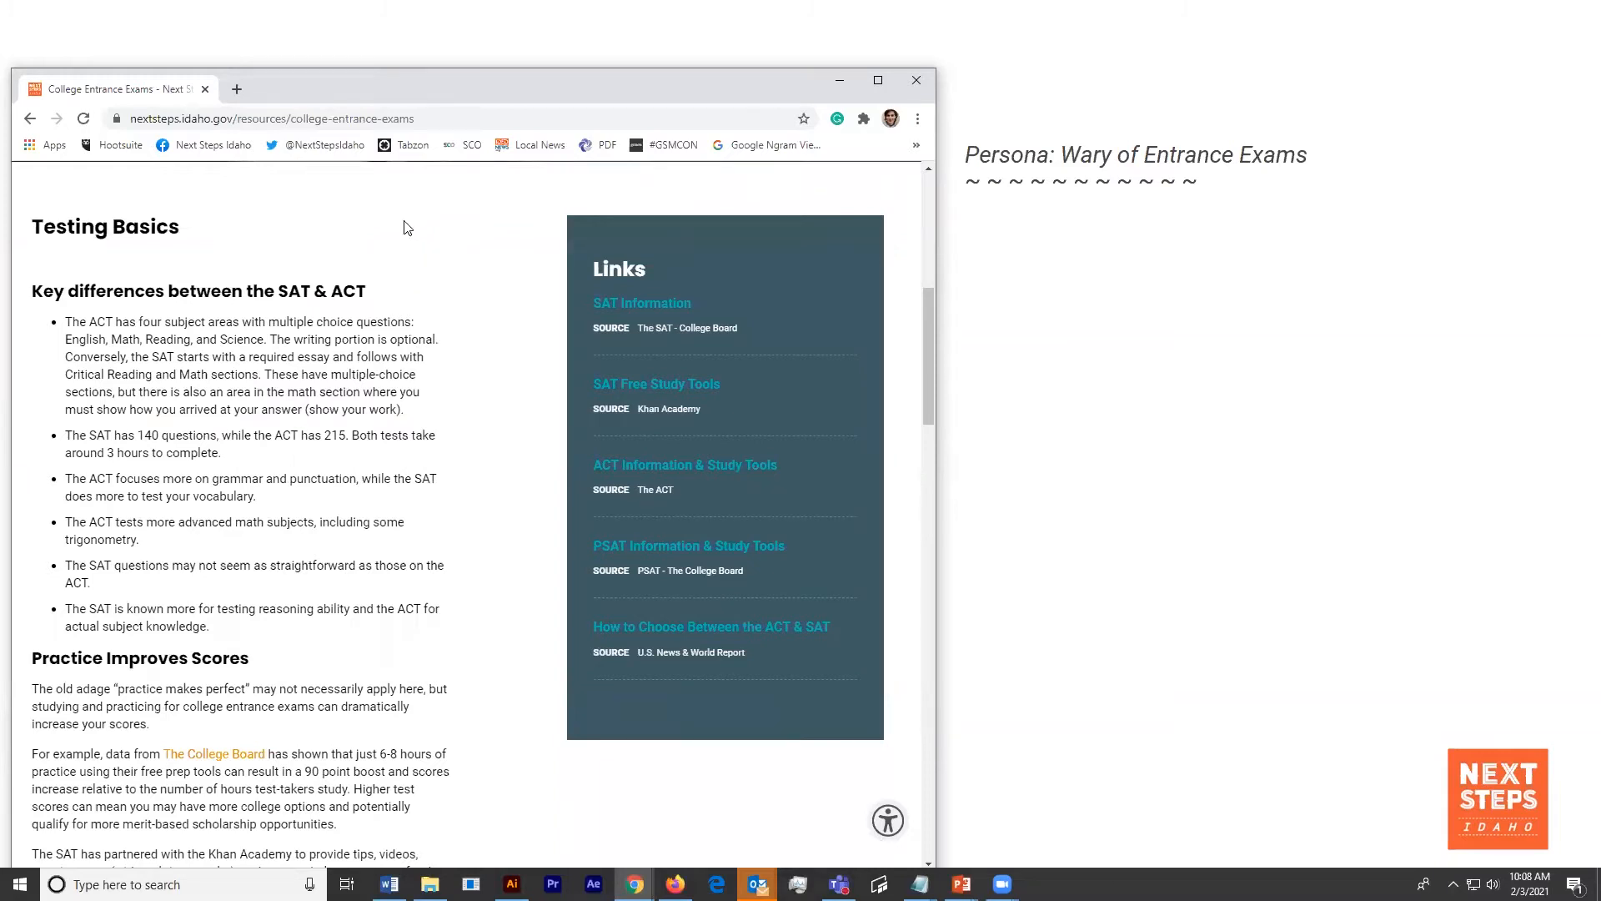
{"action": "mouse_move", "coordinate": [358, 259]}
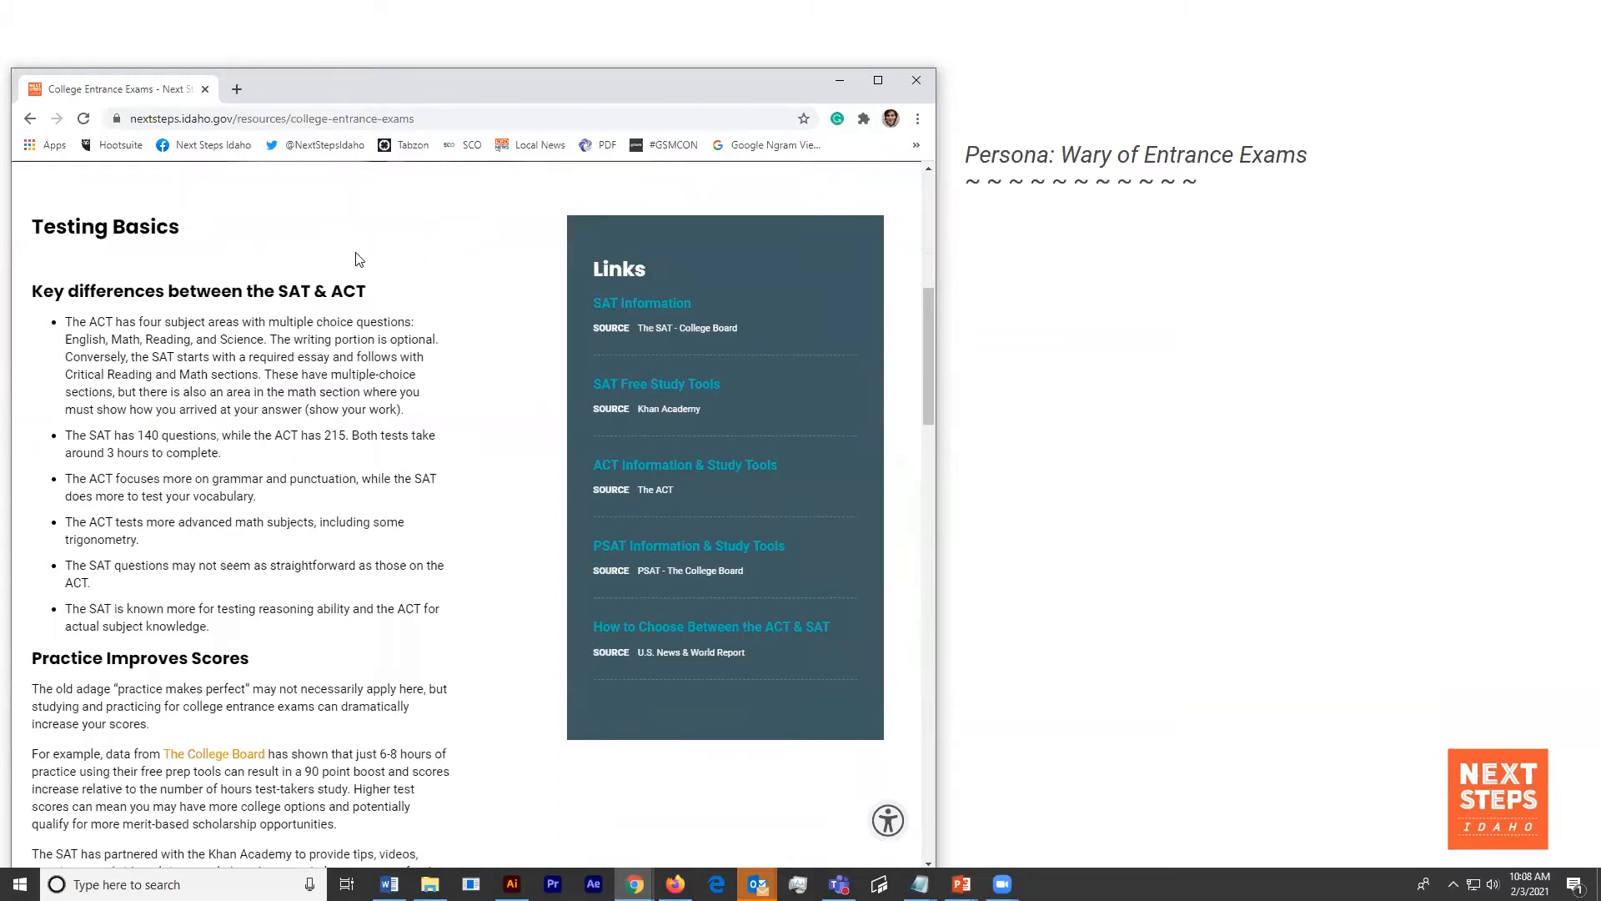
{"action": "mouse_move", "coordinate": [346, 315]}
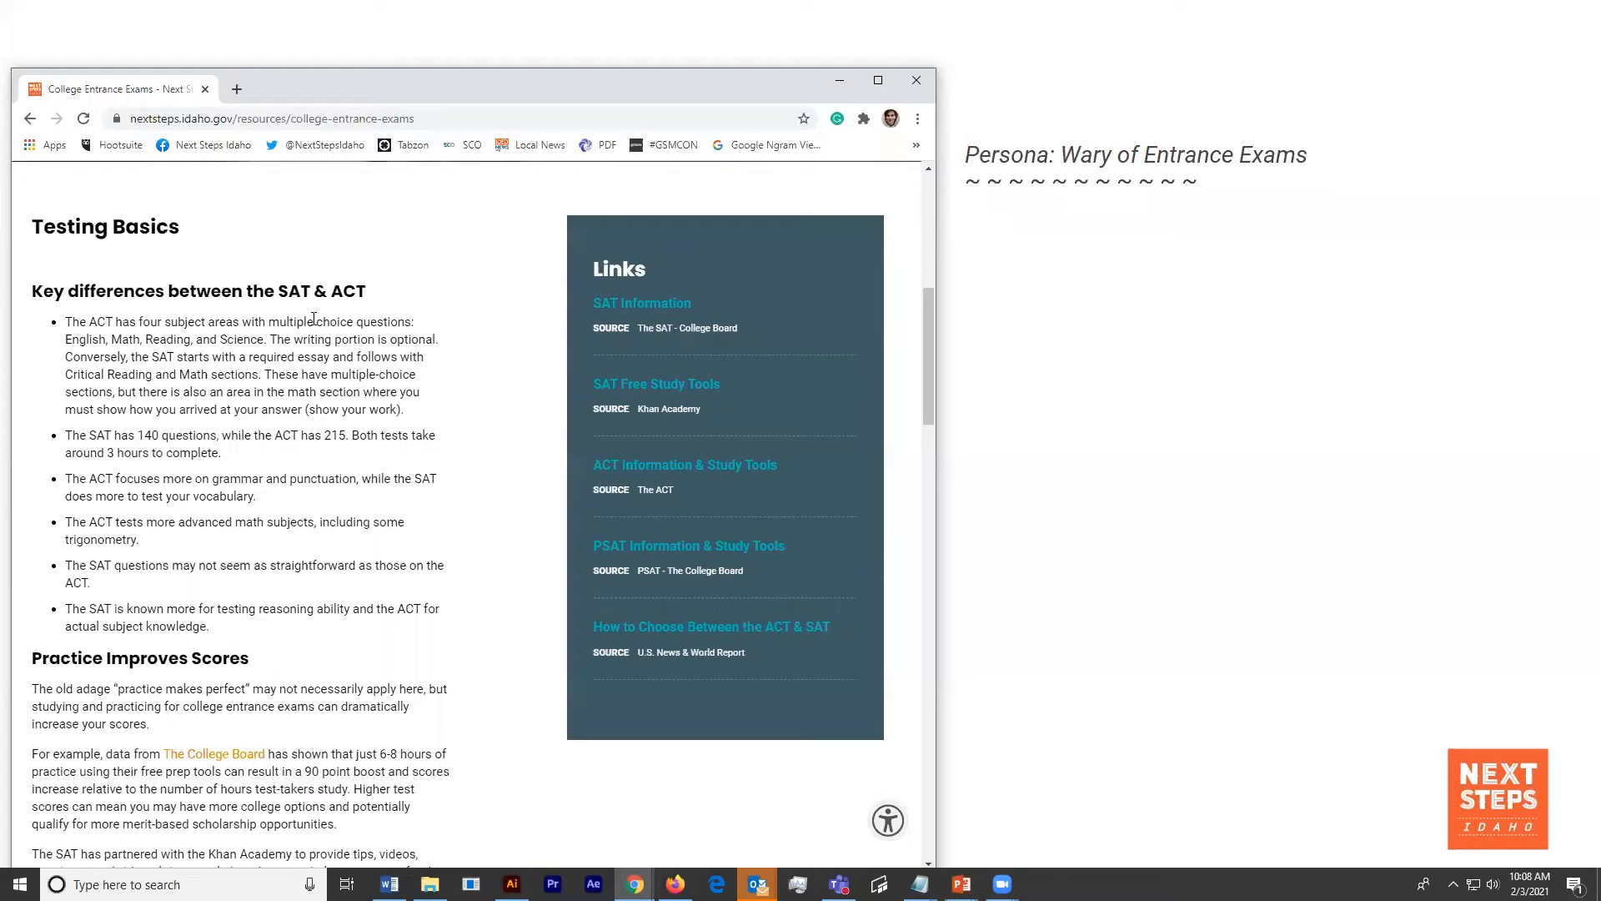
{"action": "scroll", "scroll_direction": "down", "scroll_amount": 3}
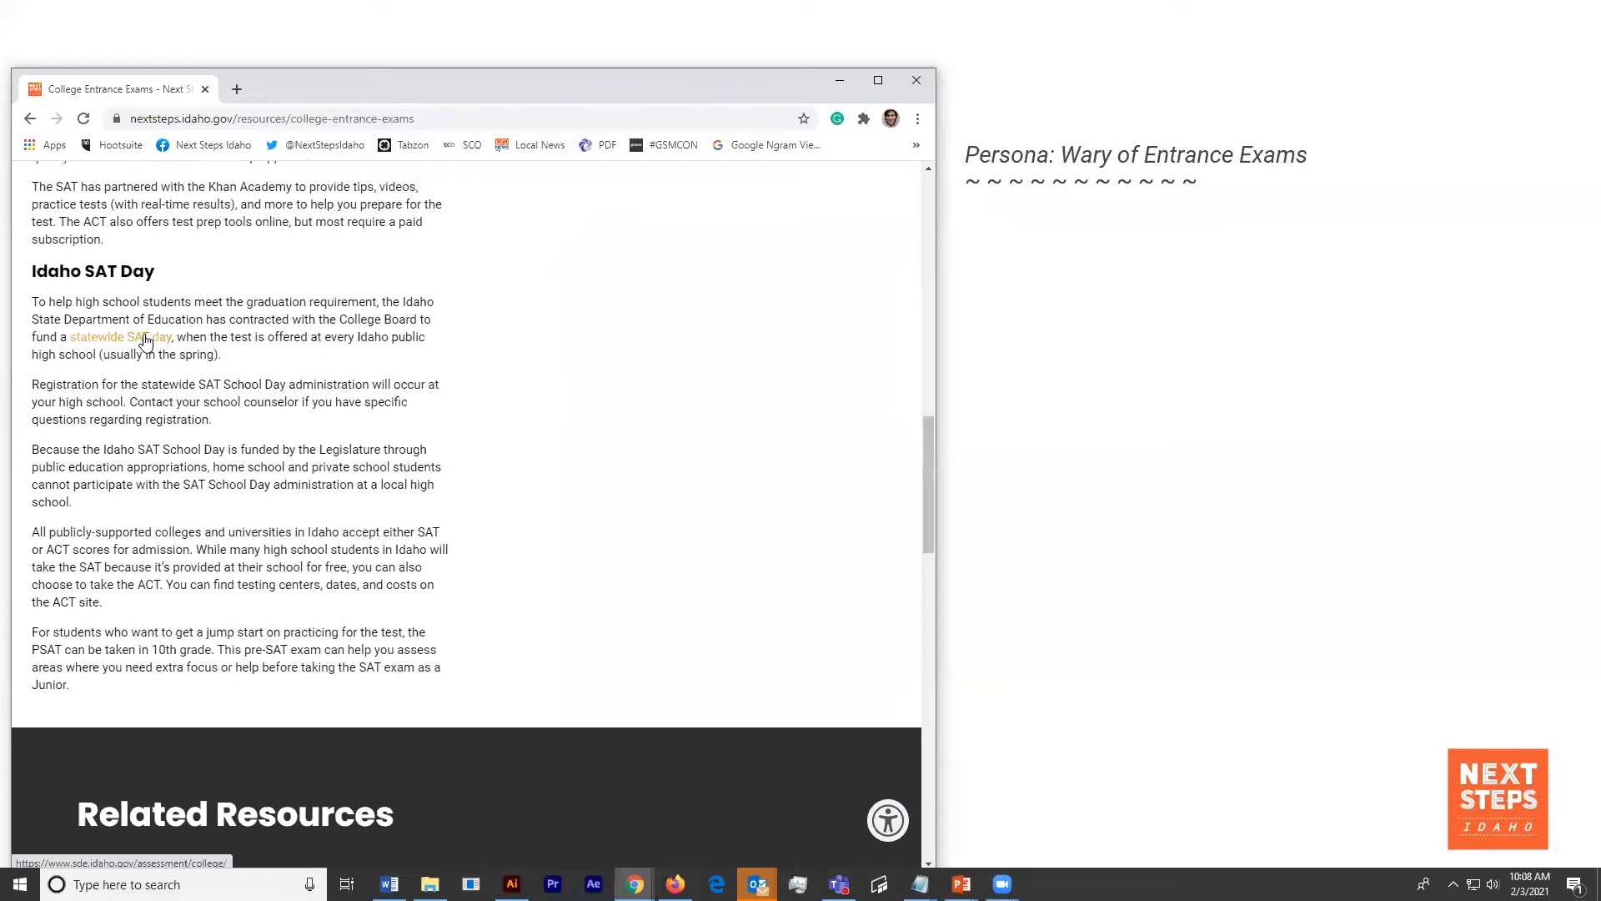
{"action": "left_click", "coordinate": [120, 337]}
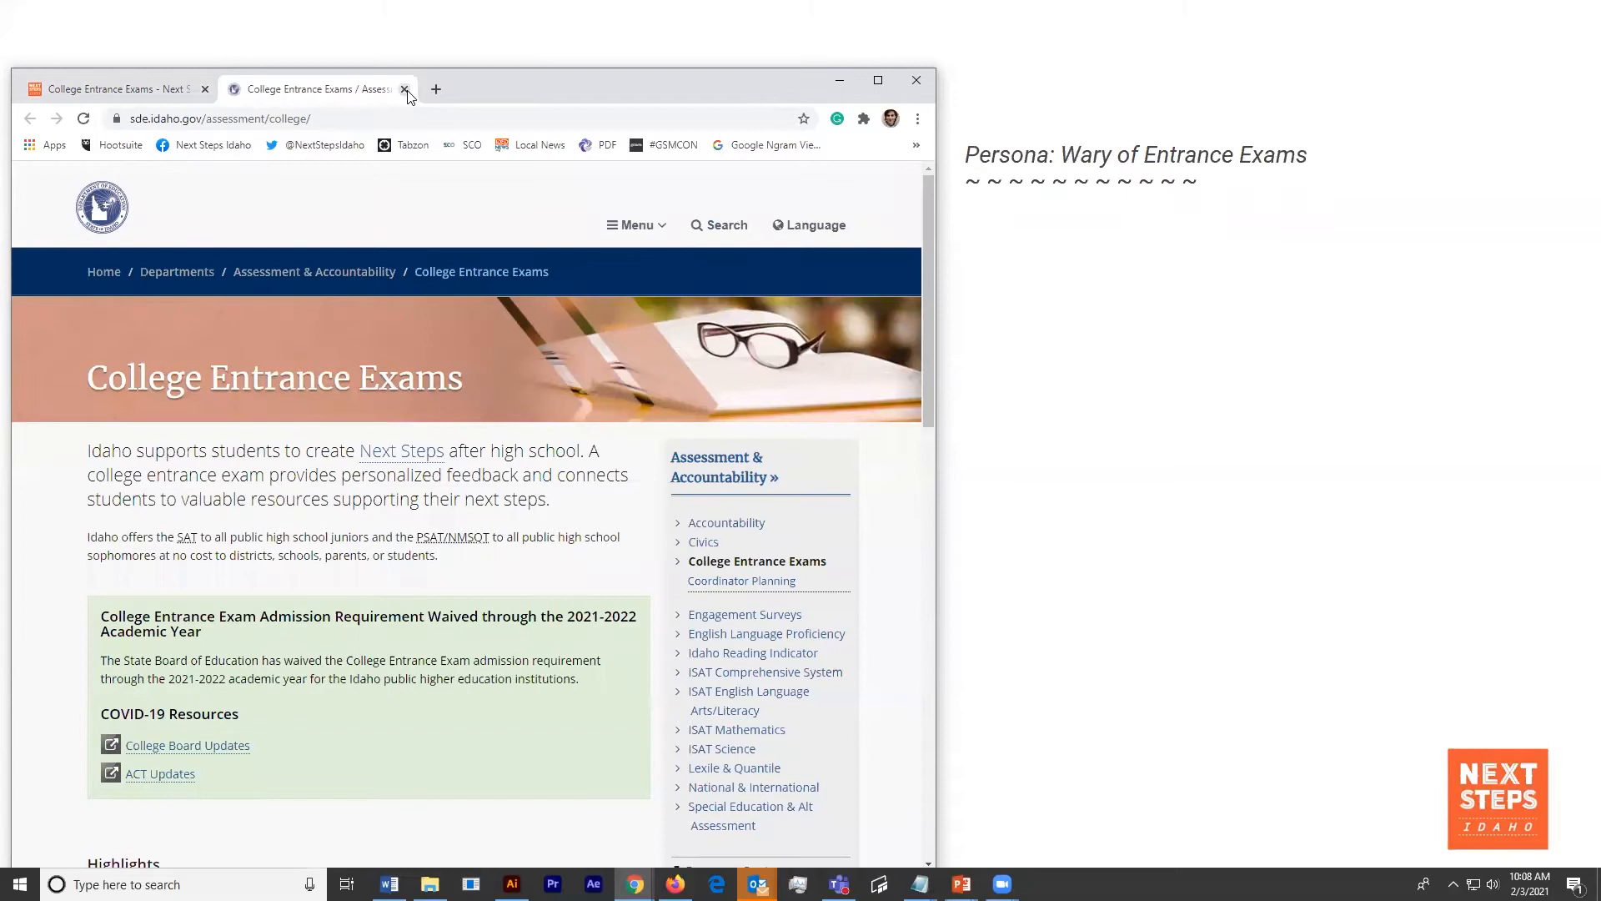
{"action": "left_click", "coordinate": [404, 89]}
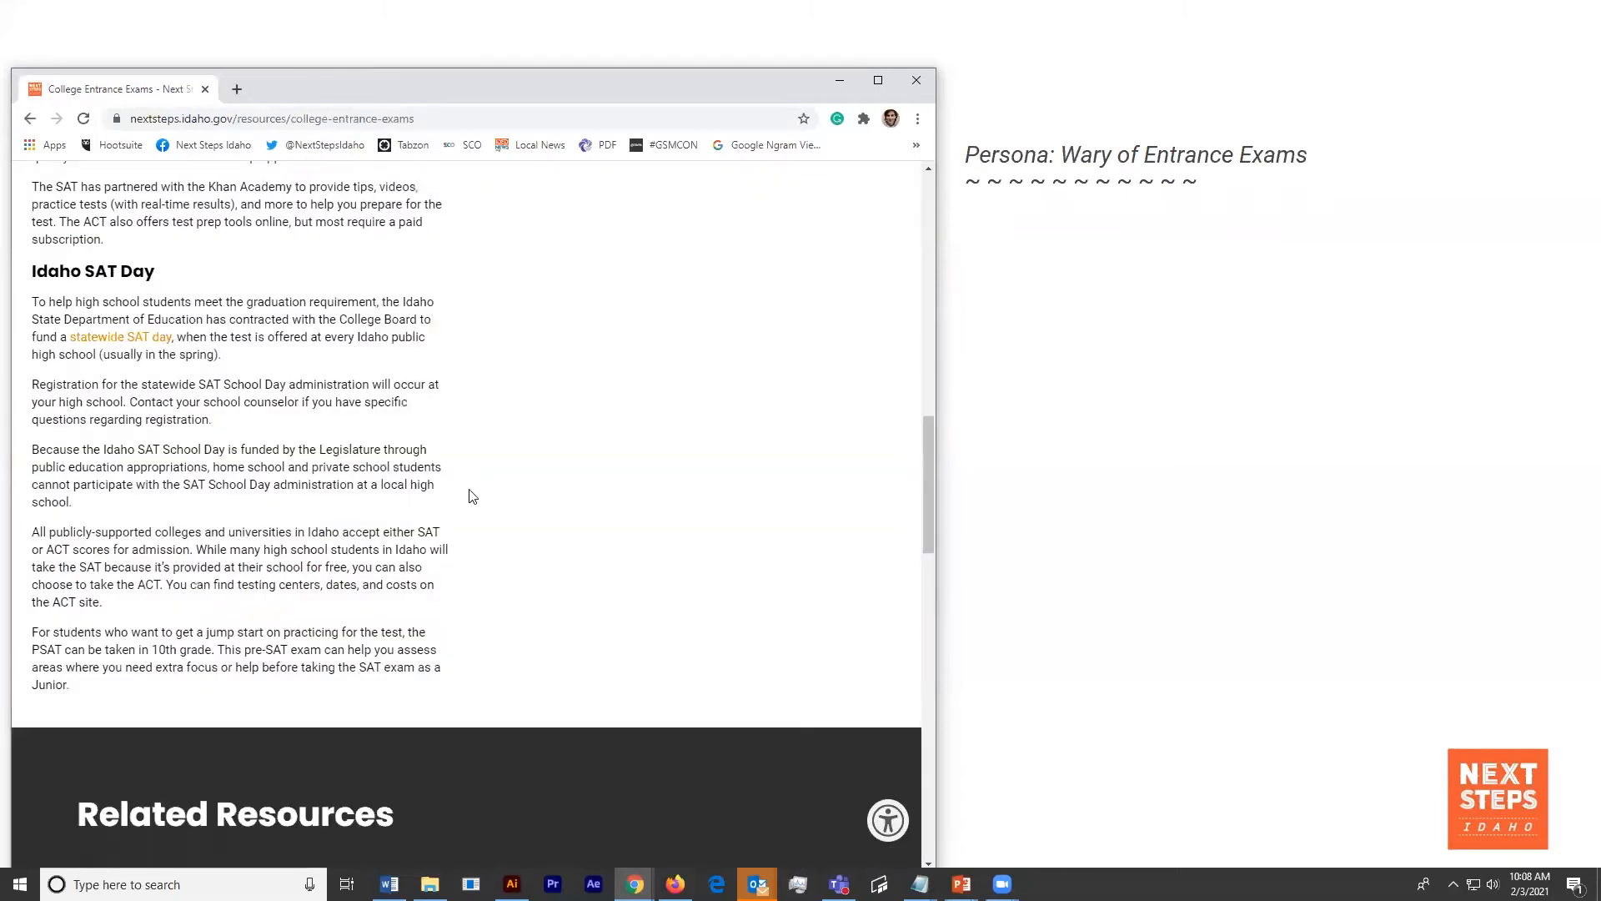
{"action": "scroll", "scroll_direction": "down", "scroll_amount": 3}
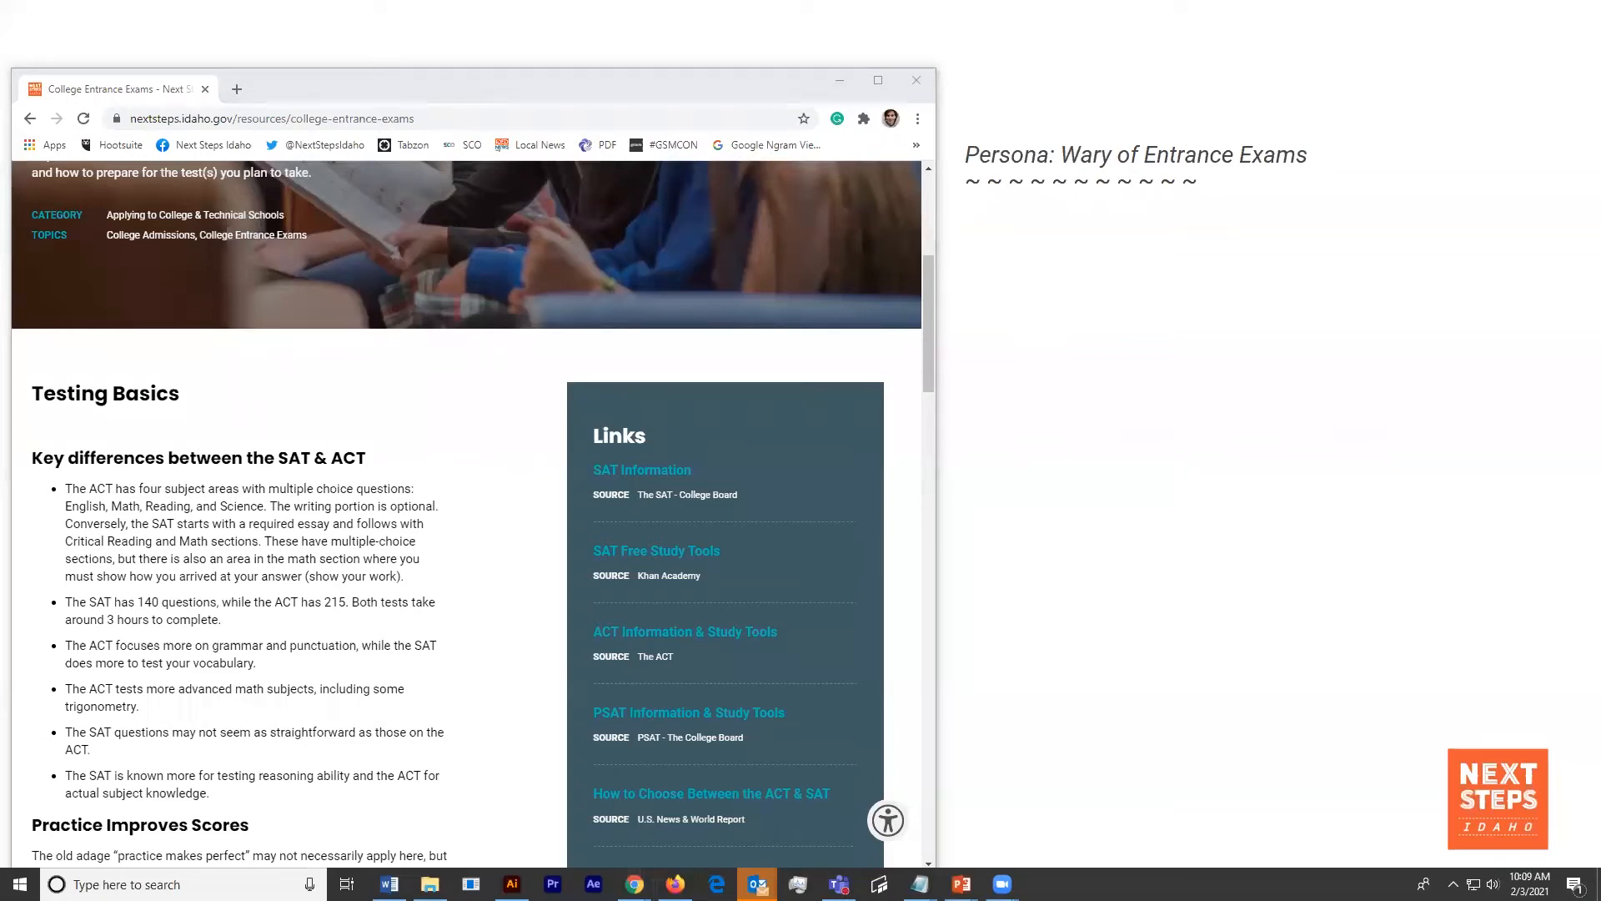
{"action": "left_click", "coordinate": [1001, 885]}
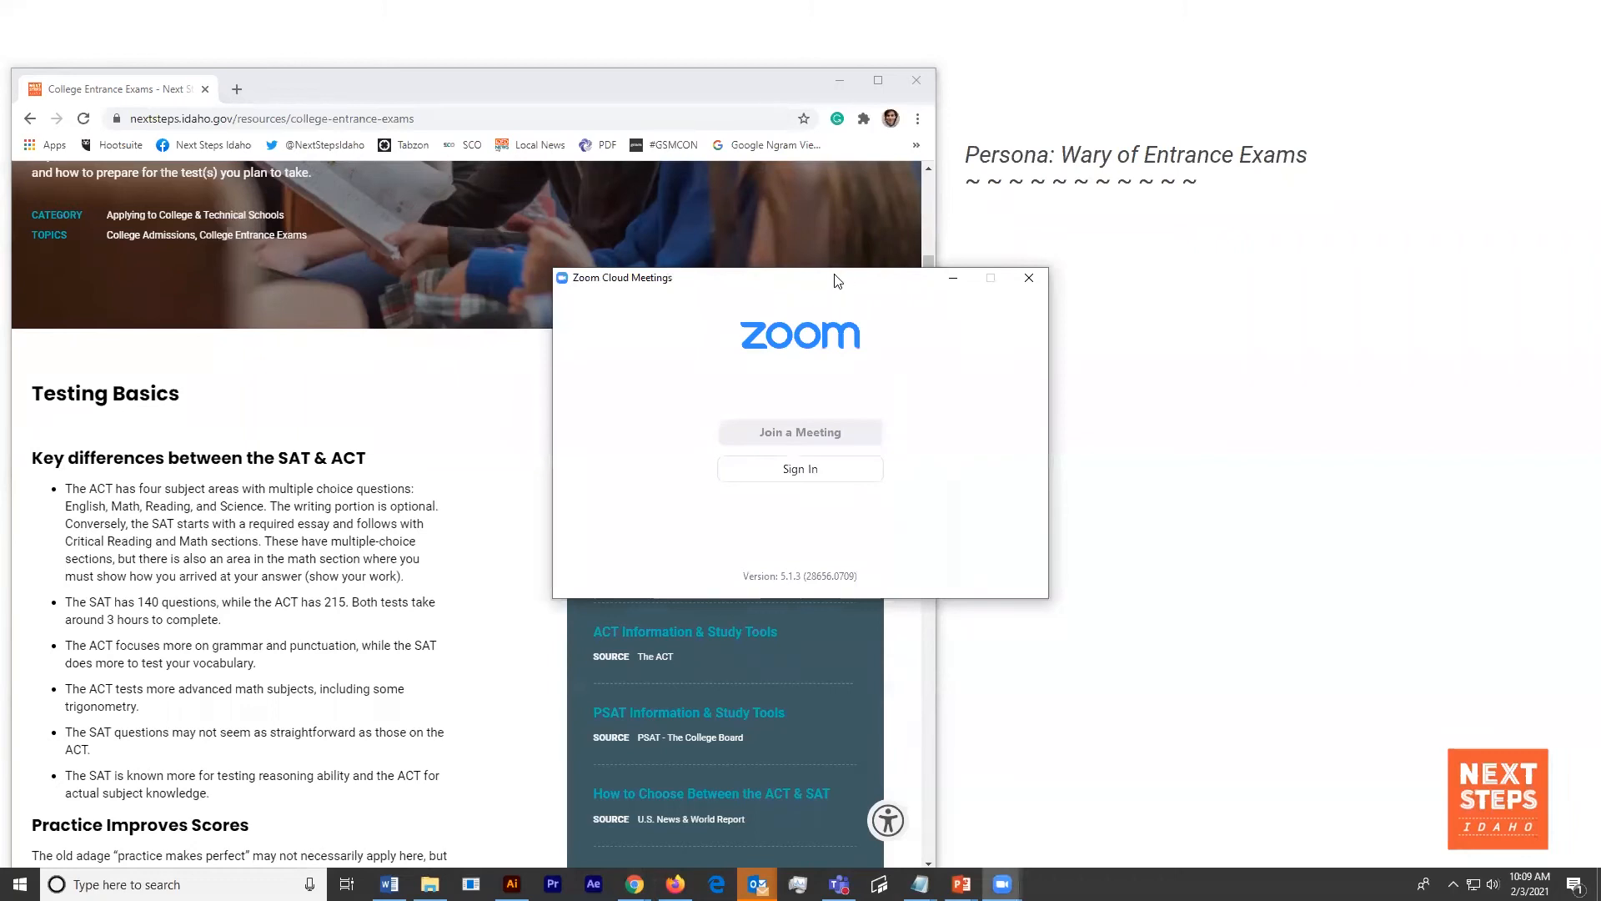
{"action": "left_click", "coordinate": [1028, 278]}
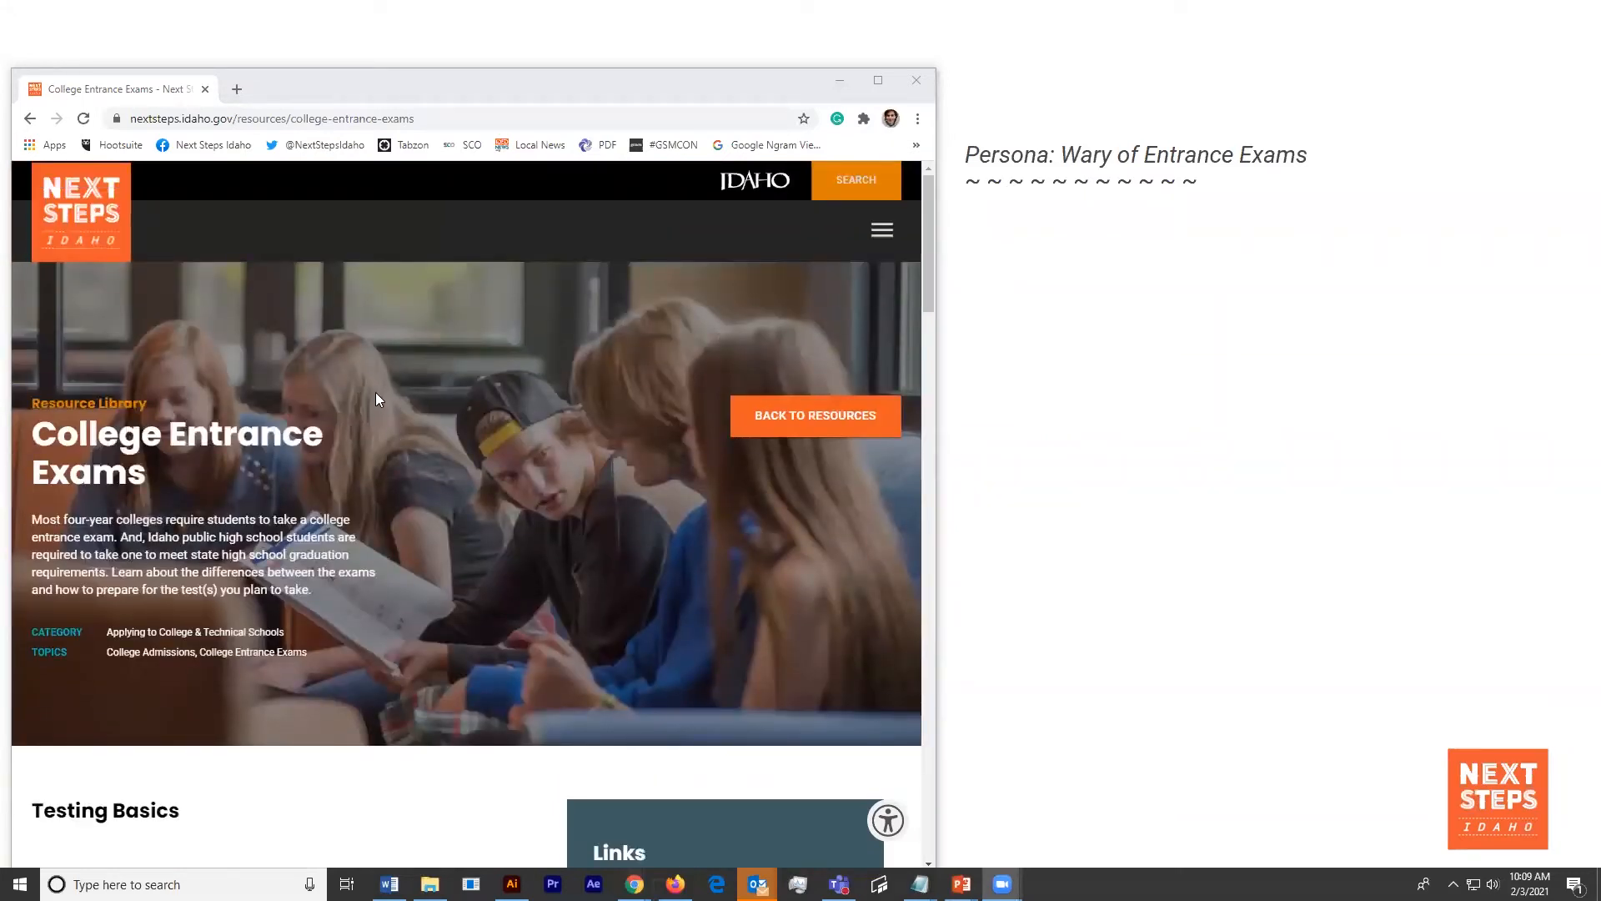
{"action": "mouse_move", "coordinate": [409, 469]}
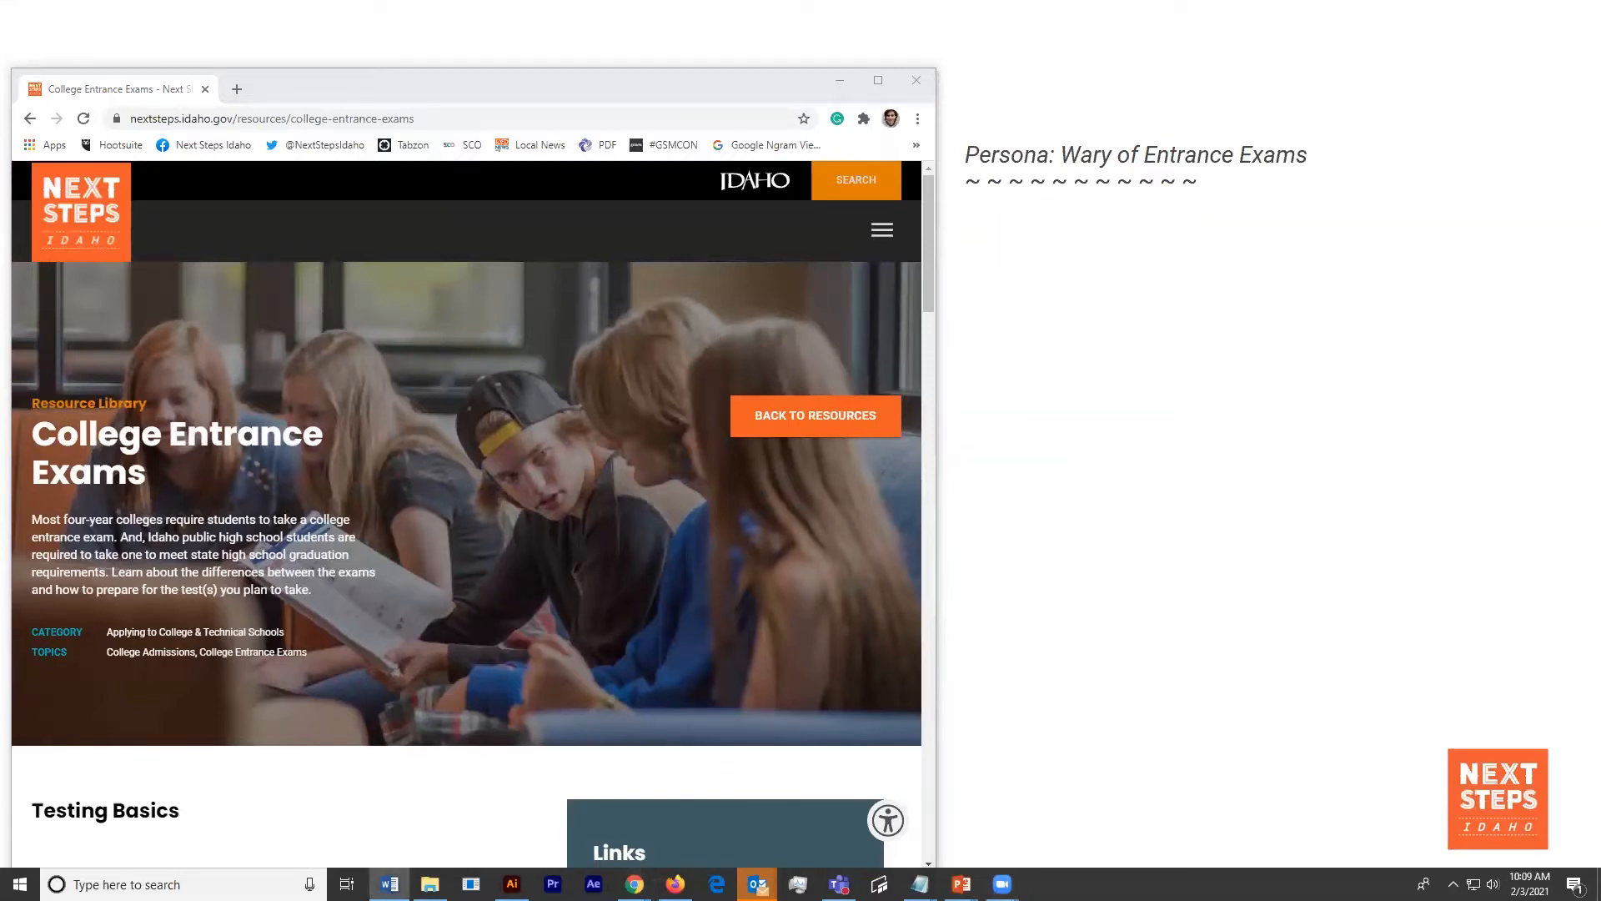
{"action": "mouse_move", "coordinate": [641, 308]}
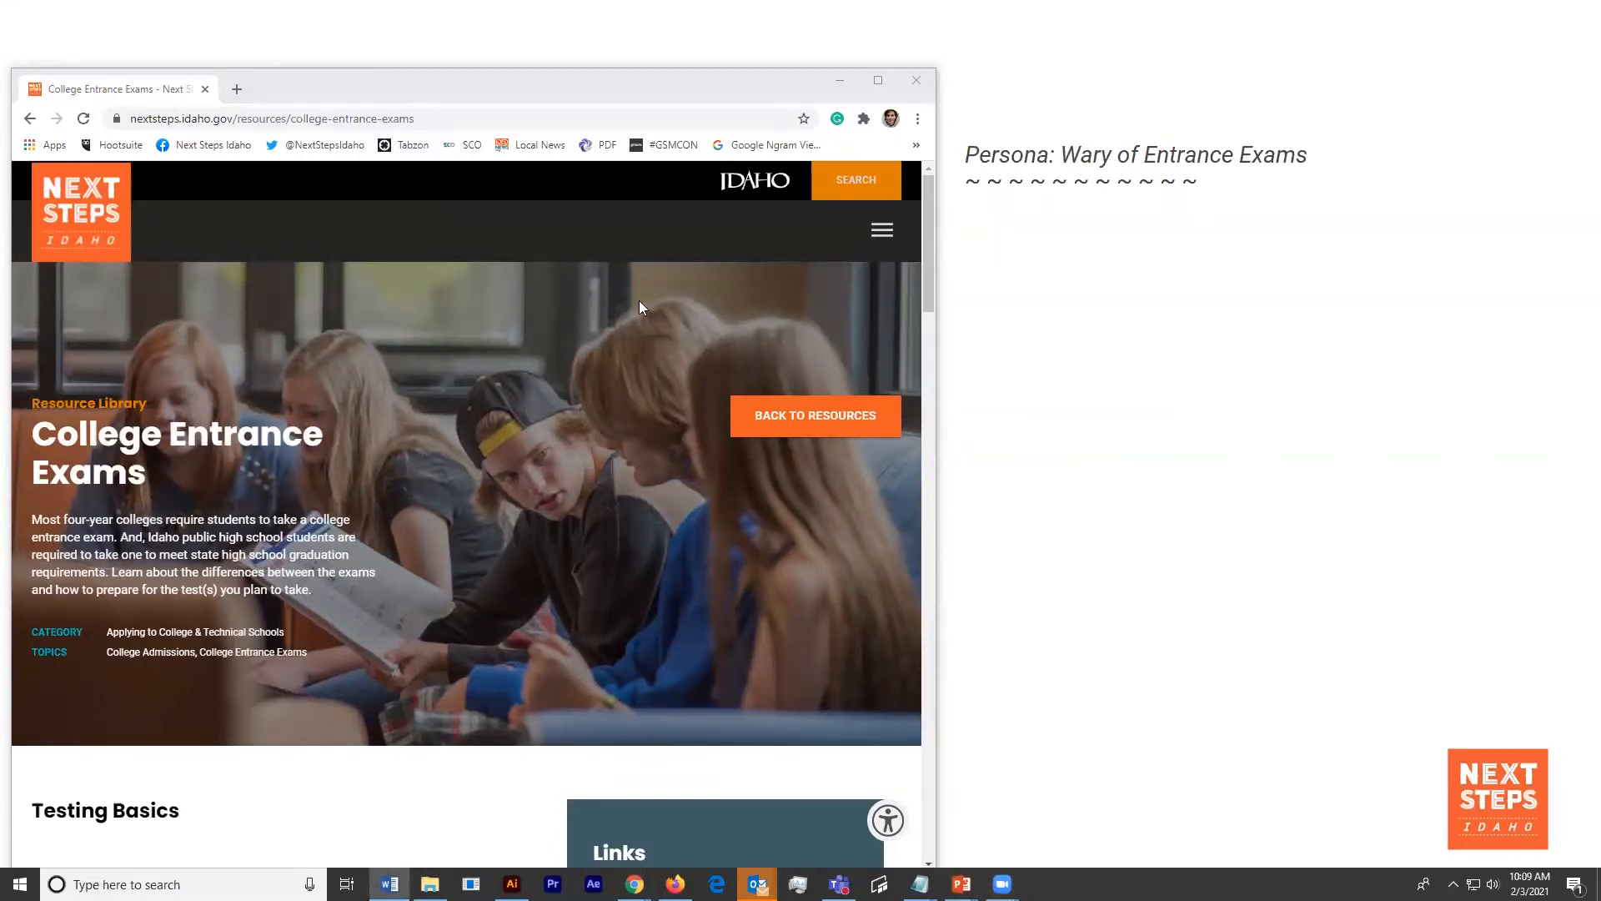
- Open the careerinfo high school learning plans dashboard listing grades 8–12 in a new tab
{"action": "left_click", "coordinate": [879, 230]}
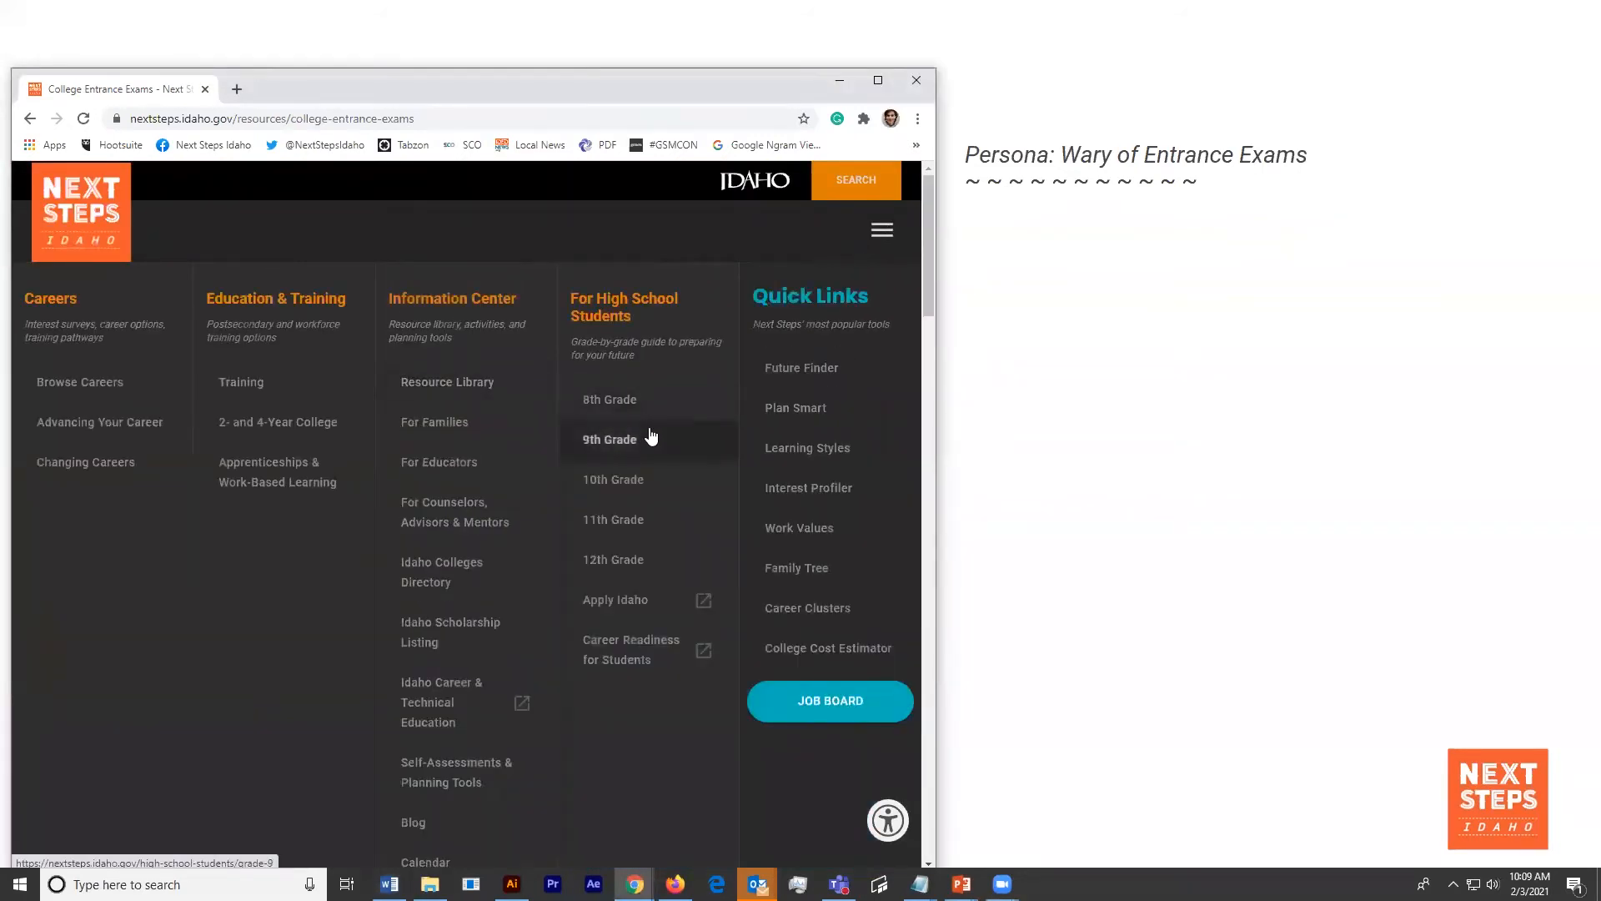
{"action": "left_click", "coordinate": [609, 439]}
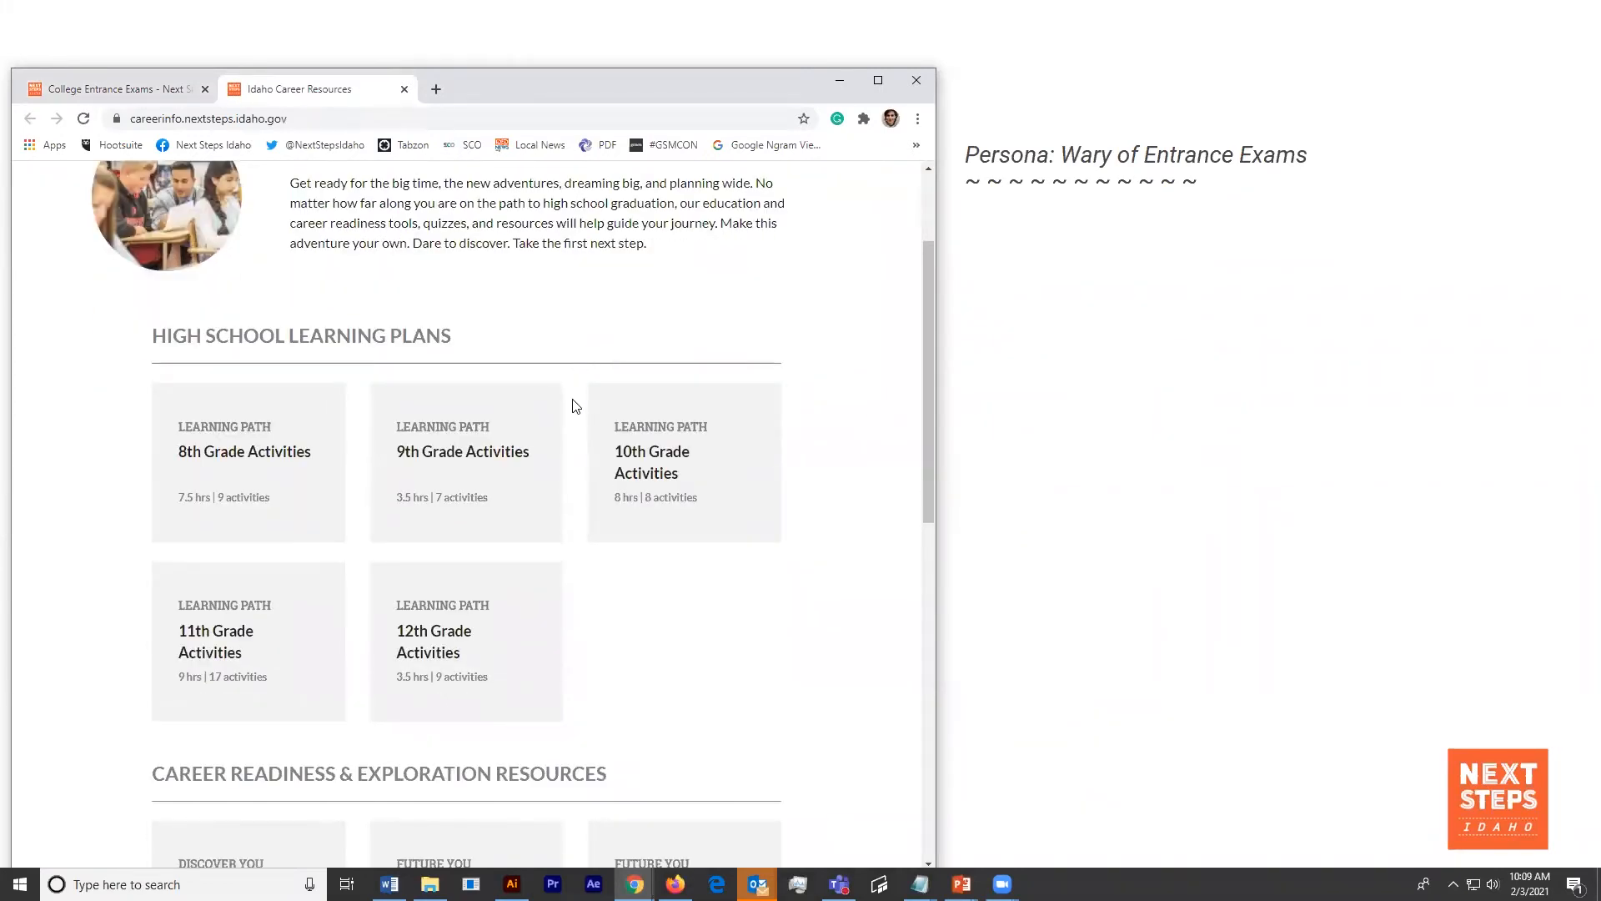
{"action": "scroll", "scroll_direction": "down", "scroll_amount": 3}
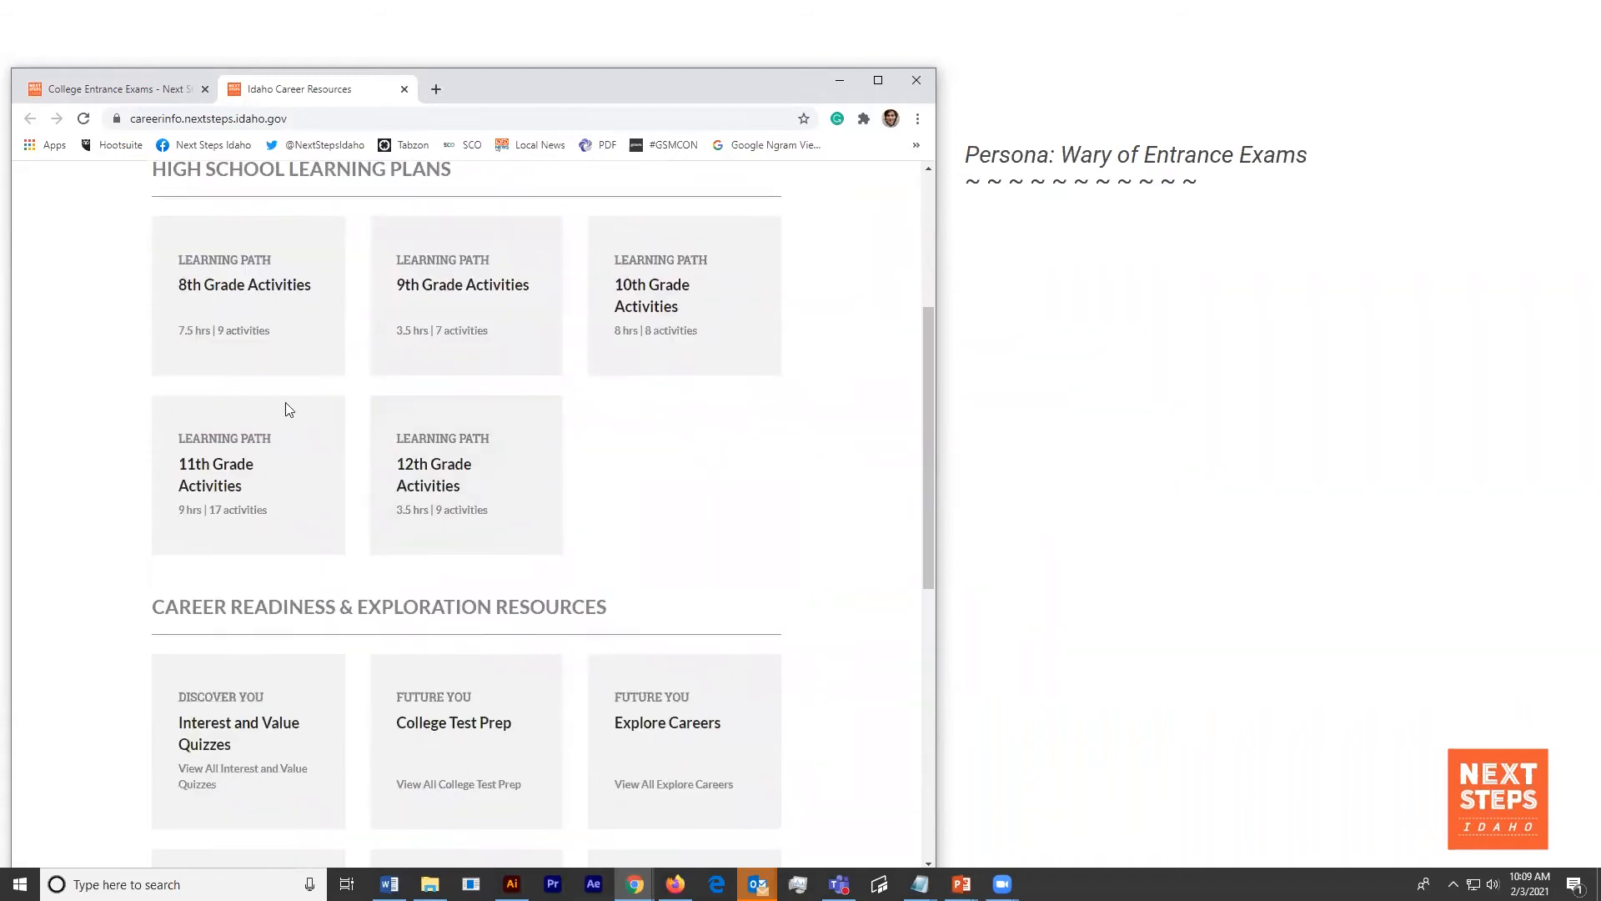
- Open the Khan Academy + CollegeBoard activity in the 10th Grade Activities plan
{"action": "left_click", "coordinate": [651, 295]}
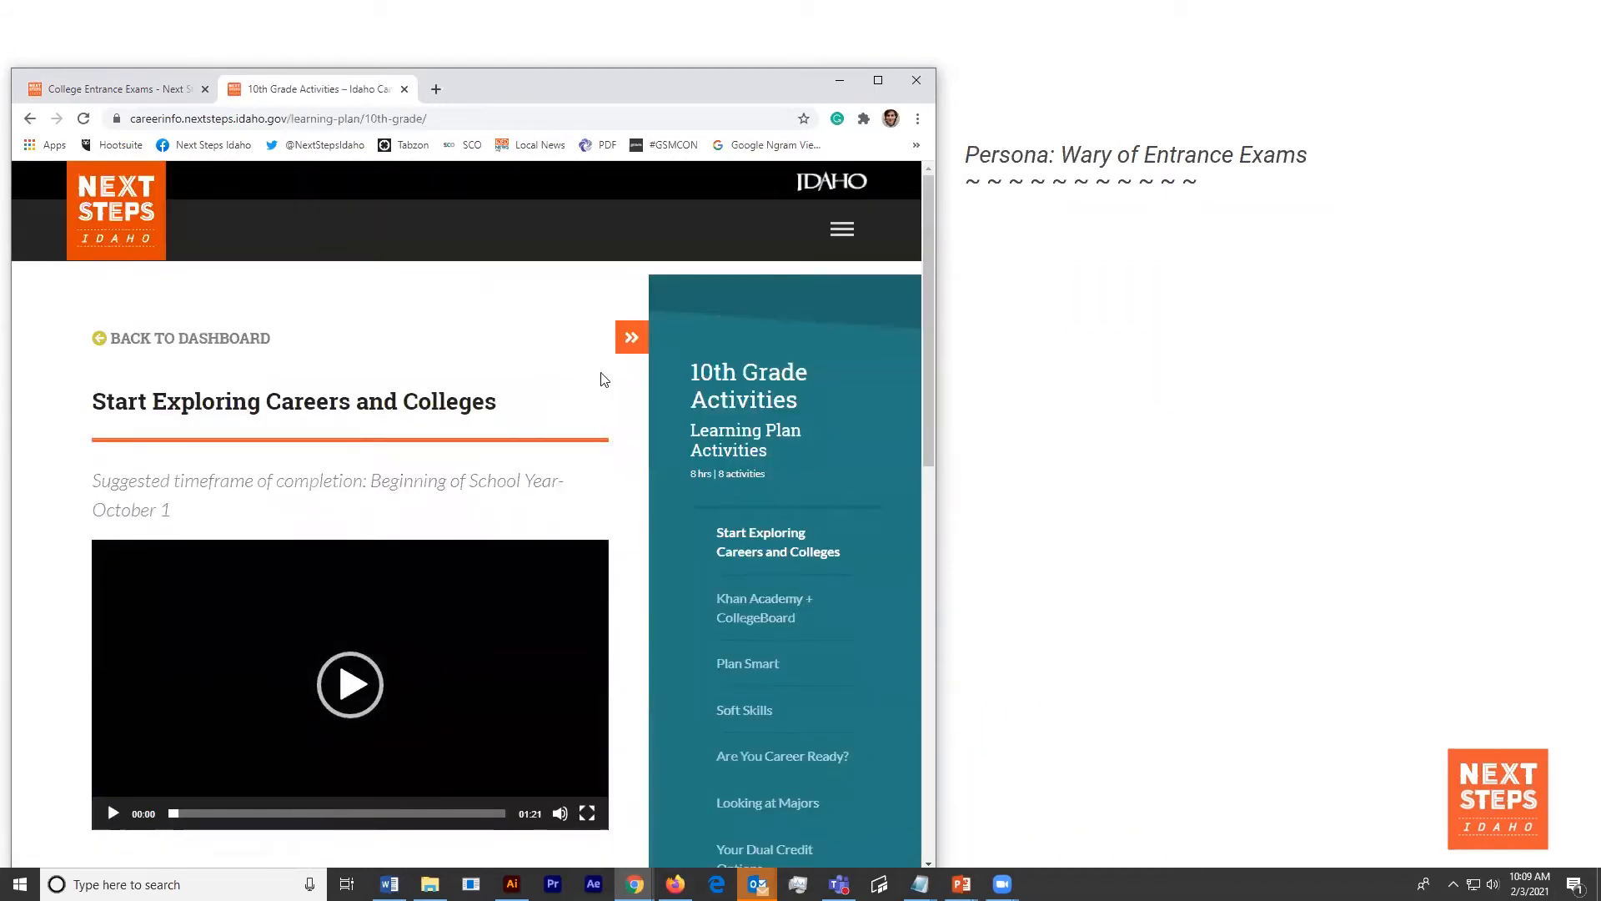
{"action": "scroll", "scroll_direction": "down", "scroll_amount": 3}
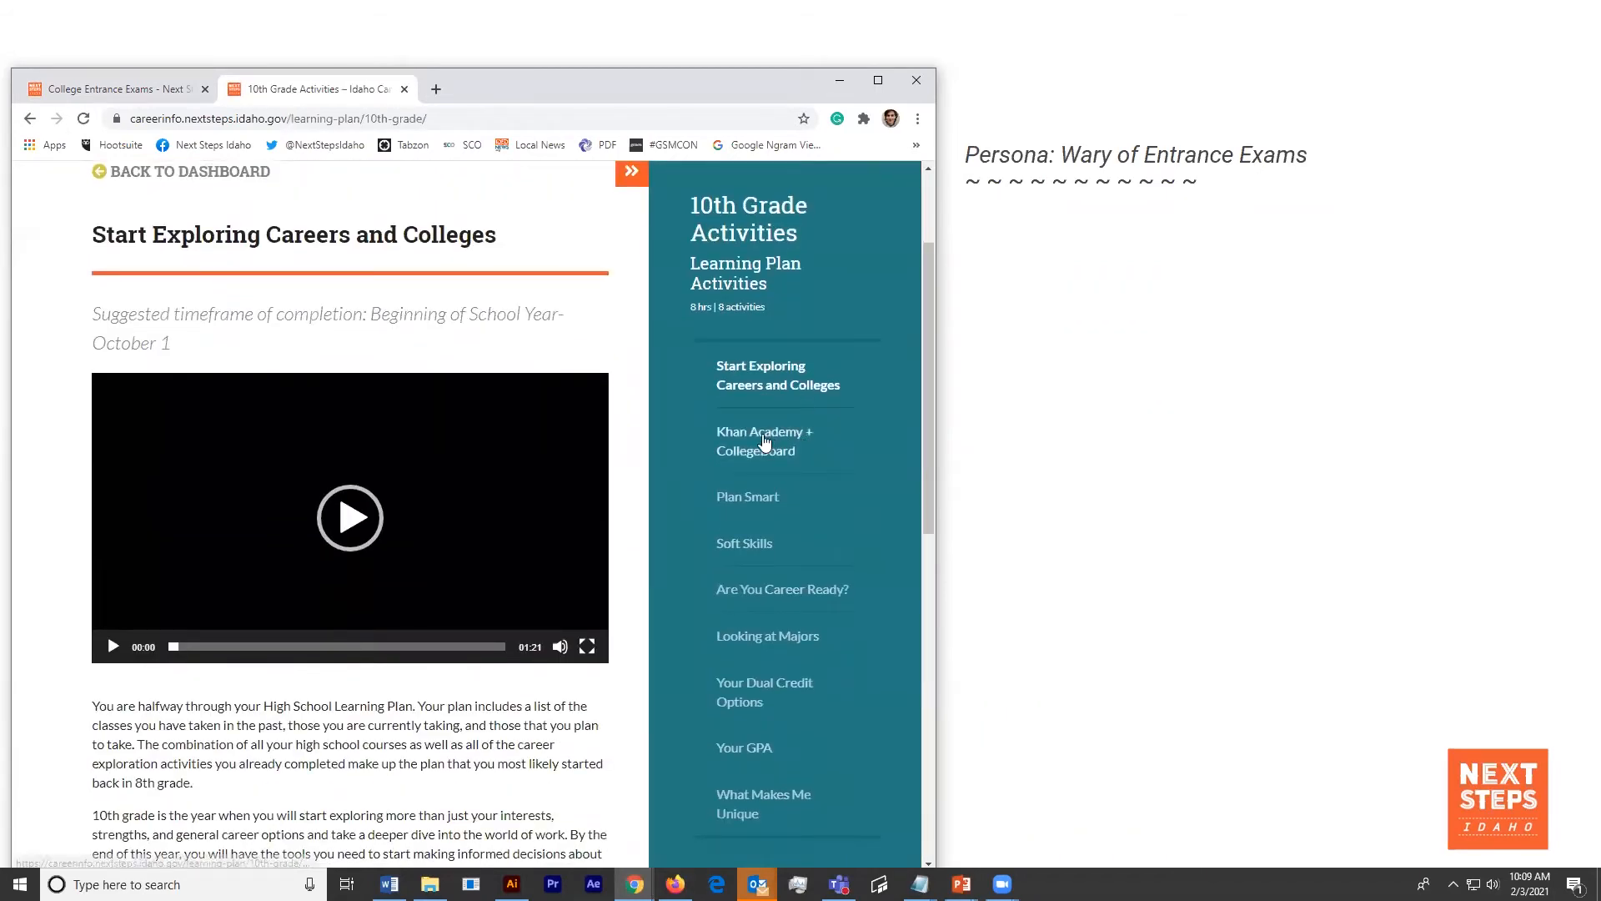
{"action": "left_click", "coordinate": [764, 441]}
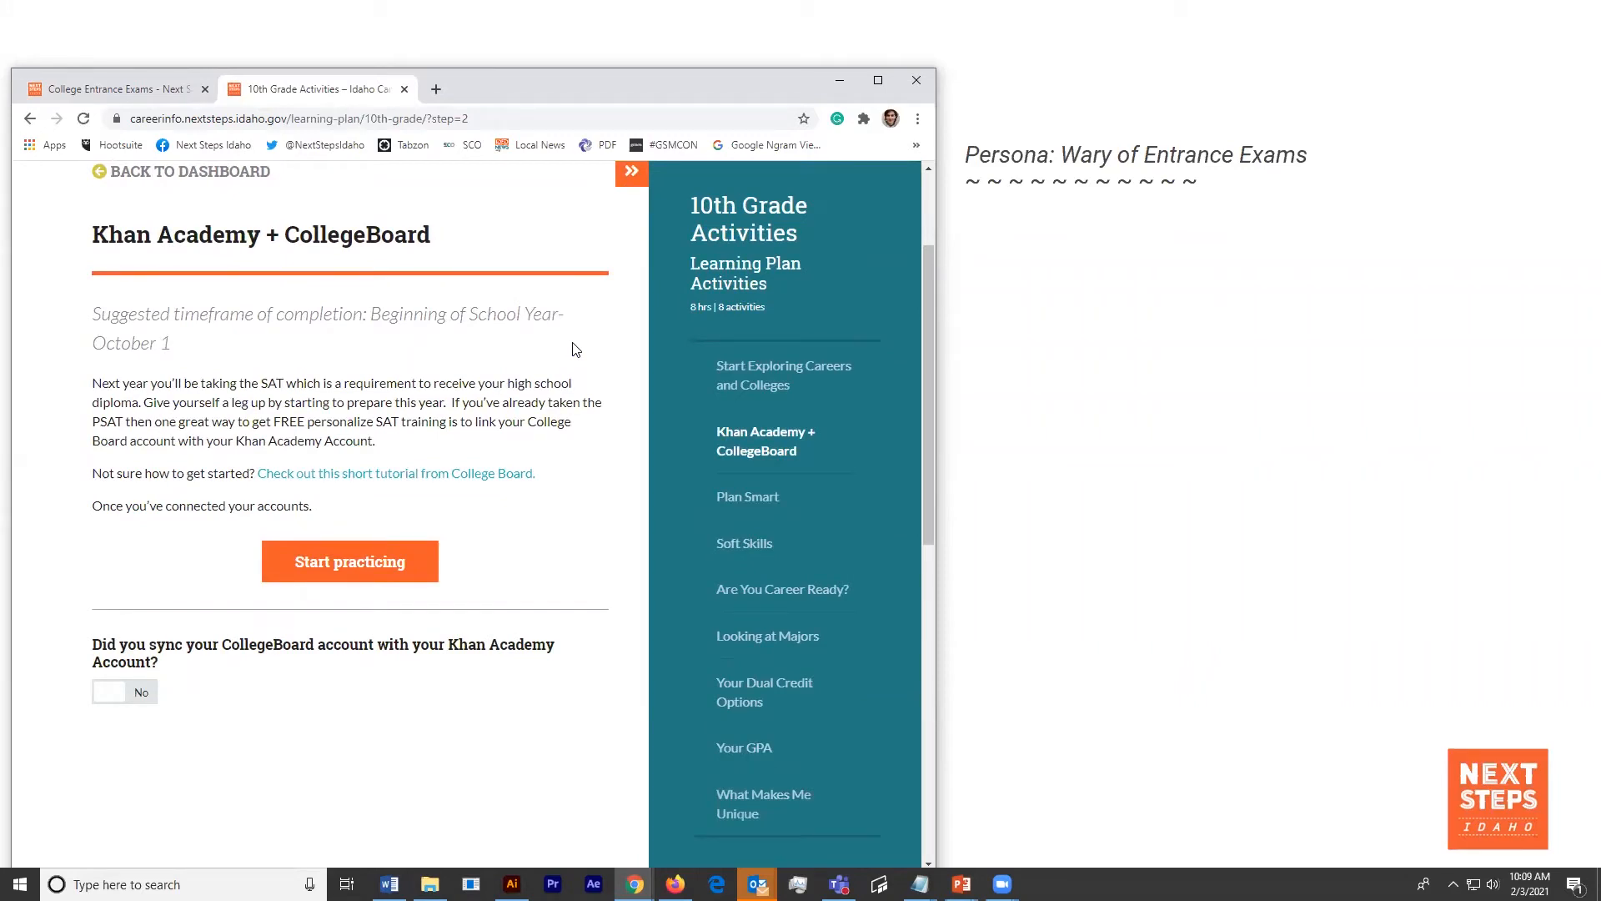
{"action": "mouse_move", "coordinate": [561, 373]}
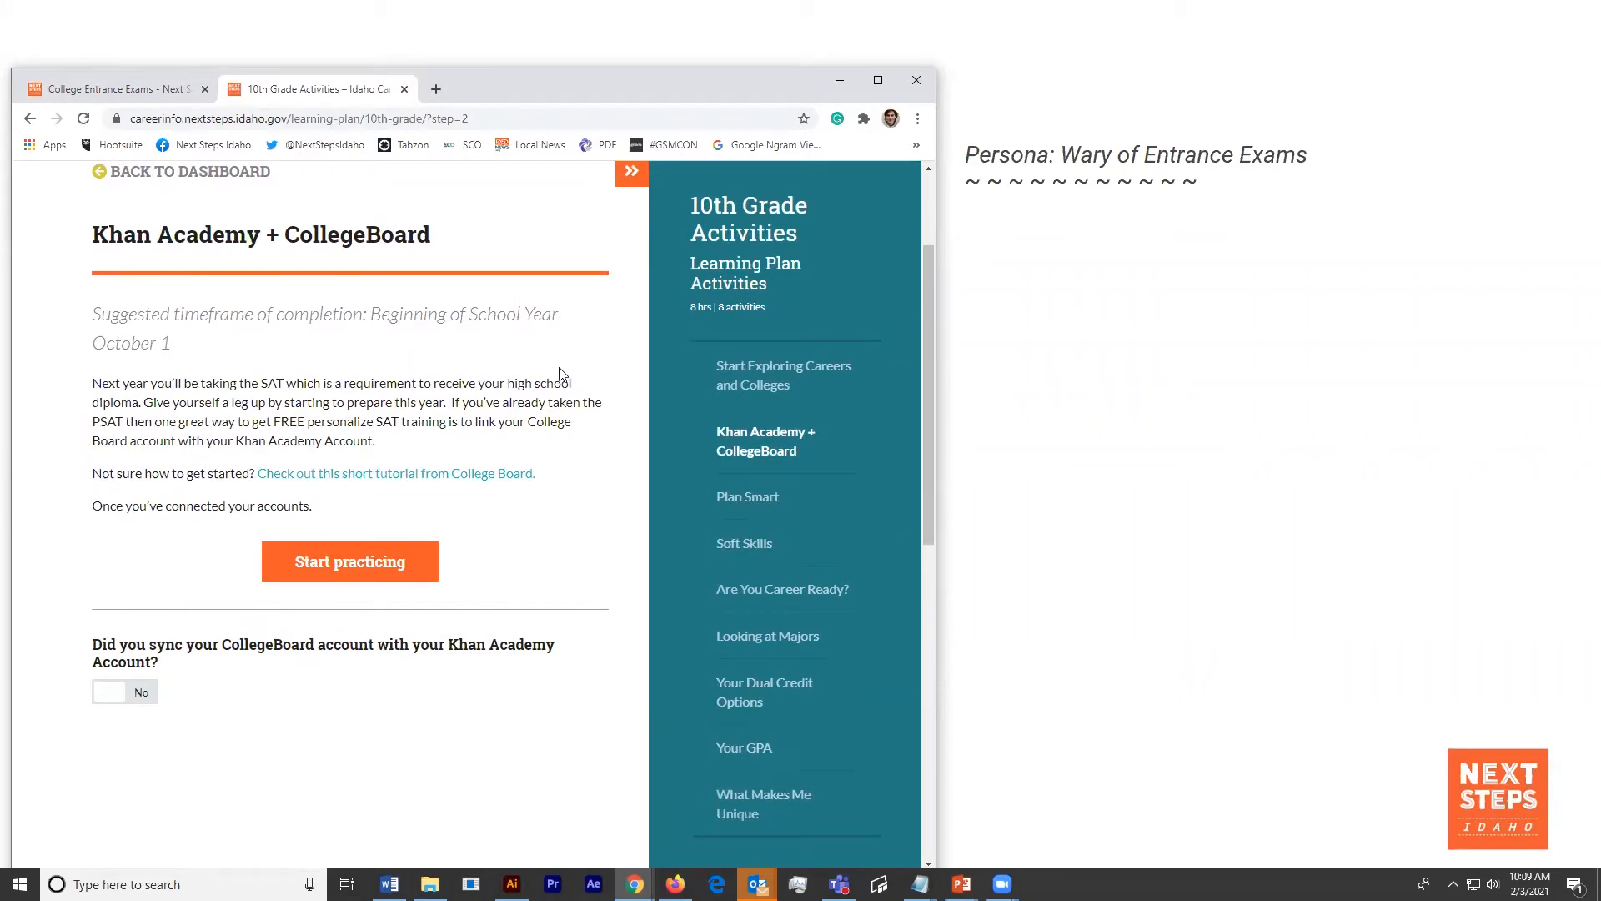
{"action": "scroll", "scroll_direction": "down", "scroll_amount": 3}
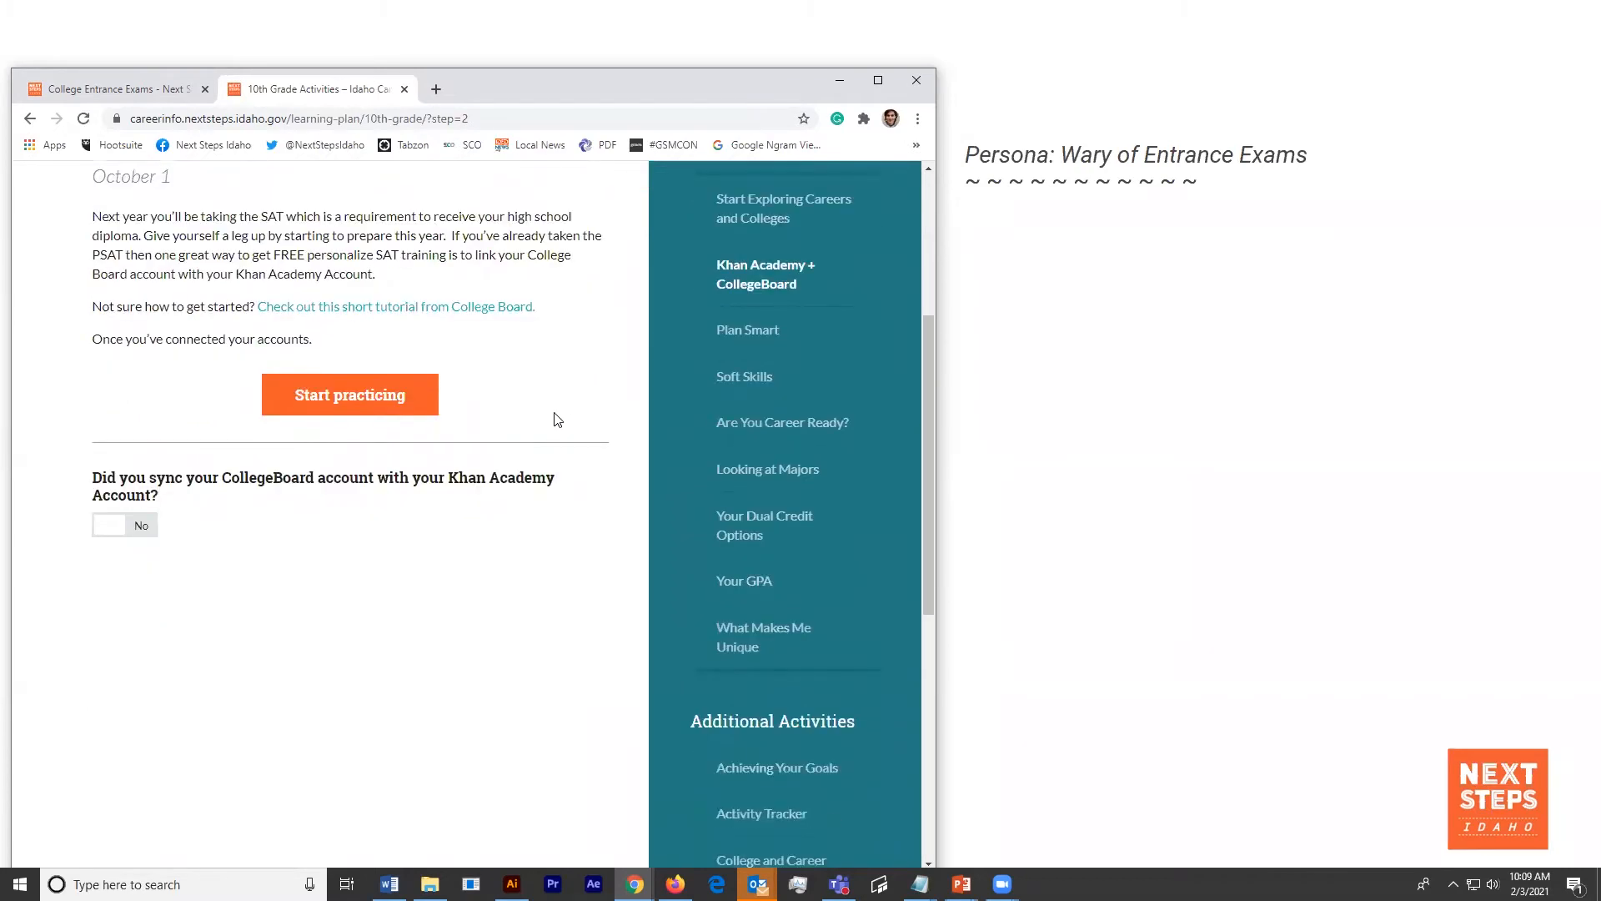
{"action": "scroll", "scroll_direction": "down", "scroll_amount": 3}
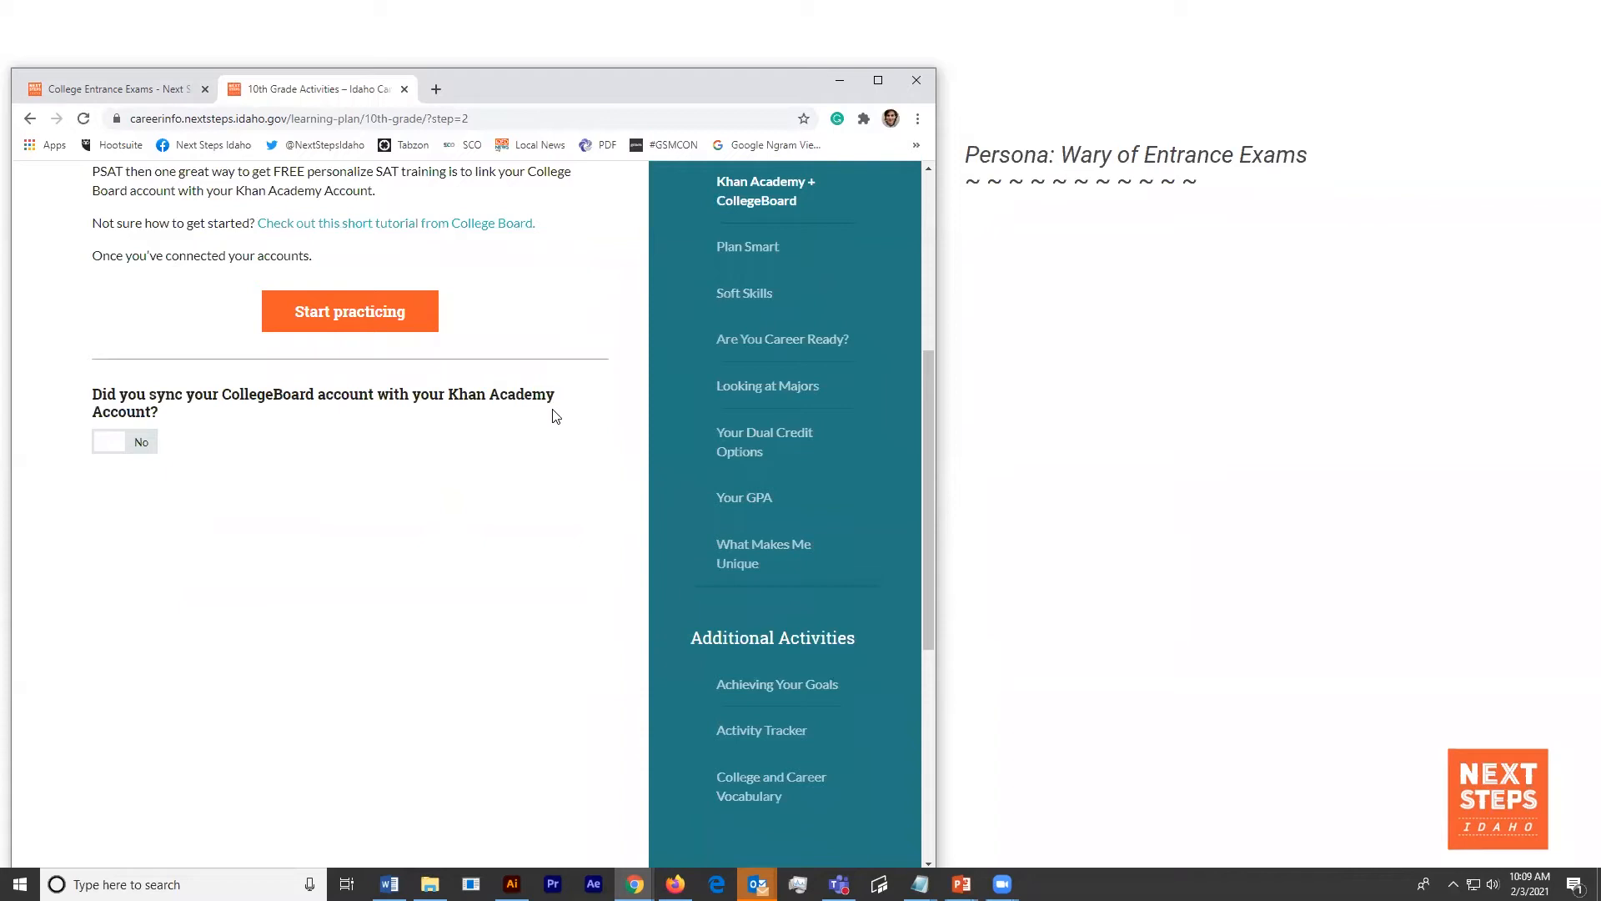
{"action": "mouse_move", "coordinate": [552, 413]}
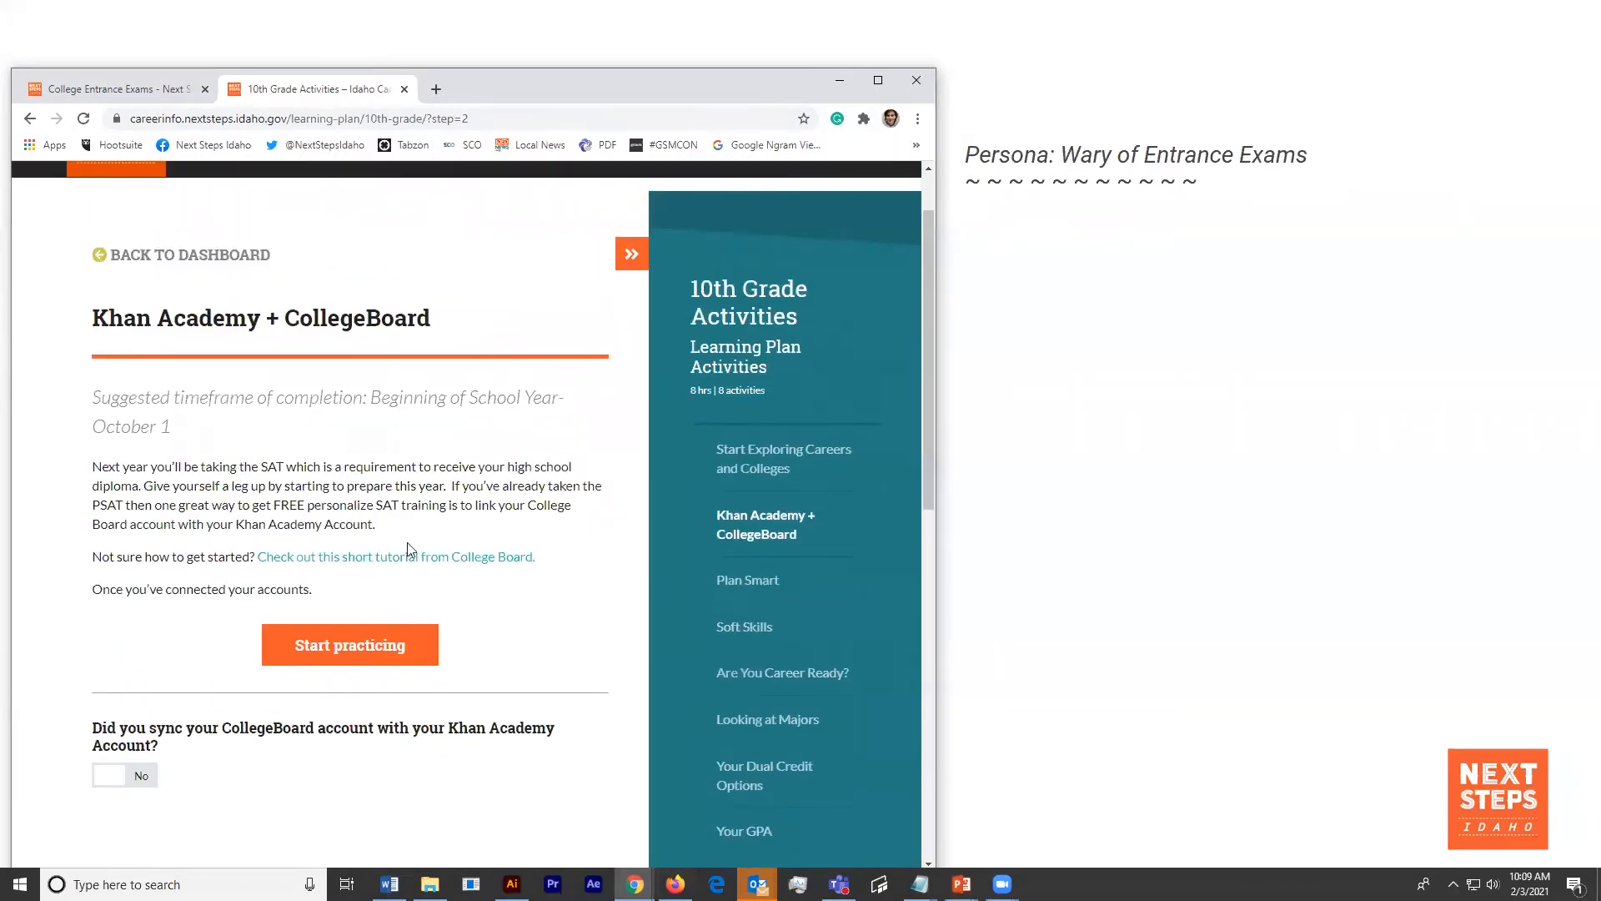
- Play the short College Board tutorial video, then close its tab
{"action": "left_click", "coordinate": [358, 557]}
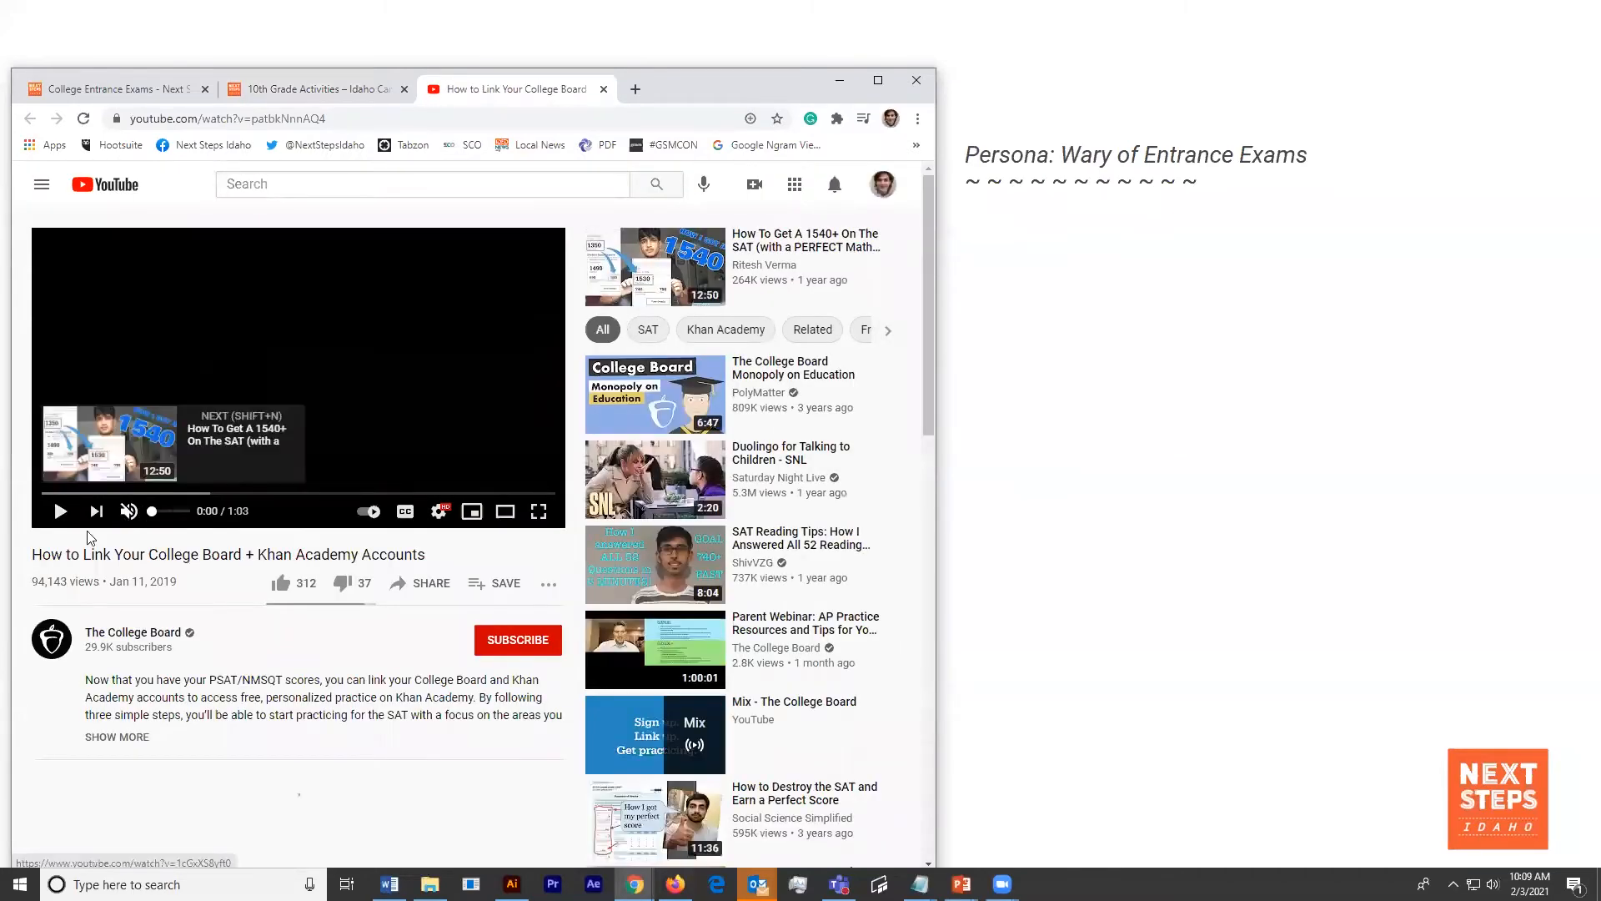
{"action": "left_click", "coordinate": [59, 511]}
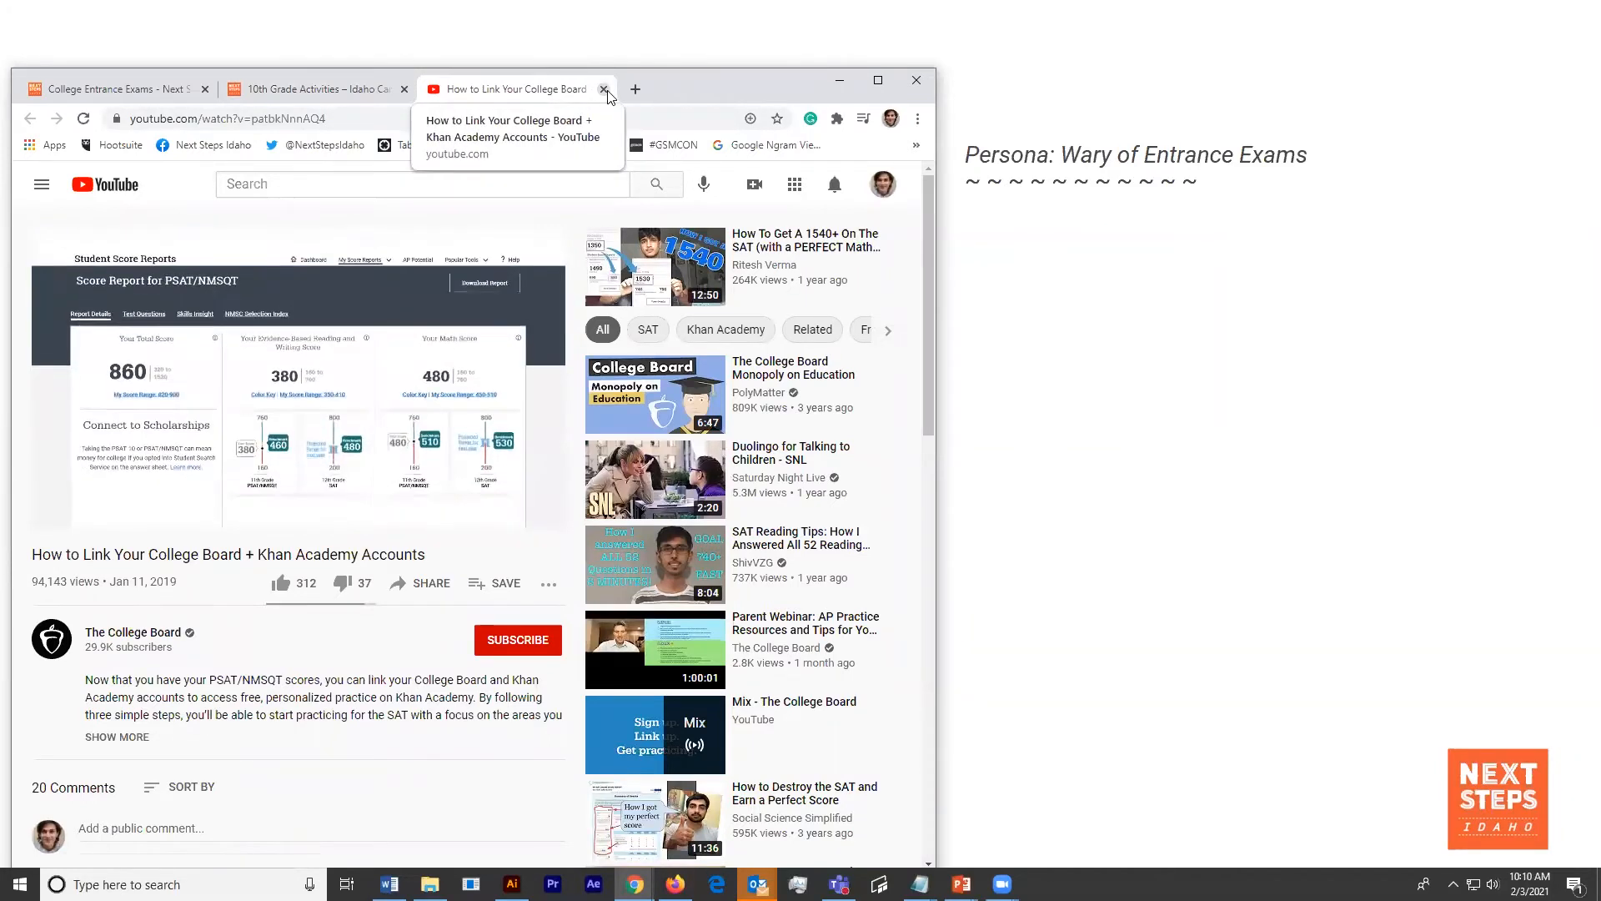
{"action": "left_click", "coordinate": [605, 90]}
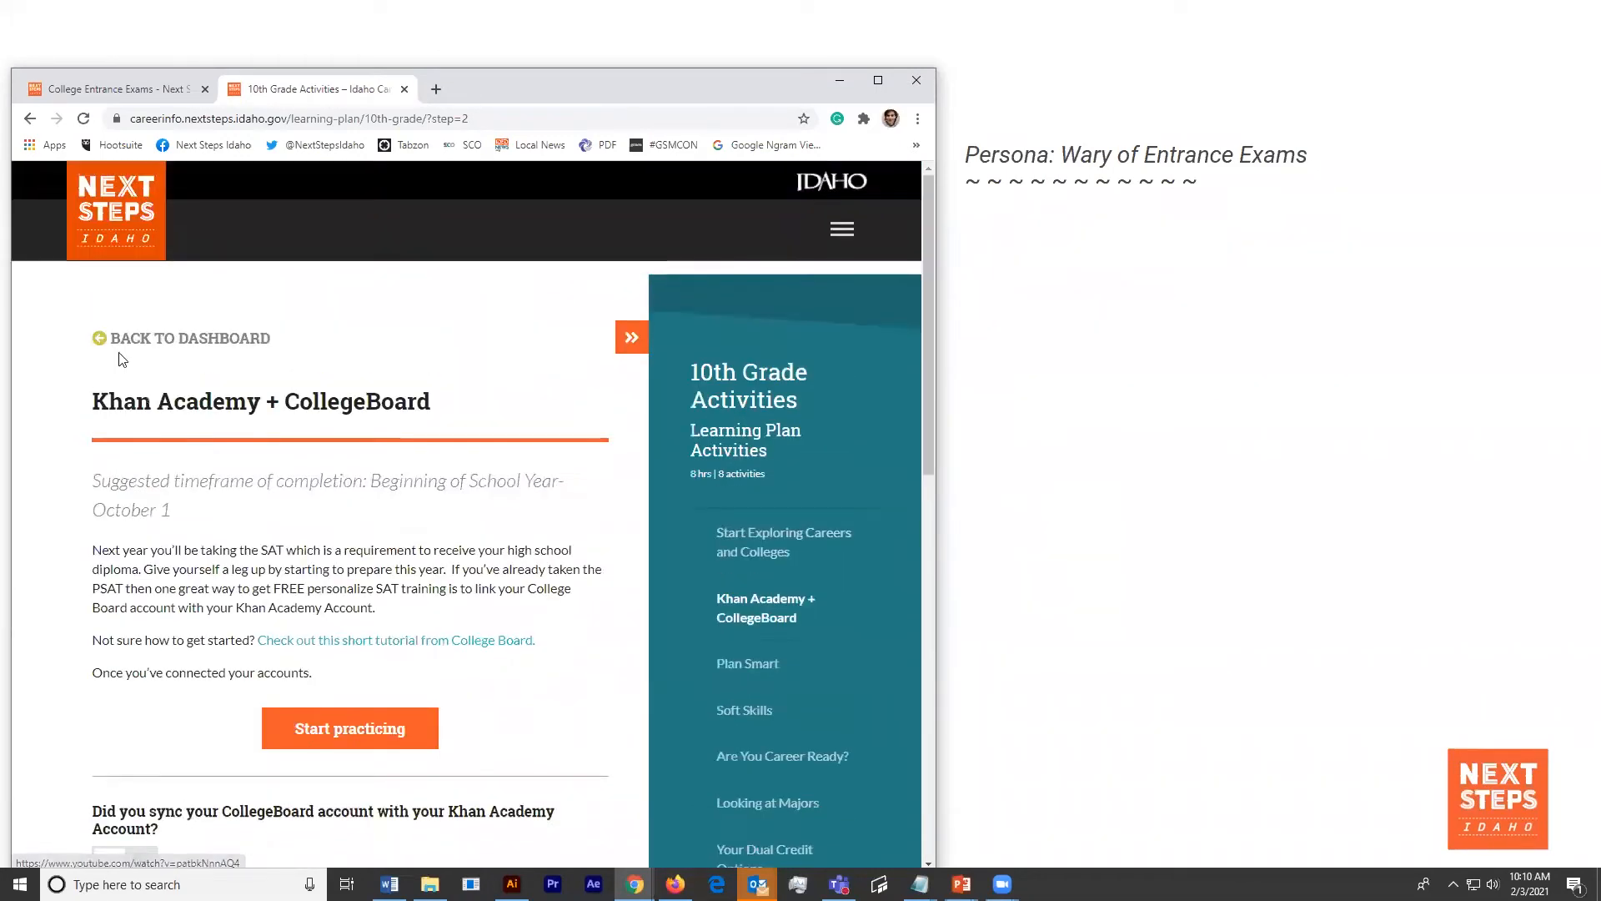
- Back on the dashboard, open the 11th Grade Schedule and Take the ACT/SAT activity
{"action": "left_click", "coordinate": [190, 338]}
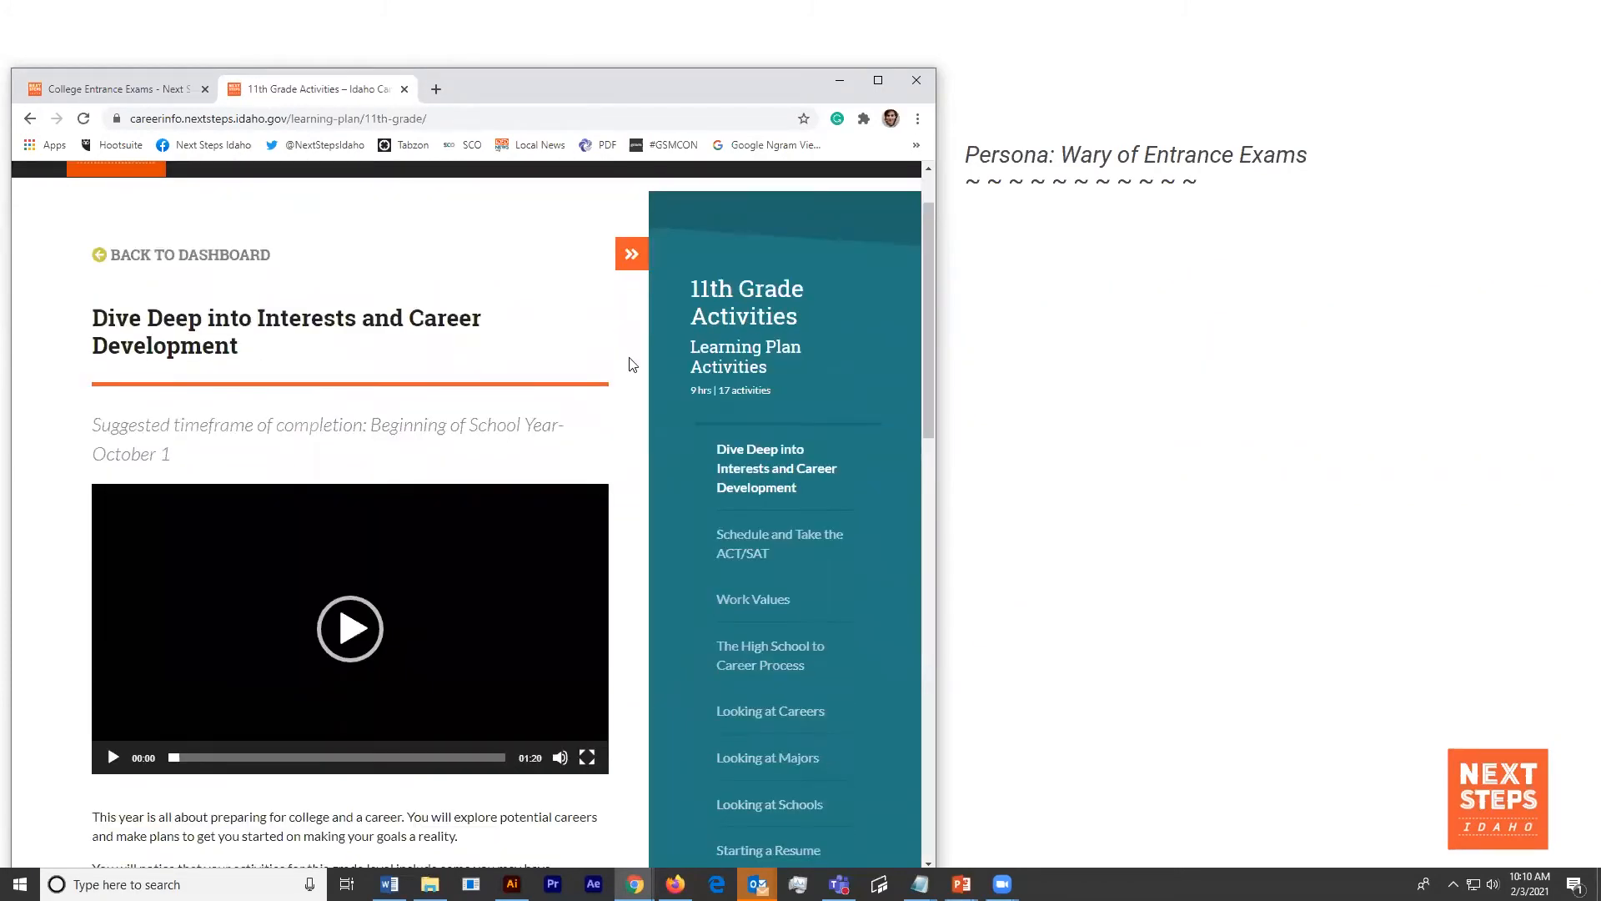
{"action": "scroll", "scroll_direction": "down", "scroll_amount": 3}
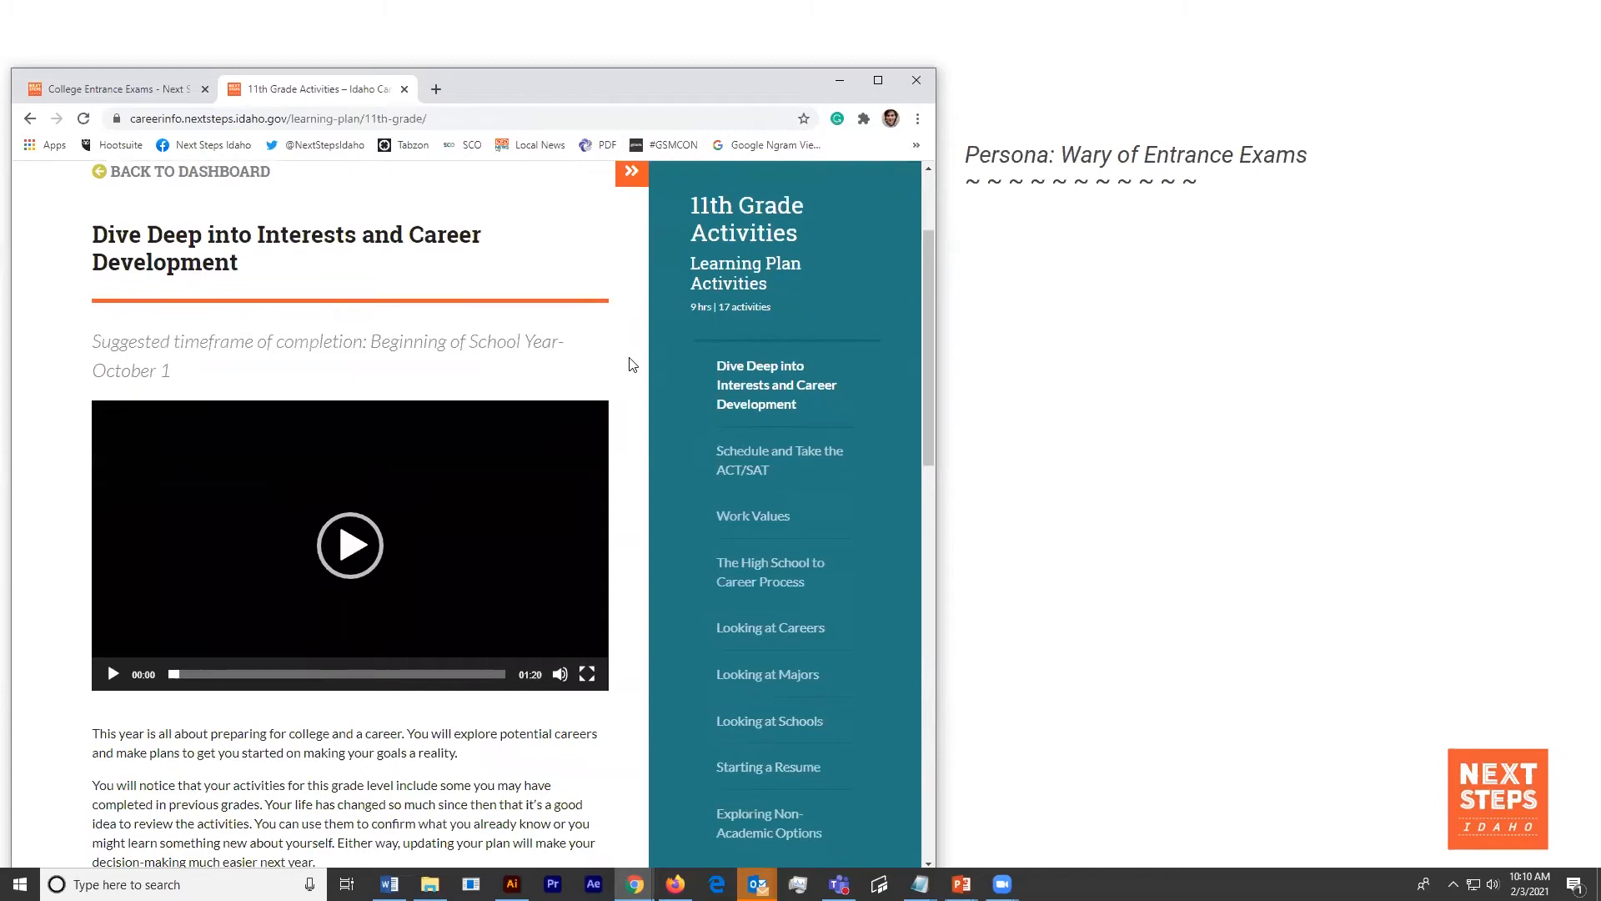
{"action": "left_click", "coordinate": [779, 459]}
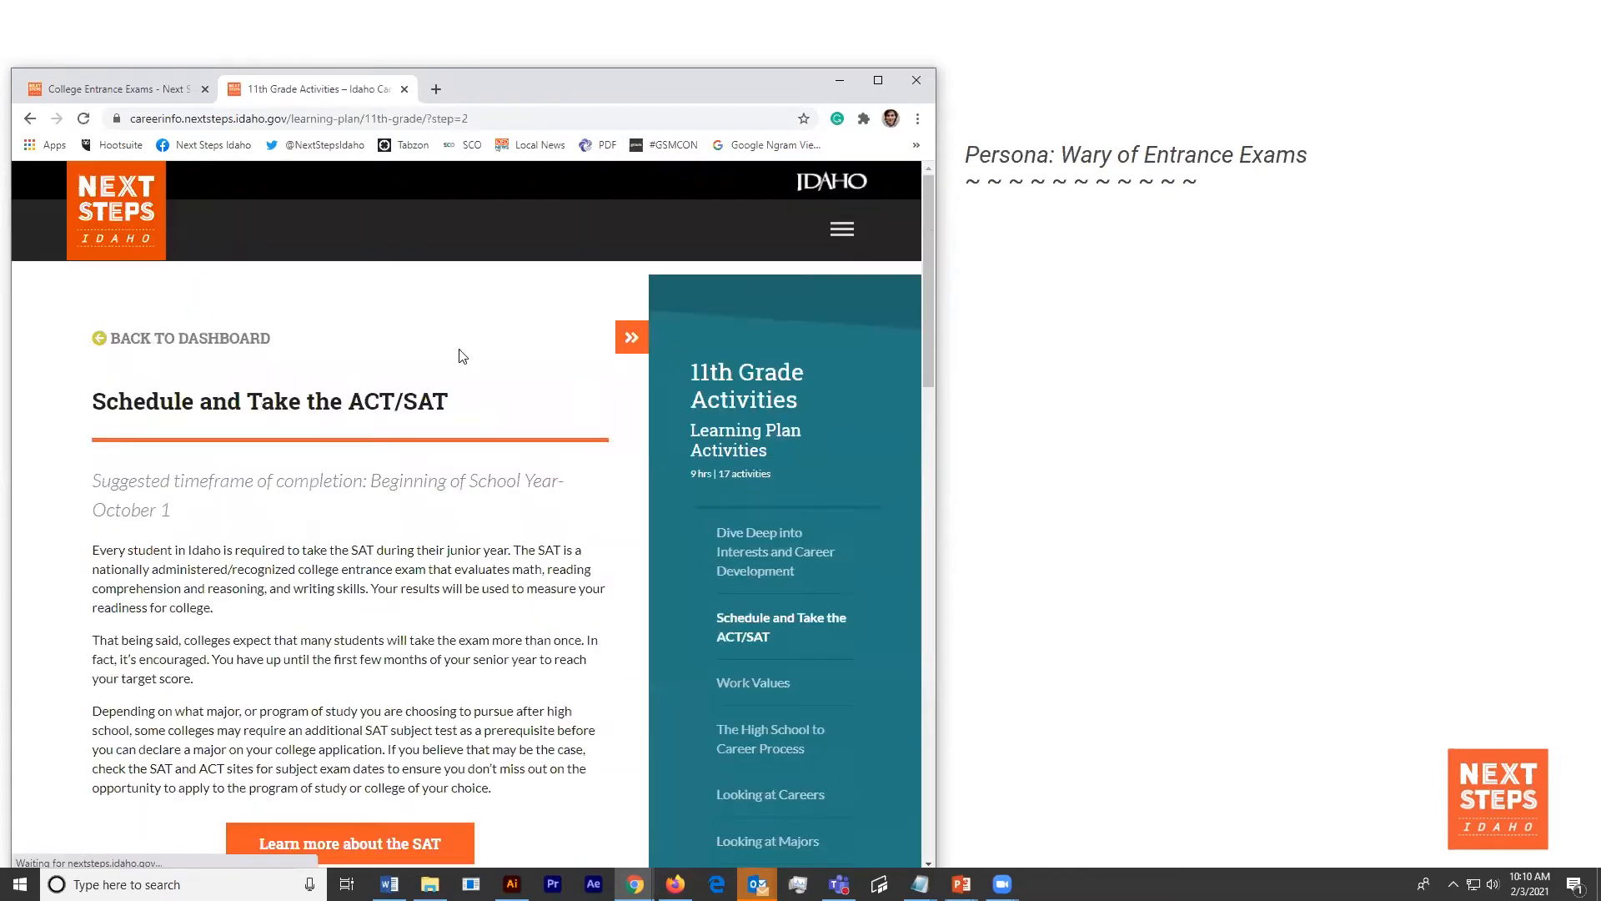
{"action": "scroll", "scroll_direction": "down", "scroll_amount": 3}
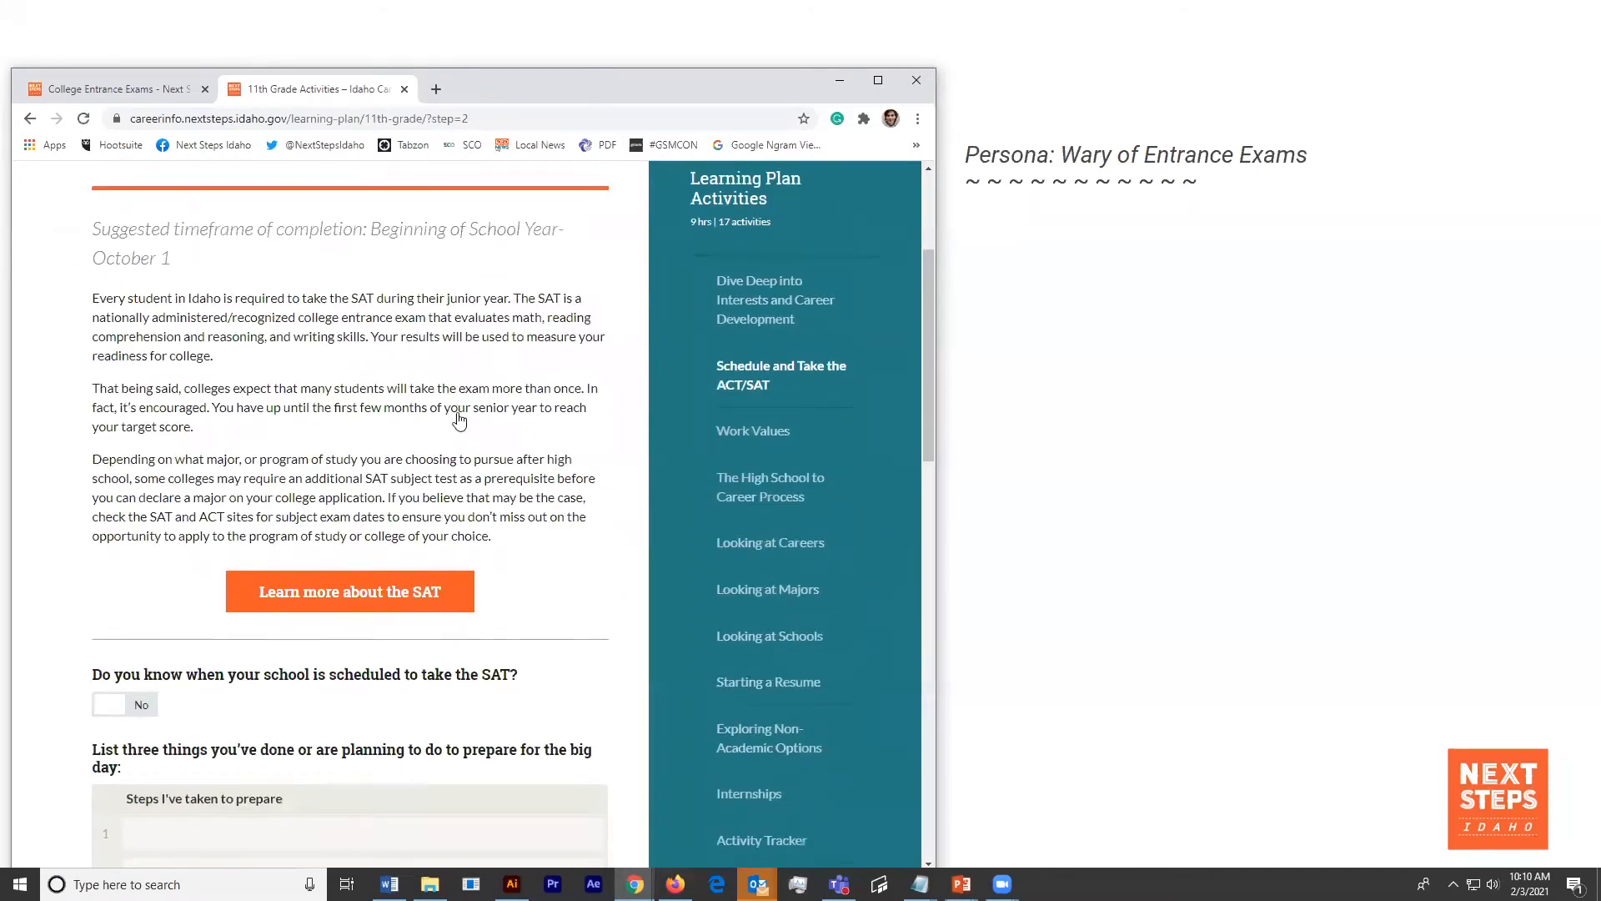
{"action": "scroll", "scroll_direction": "down", "scroll_amount": 3}
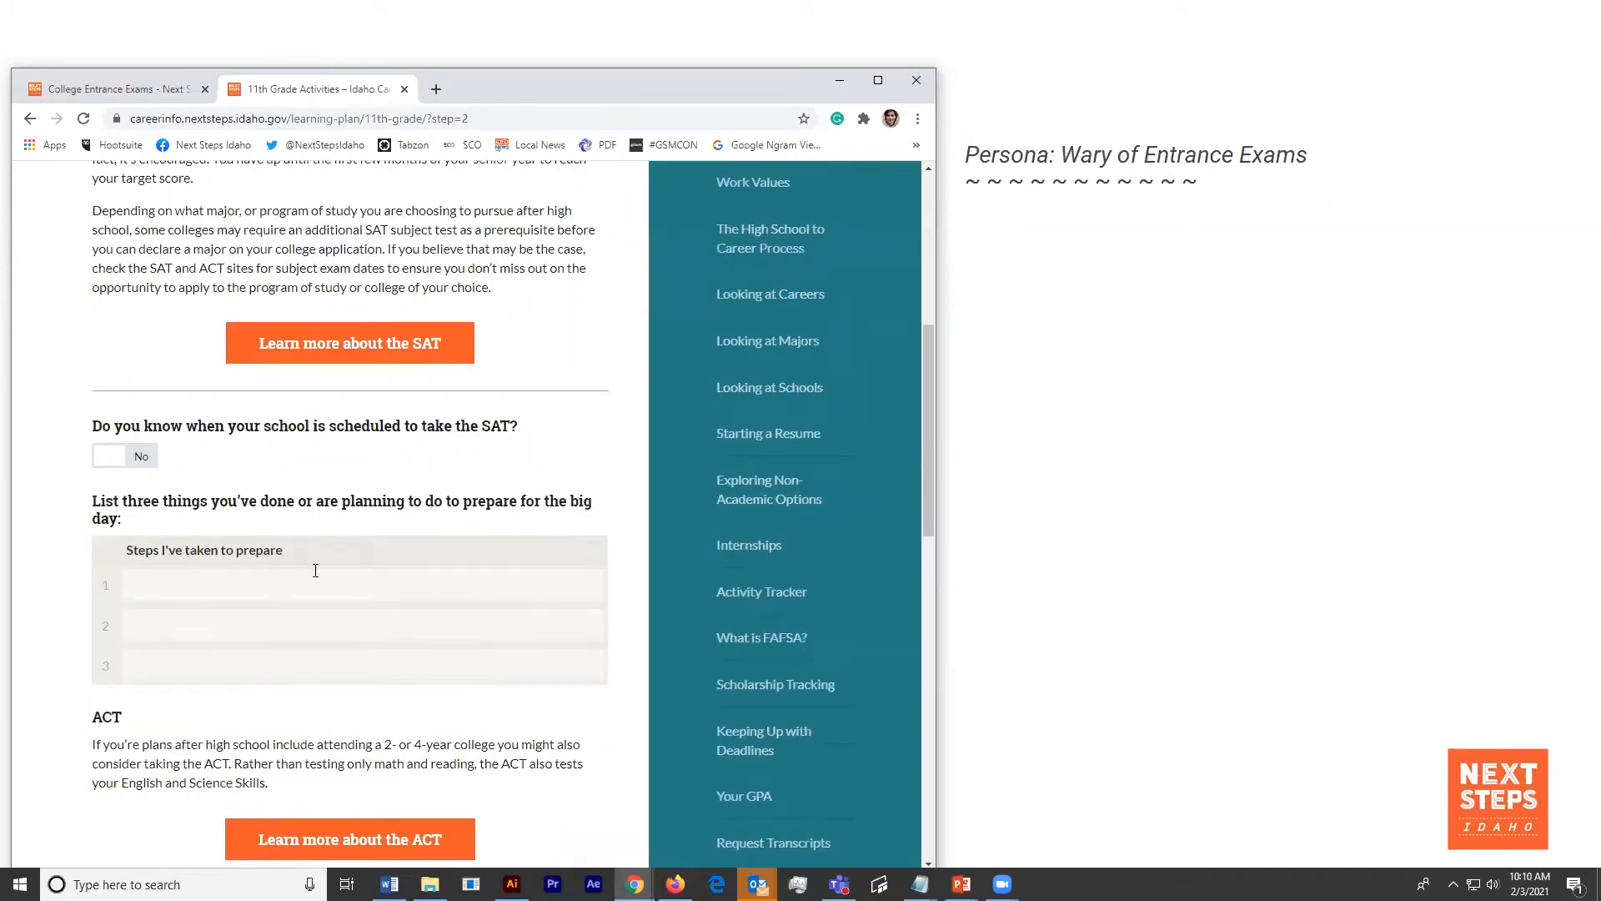
- Enter 'Talk to Counselor' in row 1 of the preparation steps table
{"action": "left_click", "coordinate": [306, 583]}
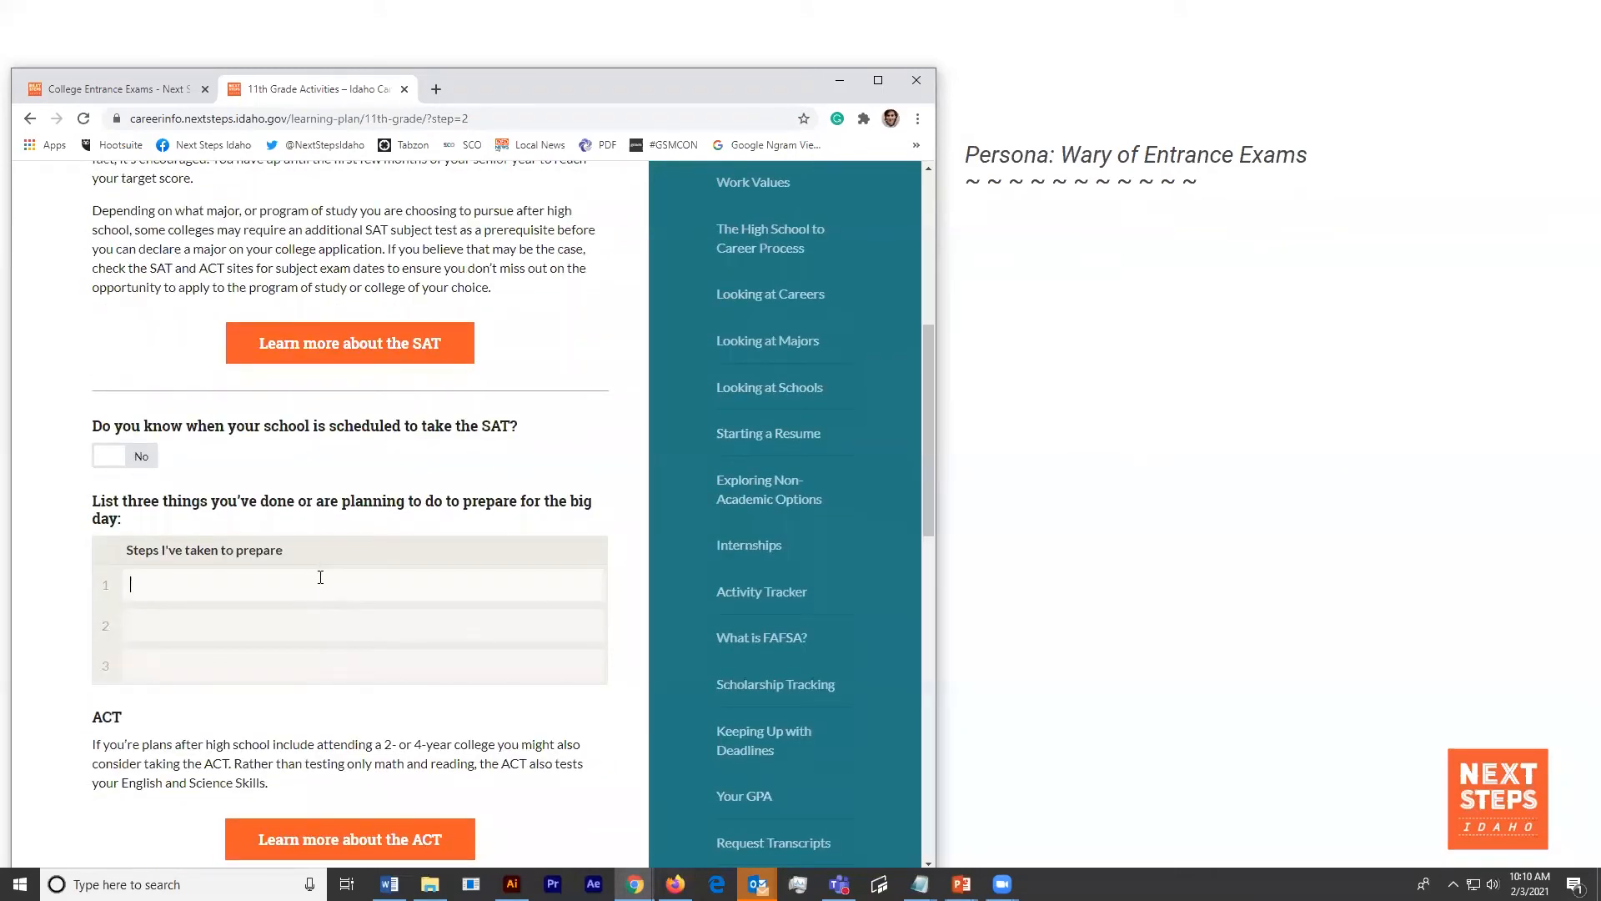
{"action": "type", "text": "Talk to"}
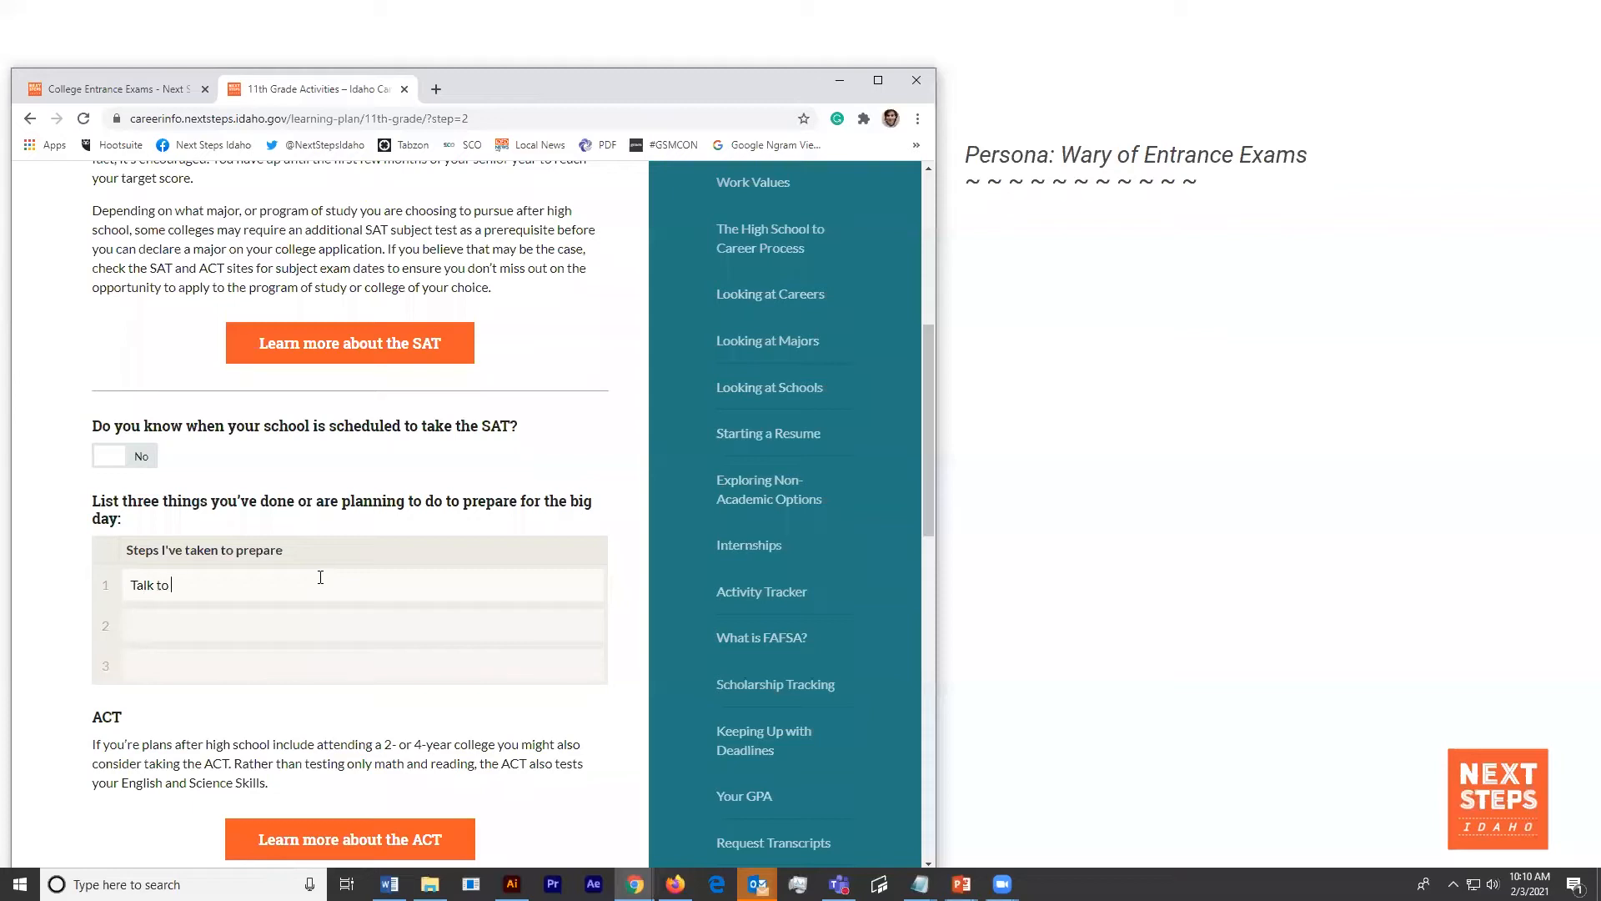
{"action": "type", "text": "Counselor"}
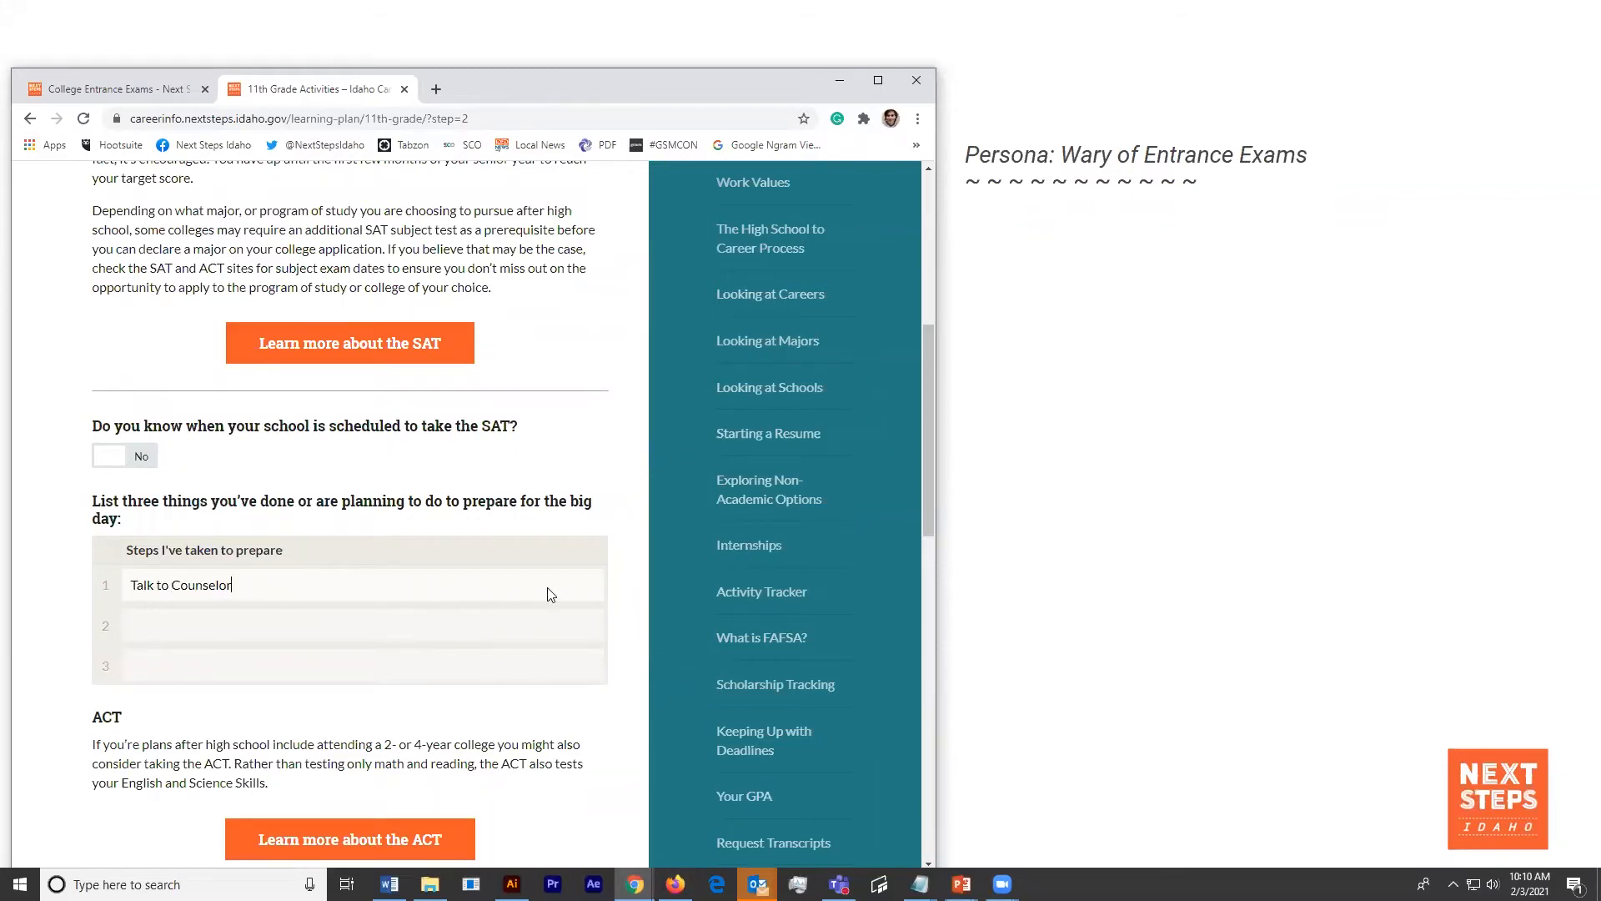
{"action": "scroll", "scroll_direction": "down", "scroll_amount": 3}
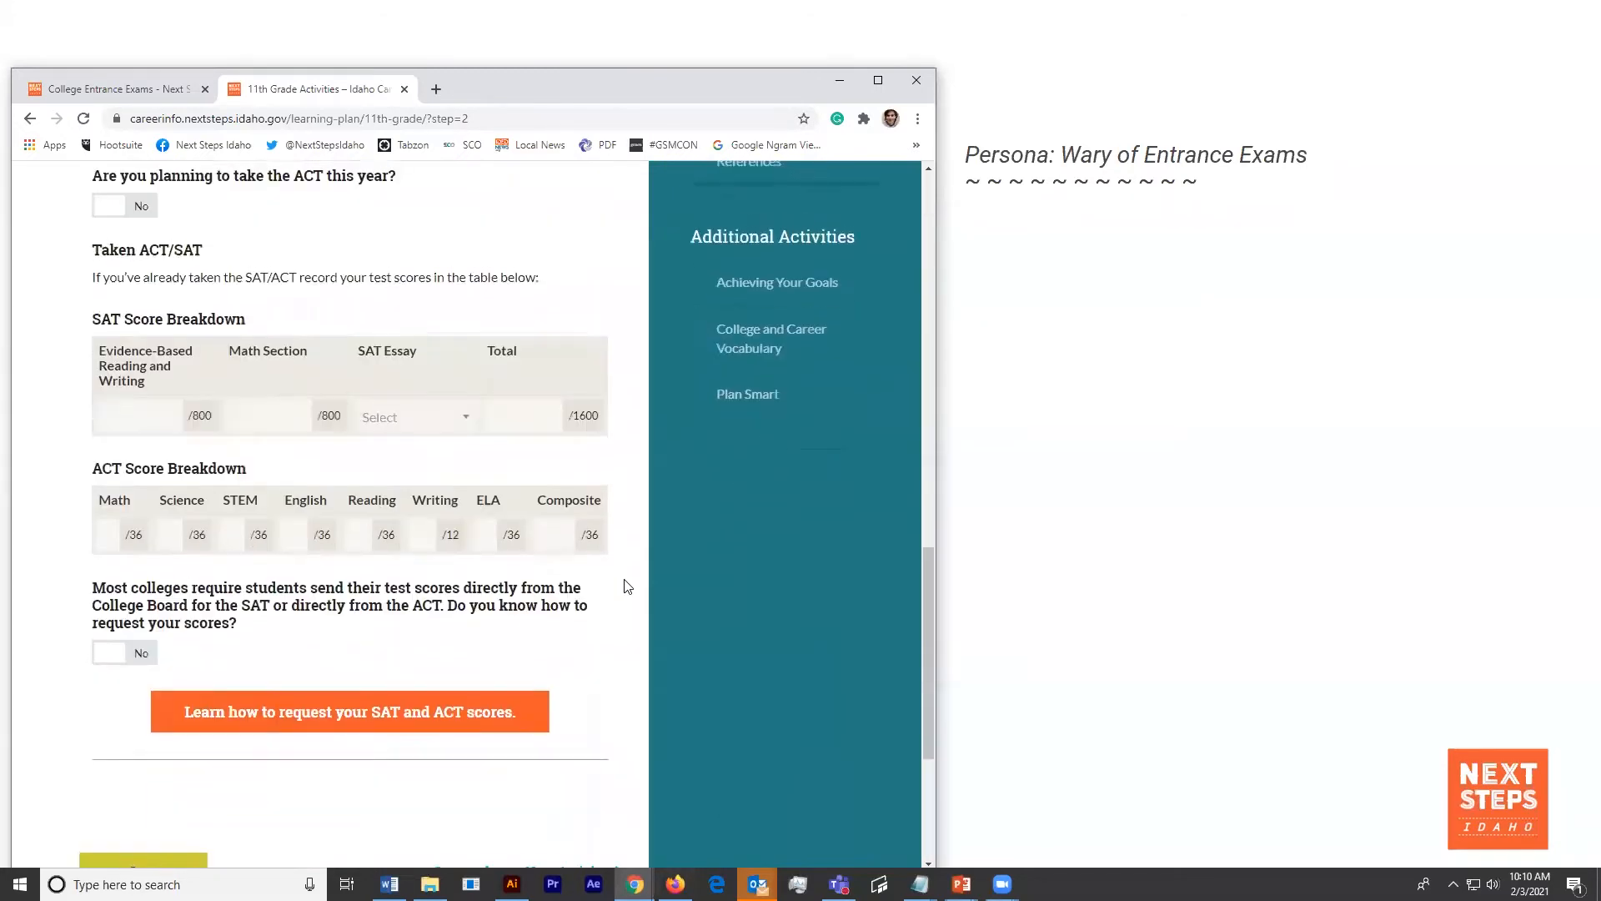
{"action": "scroll", "scroll_direction": "down", "scroll_amount": 3}
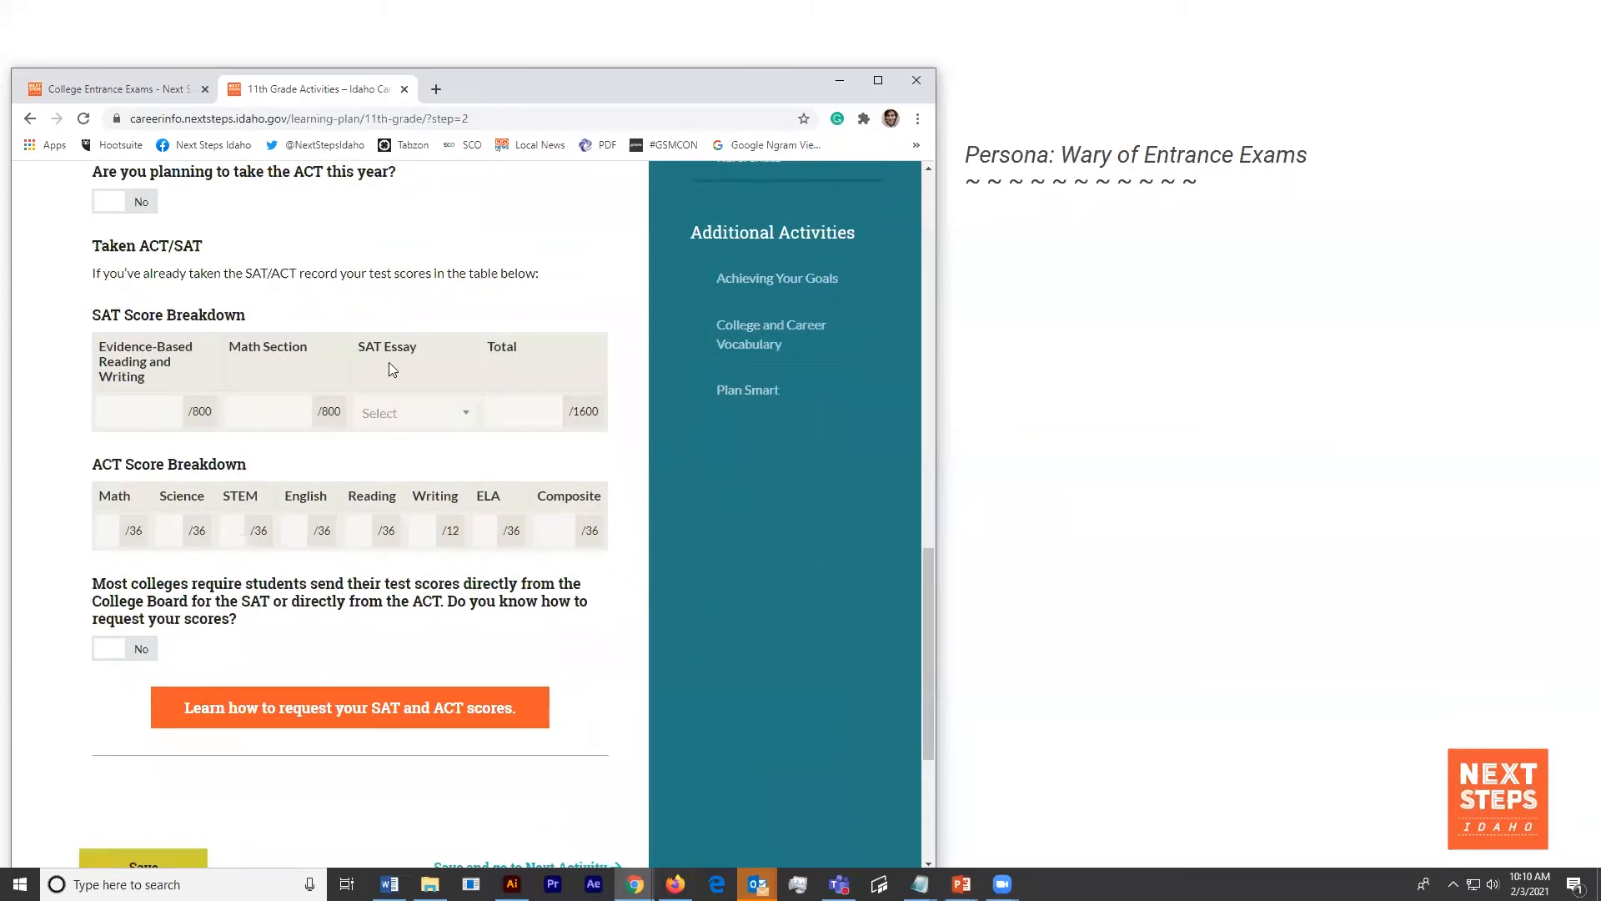
{"action": "mouse_move", "coordinate": [258, 438]}
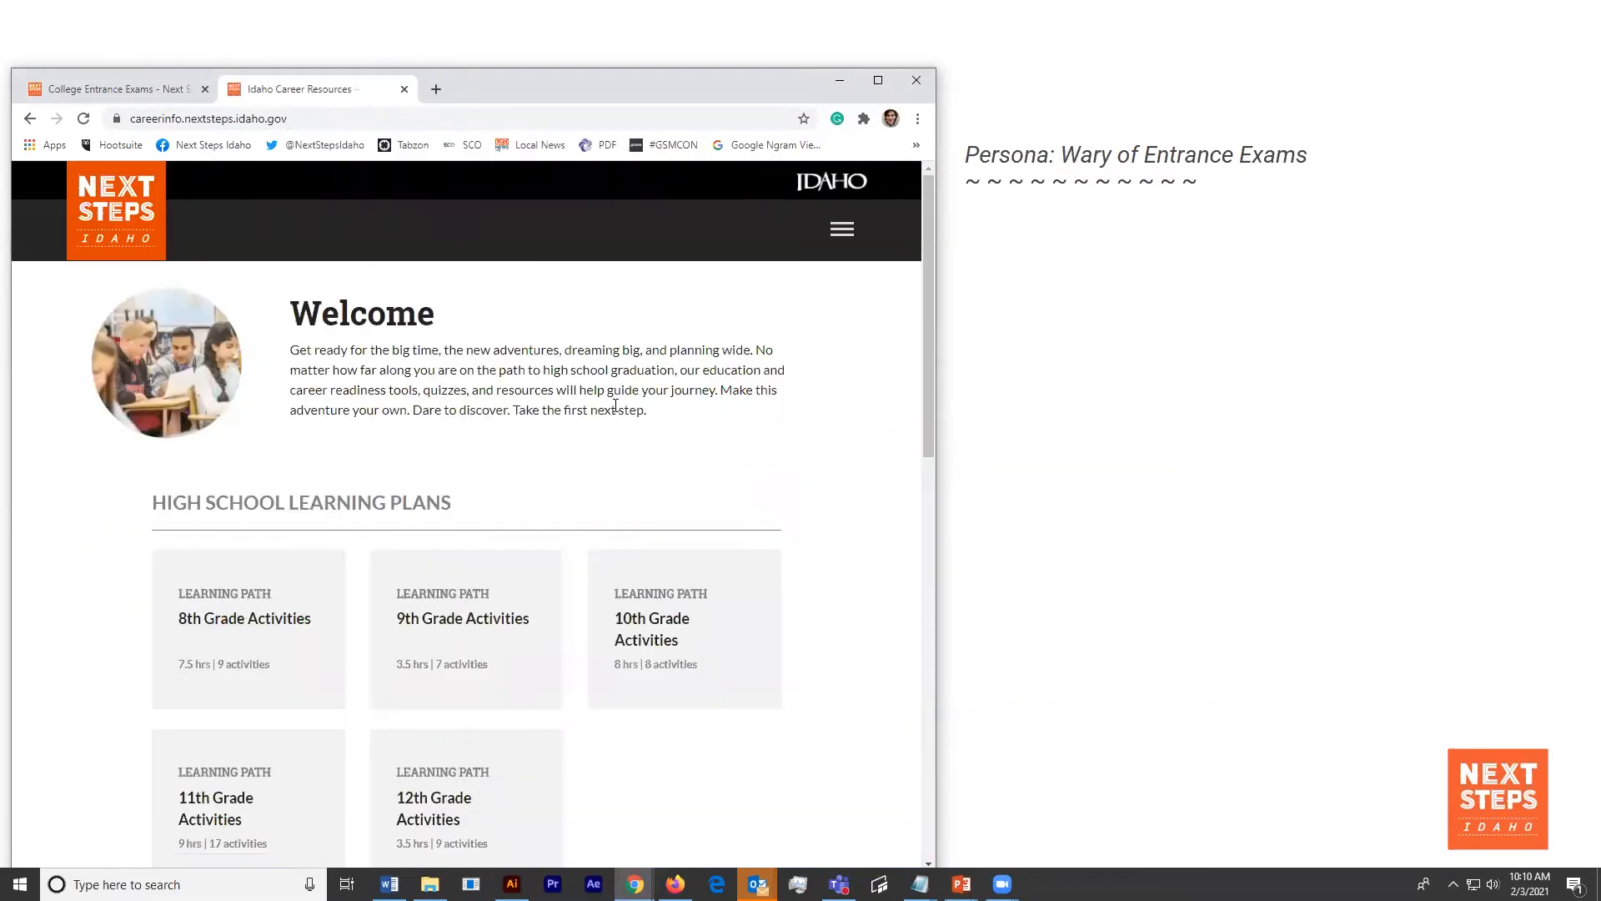
- Open the College Test Prep resources page on careerinfo
{"action": "scroll", "scroll_direction": "down", "scroll_amount": 3}
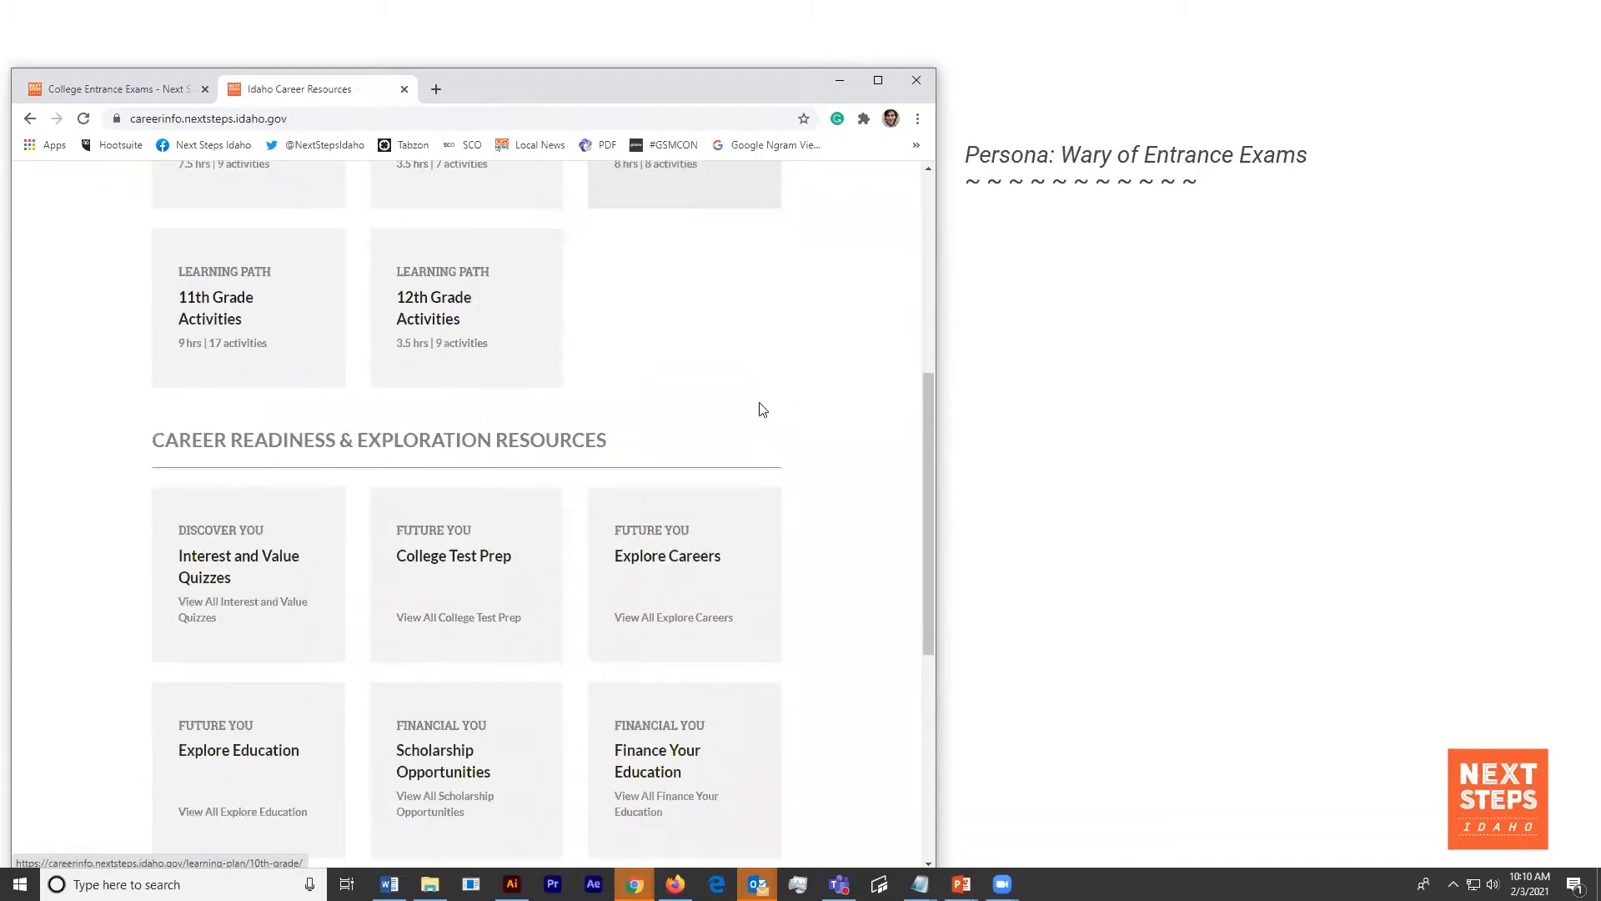
{"action": "scroll", "scroll_direction": "down", "scroll_amount": 3}
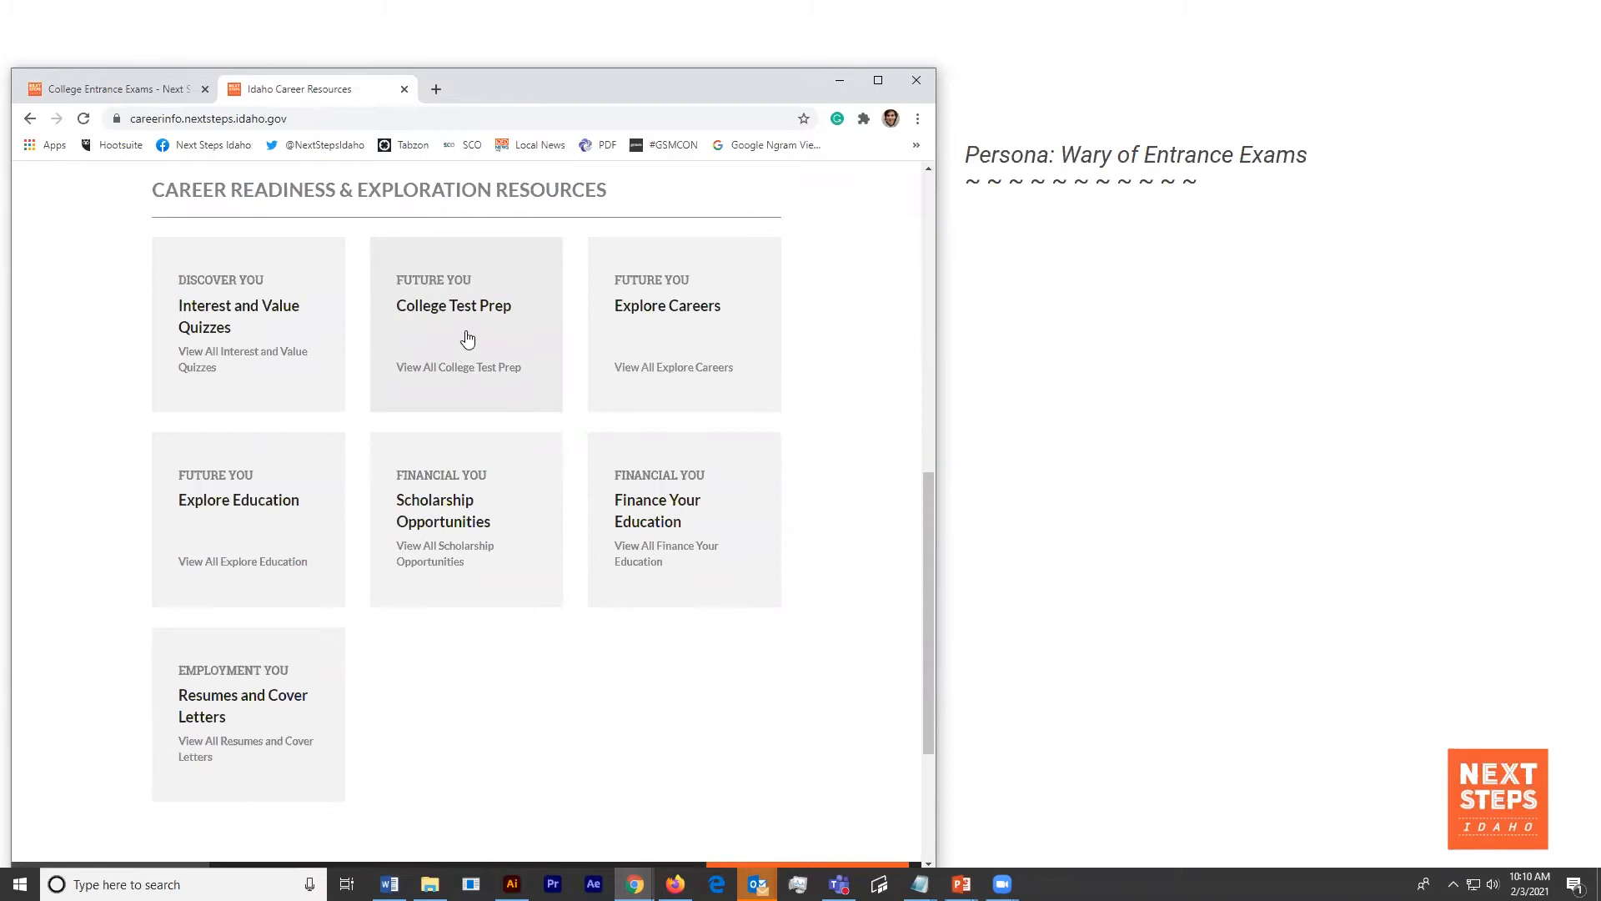
{"action": "left_click", "coordinate": [453, 306]}
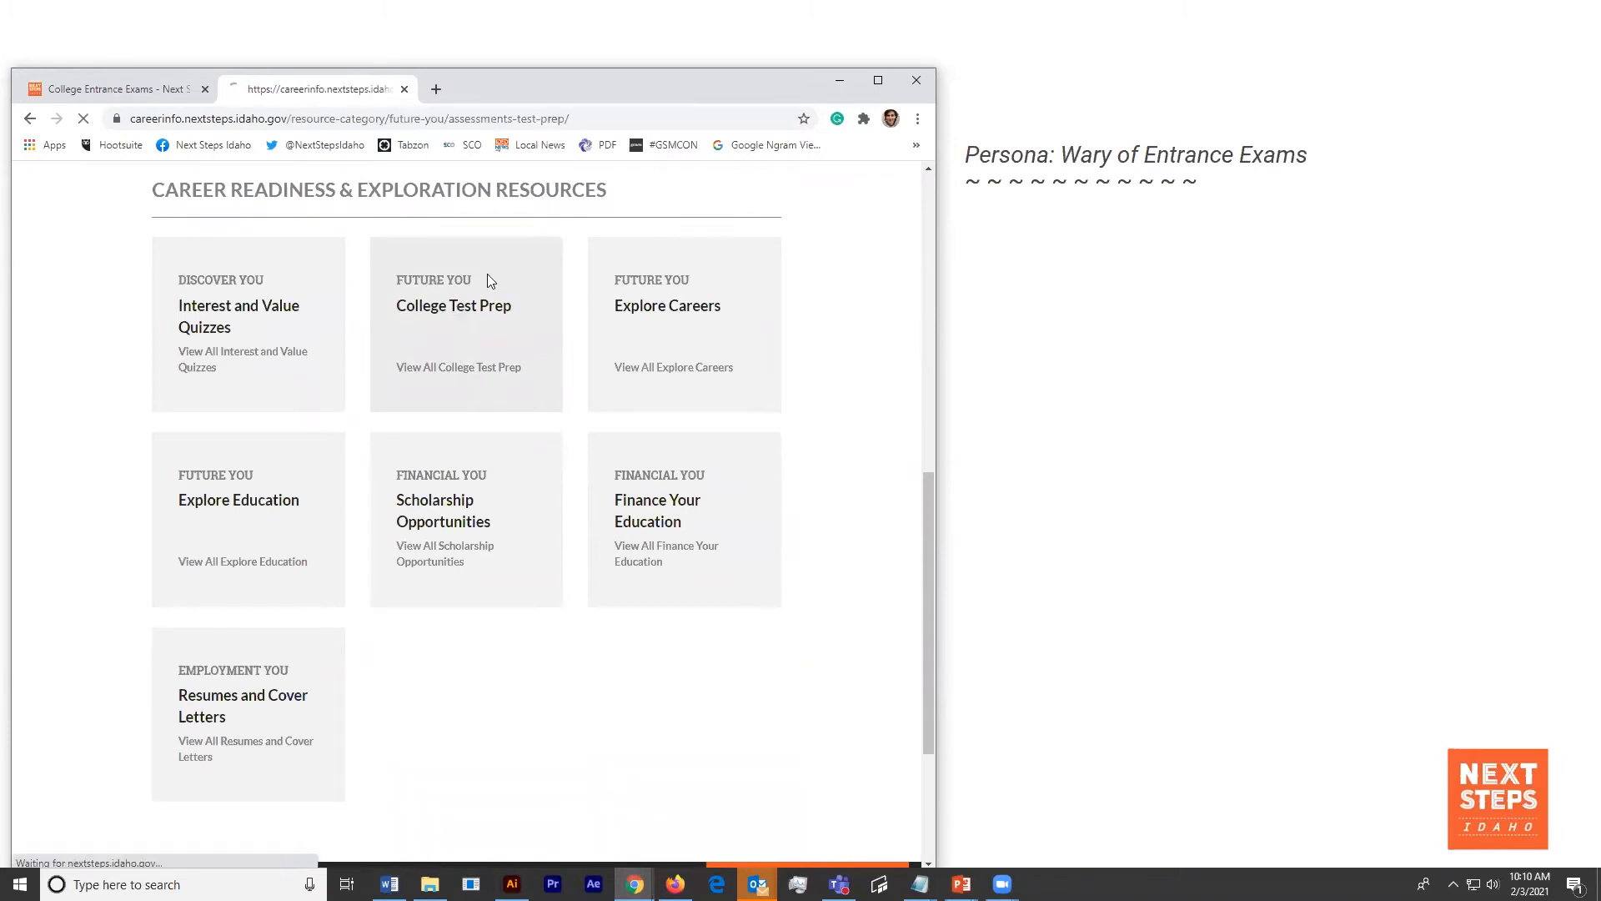
{"action": "left_click", "coordinate": [453, 305]}
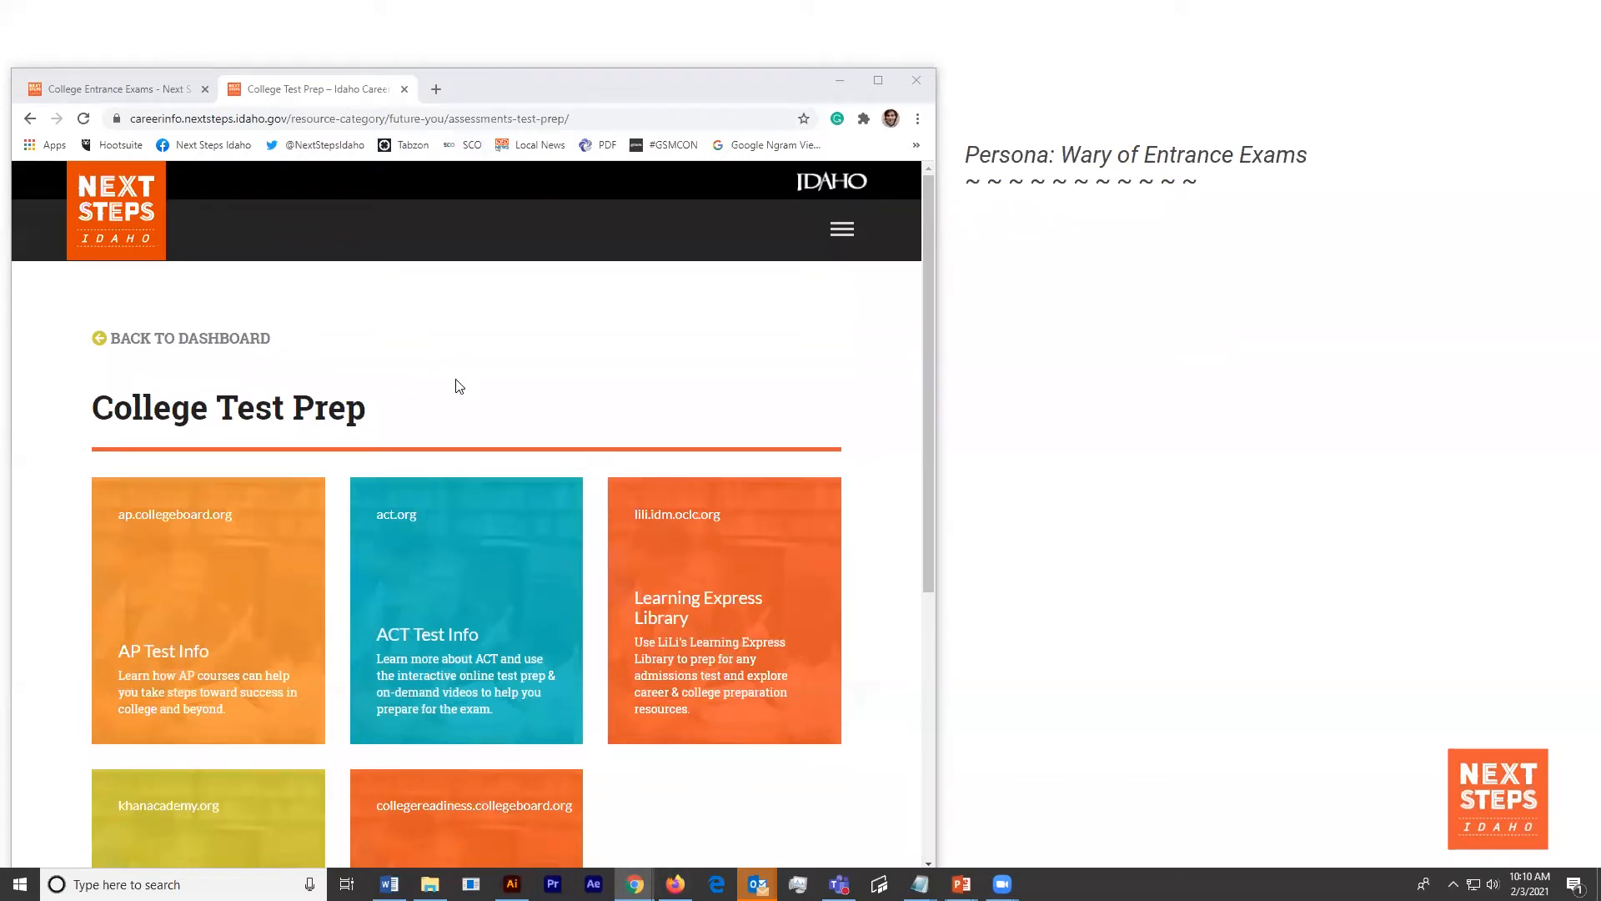
{"action": "scroll", "scroll_direction": "down", "scroll_amount": 3}
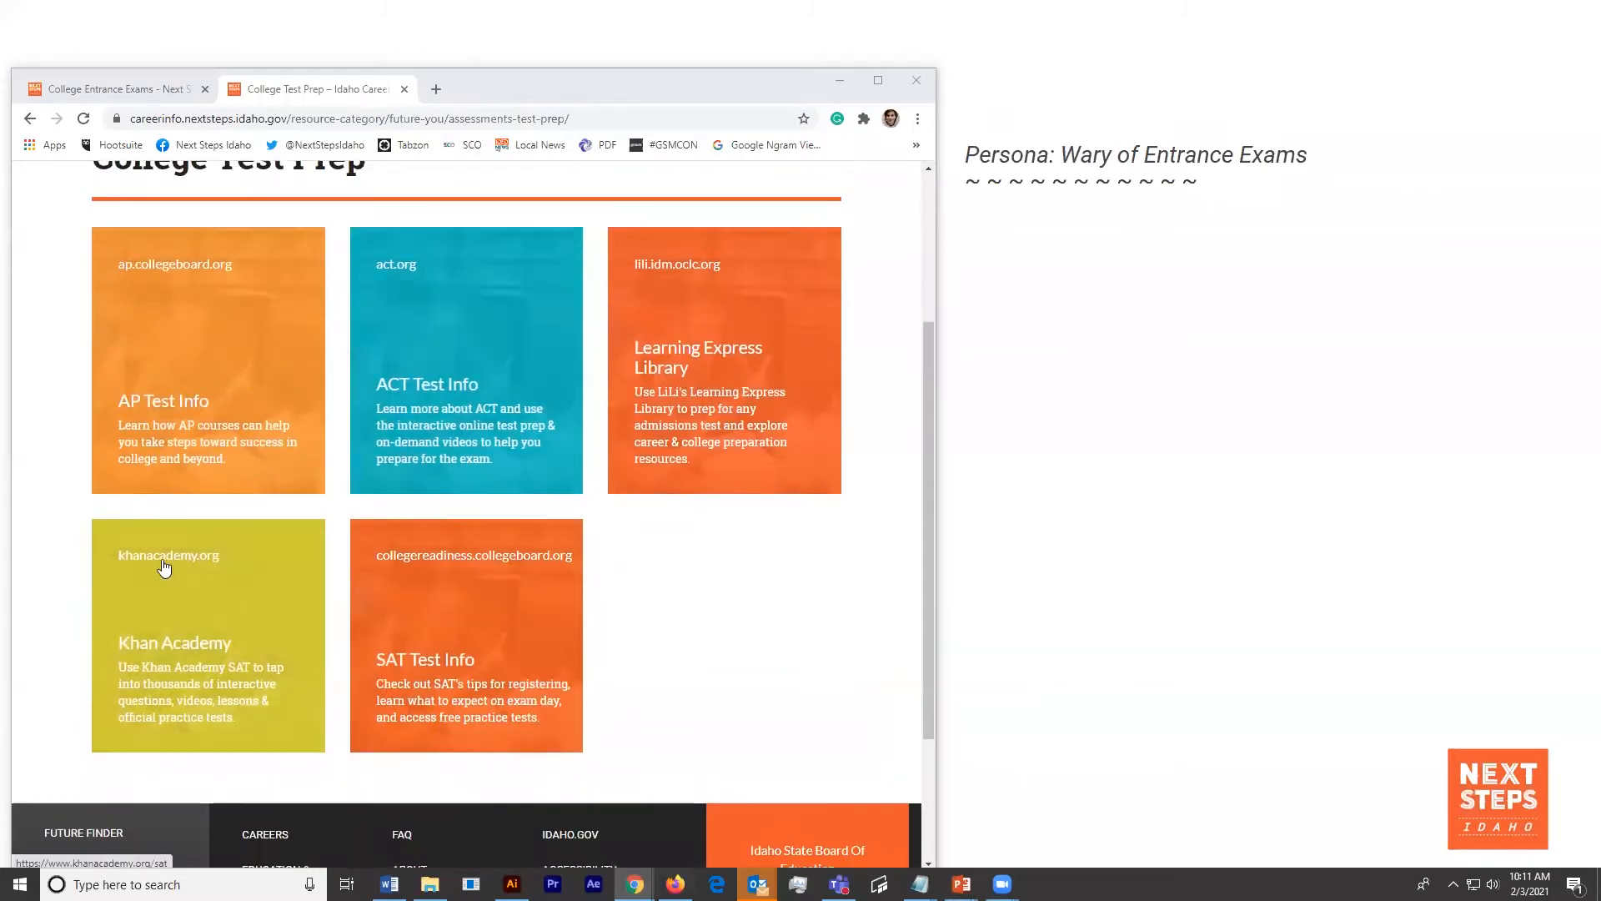
- Open Khan Academy's Official SAT Practice tab, then close it to return to College Test Prep
{"action": "left_click", "coordinate": [168, 555]}
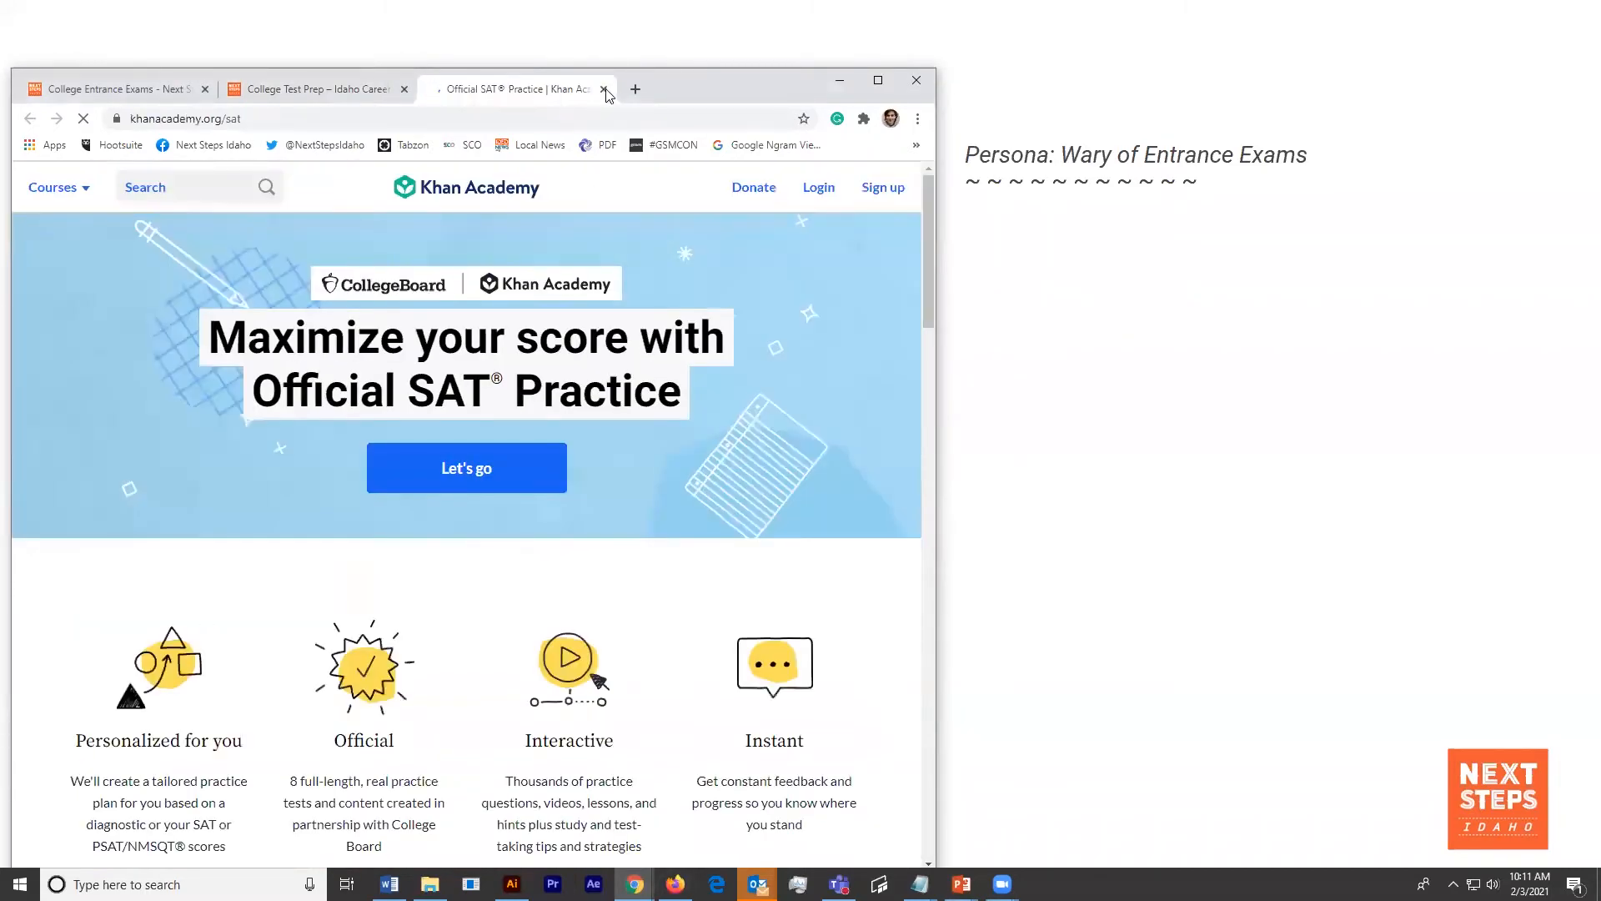
{"action": "left_click", "coordinate": [604, 89]}
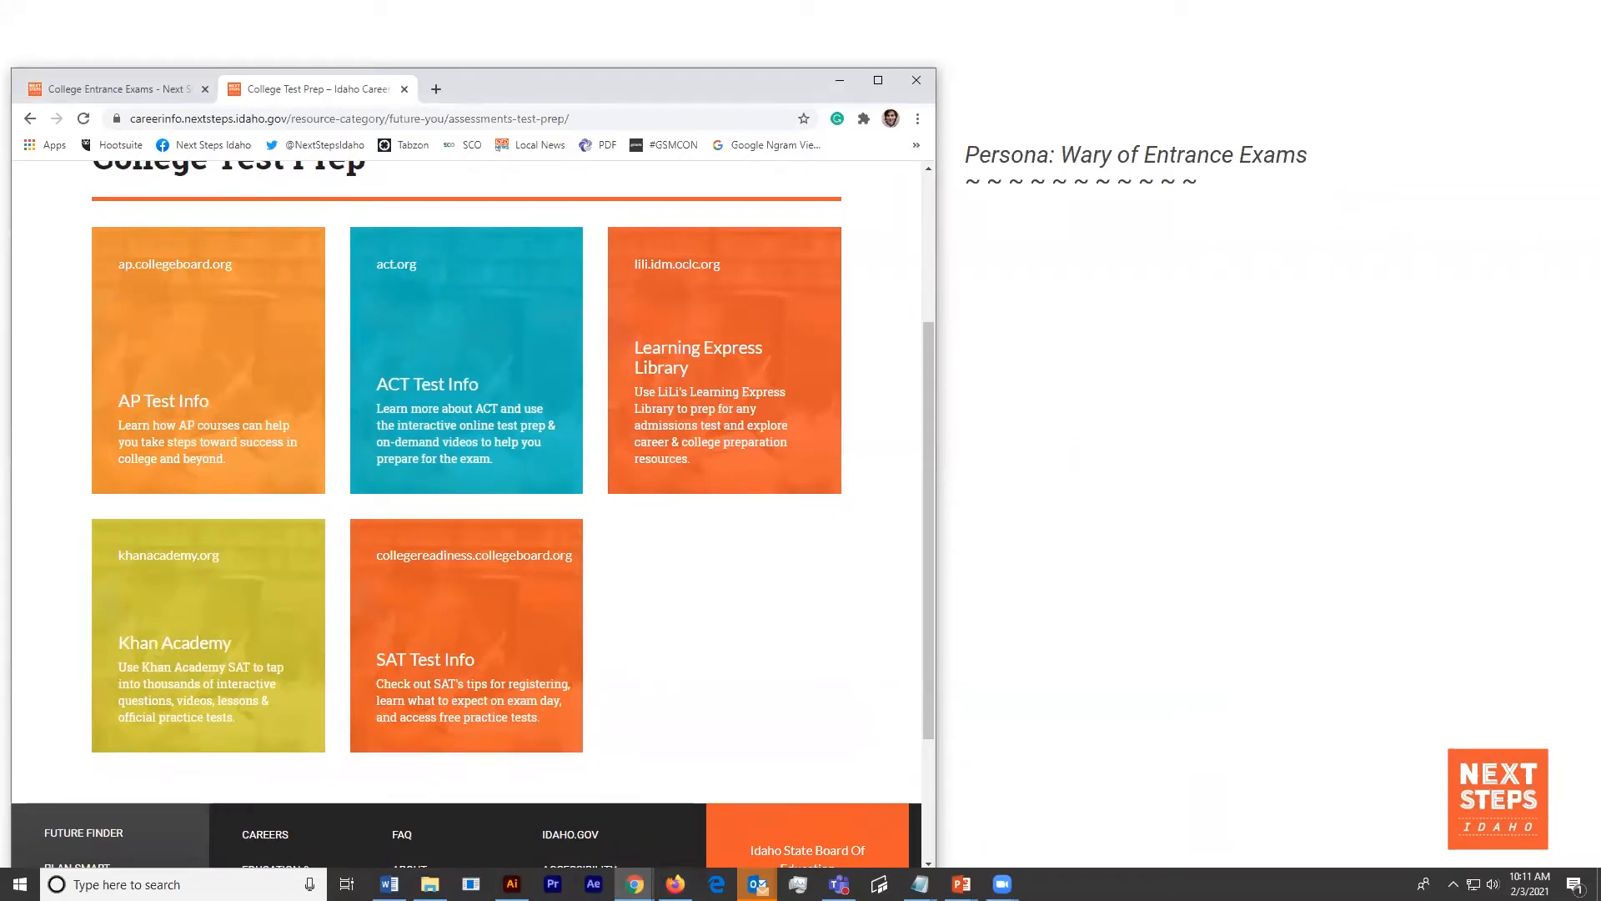
{"action": "left_click", "coordinate": [723, 359]}
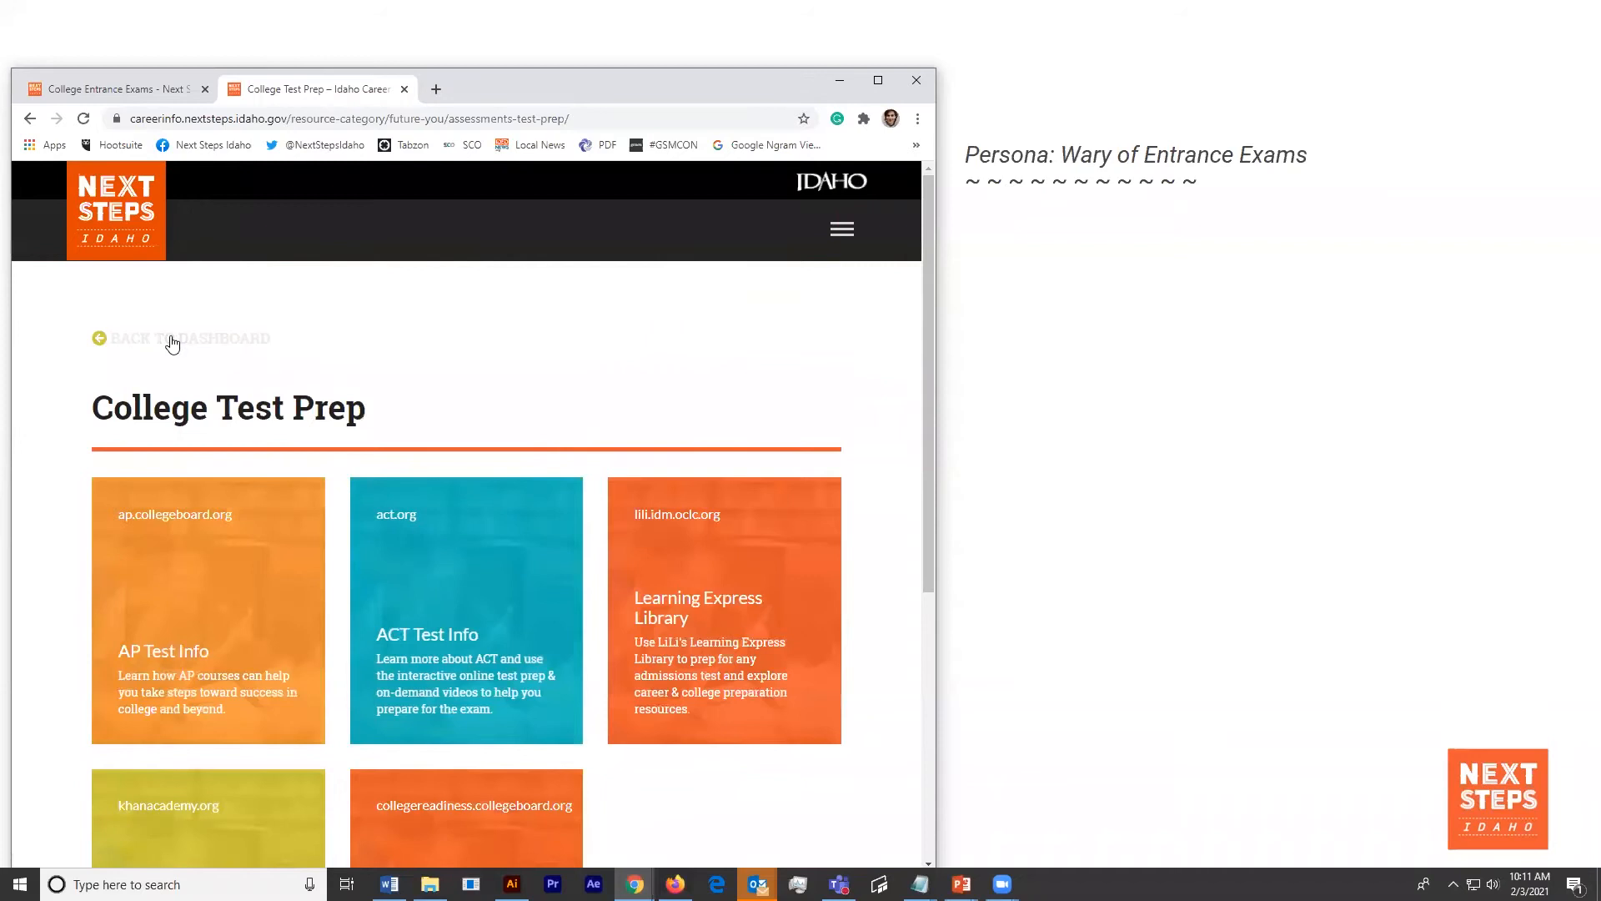
- Open the 12th Grade guide and expand its 'Take the SAT or ACT again' tip
{"action": "left_click", "coordinate": [841, 228]}
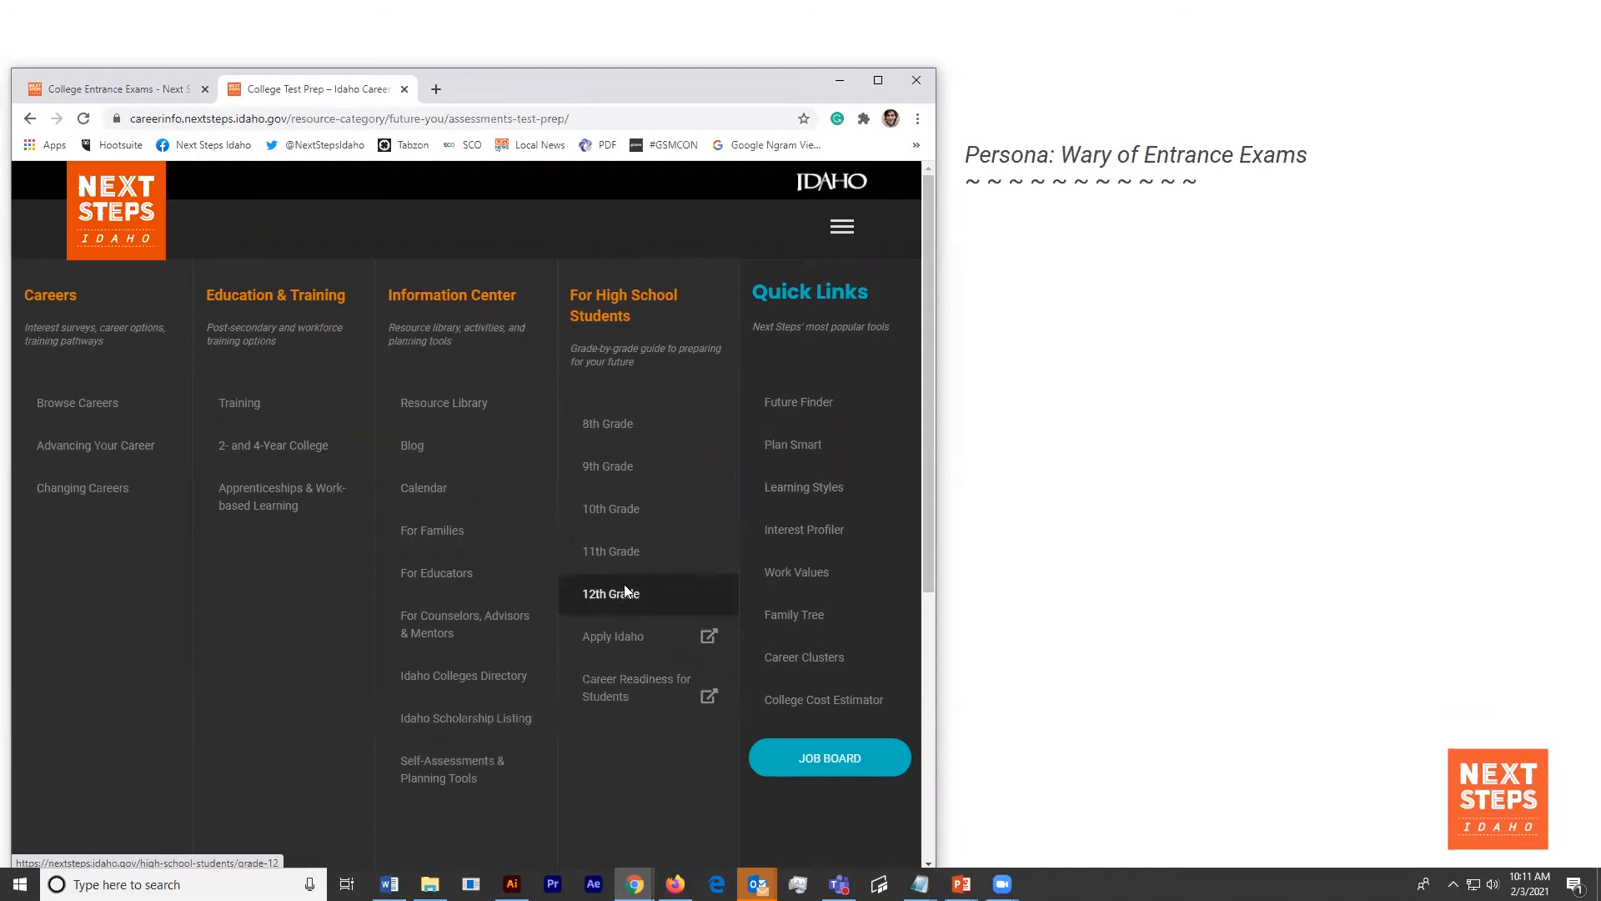
{"action": "left_click", "coordinate": [610, 594]}
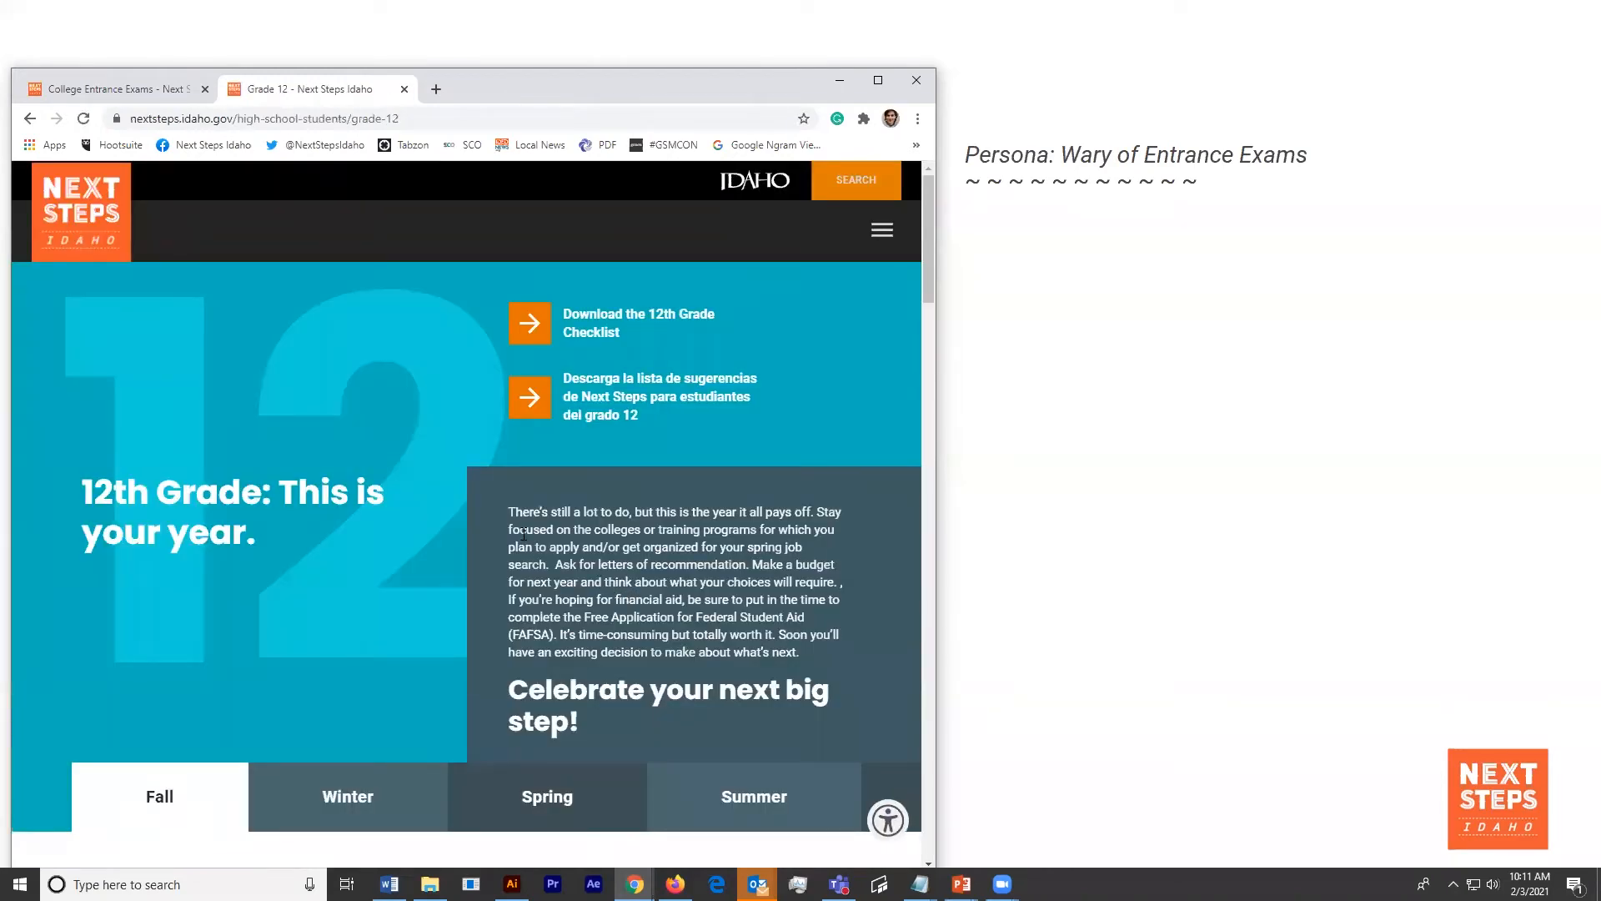
{"action": "scroll", "scroll_direction": "down", "scroll_amount": 3}
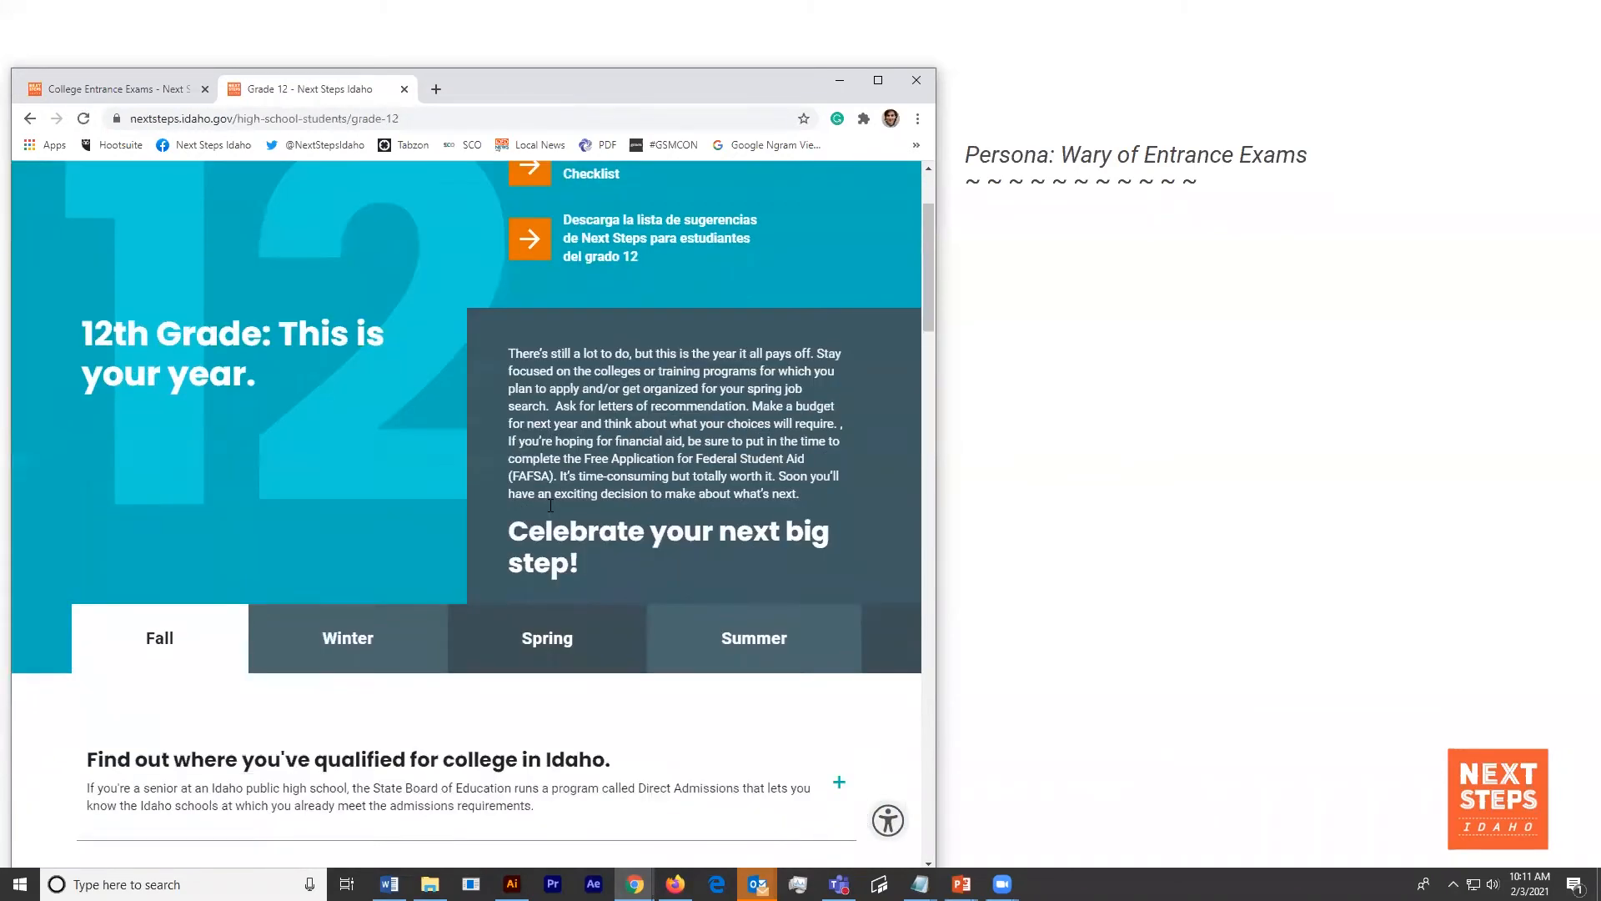
{"action": "scroll", "scroll_direction": "down", "scroll_amount": 3}
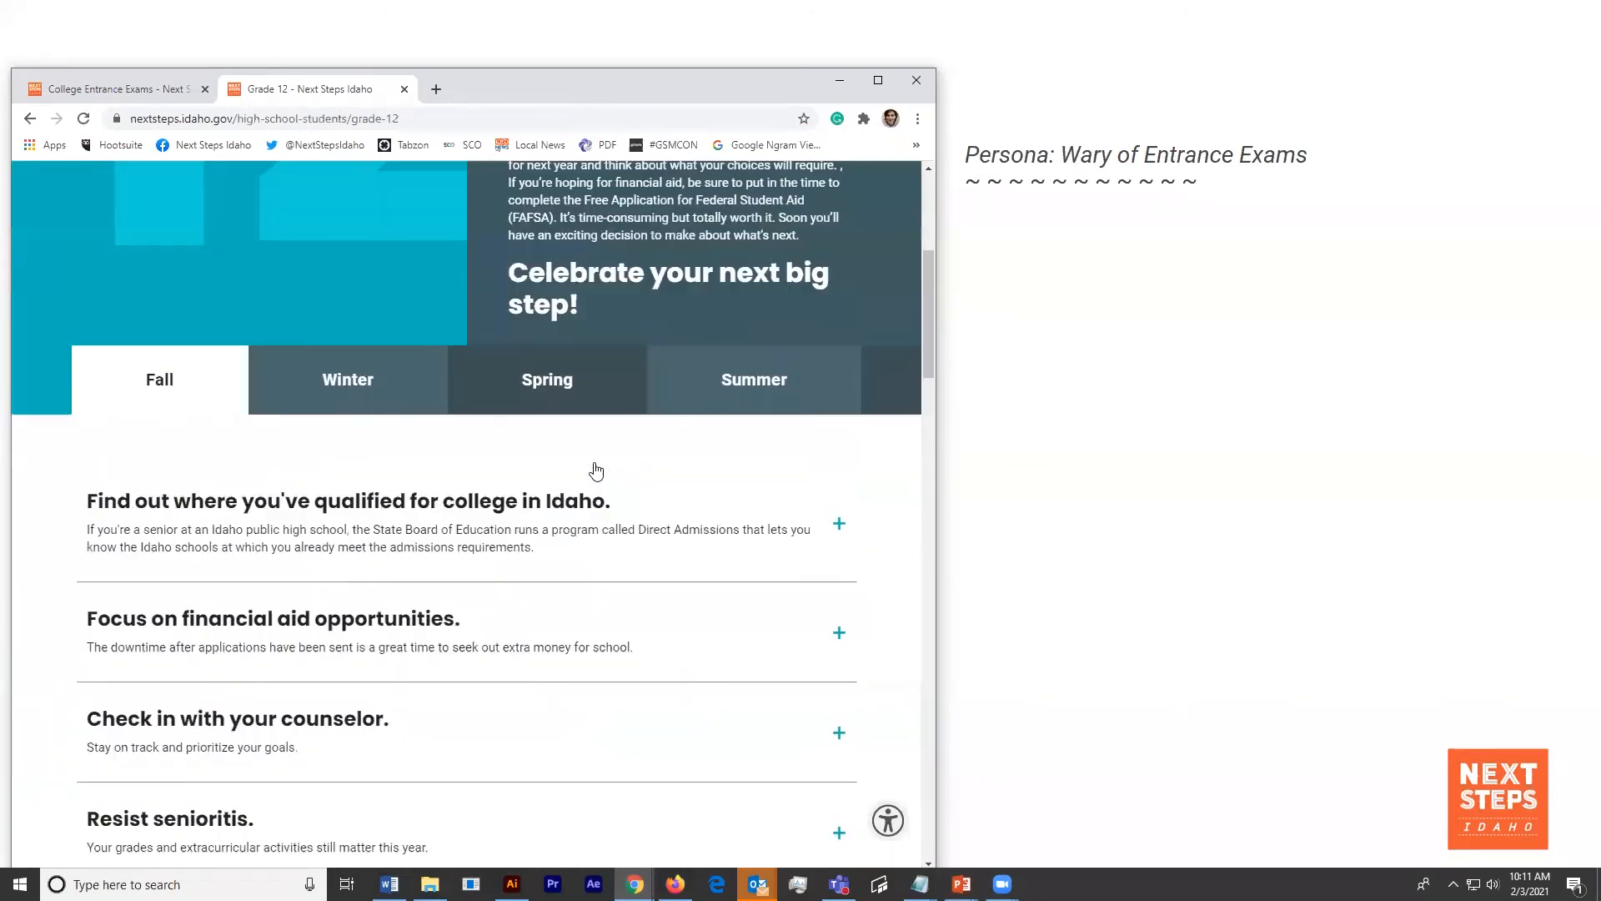
{"action": "scroll", "scroll_direction": "down", "scroll_amount": 3}
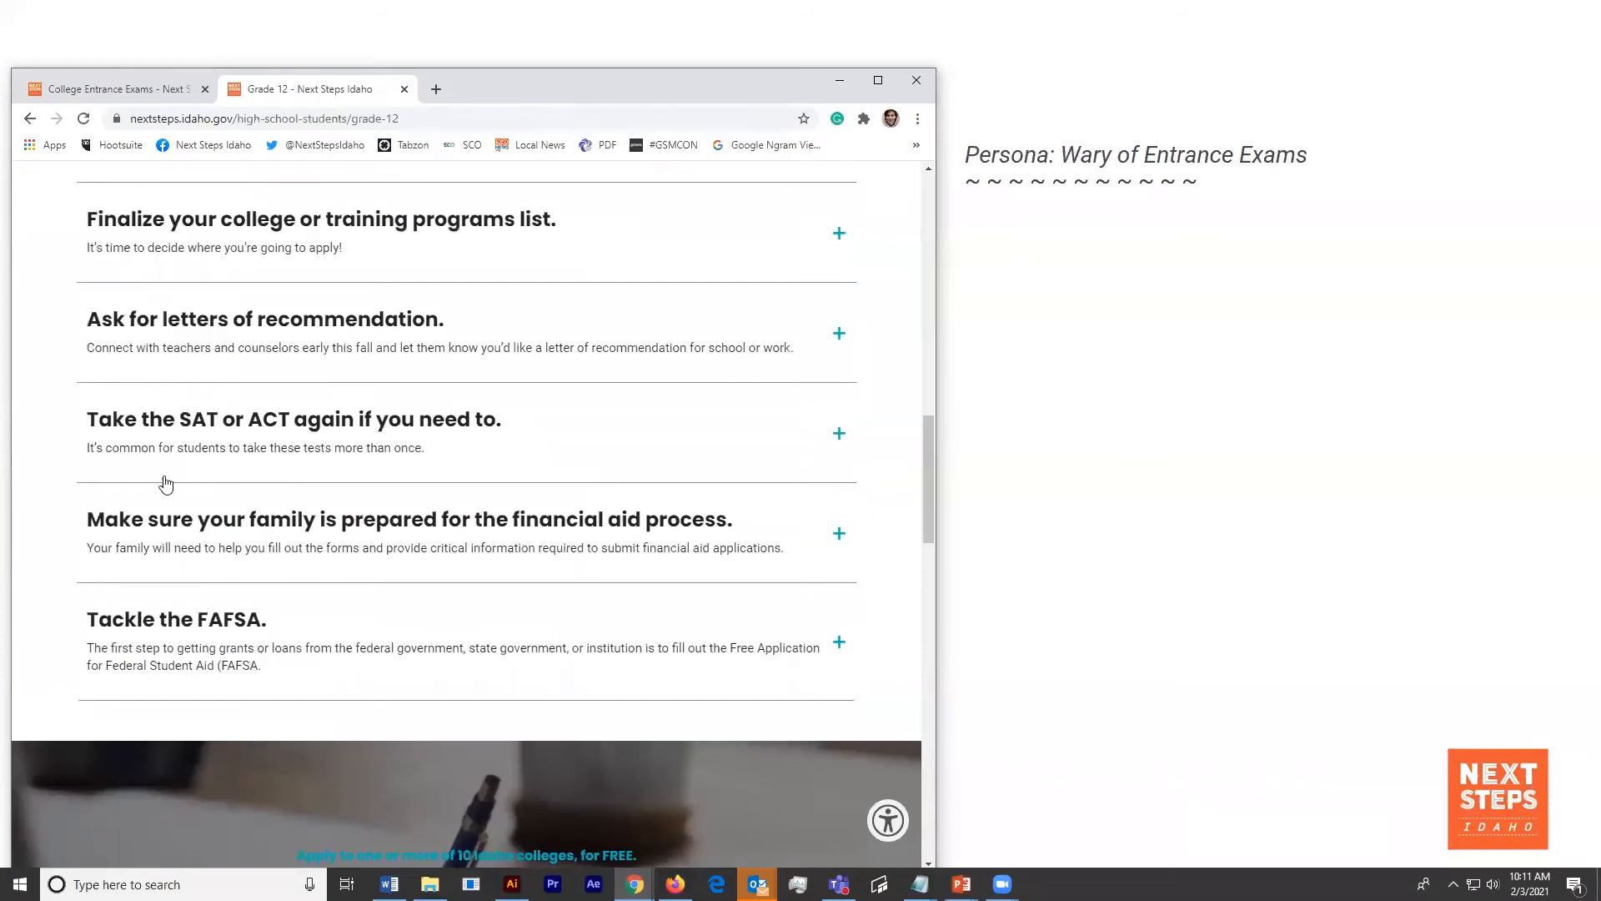
{"action": "left_click", "coordinate": [838, 433]}
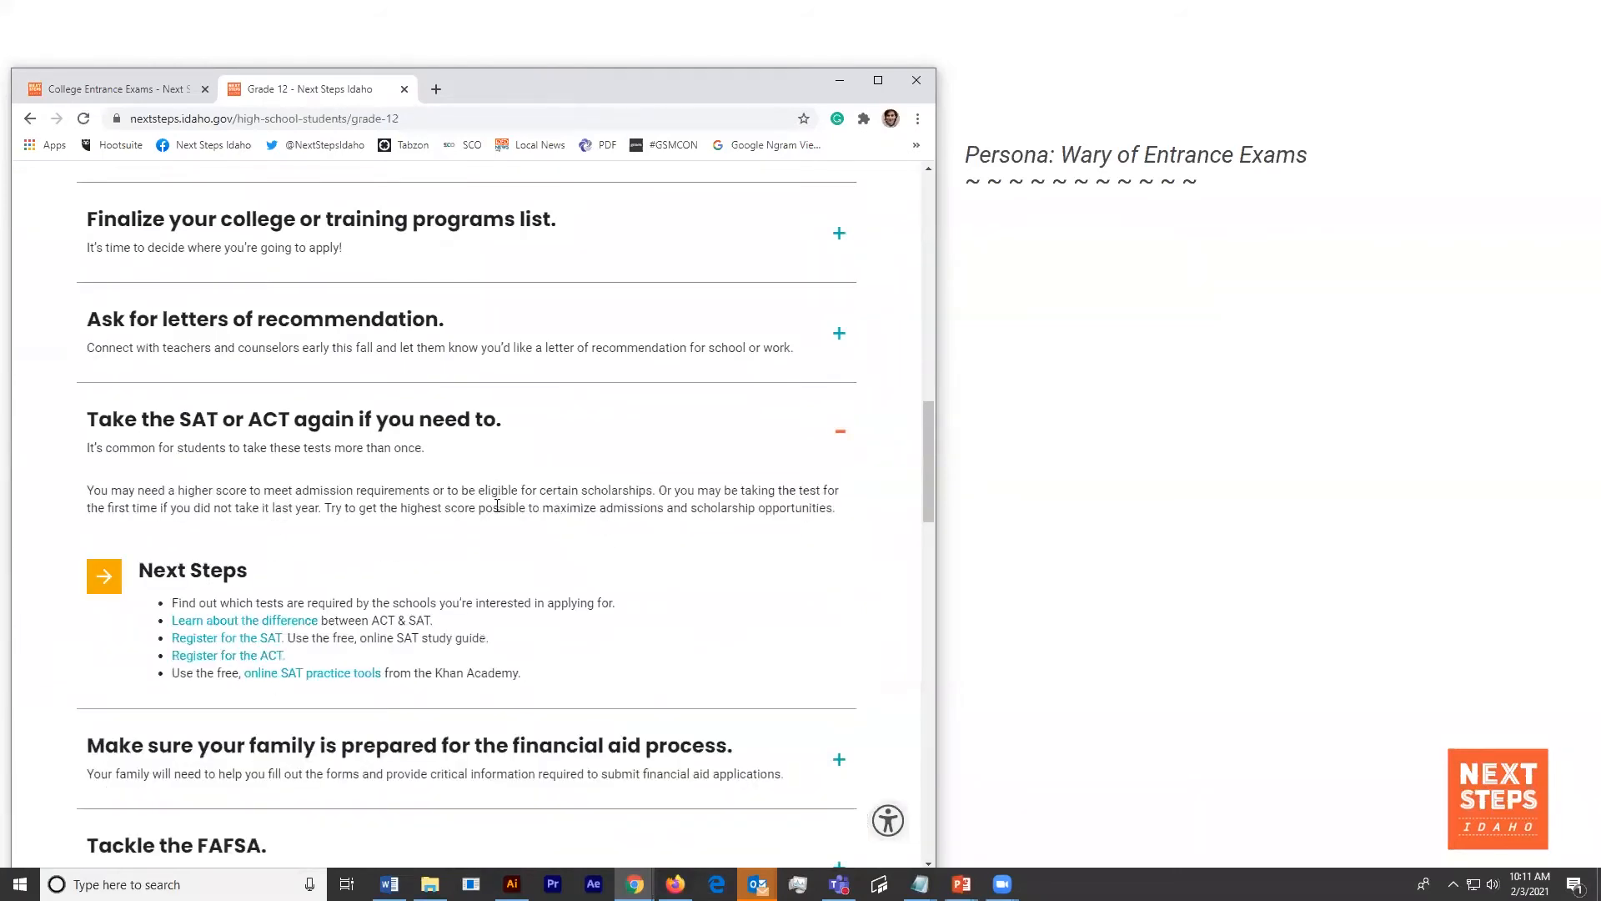
- Open the ACT vs SAT link in a new tab, then close the extra pages
{"action": "right_click", "coordinate": [245, 619]}
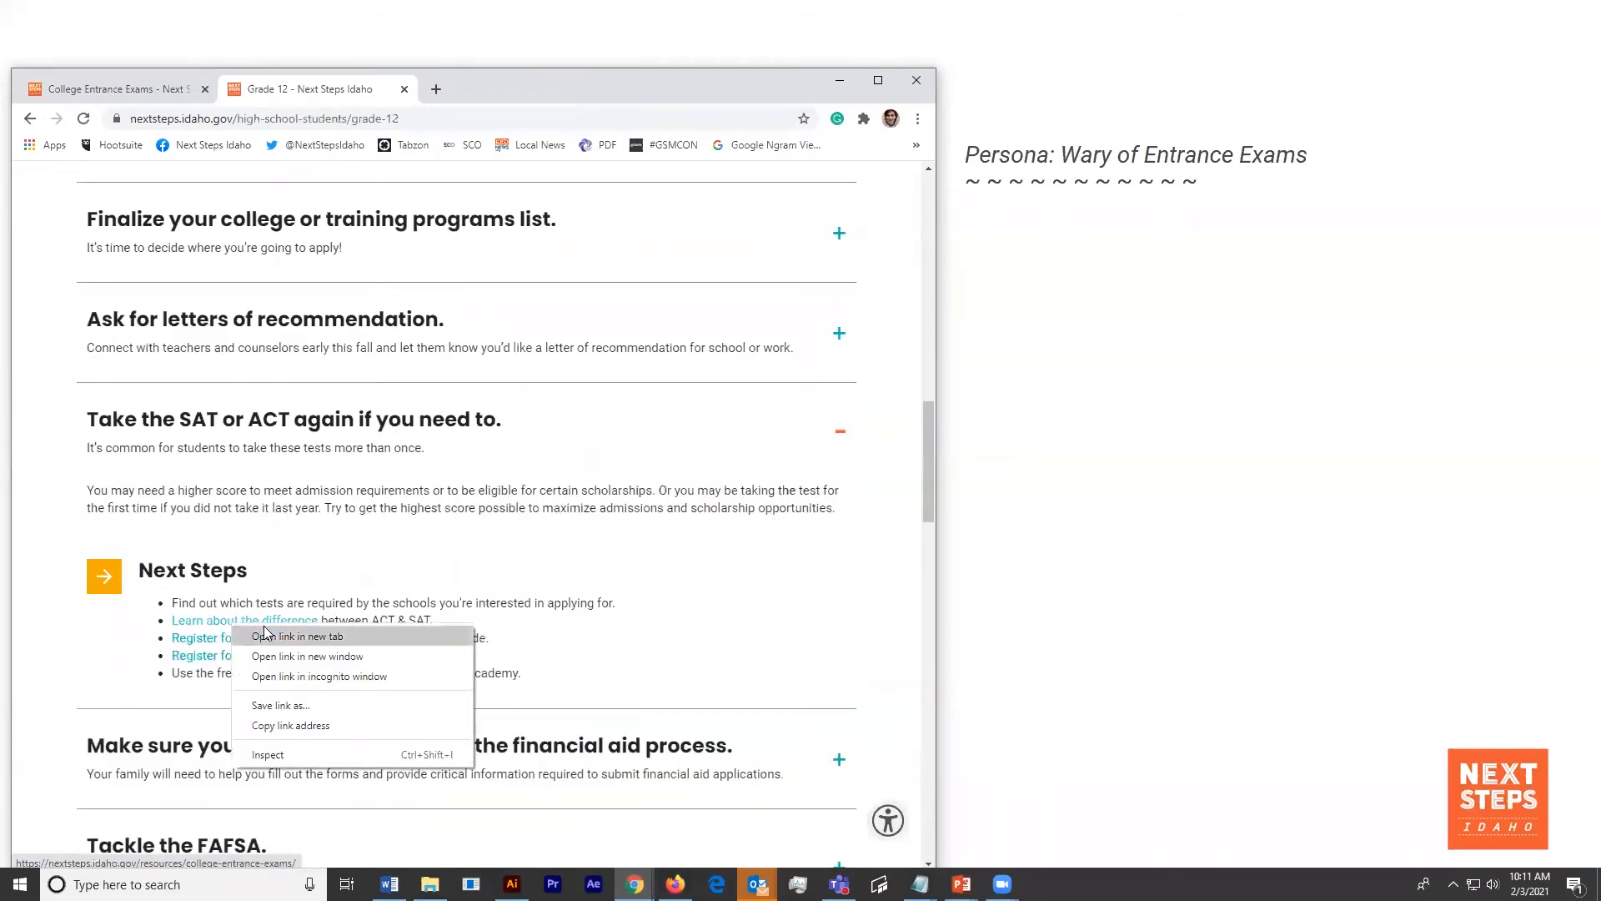
{"action": "left_click", "coordinate": [300, 635]}
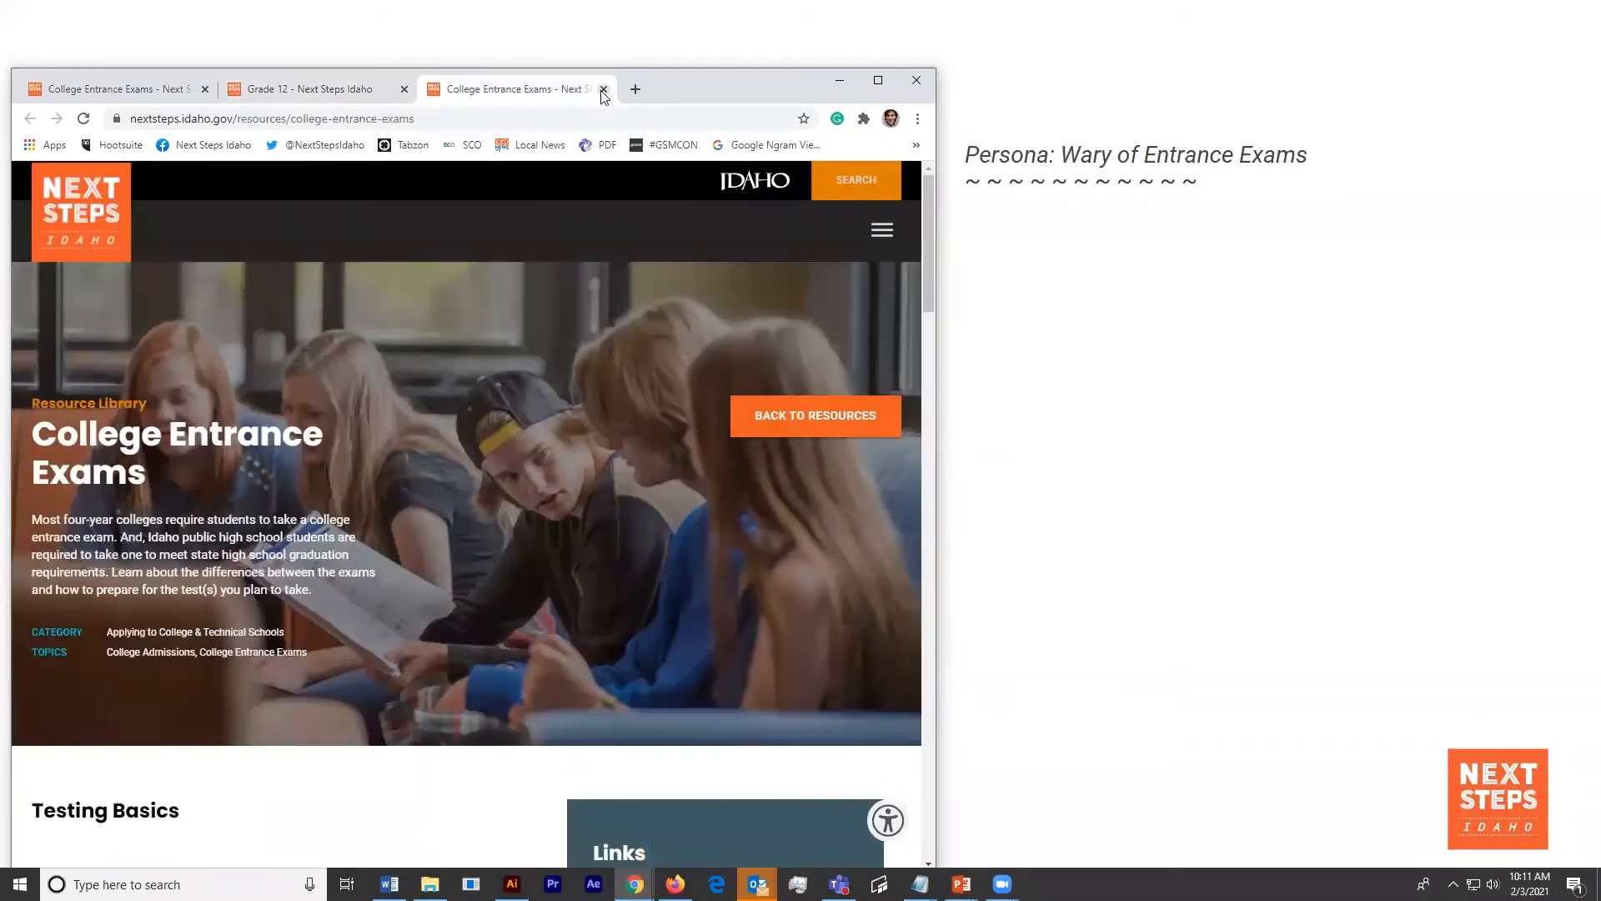
{"action": "left_click", "coordinate": [604, 89]}
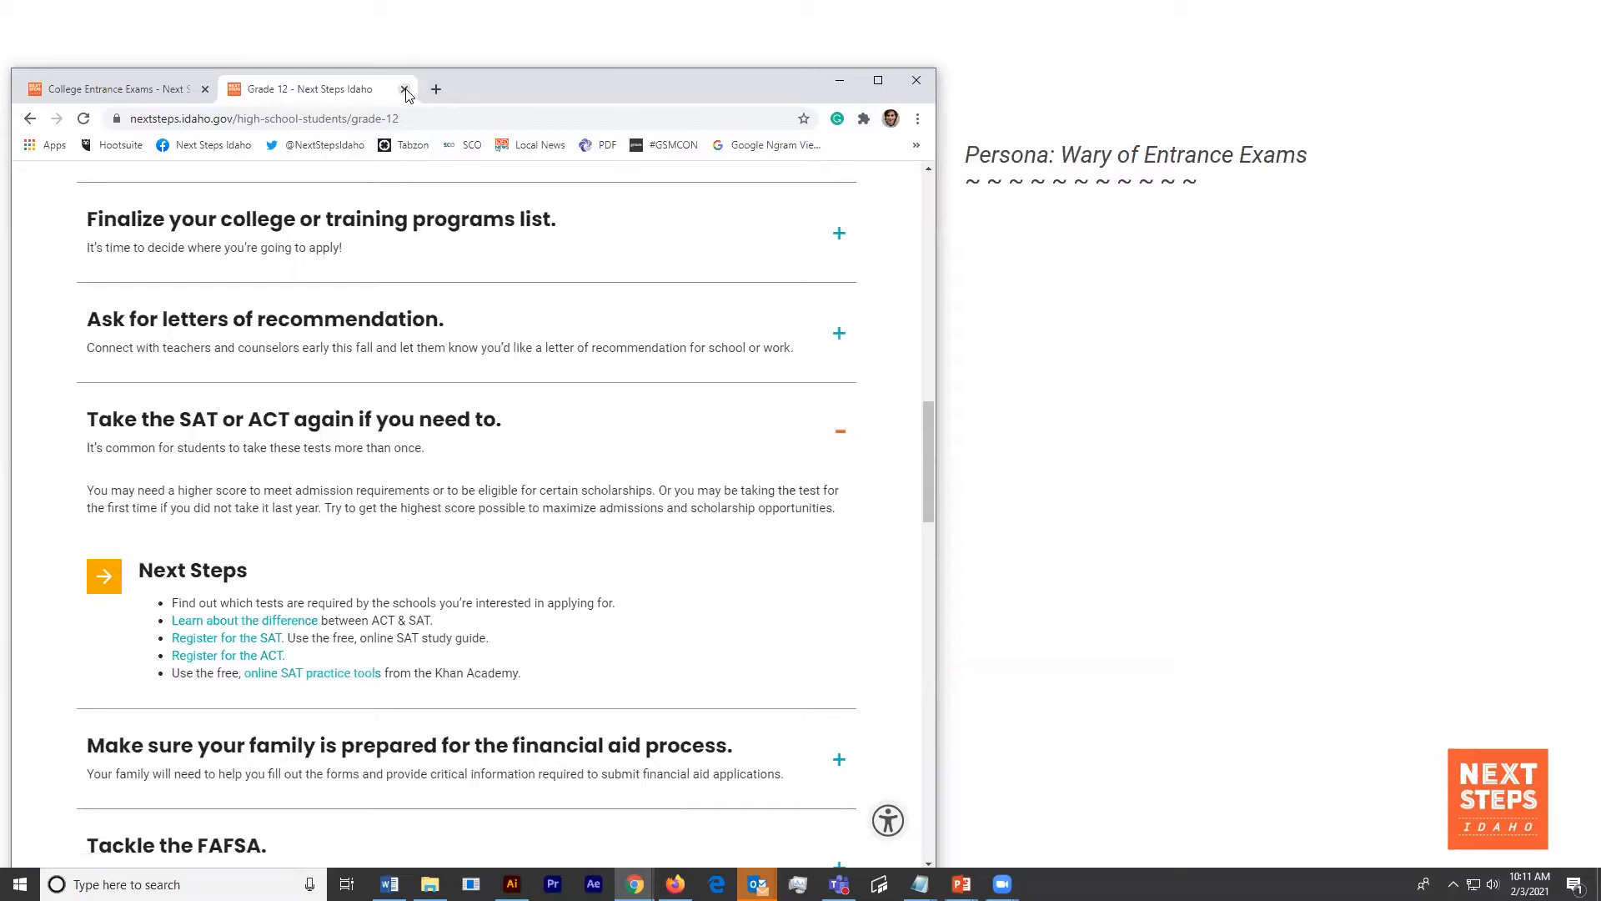
{"action": "left_click", "coordinate": [404, 89]}
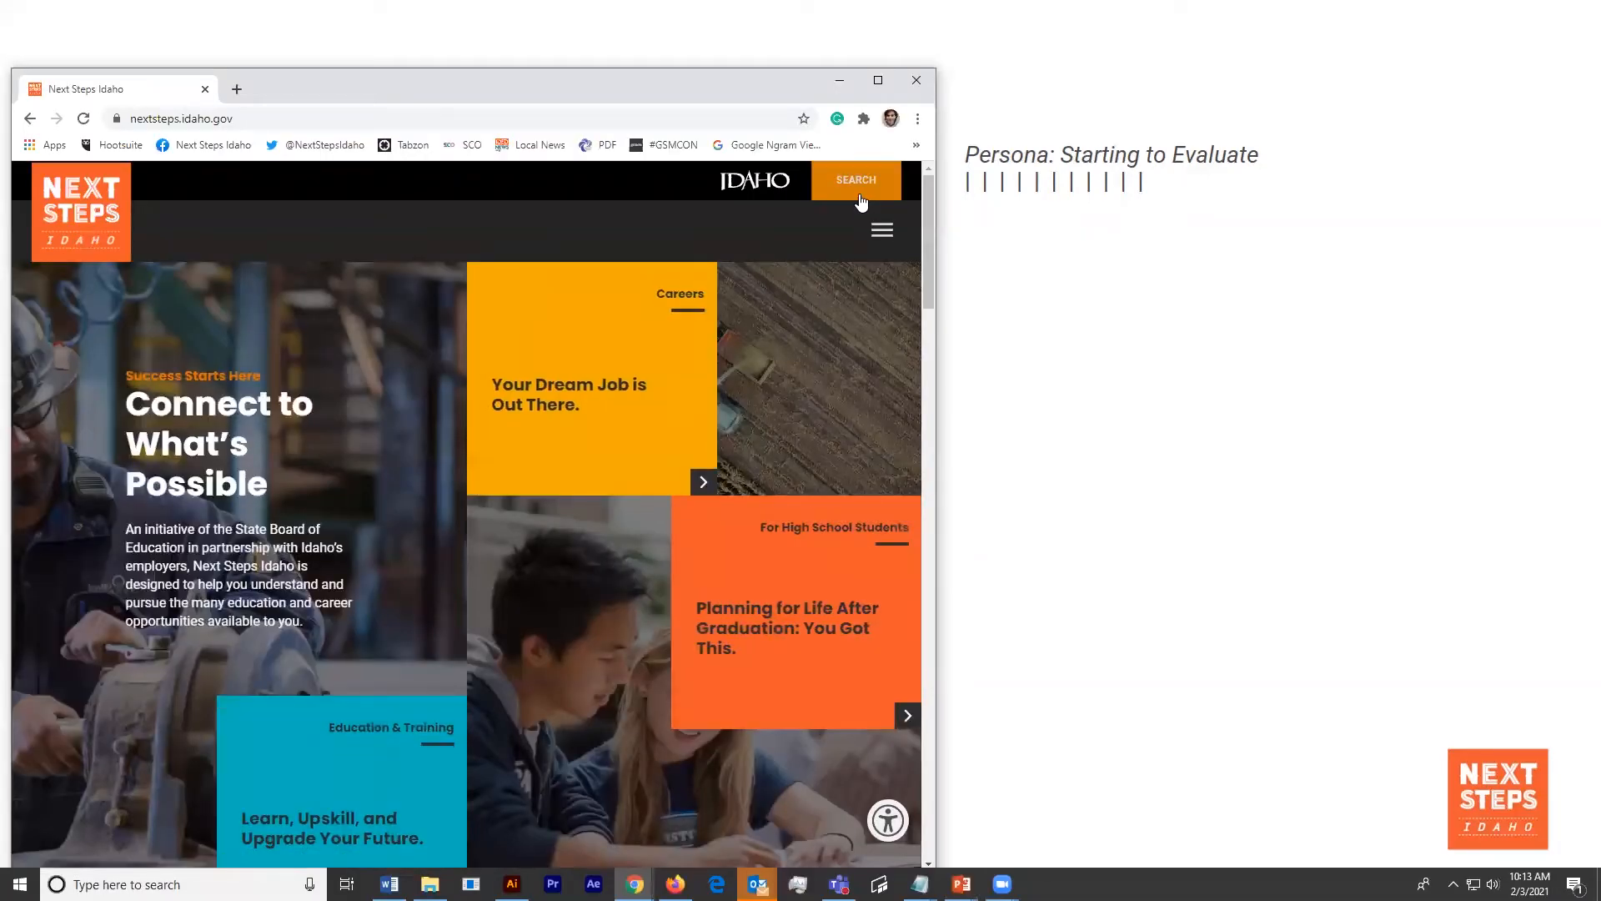
- Run a site search for 'Advanced Opportunities', returning 16 results
{"action": "left_click", "coordinate": [855, 180]}
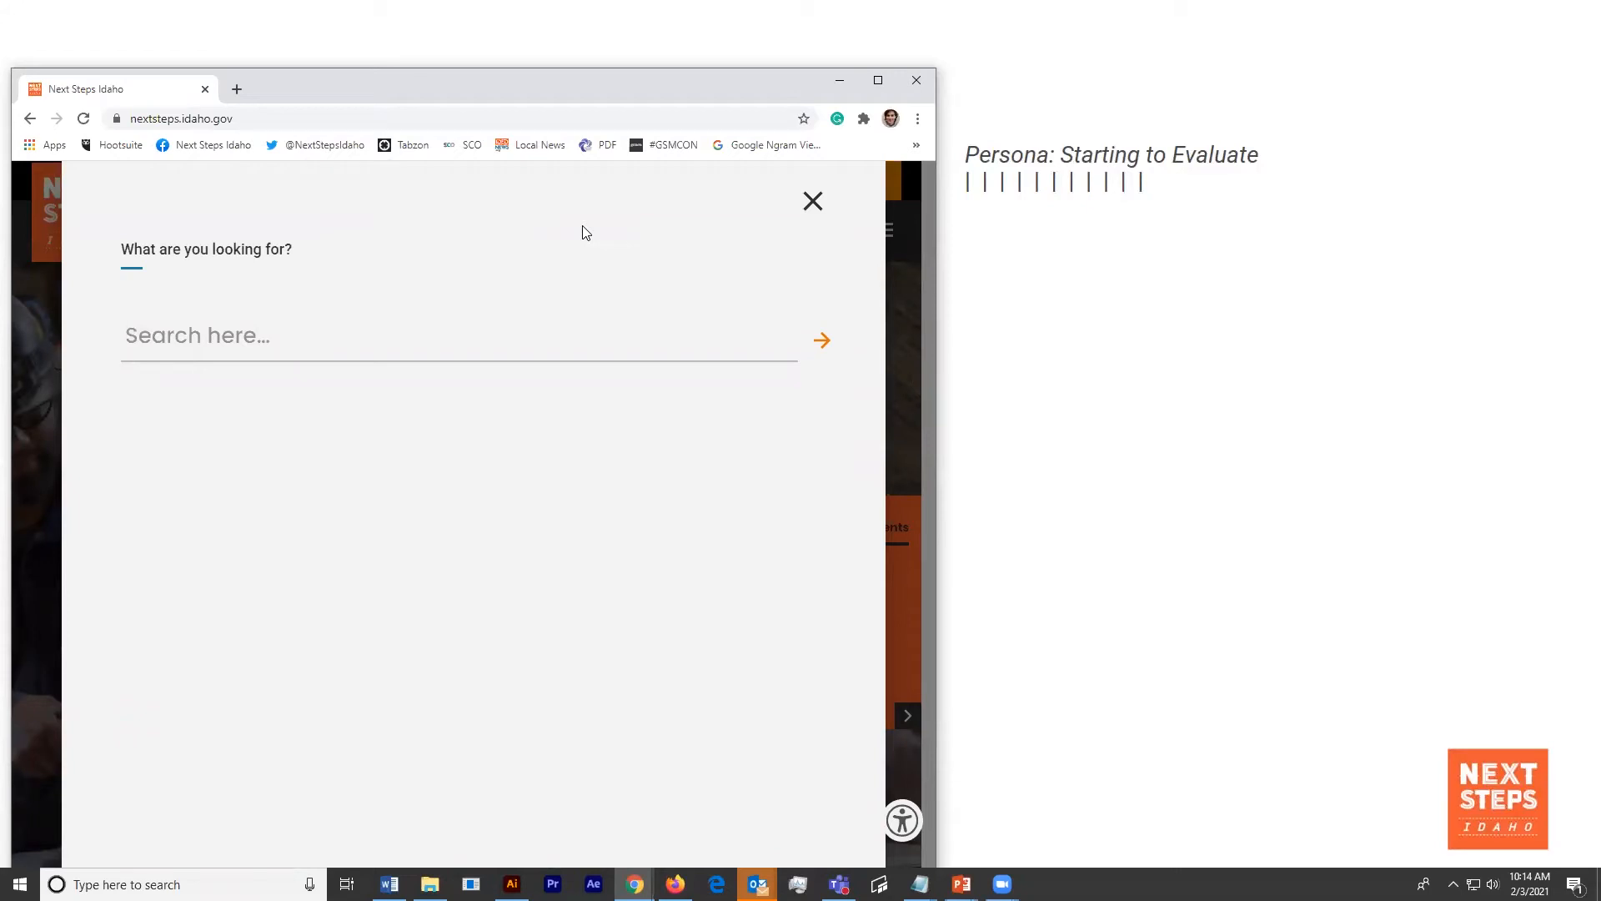
{"action": "type", "text": "A"}
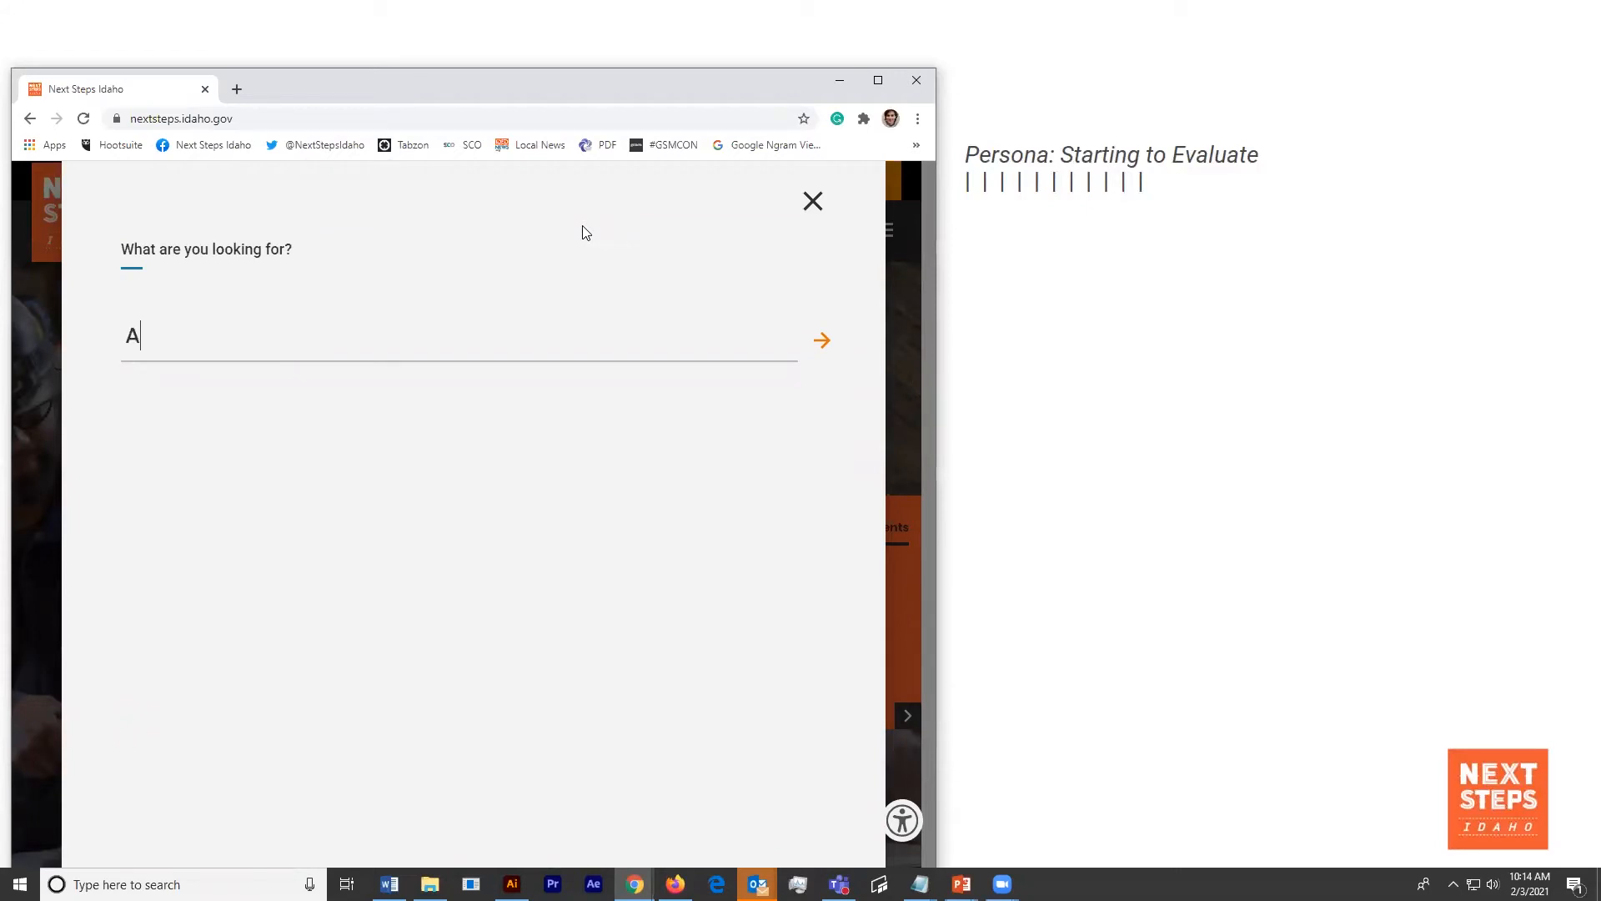
{"action": "type", "text": "dvanced"}
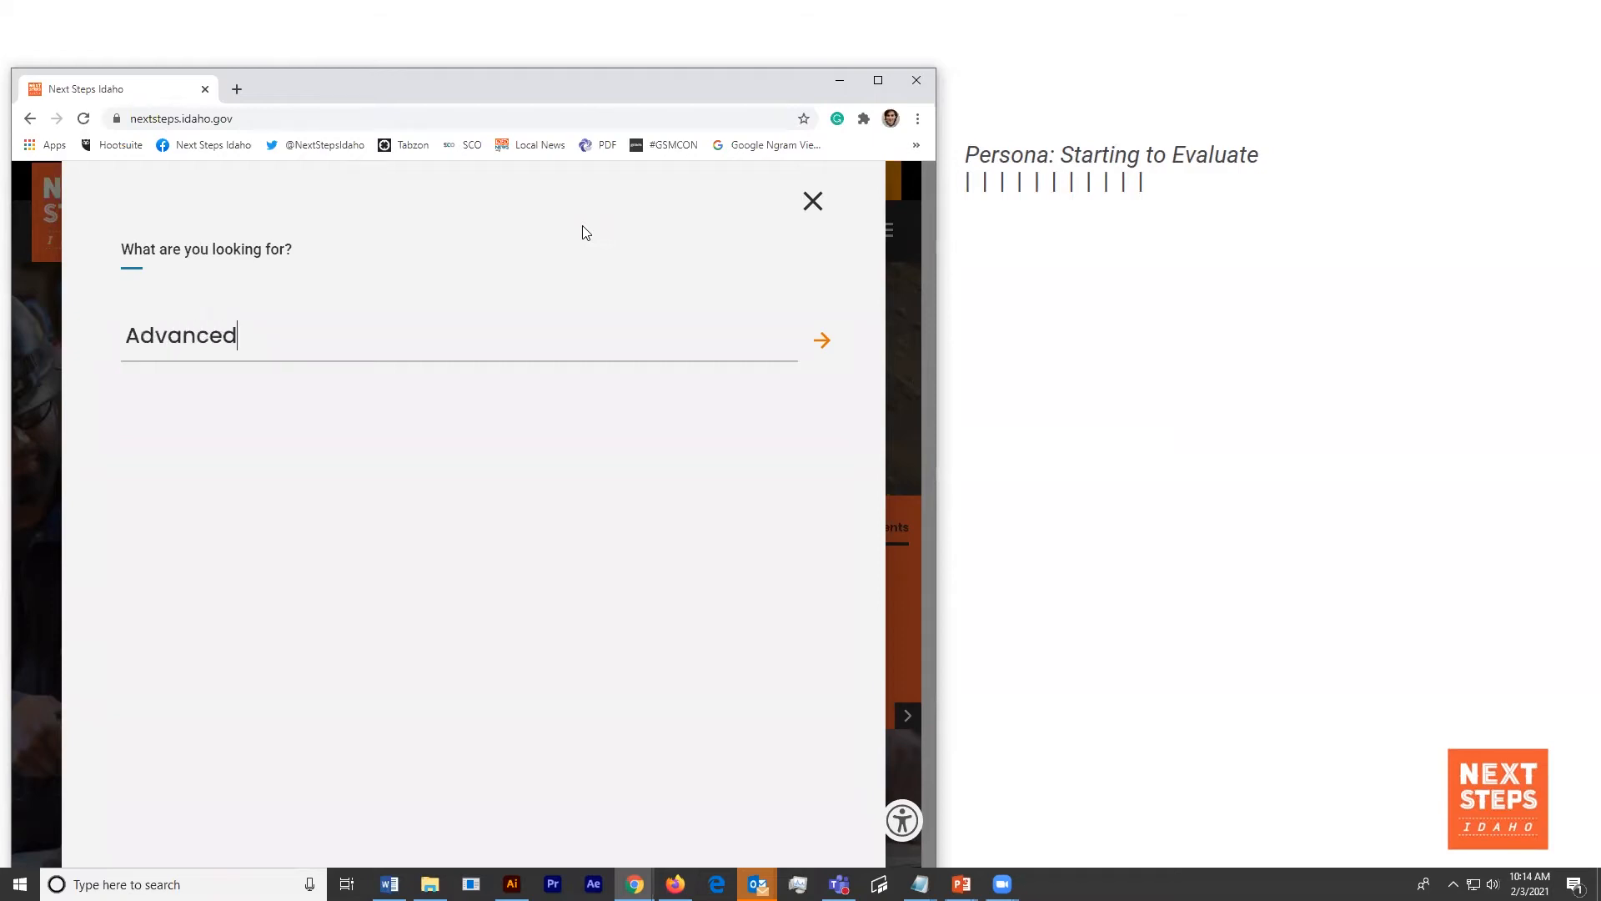
{"action": "type", "text": "Opportuniti"}
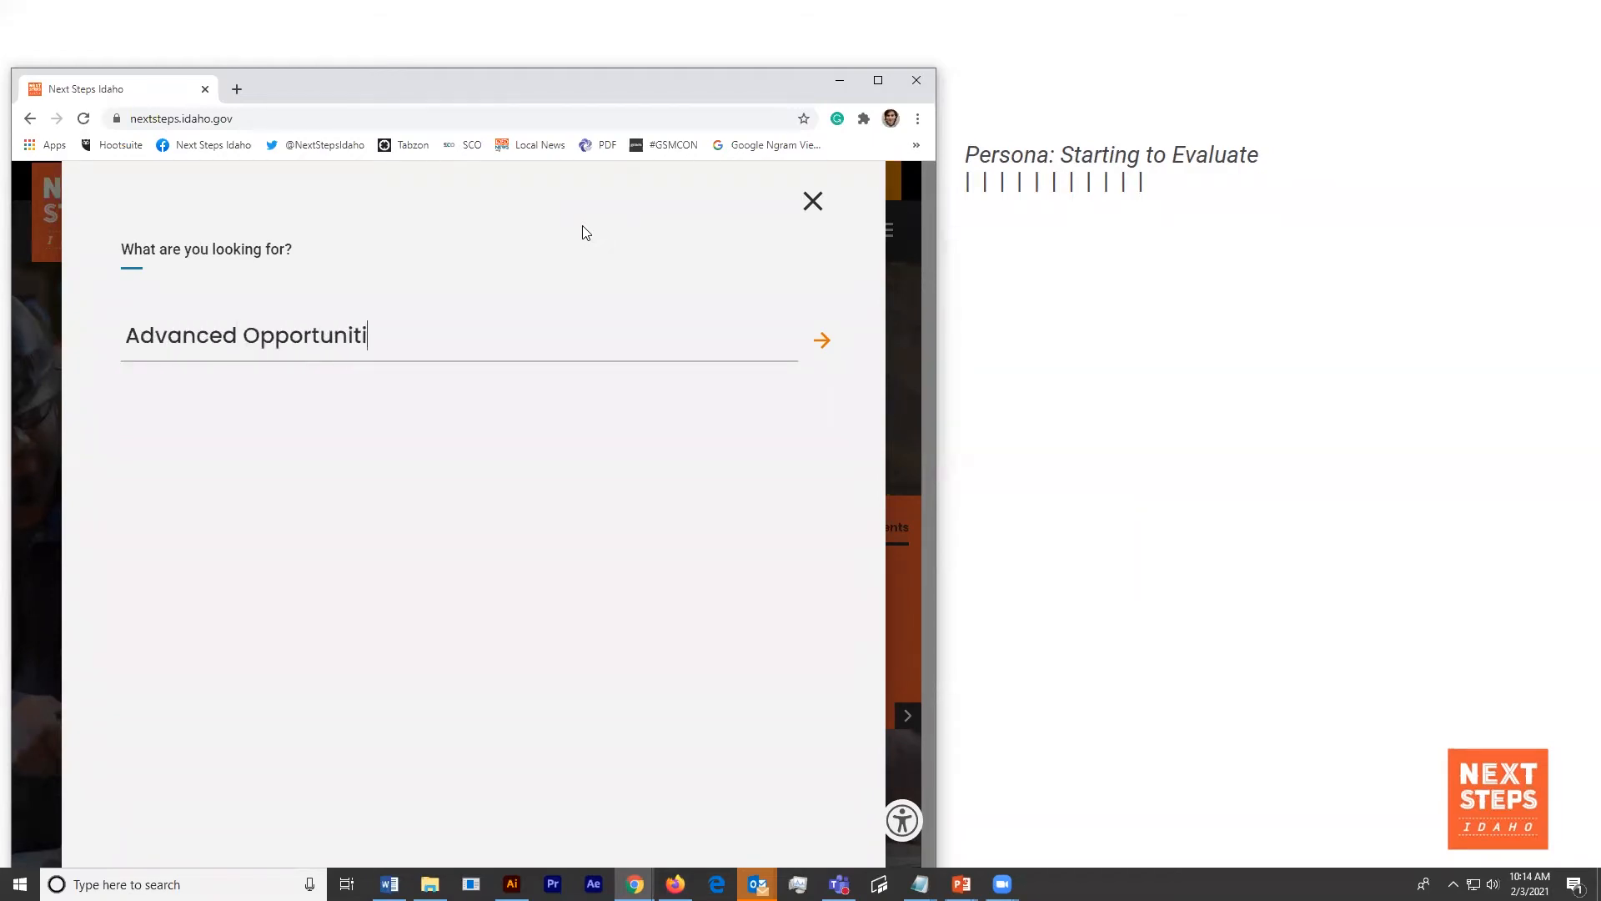
{"action": "left_click", "coordinate": [820, 341]}
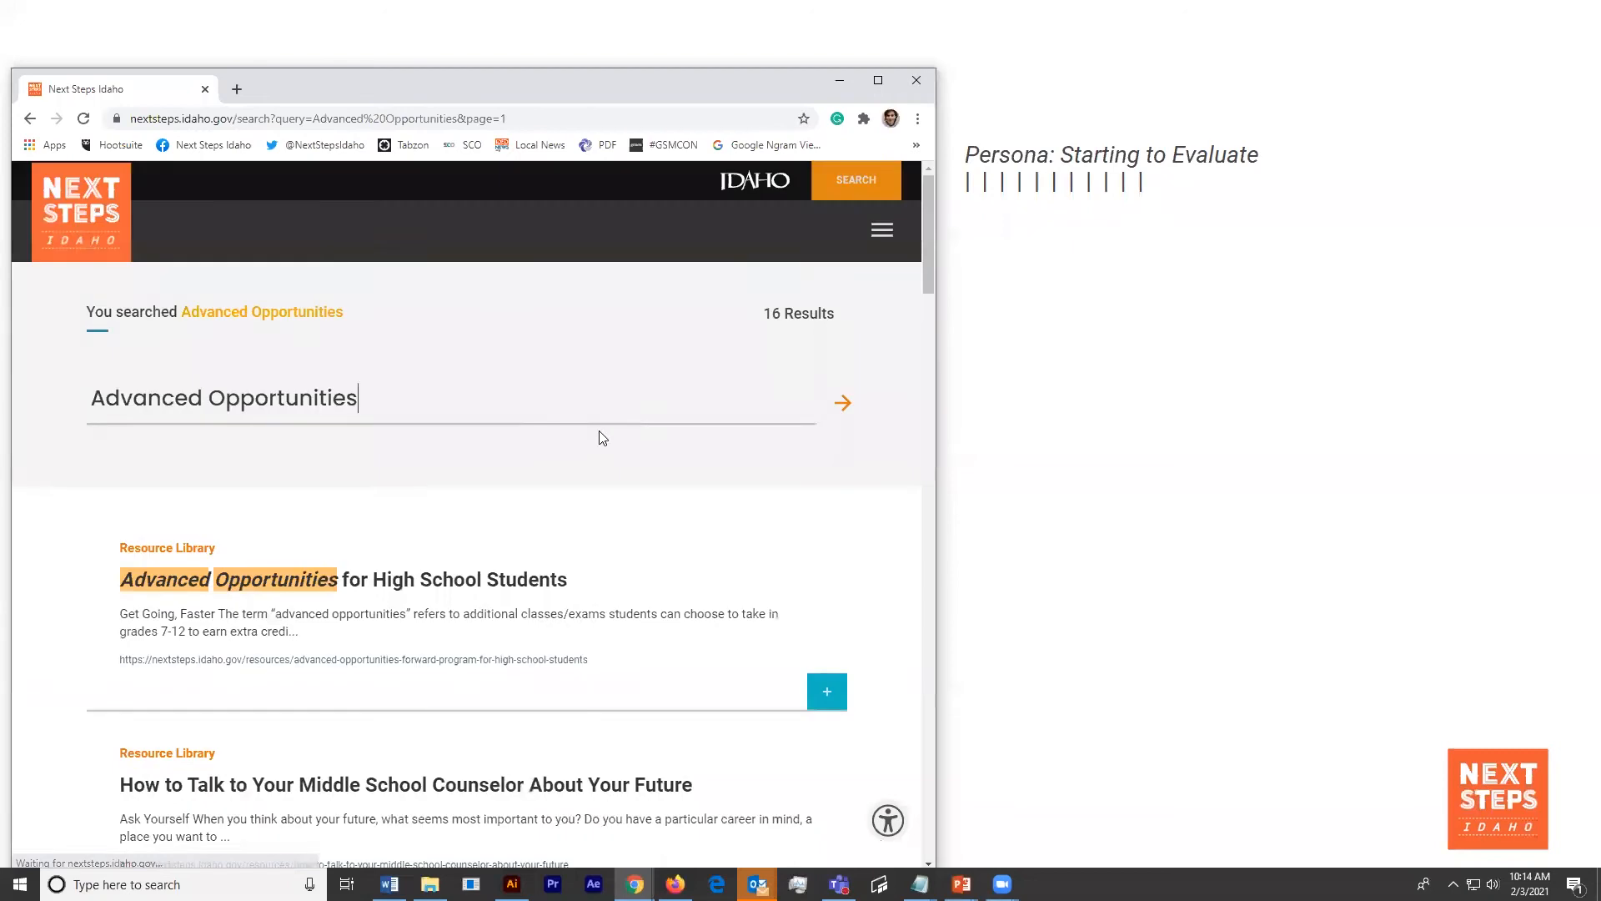
- Open the Advanced Opportunities for High School Students result and select its $4,125 allocation figure
{"action": "left_click", "coordinate": [228, 578]}
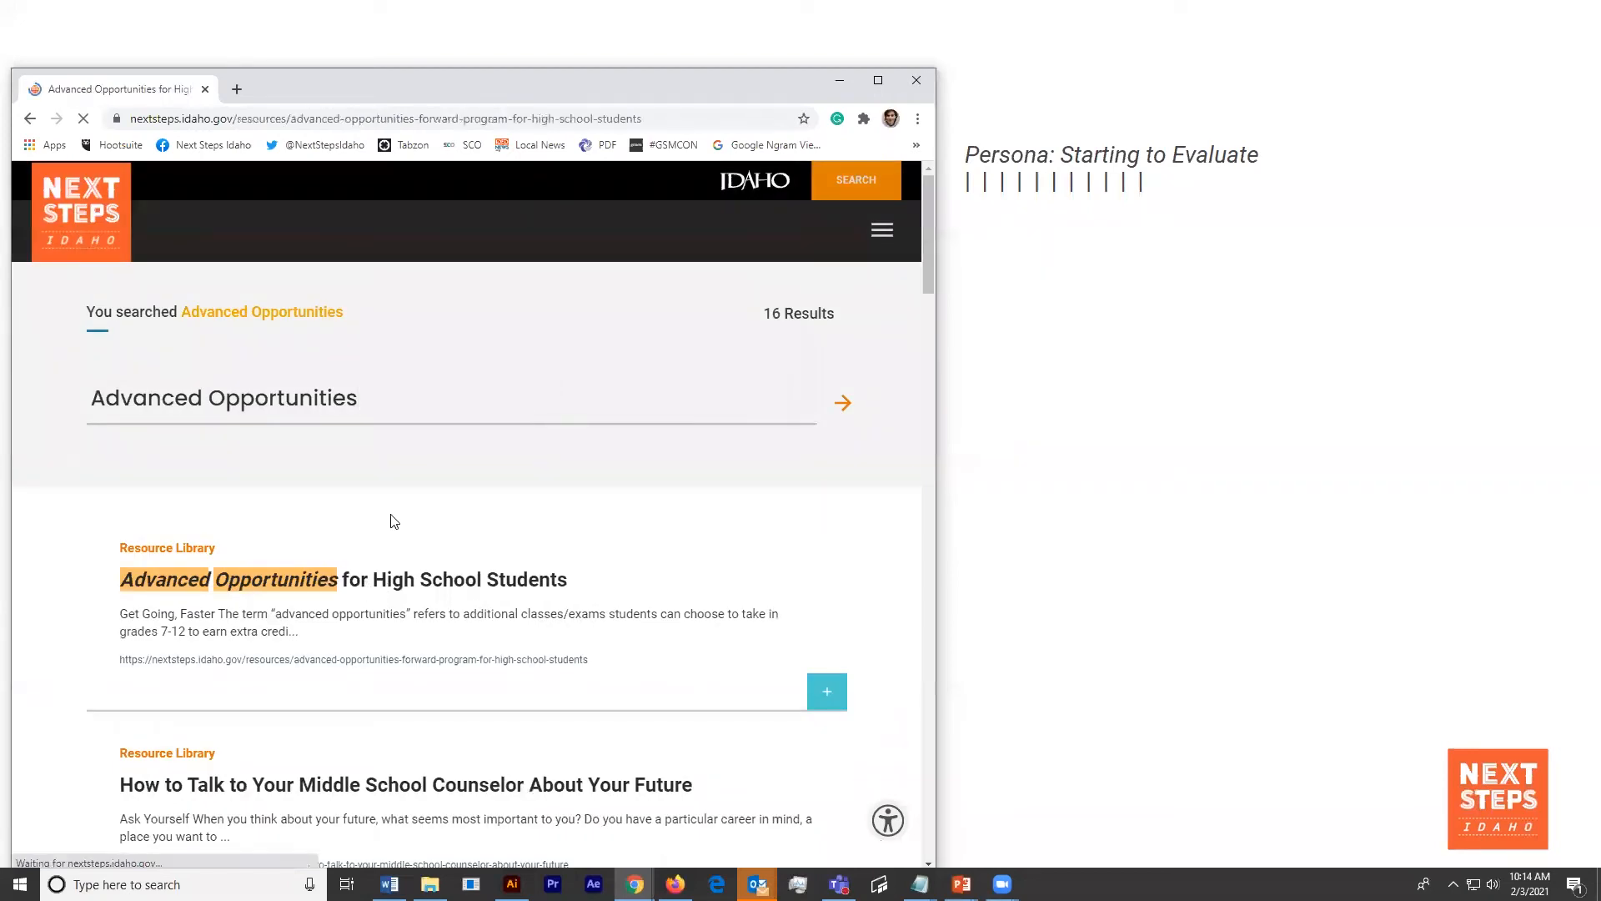
{"action": "left_click", "coordinate": [230, 578]}
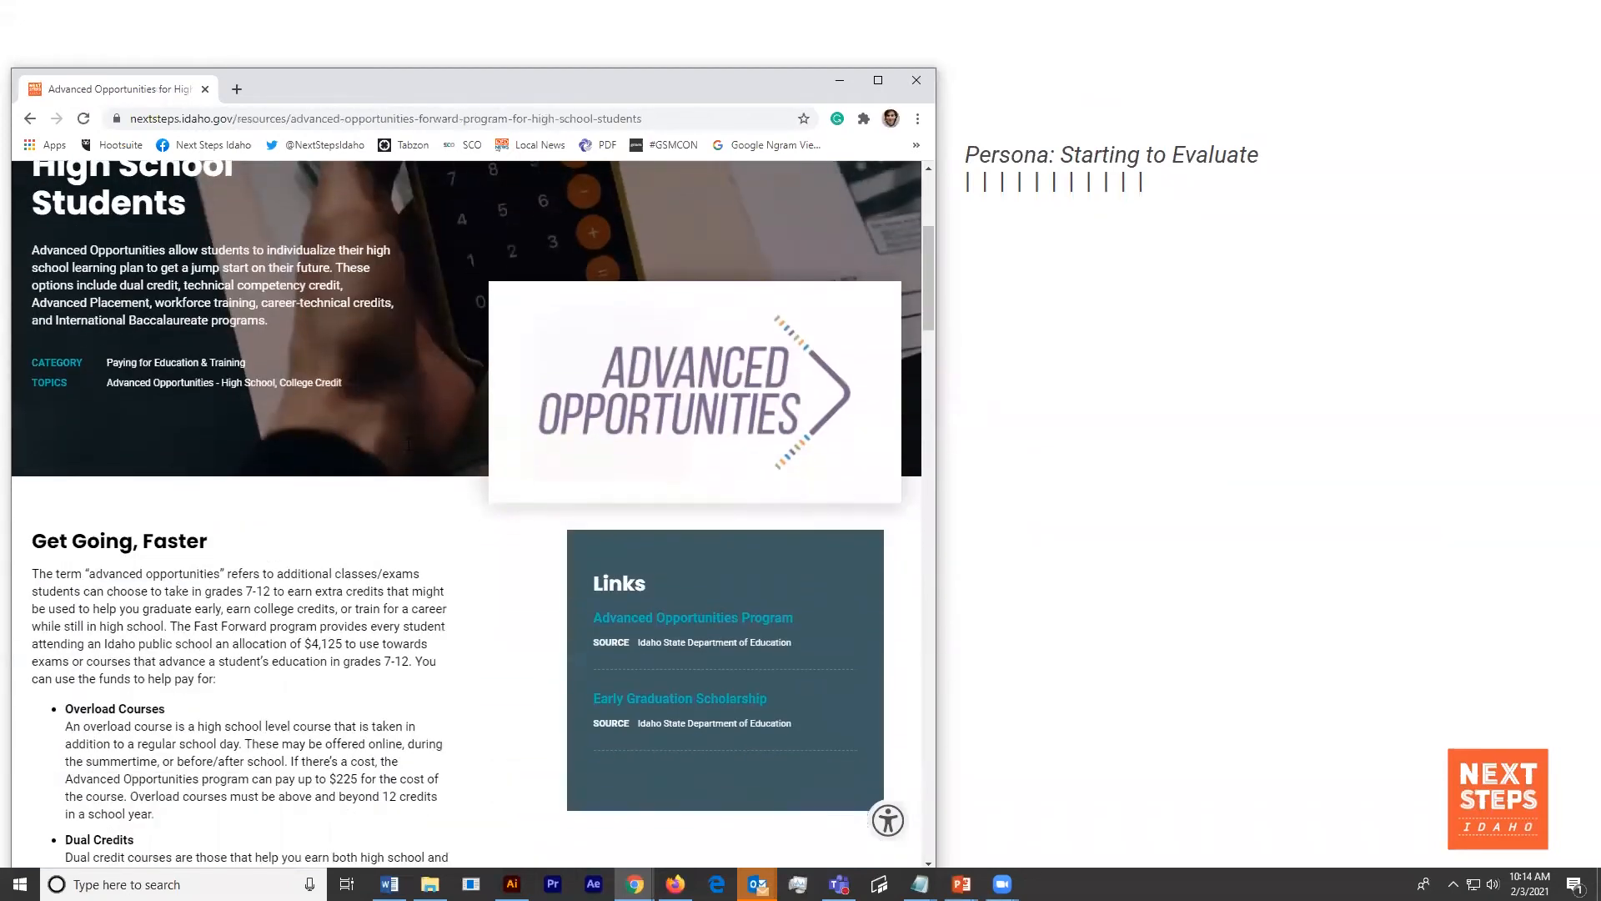
{"action": "scroll", "scroll_direction": "down", "scroll_amount": 3}
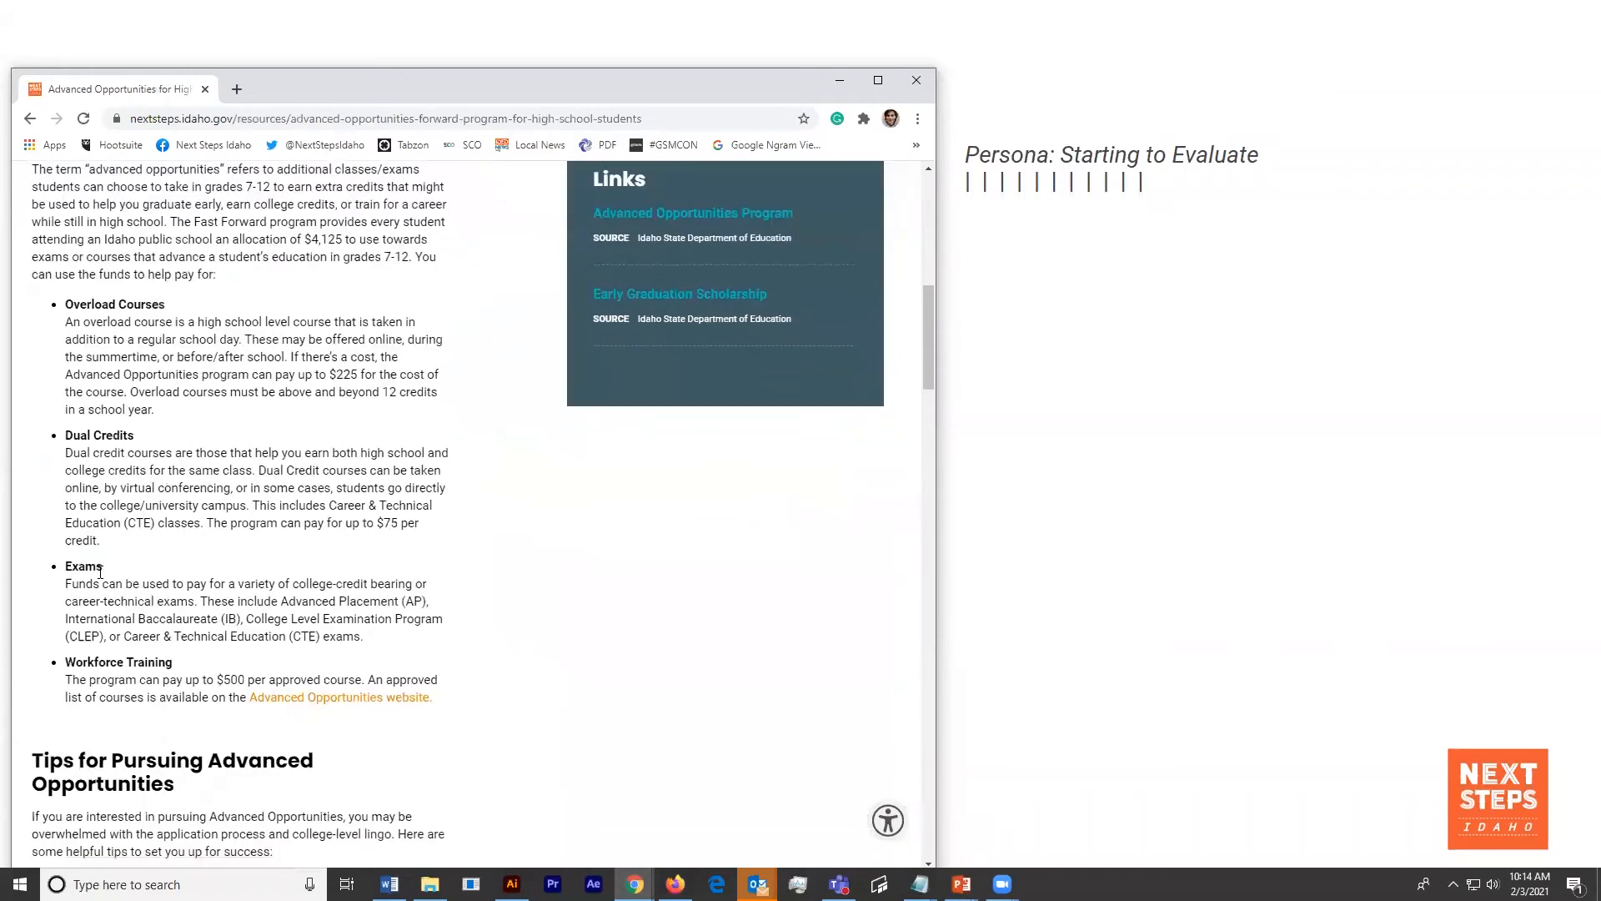
{"action": "scroll", "scroll_direction": "up", "scroll_amount": 3}
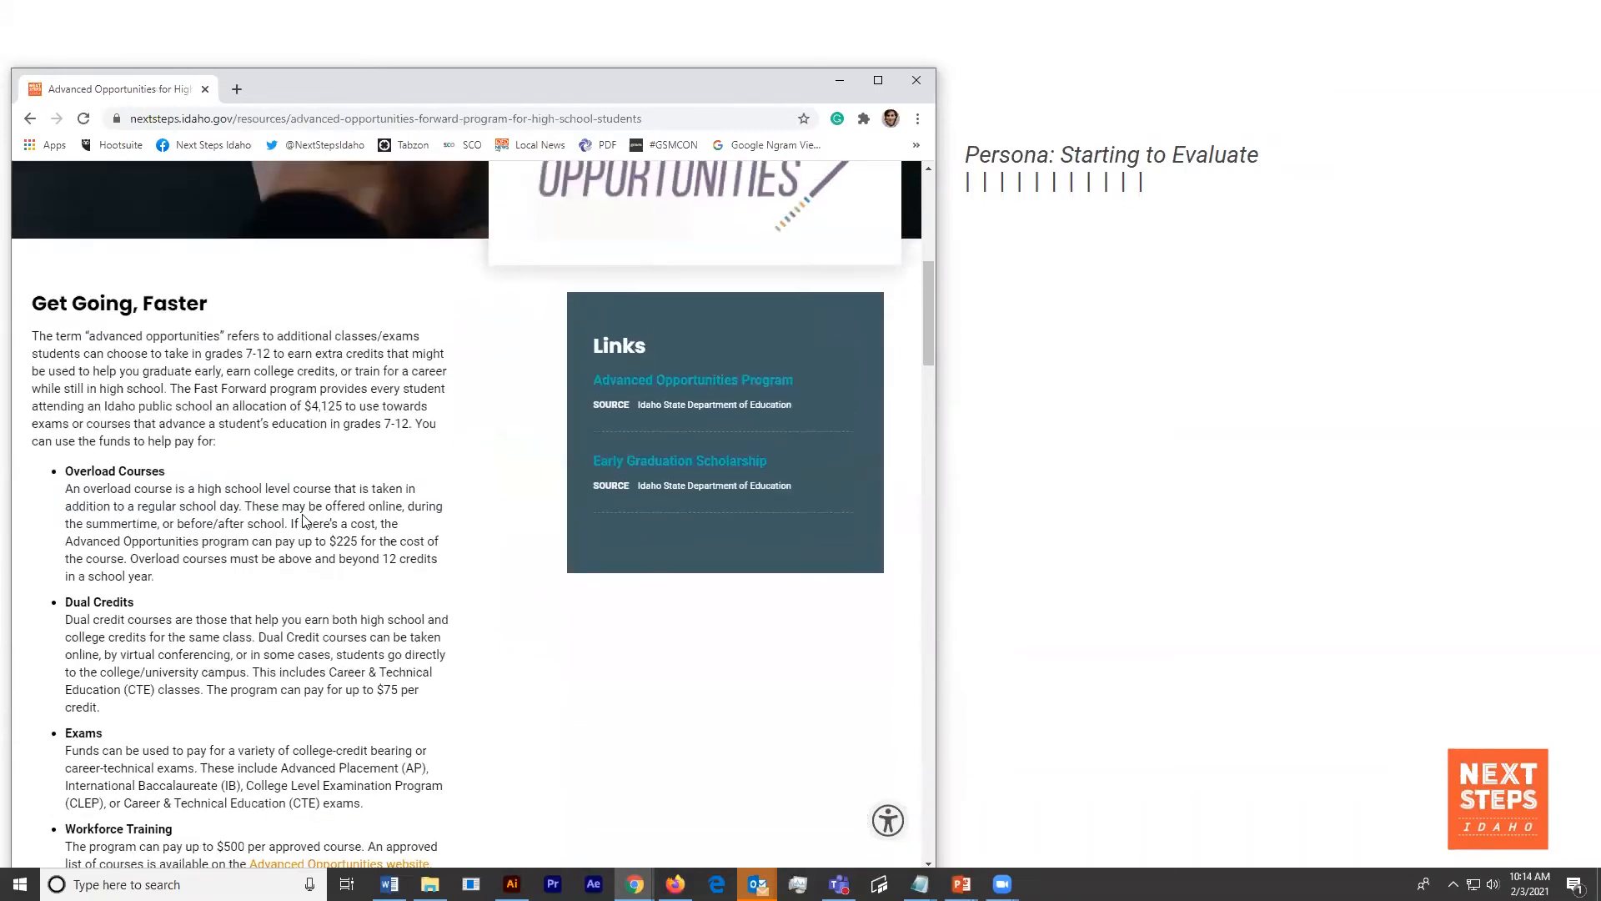
{"action": "double_click", "coordinate": [323, 405]}
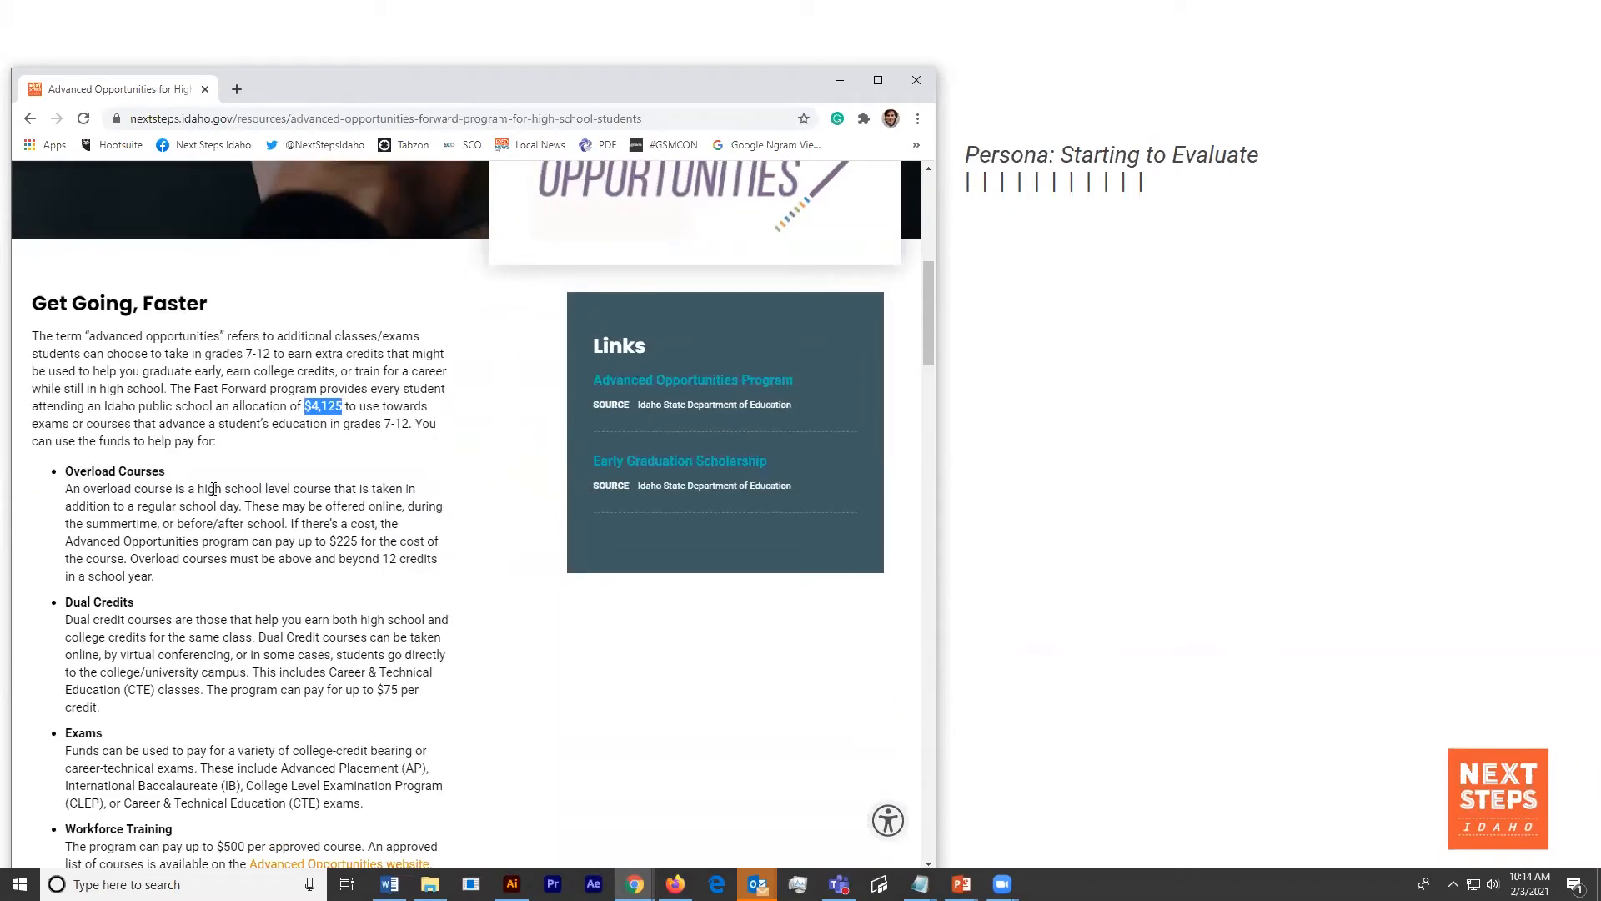
{"action": "mouse_move", "coordinate": [226, 447]}
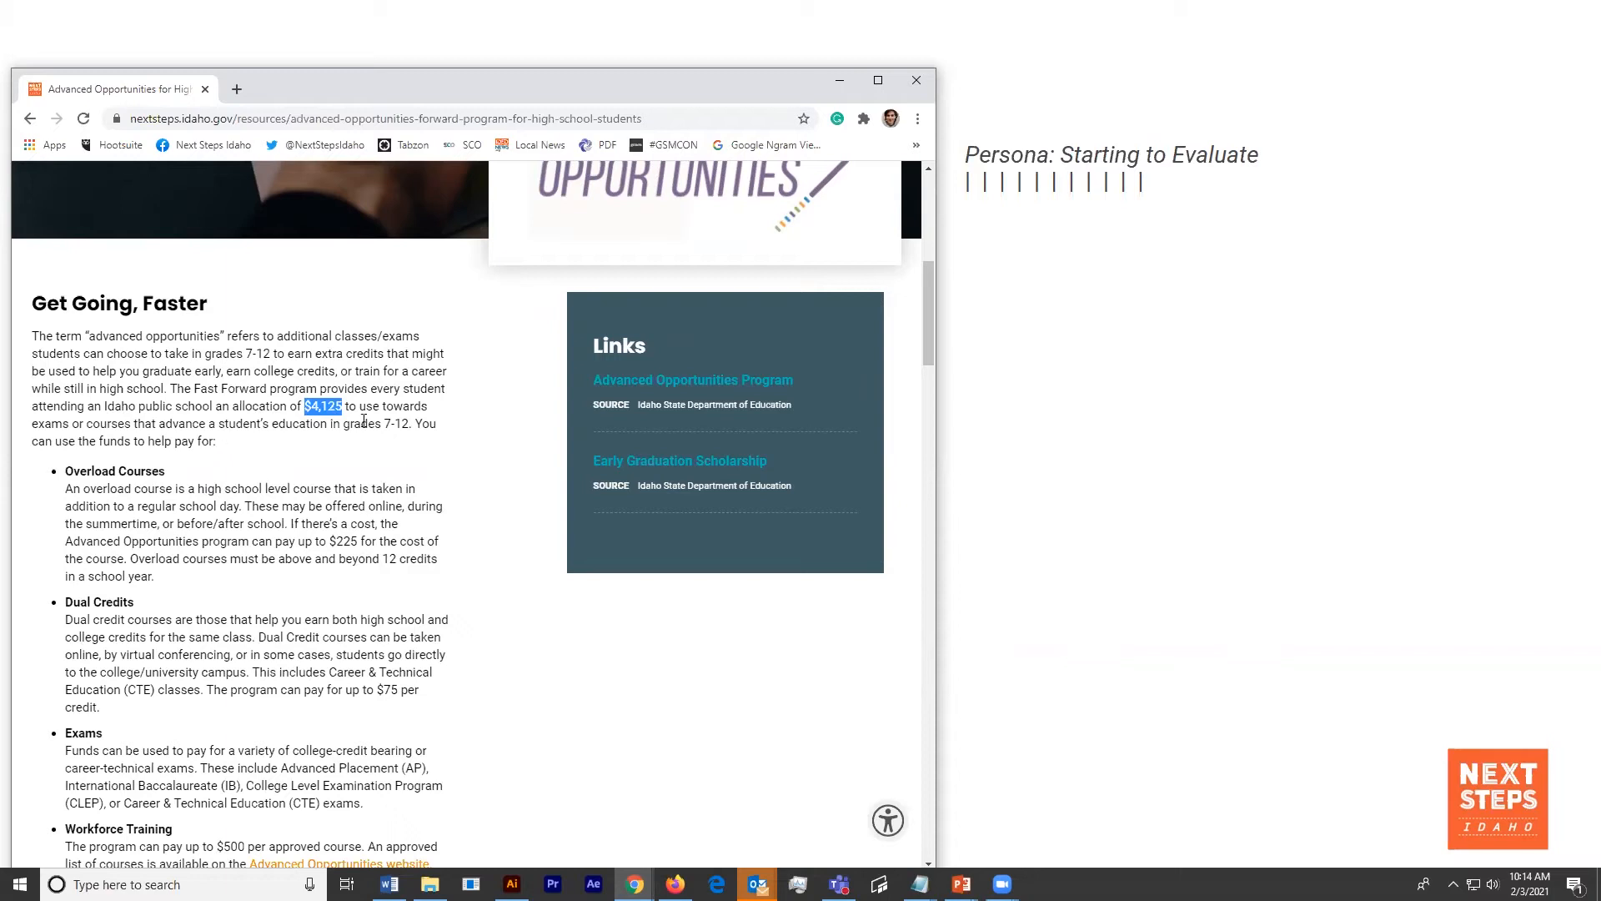
{"action": "mouse_move", "coordinate": [278, 418]}
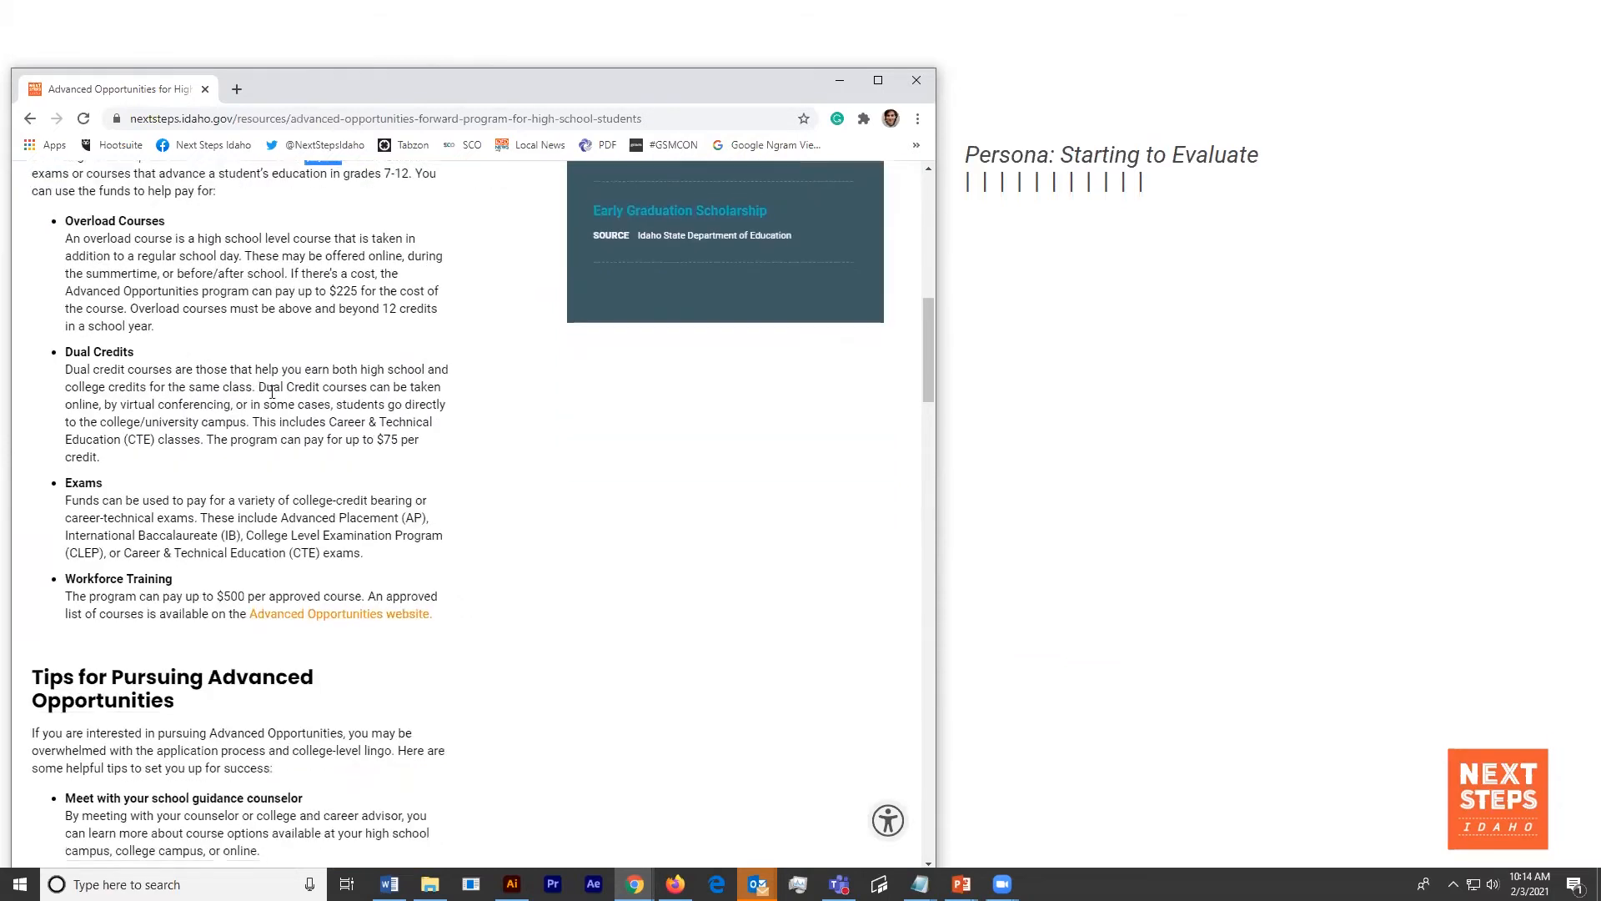
{"action": "scroll", "scroll_direction": "down", "scroll_amount": 3}
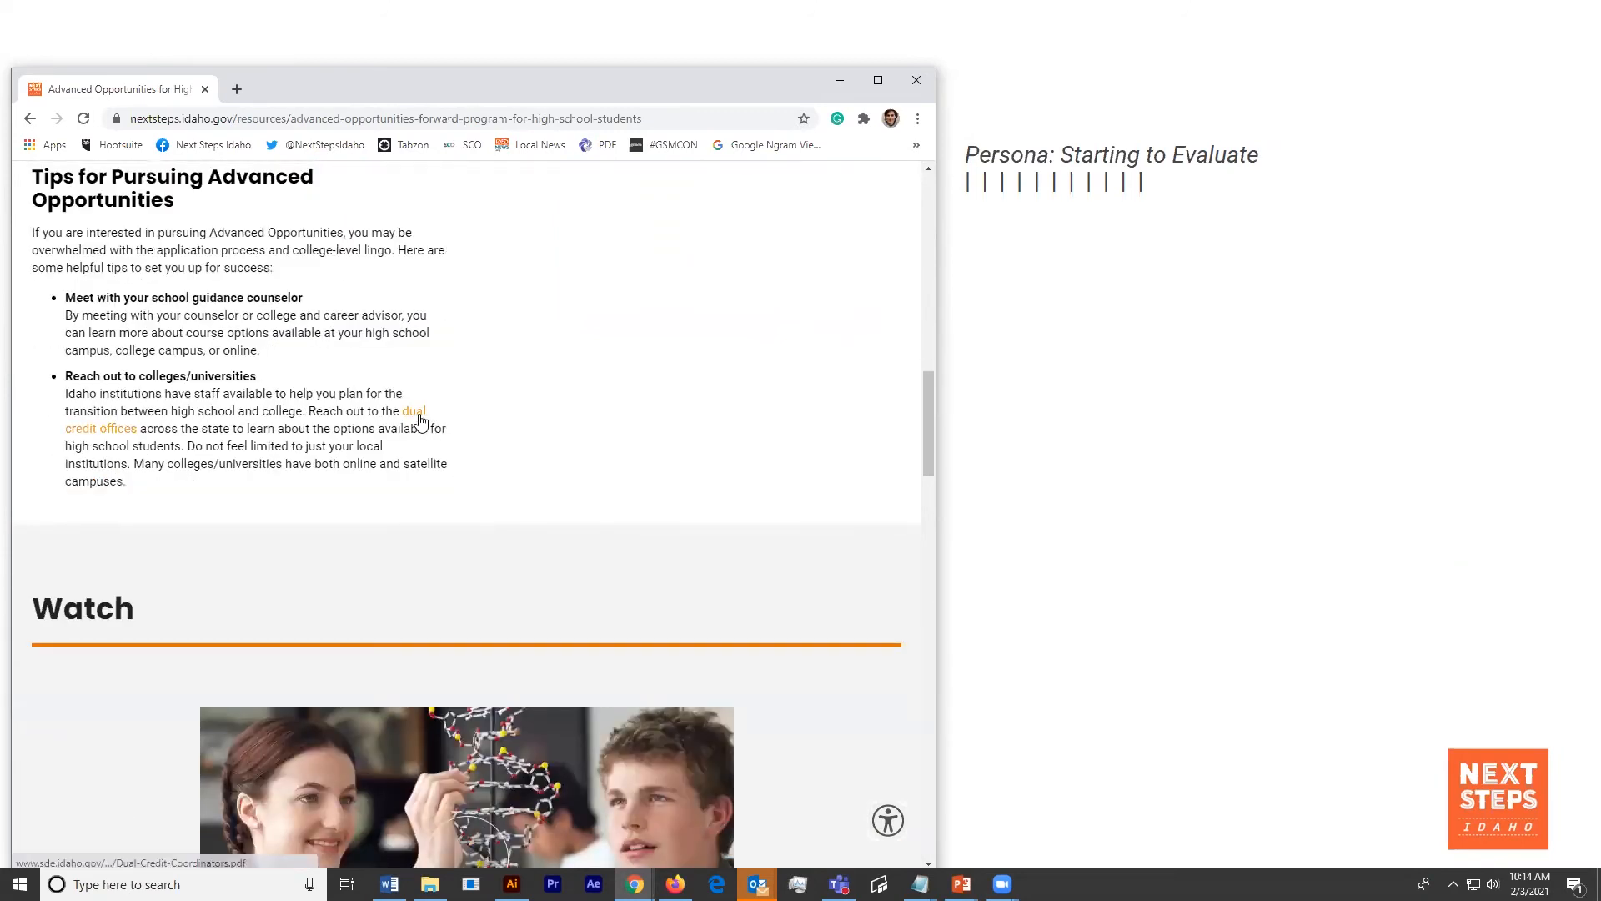
- Open the College Dual Credit Contacts PDF, then return to the Advanced Opportunities article tab
{"action": "left_click", "coordinate": [413, 410]}
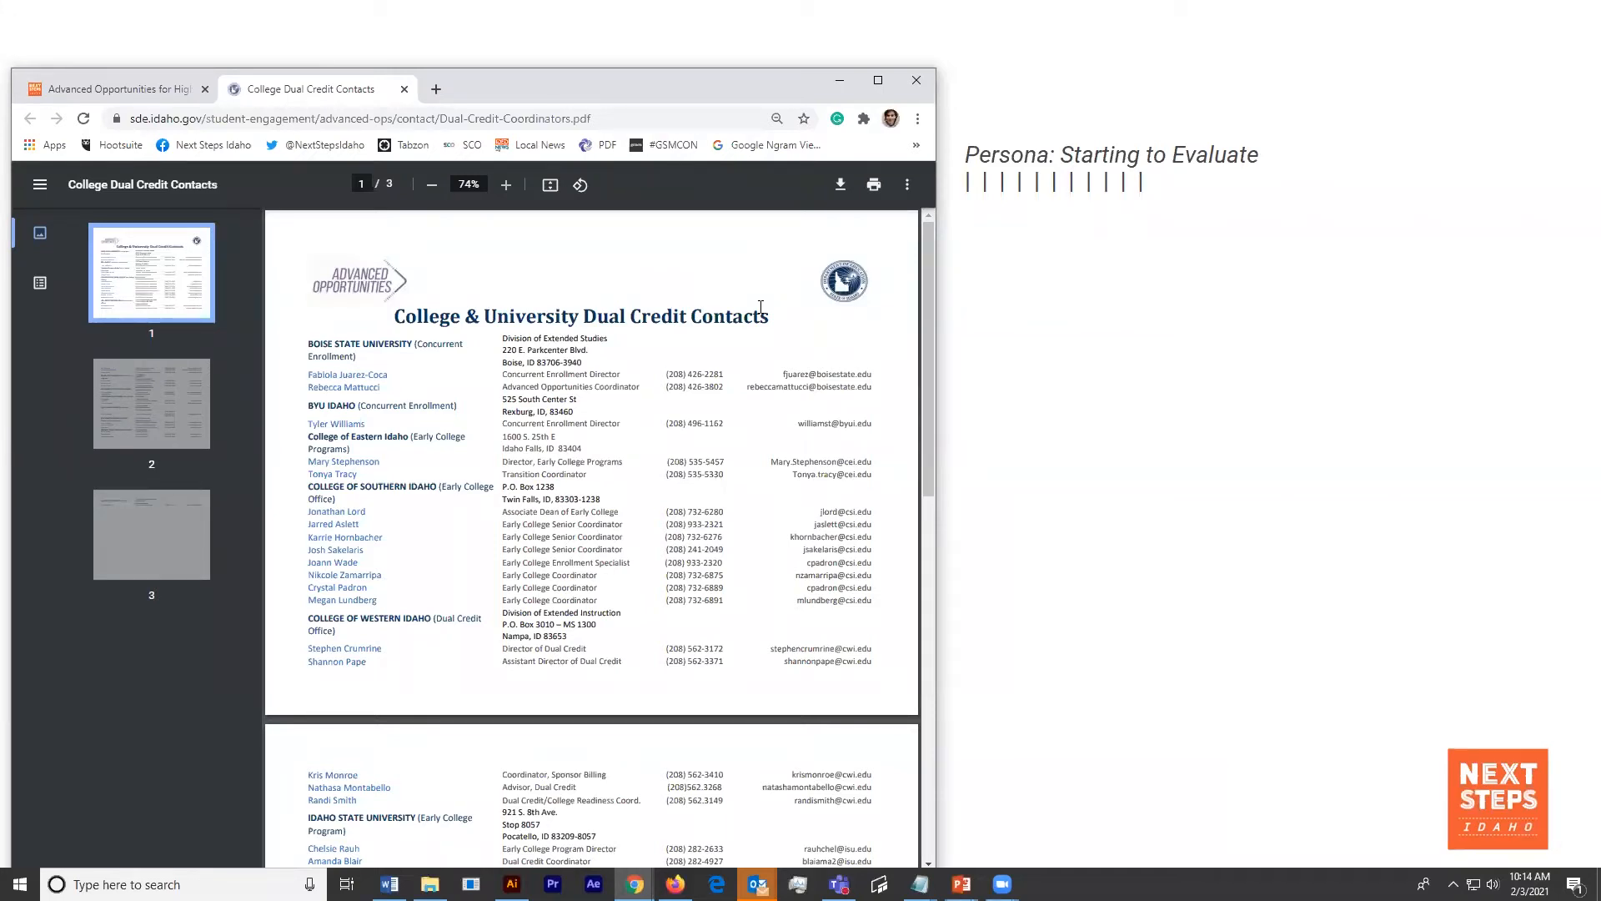
{"action": "left_click", "coordinate": [112, 89]}
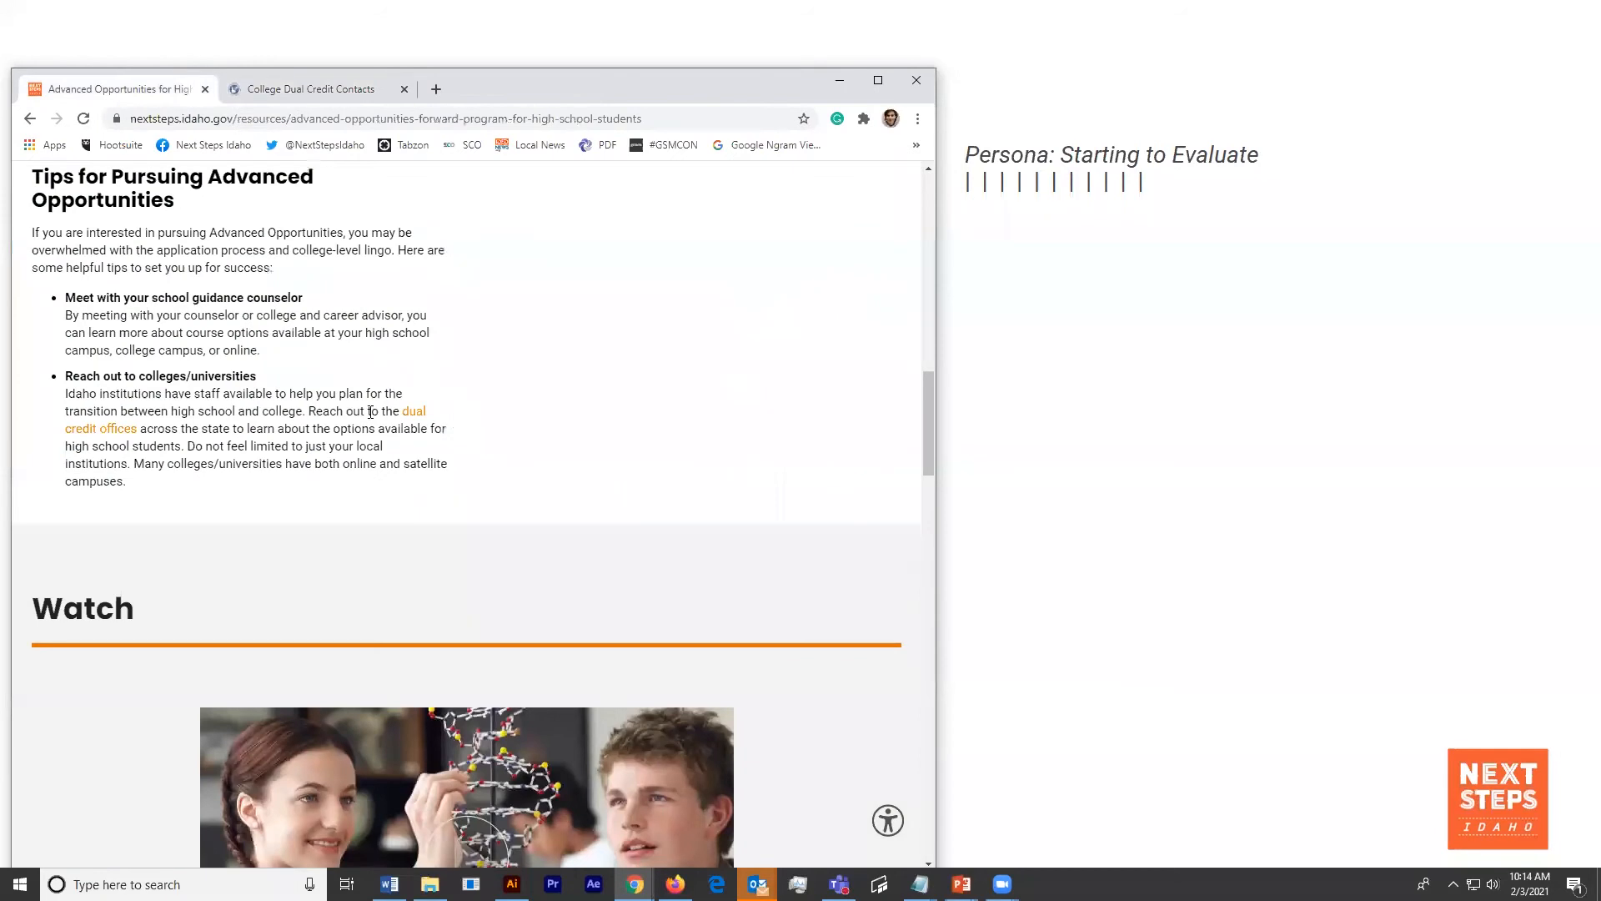
{"action": "scroll", "scroll_direction": "up", "scroll_amount": 3}
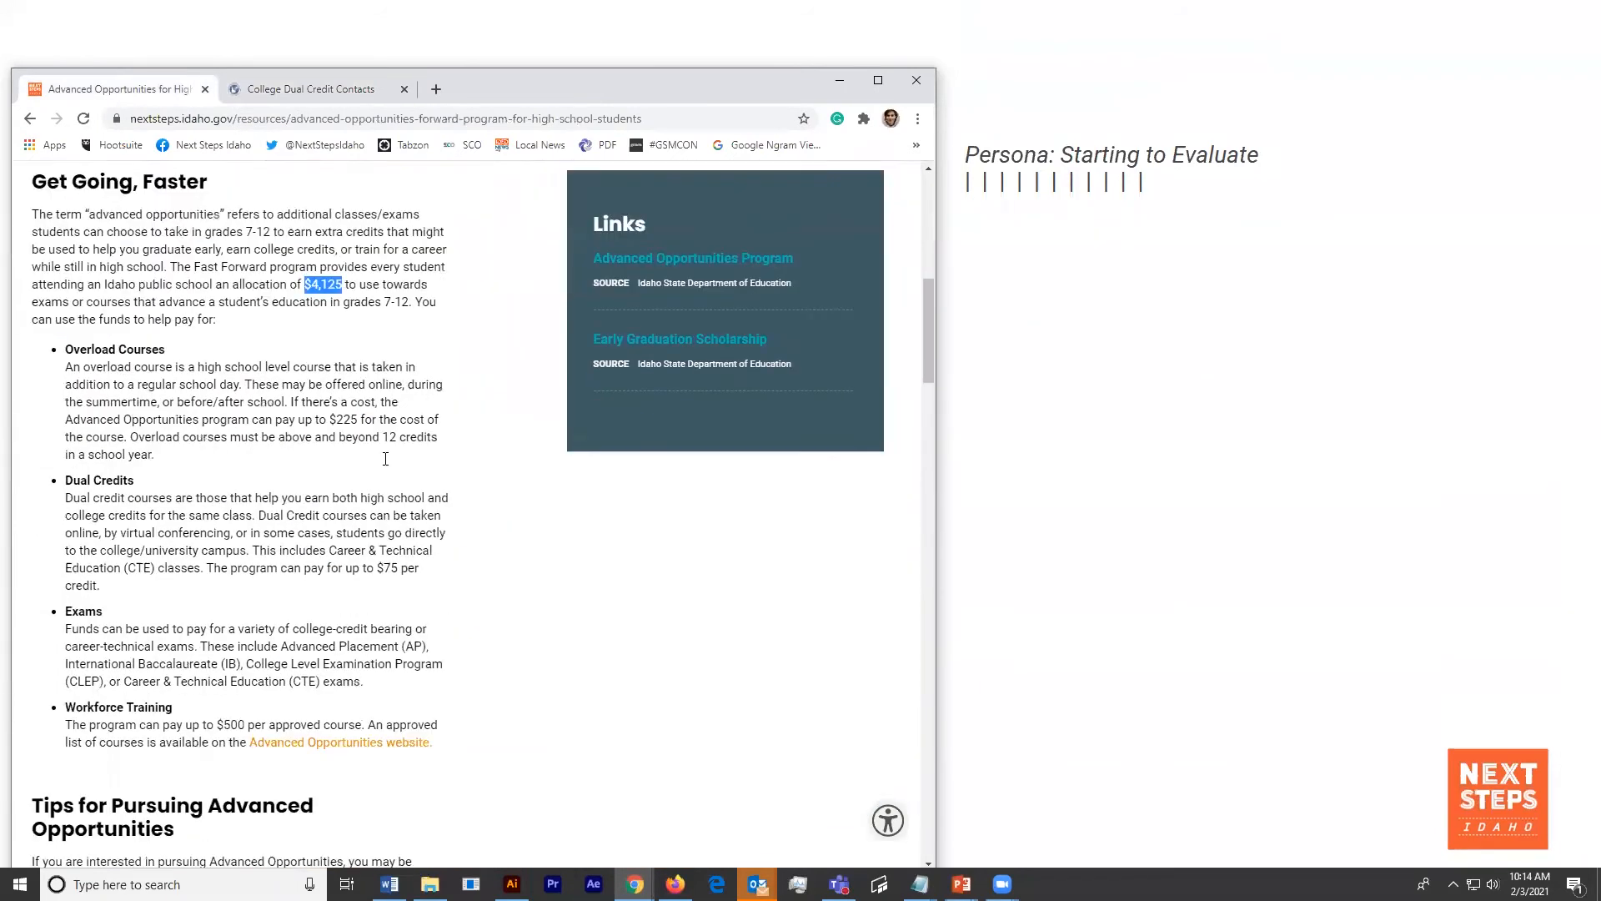
{"action": "scroll", "scroll_direction": "down", "scroll_amount": 3}
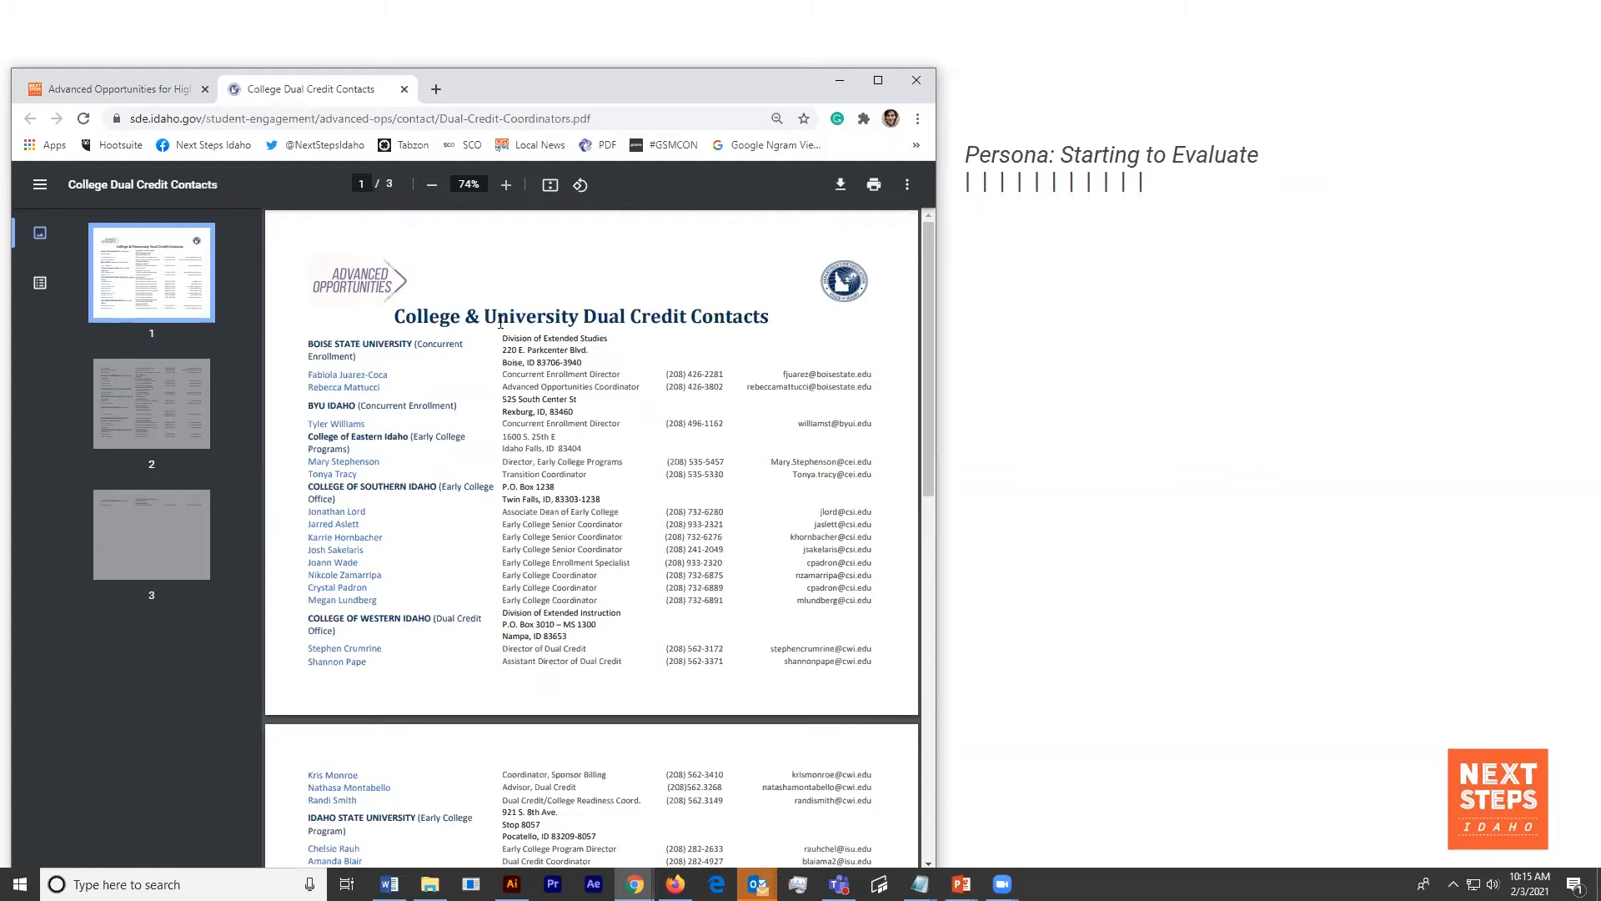
{"action": "left_click", "coordinate": [117, 89]}
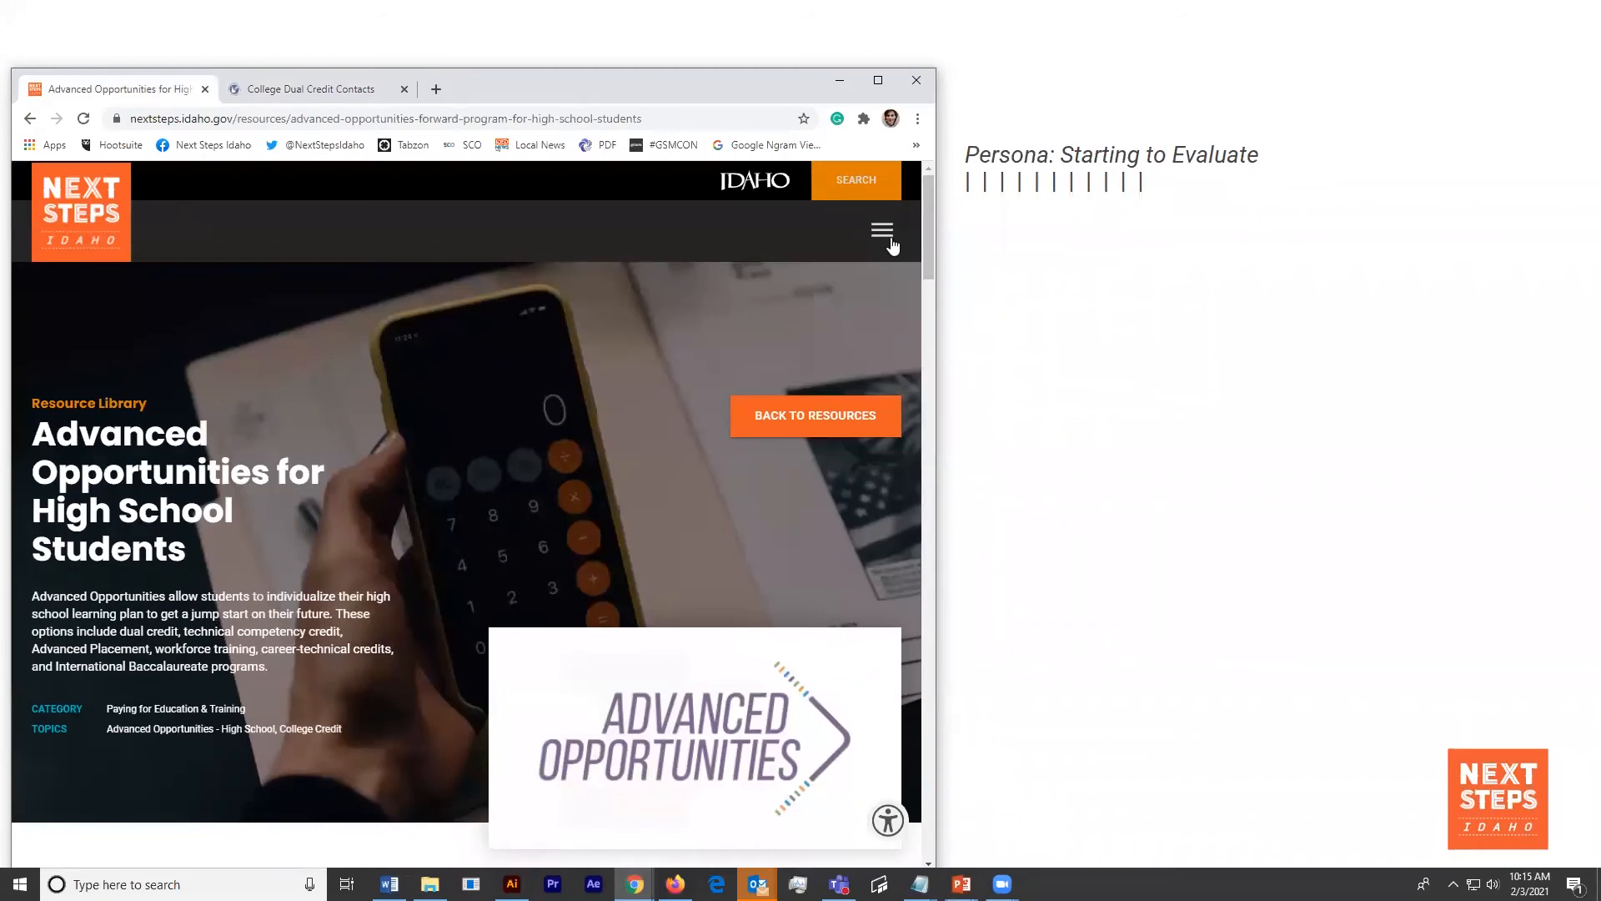
- Go through Career Readiness for Students and 9th Grade Activities to Electives That Interest You
{"action": "left_click", "coordinate": [880, 229]}
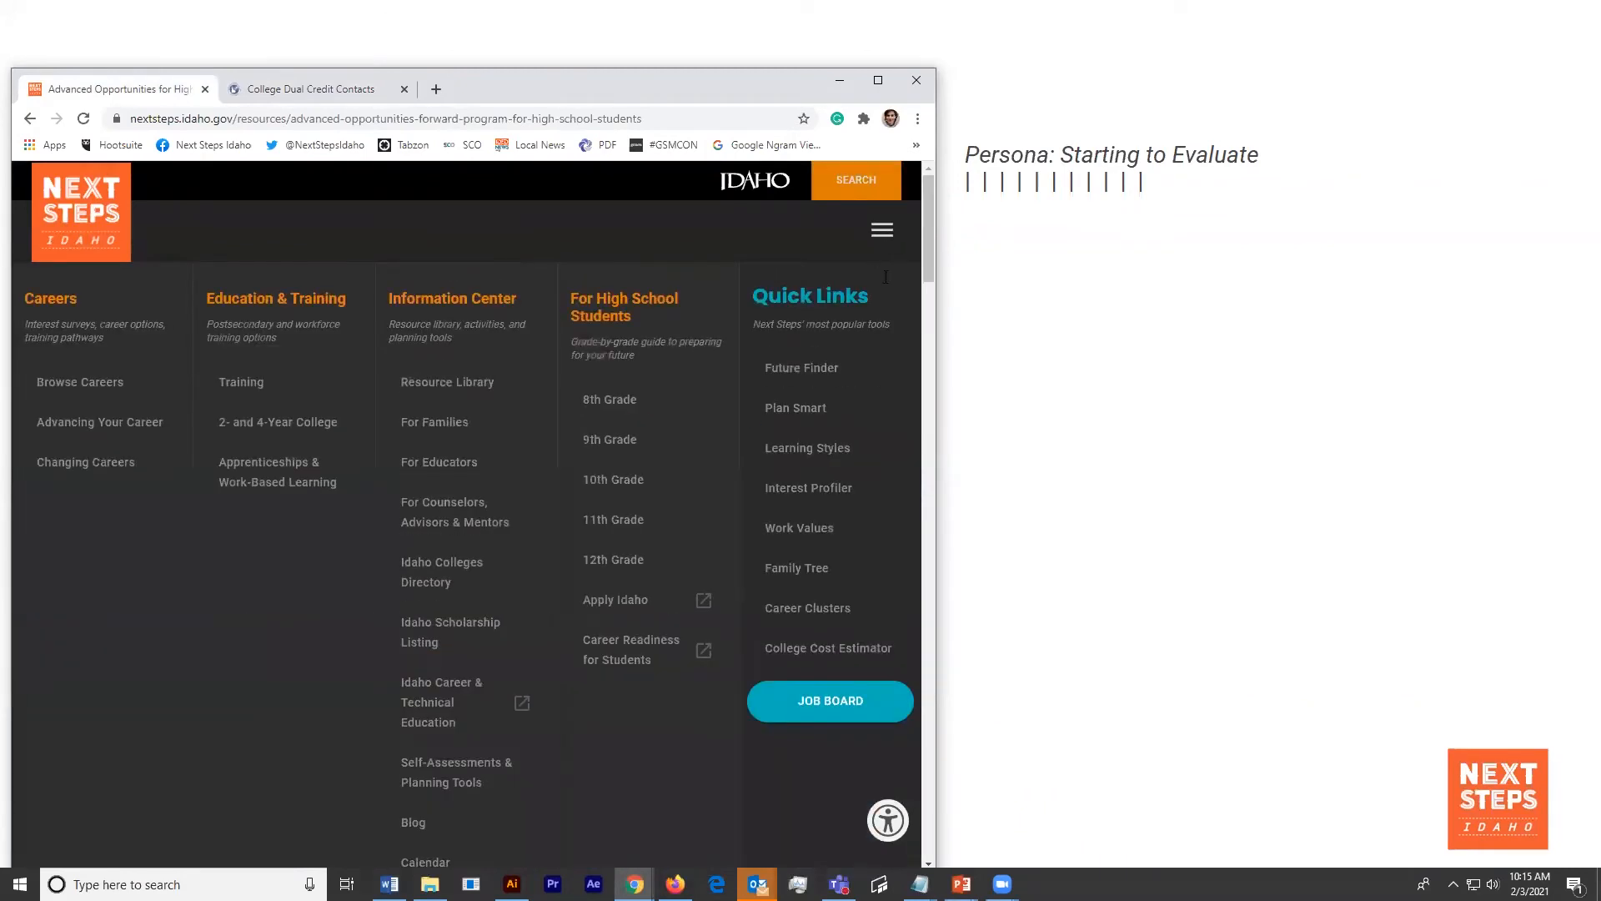
{"action": "mouse_move", "coordinate": [607, 398]}
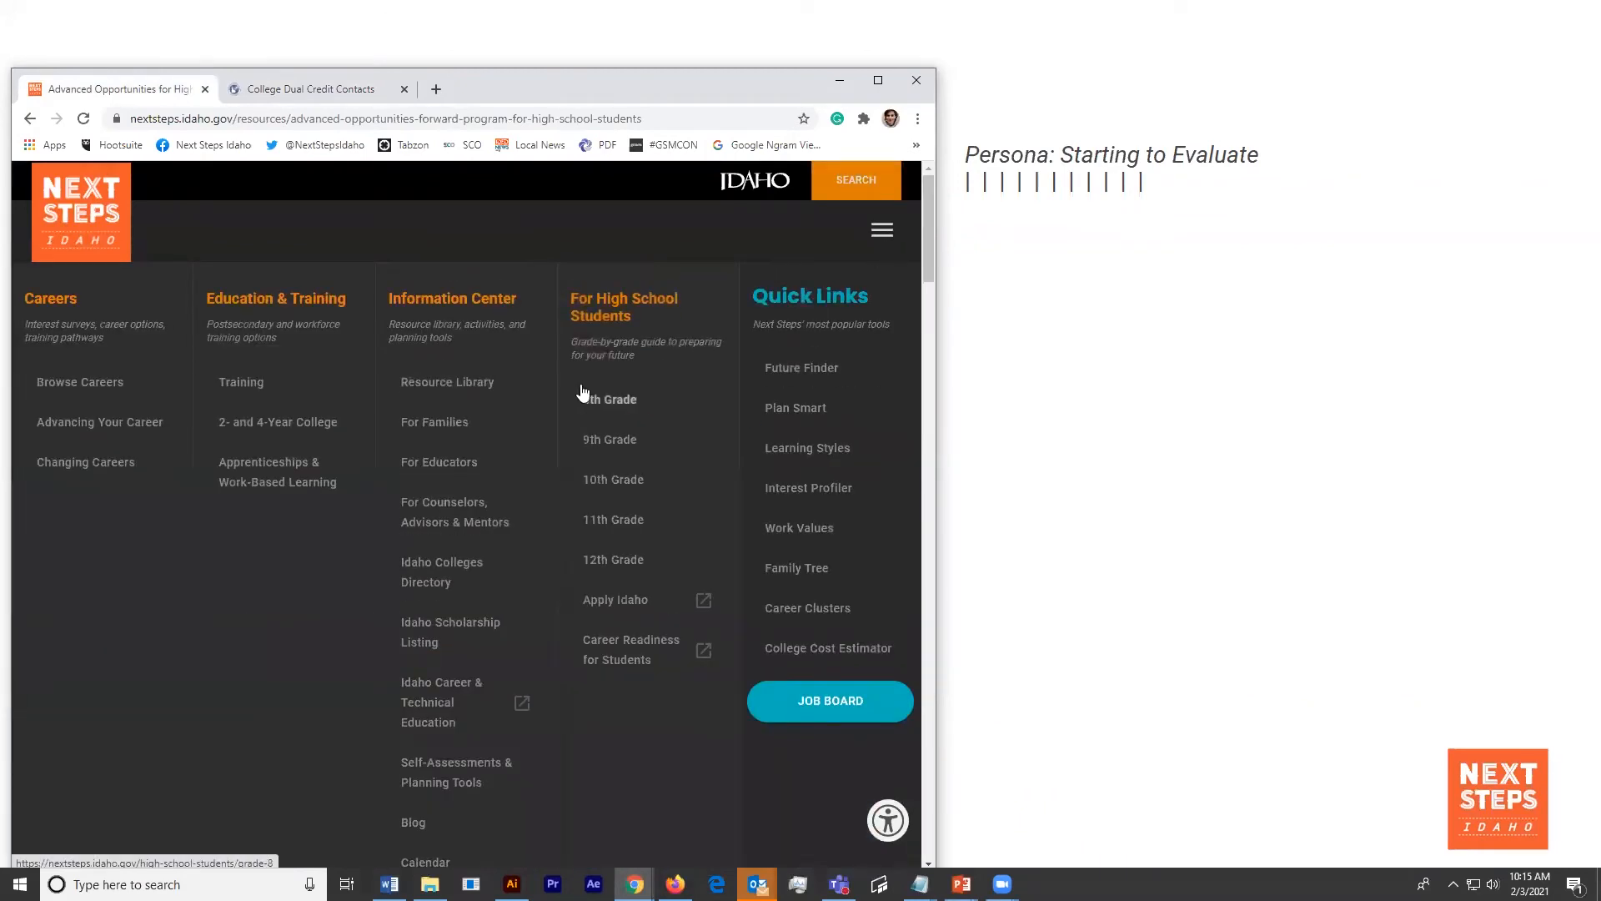
{"action": "mouse_move", "coordinate": [632, 649]}
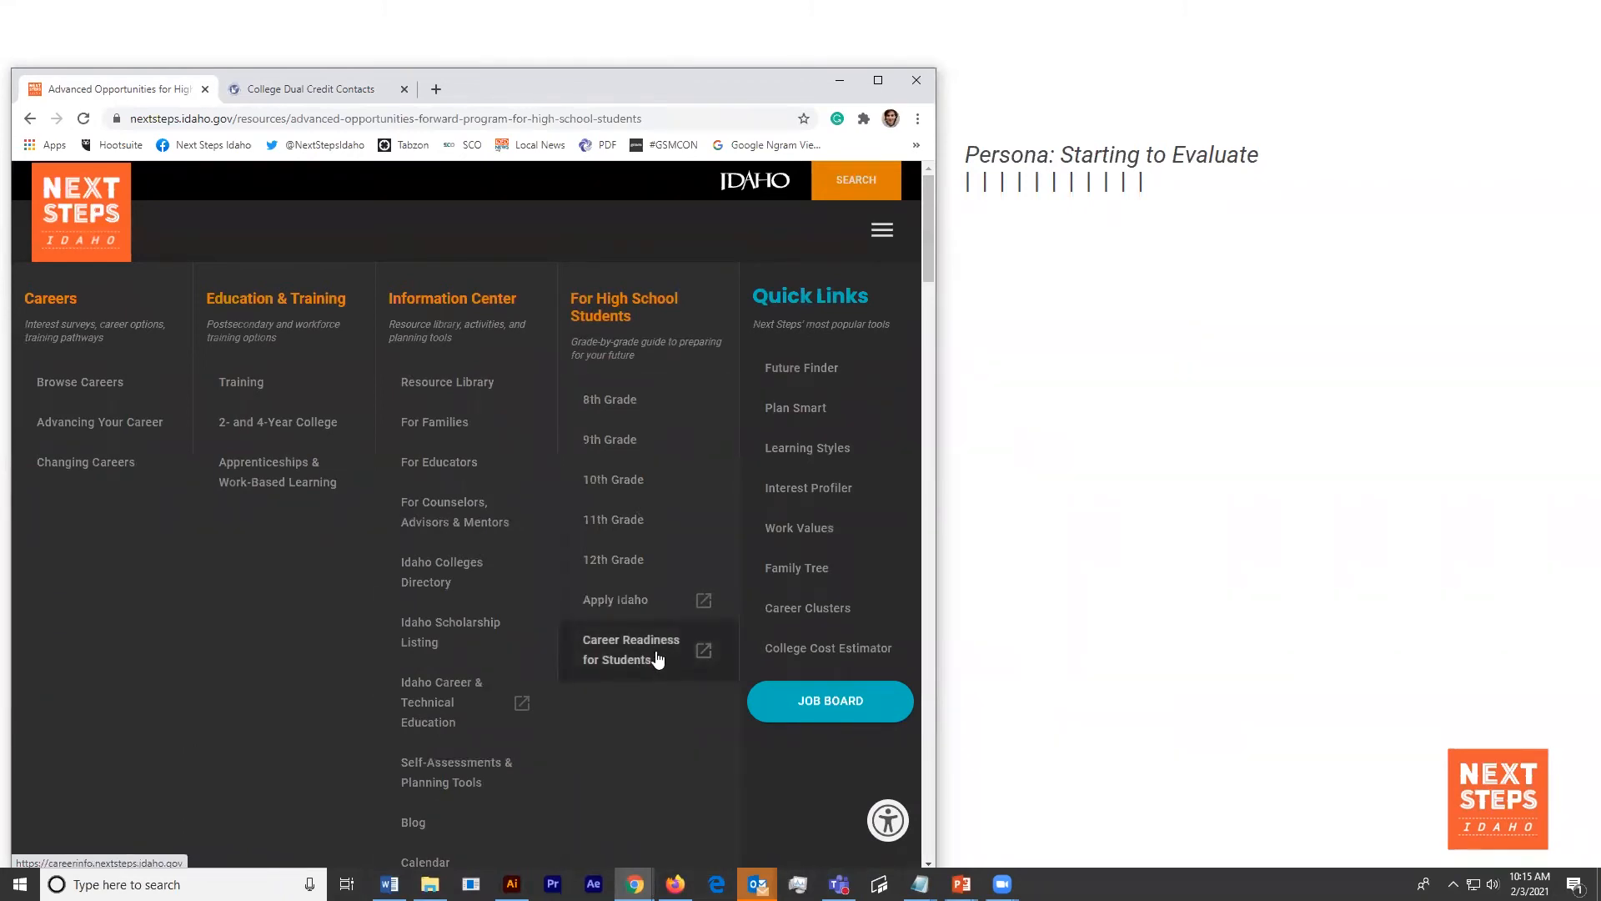
{"action": "left_click", "coordinate": [631, 649]}
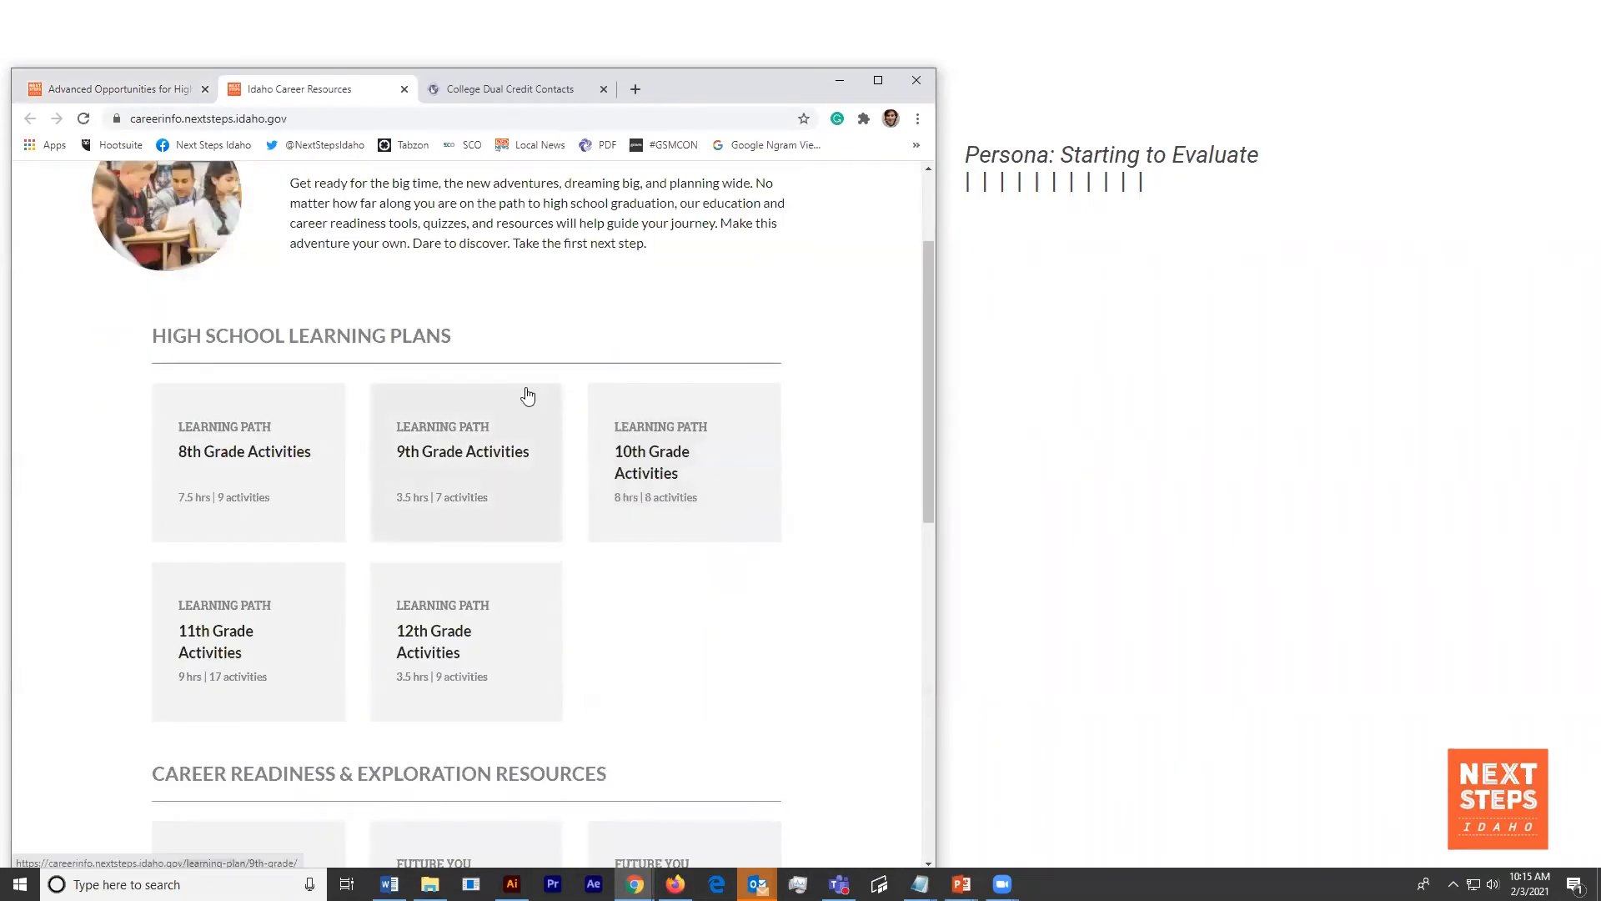
{"action": "left_click", "coordinate": [461, 451]}
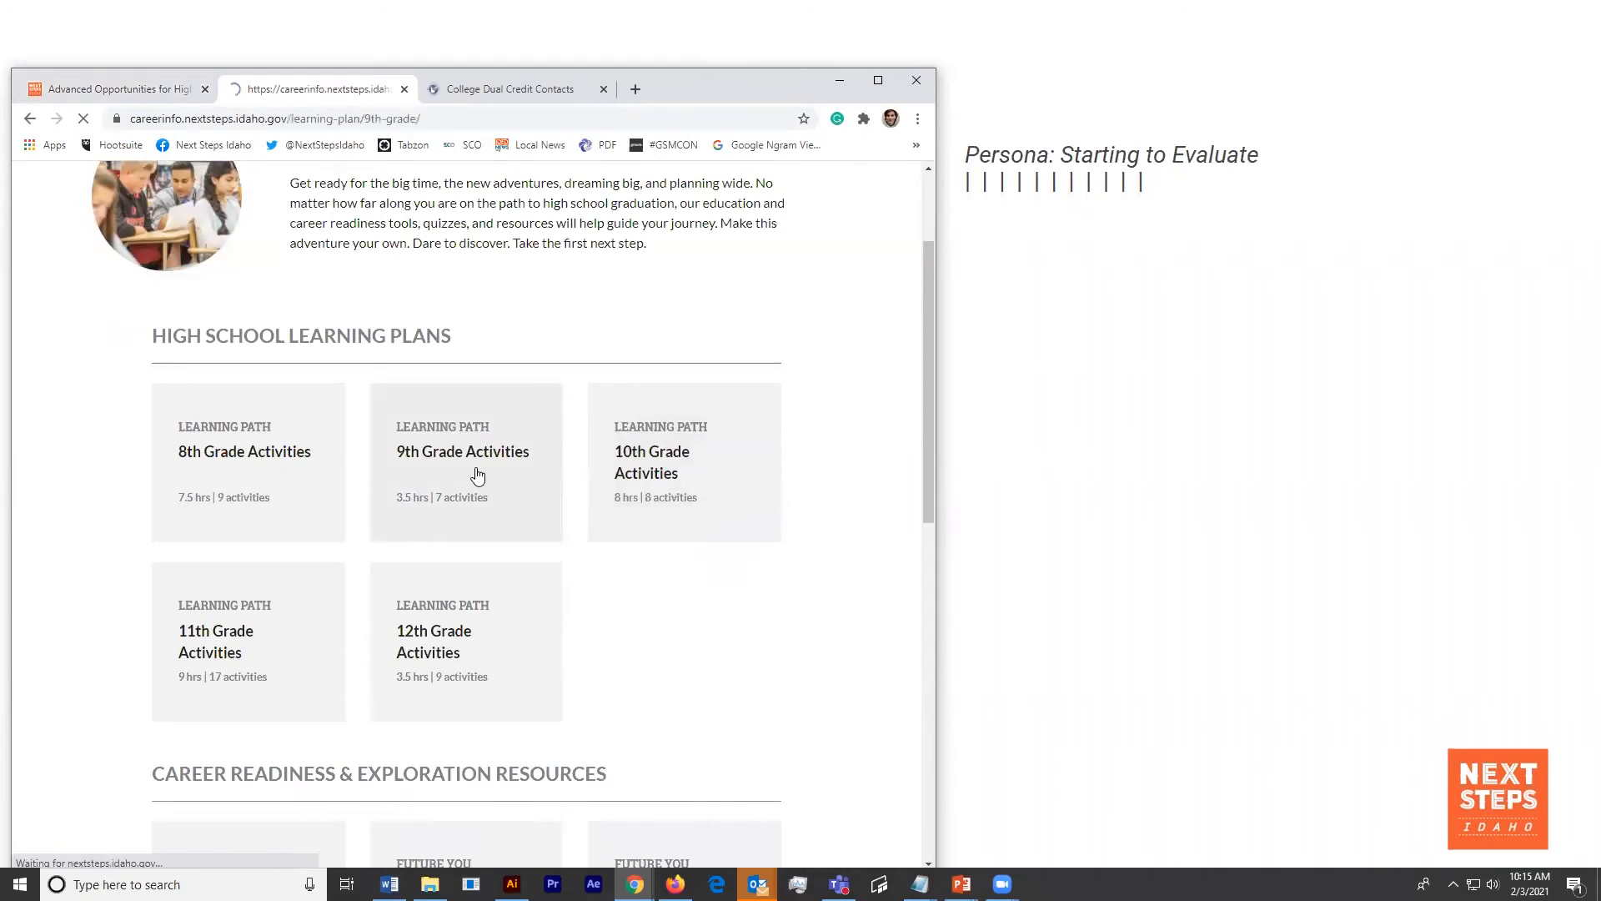
{"action": "left_click", "coordinate": [462, 451]}
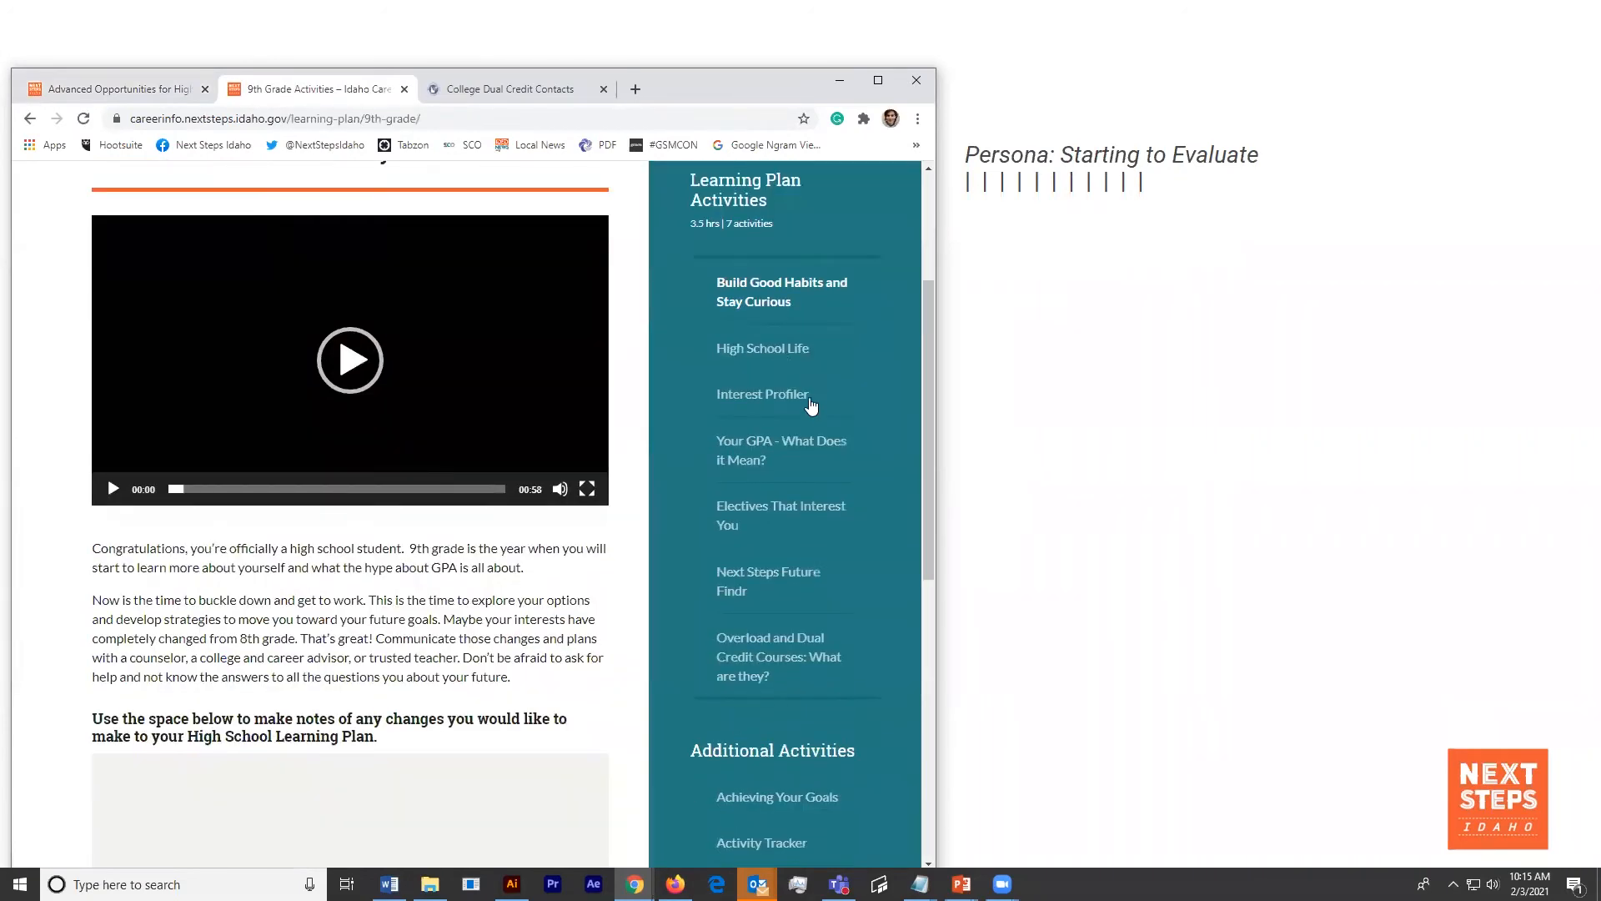
{"action": "left_click", "coordinate": [762, 393]}
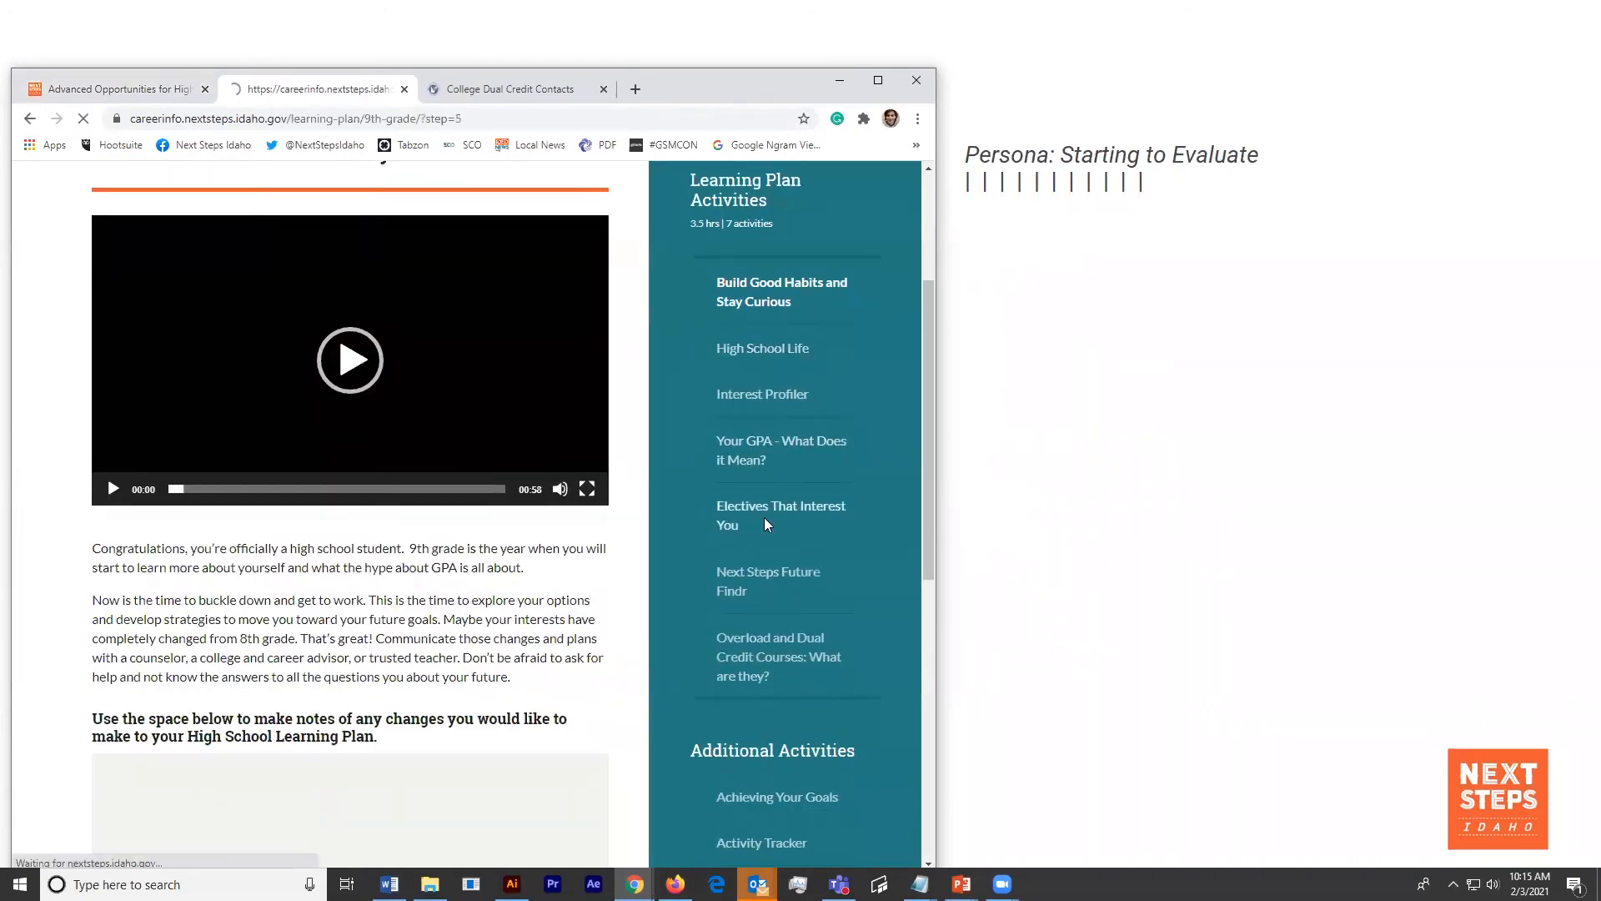
{"action": "left_click", "coordinate": [781, 514]}
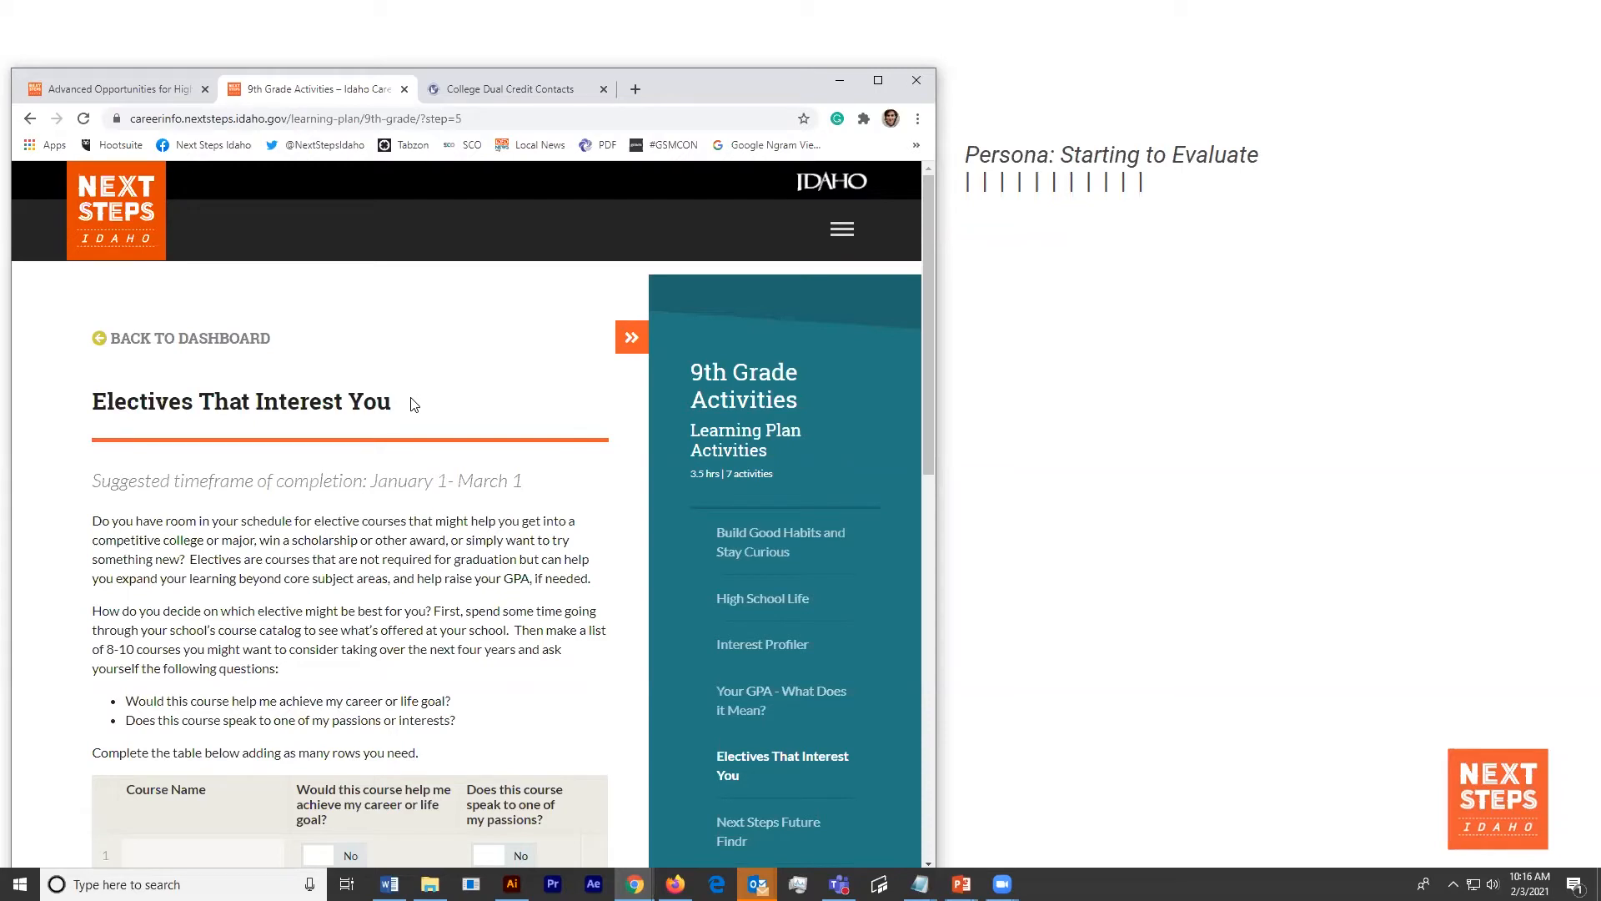
{"action": "mouse_move", "coordinate": [1122, 218]}
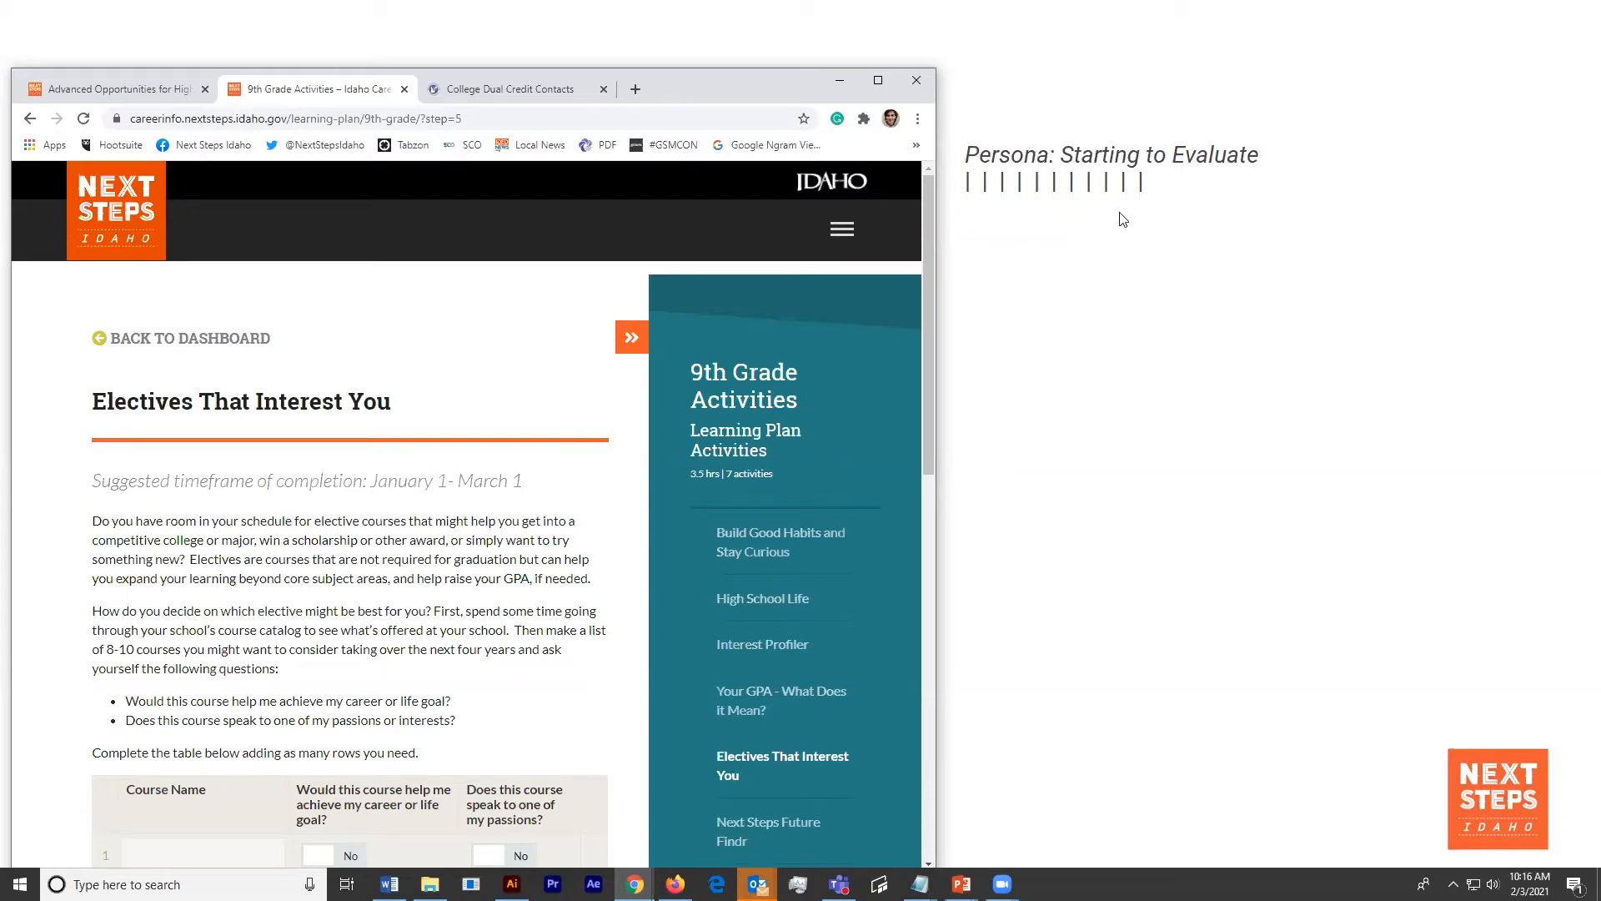
- Open 'Overload and Dual Credit Courses: What are they?' and launch its Advanced Opportunities YouTube video
{"action": "scroll", "scroll_direction": "down", "scroll_amount": 3}
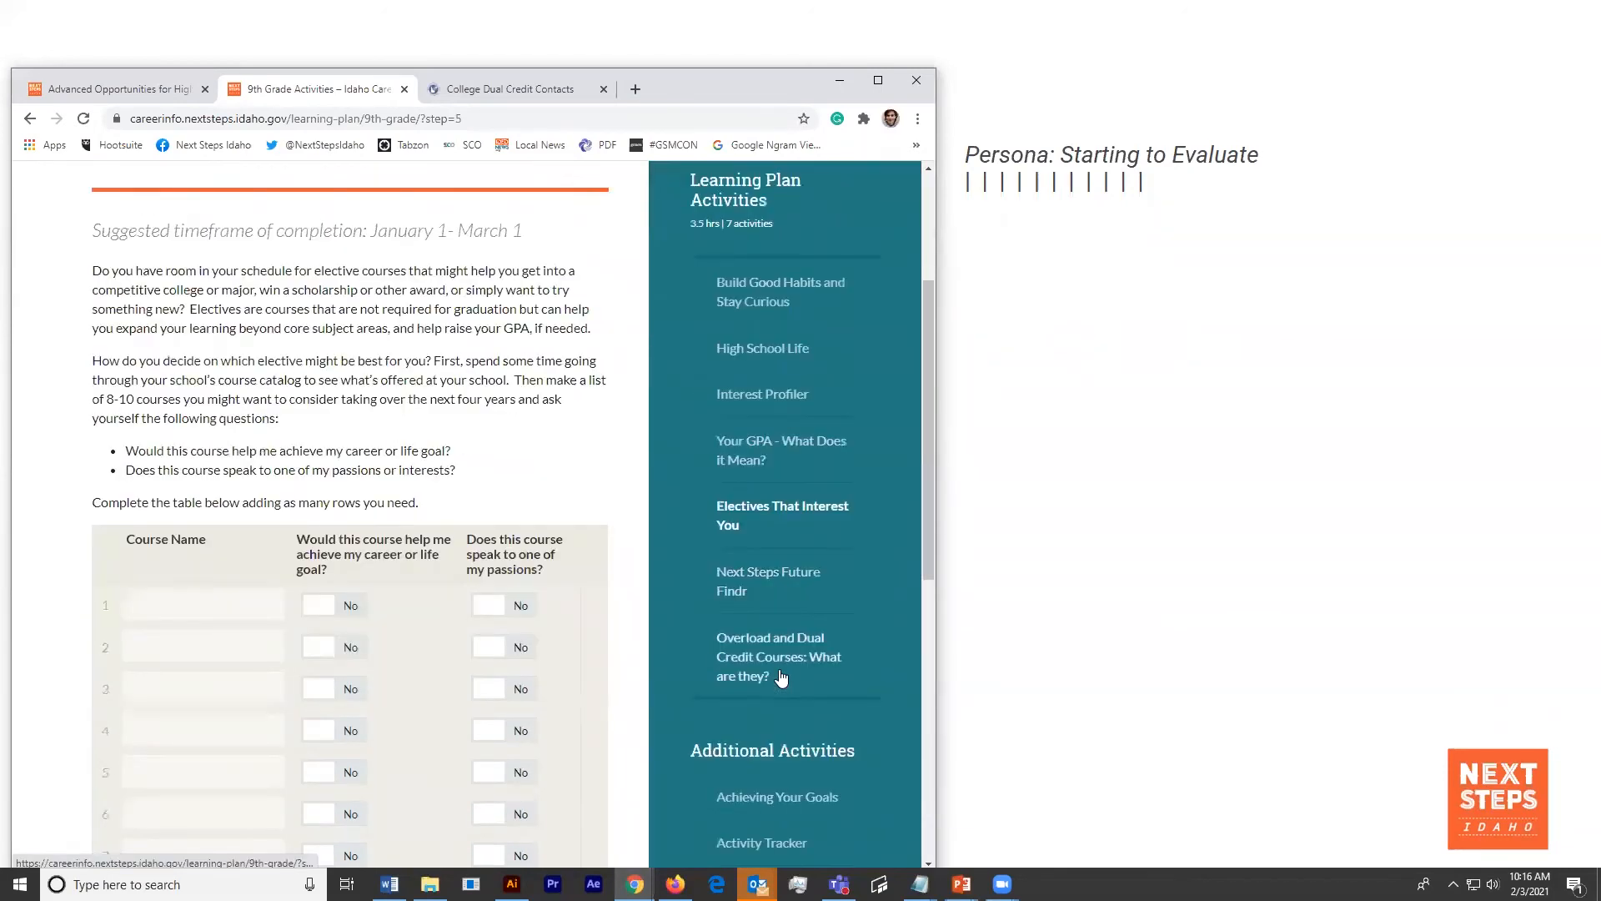
{"action": "left_click", "coordinate": [778, 657]}
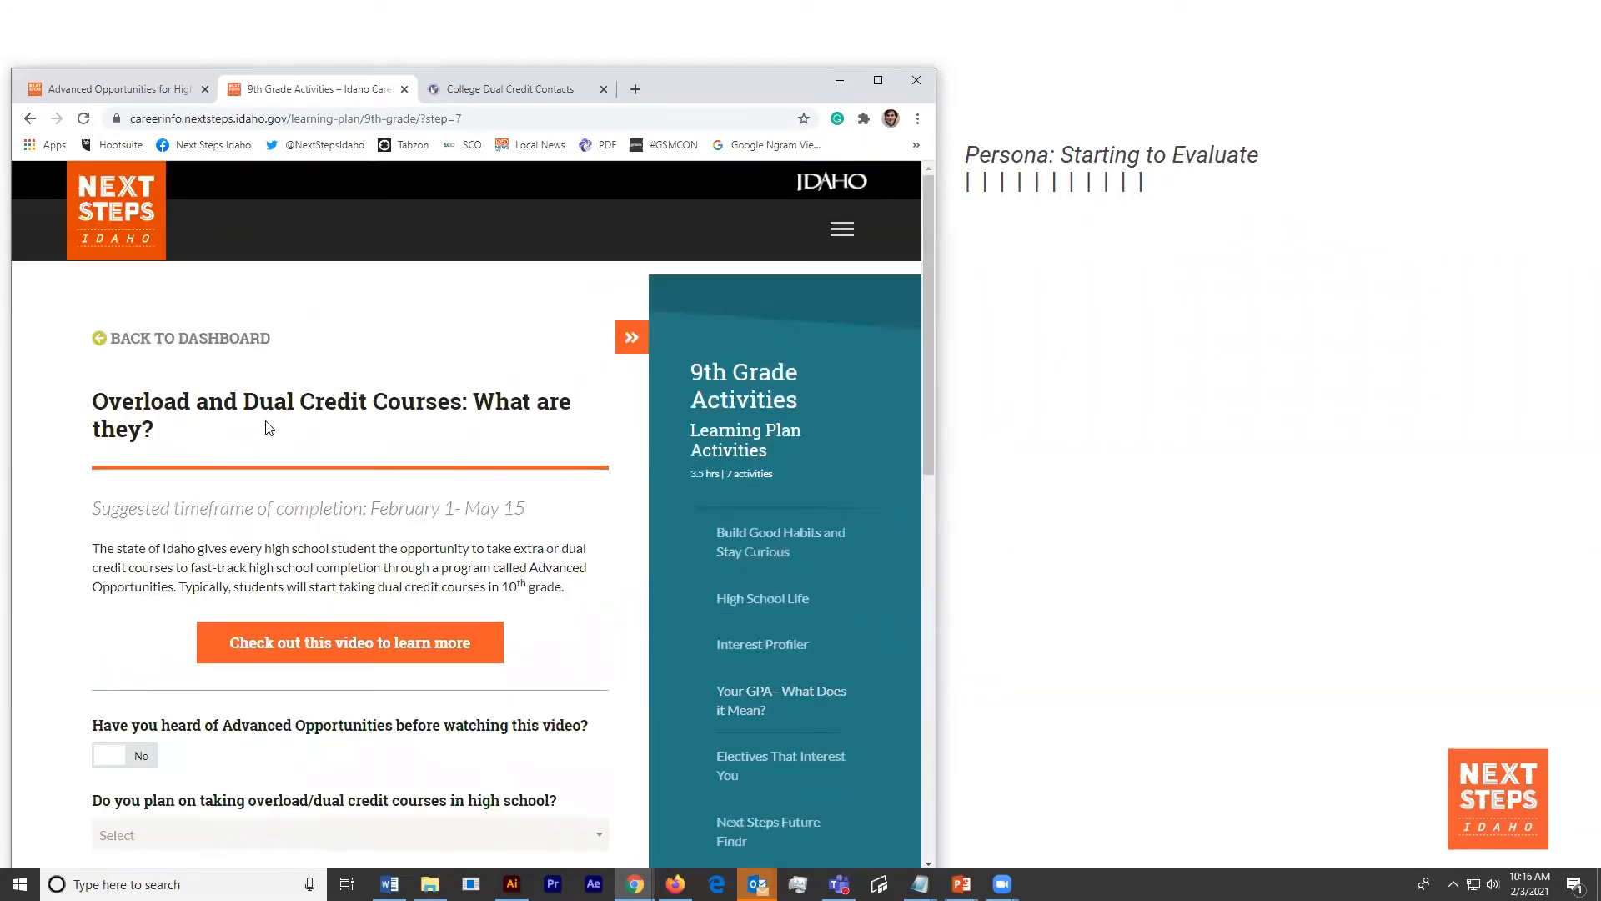
{"action": "scroll", "scroll_direction": "down", "scroll_amount": 3}
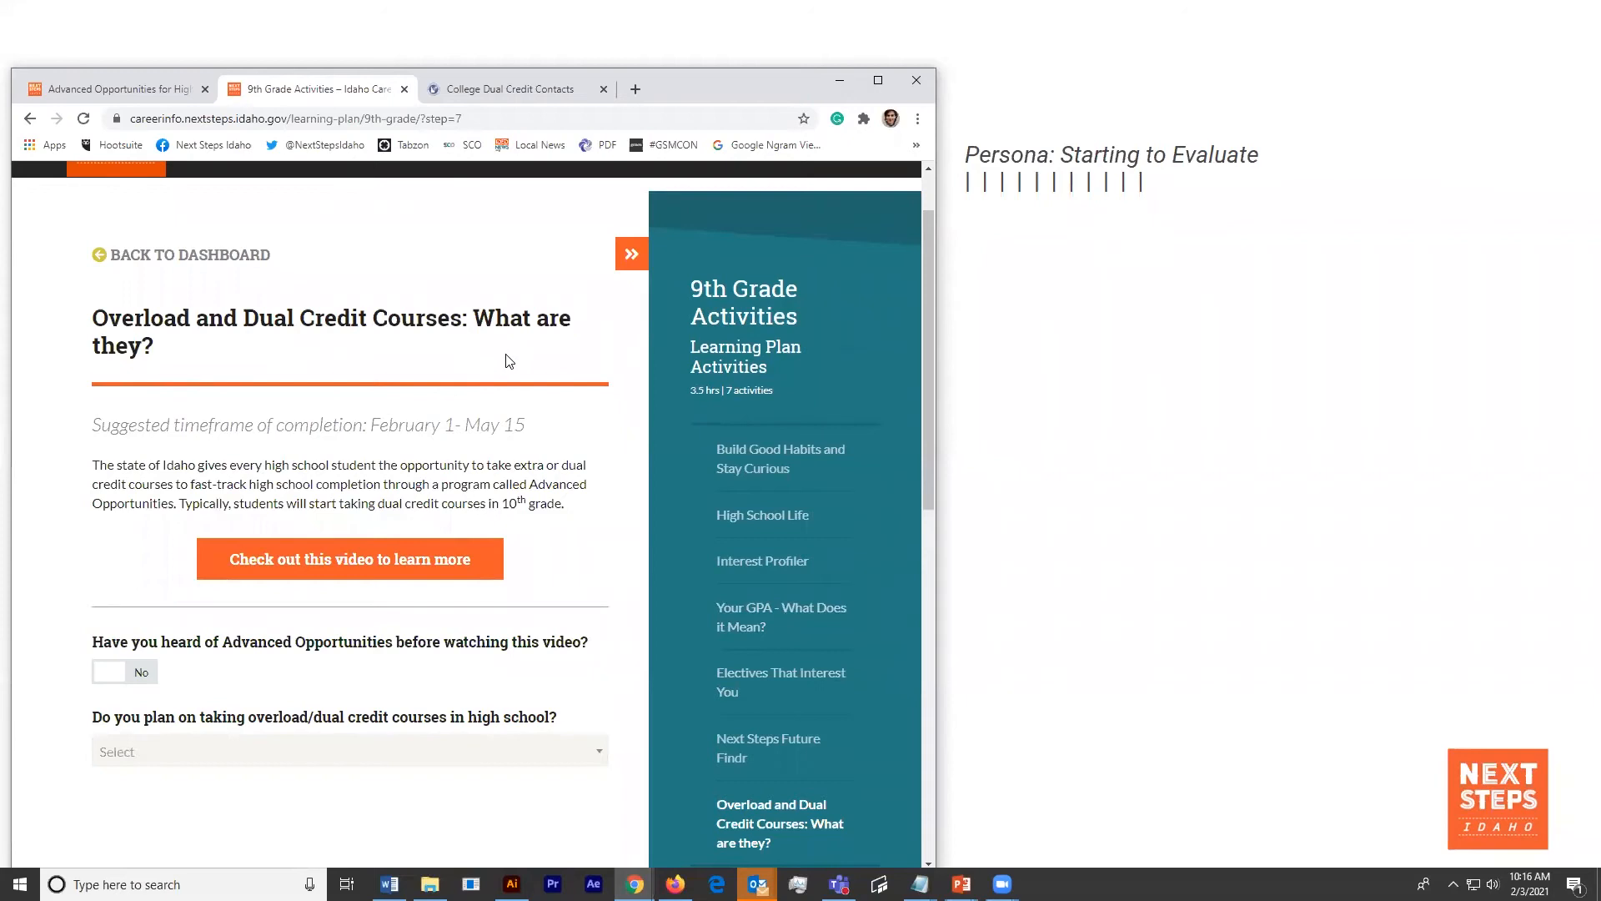
{"action": "scroll", "scroll_direction": "down", "scroll_amount": 3}
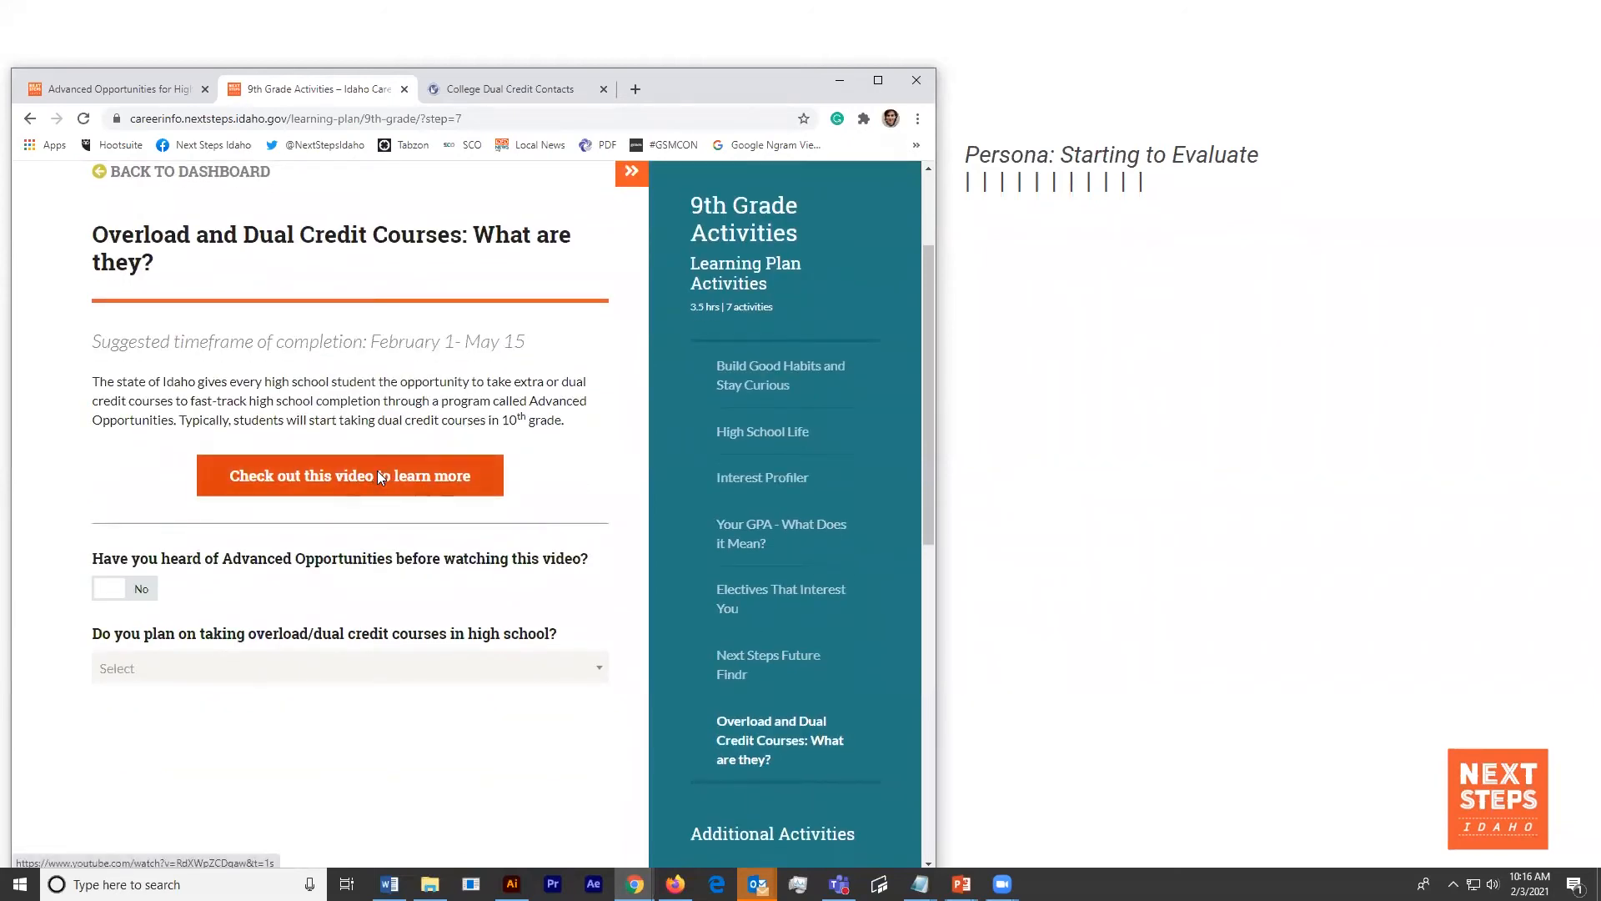
{"action": "left_click", "coordinate": [349, 475]}
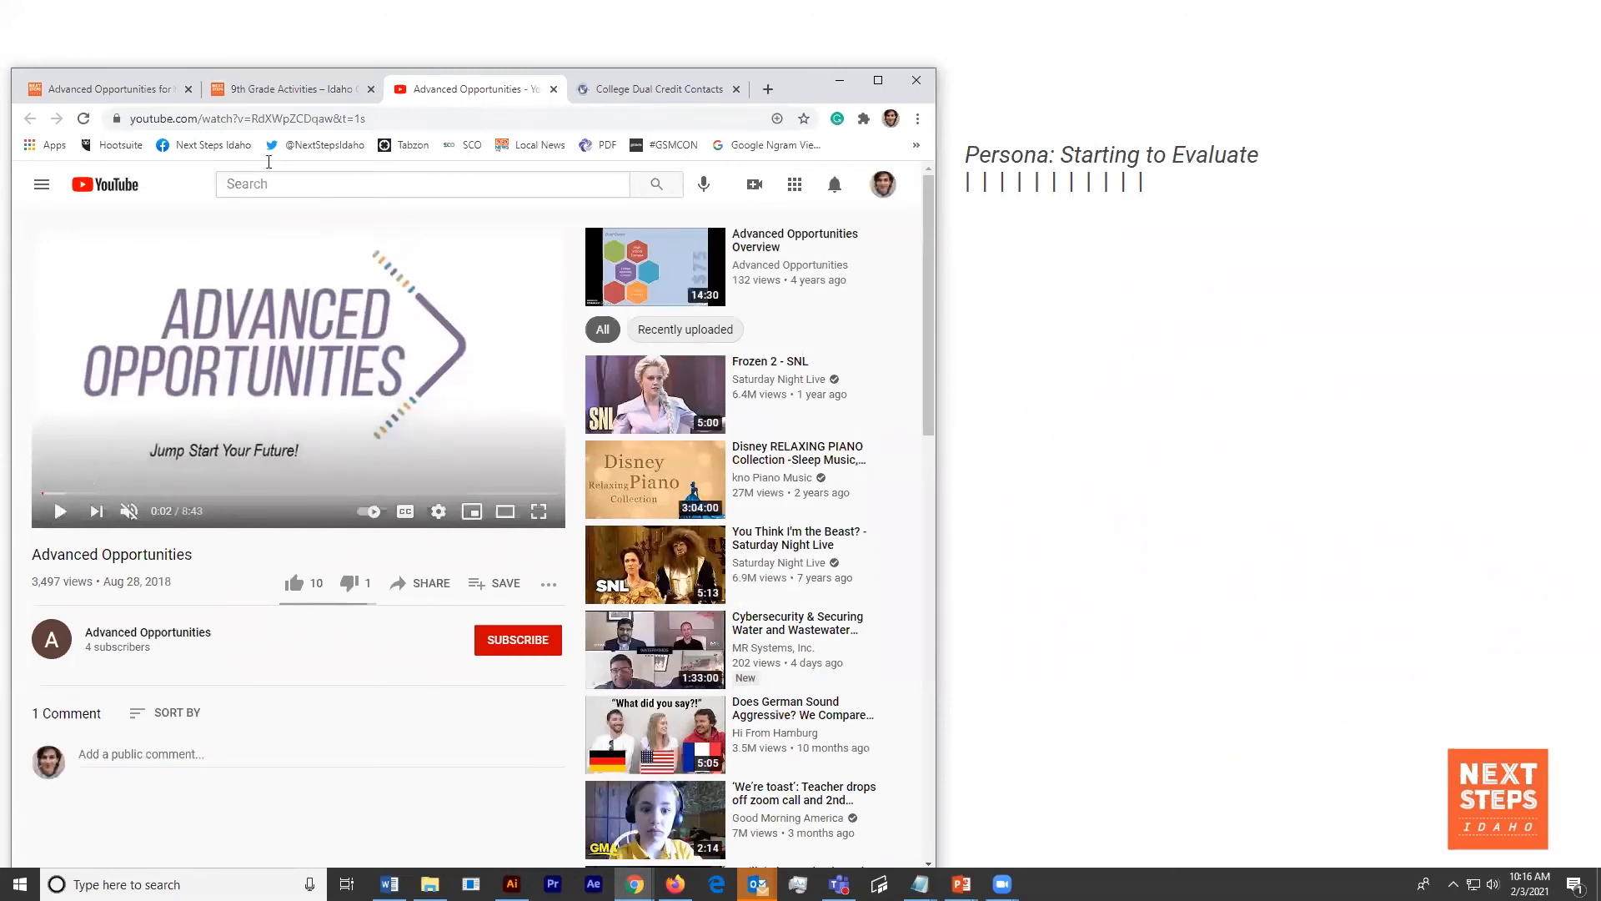
{"action": "mouse_move", "coordinate": [291, 89]}
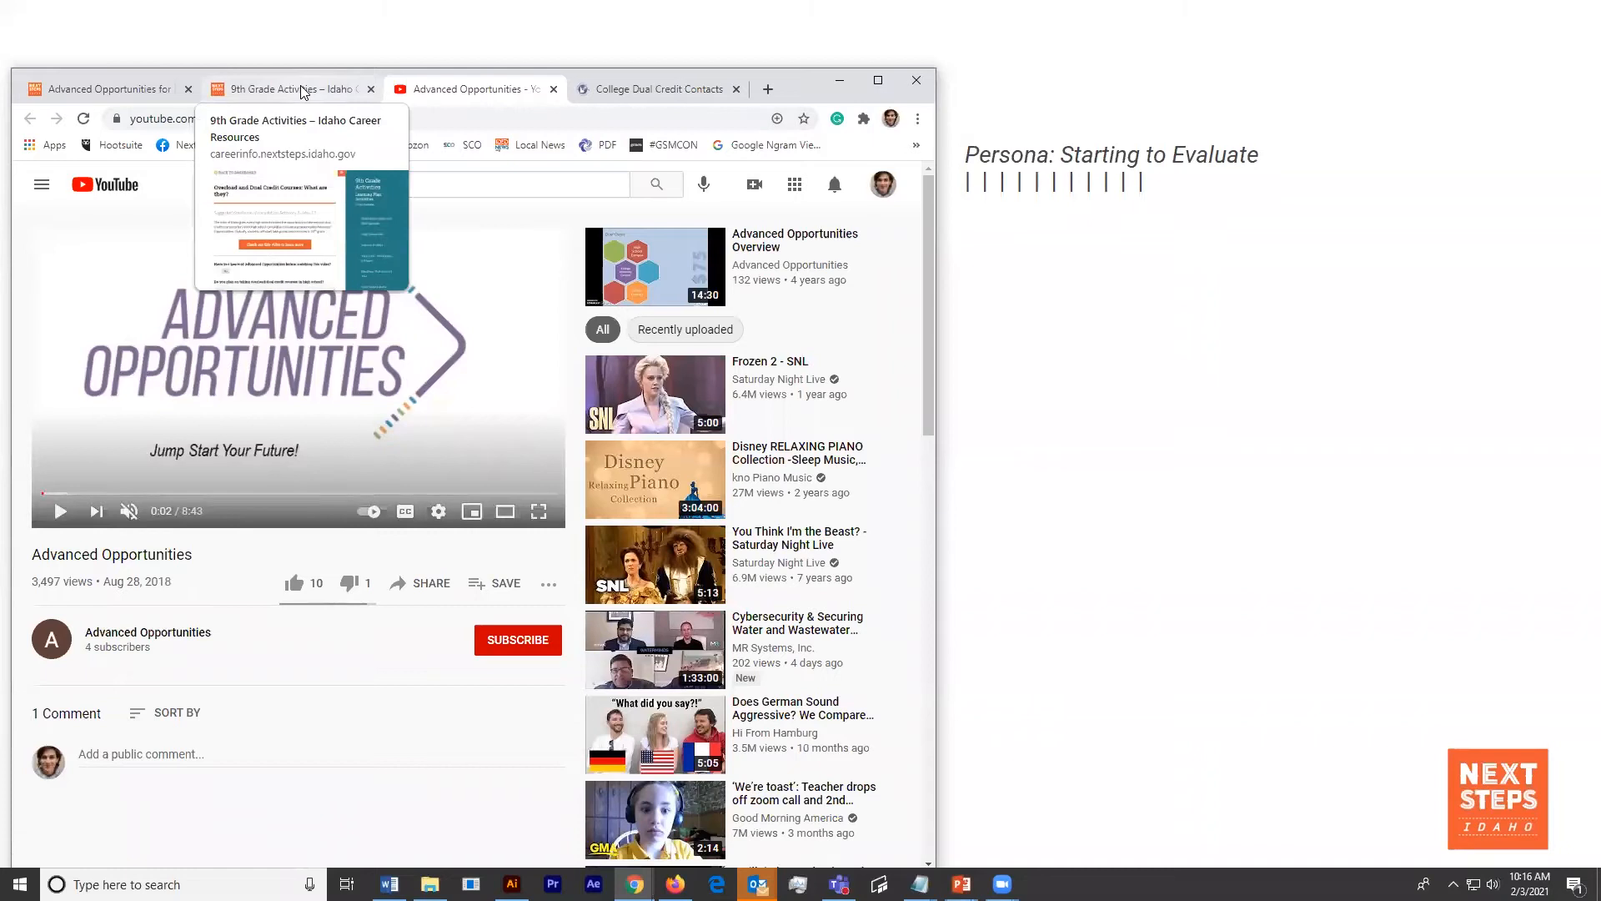
- Return to Next Steps Idaho and open the University of Idaho listing in the colleges directory
{"action": "left_click", "coordinate": [101, 89]}
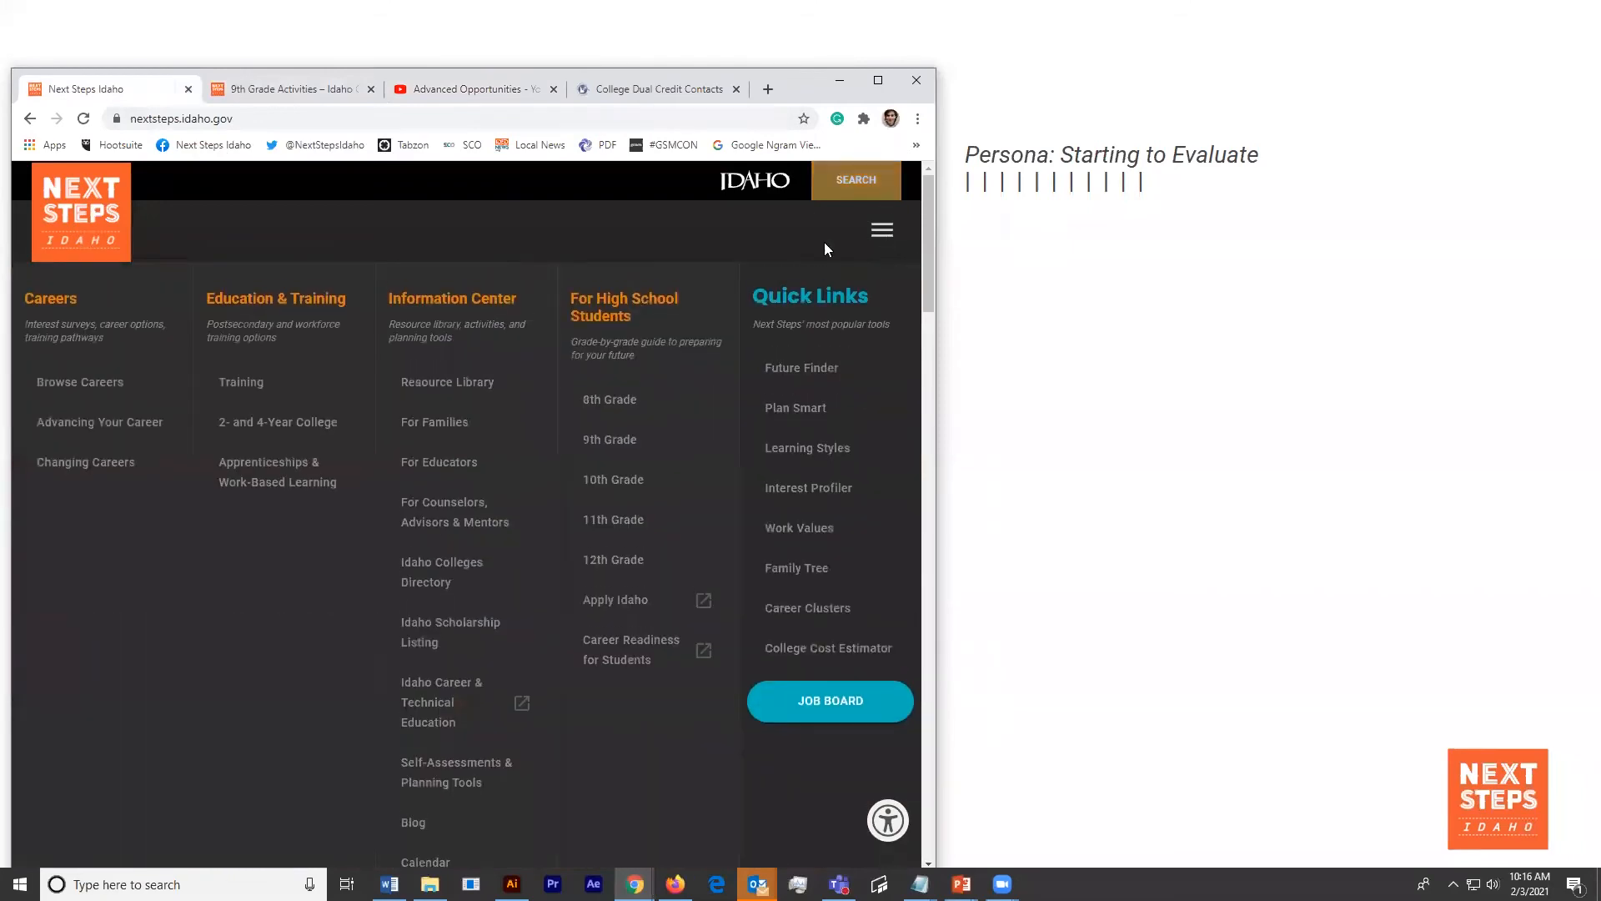
{"action": "mouse_move", "coordinate": [466, 298]}
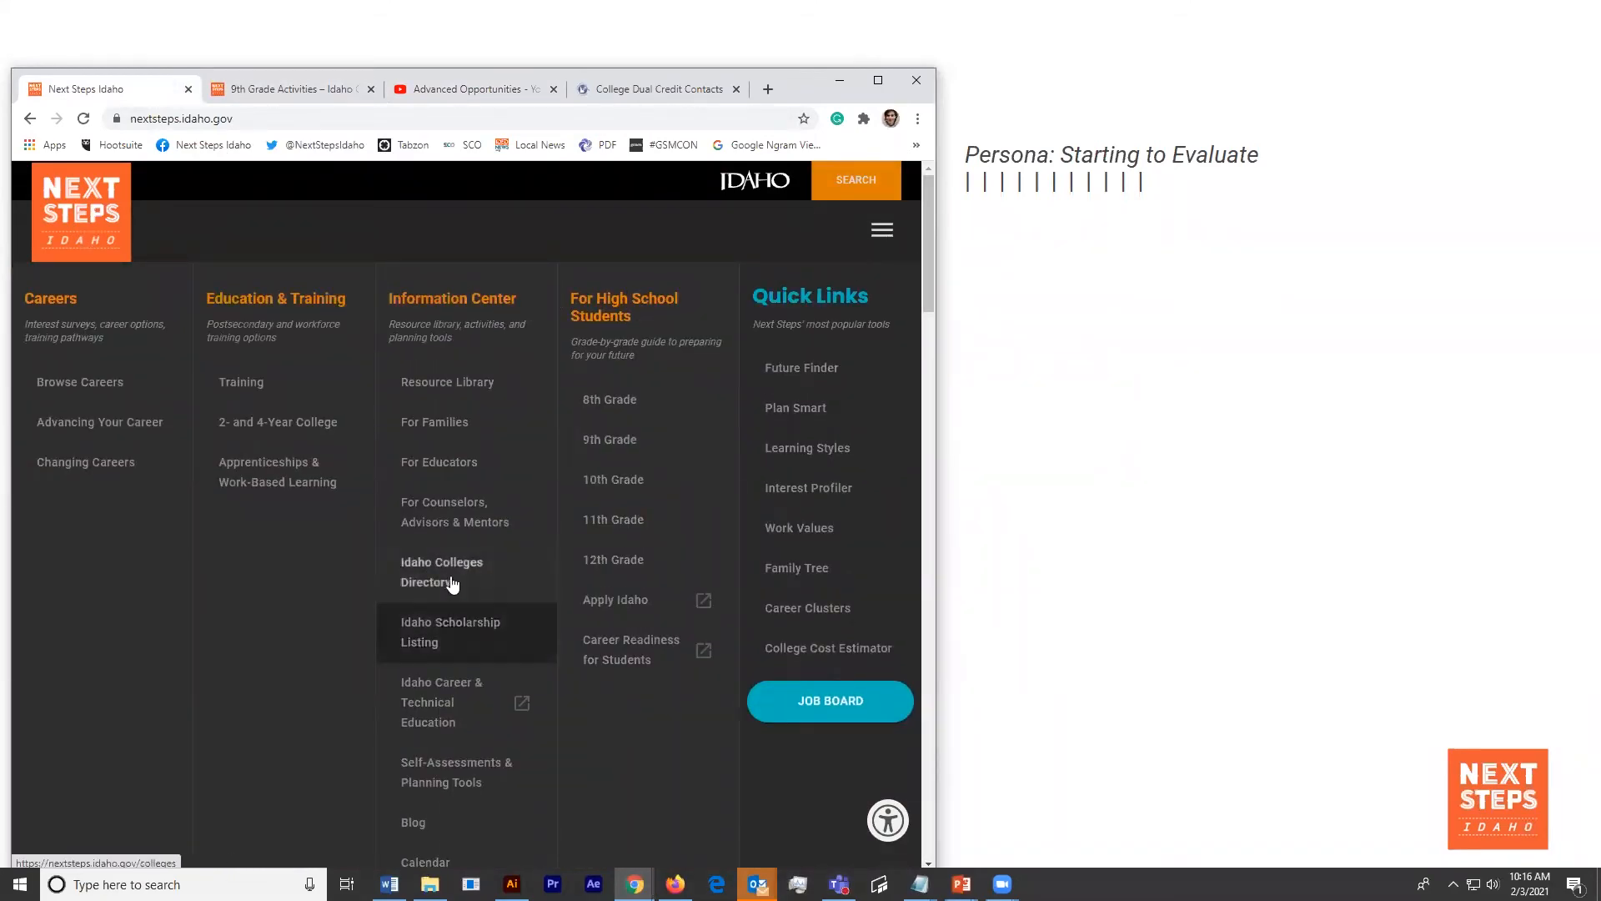
{"action": "left_click", "coordinate": [442, 572]}
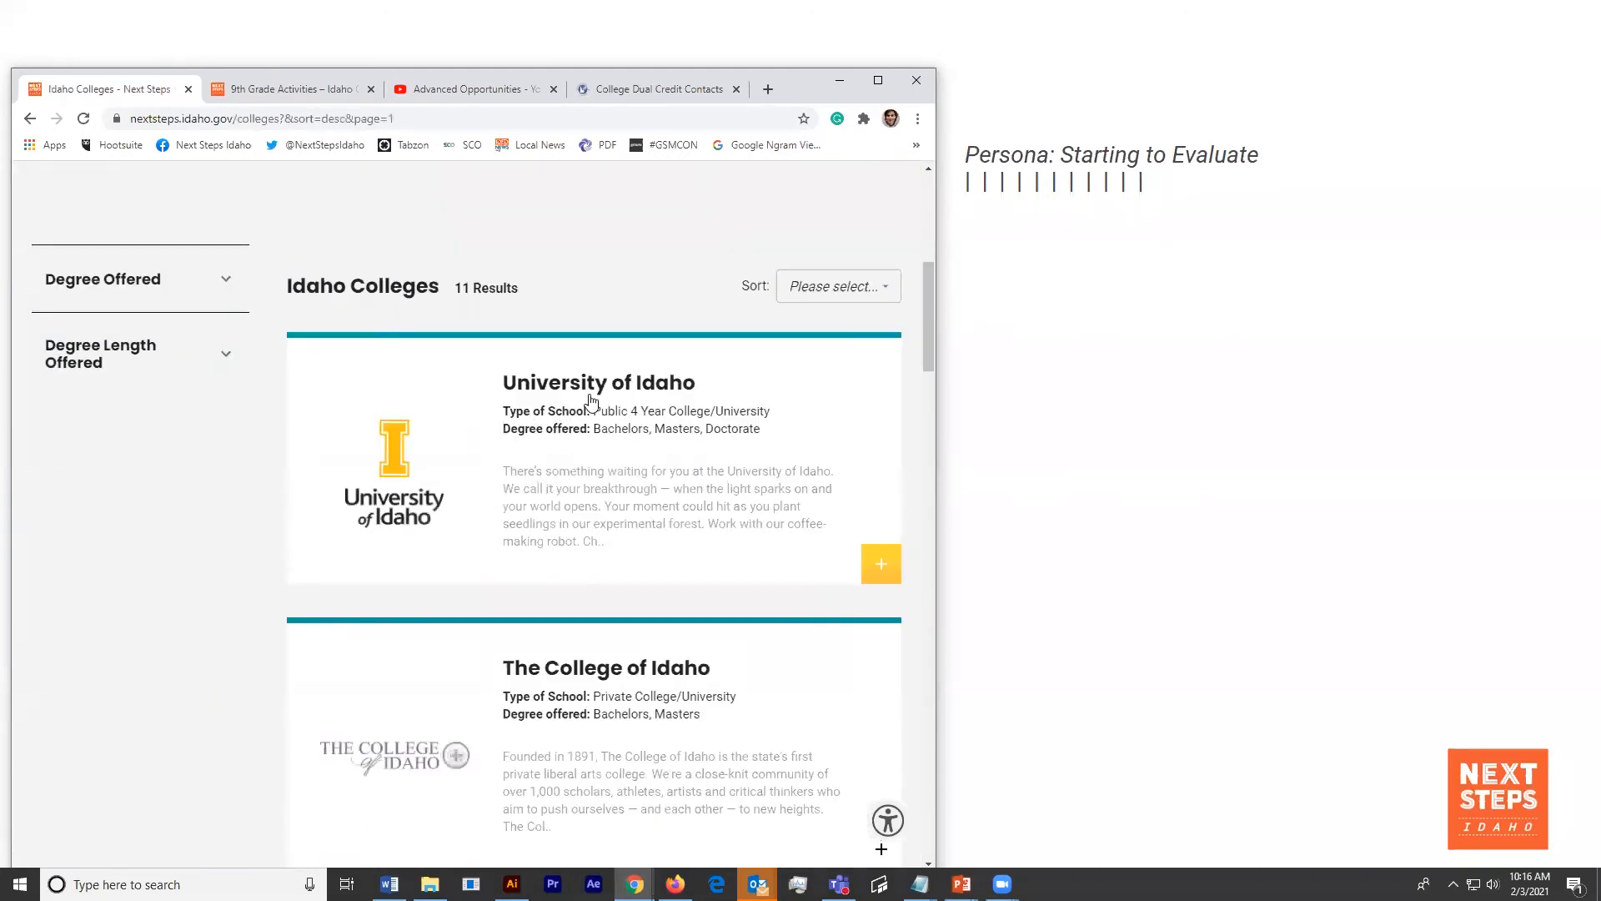
{"action": "left_click", "coordinate": [599, 382]}
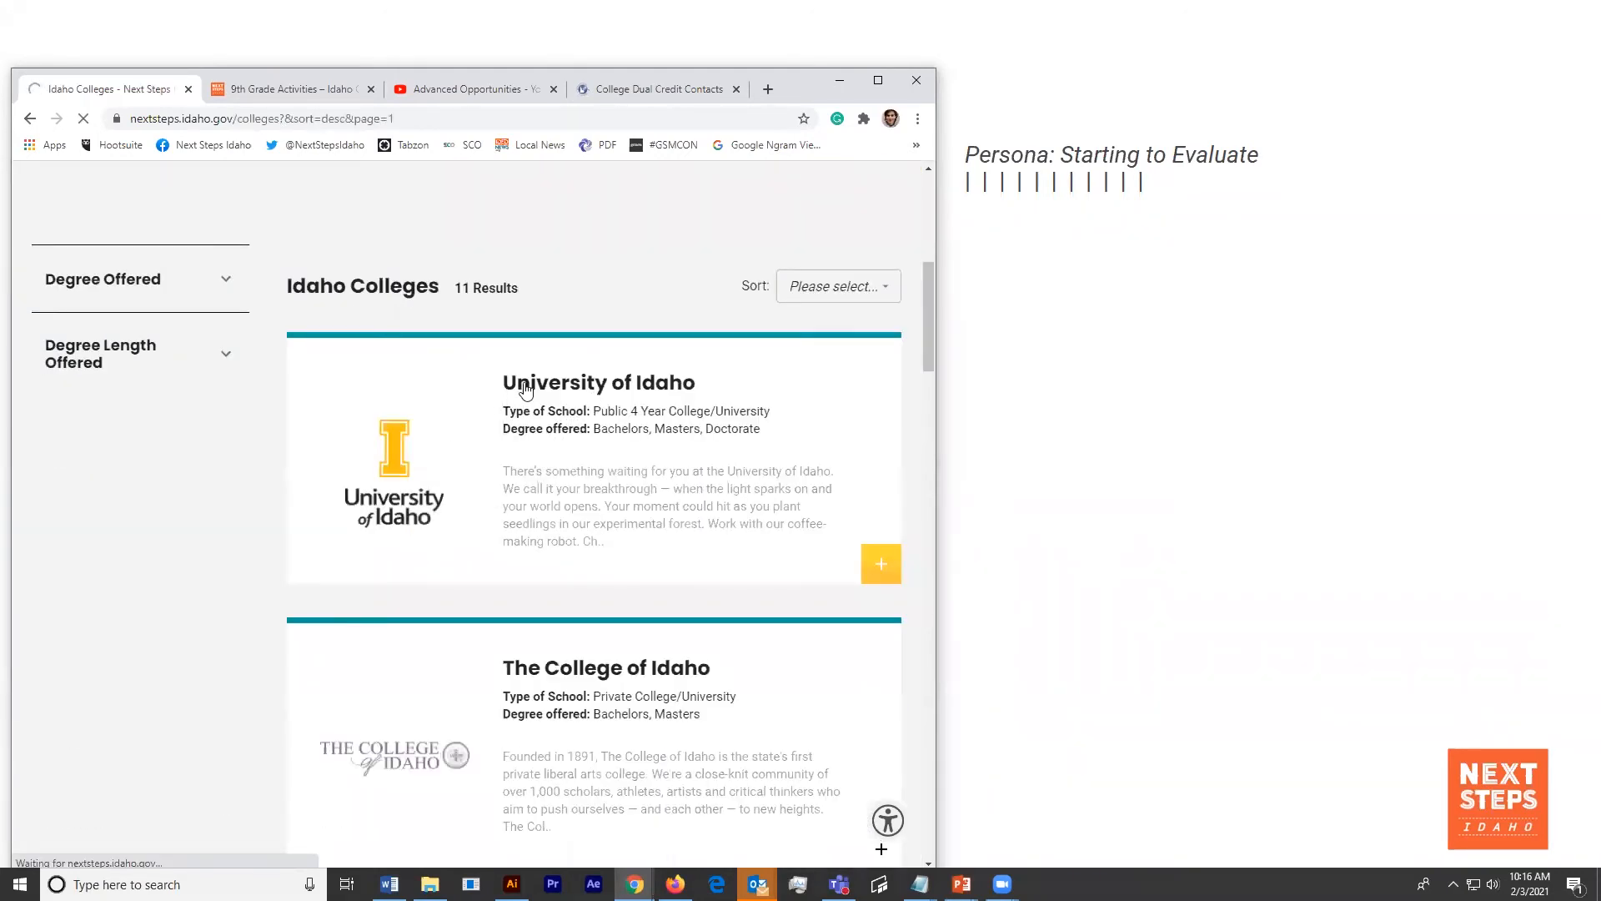
{"action": "left_click", "coordinate": [598, 382]}
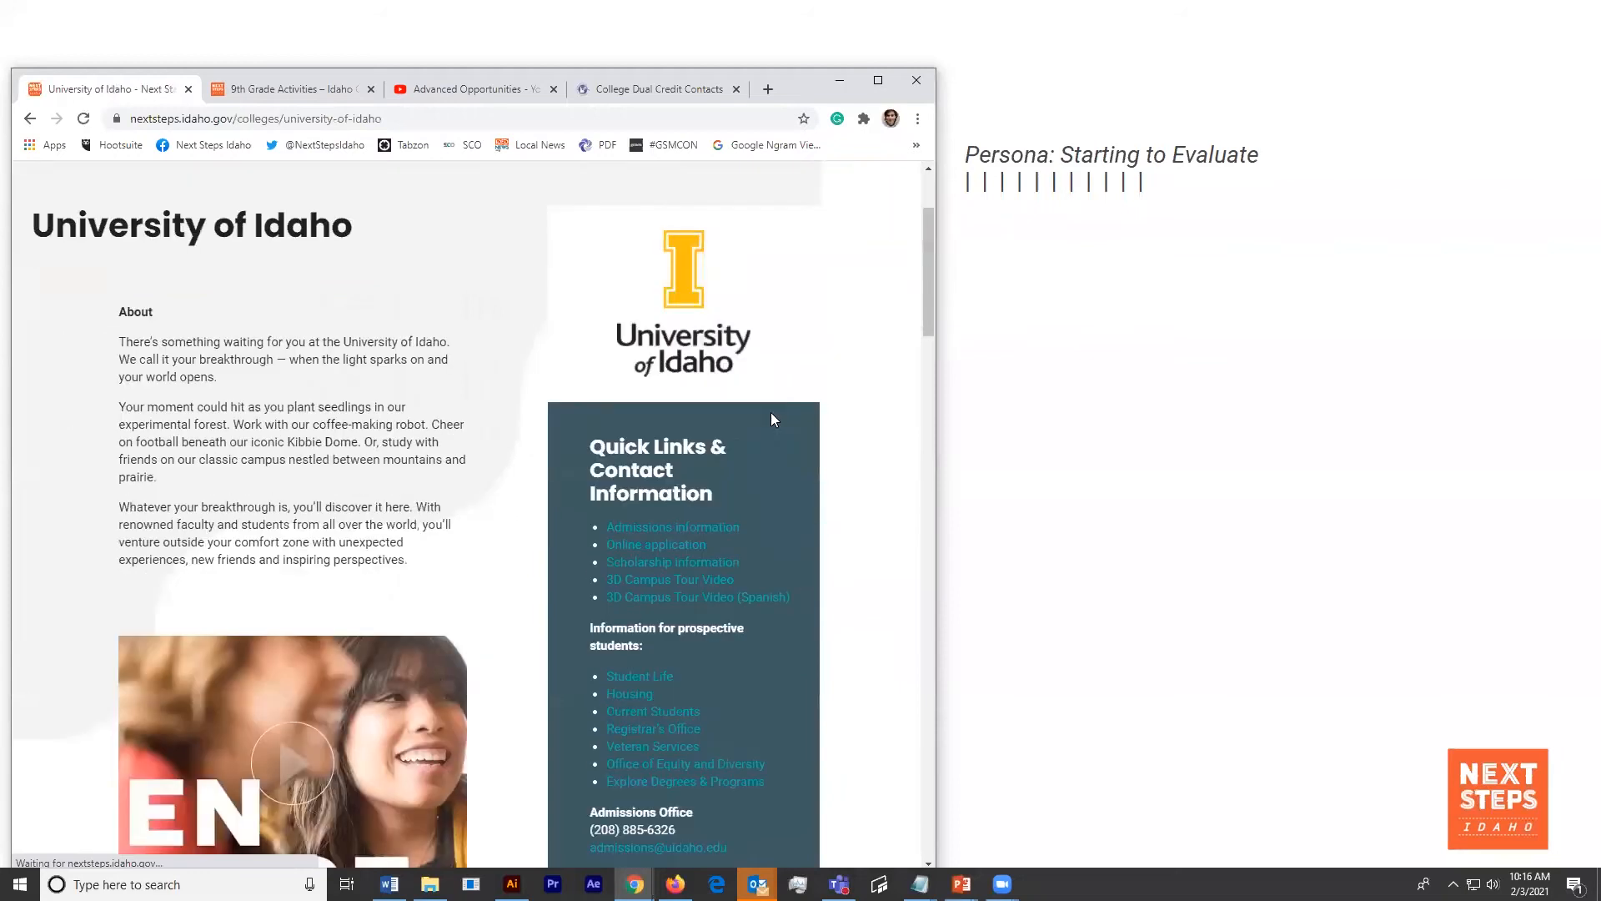
{"action": "scroll", "scroll_direction": "down", "scroll_amount": 3}
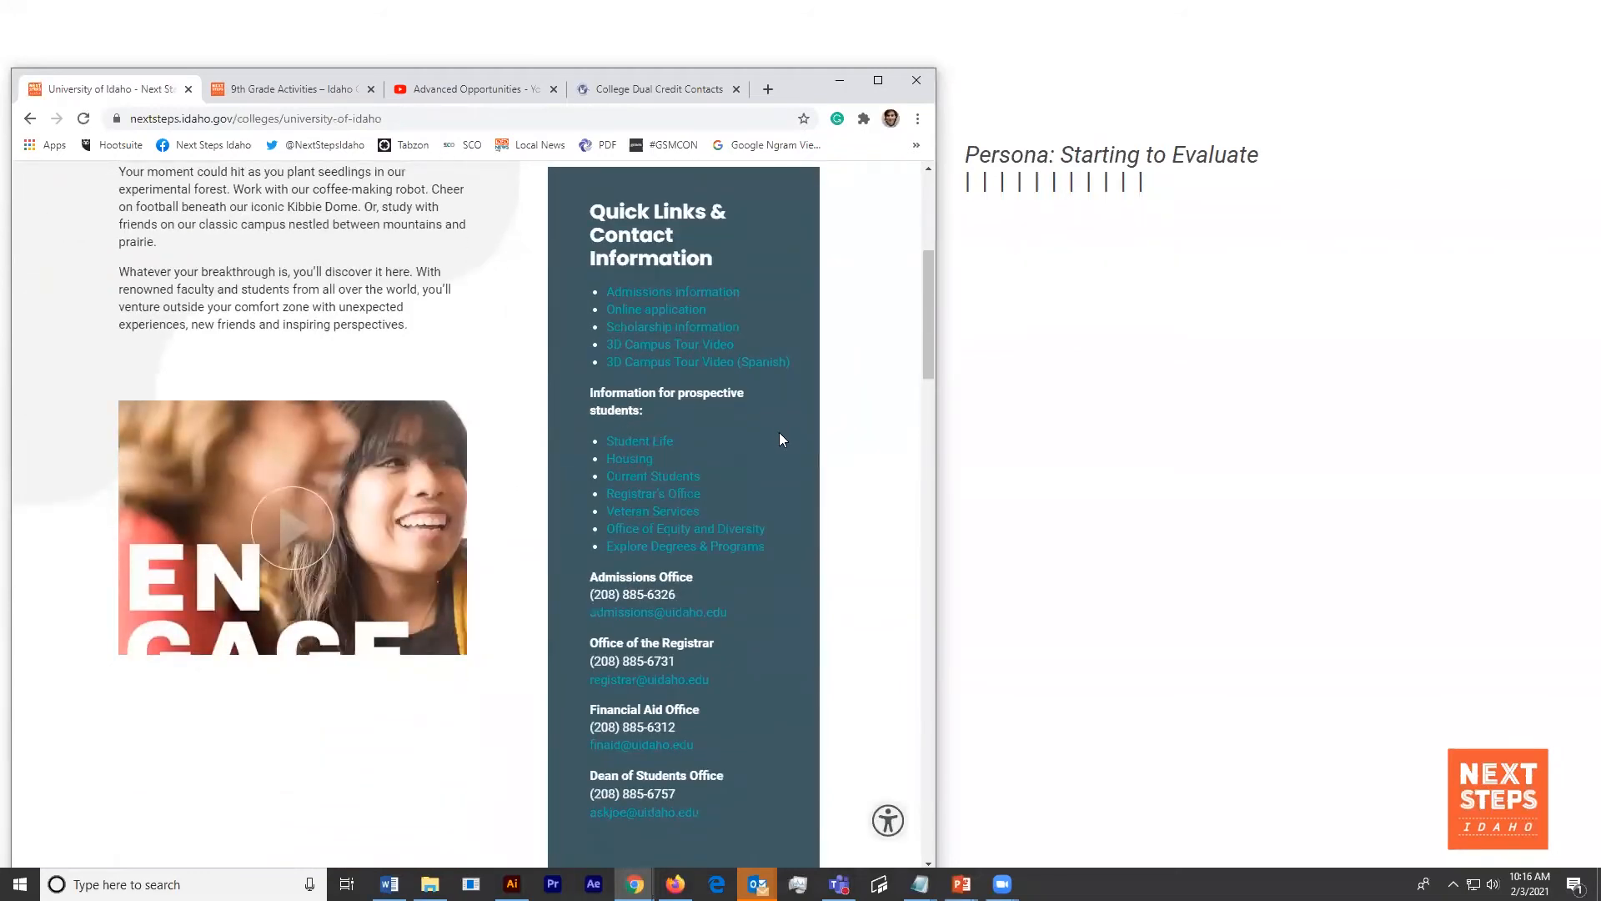
{"action": "mouse_move", "coordinate": [643, 553]}
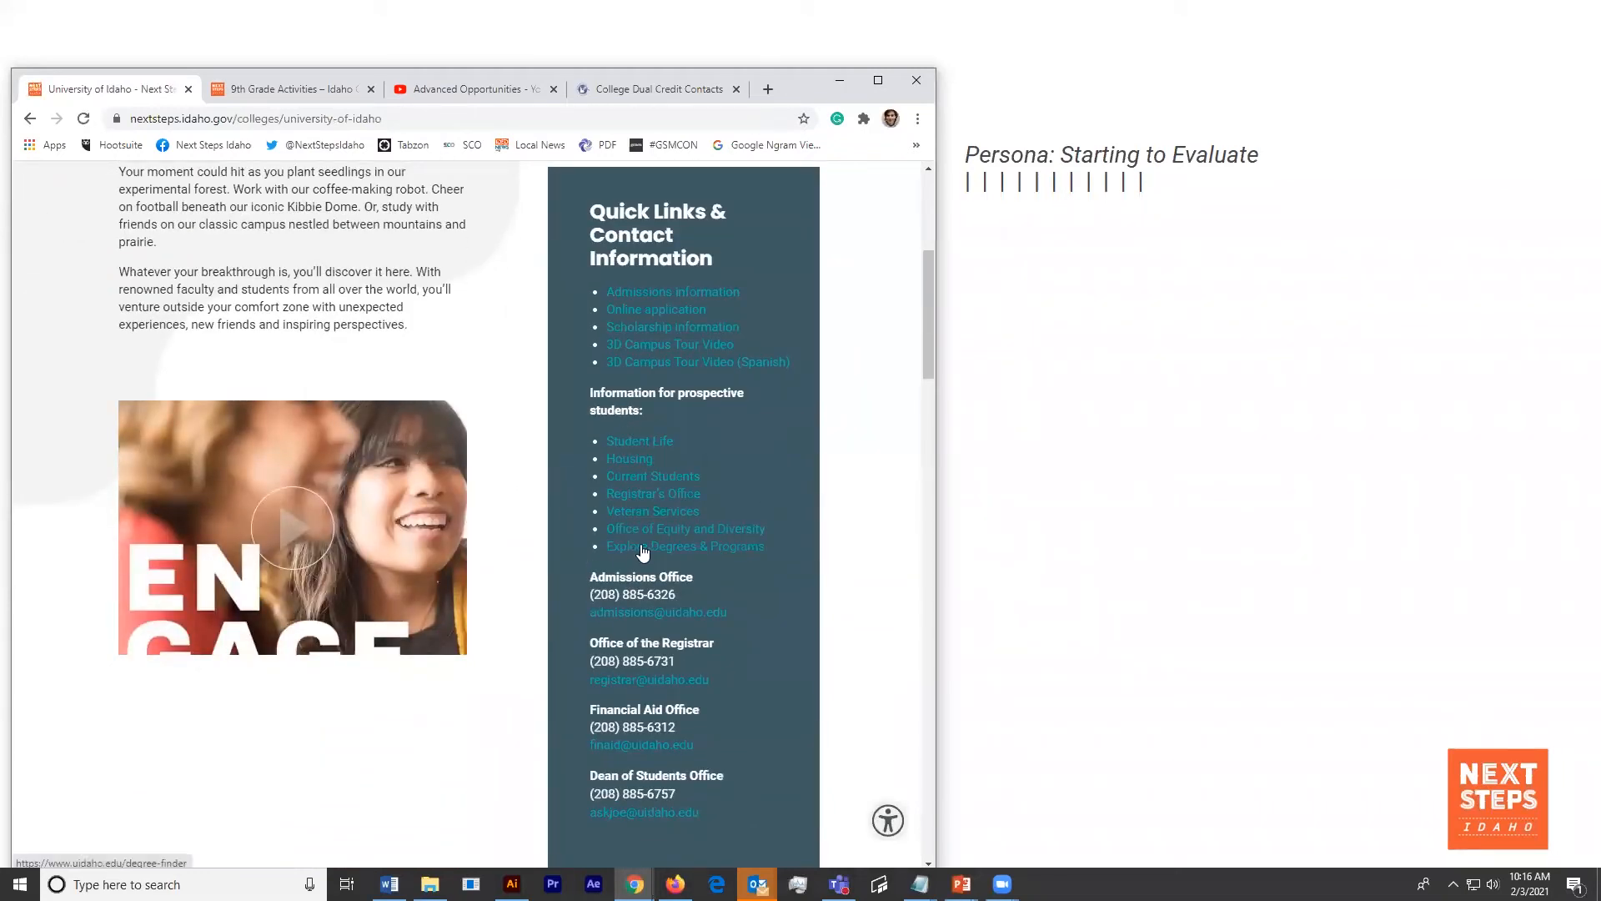
- Explore the University of Idaho's degrees and page the featured-major carousel to Environmental Science
{"action": "left_click", "coordinate": [686, 546]}
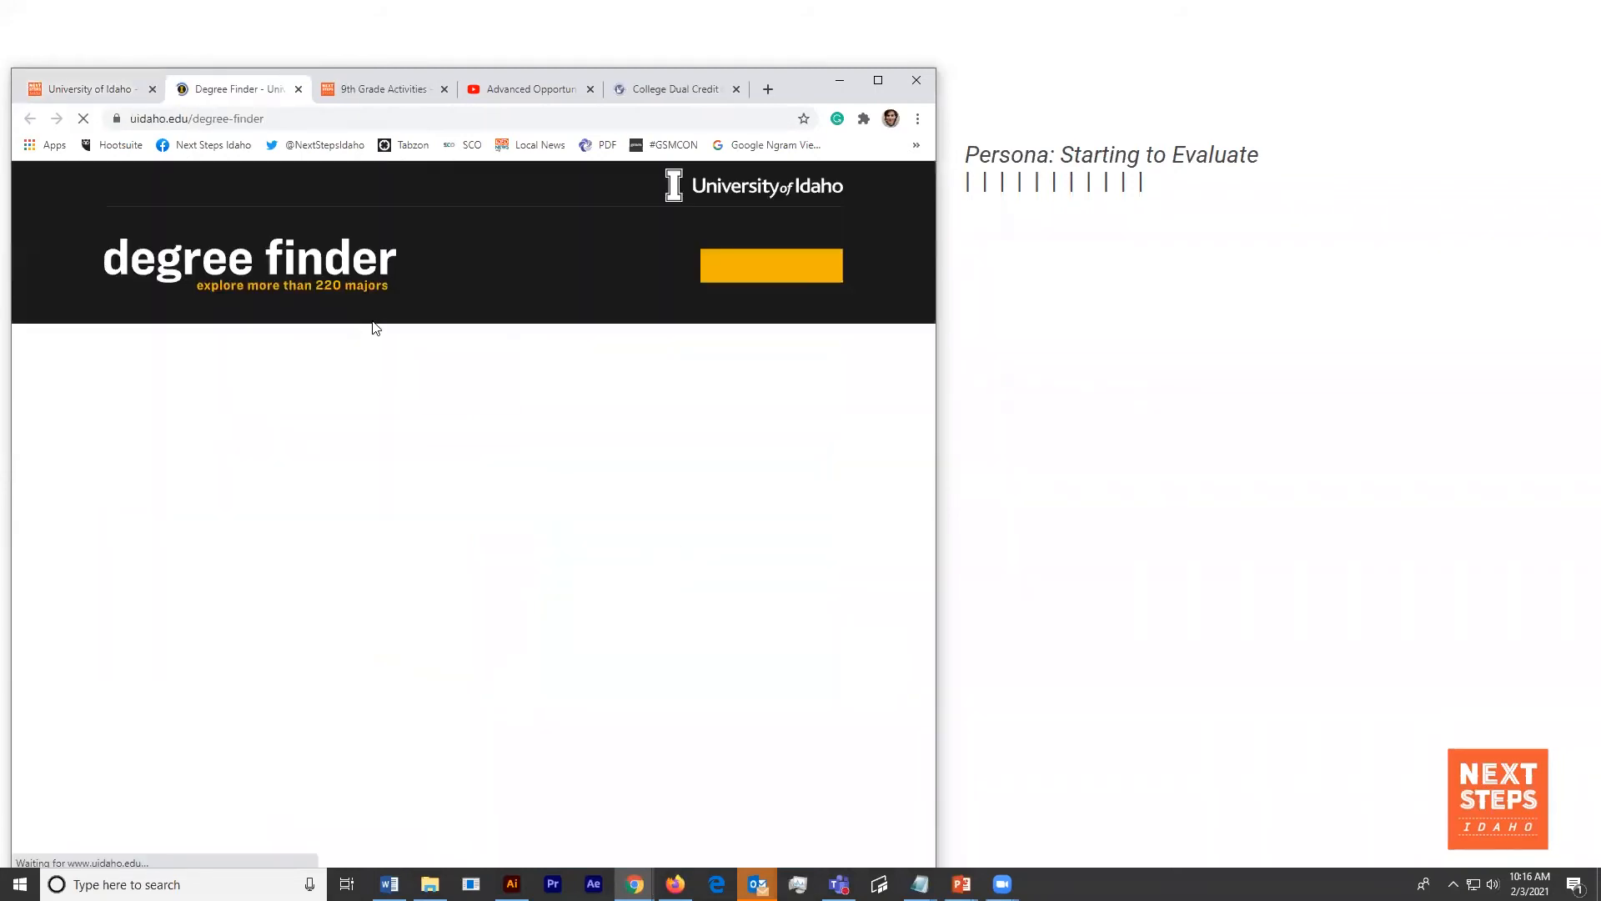
{"action": "scroll", "scroll_direction": "down", "scroll_amount": 3}
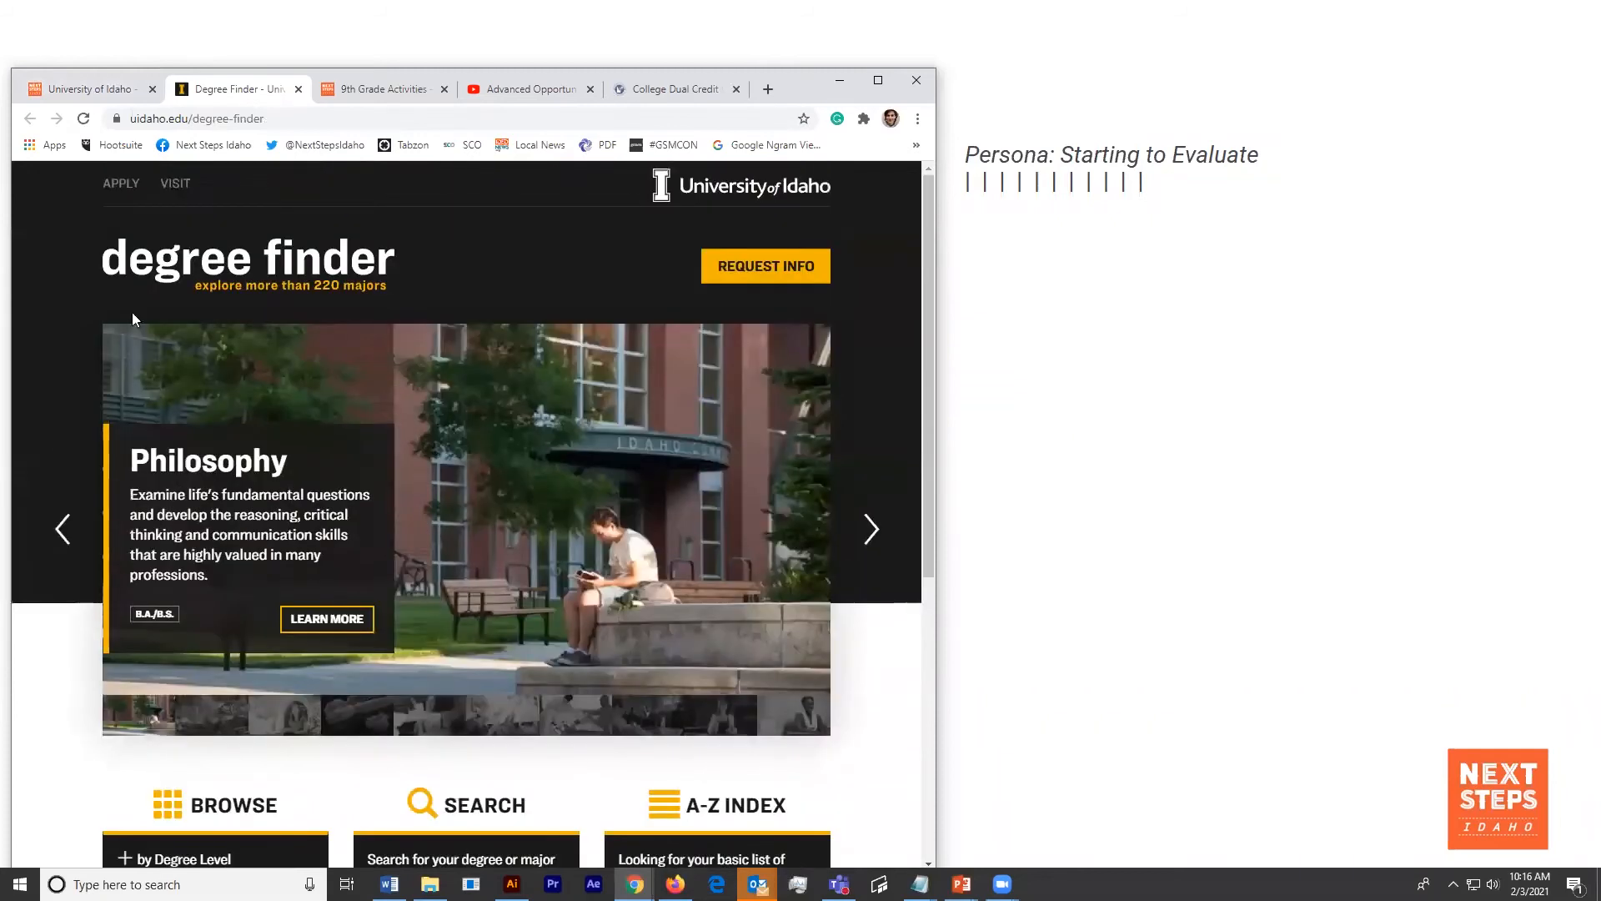
{"action": "left_click", "coordinate": [870, 529]}
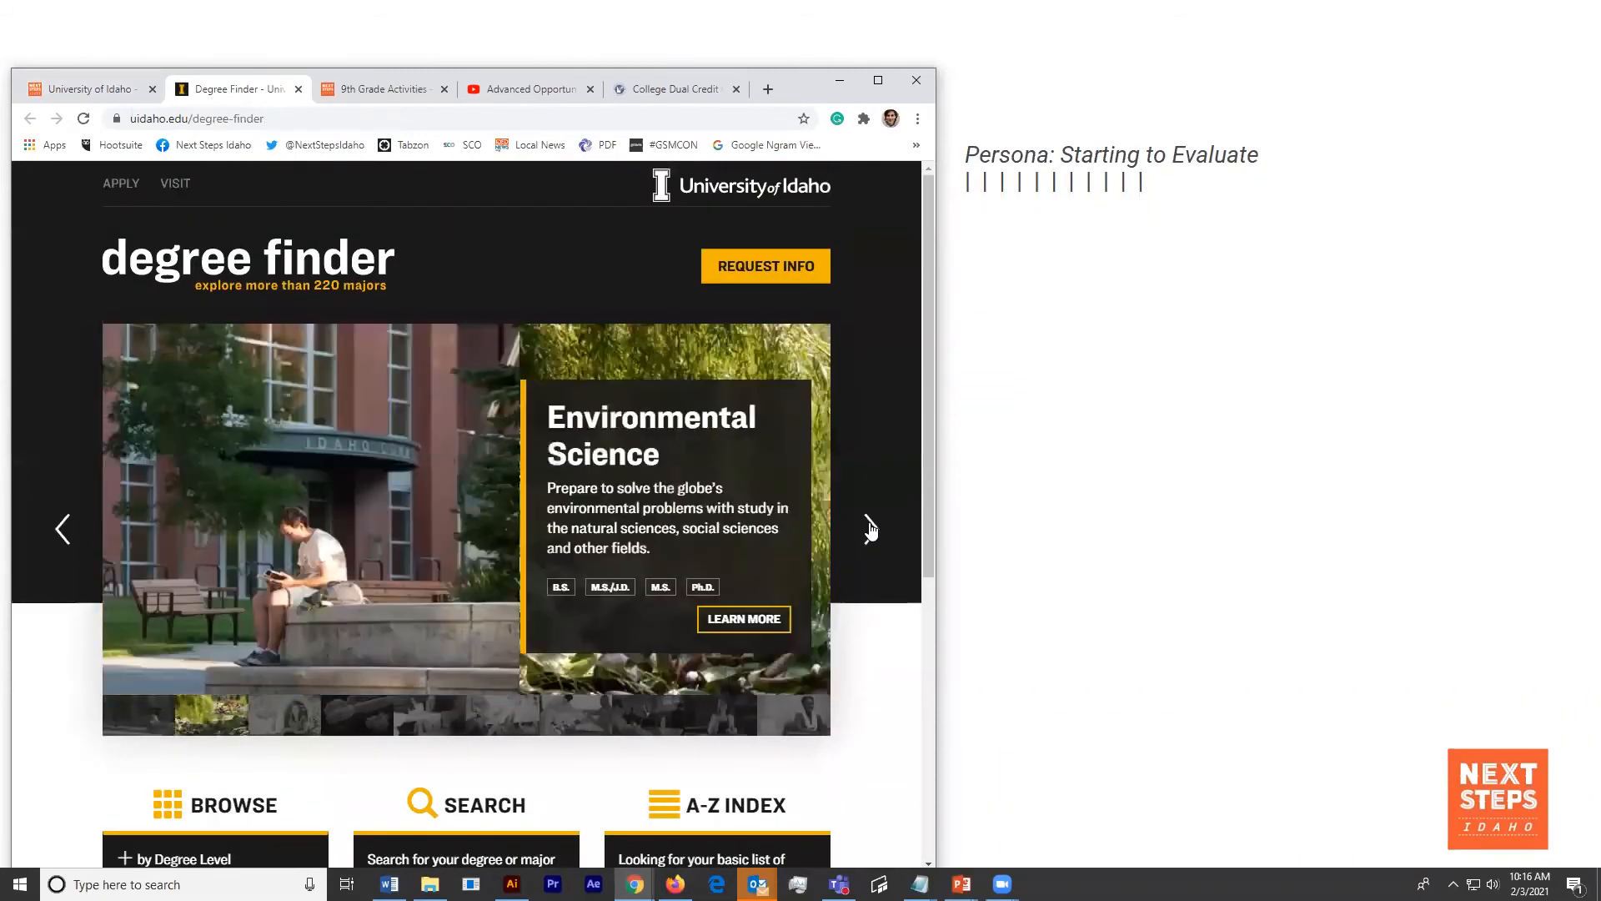
{"action": "left_click", "coordinate": [870, 529]}
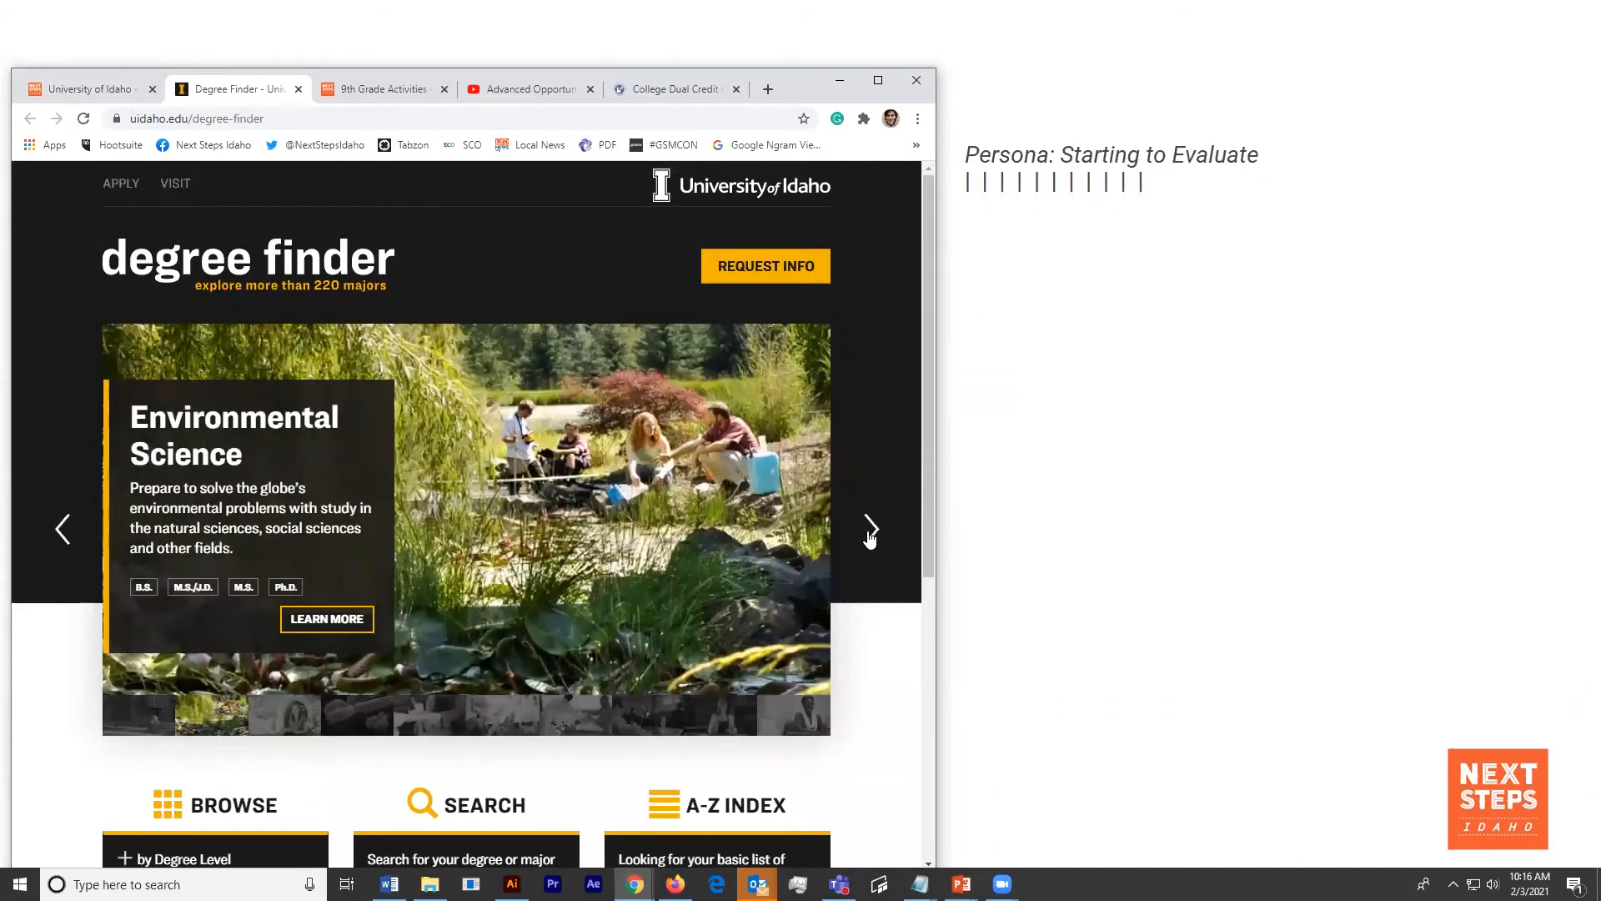
{"action": "left_click", "coordinate": [86, 90]}
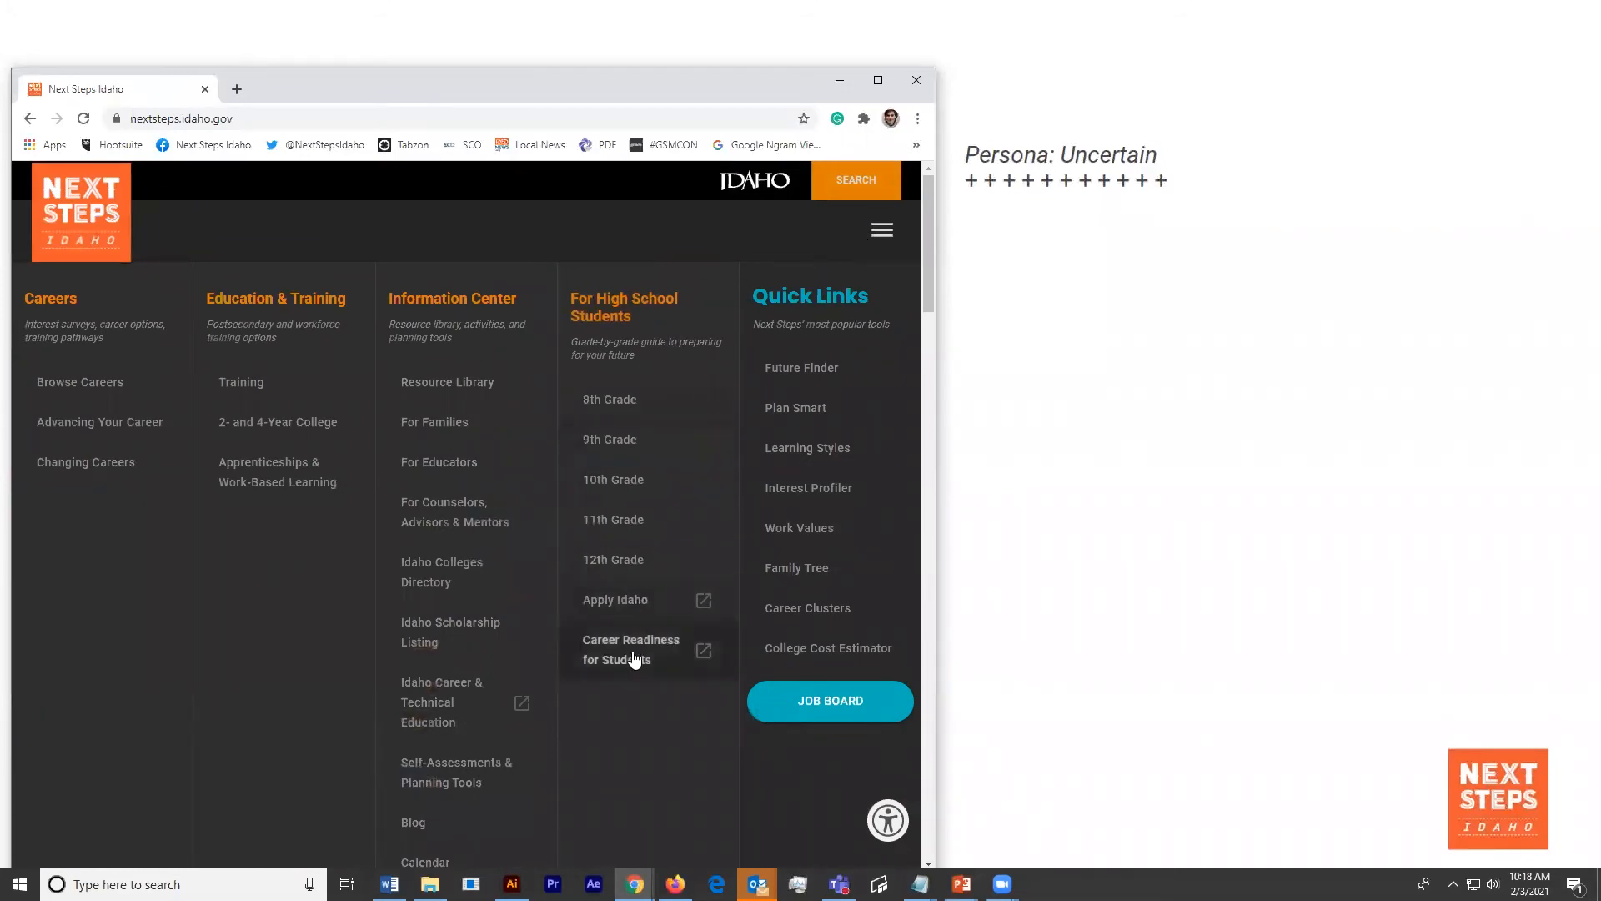
{"action": "mouse_move", "coordinate": [628, 721]}
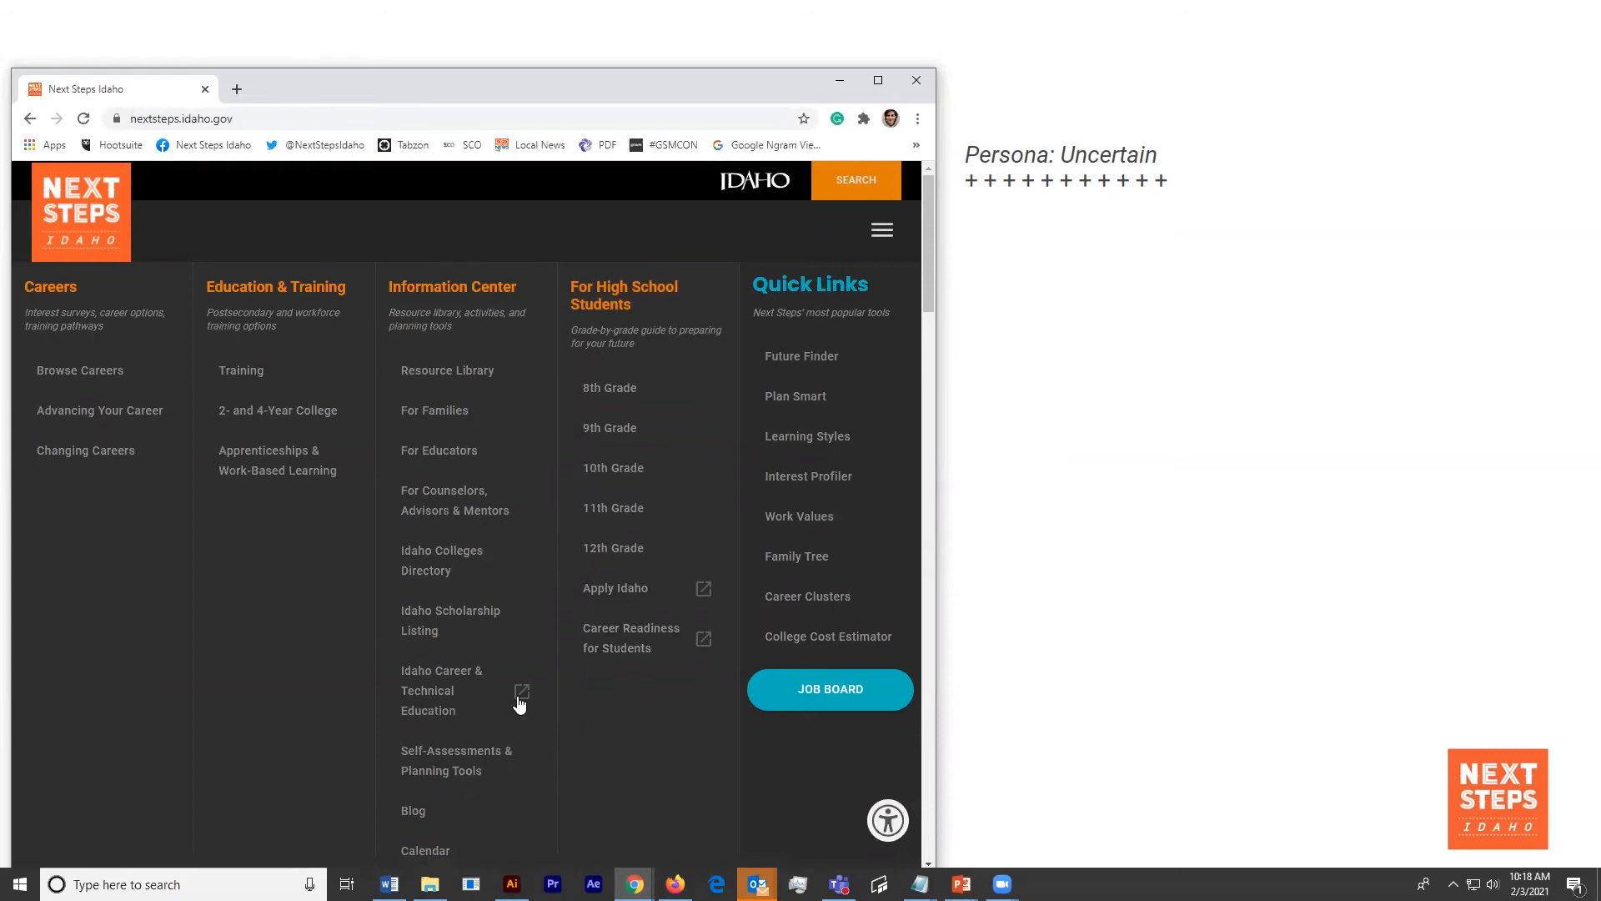
- Open Self-Assessments & Planning Tools and scroll to the Quizzes & Tools tiles
{"action": "left_click", "coordinate": [456, 760]}
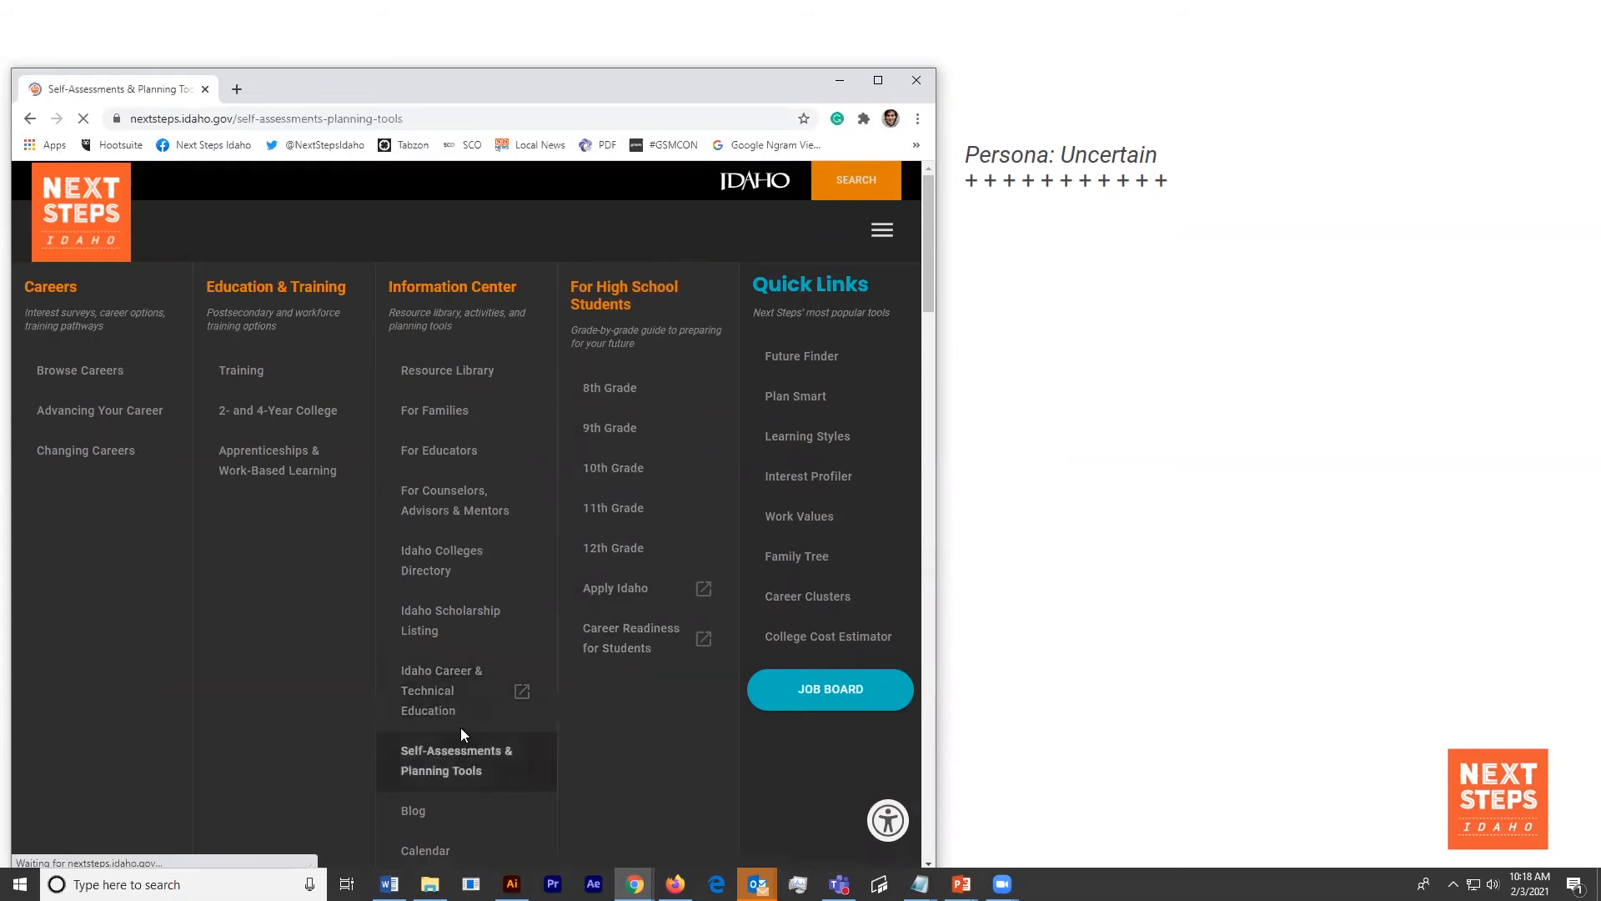
{"action": "left_click", "coordinate": [455, 760]}
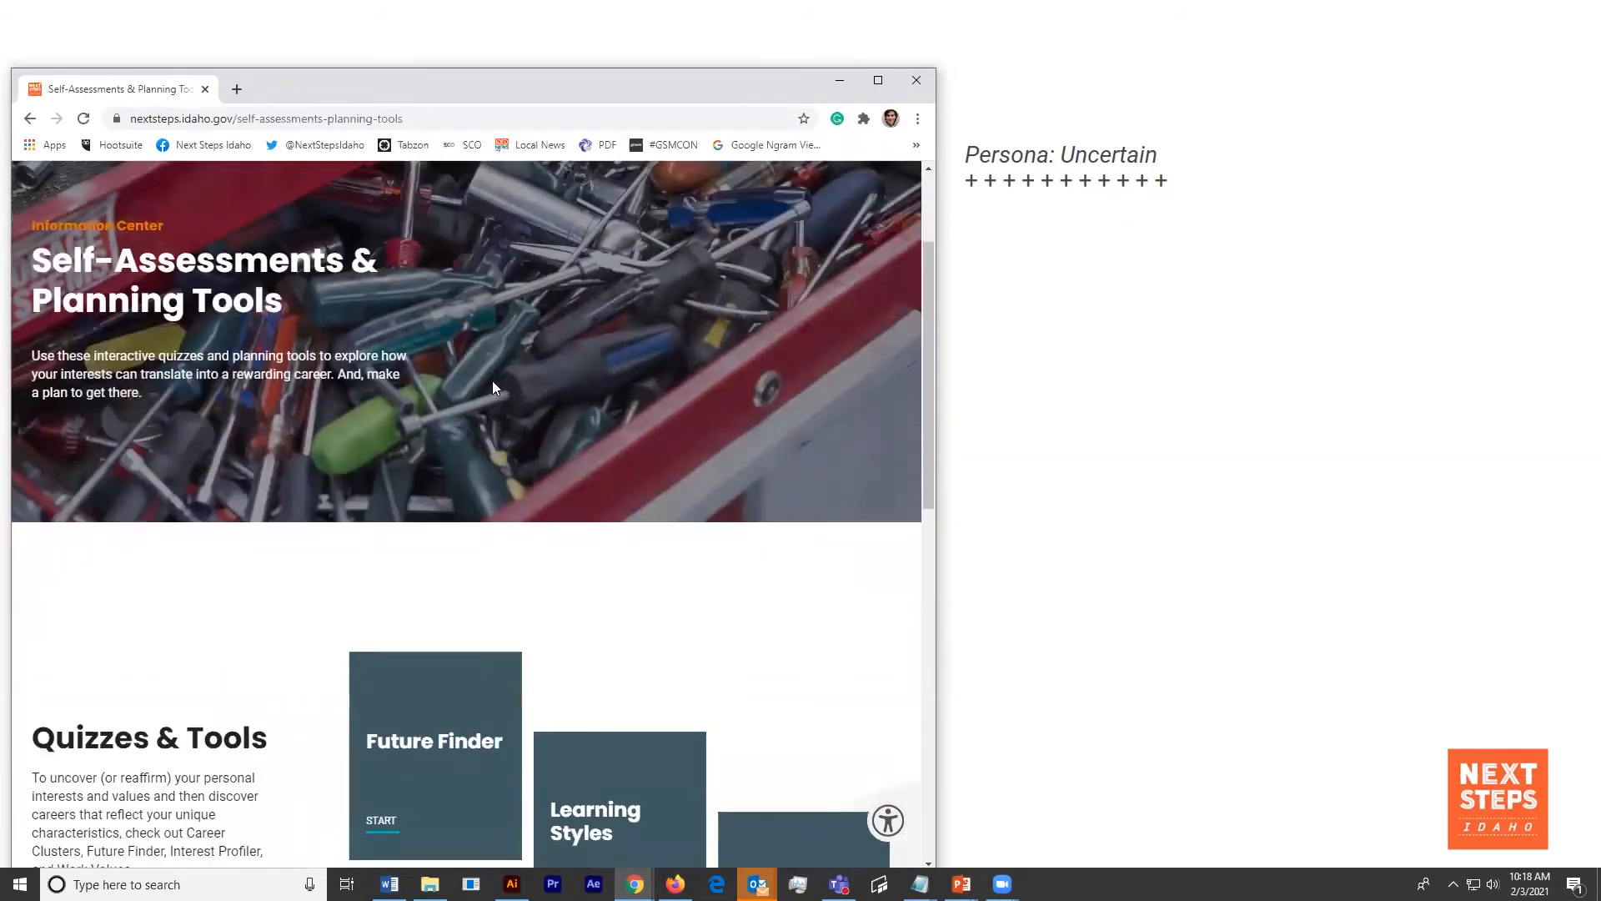
{"action": "scroll", "scroll_direction": "down", "scroll_amount": 3}
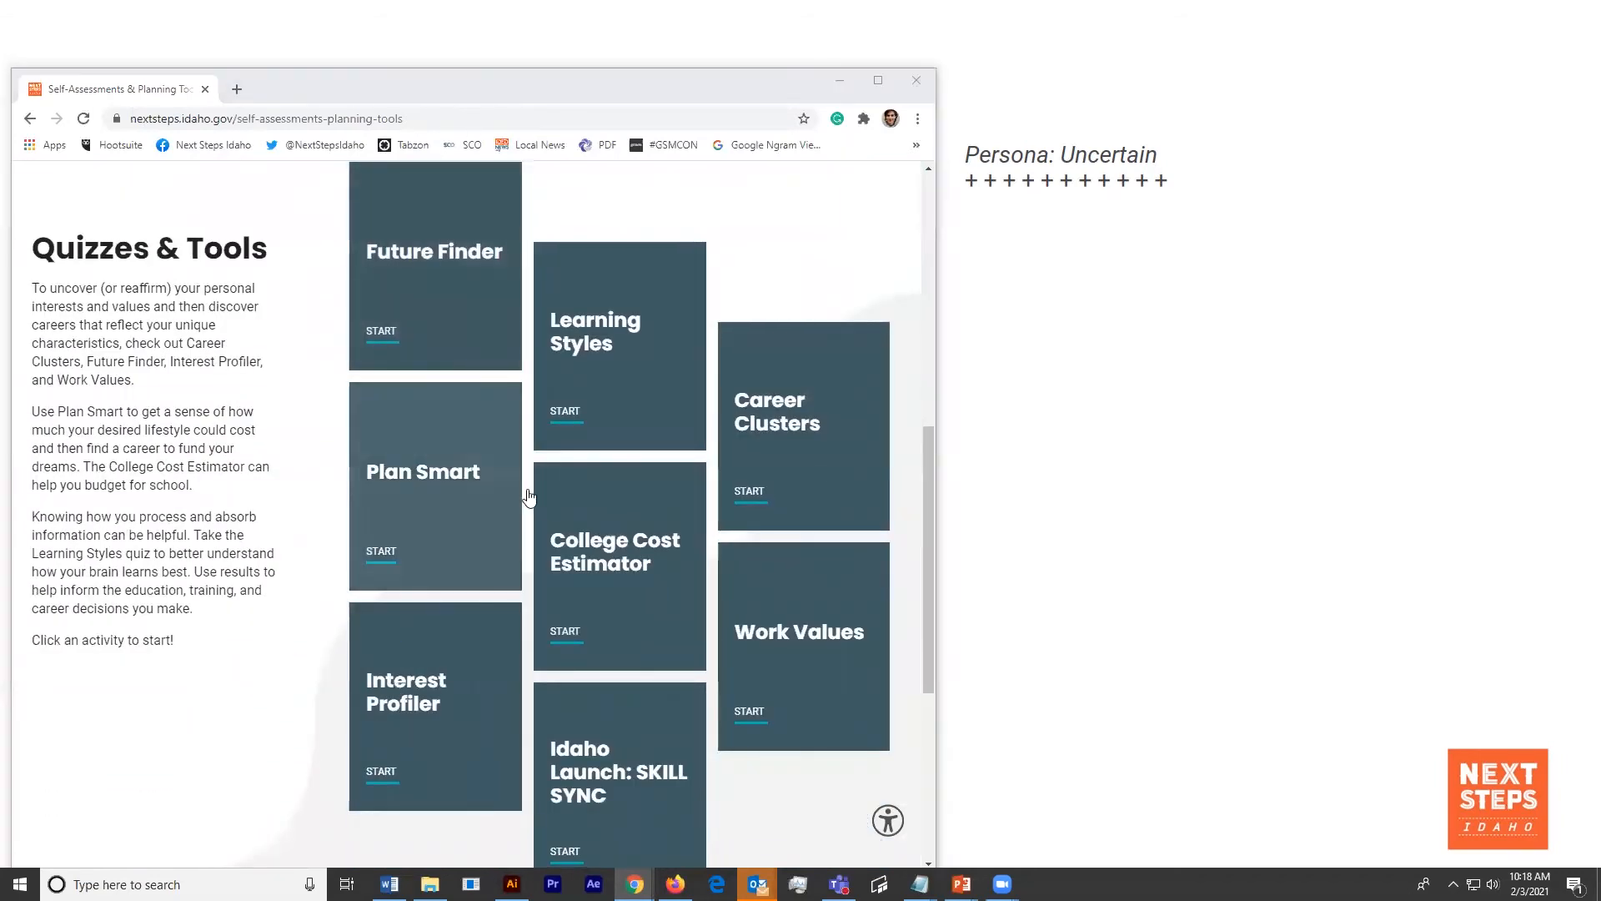
{"action": "mouse_move", "coordinate": [866, 472]}
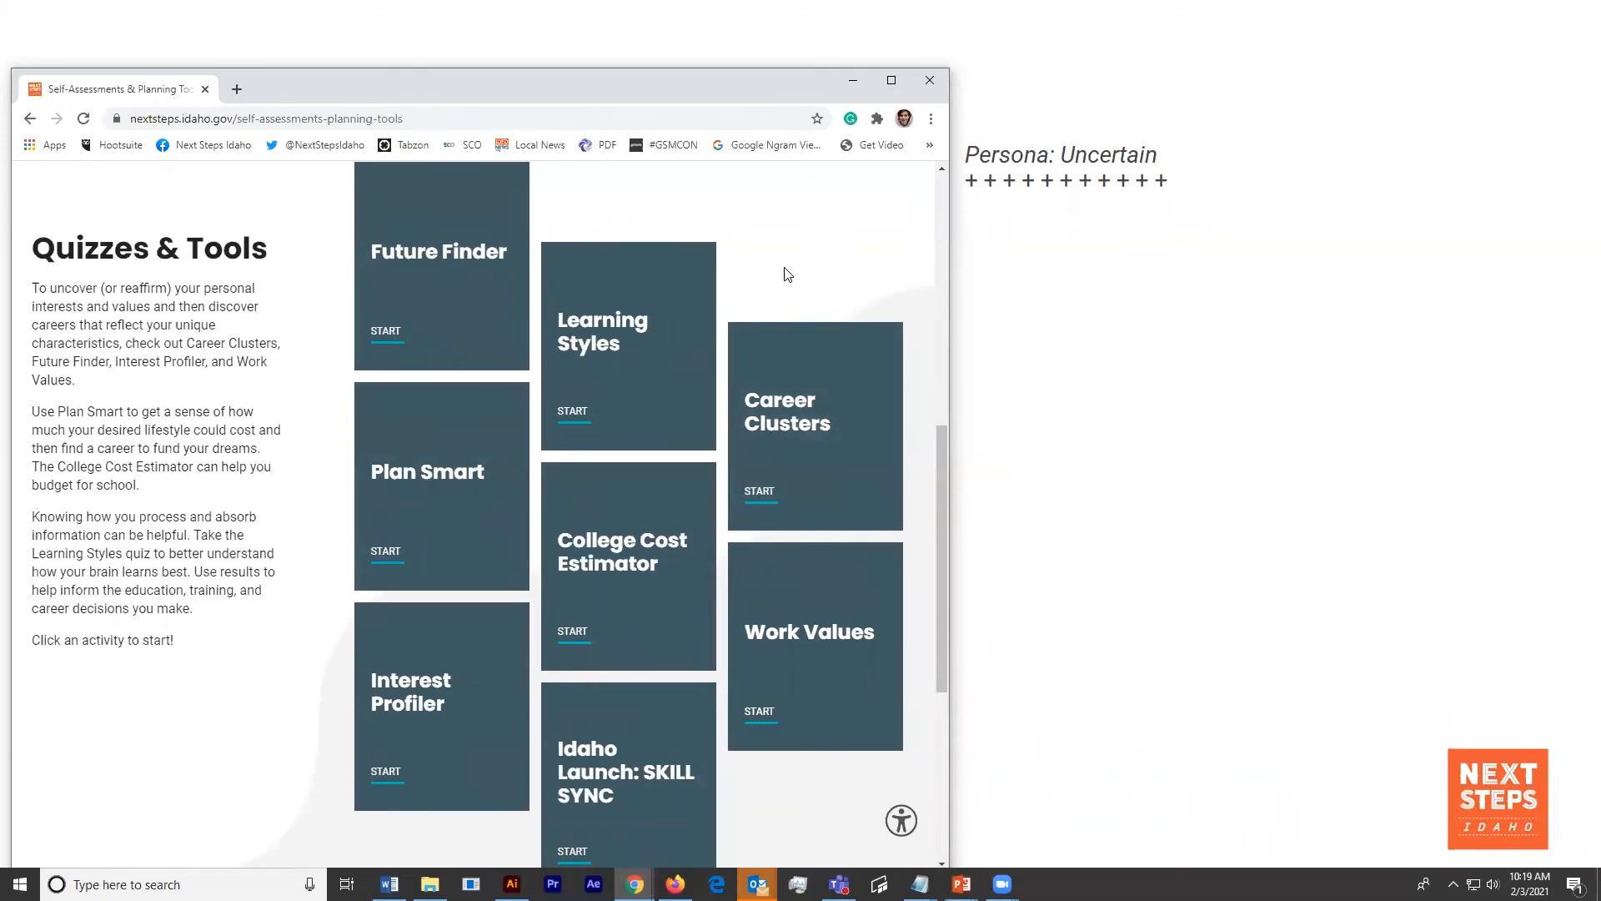
{"action": "mouse_move", "coordinate": [302, 752]}
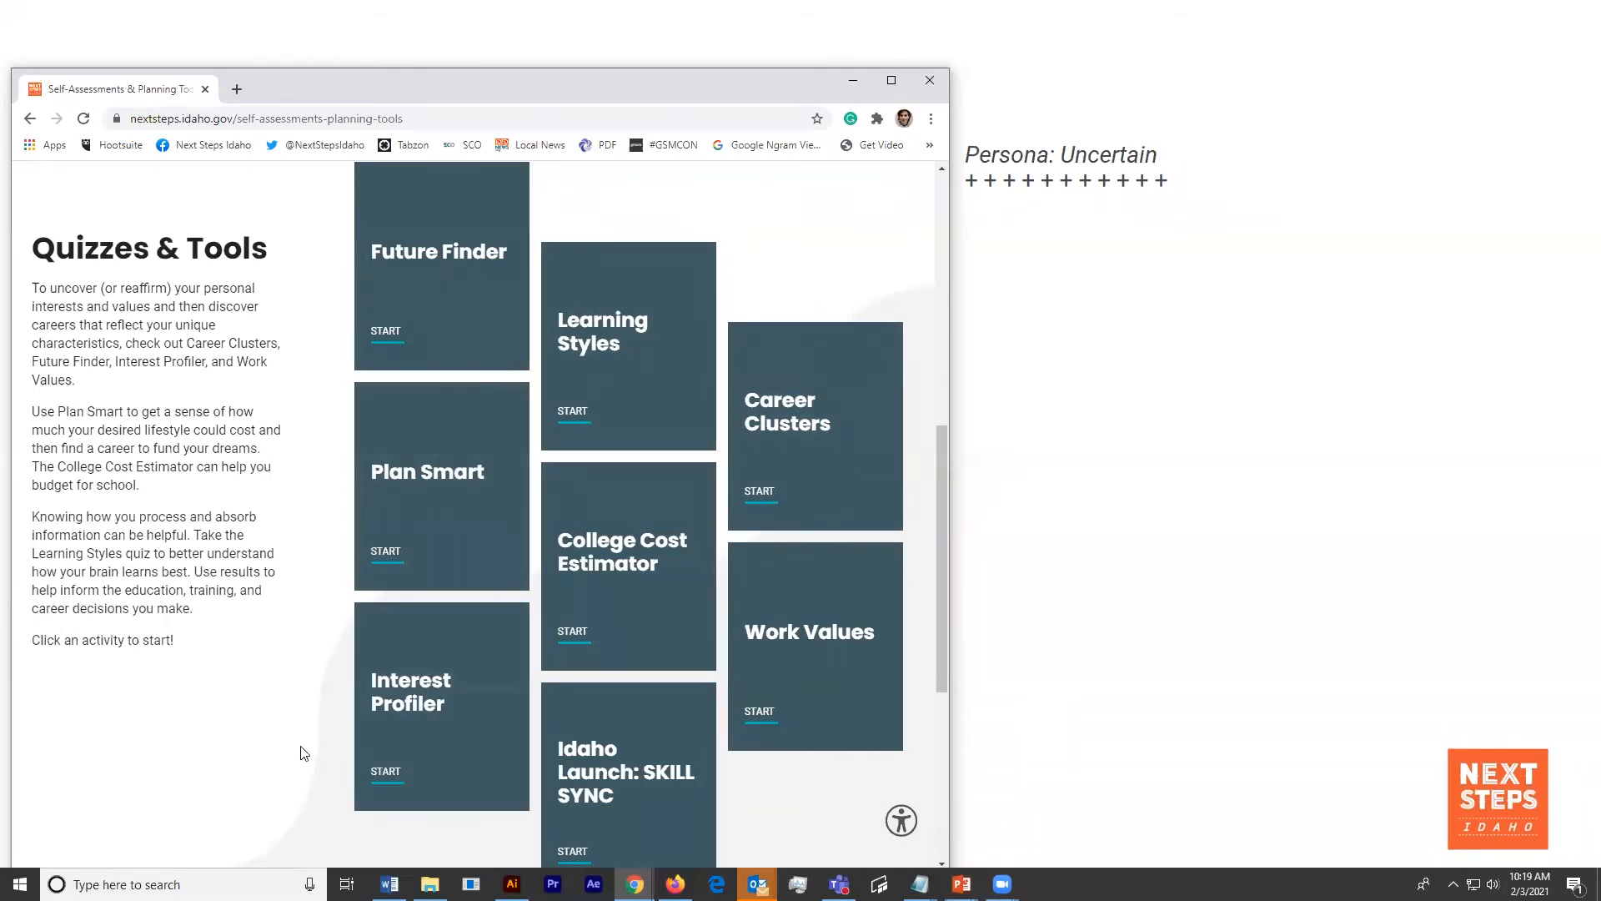
- Start the Interest Profiler and rate six activities as Like, Dislike or Unsure
{"action": "left_click", "coordinate": [386, 770]}
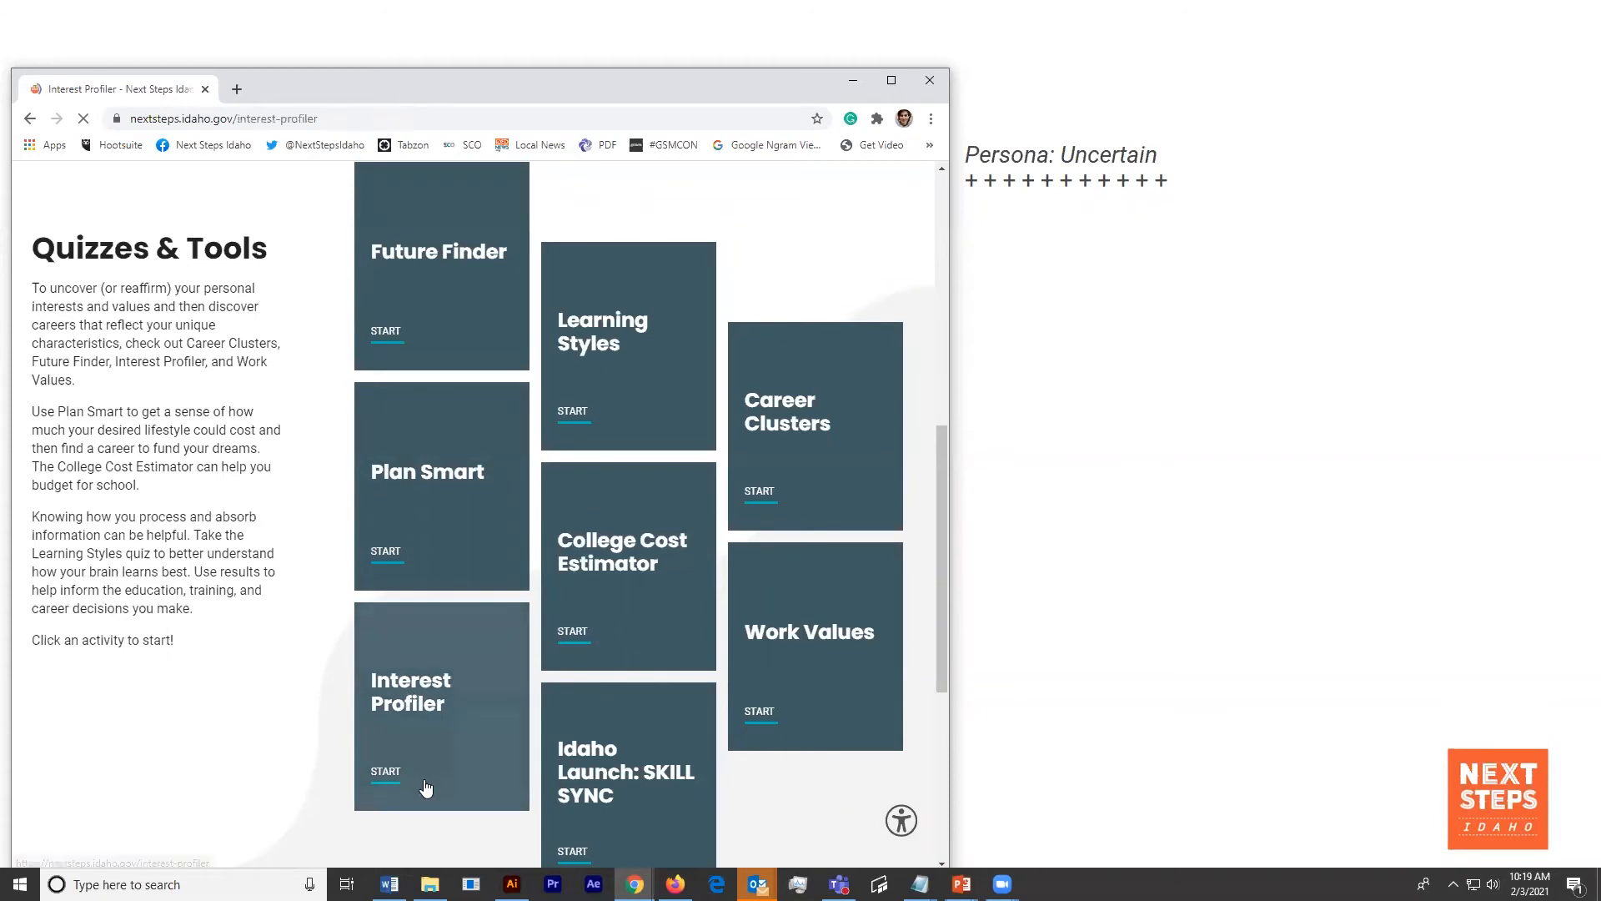
{"action": "left_click", "coordinate": [386, 771]}
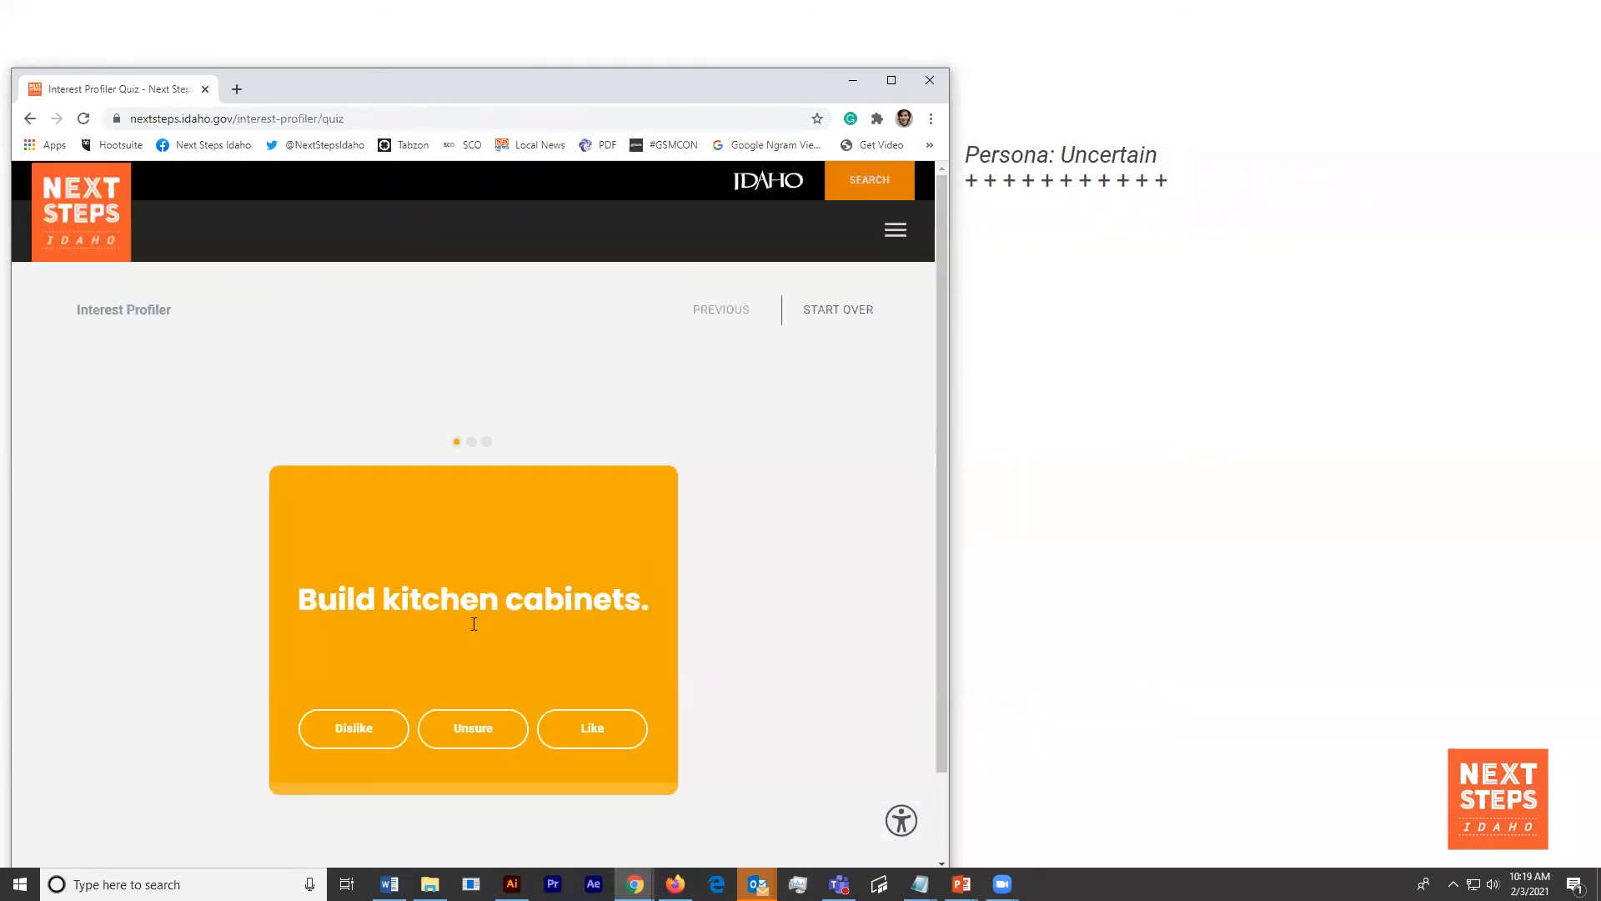
{"action": "left_click", "coordinate": [354, 728]}
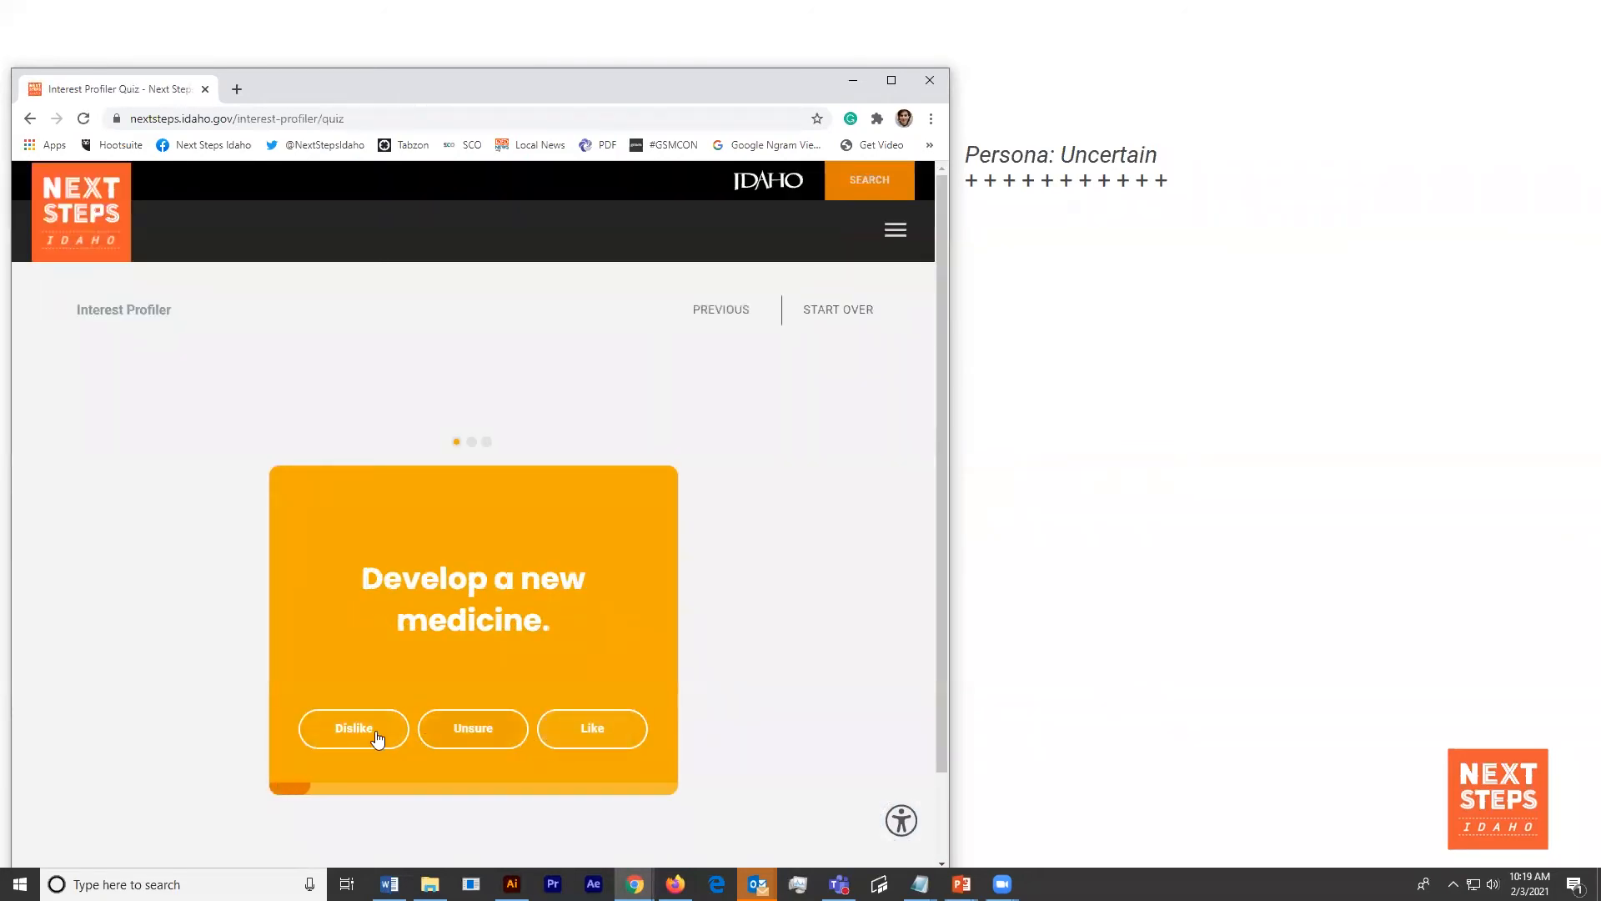
{"action": "left_click", "coordinate": [353, 728]}
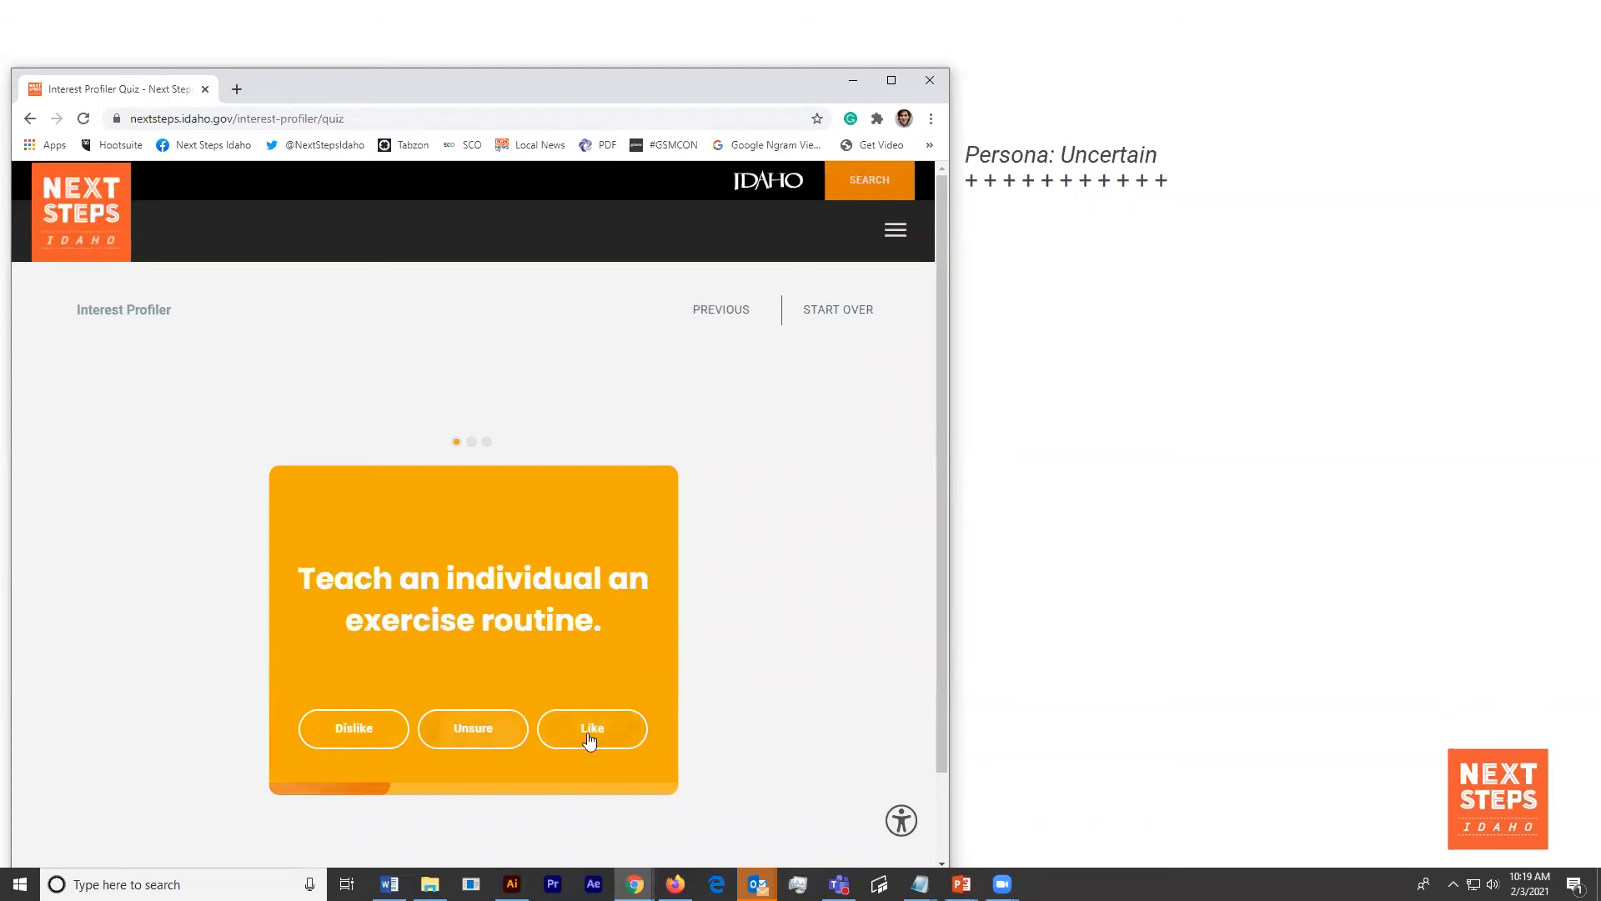
{"action": "left_click", "coordinate": [592, 728]}
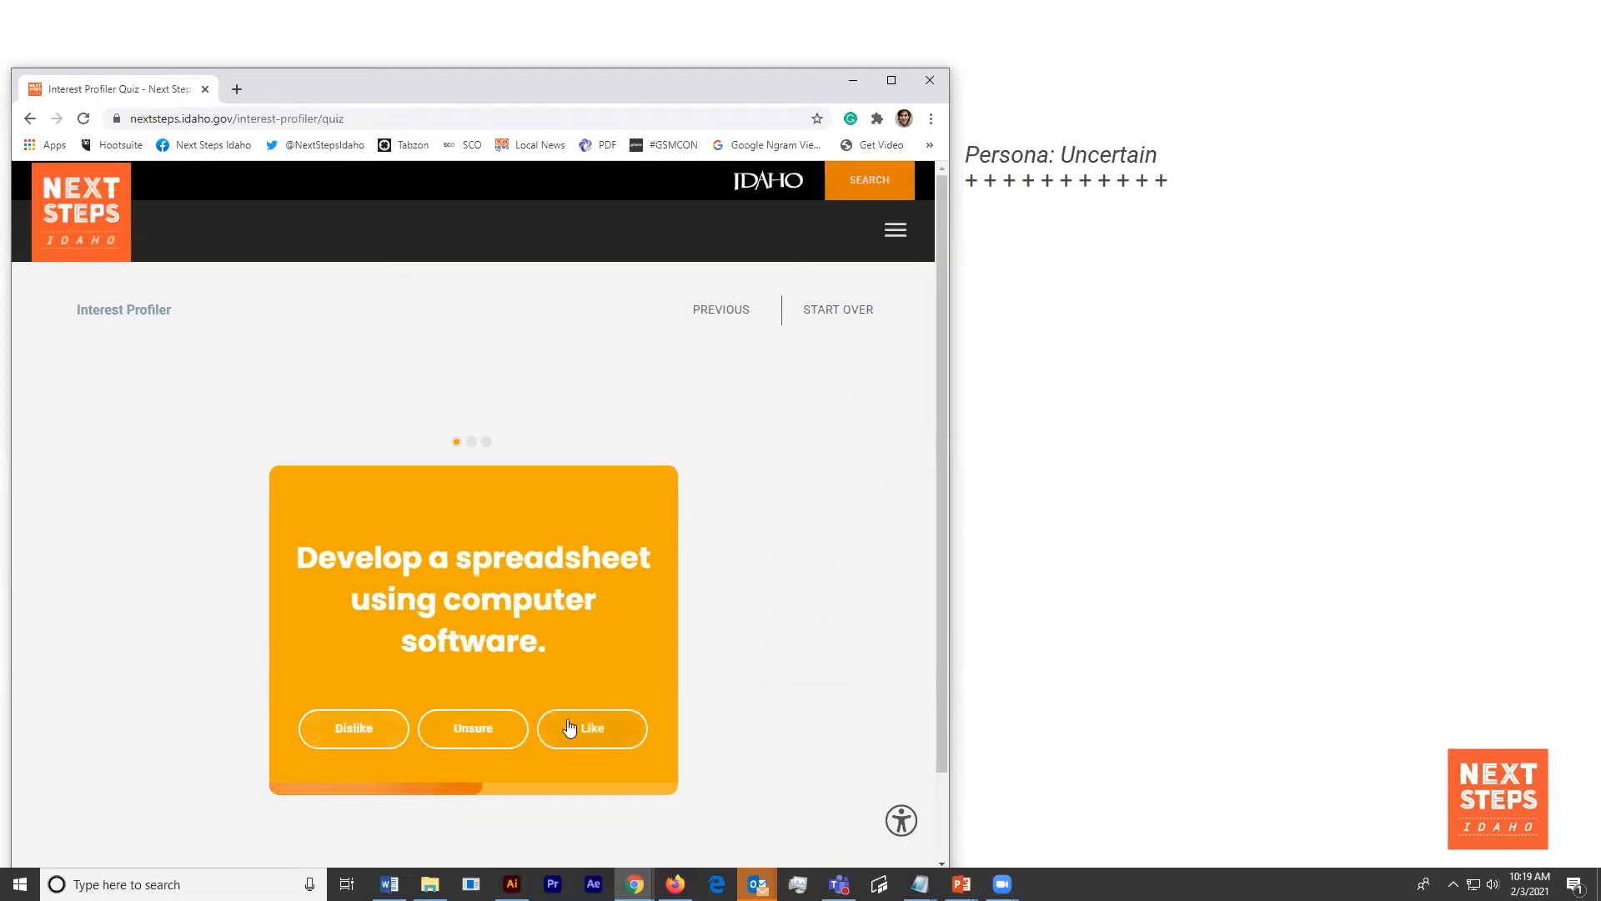
{"action": "left_click", "coordinate": [592, 728]}
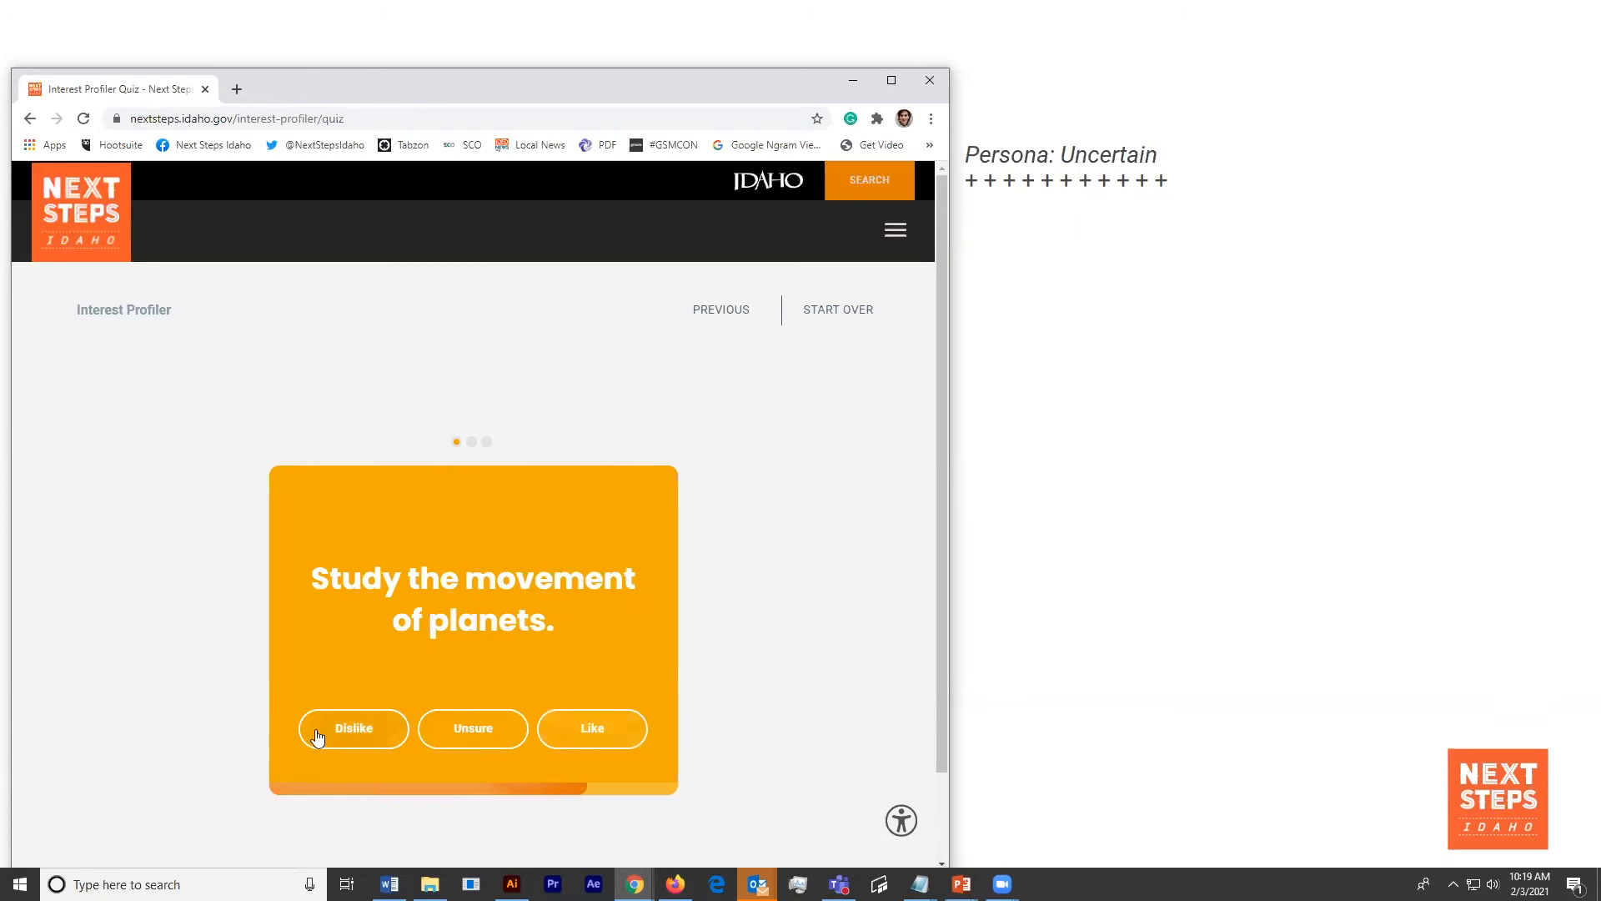
{"action": "left_click", "coordinate": [353, 728]}
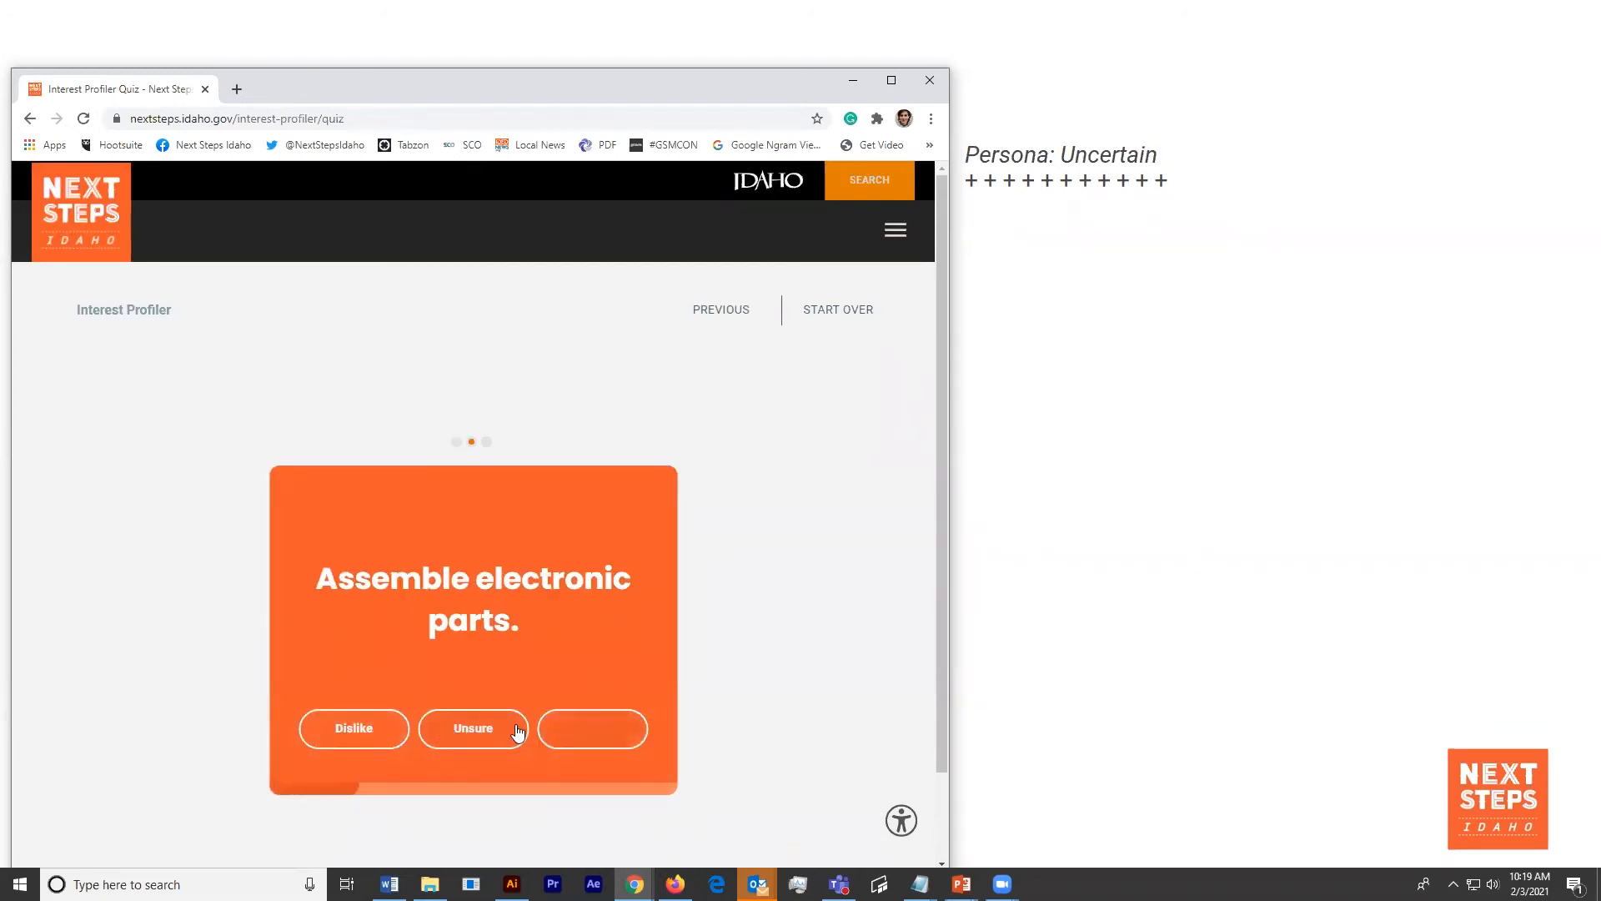
{"action": "left_click", "coordinate": [473, 728]}
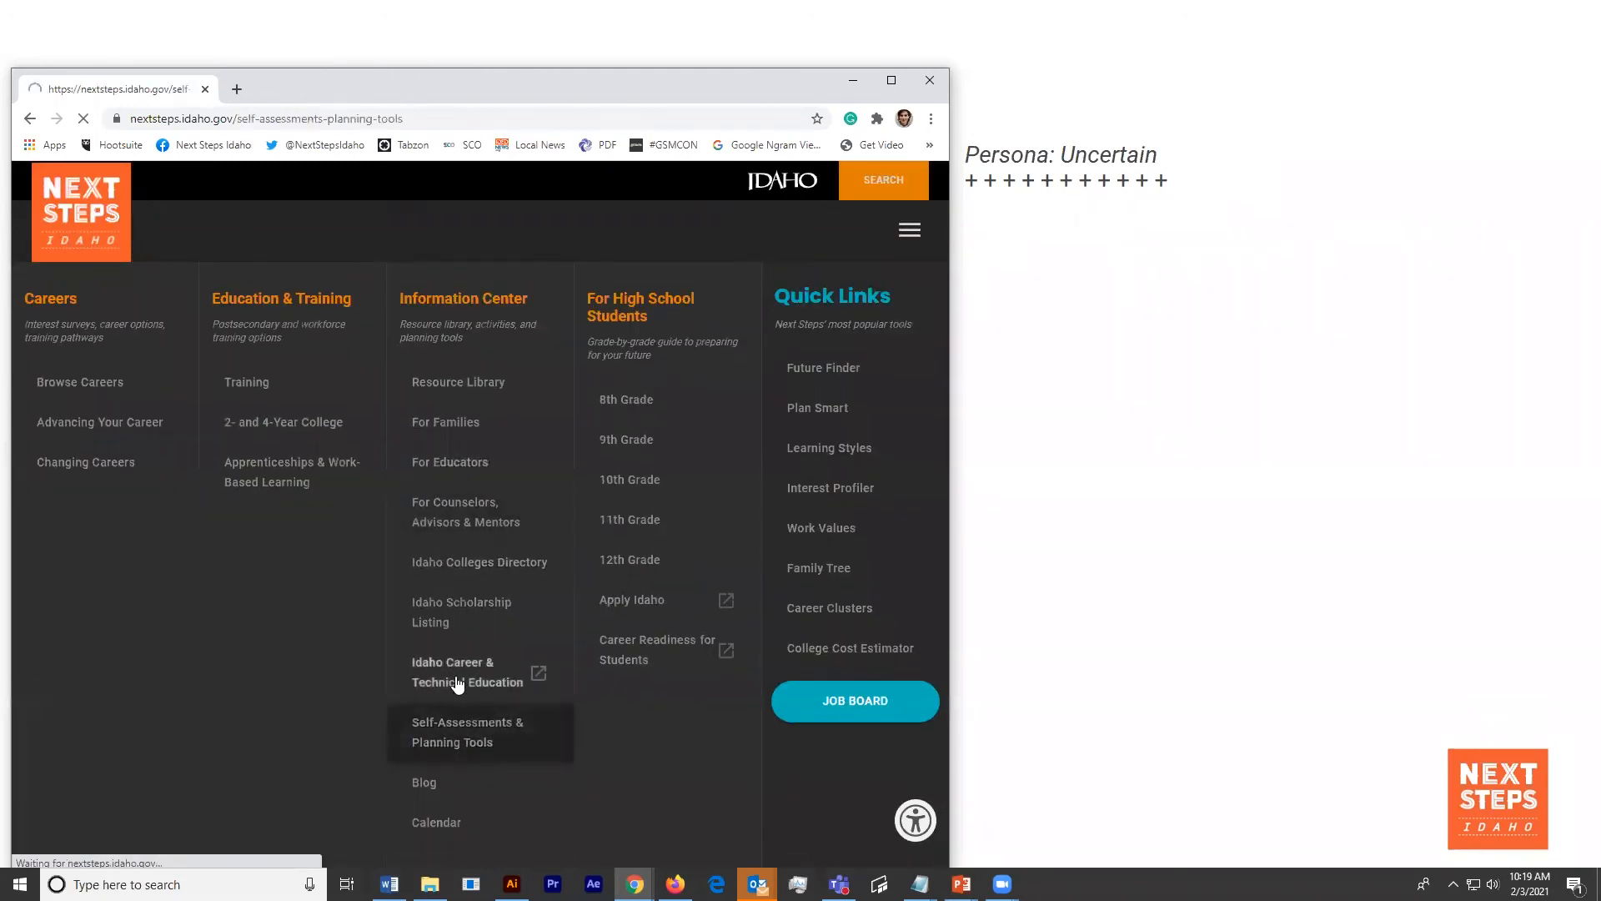
- Begin the Learning Styles Inventory and answer statements on studying alone, mental math, and hearing versus reading
{"action": "left_click", "coordinate": [467, 732]}
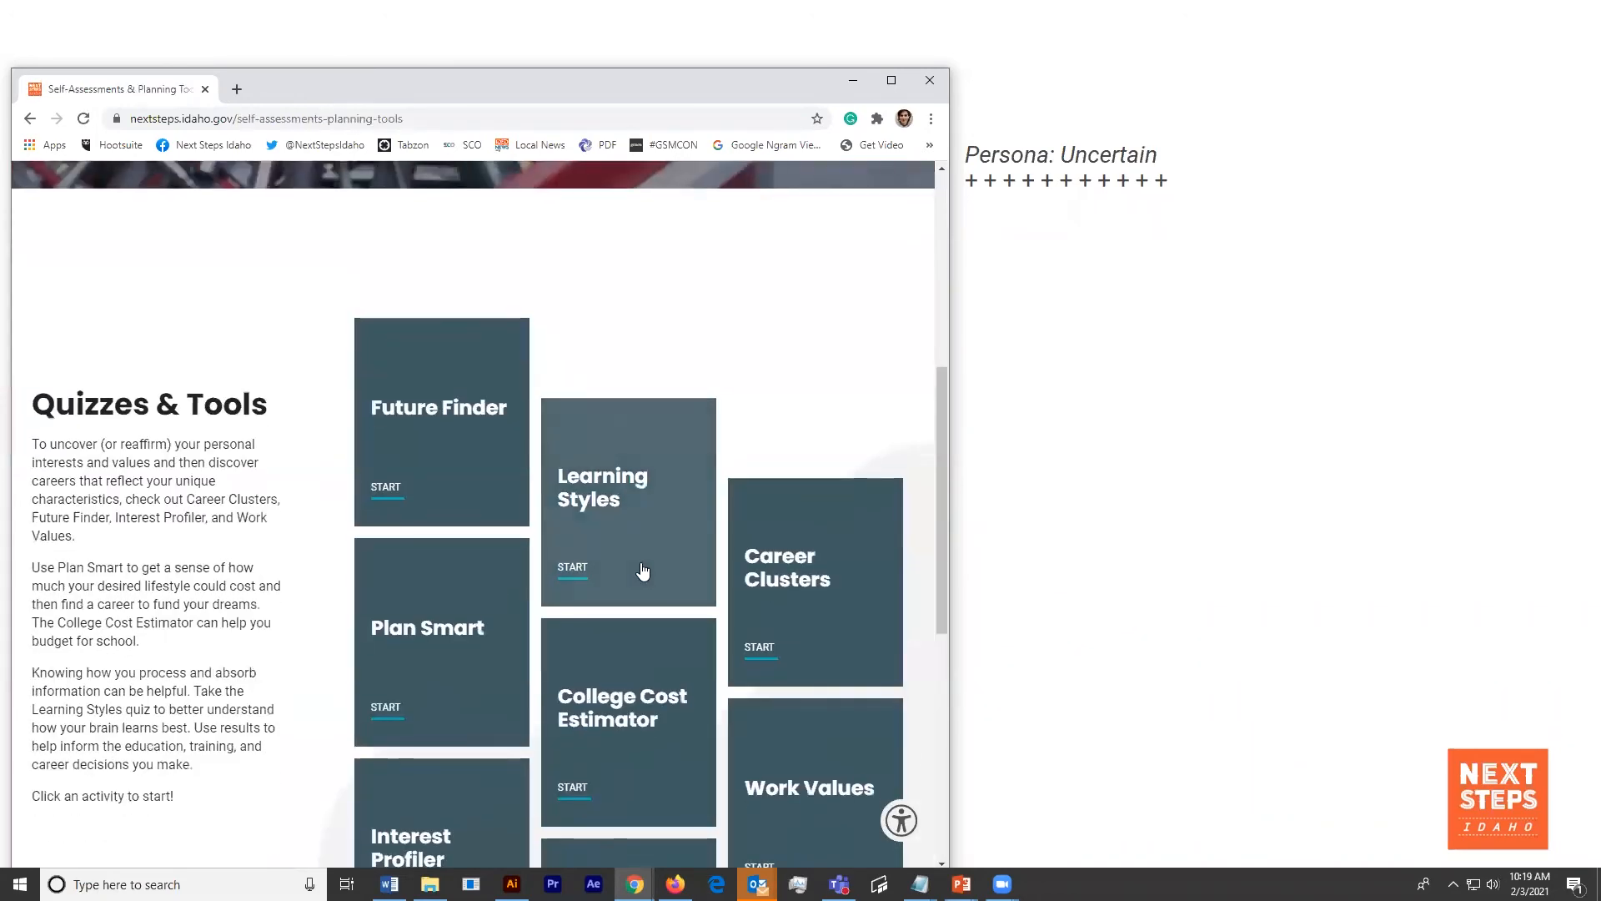
{"action": "left_click", "coordinate": [573, 567]}
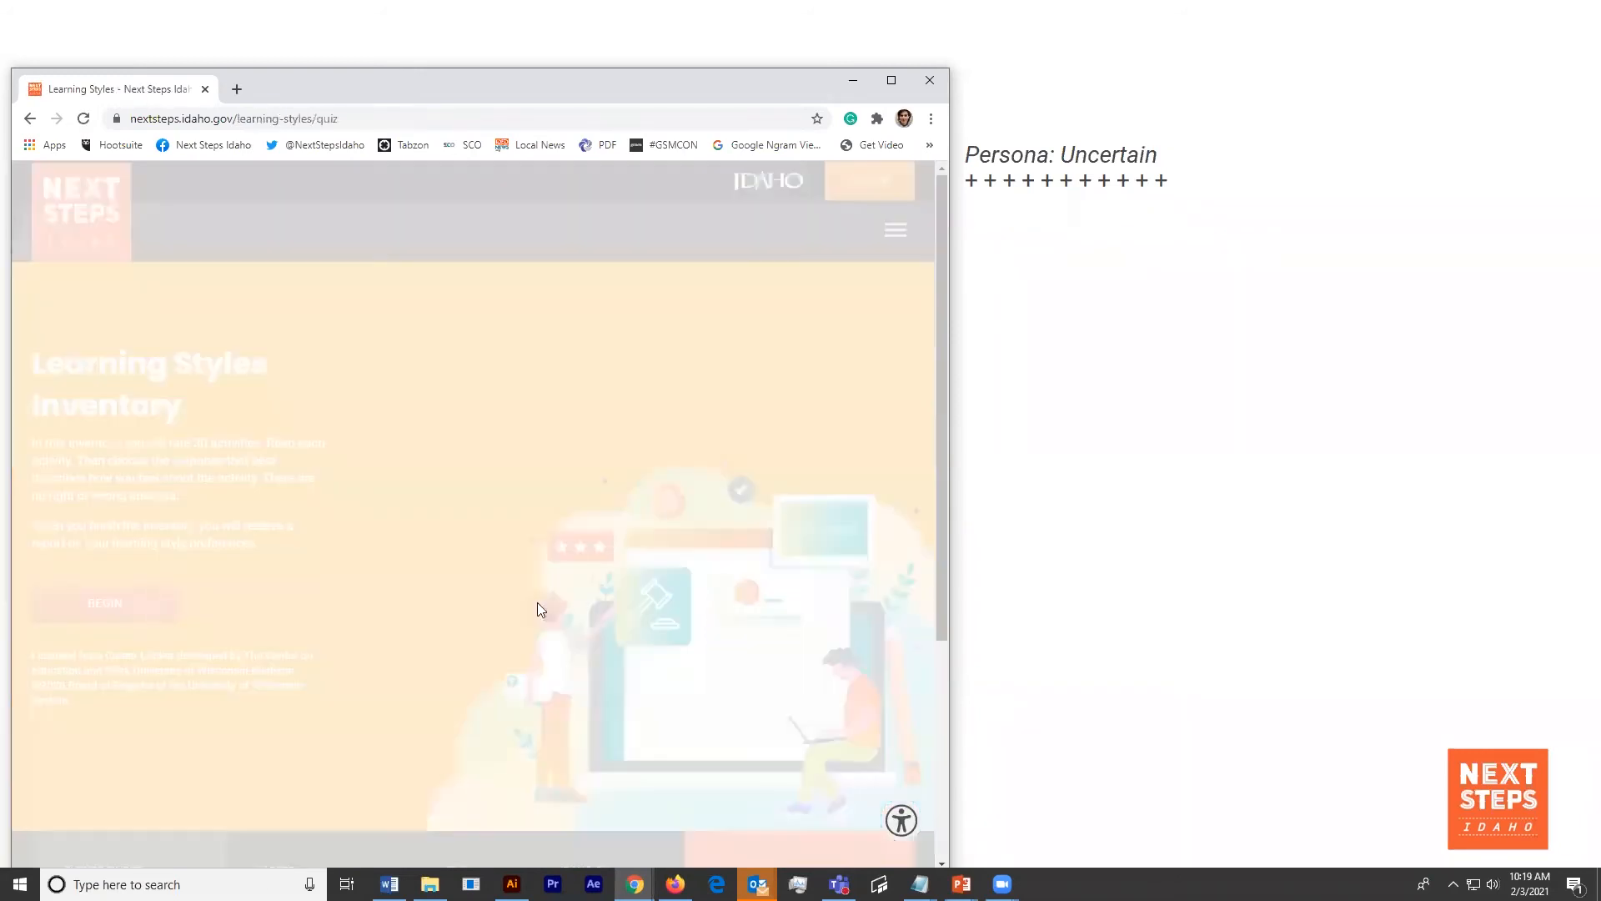
{"action": "left_click", "coordinate": [104, 602]}
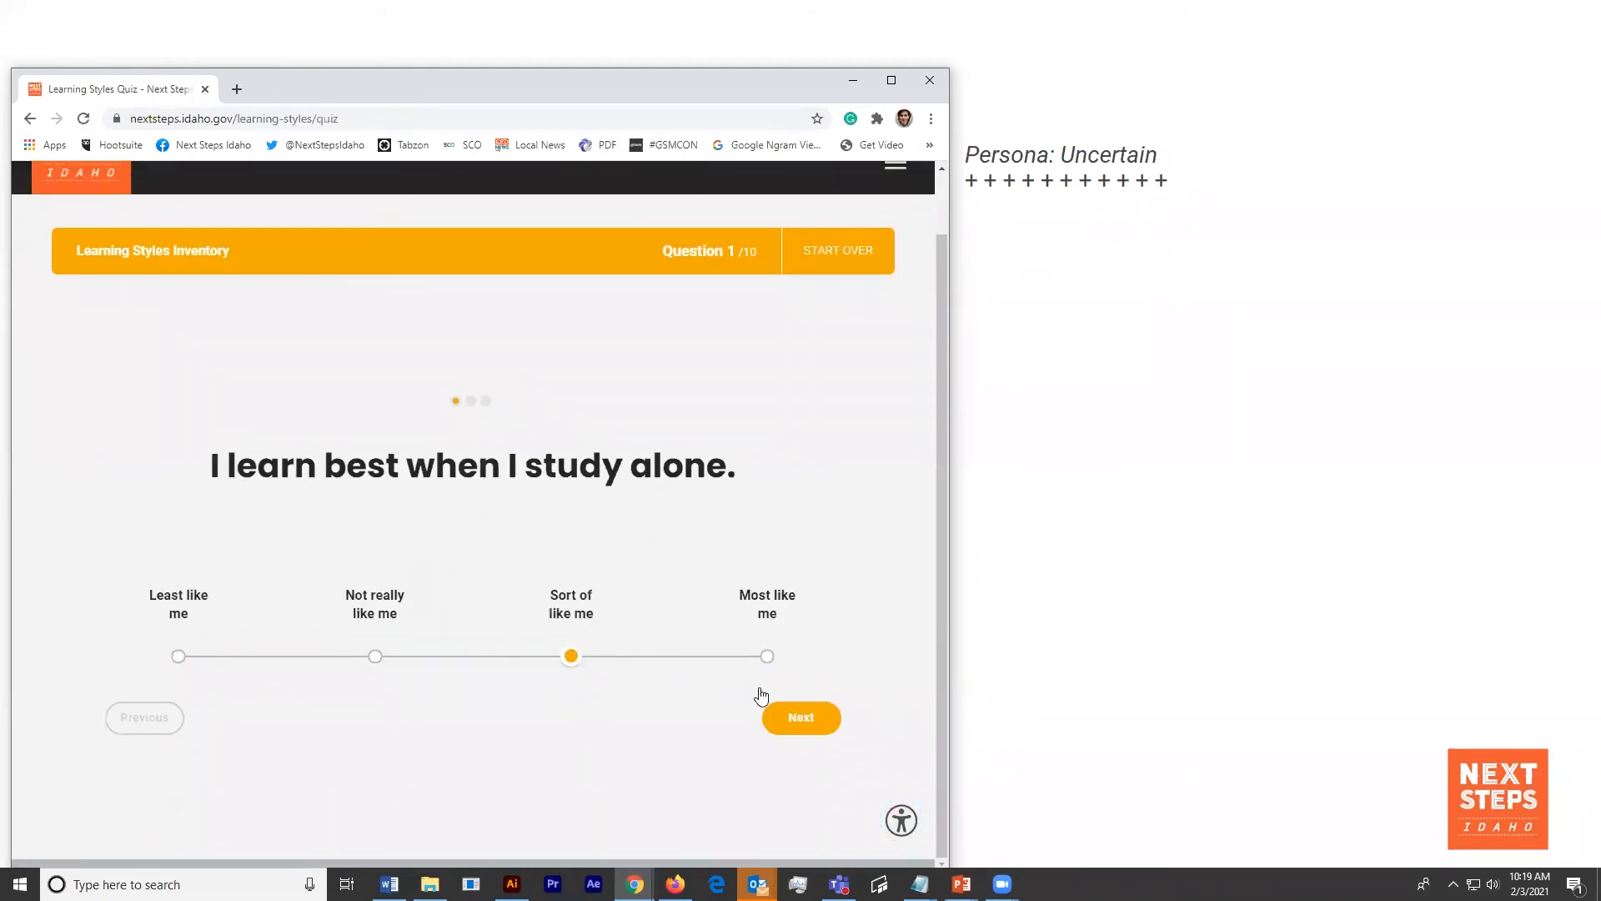
{"action": "left_click", "coordinate": [800, 718]}
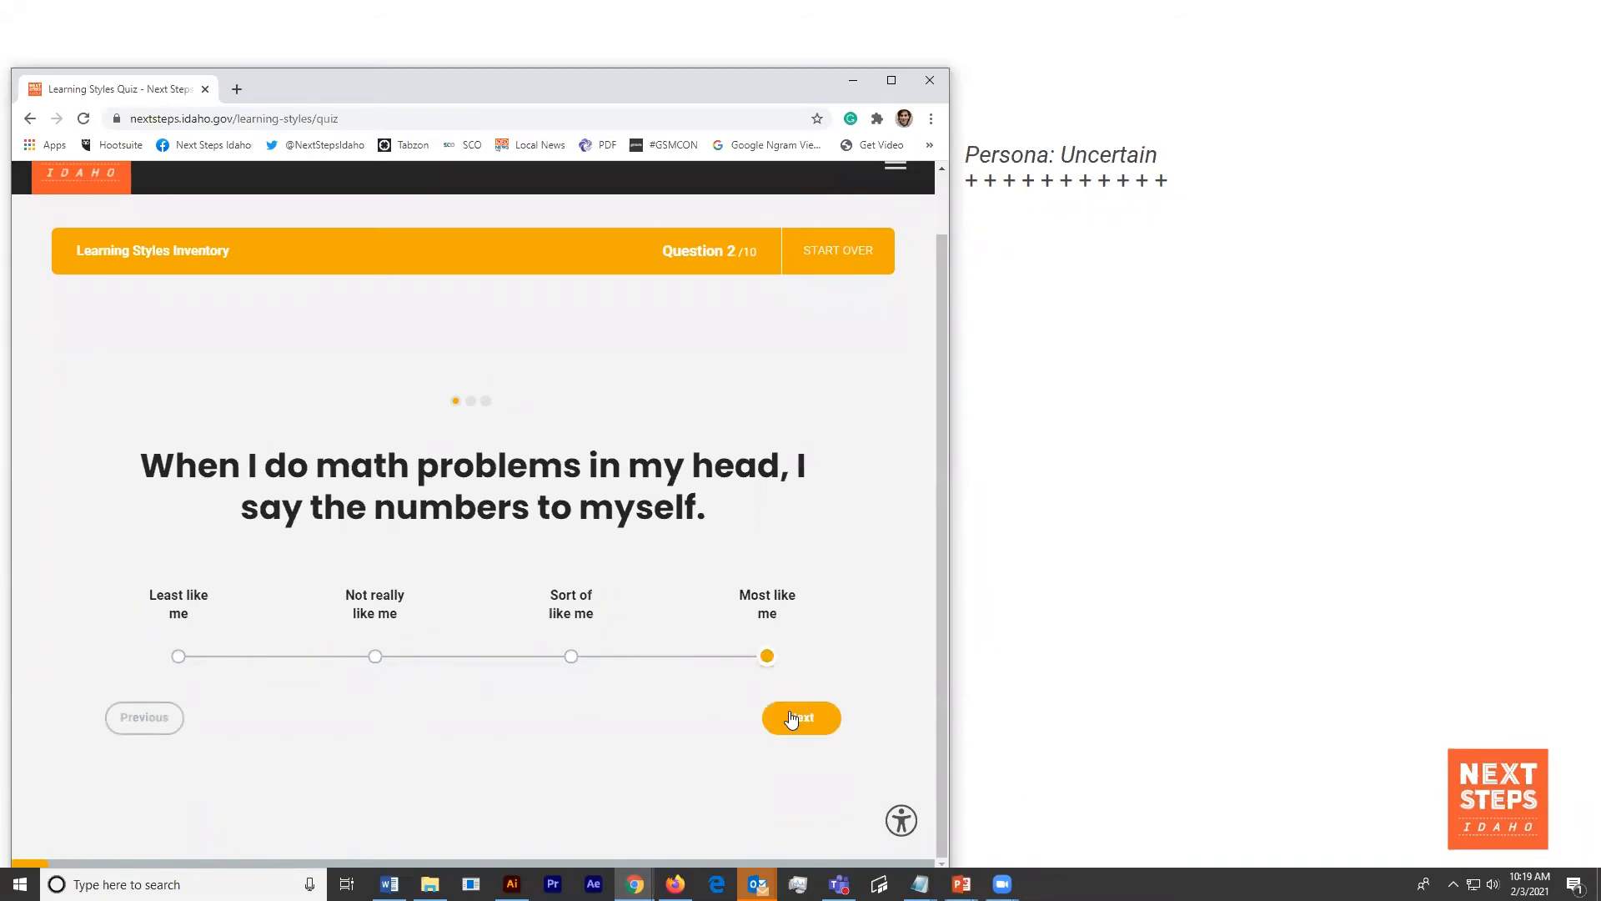
{"action": "left_click", "coordinate": [800, 717]}
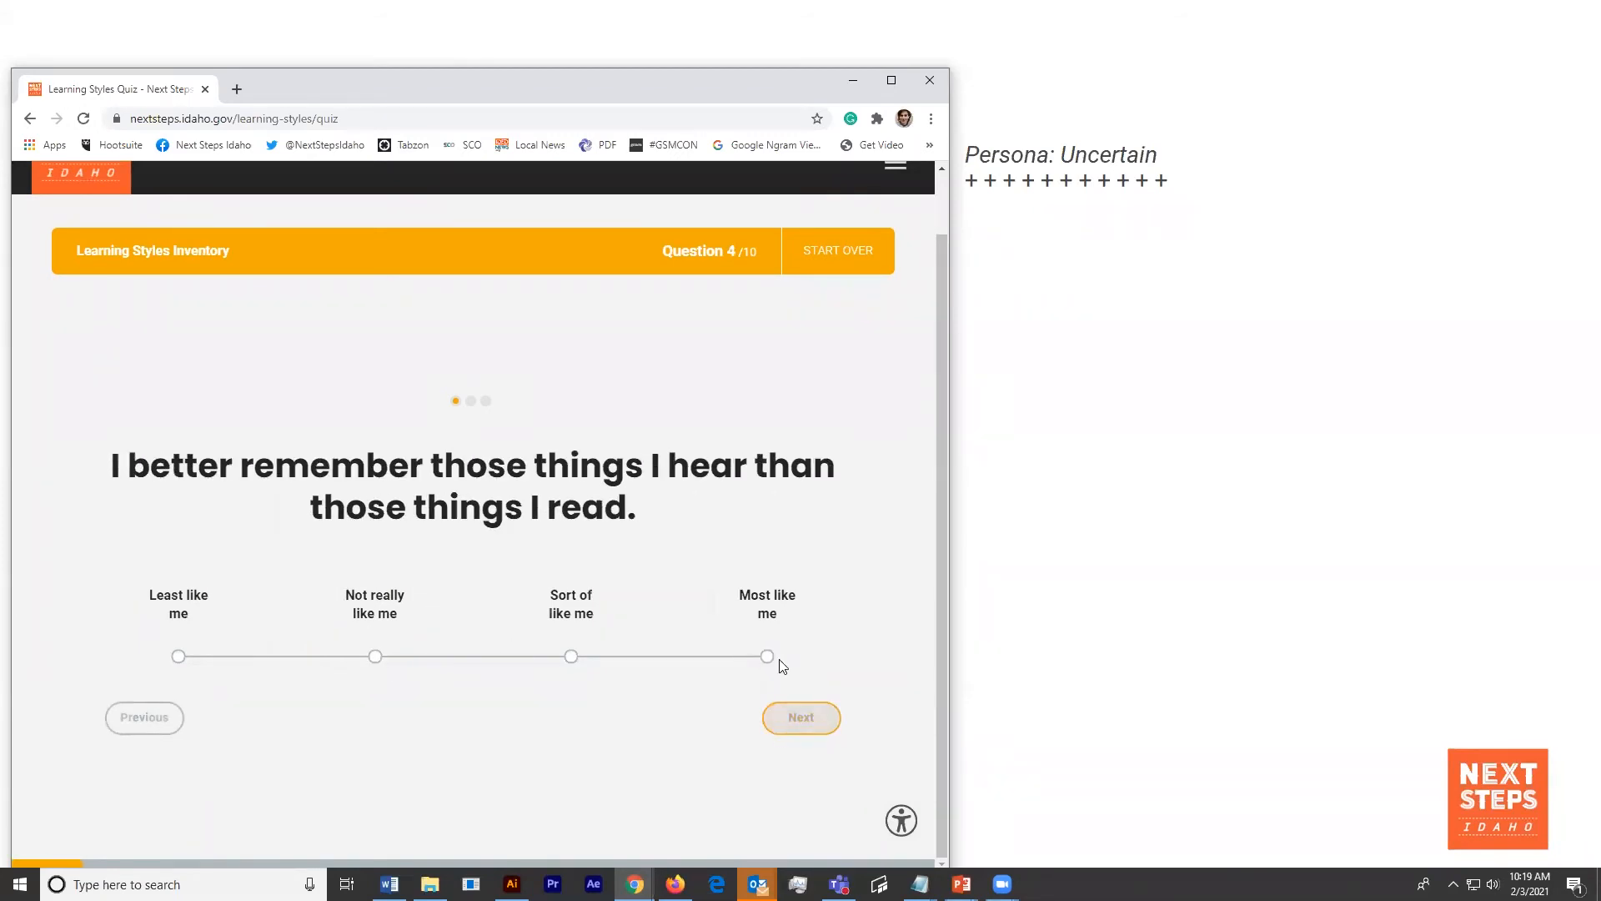
{"action": "left_click", "coordinate": [801, 717]}
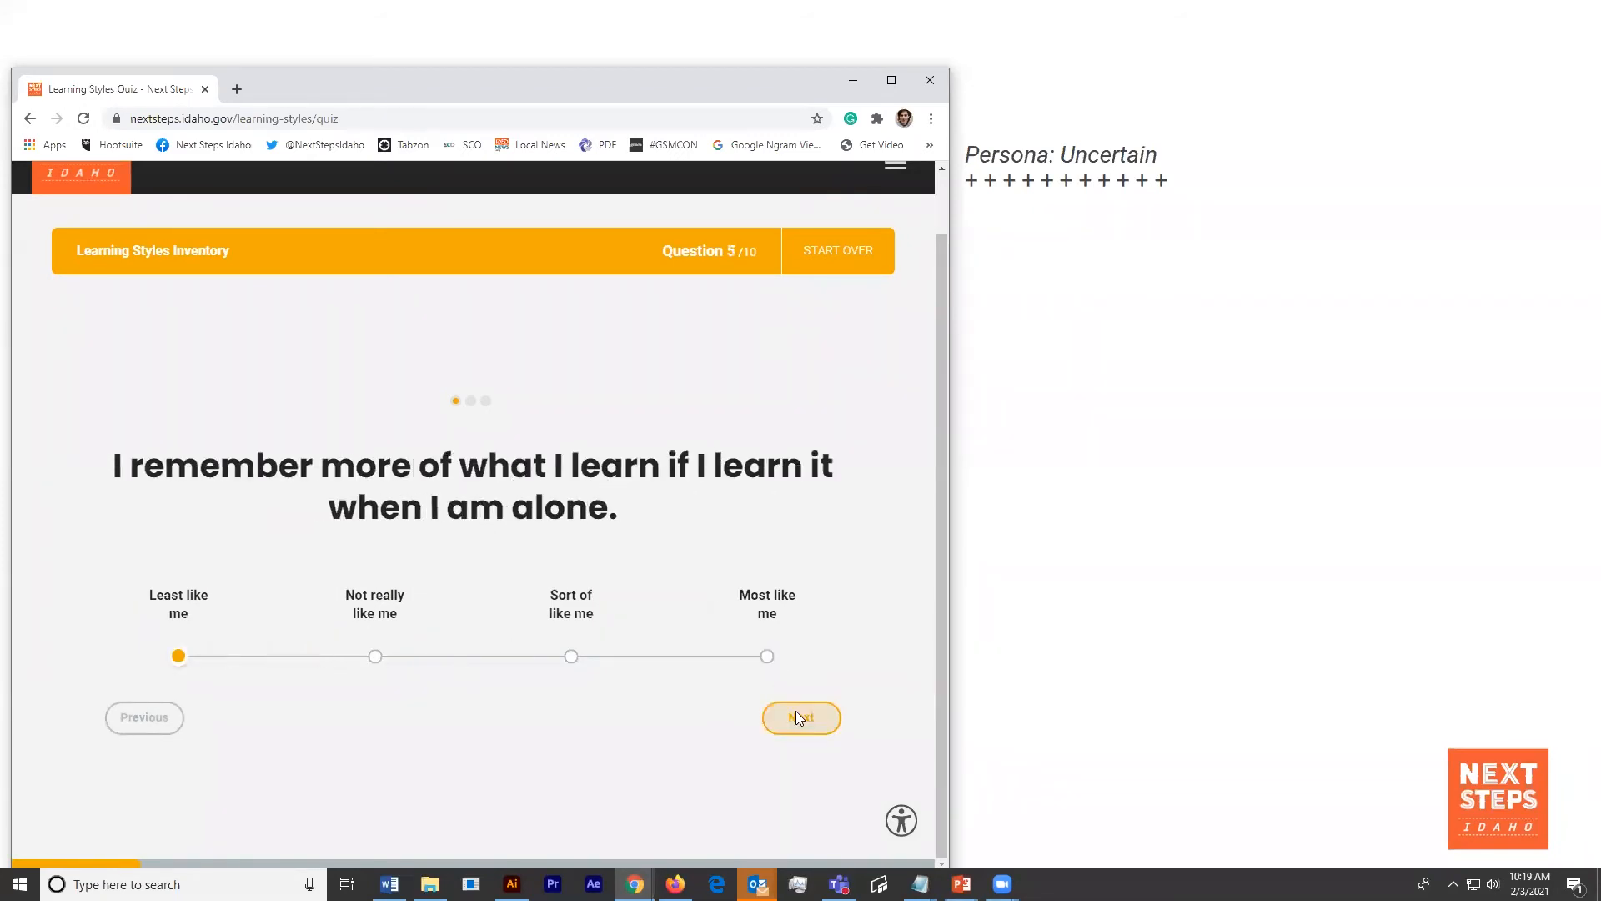
{"action": "left_click", "coordinate": [801, 717]}
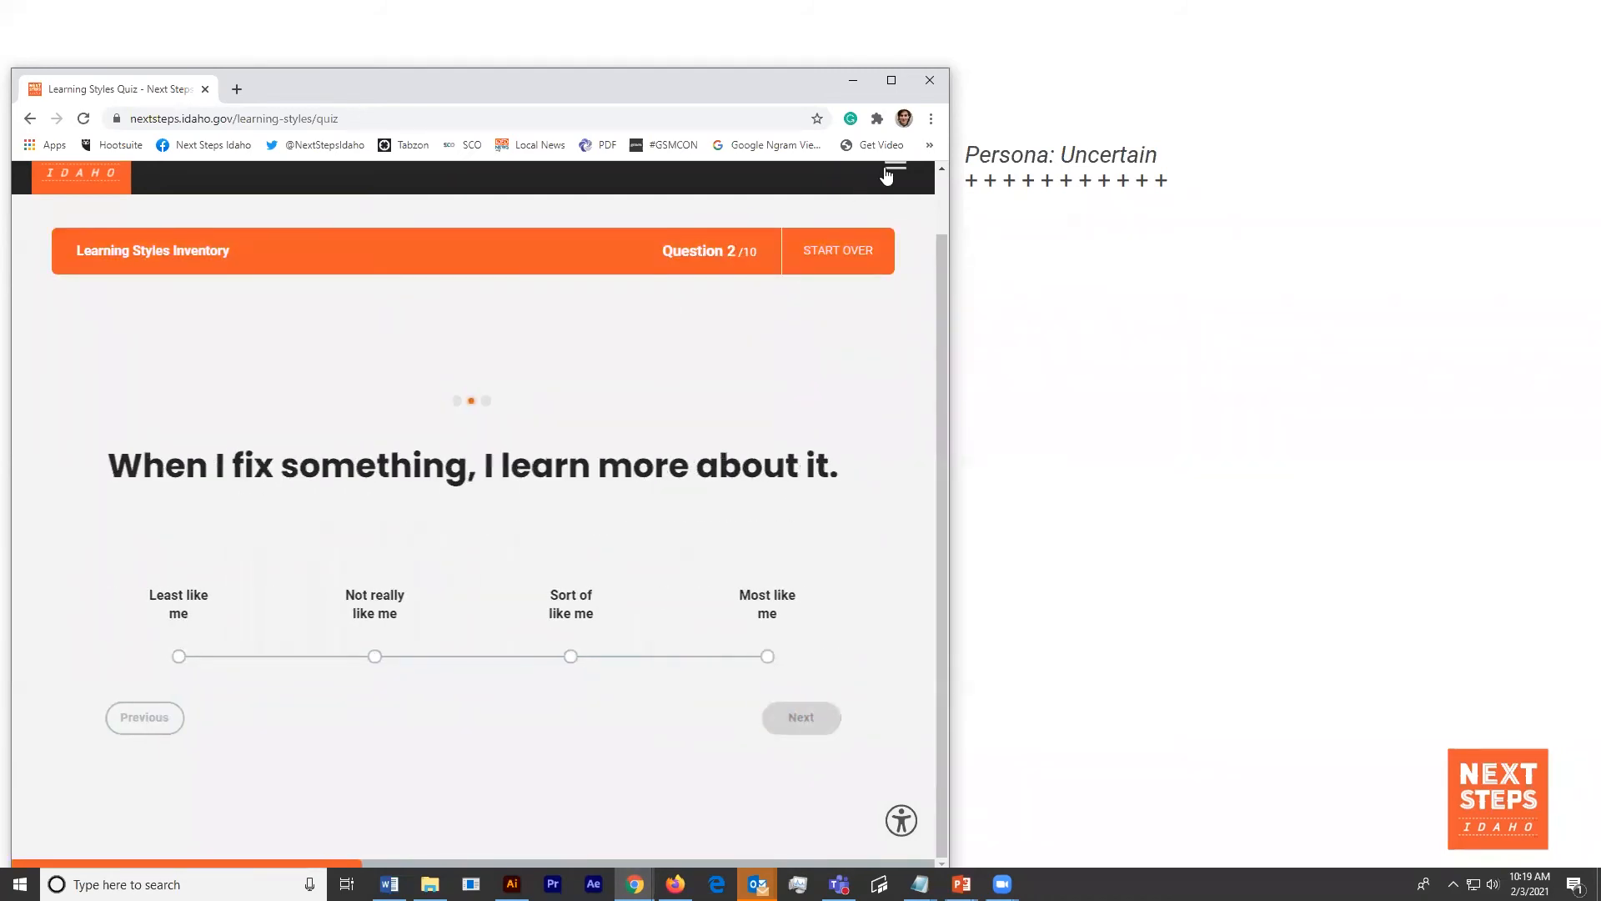
- Go from the Learning Styles quiz to Self-Assessments & Planning Tools and scroll to the activity tiles
{"action": "left_click", "coordinate": [887, 173]}
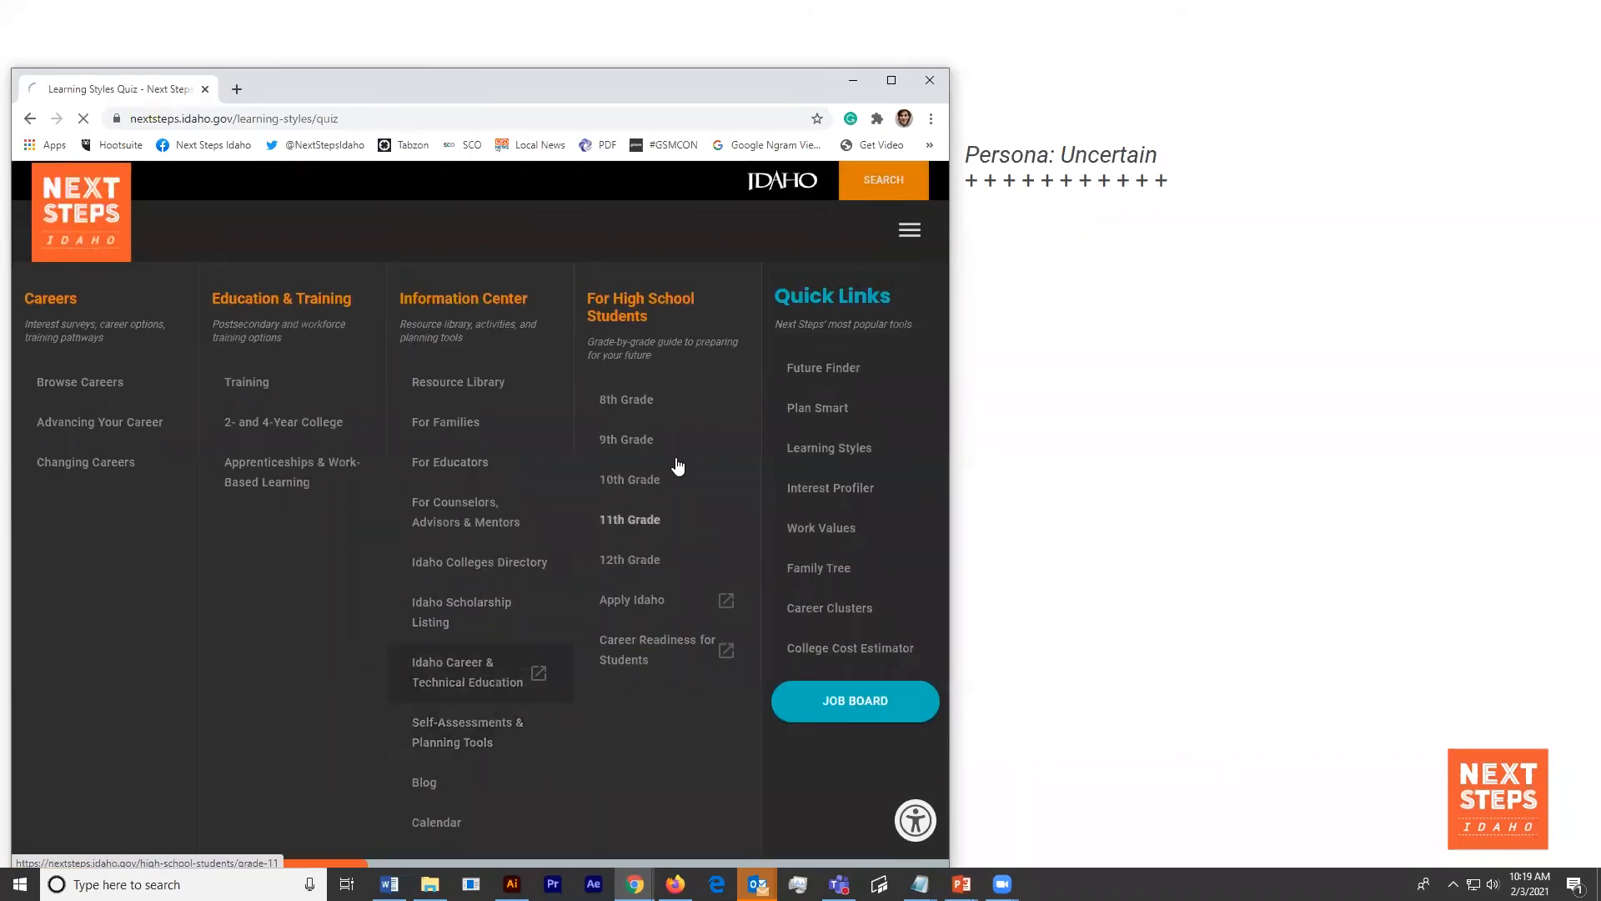
{"action": "left_click", "coordinate": [467, 731]}
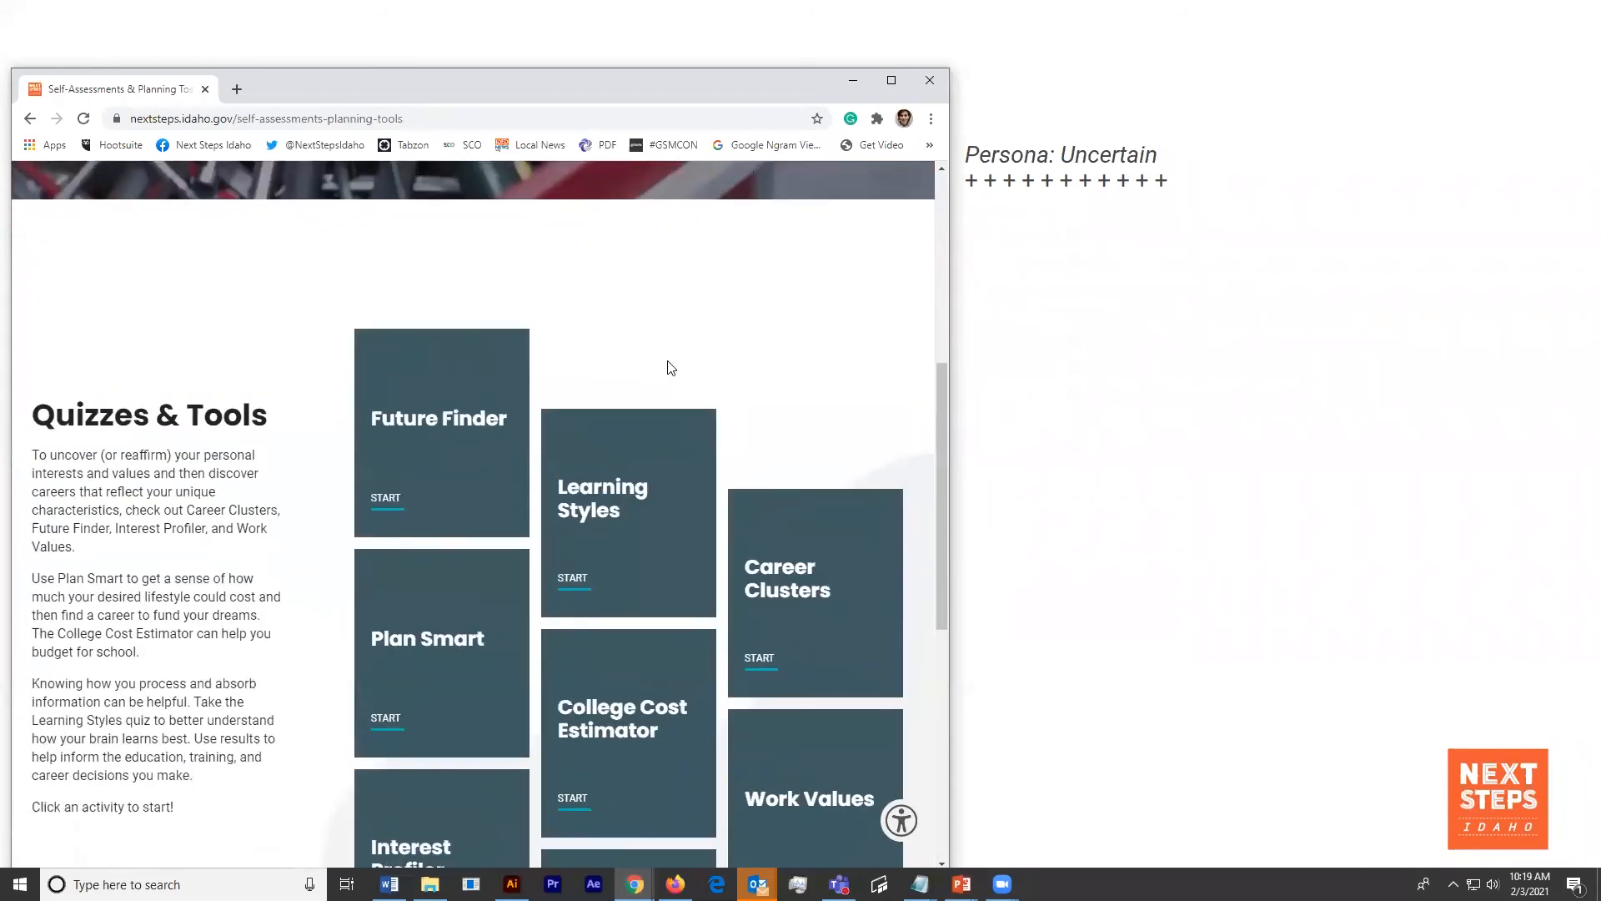
{"action": "scroll", "scroll_direction": "down", "scroll_amount": 3}
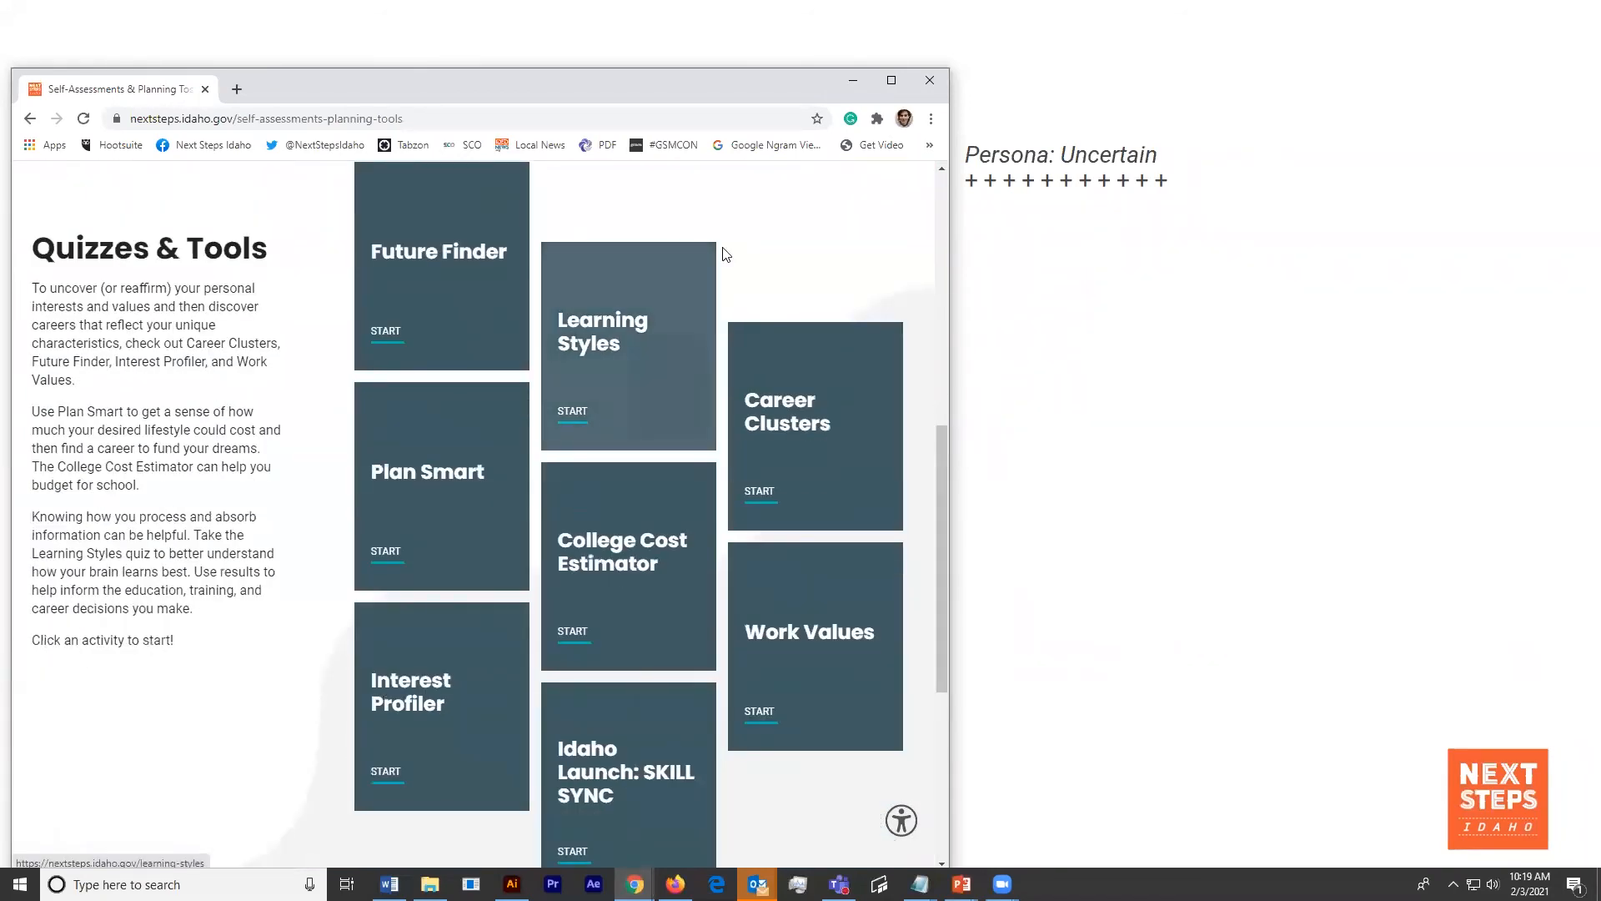
{"action": "mouse_move", "coordinate": [673, 144]}
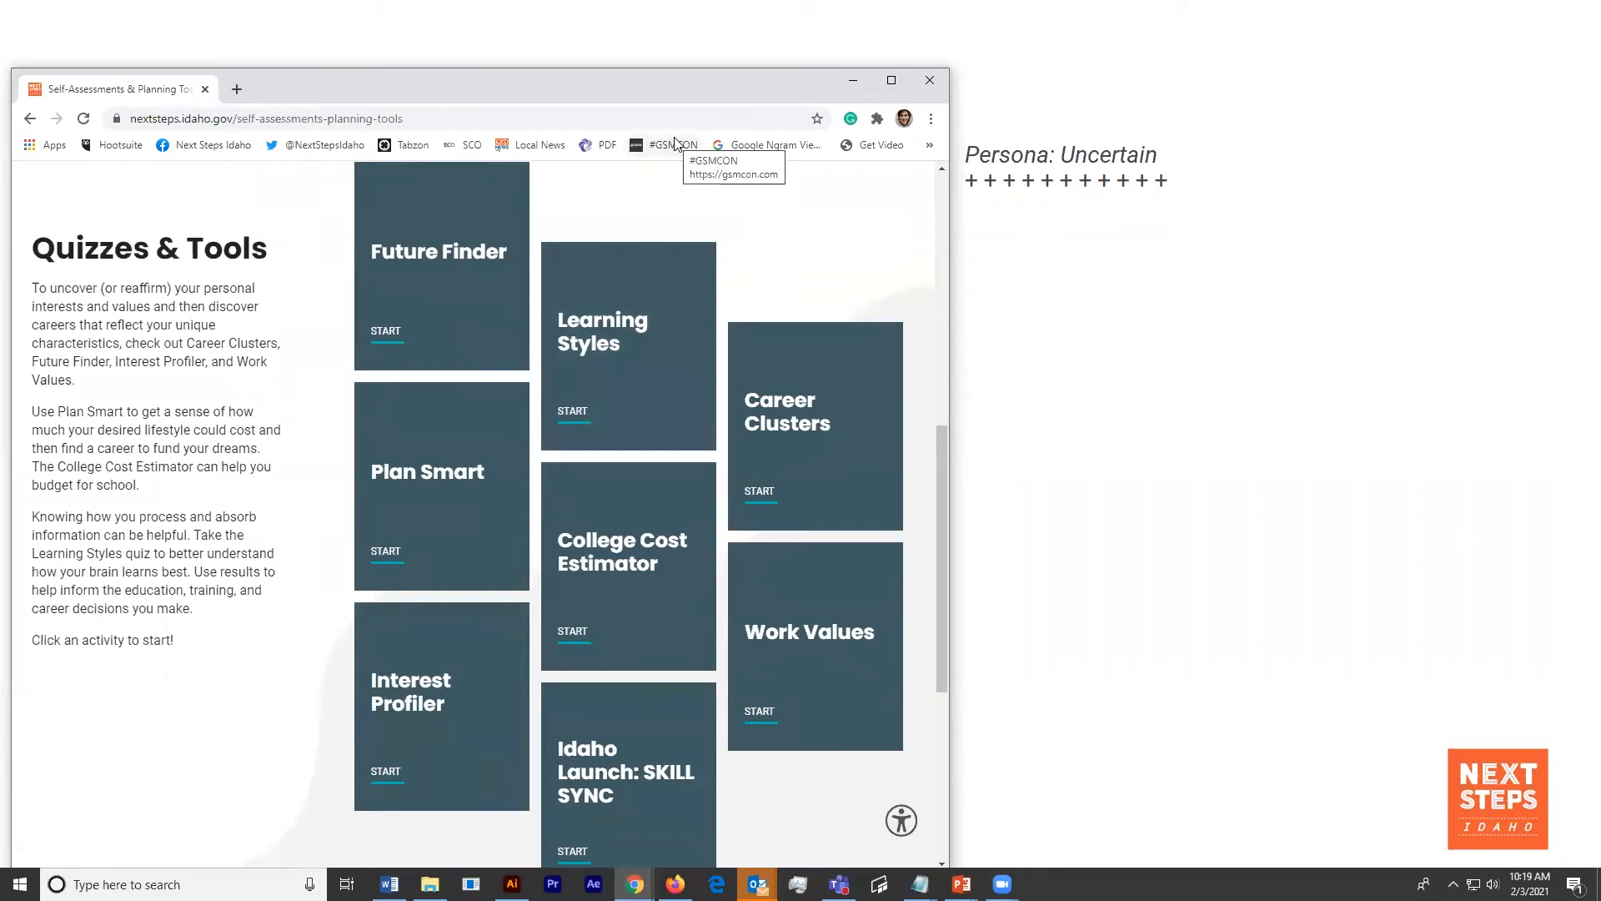
{"action": "mouse_move", "coordinate": [690, 167]}
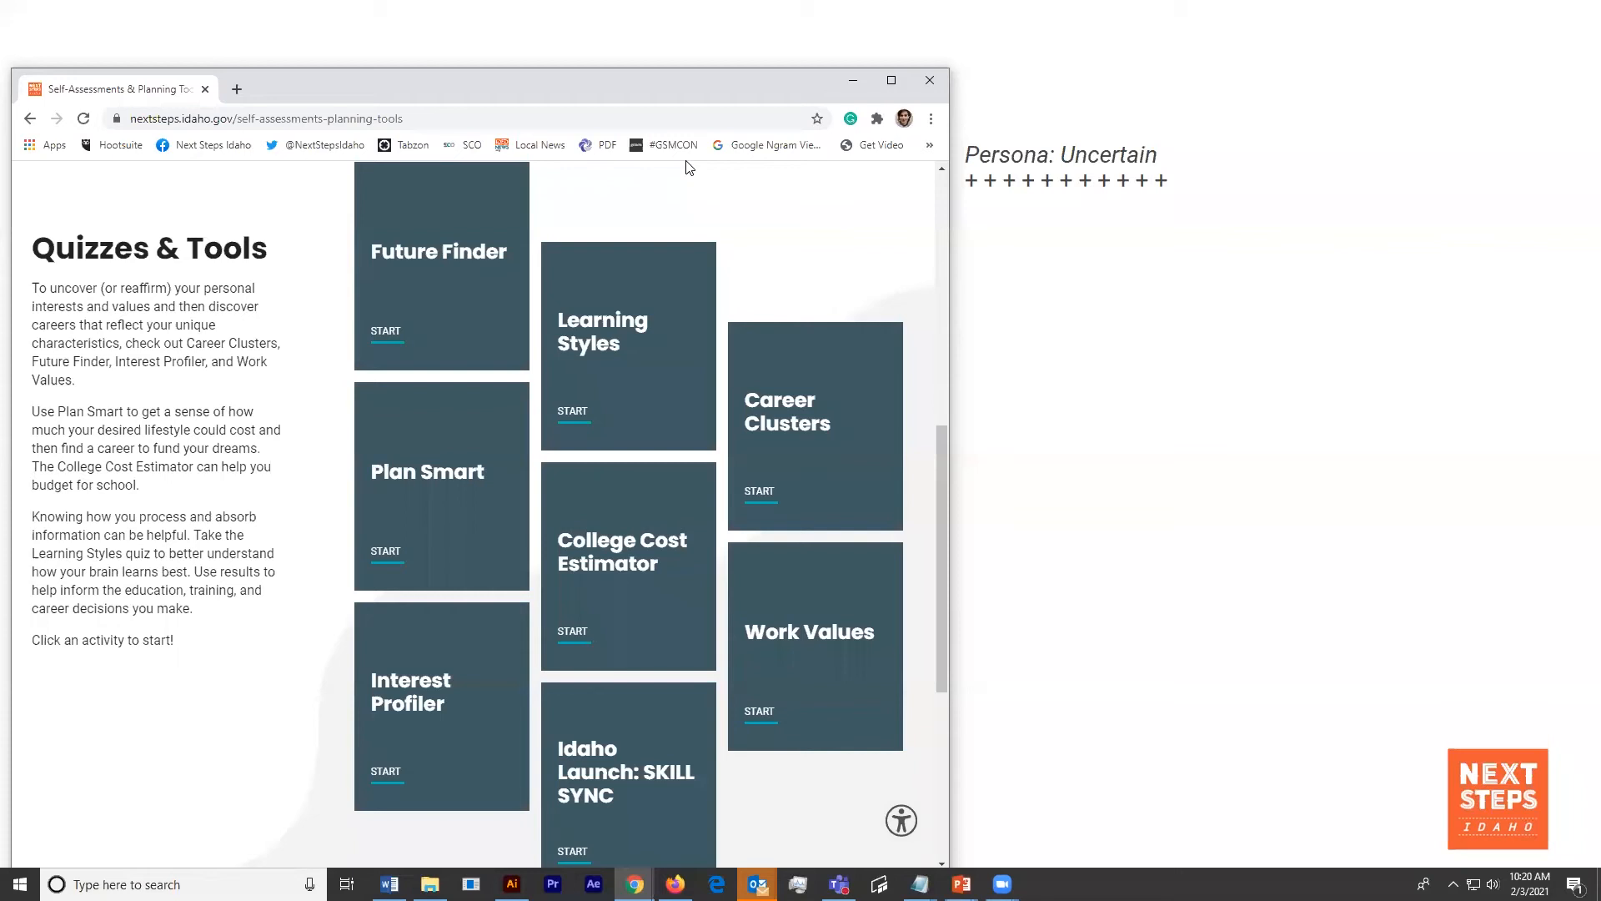
- Start Plan Smart for Arco with the $$ Average lifestyle and submit for the budget breakdown
{"action": "left_click", "coordinate": [441, 486]}
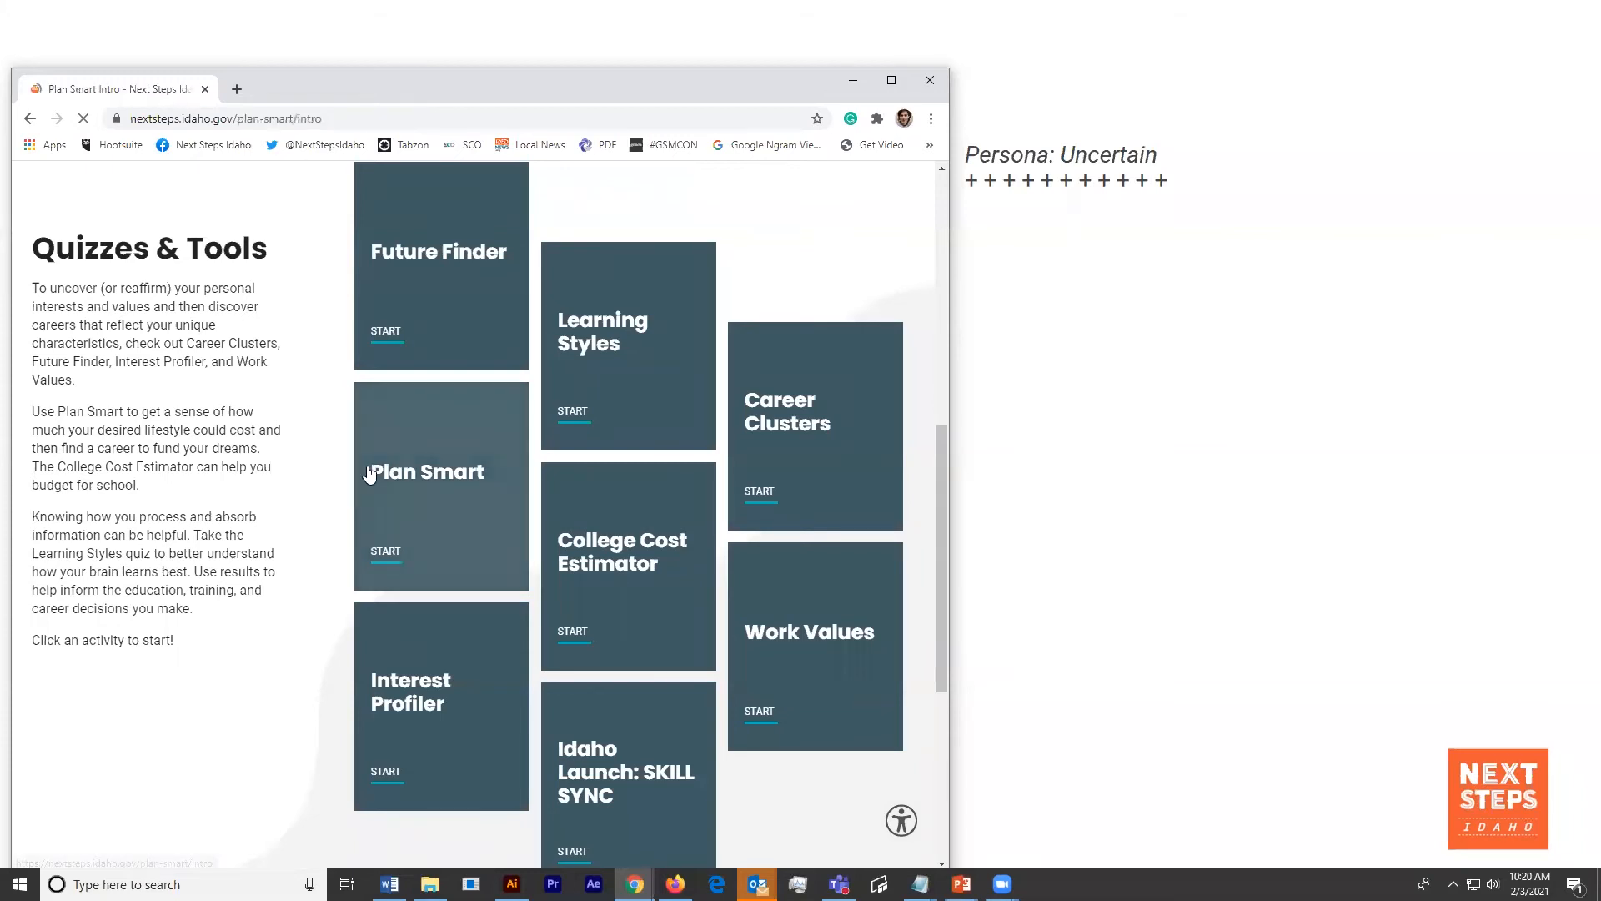
{"action": "left_click", "coordinate": [386, 551]}
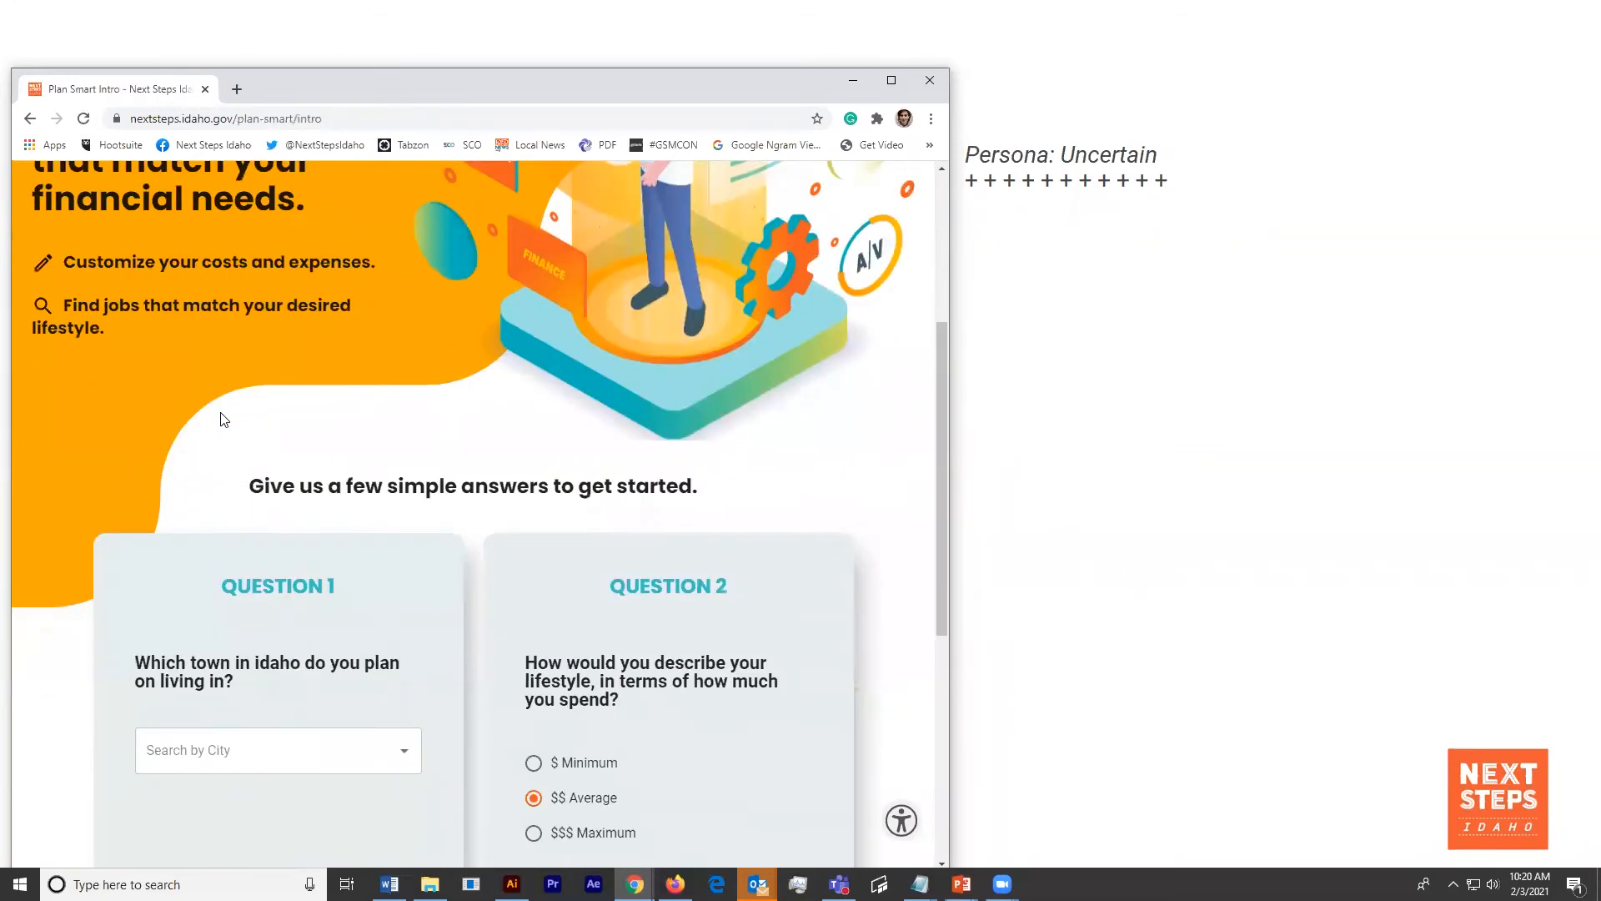
{"action": "left_click", "coordinate": [277, 750]}
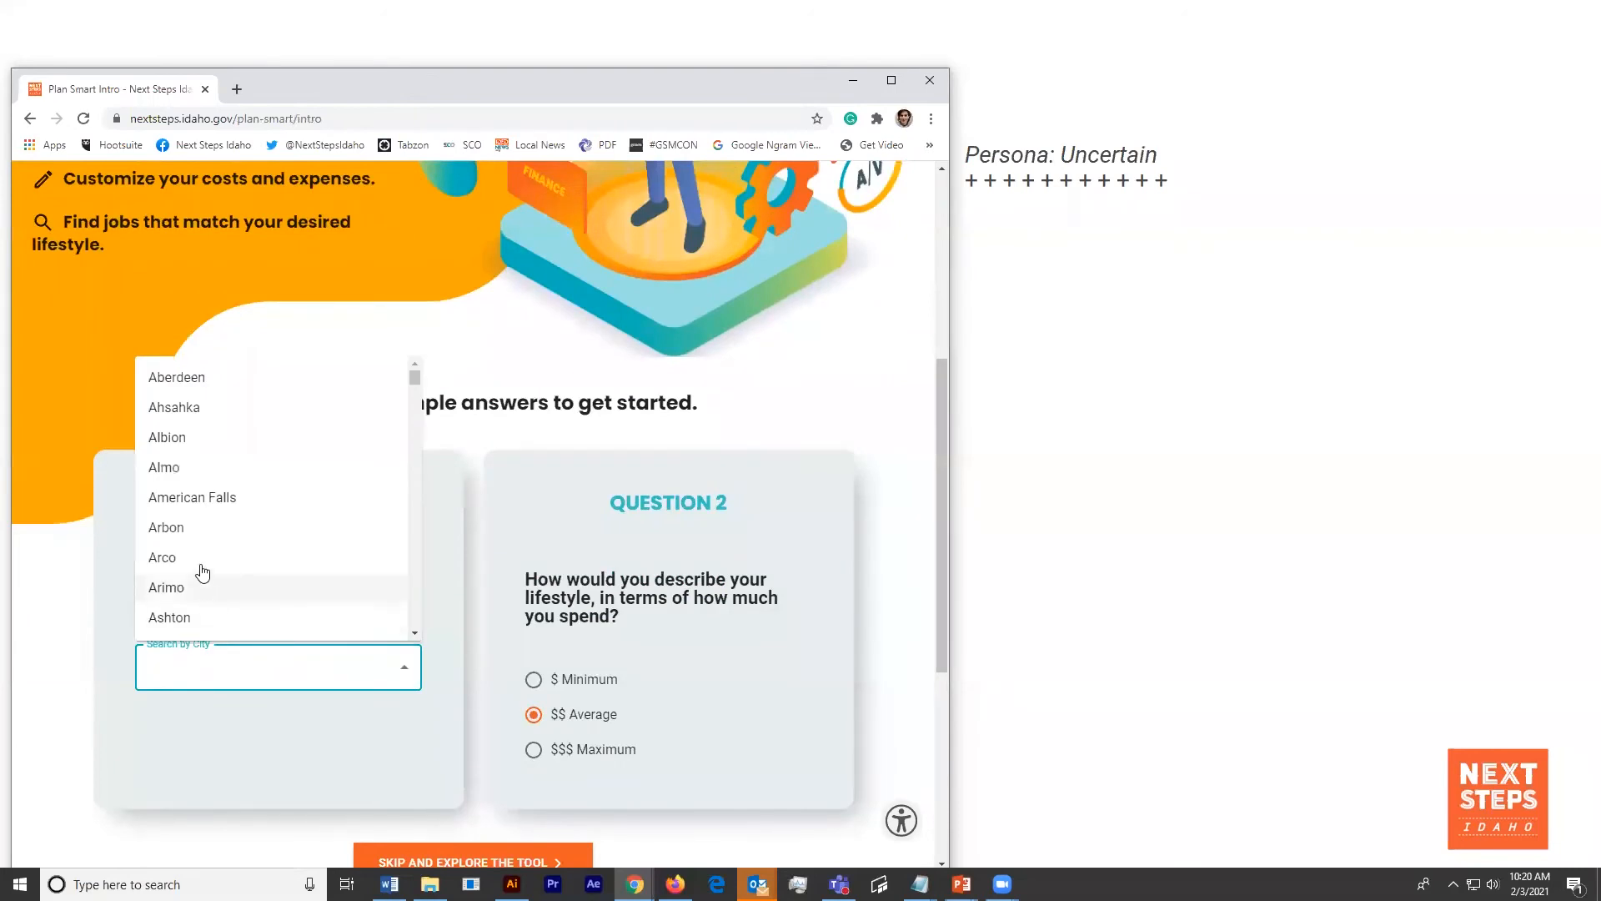
{"action": "left_click", "coordinate": [162, 556]}
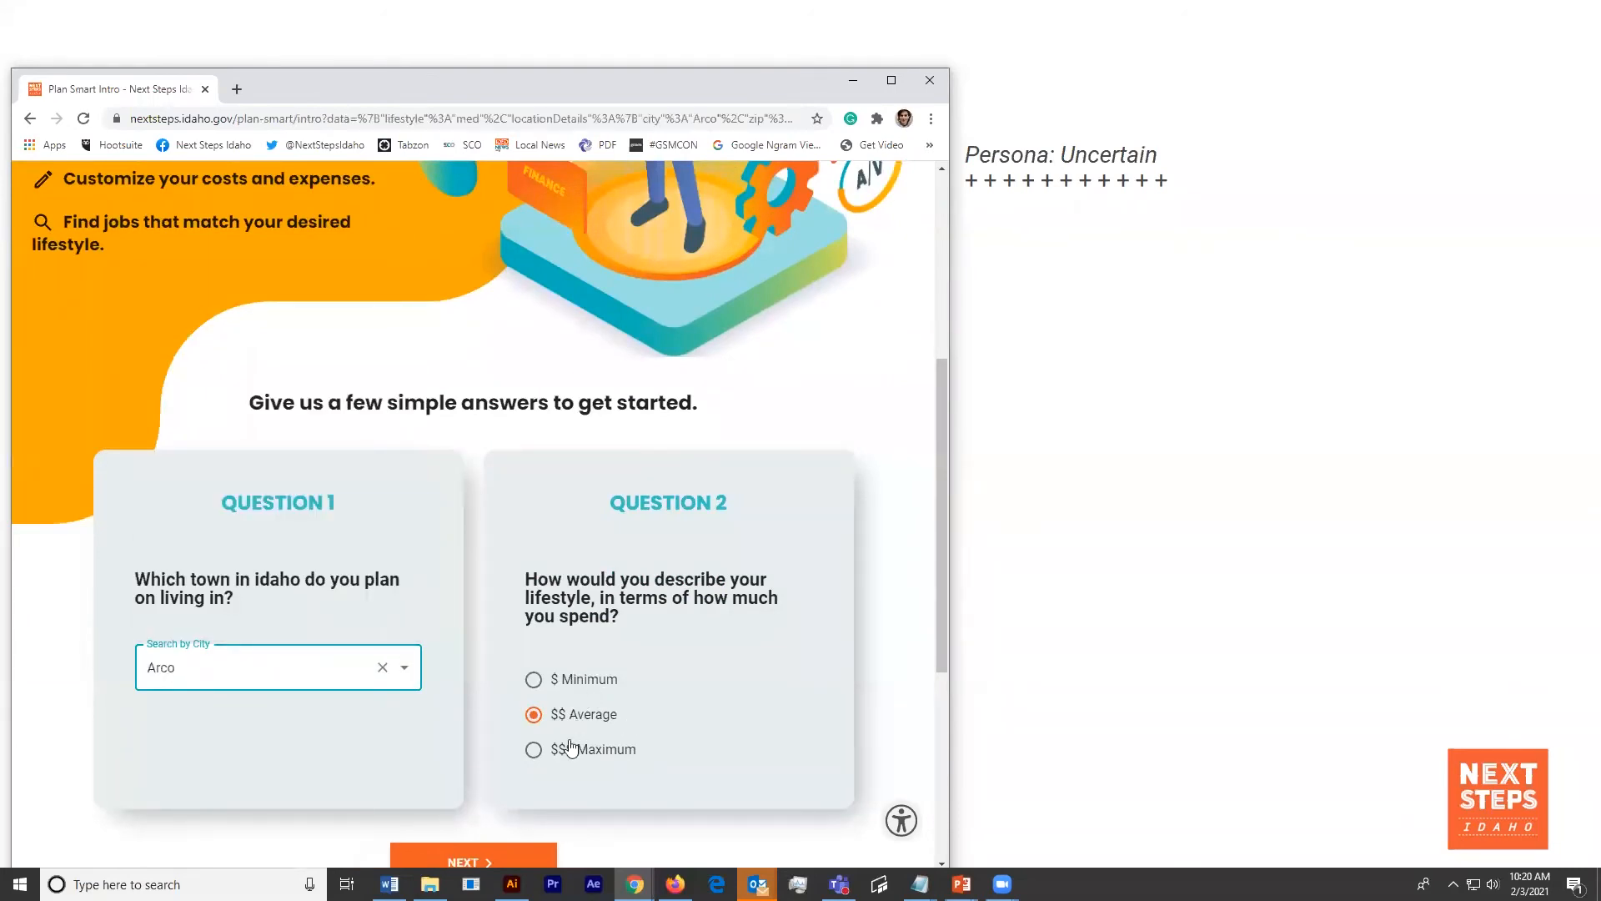
{"action": "left_click", "coordinate": [533, 679]}
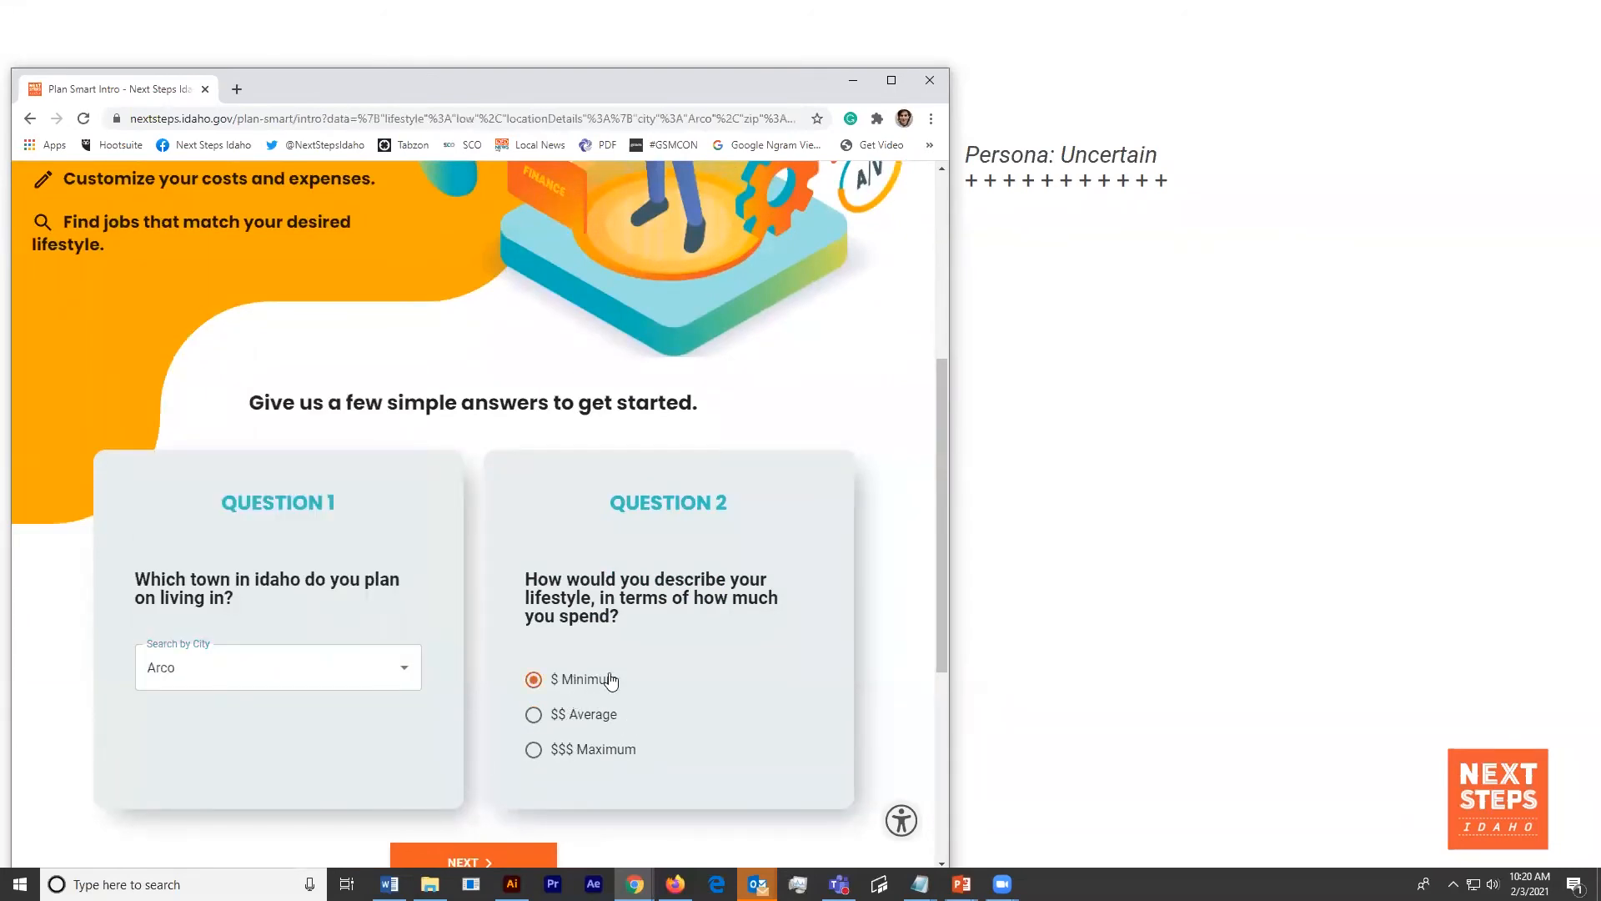
{"action": "left_click", "coordinate": [472, 861]}
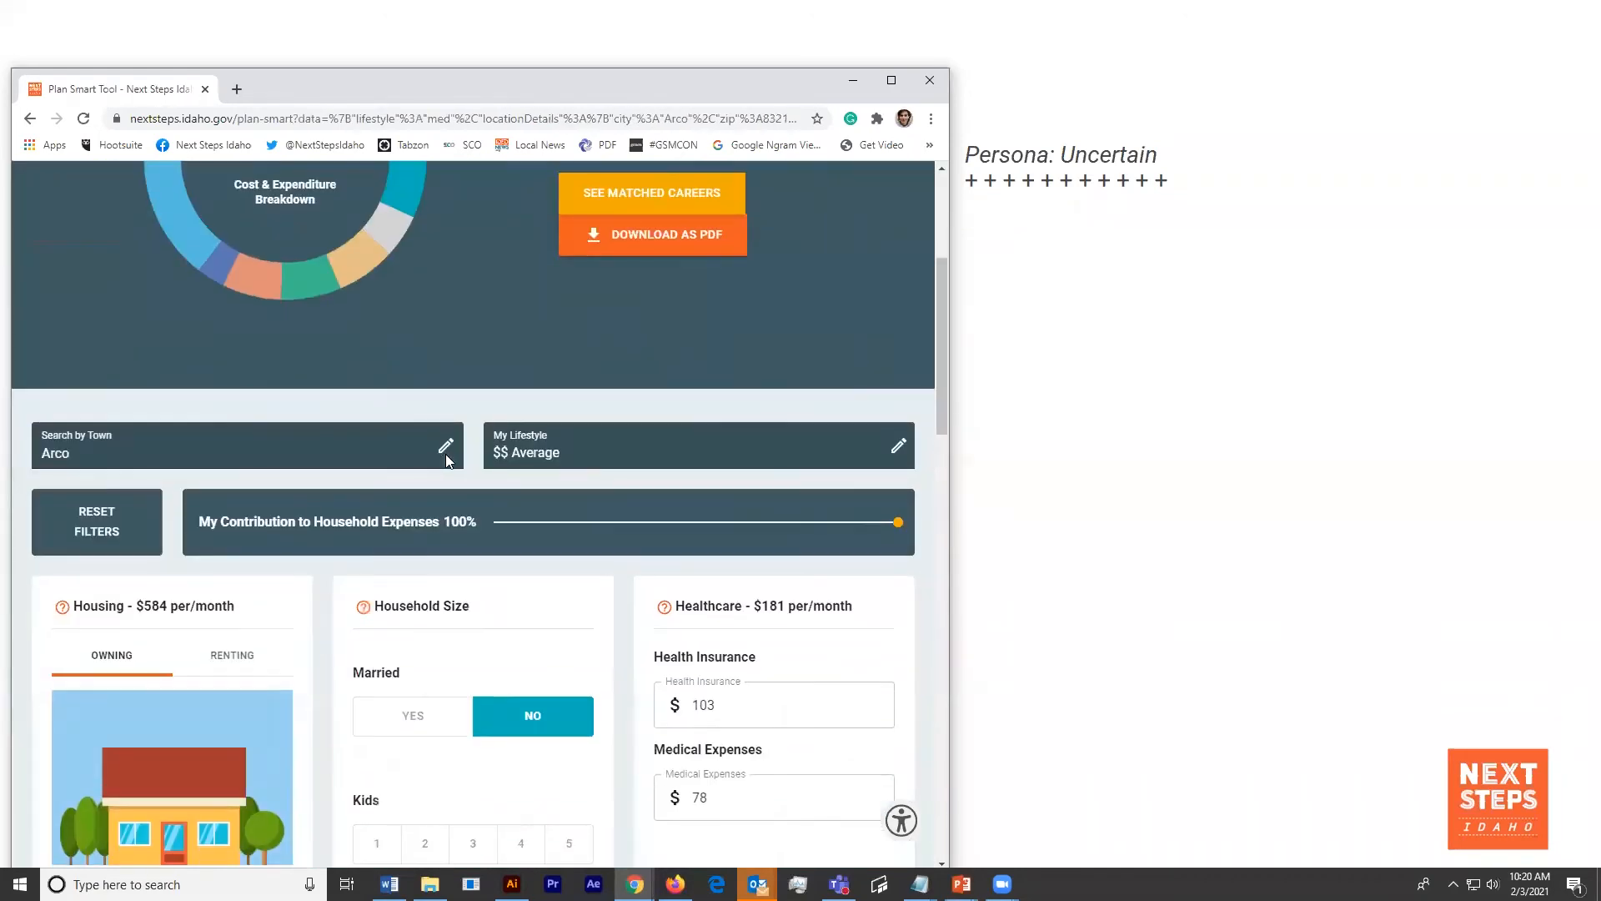
- Set Education & Training to 4 years and Clothing to High, giving a $49,705 minimum salary
{"action": "scroll", "scroll_direction": "down", "scroll_amount": 3}
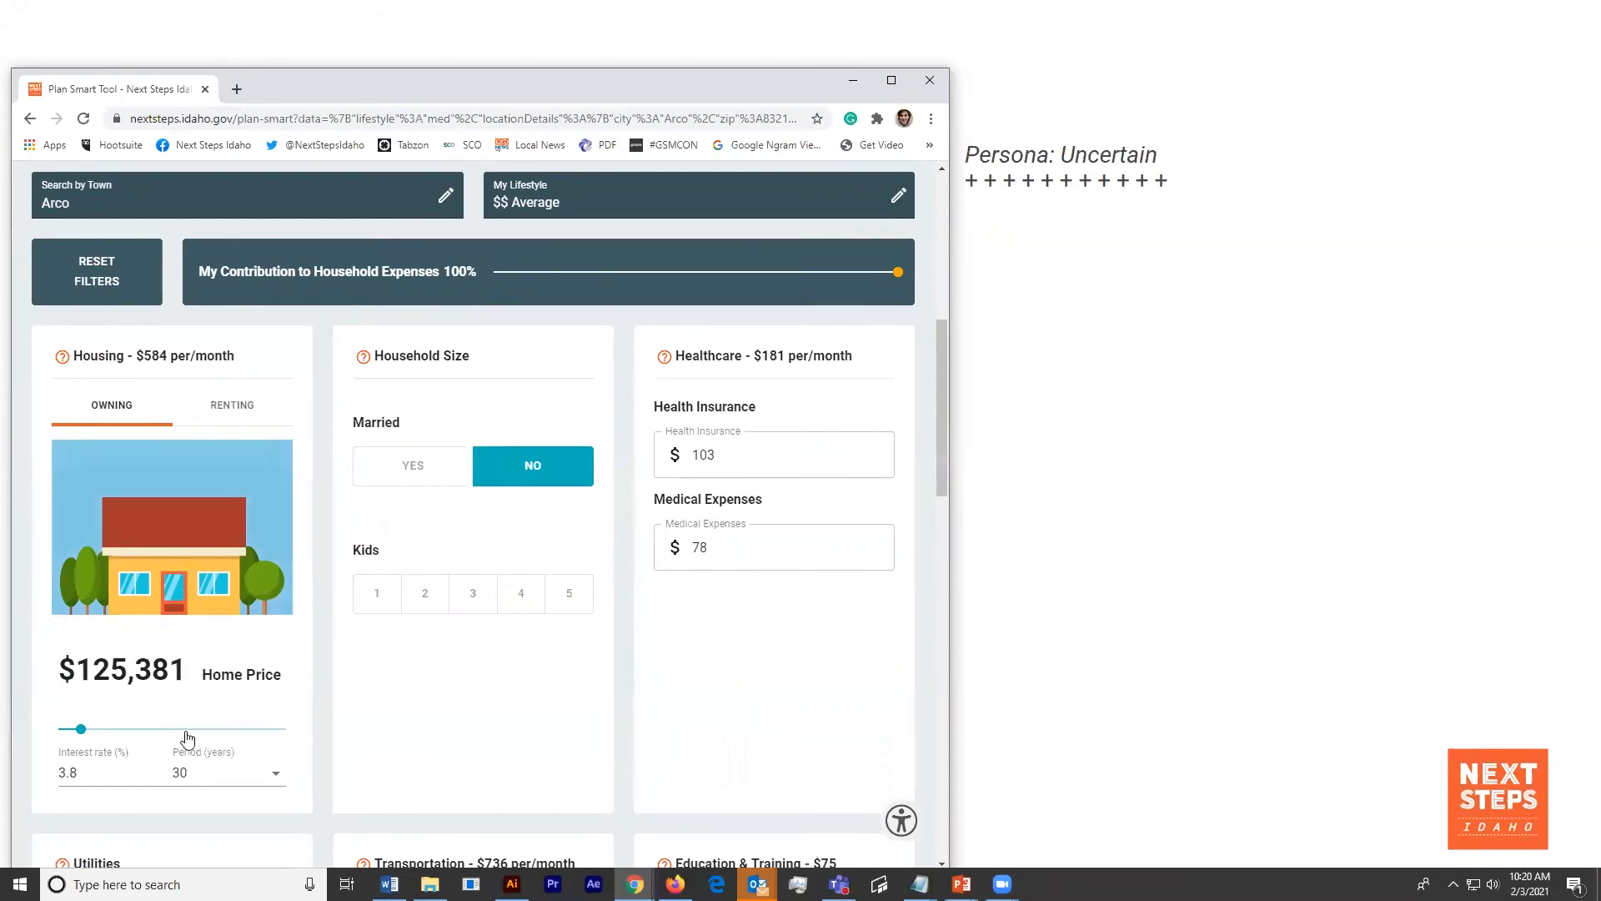
{"action": "scroll", "scroll_direction": "down", "scroll_amount": 3}
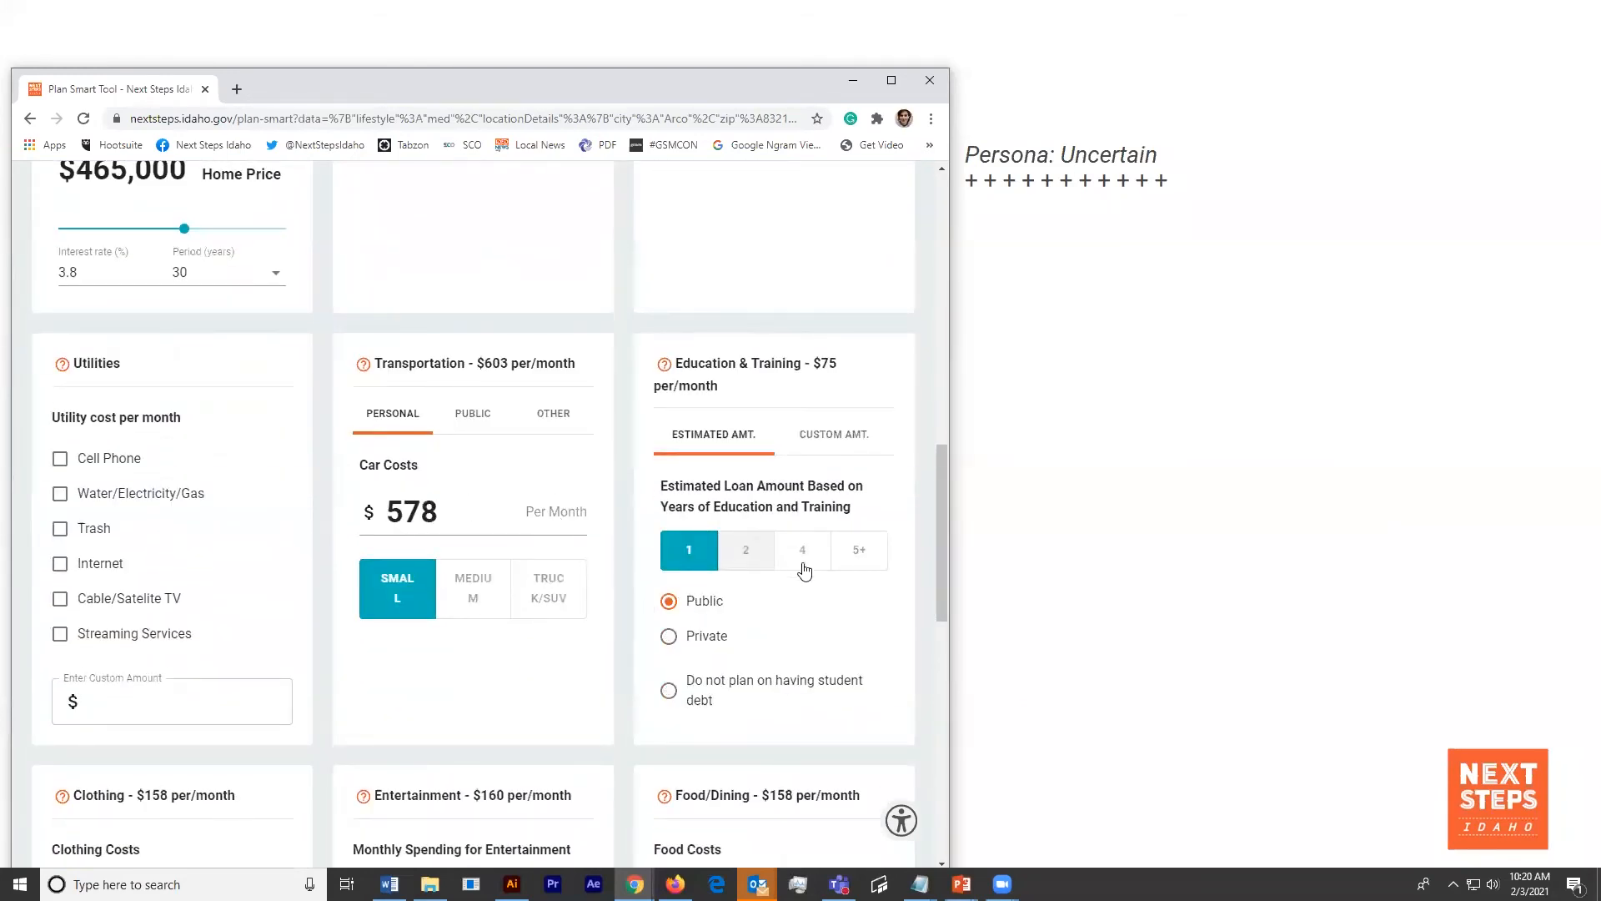
{"action": "left_click", "coordinate": [801, 550]}
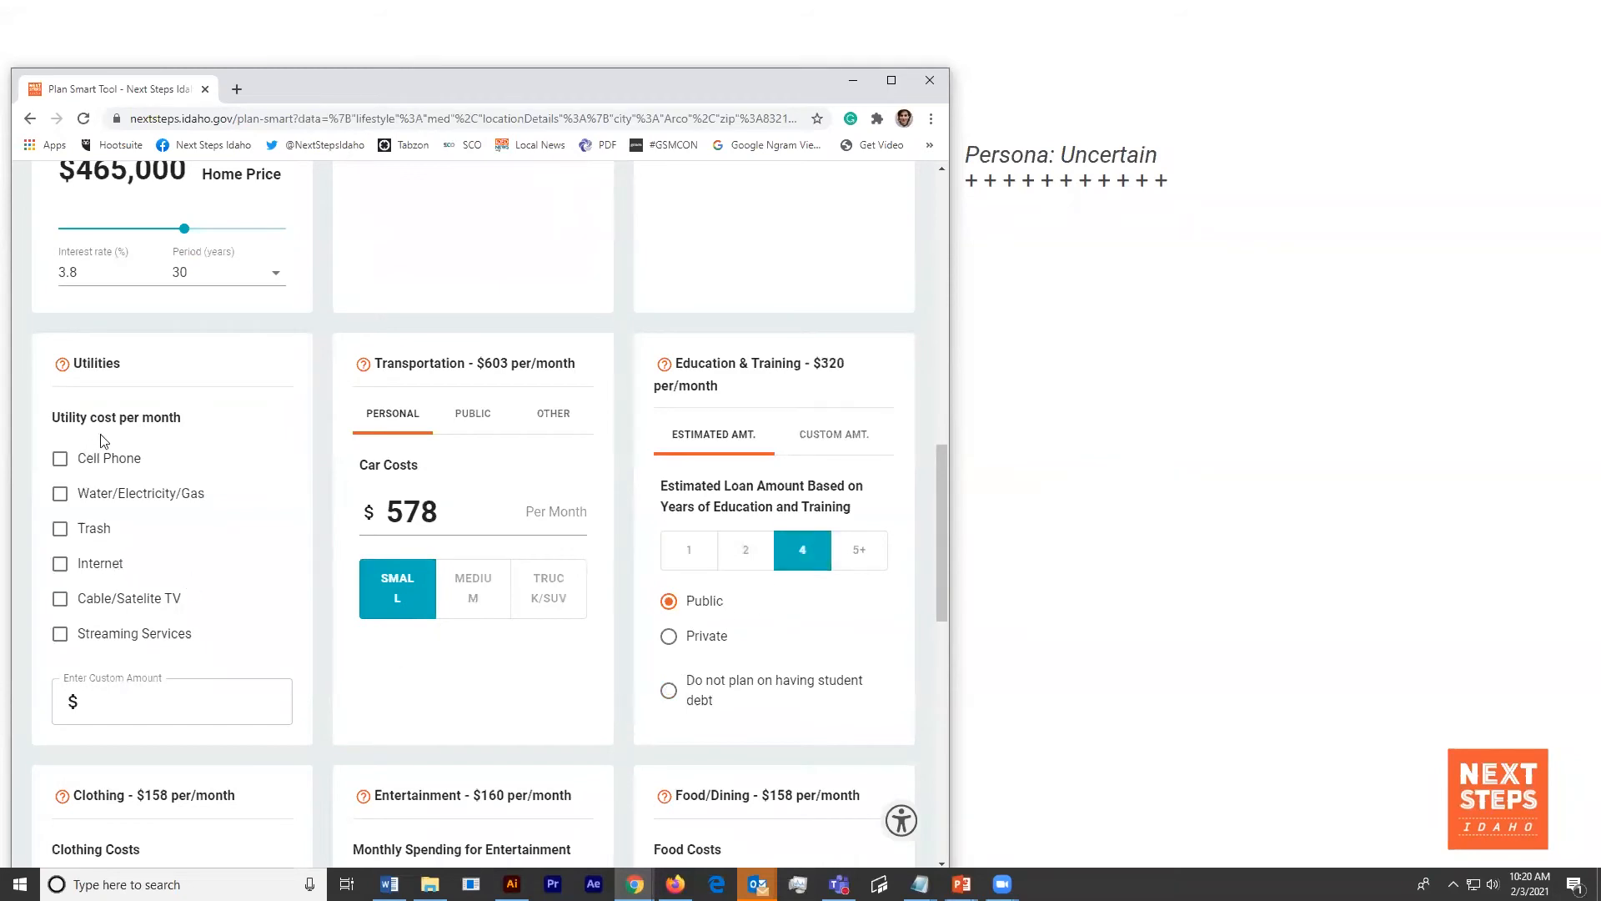
{"action": "scroll", "scroll_direction": "down", "scroll_amount": 3}
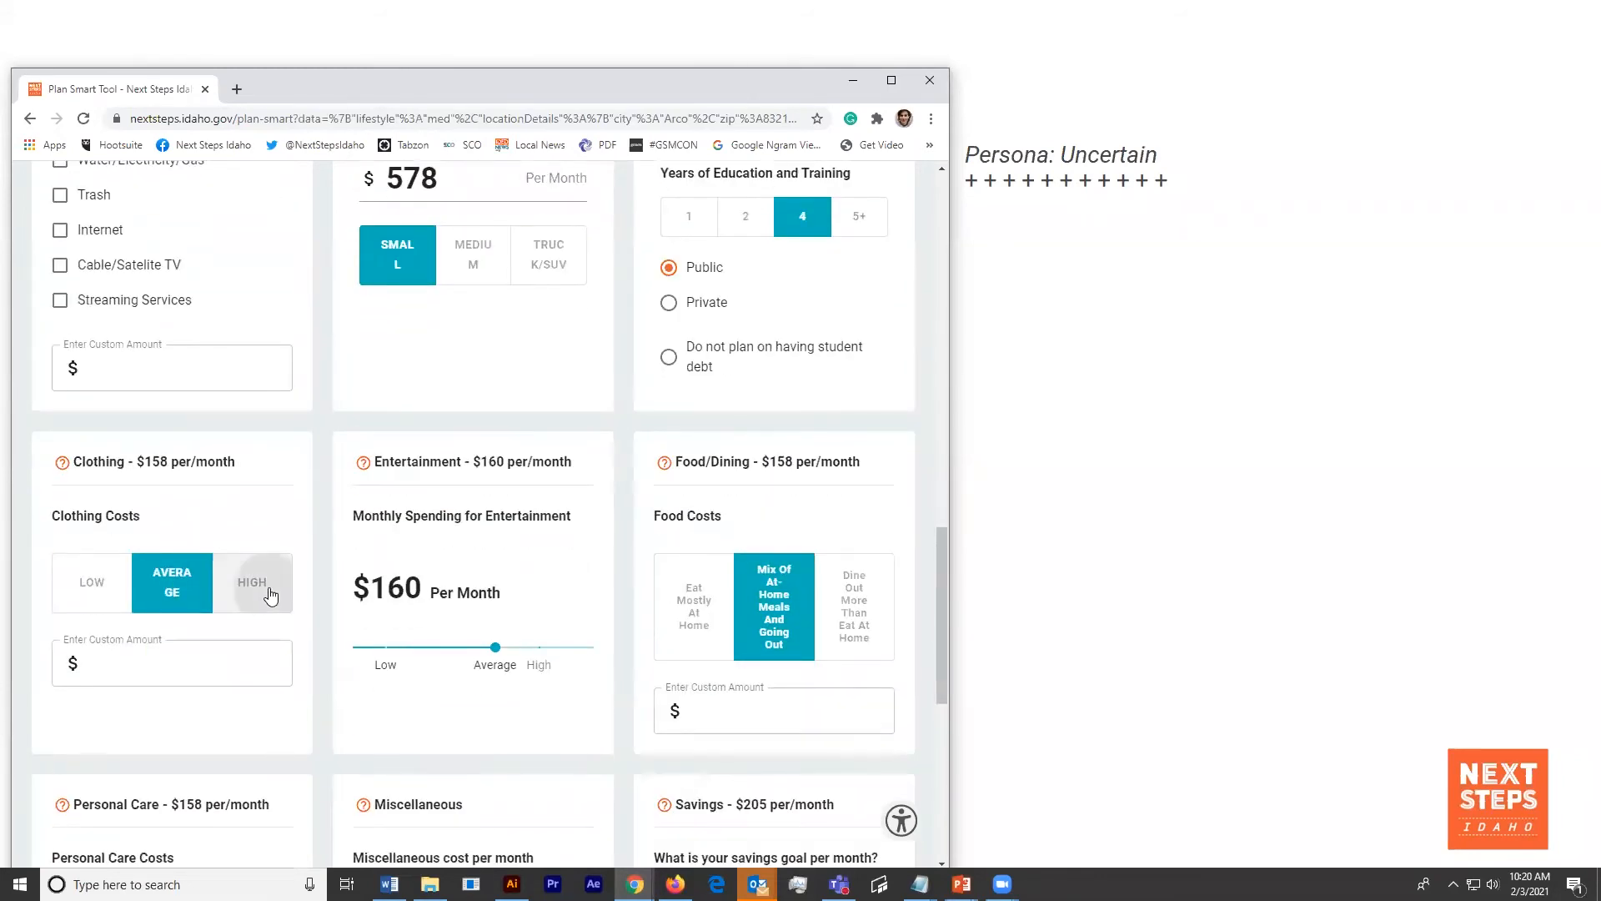
{"action": "left_click", "coordinate": [252, 582]}
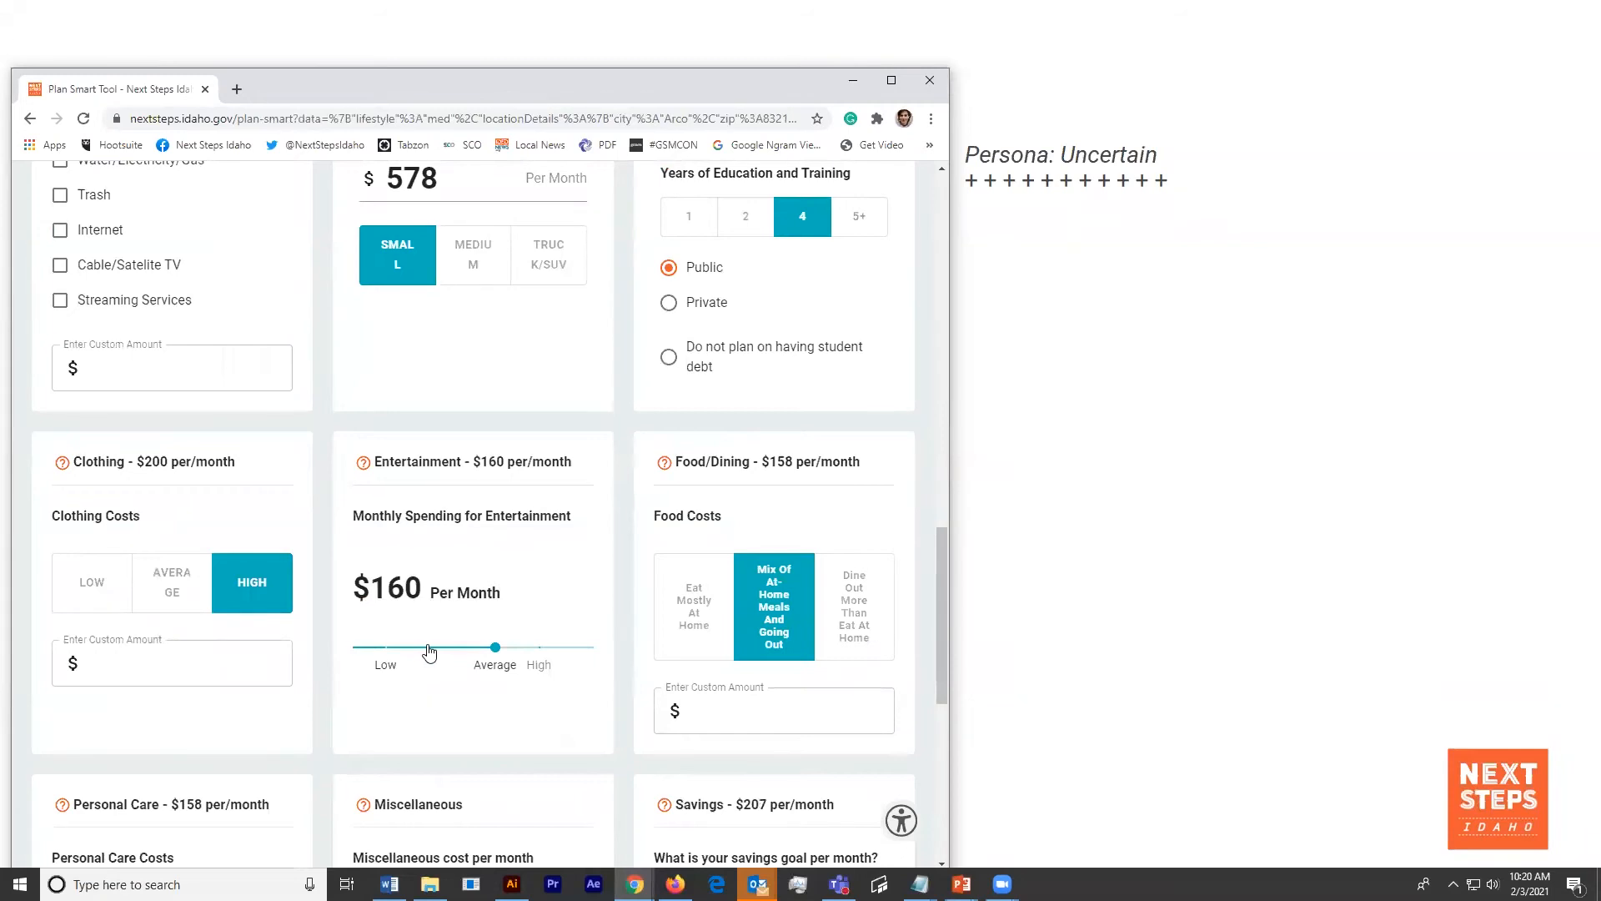
{"action": "left_click_drag", "start_coordinate": [495, 647], "coordinate": [429, 647]}
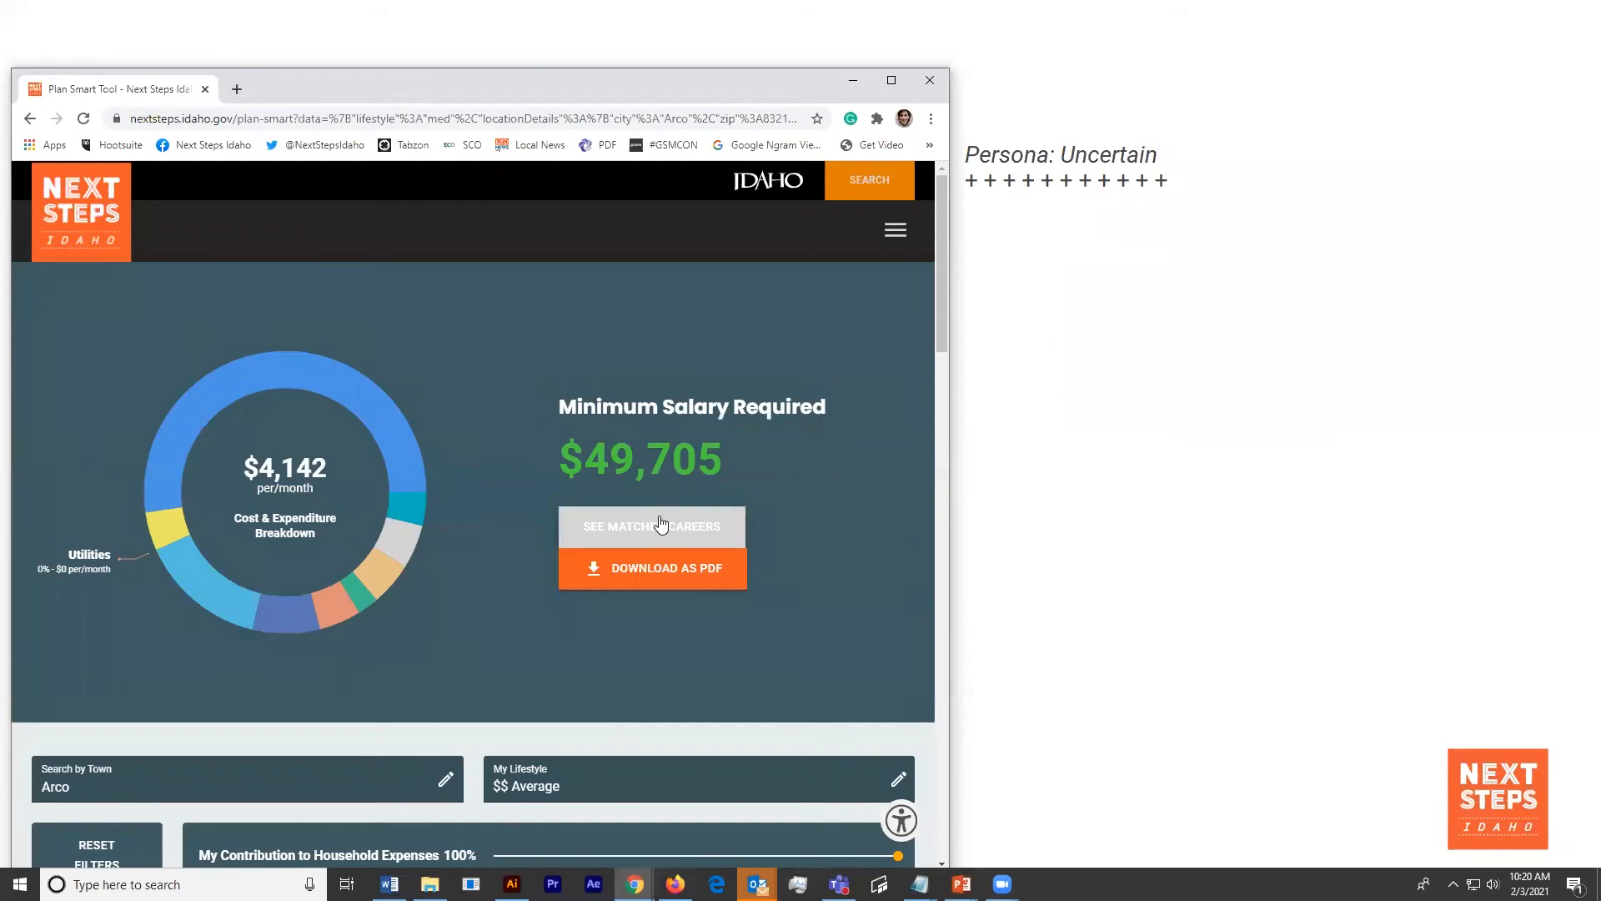
- View matched careers, go to Self-Assessments & Planning Tools, browse the quizzes, and reopen the menu
{"action": "left_click", "coordinate": [651, 526]}
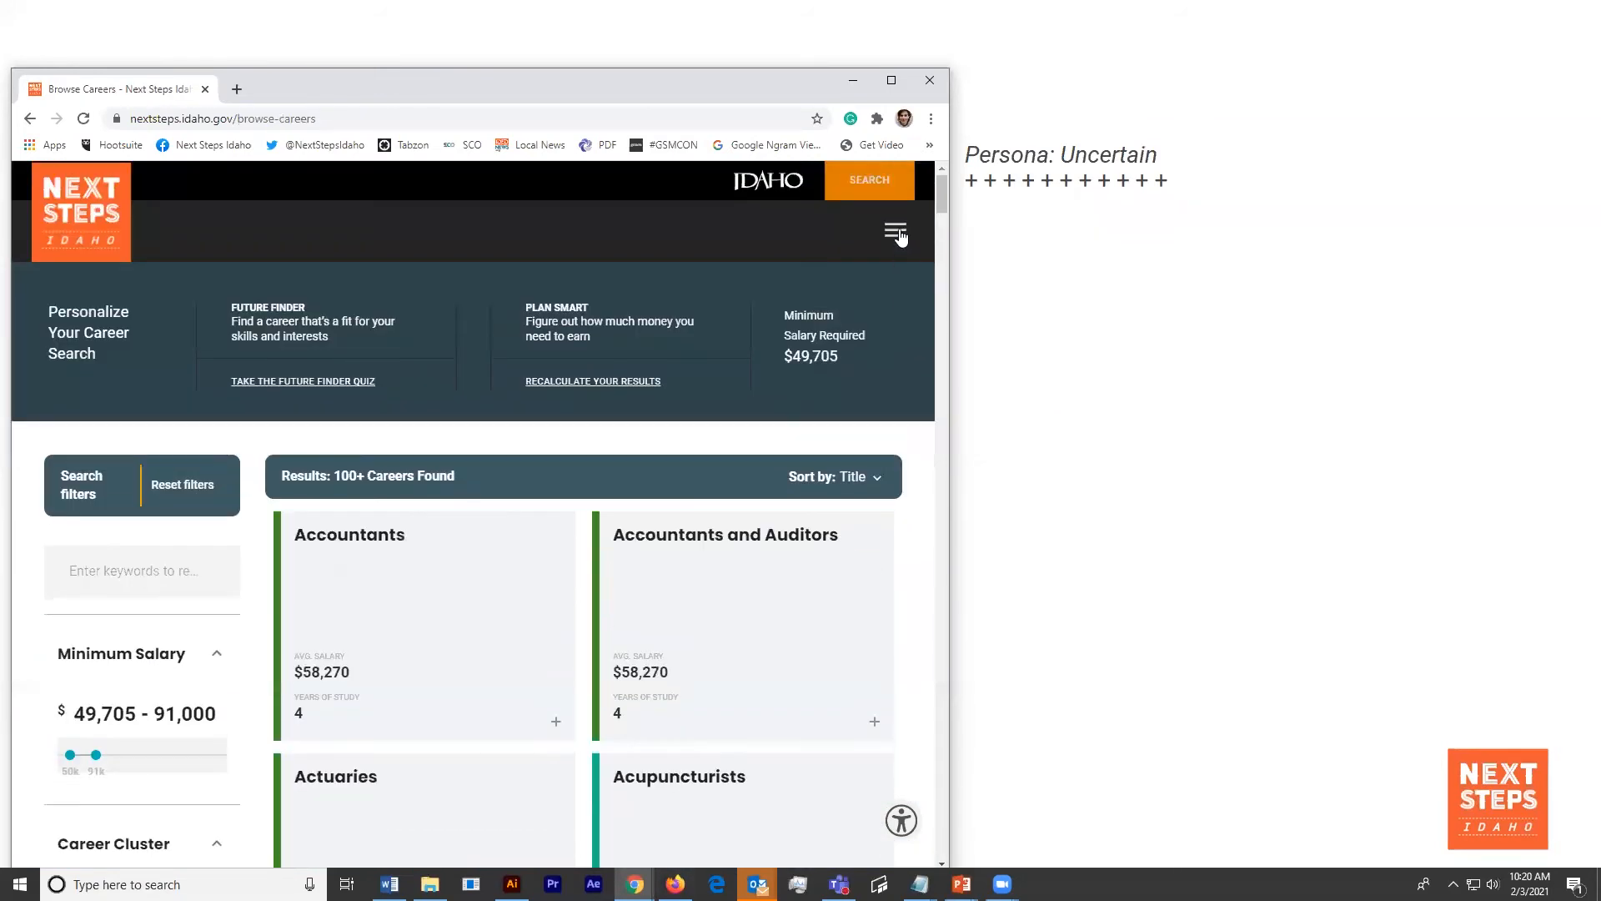
{"action": "left_click", "coordinate": [895, 230]}
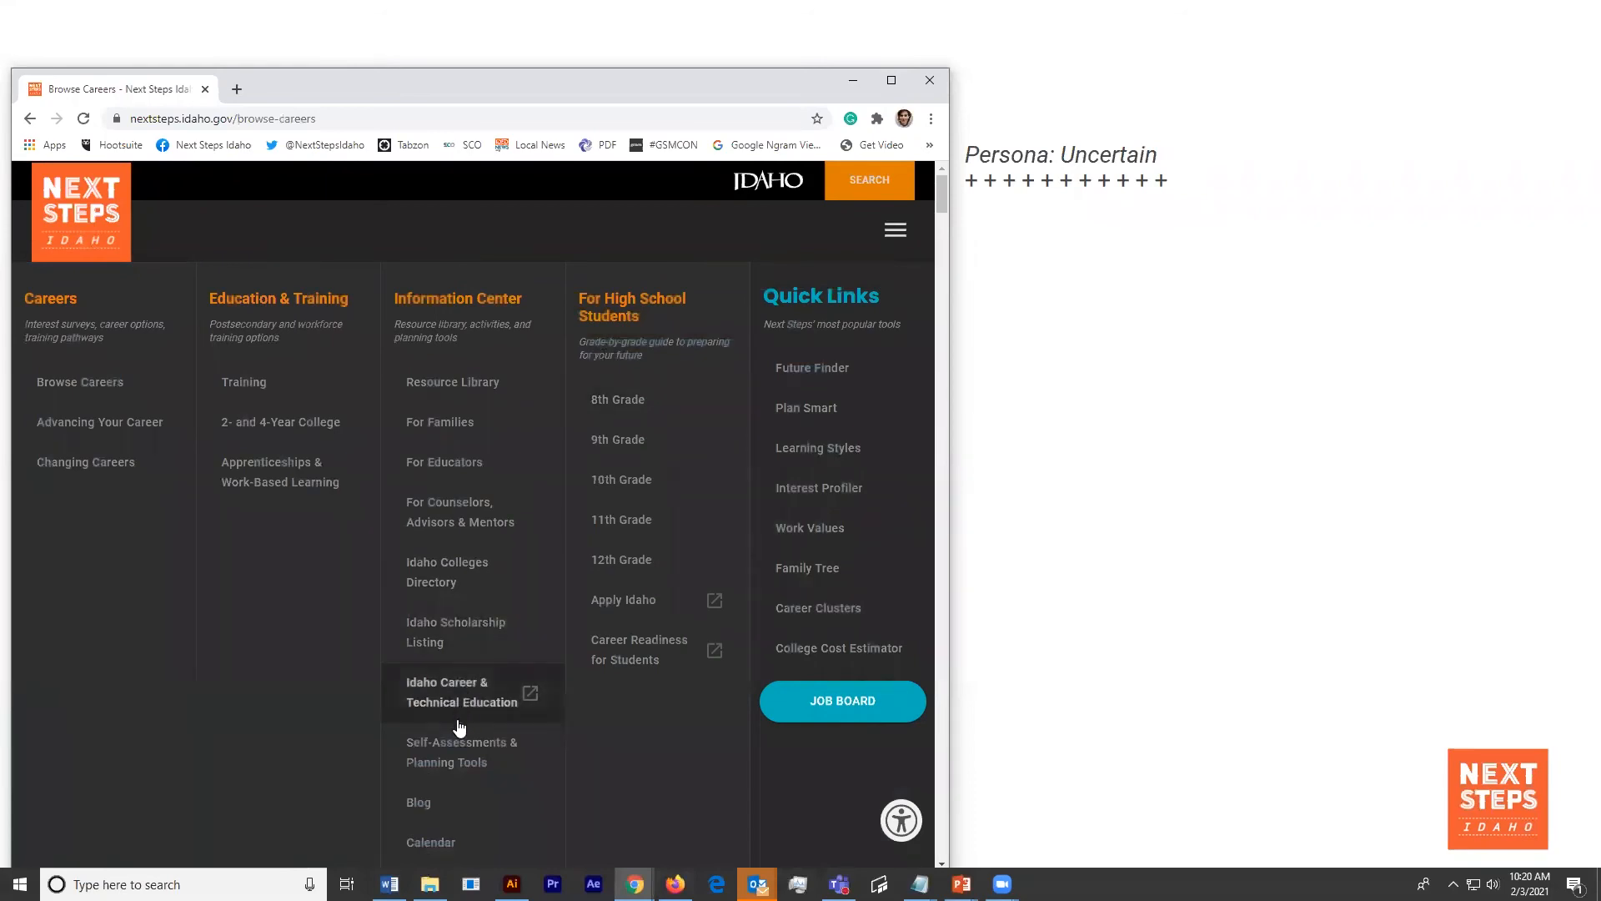
{"action": "left_click", "coordinate": [461, 752]}
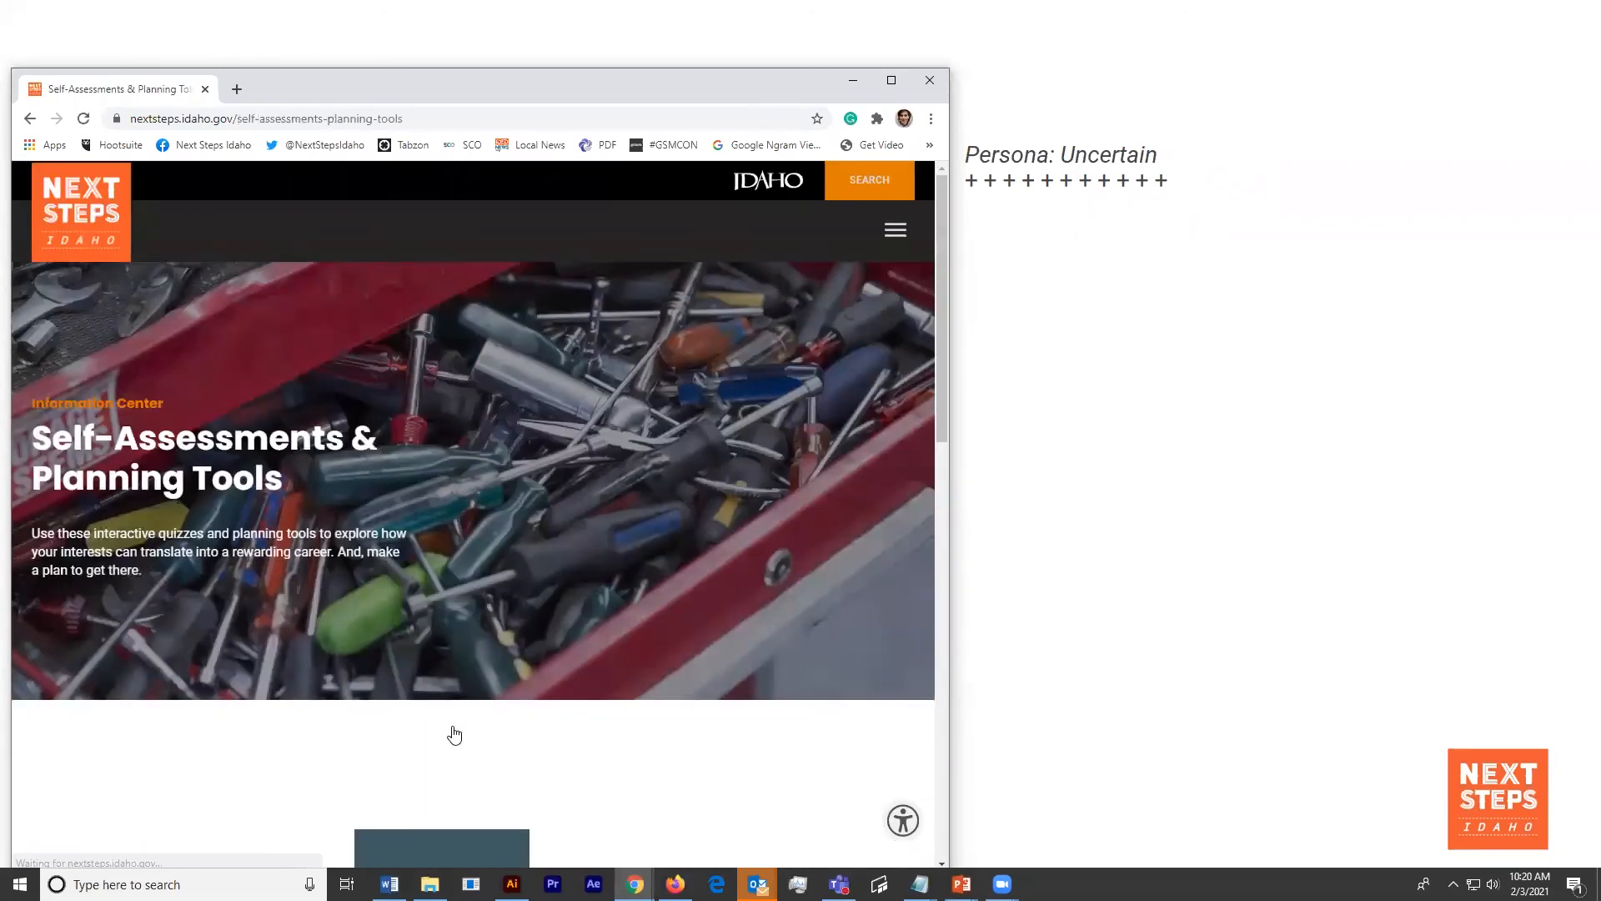
{"action": "scroll", "scroll_direction": "down", "scroll_amount": 3}
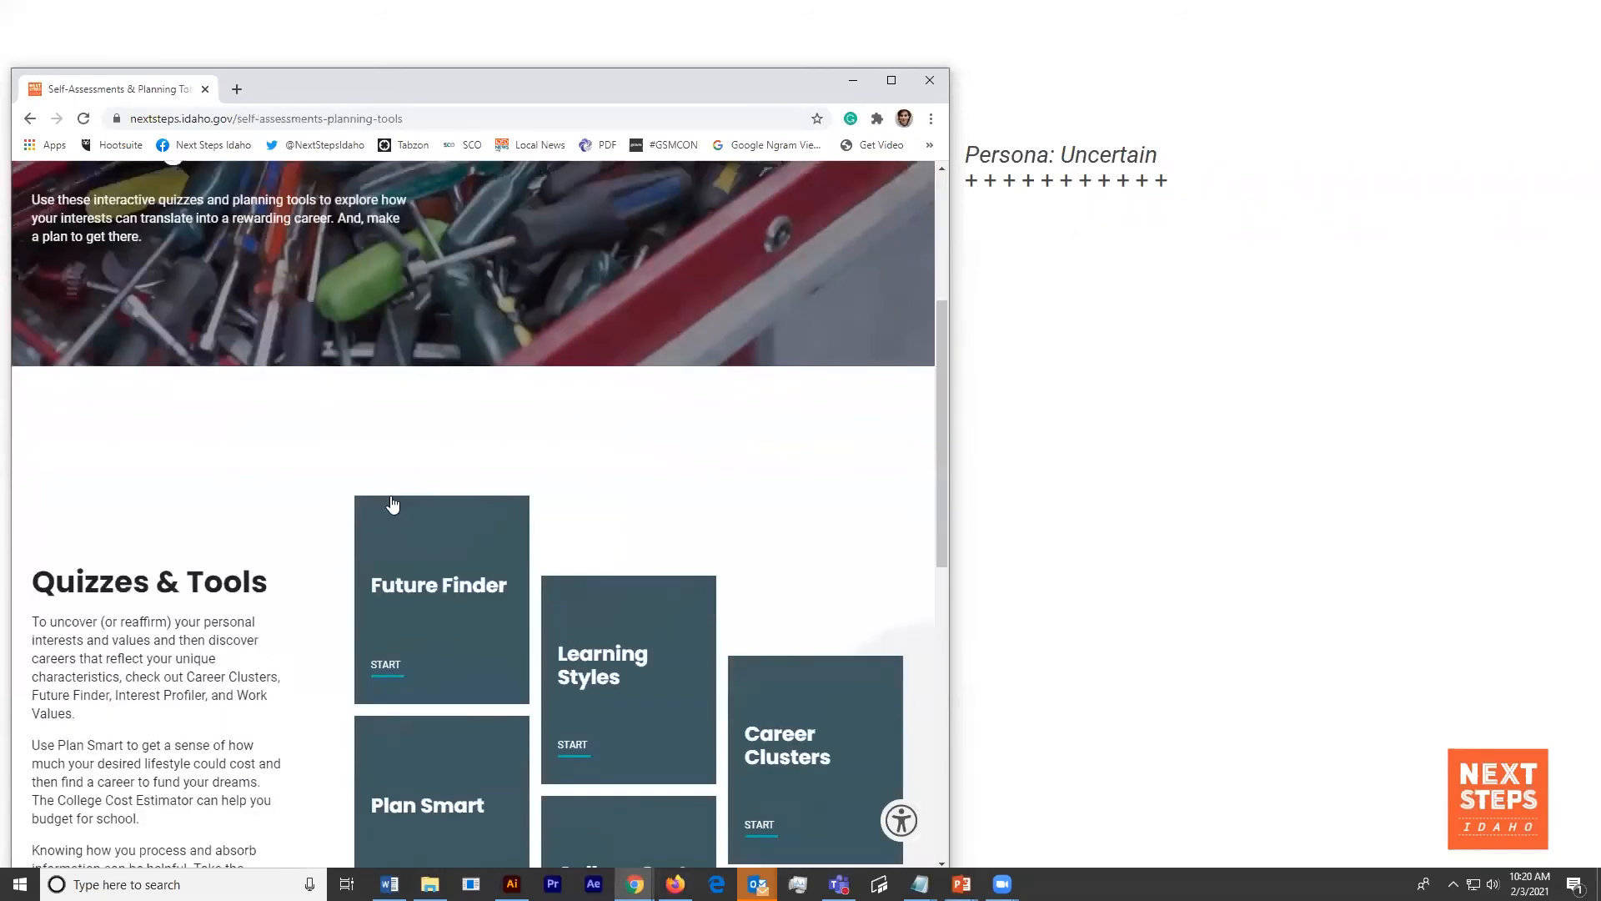
{"action": "scroll", "scroll_direction": "down", "scroll_amount": 3}
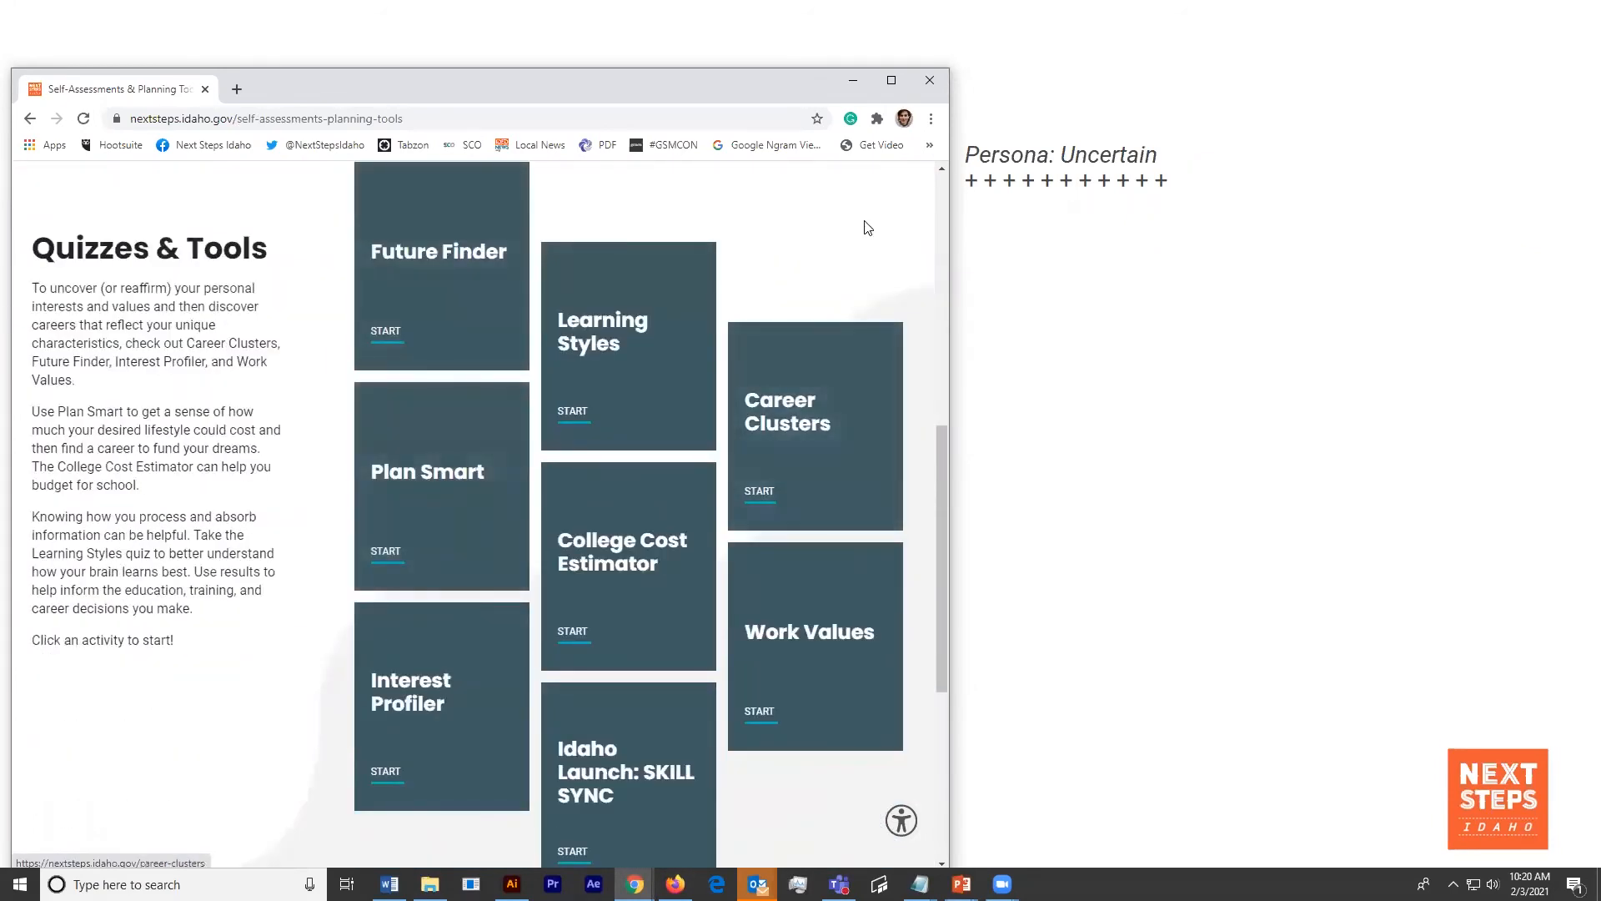
{"action": "scroll", "scroll_direction": "up", "scroll_amount": 3}
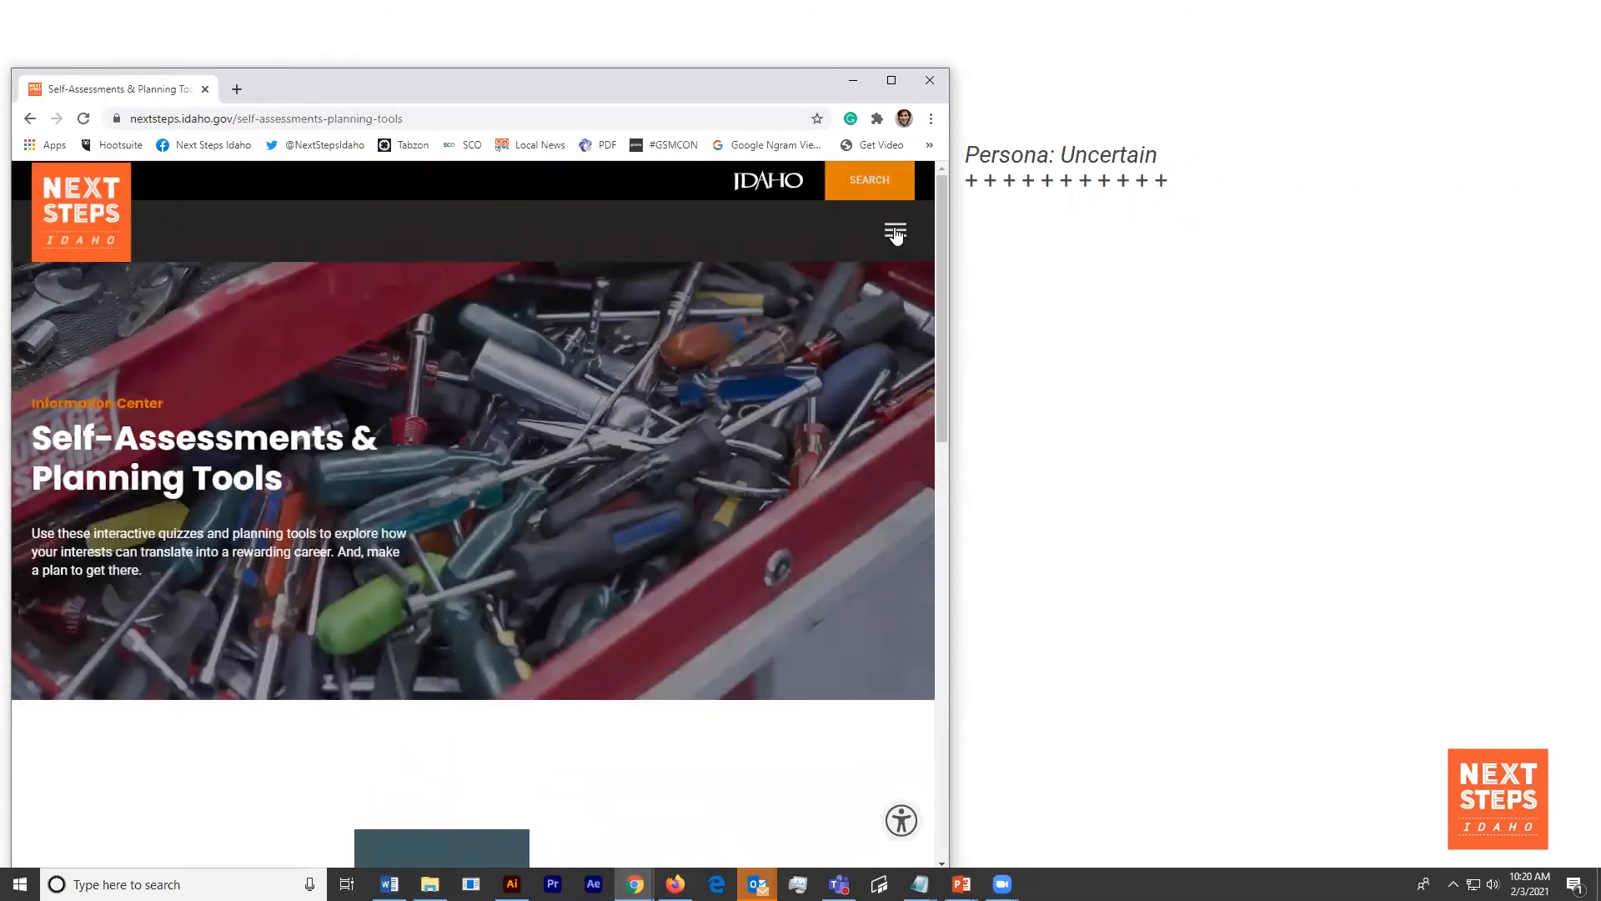
{"action": "left_click", "coordinate": [894, 232]}
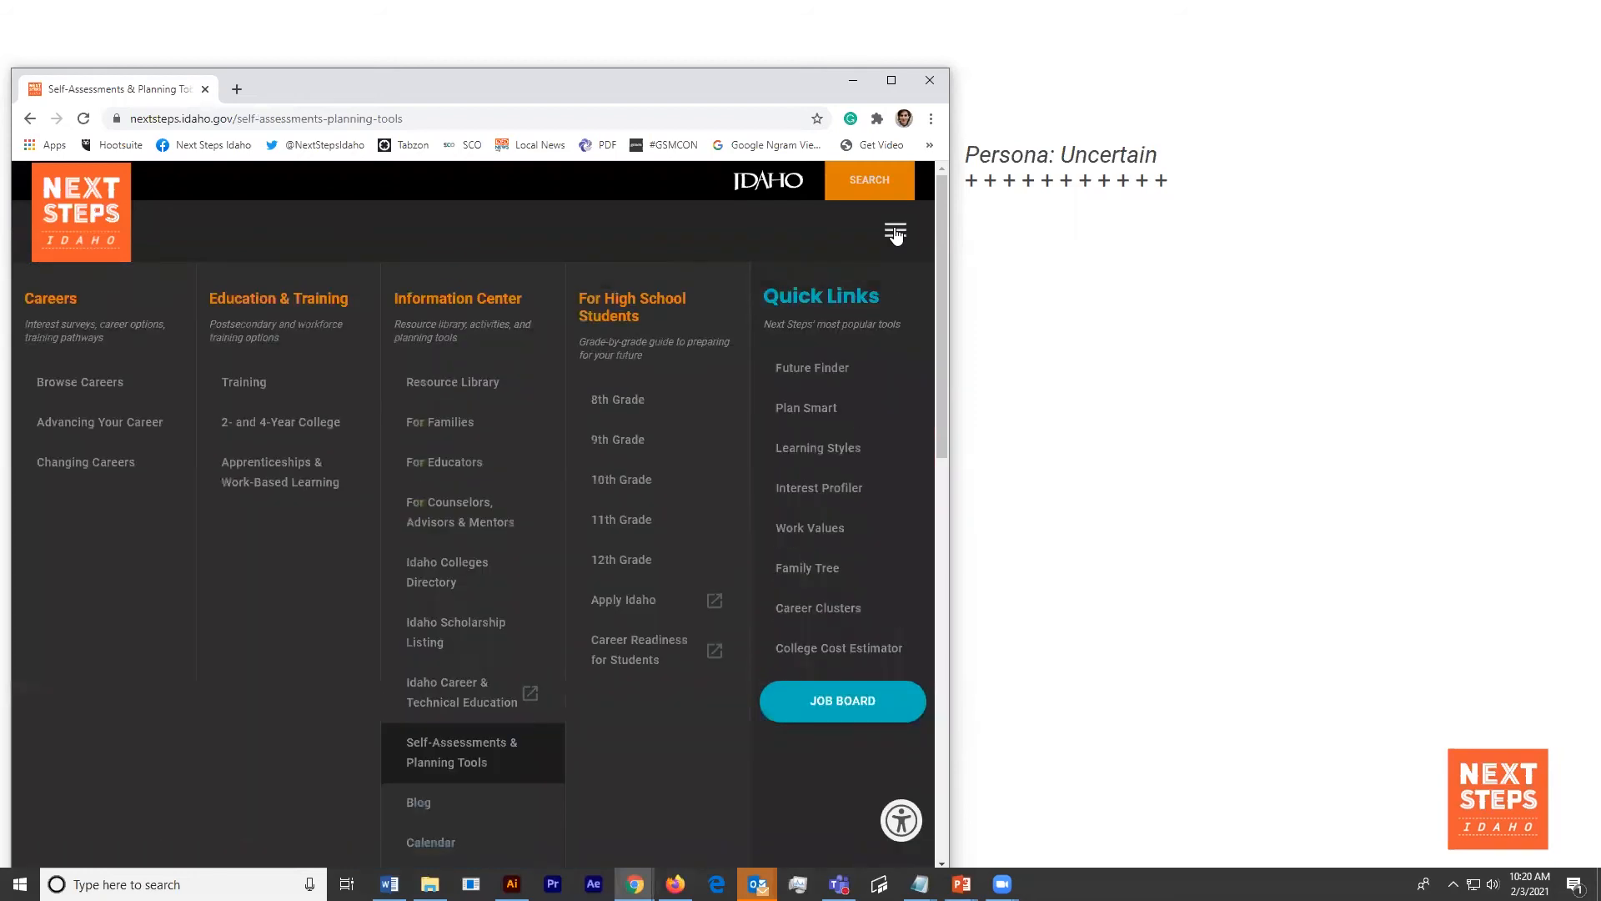
- Search the site for 'understanding costs of college' and open the Understanding College Costs result
{"action": "left_click", "coordinate": [868, 180]}
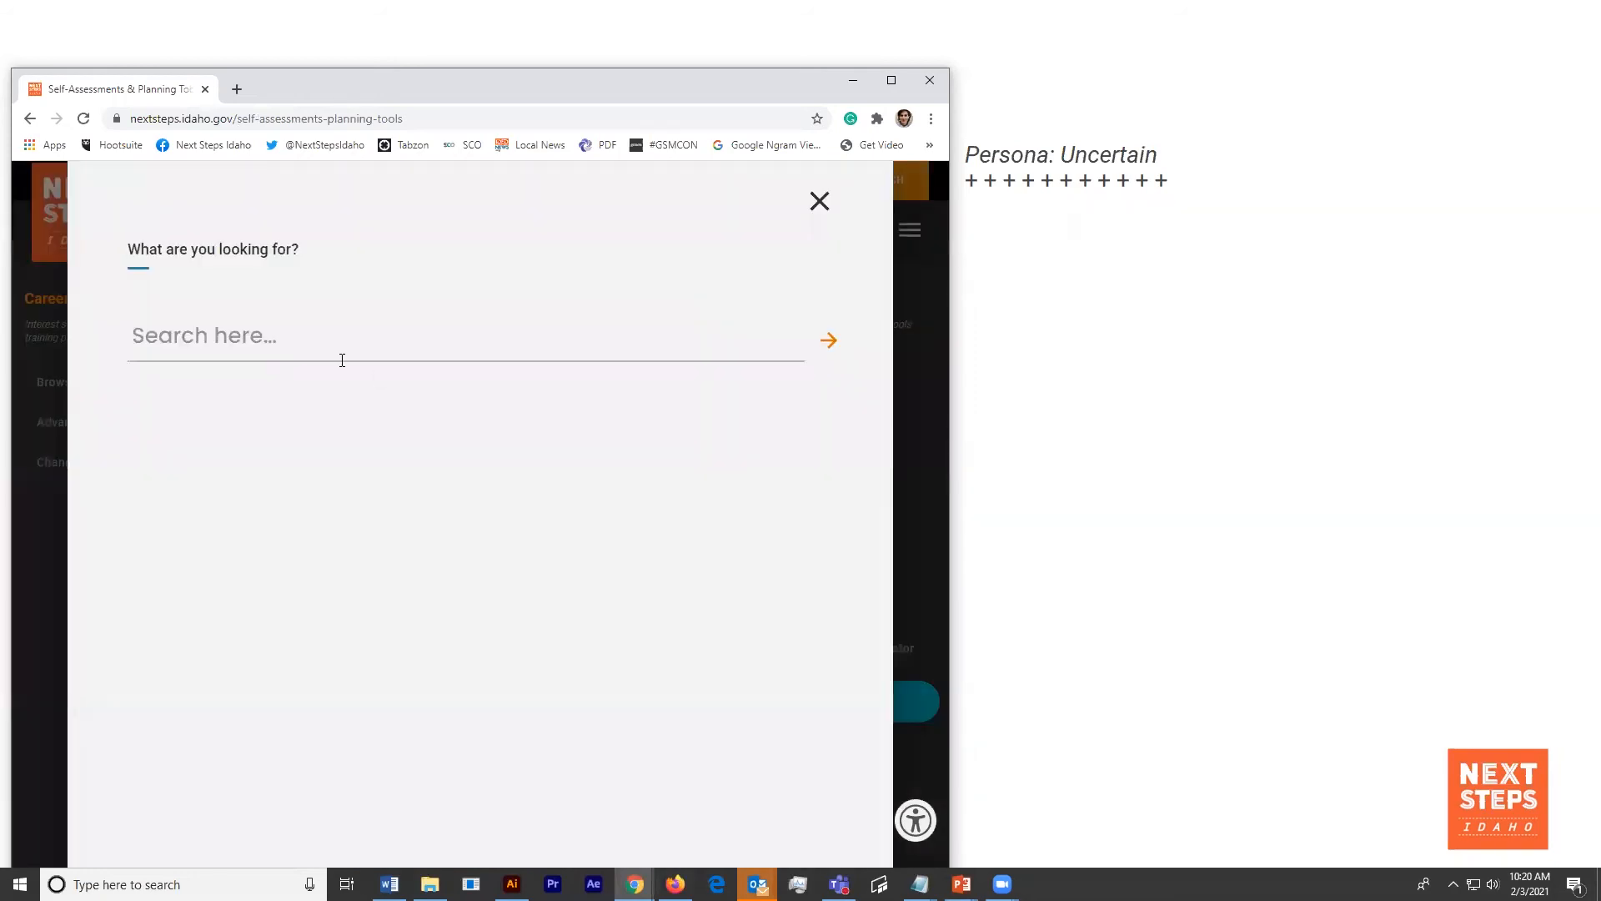
{"action": "type", "text": "understanding costs of college"}
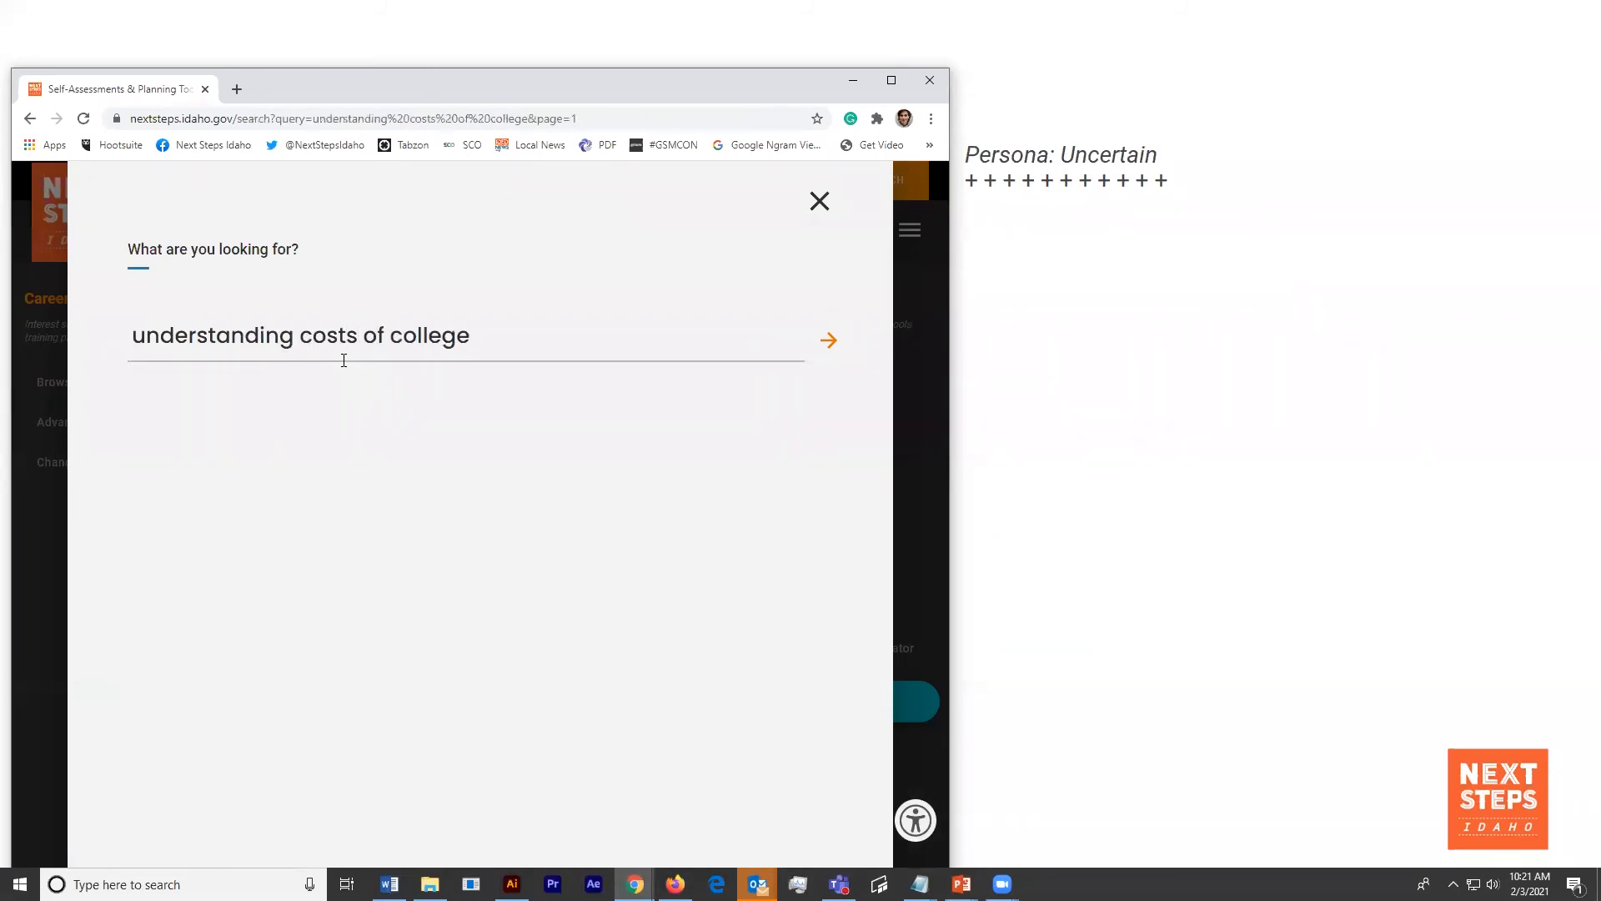
{"action": "left_click", "coordinate": [827, 339]}
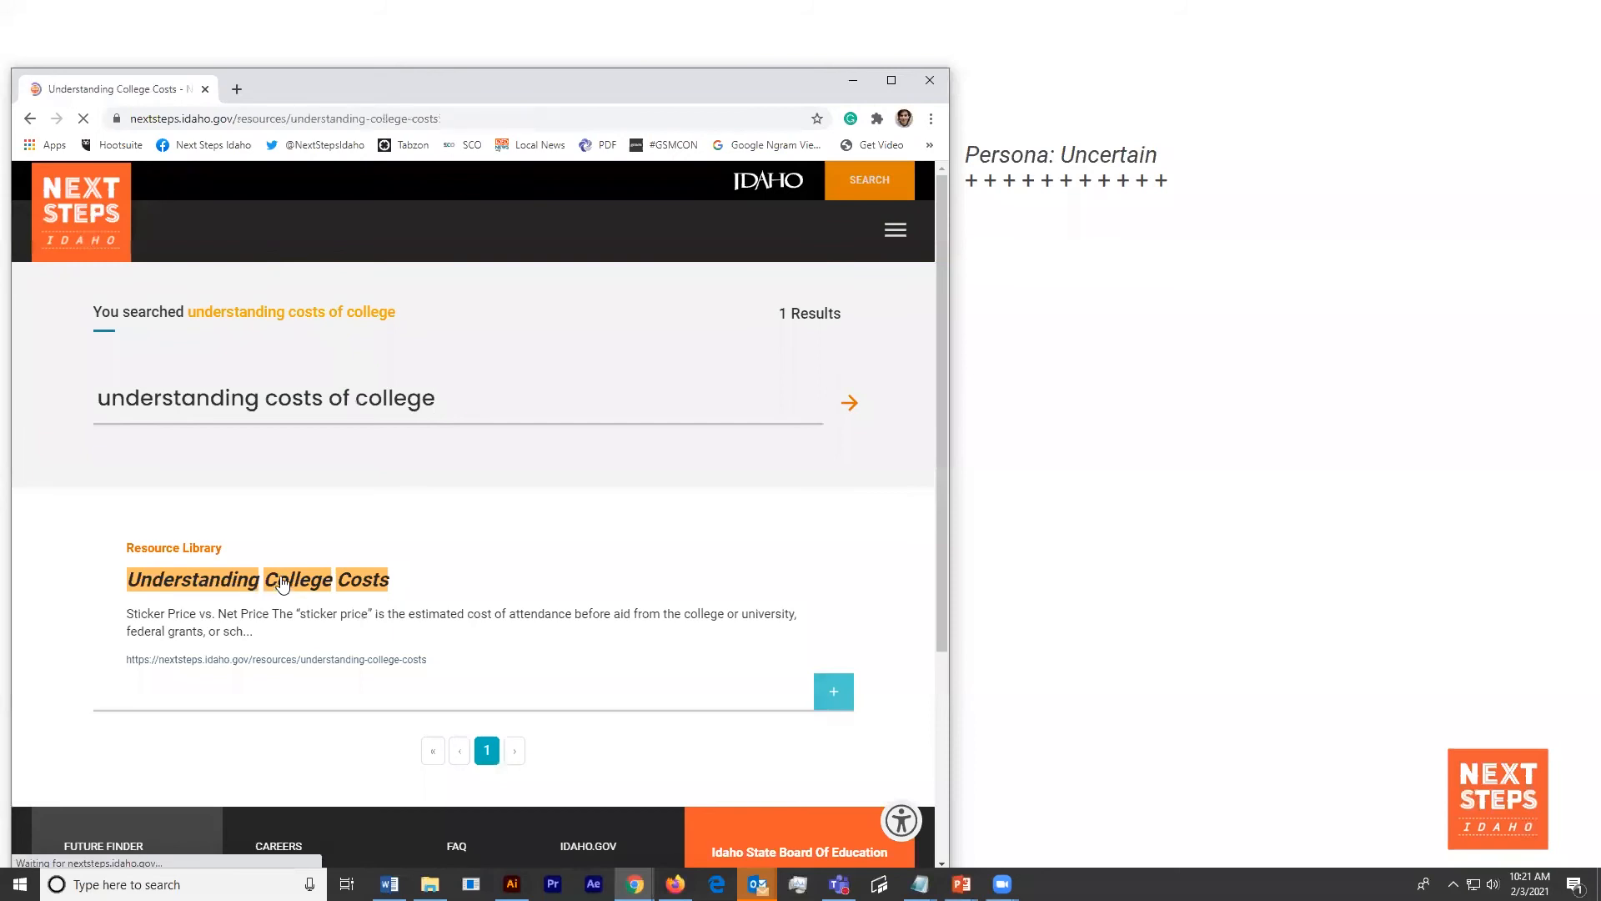
{"action": "left_click", "coordinate": [193, 579]}
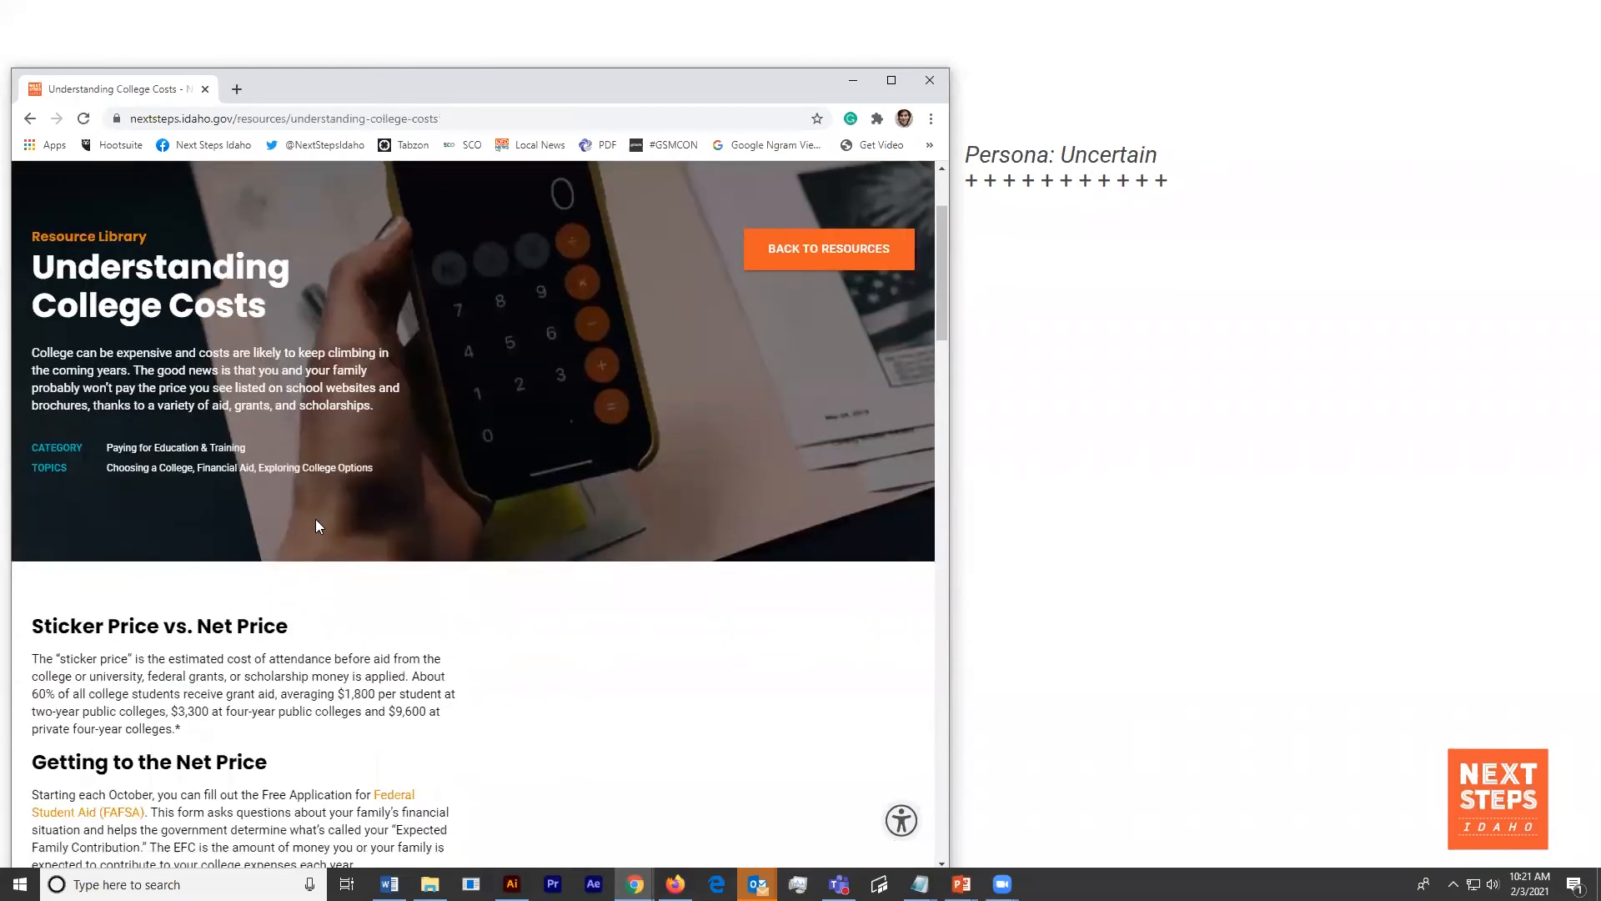
- Read down the article, advance its related resources carousel, and return to the top
{"action": "scroll", "scroll_direction": "down", "scroll_amount": 3}
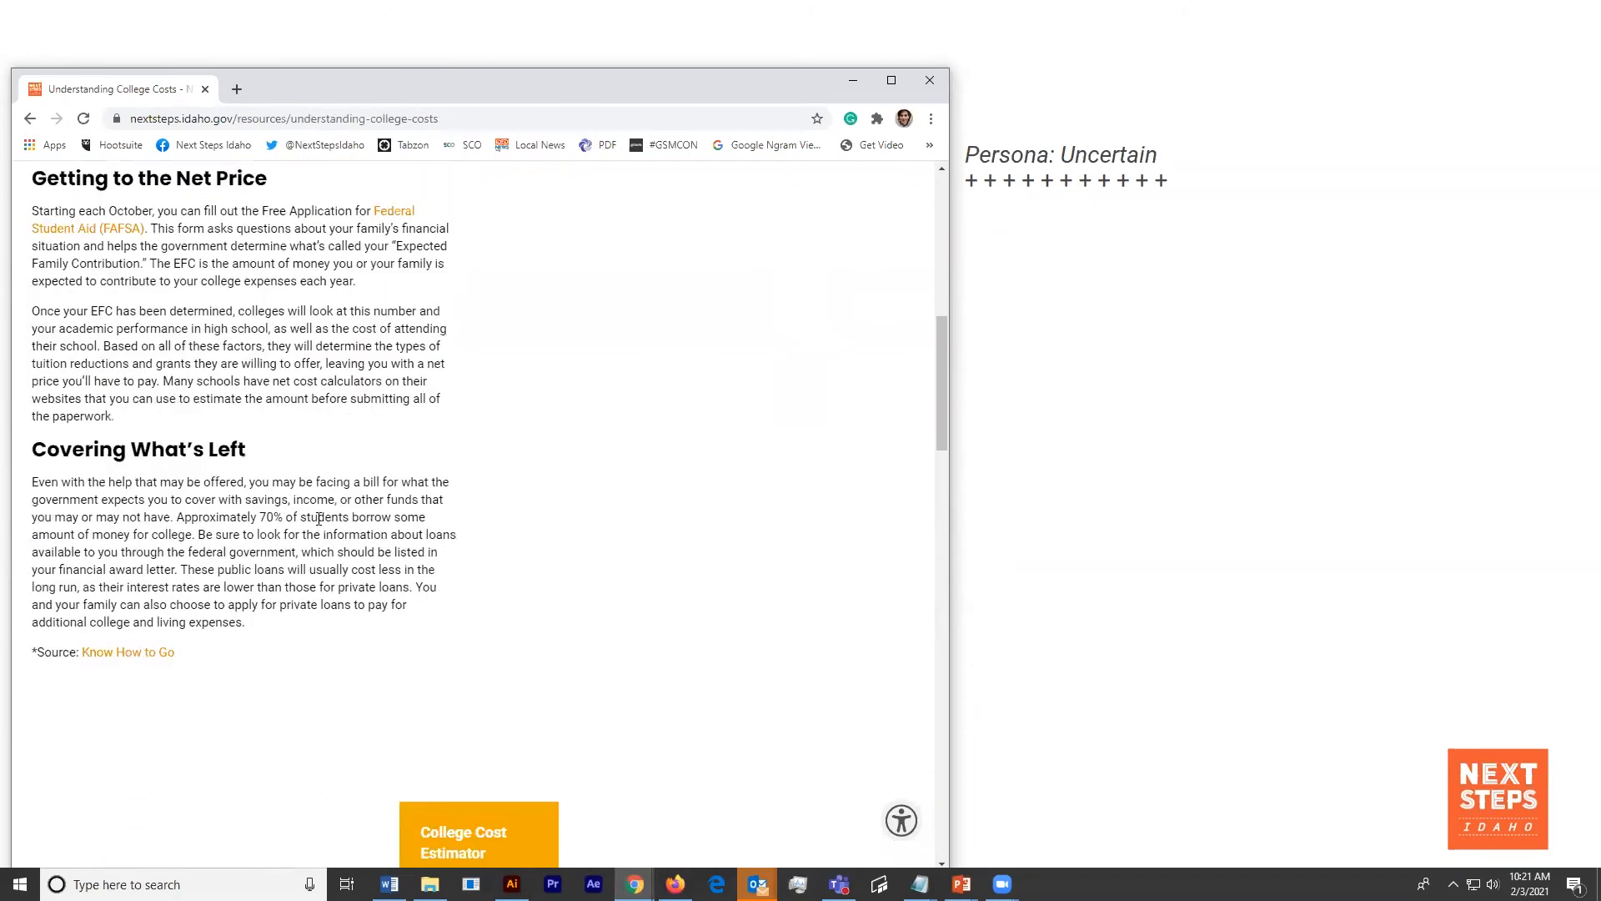
{"action": "scroll", "scroll_direction": "down", "scroll_amount": 3}
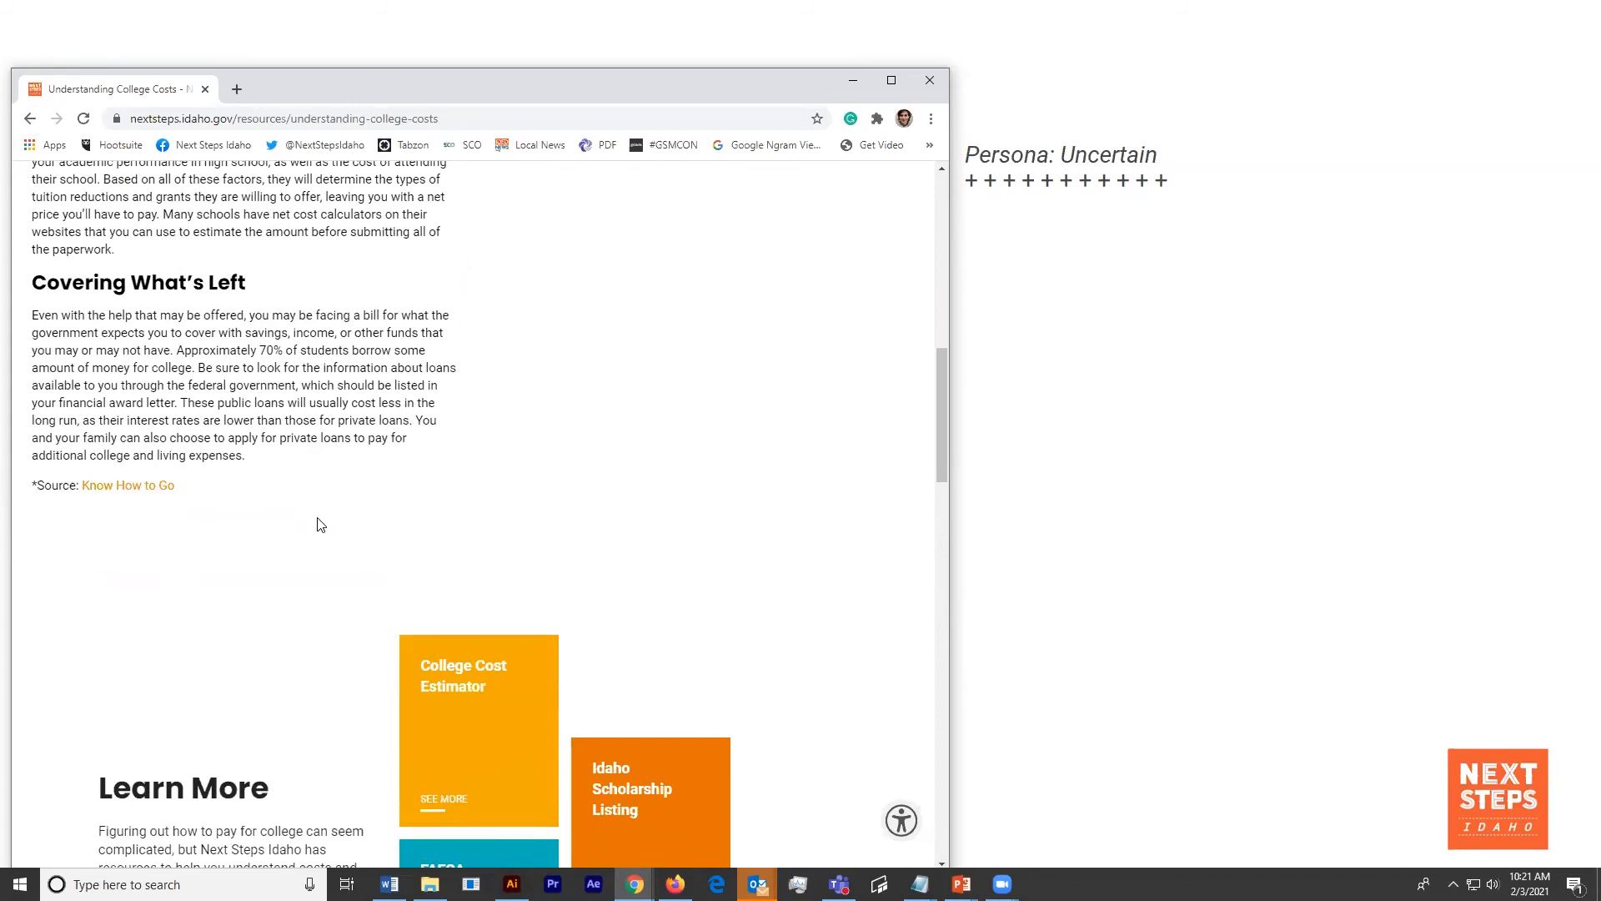
{"action": "scroll", "scroll_direction": "down", "scroll_amount": 3}
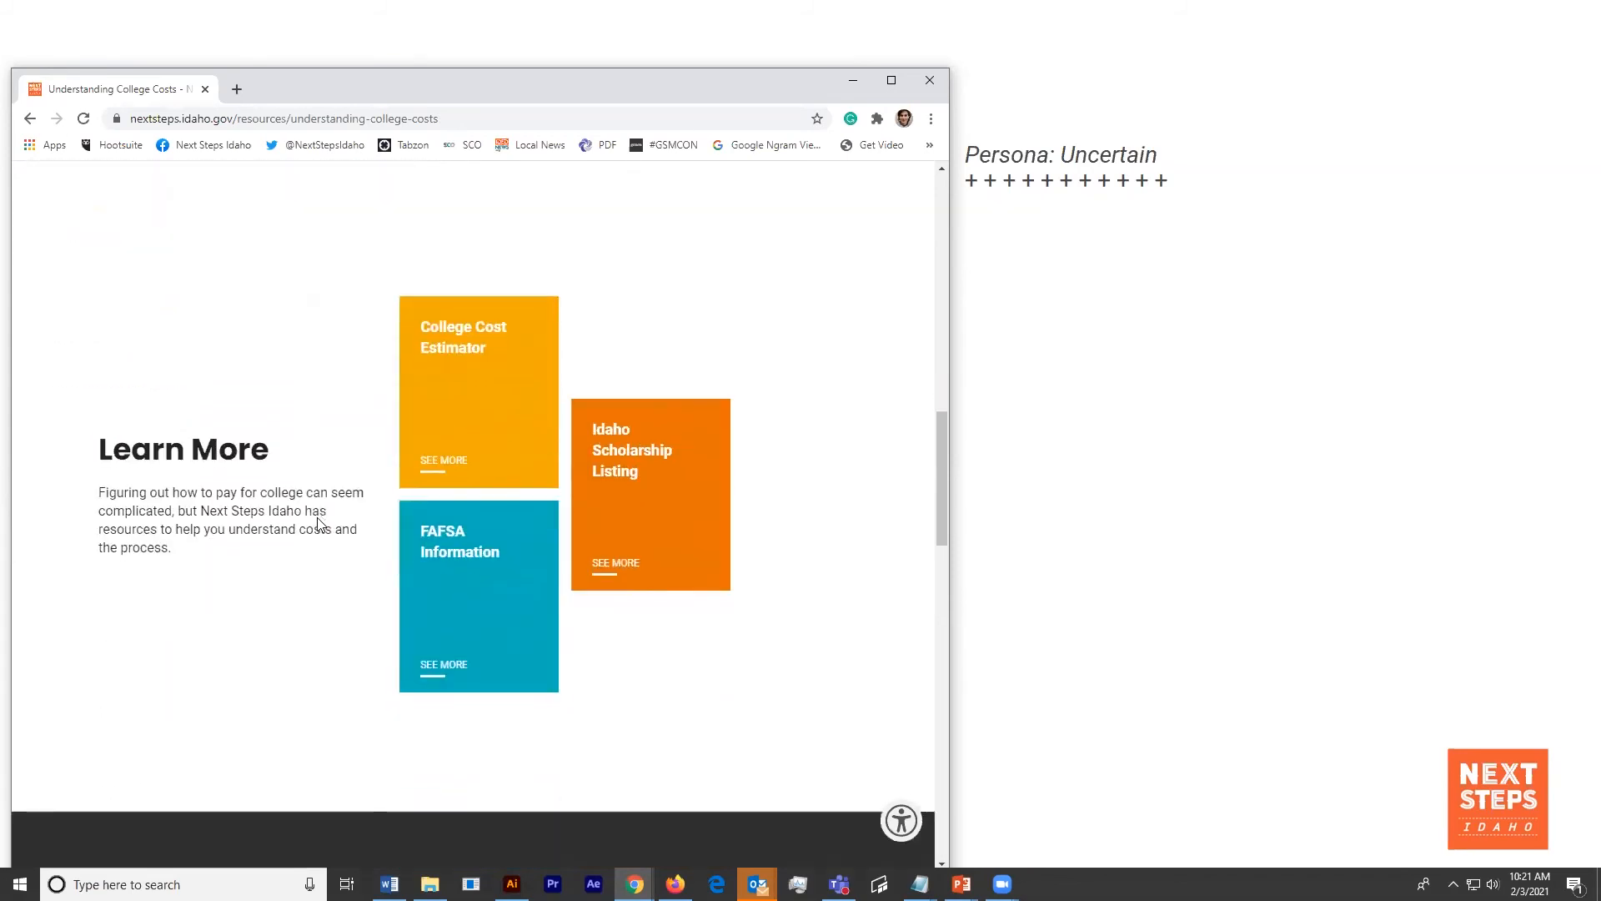
{"action": "scroll", "scroll_direction": "down", "scroll_amount": 3}
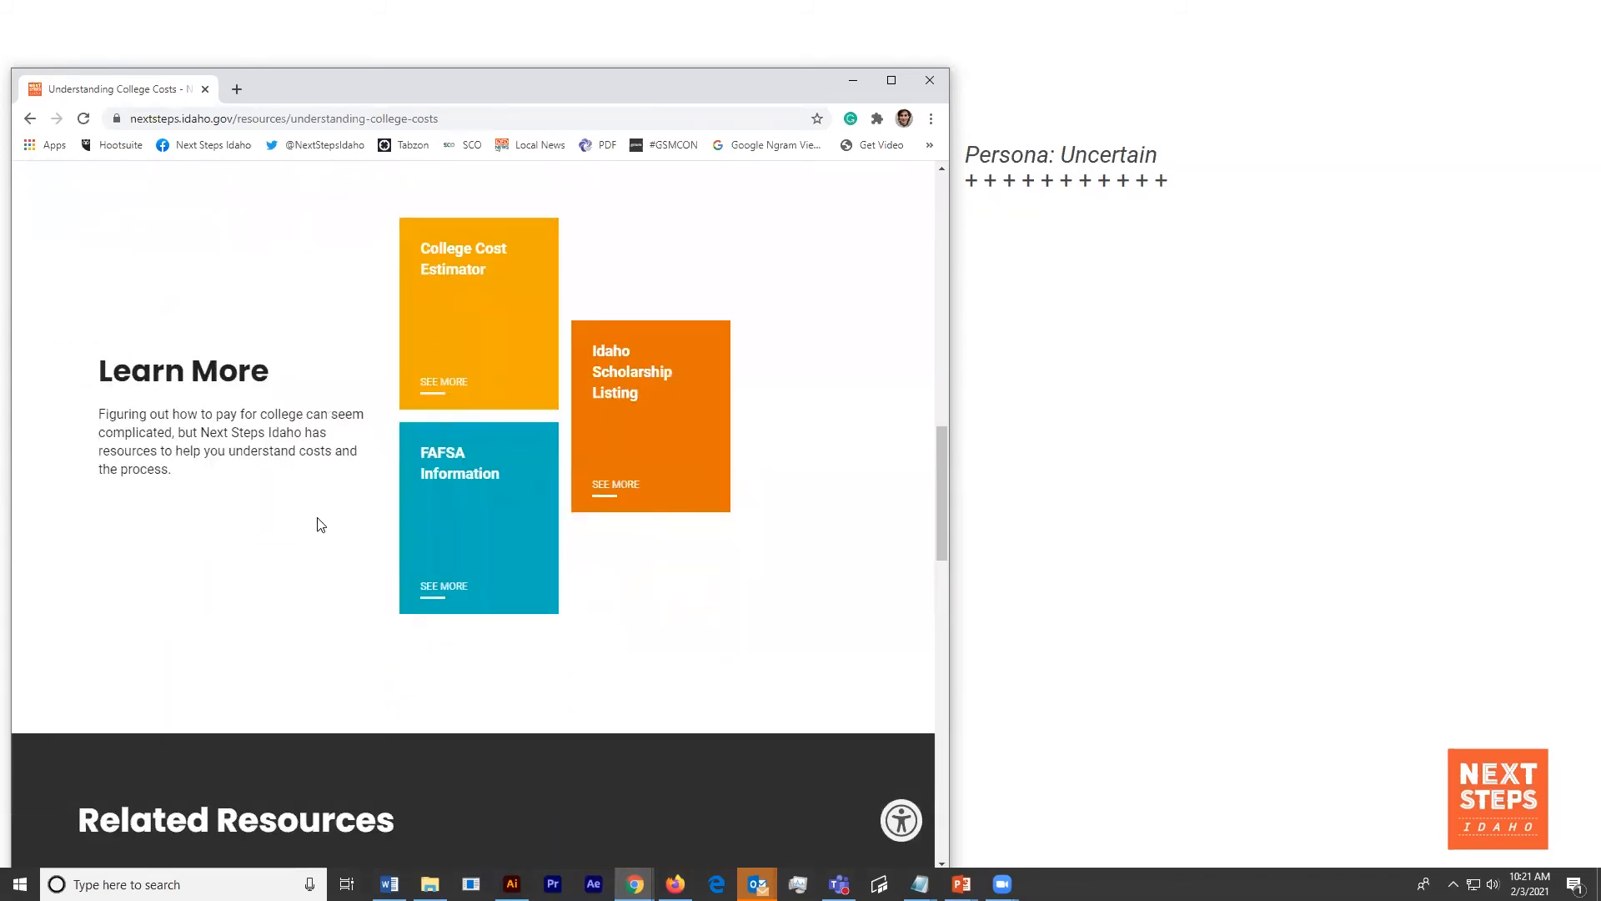
{"action": "scroll", "scroll_direction": "down", "scroll_amount": 3}
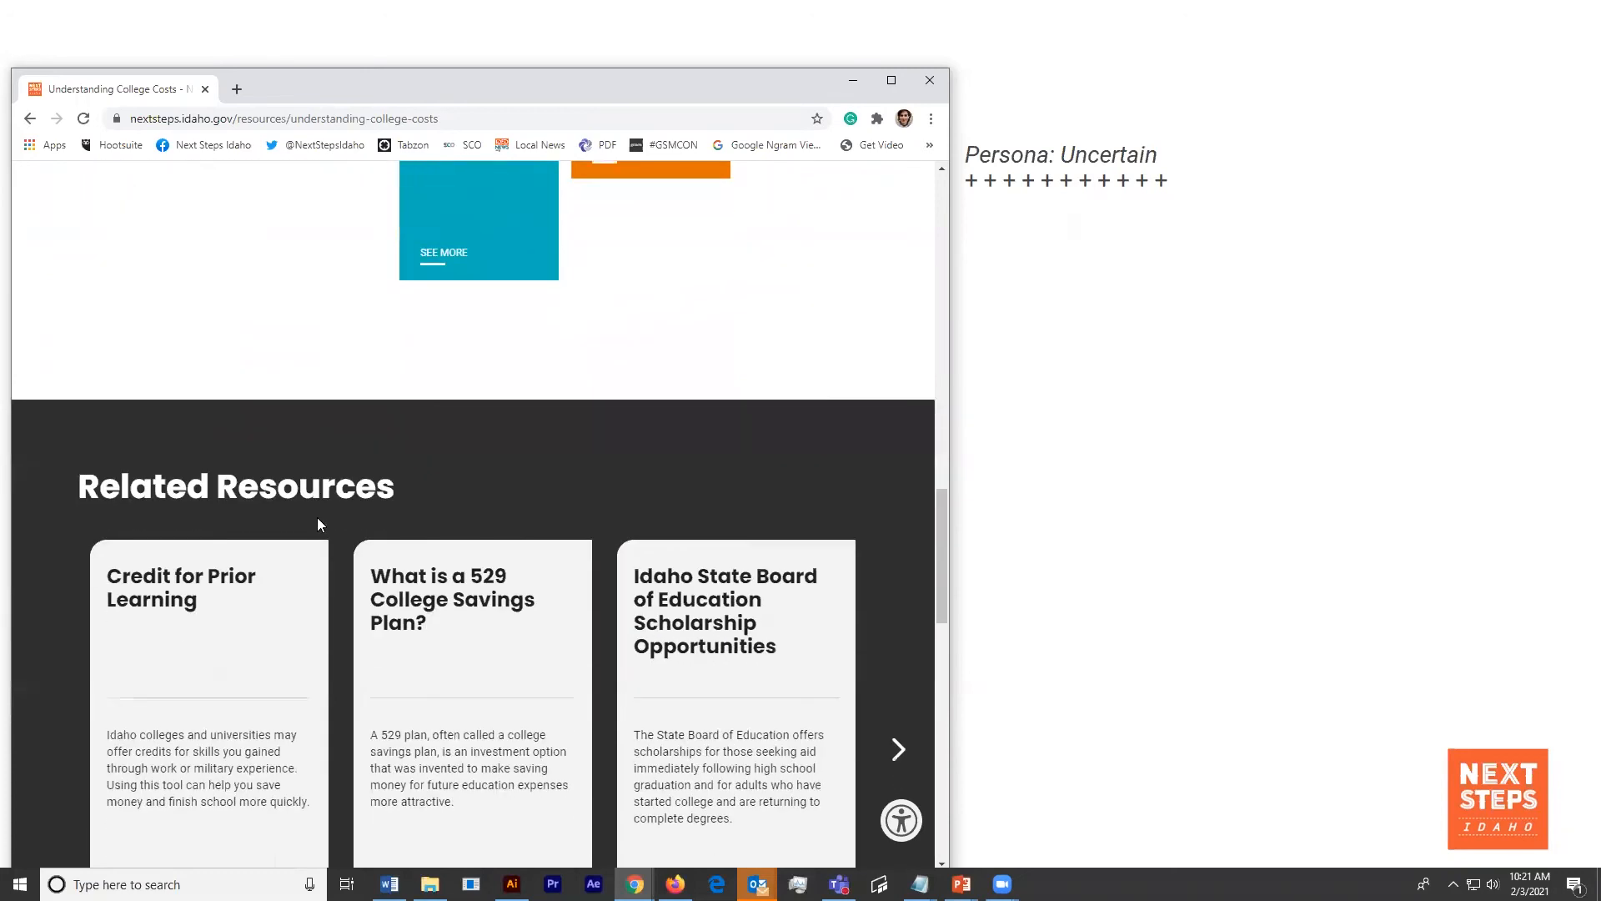
{"action": "scroll", "scroll_direction": "down", "scroll_amount": 3}
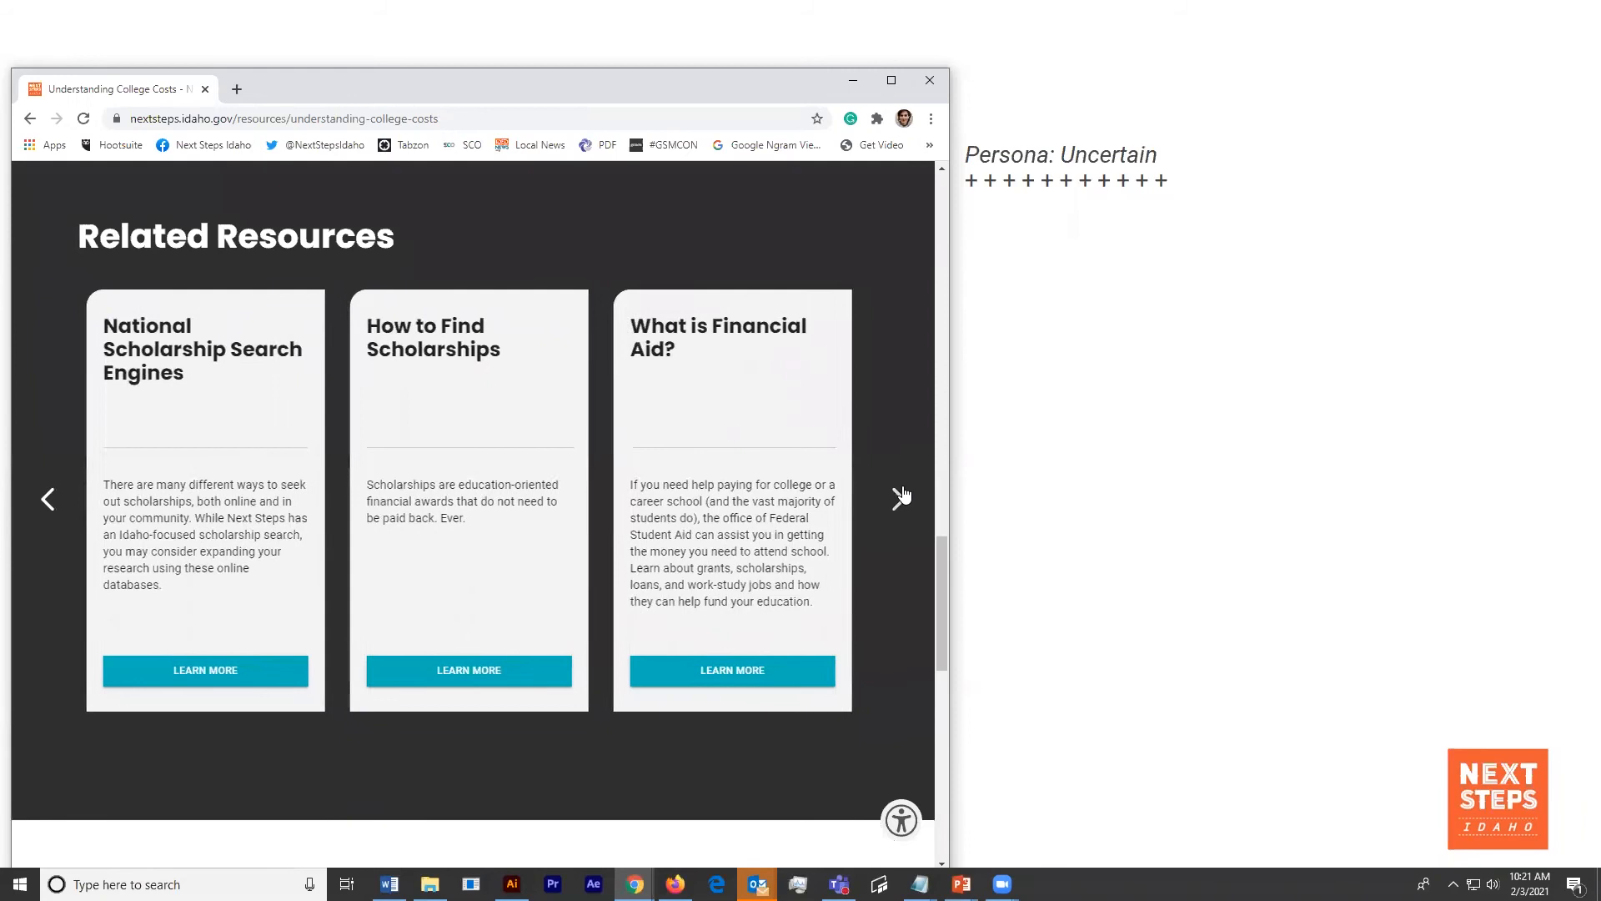
{"action": "left_click", "coordinate": [903, 500]}
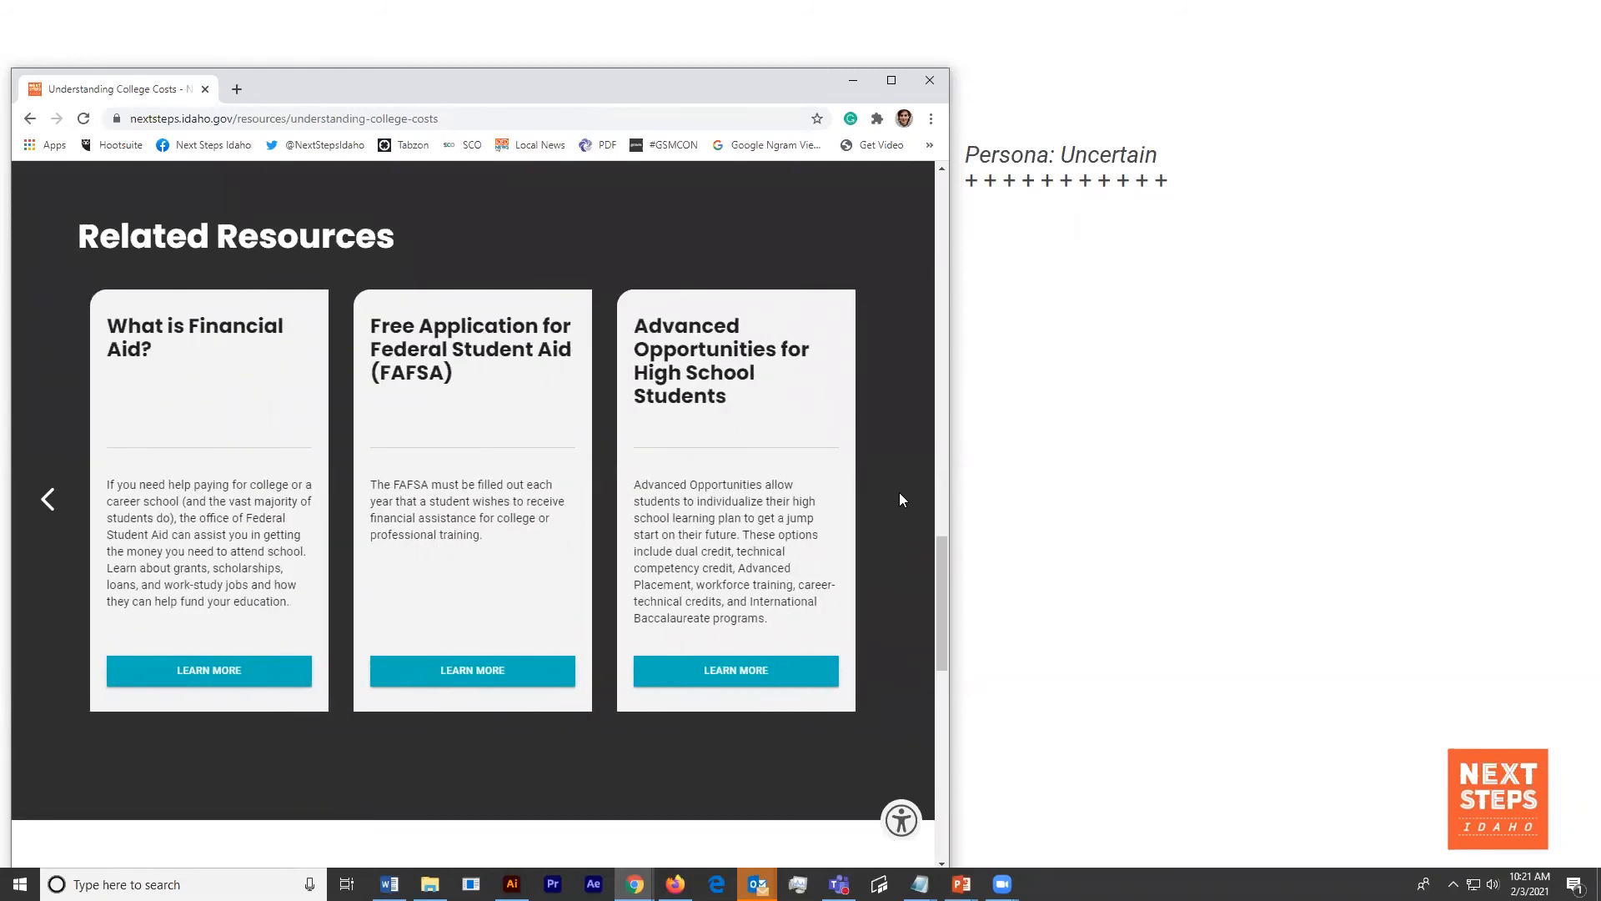
{"action": "scroll", "scroll_direction": "down", "scroll_amount": 3}
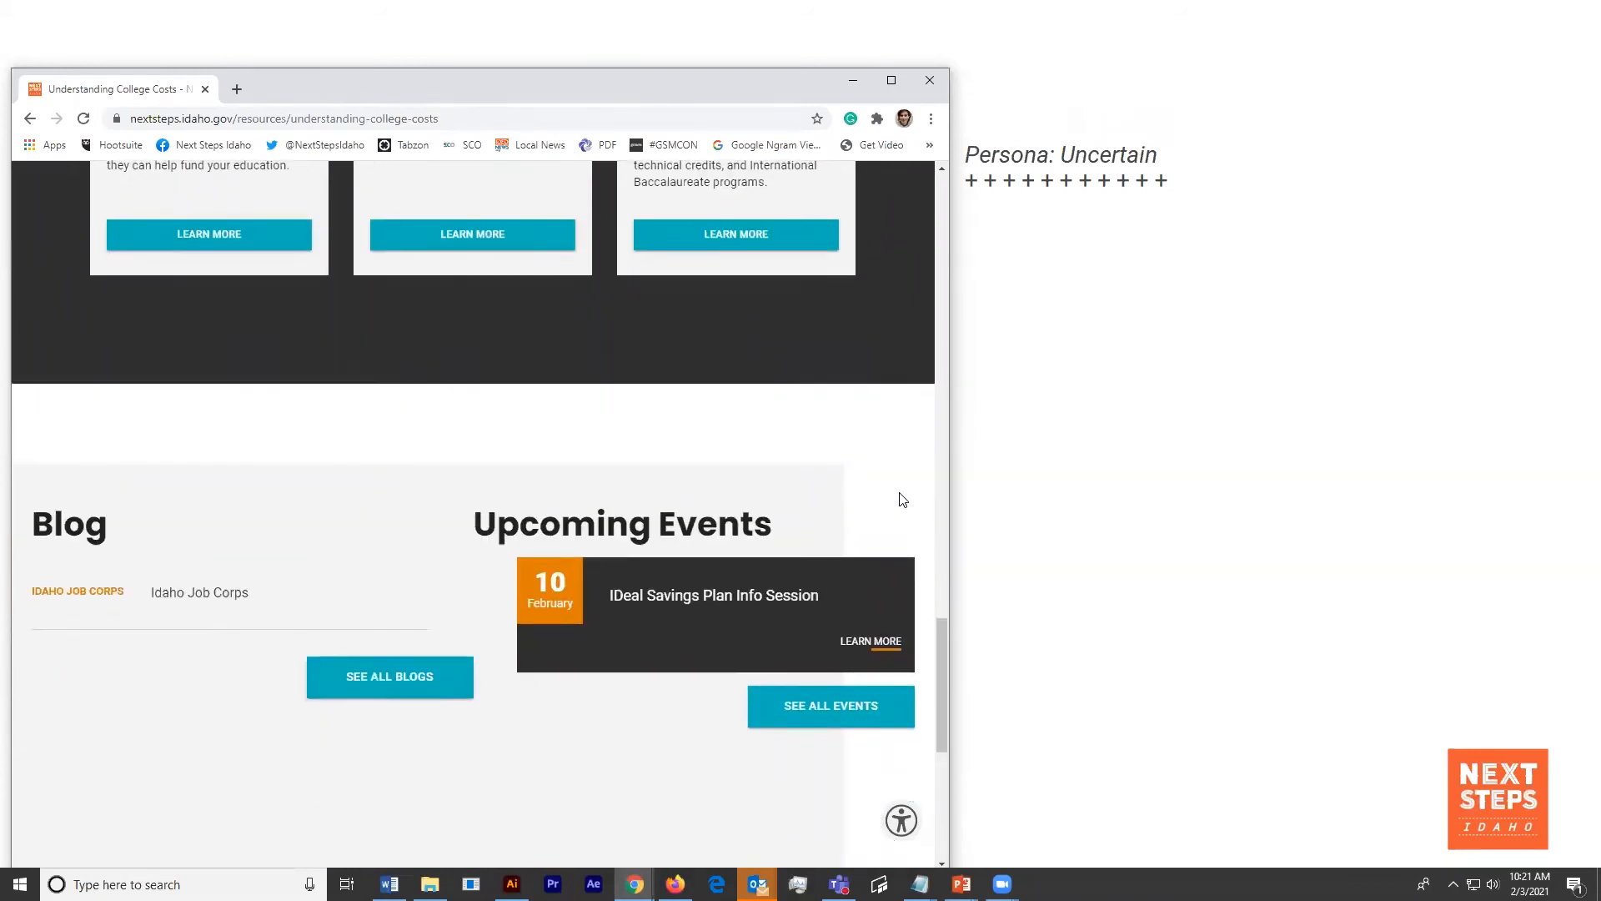
{"action": "scroll", "scroll_direction": "down", "scroll_amount": 3}
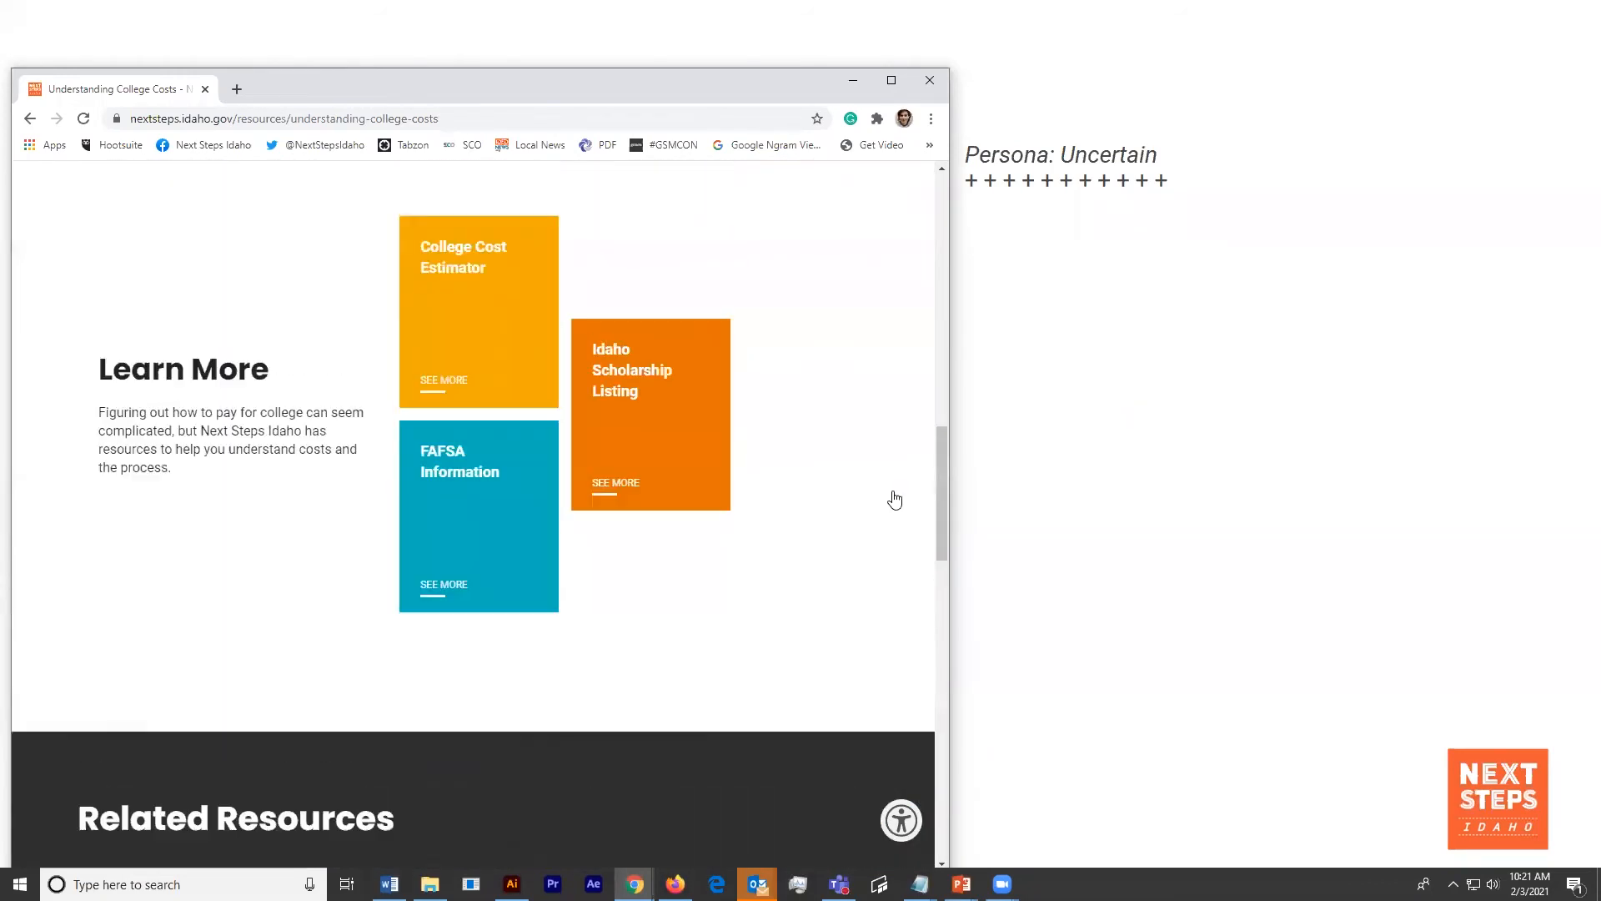
{"action": "scroll", "scroll_direction": "up", "scroll_amount": 3}
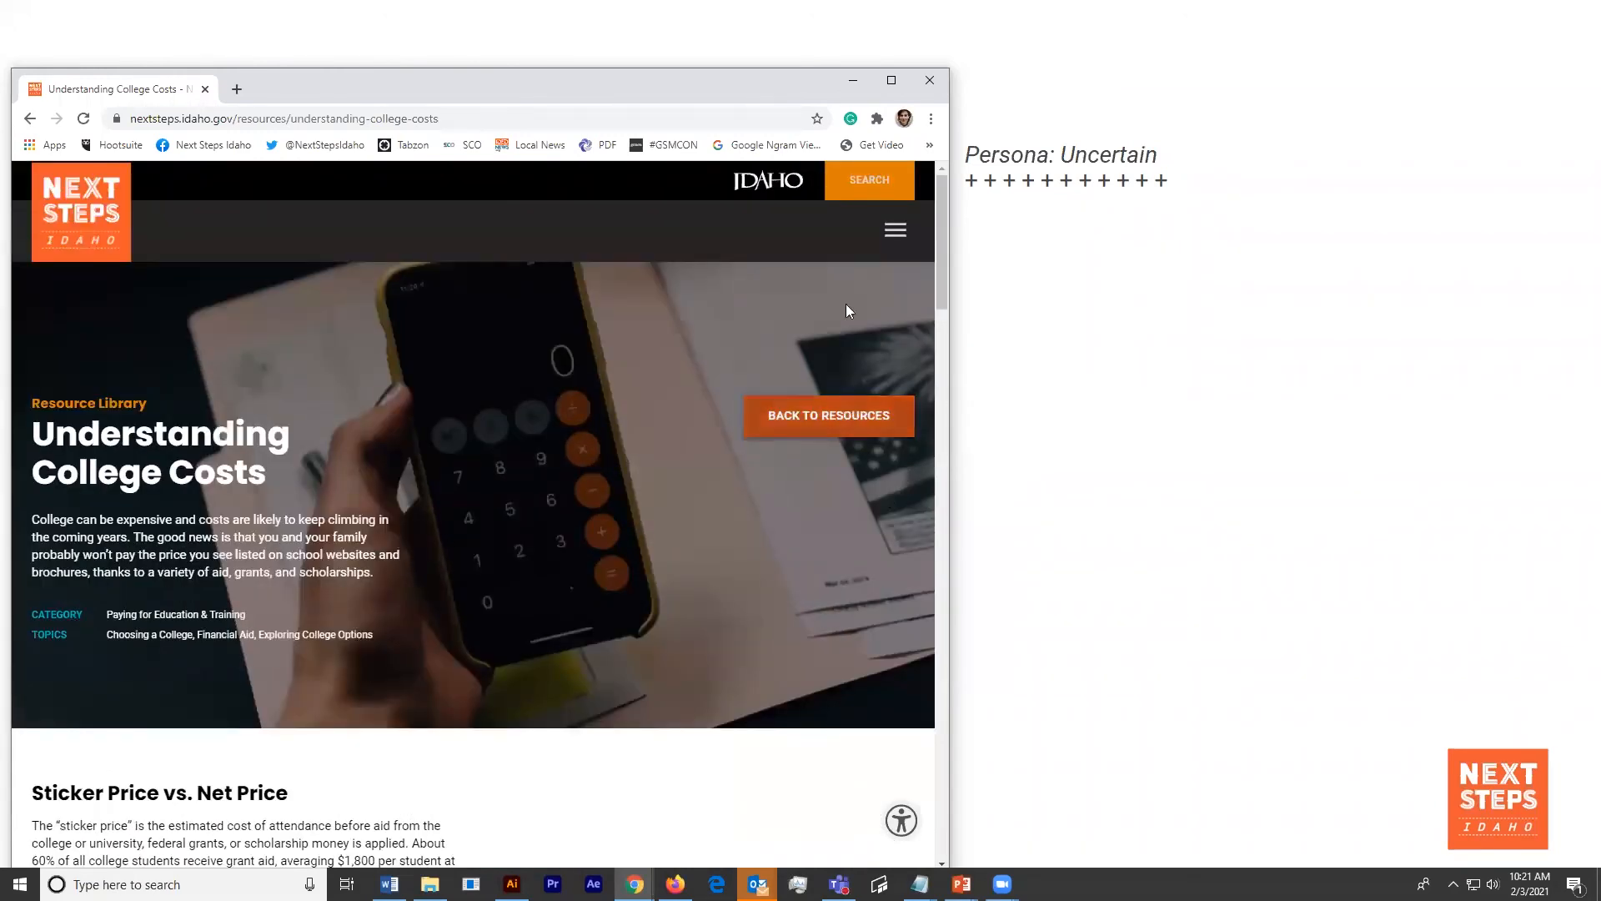
- Start the College Cost Estimator with a 4 Year program at The College of Idaho
{"action": "left_click", "coordinate": [895, 228]}
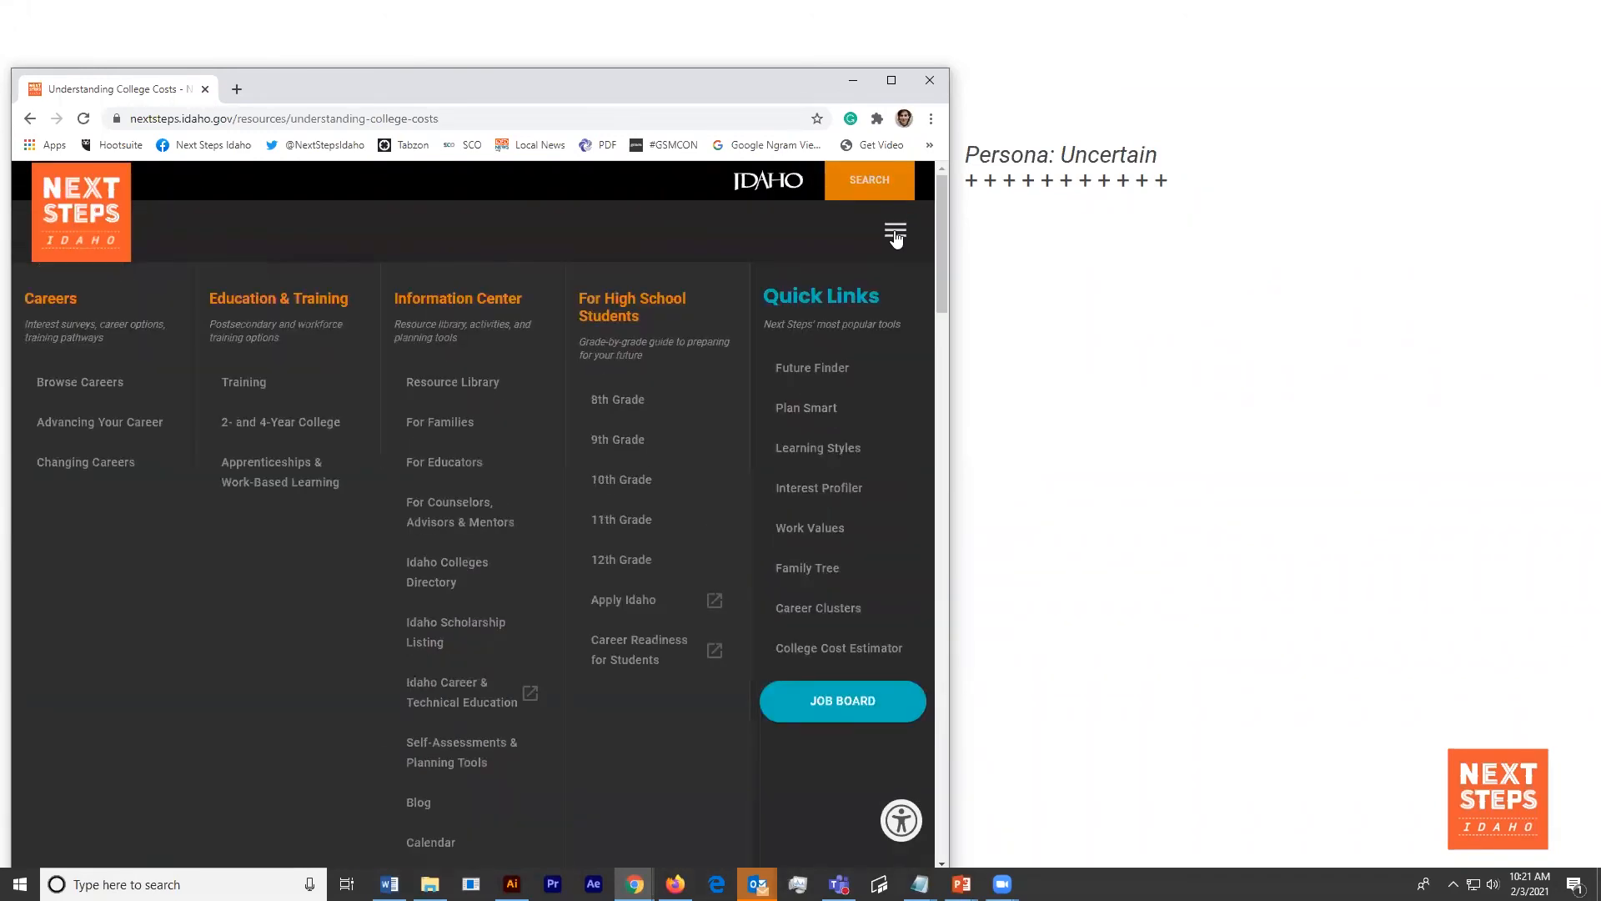
{"action": "mouse_move", "coordinate": [814, 647]}
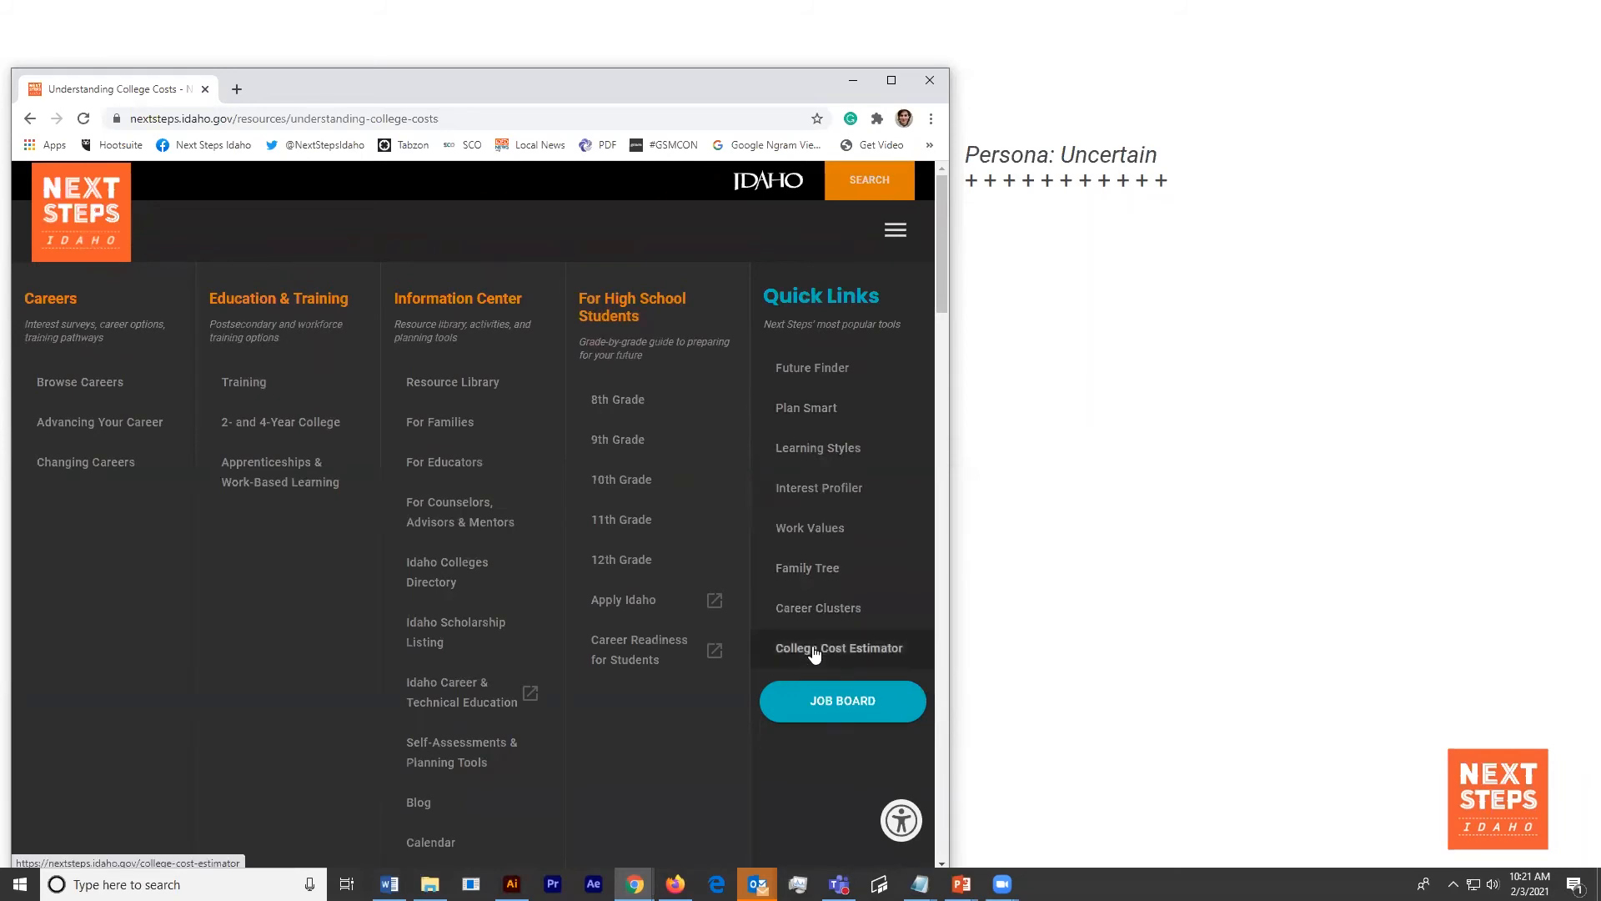
{"action": "left_click", "coordinate": [838, 647]}
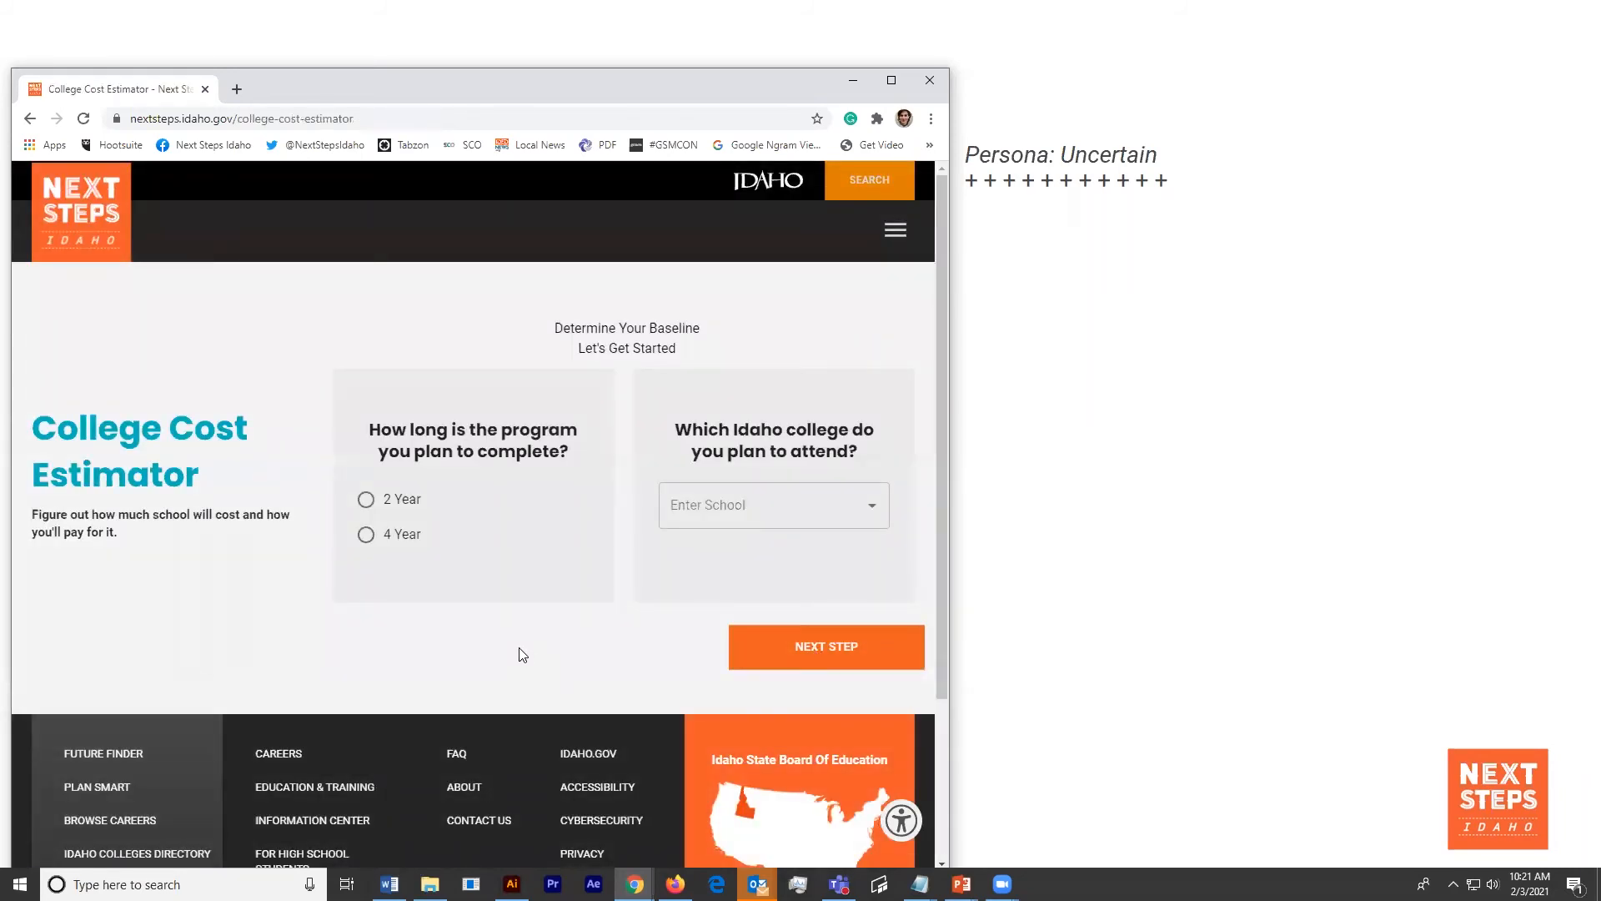
{"action": "left_click", "coordinate": [365, 533]}
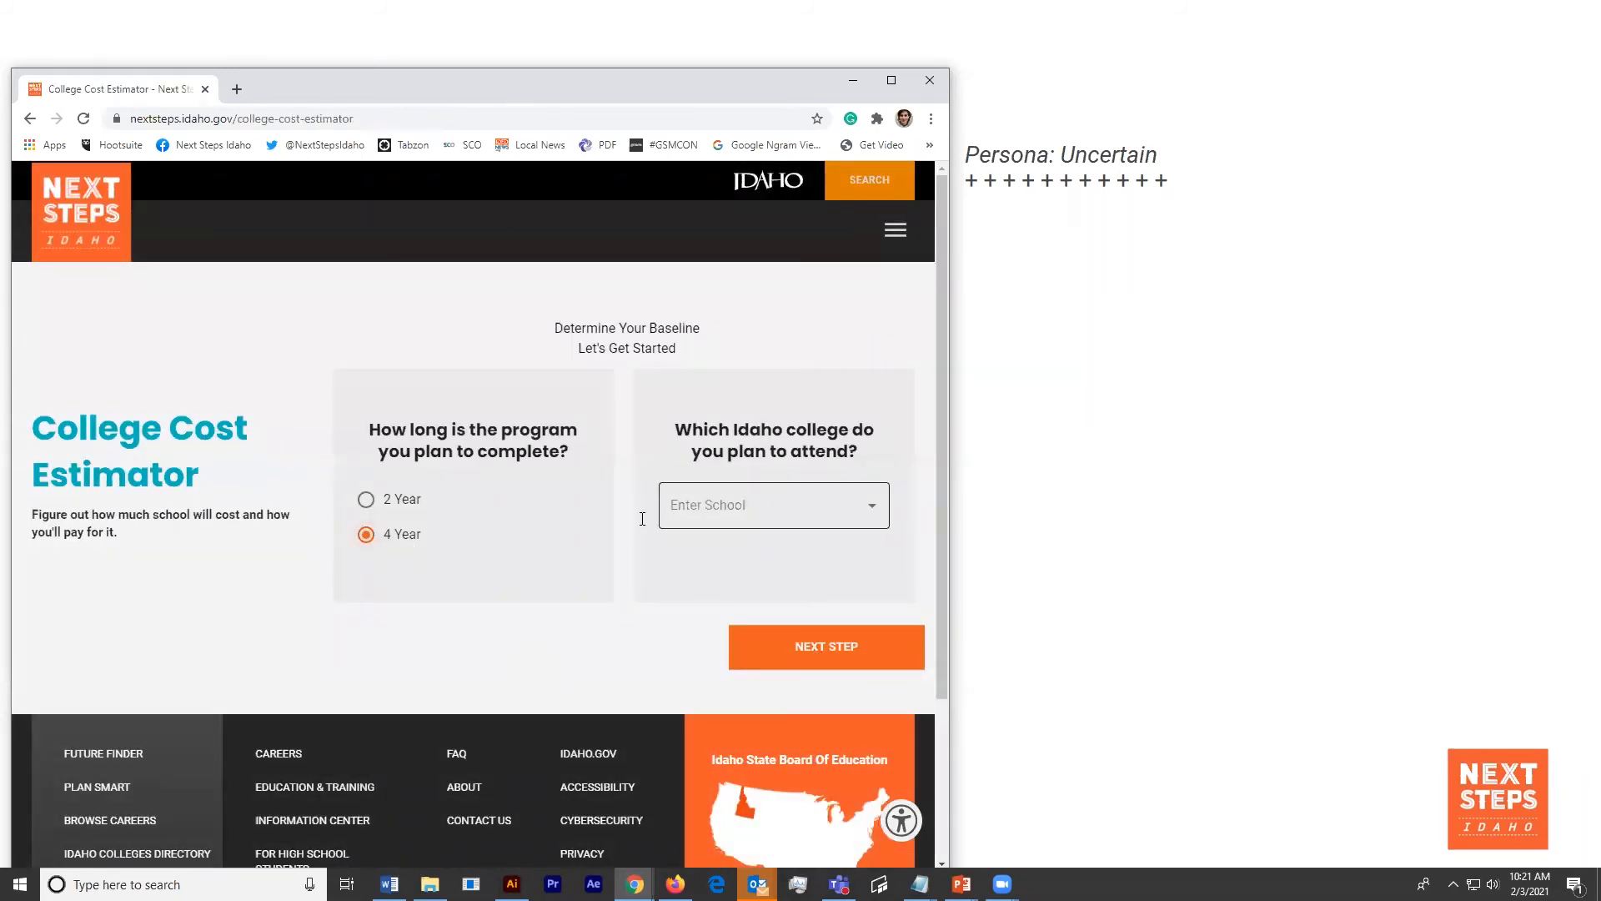
{"action": "left_click", "coordinate": [773, 505]}
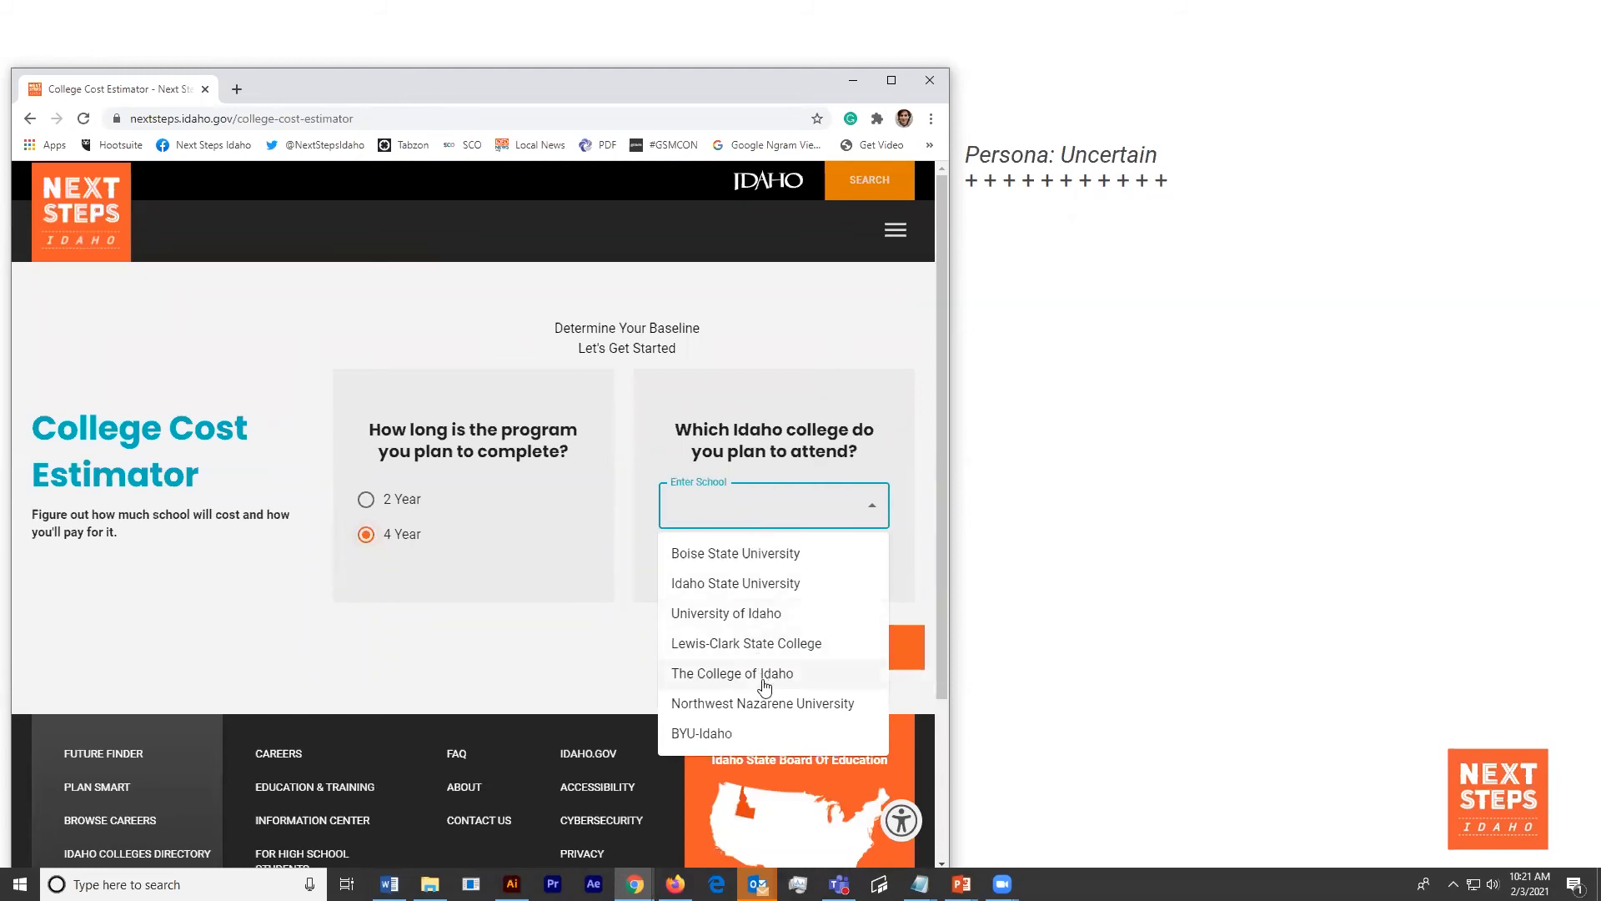
{"action": "left_click", "coordinate": [732, 673]}
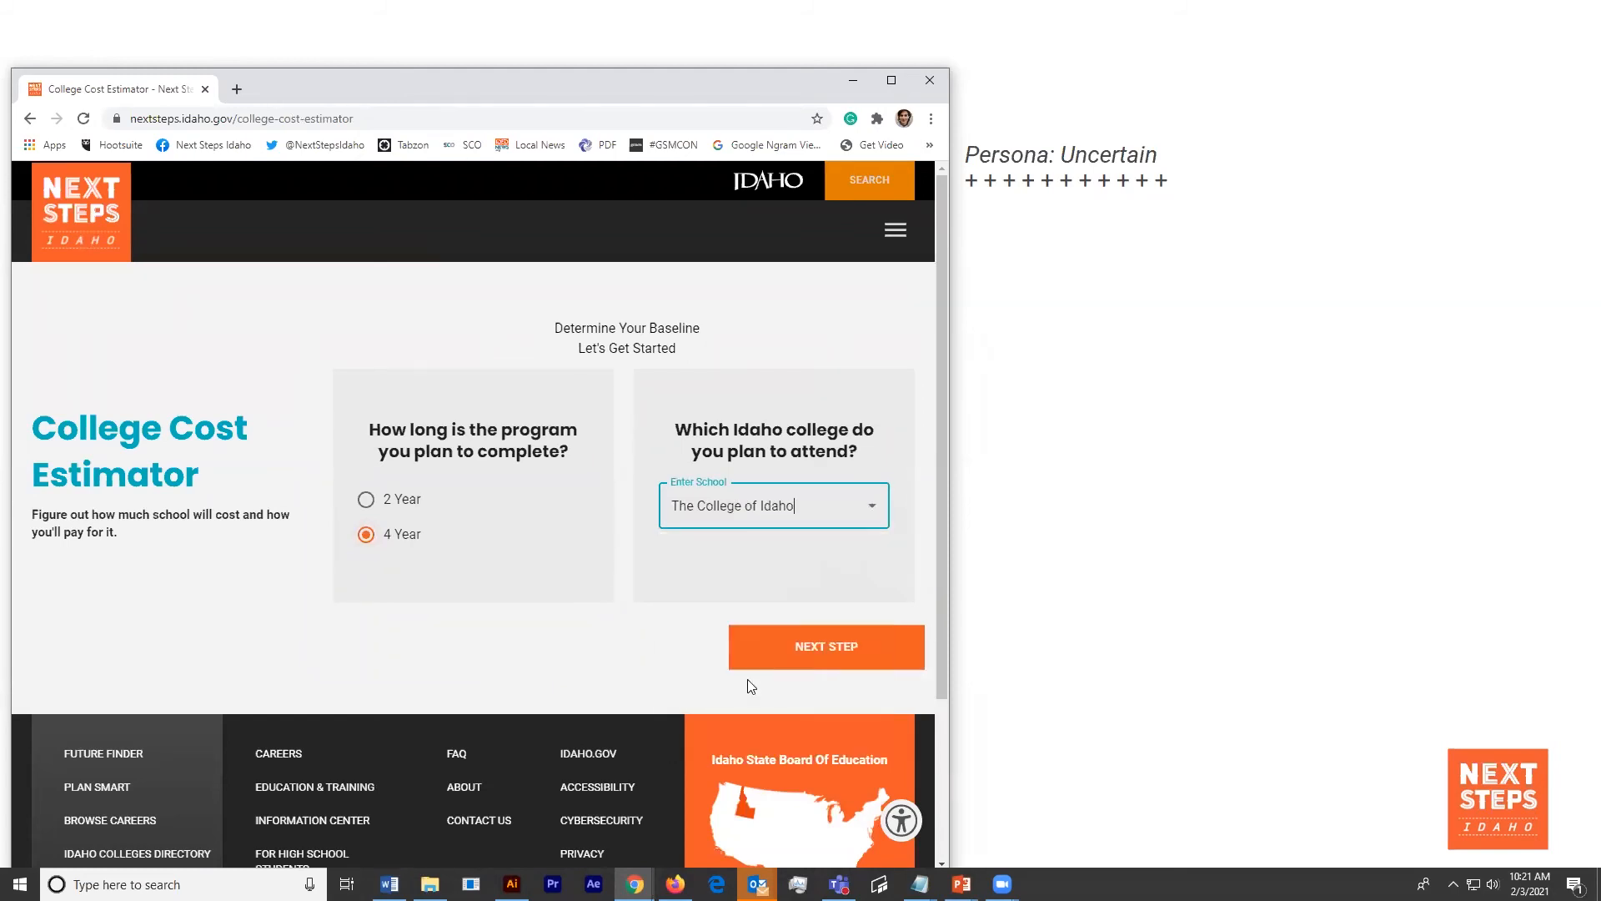
{"action": "left_click", "coordinate": [825, 645]}
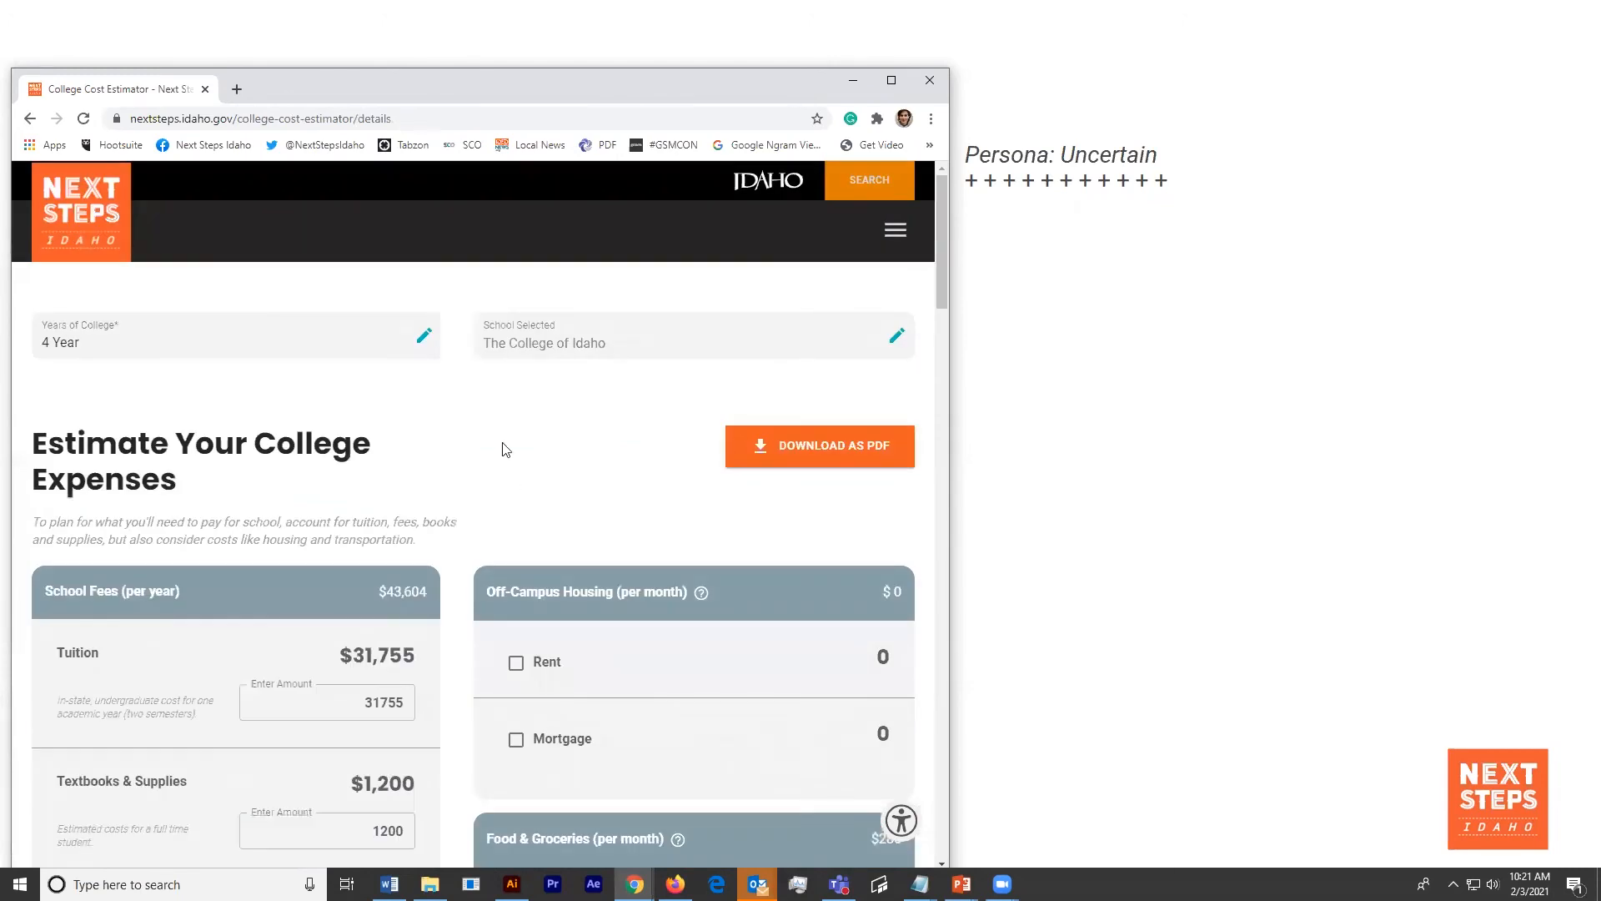
- Lower Food & Groceries to $140 and raise Cell Phone to $130
{"action": "scroll", "scroll_direction": "down", "scroll_amount": 3}
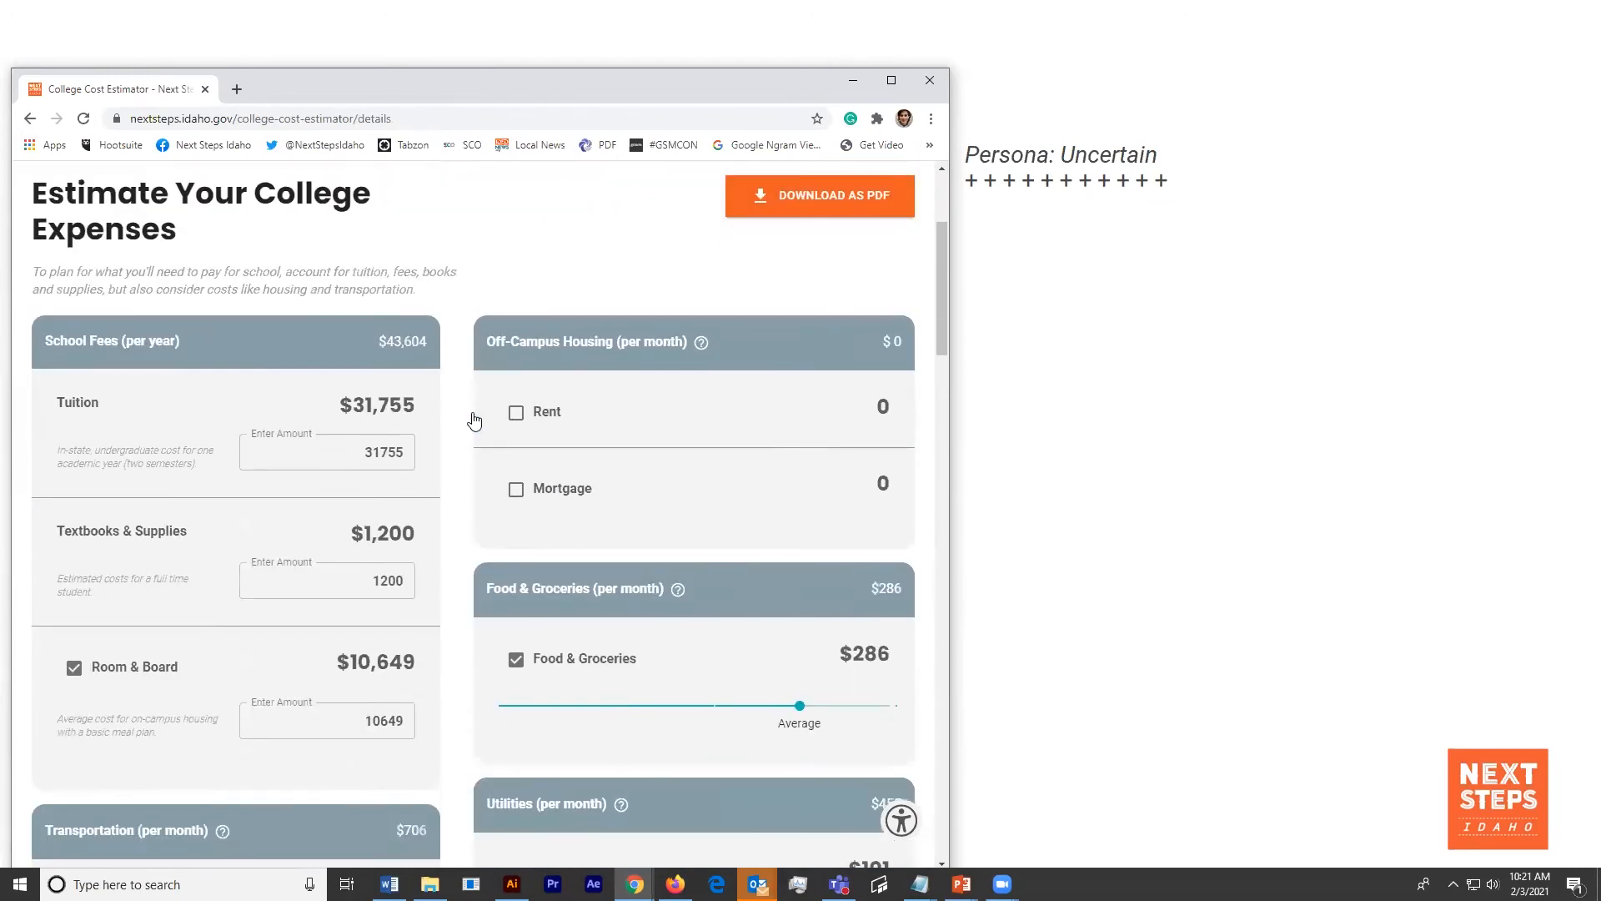
{"action": "scroll", "scroll_direction": "down", "scroll_amount": 3}
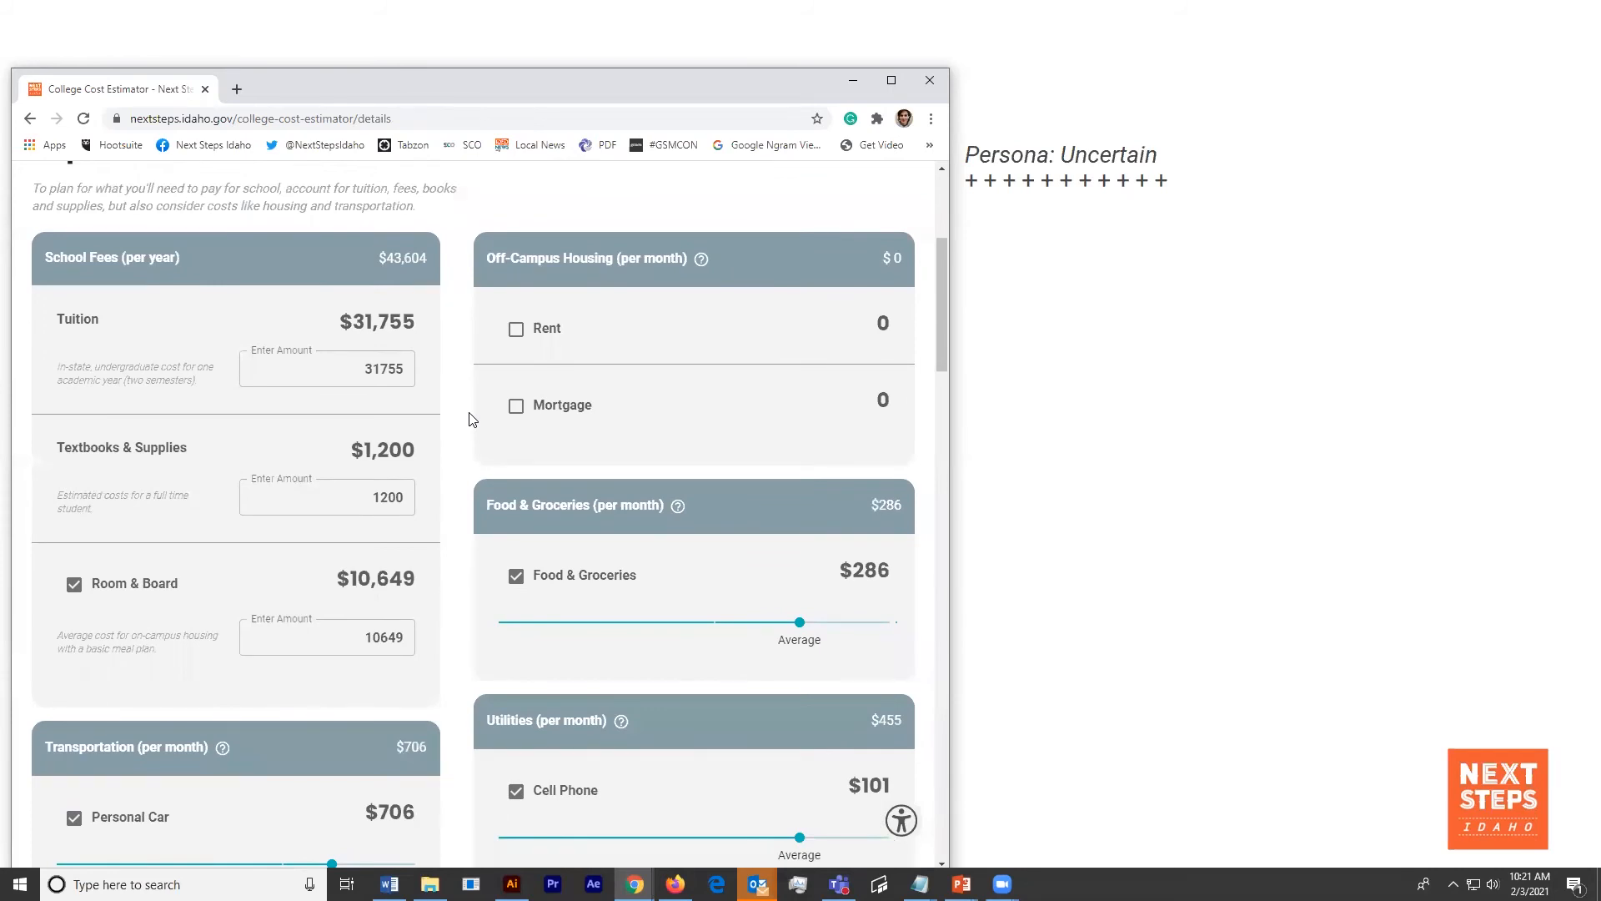
{"action": "scroll", "scroll_direction": "down", "scroll_amount": 3}
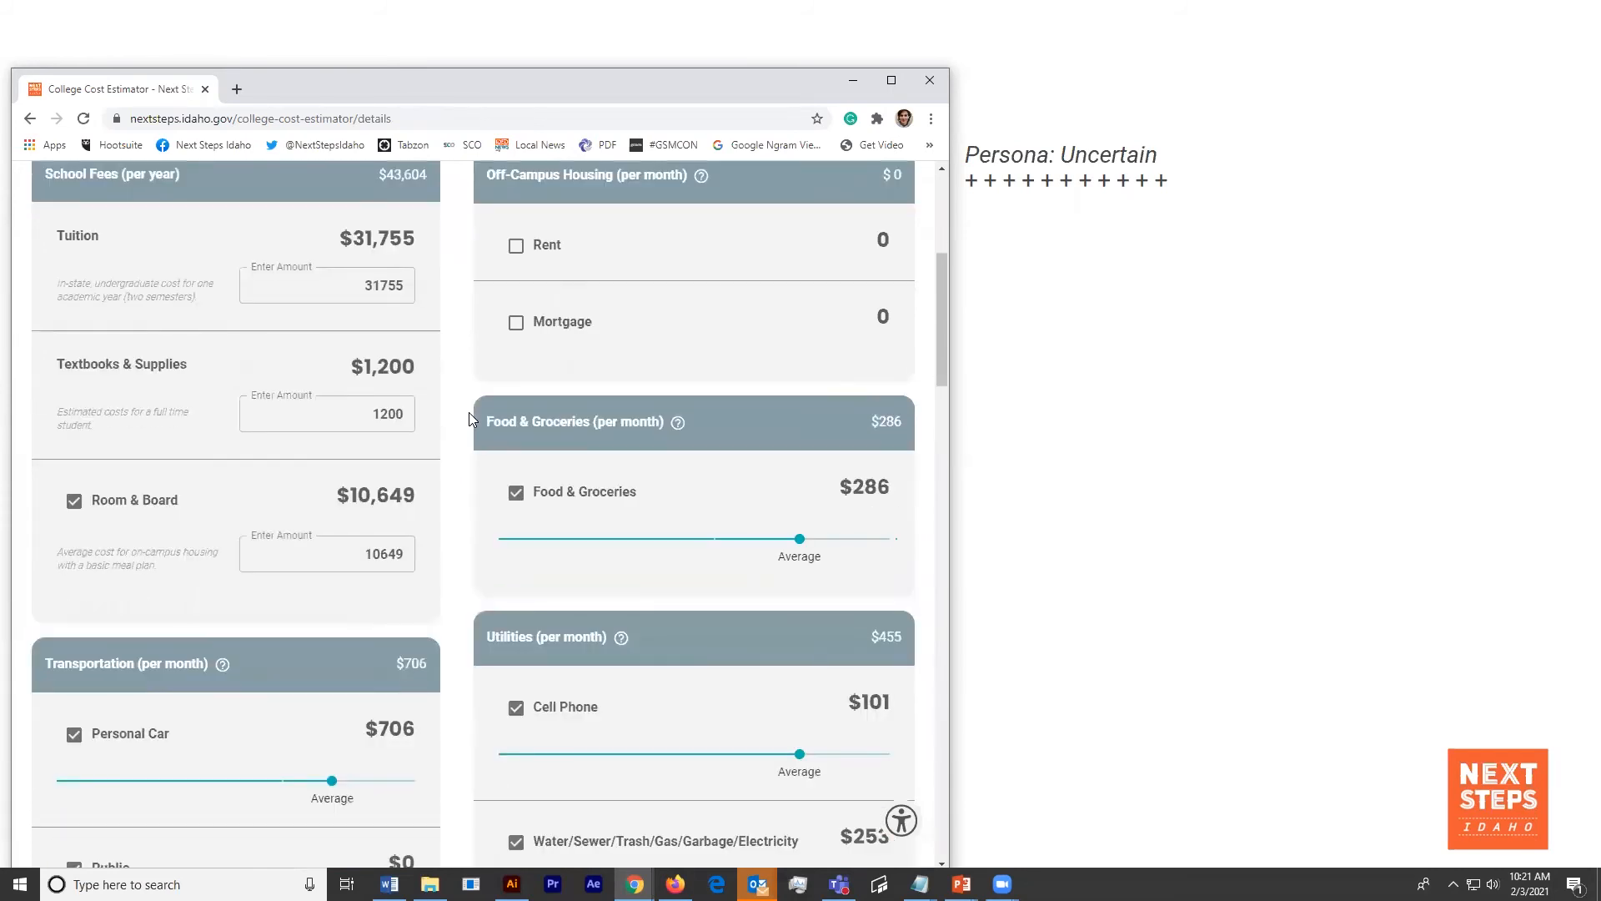
{"action": "scroll", "scroll_direction": "down", "scroll_amount": 3}
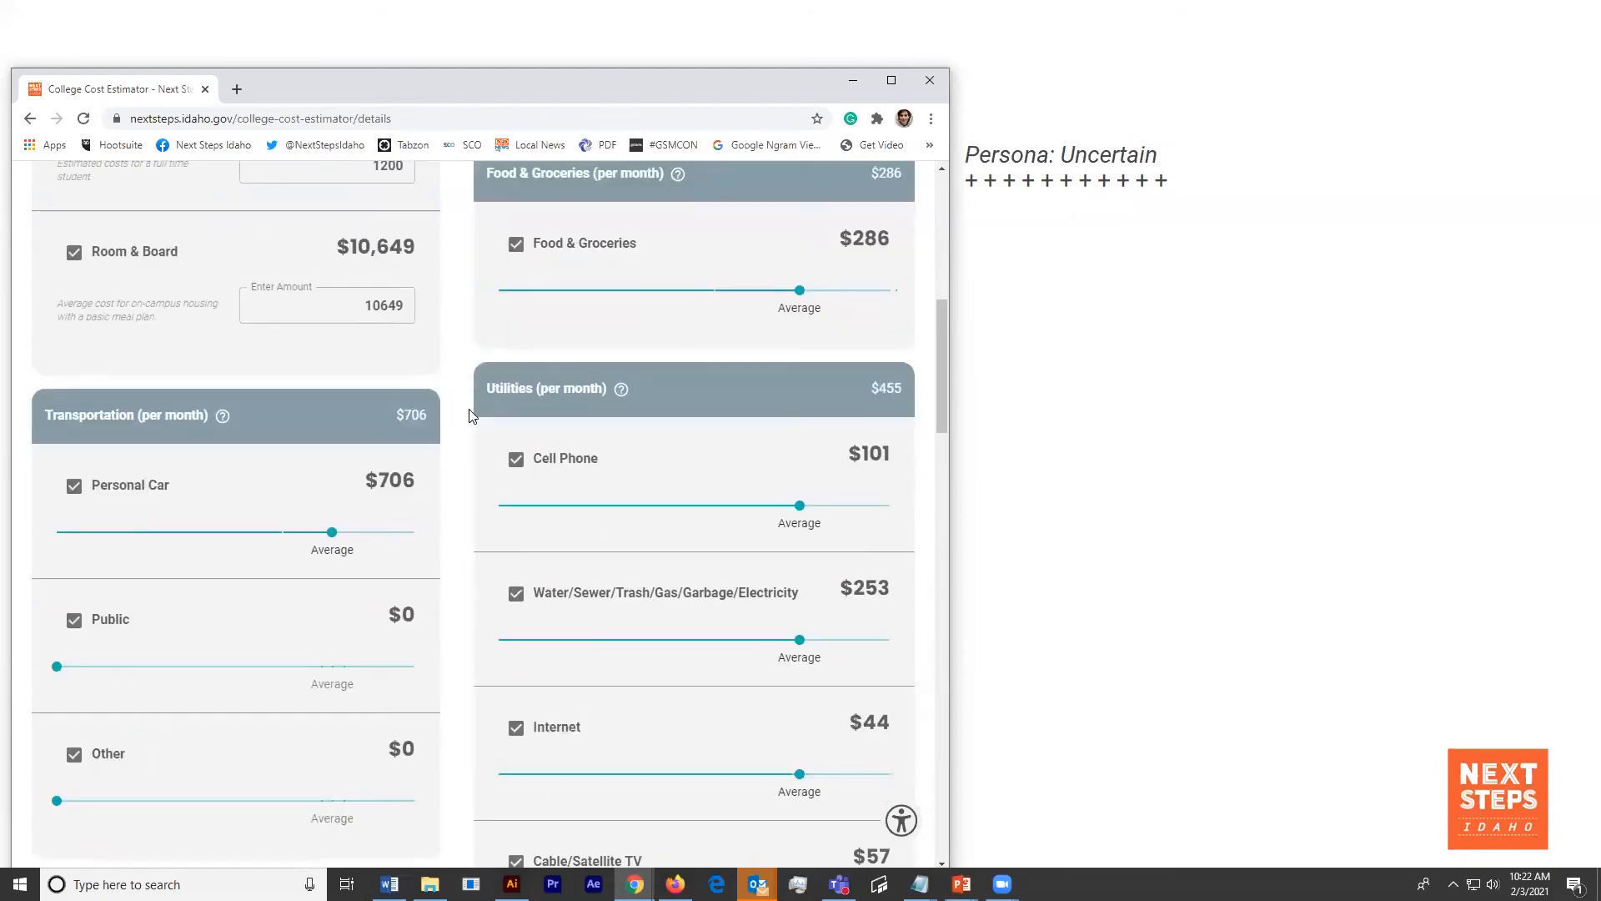
{"action": "left_click_drag", "start_coordinate": [800, 290], "coordinate": [645, 289]}
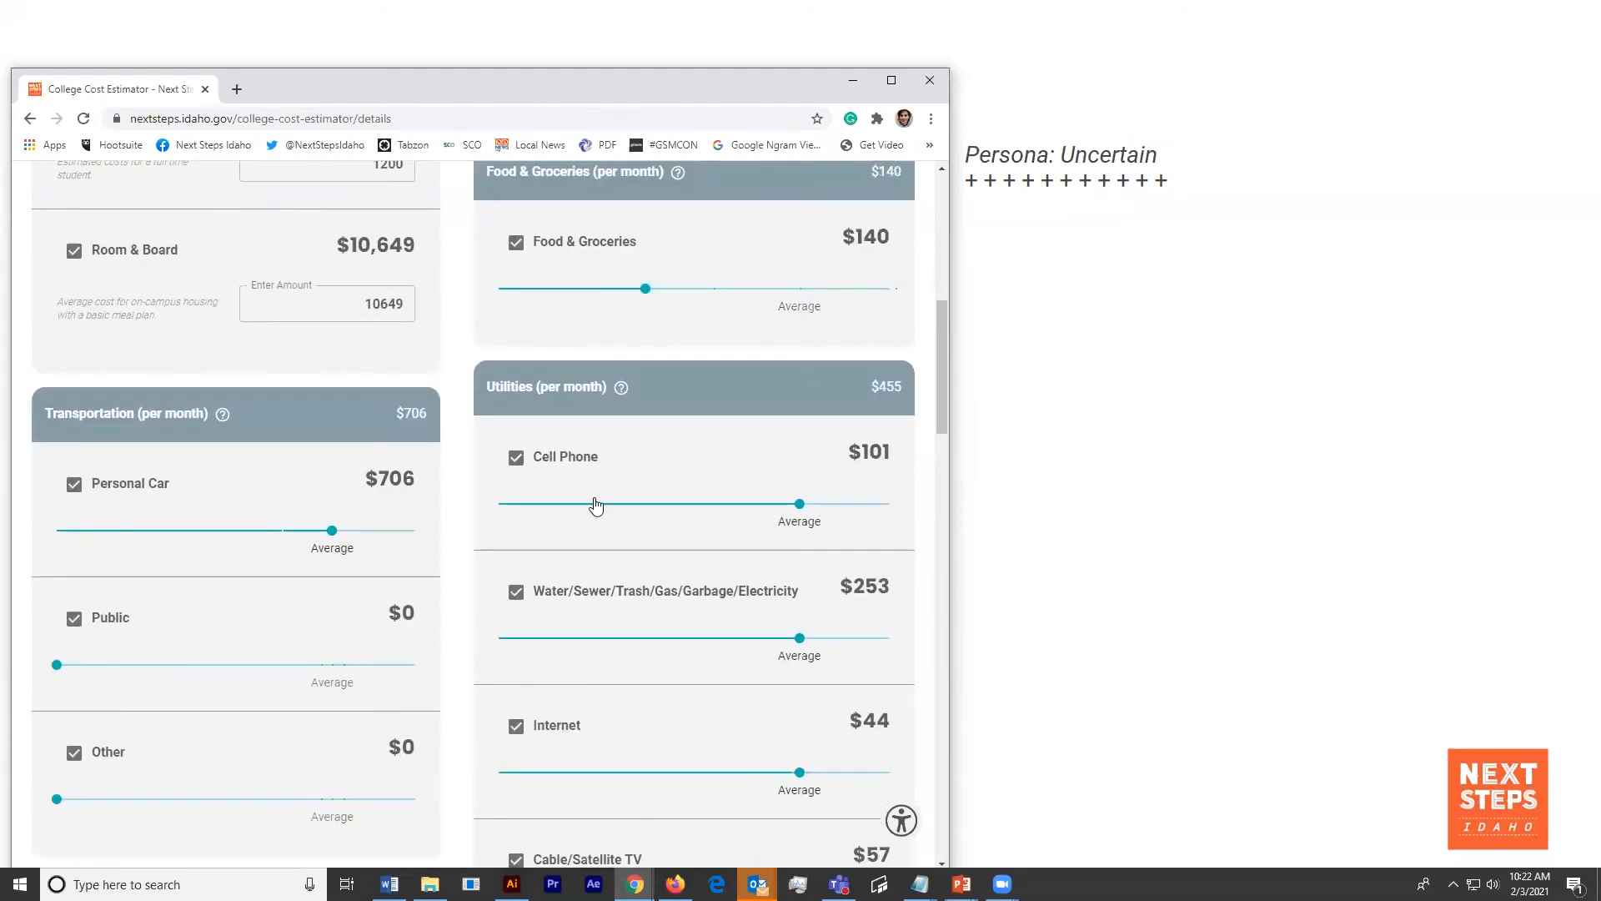
{"action": "left_click_drag", "start_coordinate": [800, 502], "coordinate": [886, 502]}
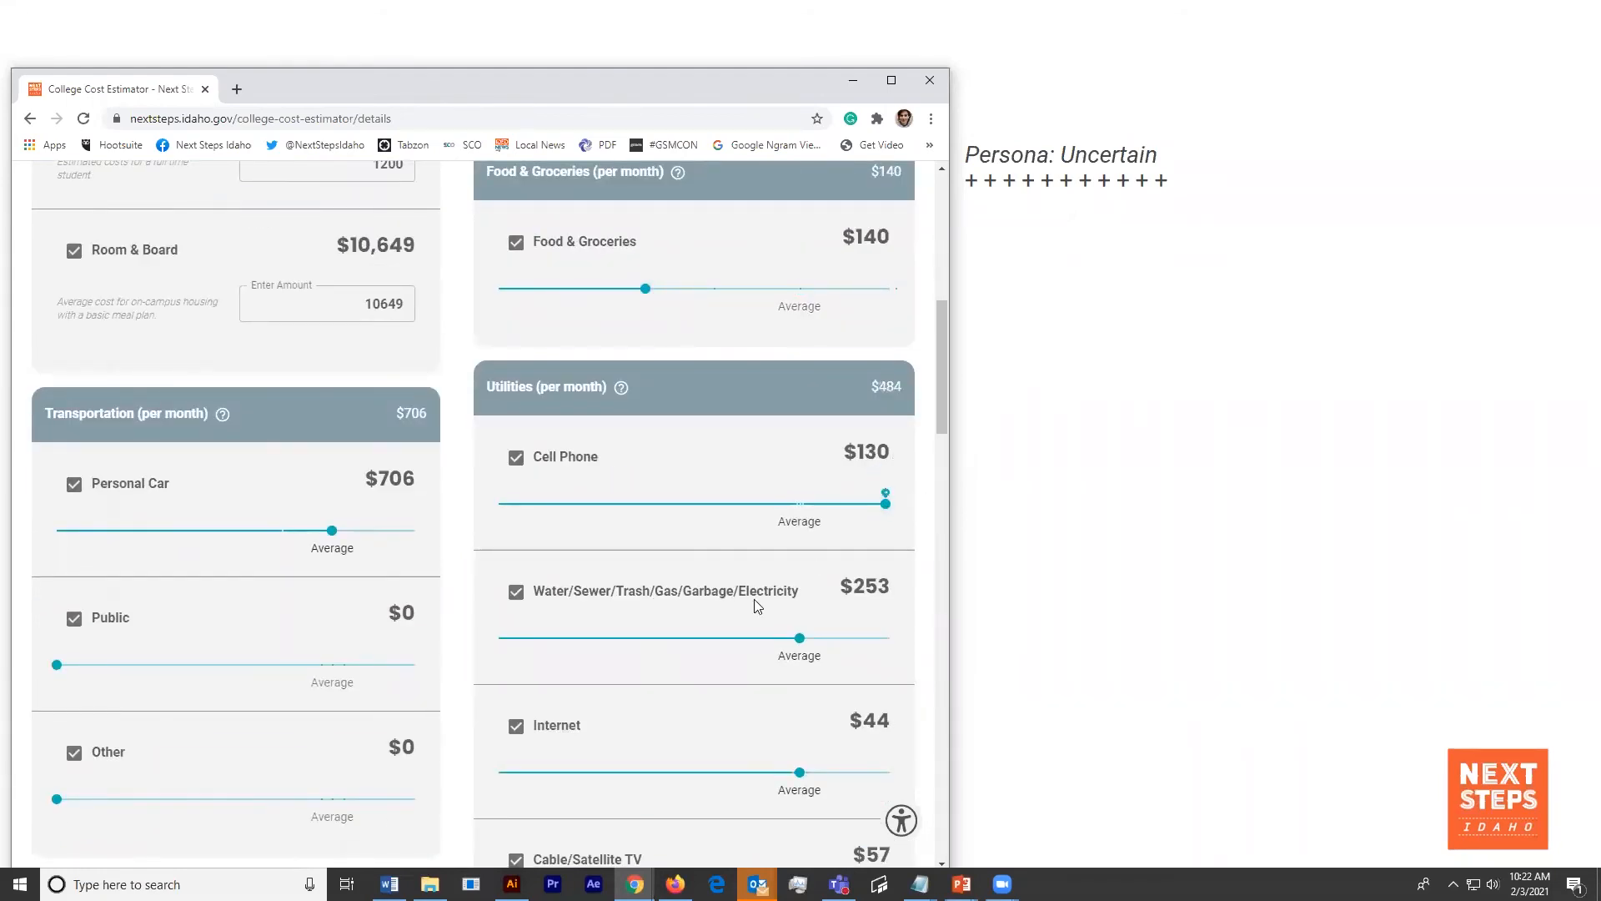
- Max out Clothing, set Entertainment to $208 and Gym to $30, then scroll to results
{"action": "scroll", "scroll_direction": "down", "scroll_amount": 3}
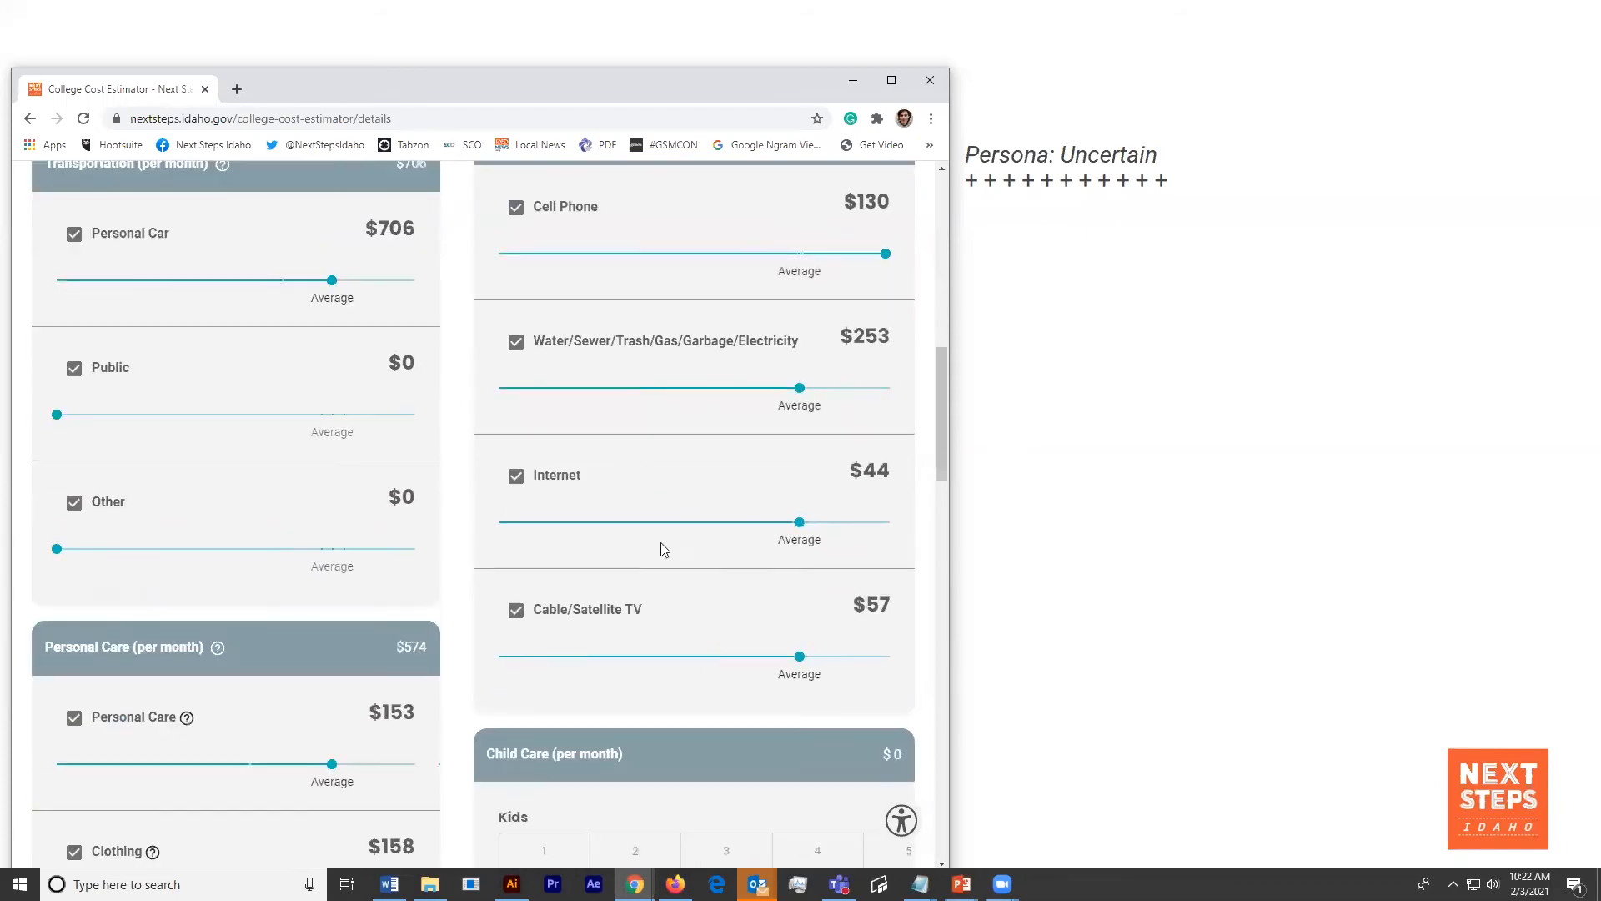
{"action": "scroll", "scroll_direction": "down", "scroll_amount": 3}
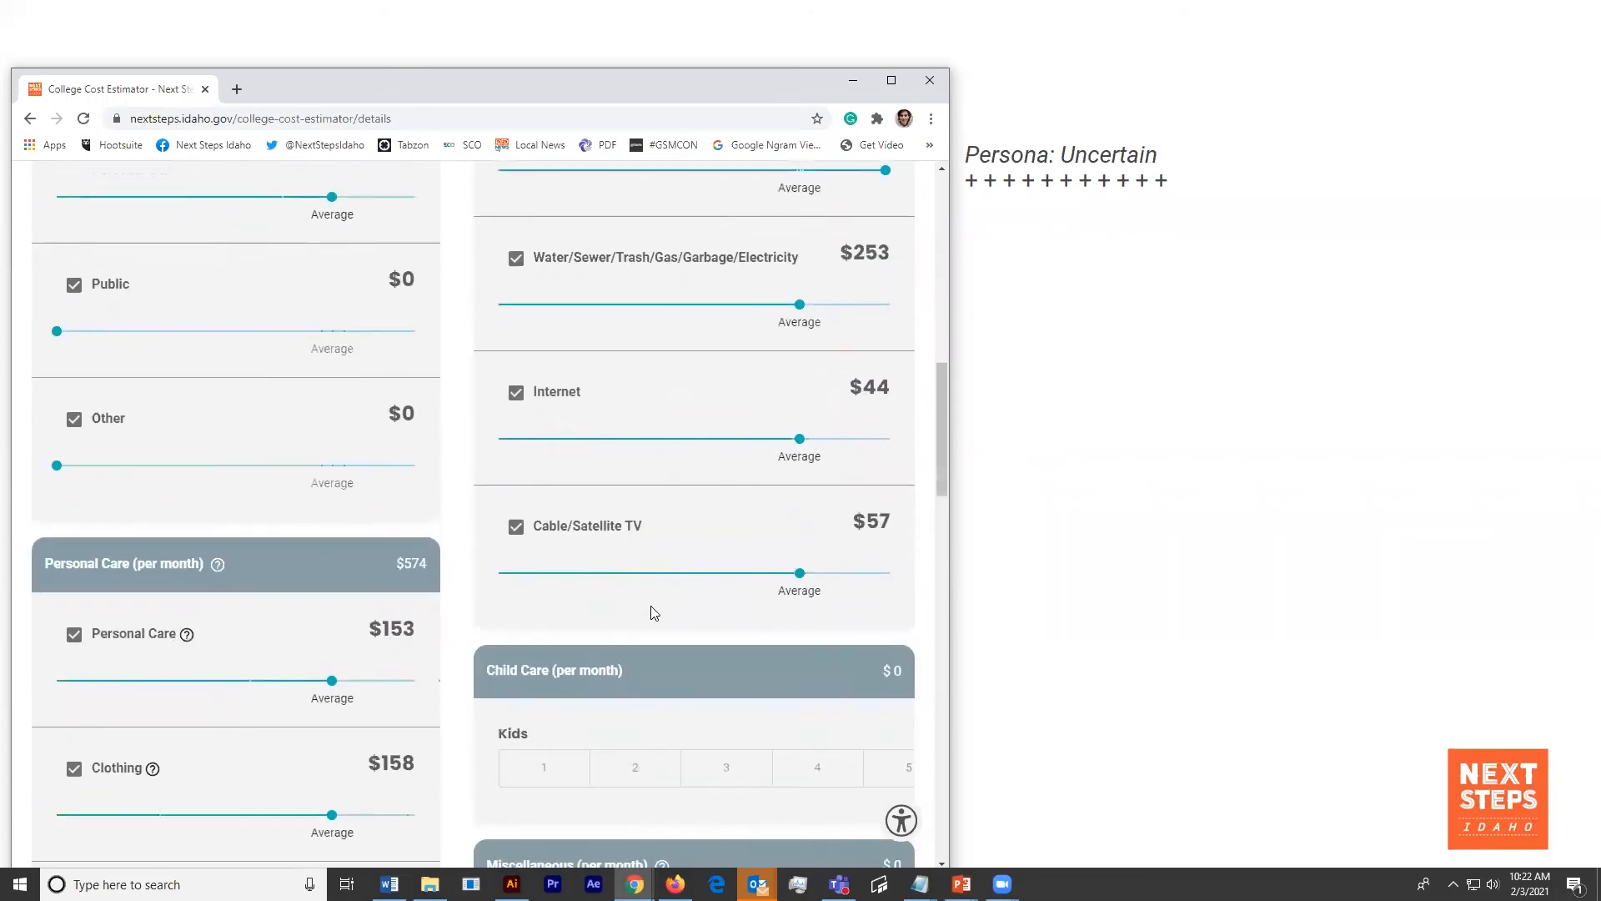
{"action": "left_click_drag", "start_coordinate": [330, 815], "coordinate": [405, 649]}
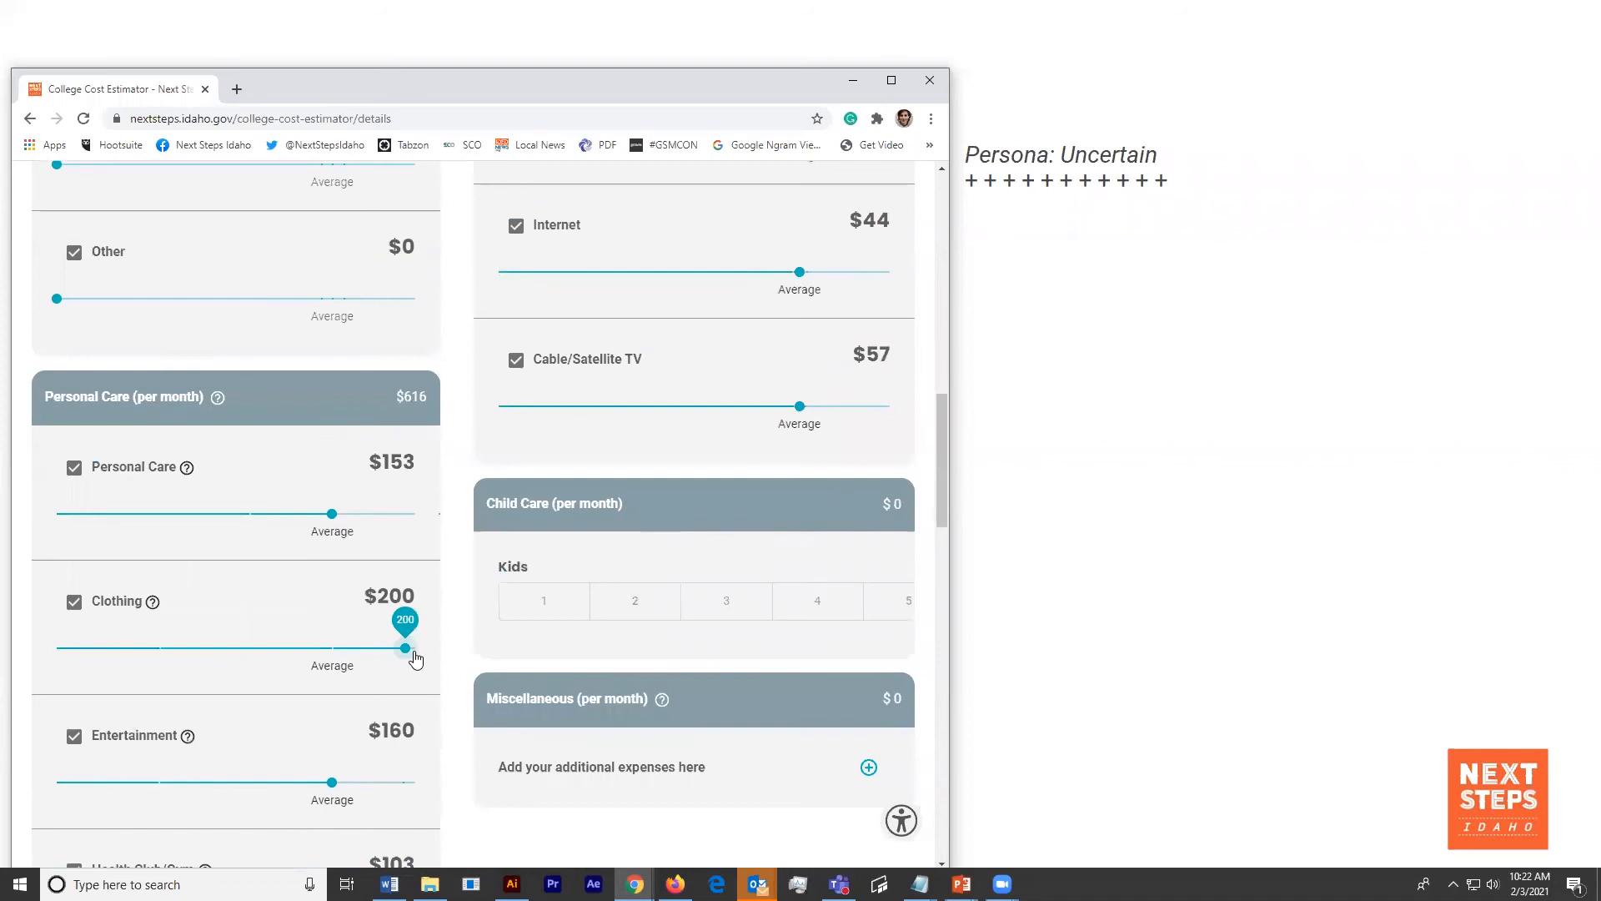
{"action": "left_click_drag", "start_coordinate": [403, 647], "coordinate": [415, 647]}
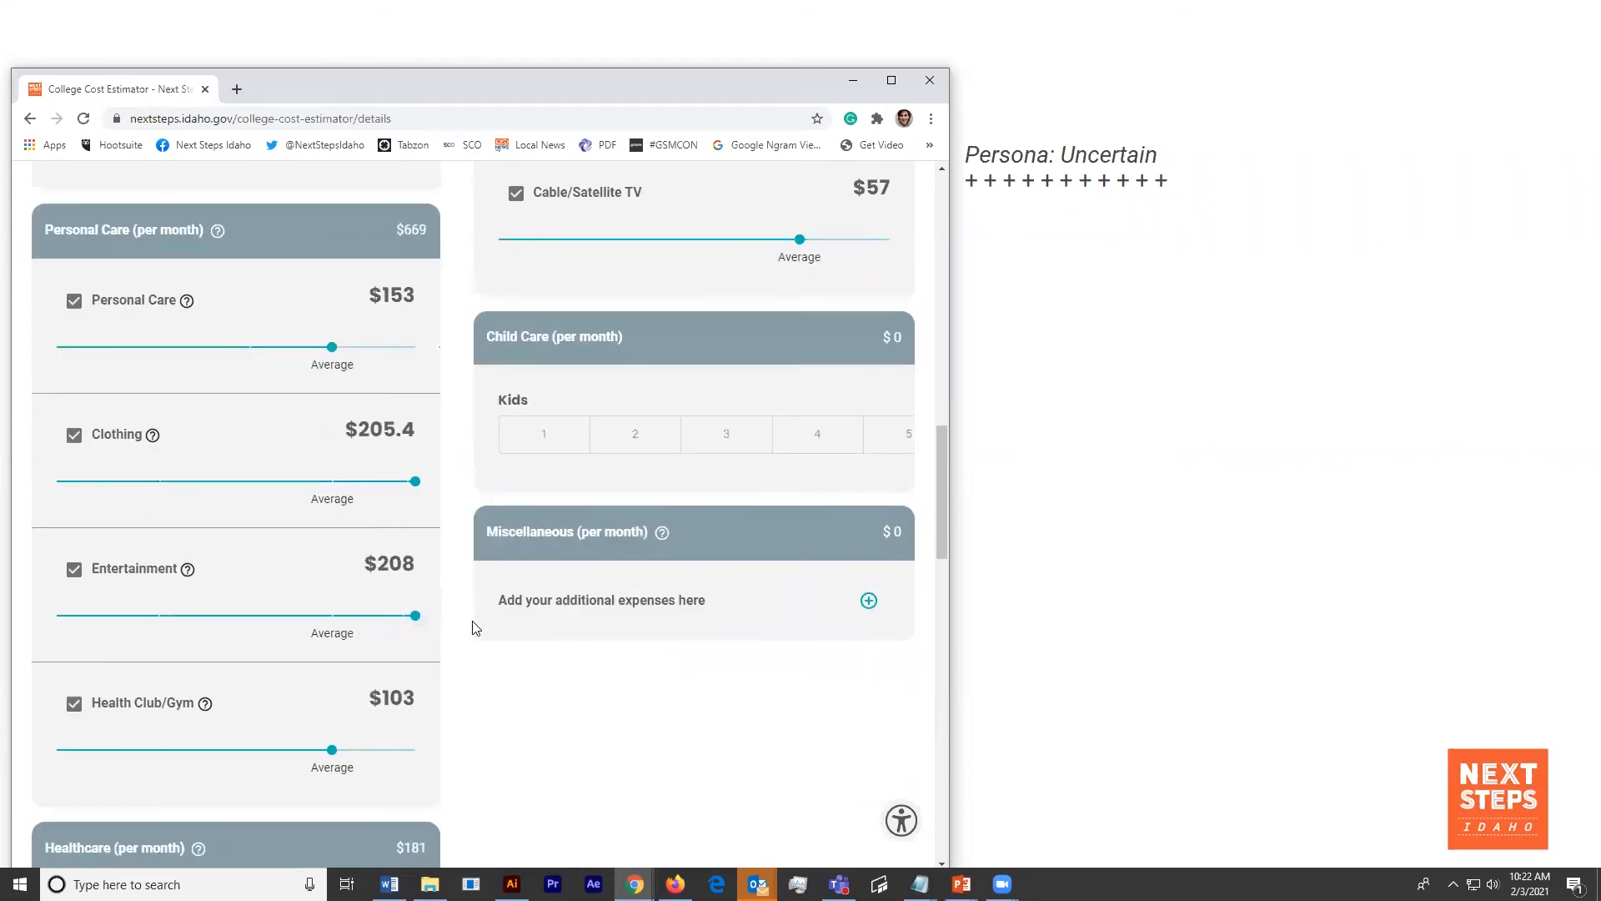
{"action": "left_click_drag", "start_coordinate": [331, 751], "coordinate": [137, 751]}
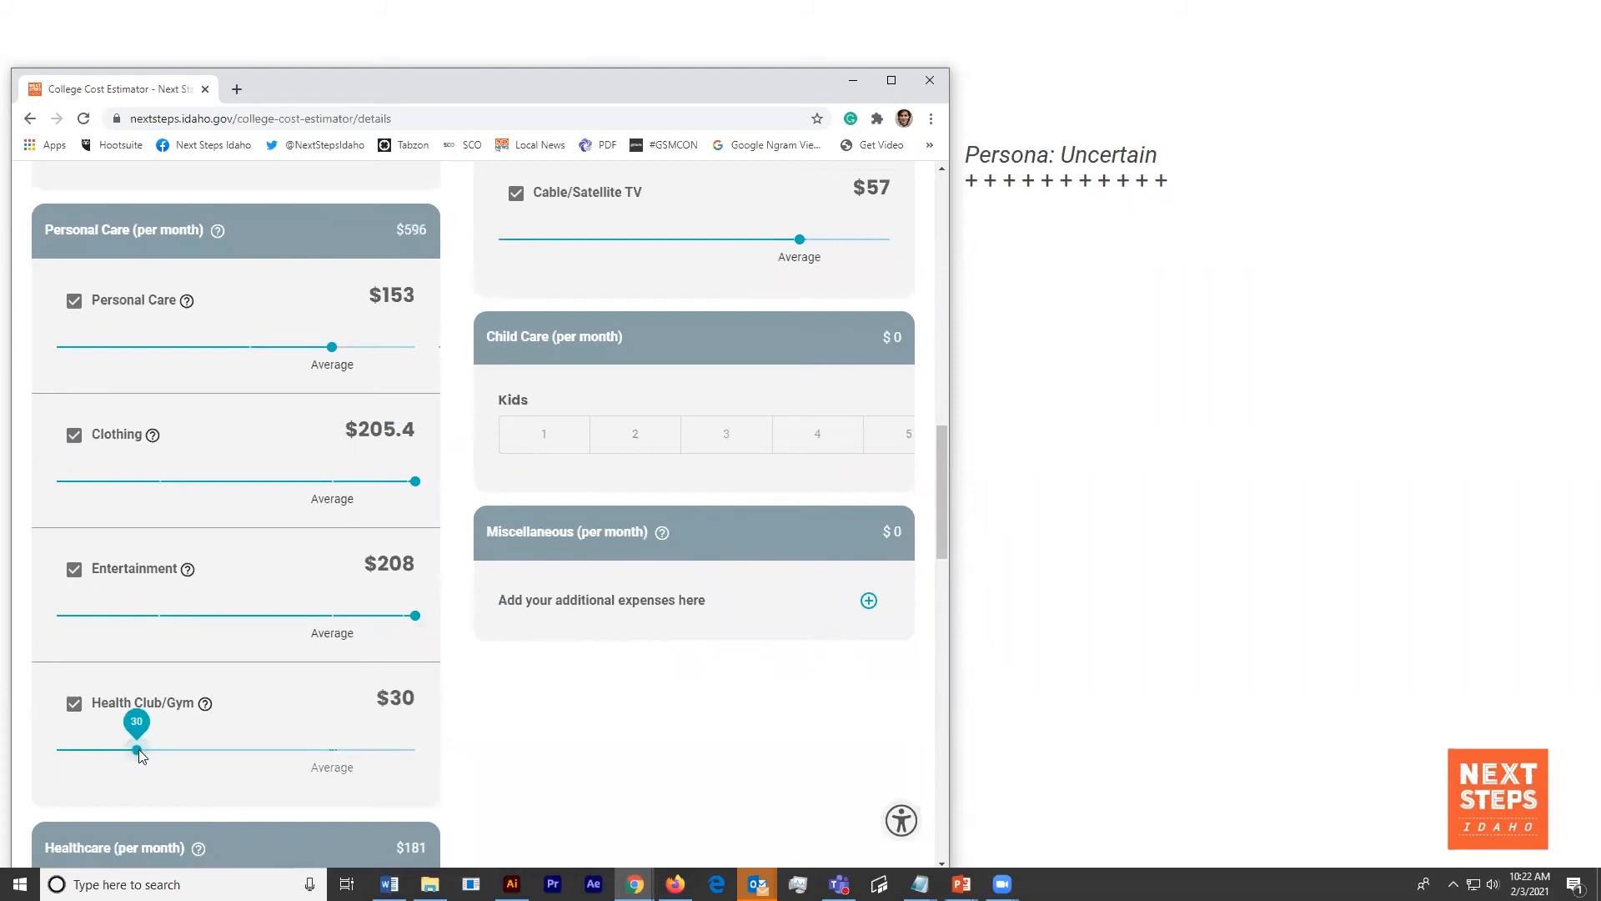
{"action": "scroll", "scroll_direction": "down", "scroll_amount": 3}
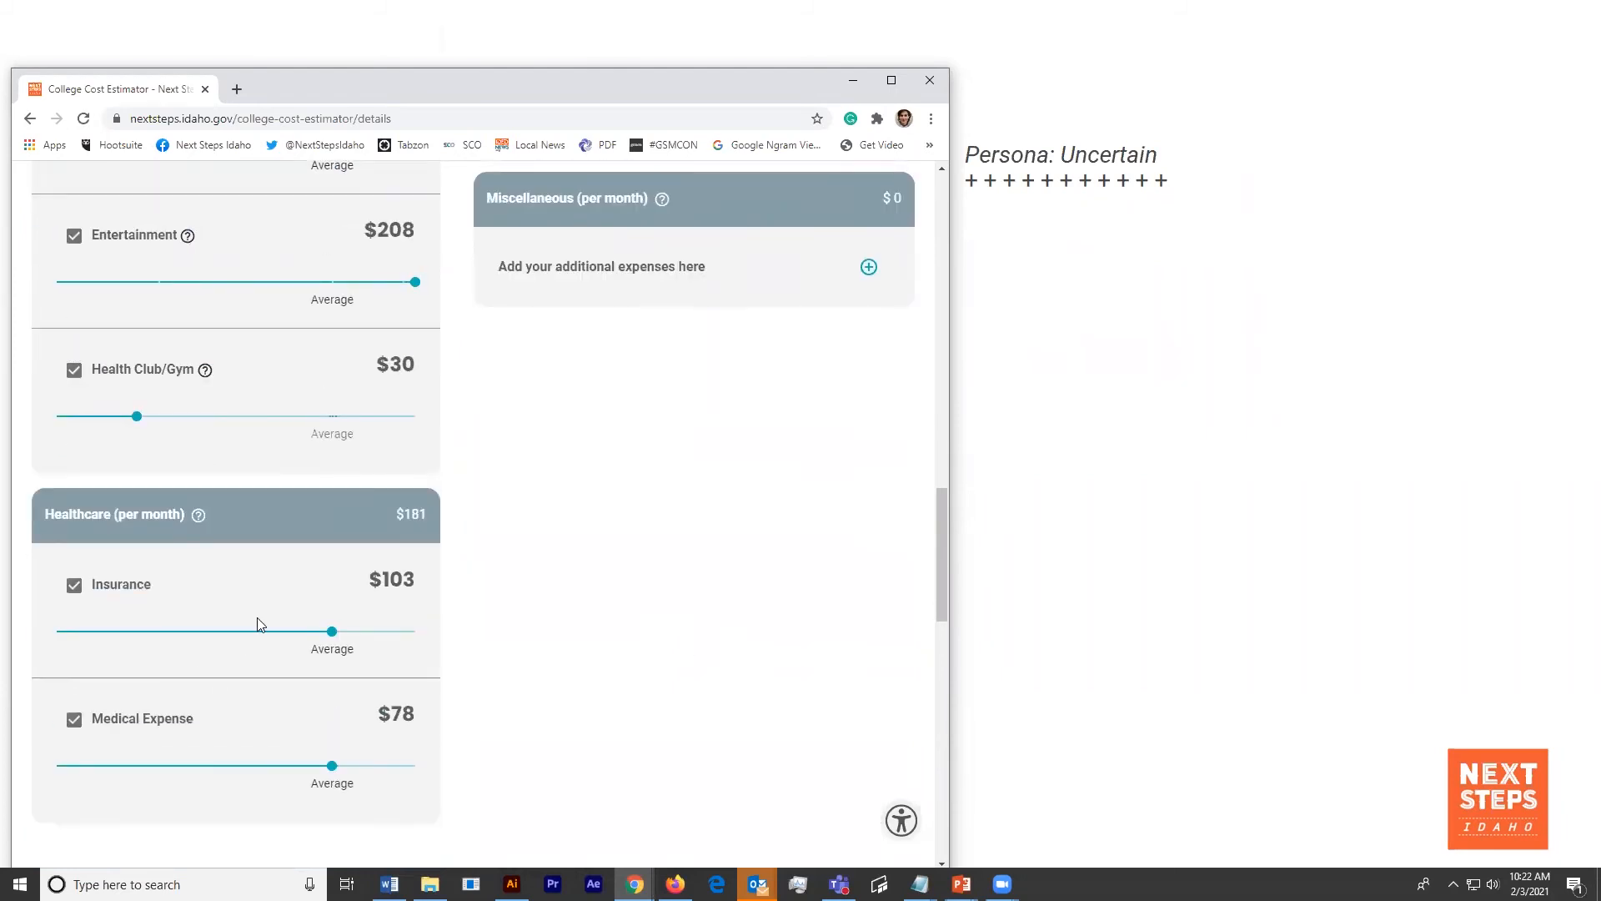
{"action": "scroll", "scroll_direction": "down", "scroll_amount": 3}
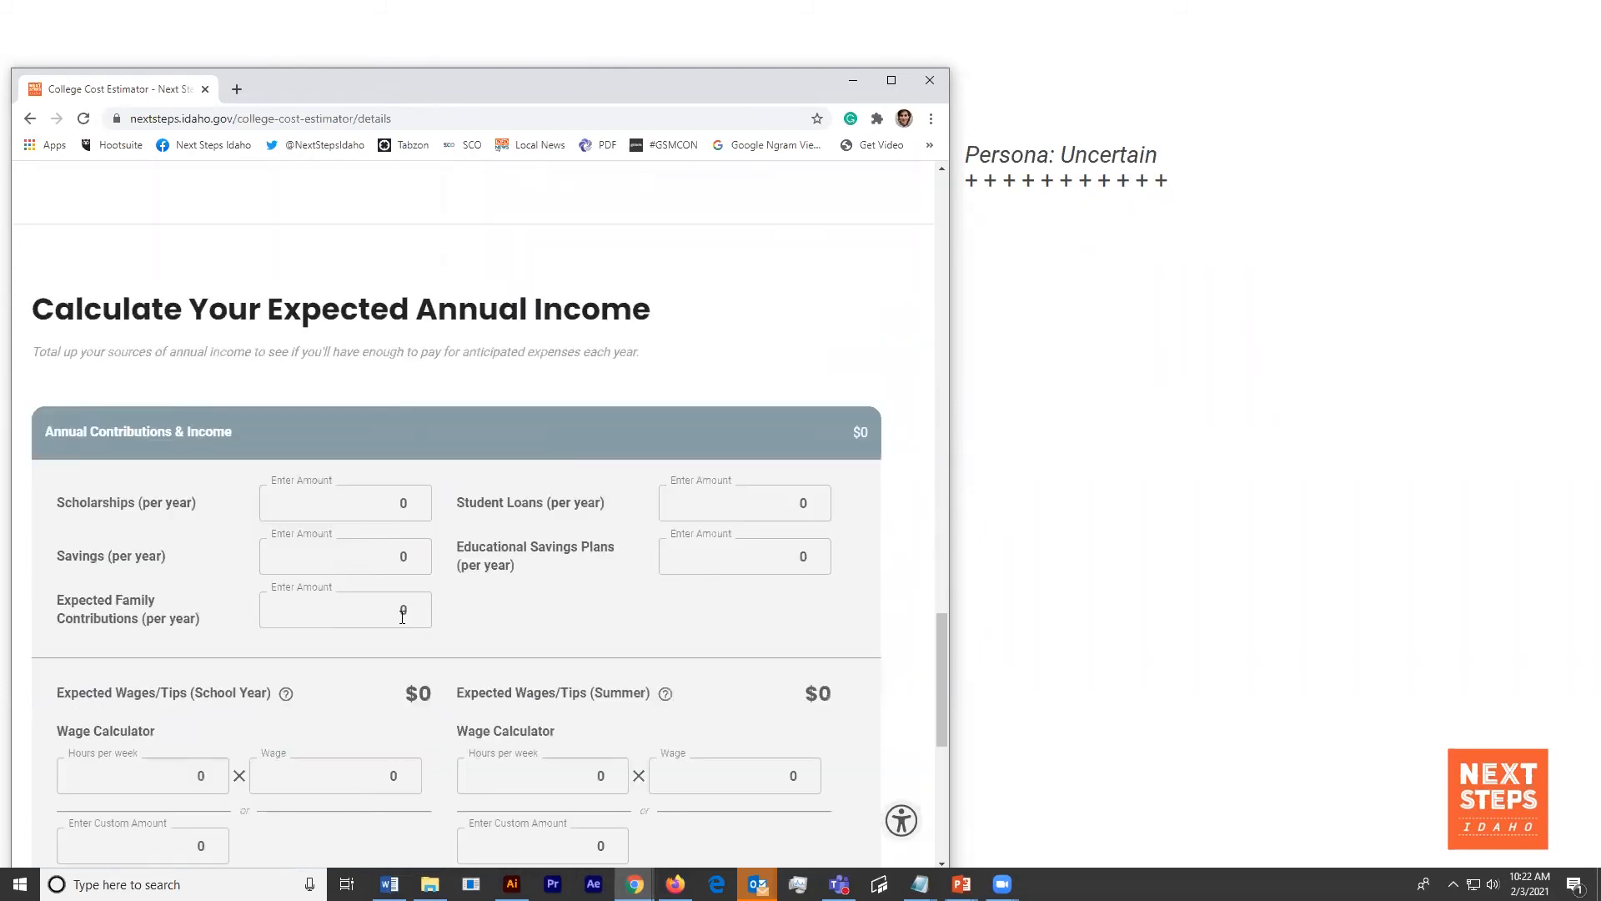
{"action": "scroll", "scroll_direction": "down", "scroll_amount": 3}
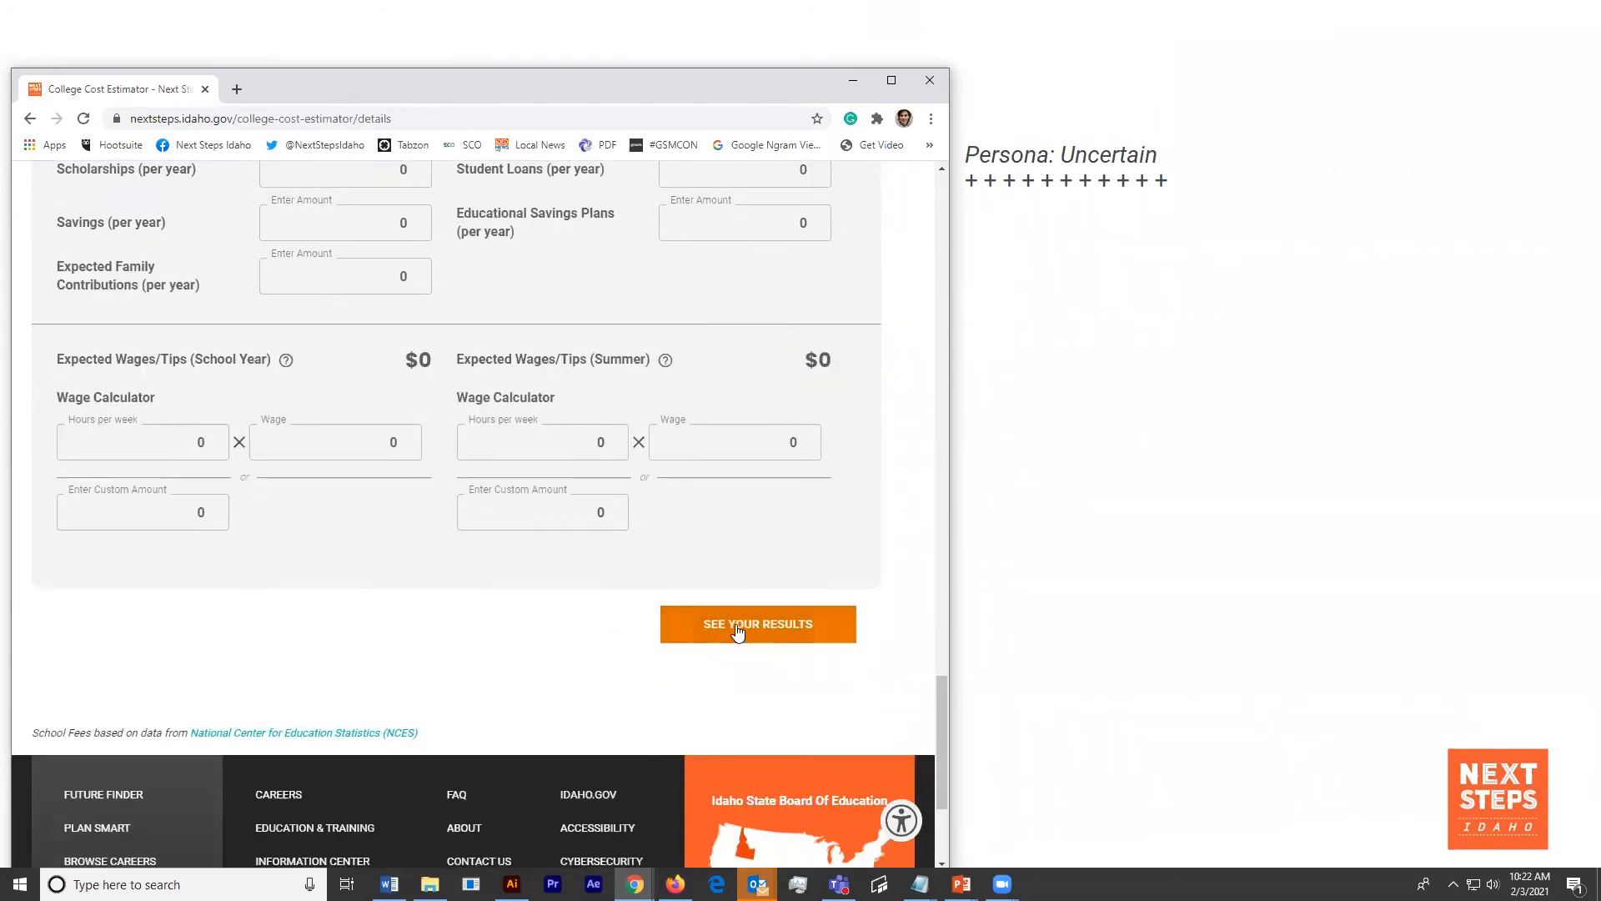
- Show the results and scroll the Budget Breakdown chart showing $86,468 additional income required
{"action": "left_click", "coordinate": [757, 624]}
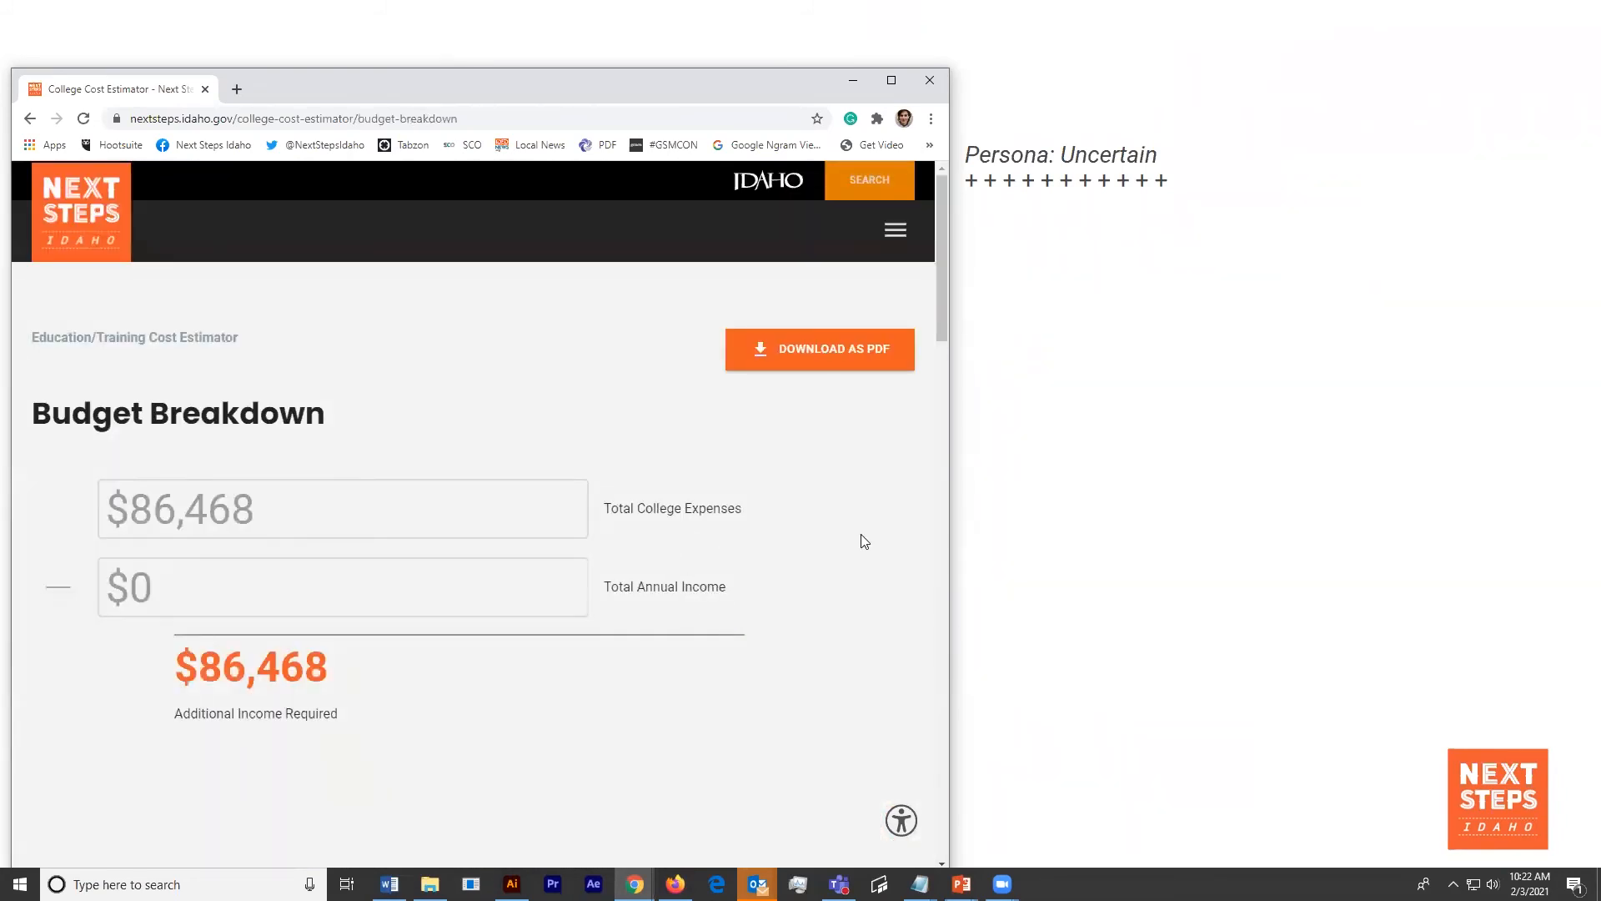
{"action": "scroll", "scroll_direction": "down", "scroll_amount": 3}
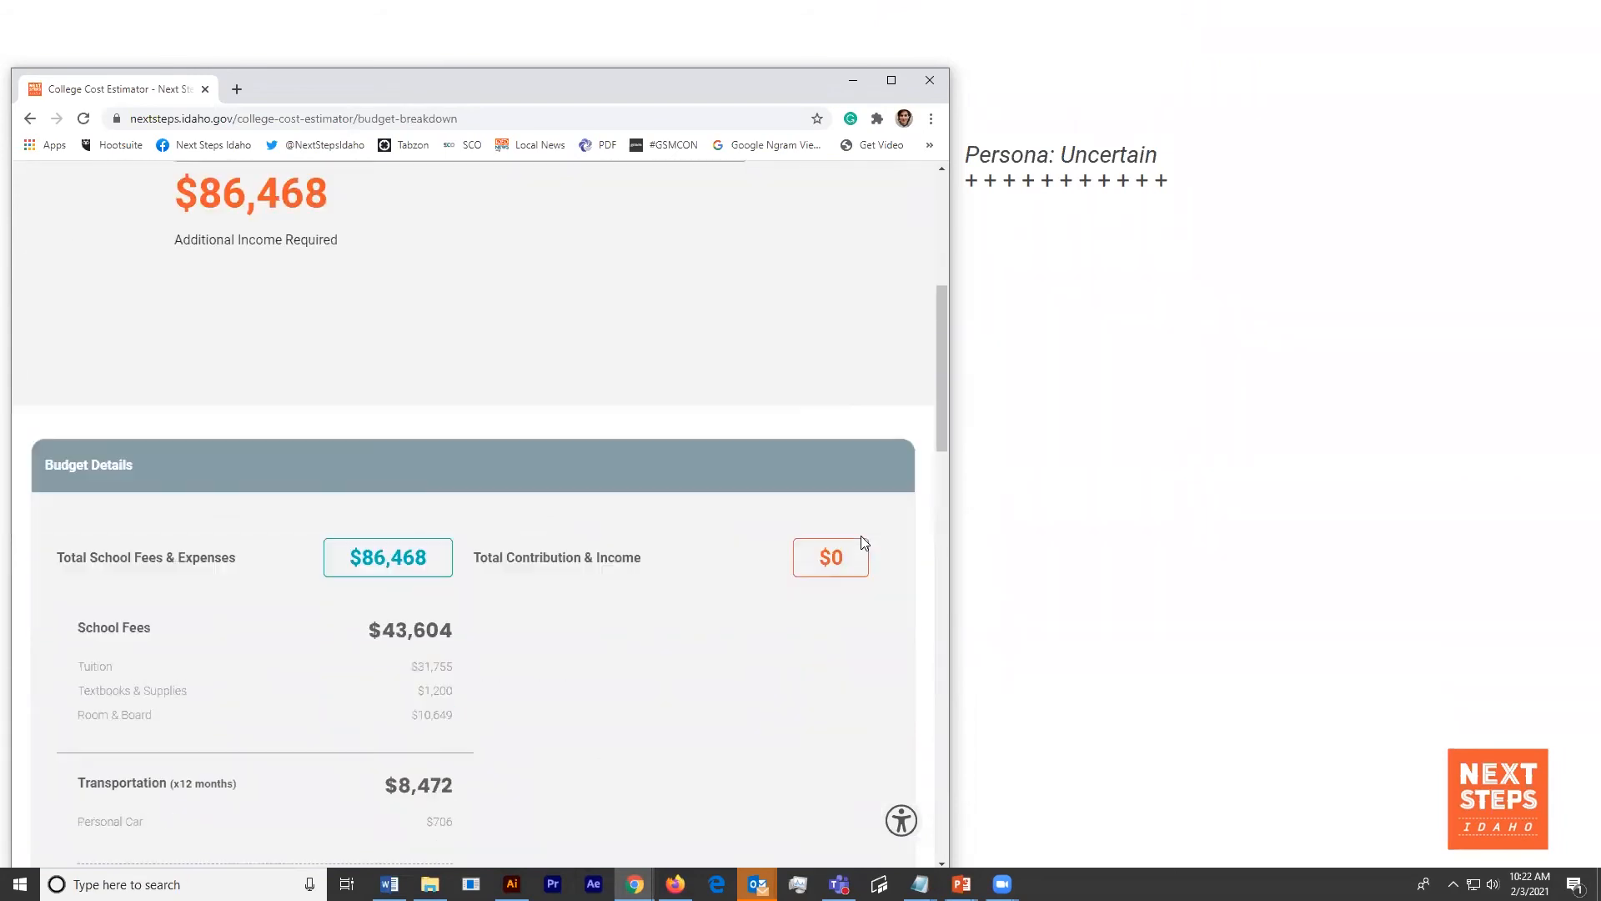
{"action": "scroll", "scroll_direction": "down", "scroll_amount": 3}
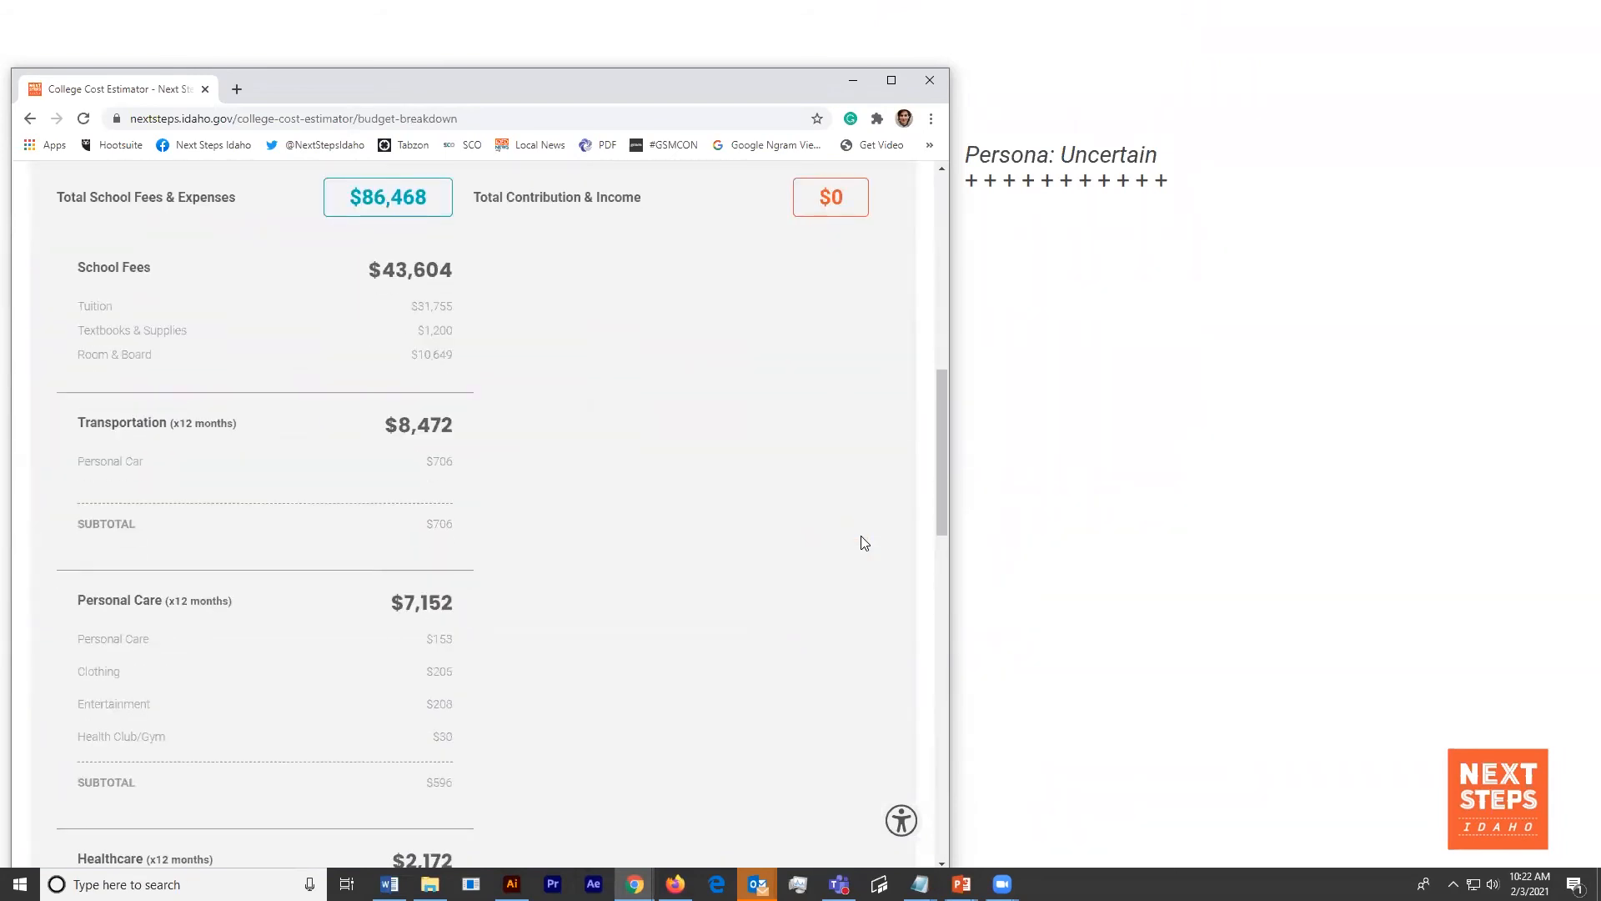
{"action": "scroll", "scroll_direction": "down", "scroll_amount": 3}
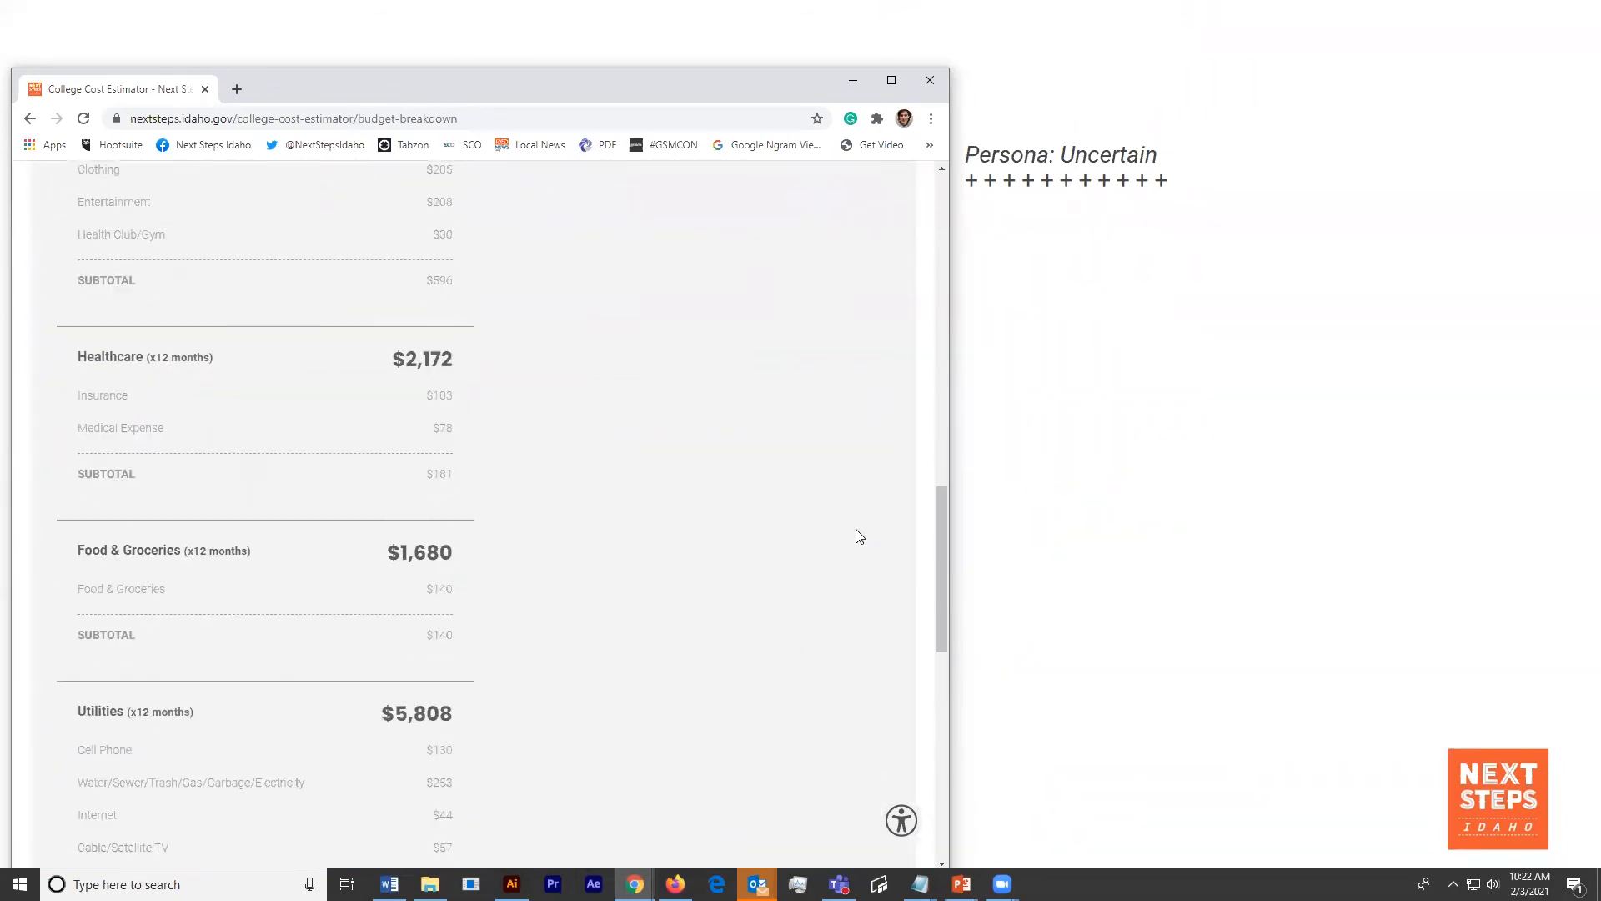
{"action": "scroll", "scroll_direction": "down", "scroll_amount": 3}
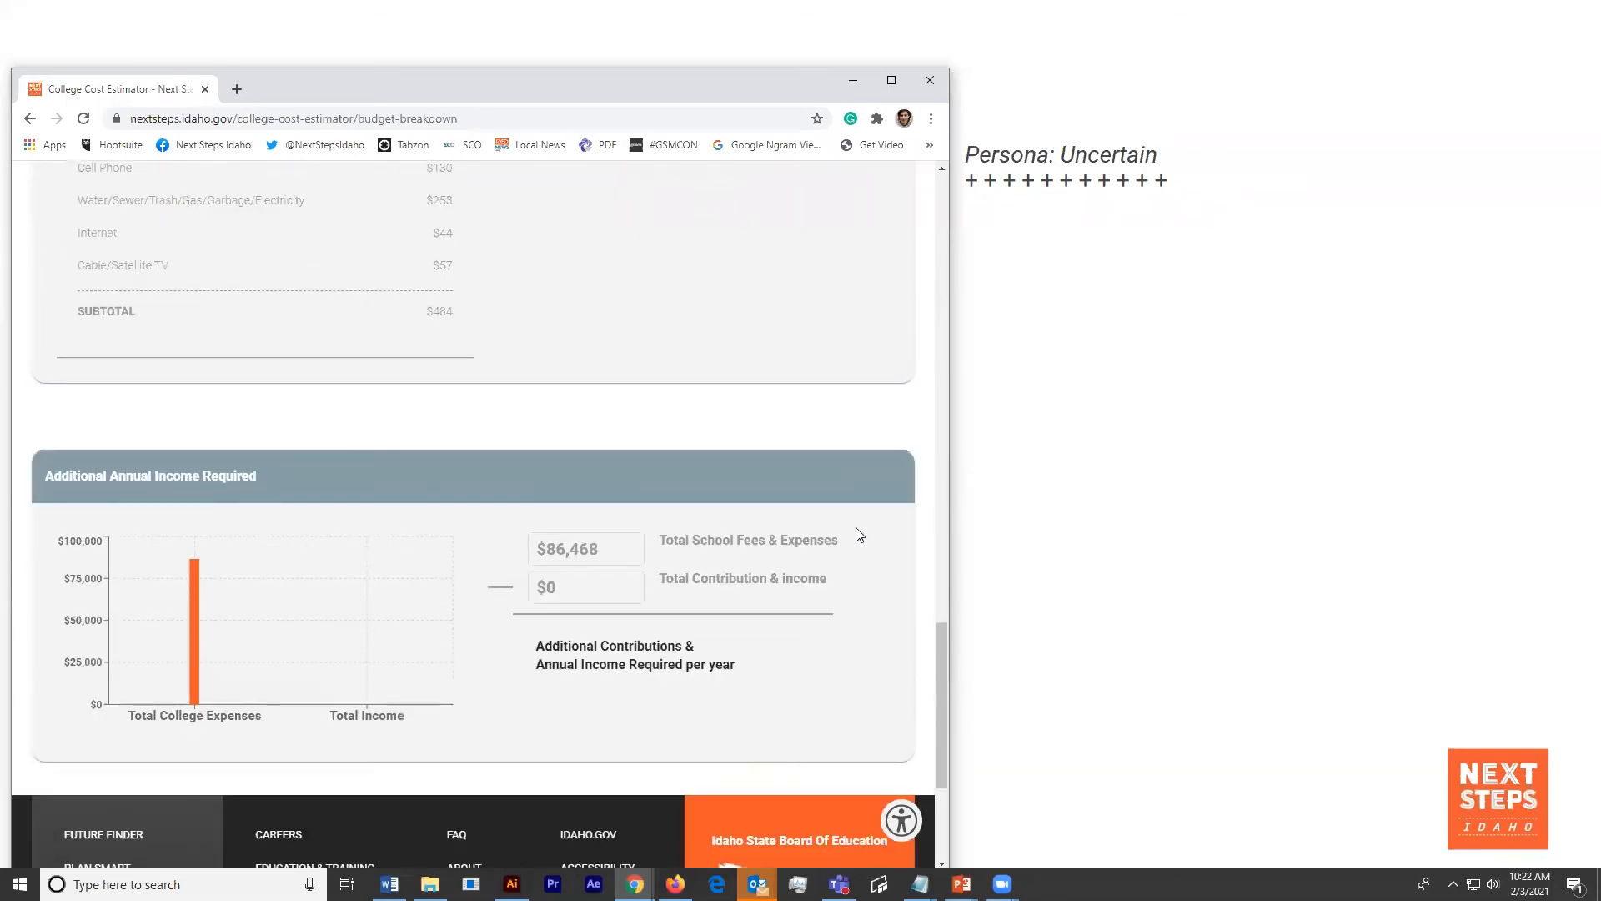
{"action": "scroll", "scroll_direction": "down", "scroll_amount": 3}
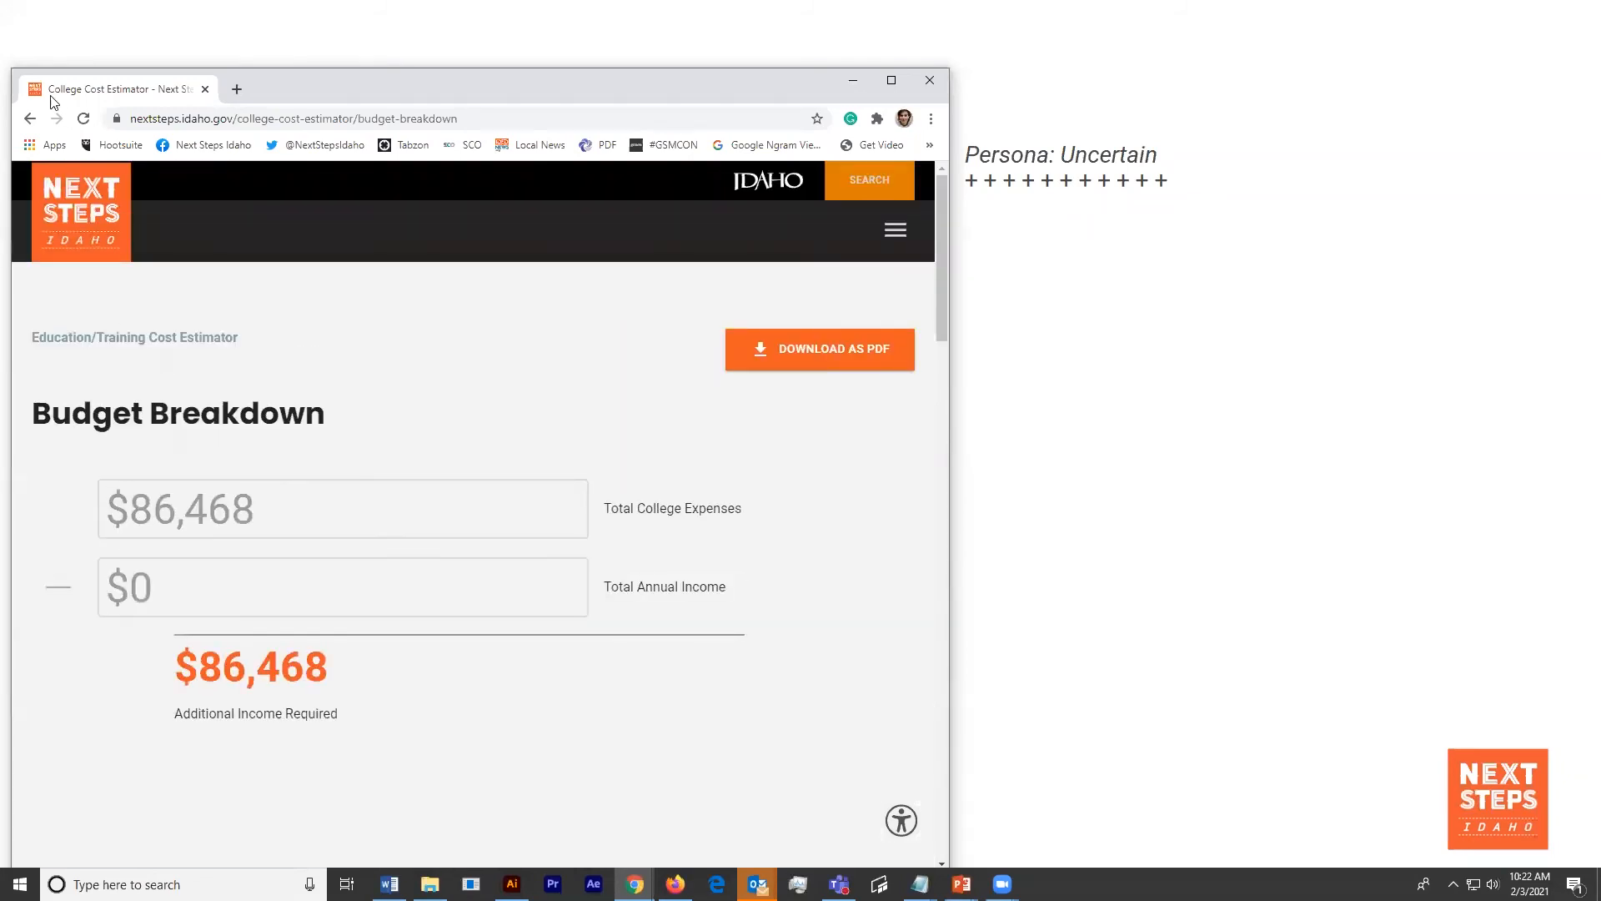
- Leave the estimator and search the site for 'how to find the right college'
{"action": "left_click", "coordinate": [31, 118]}
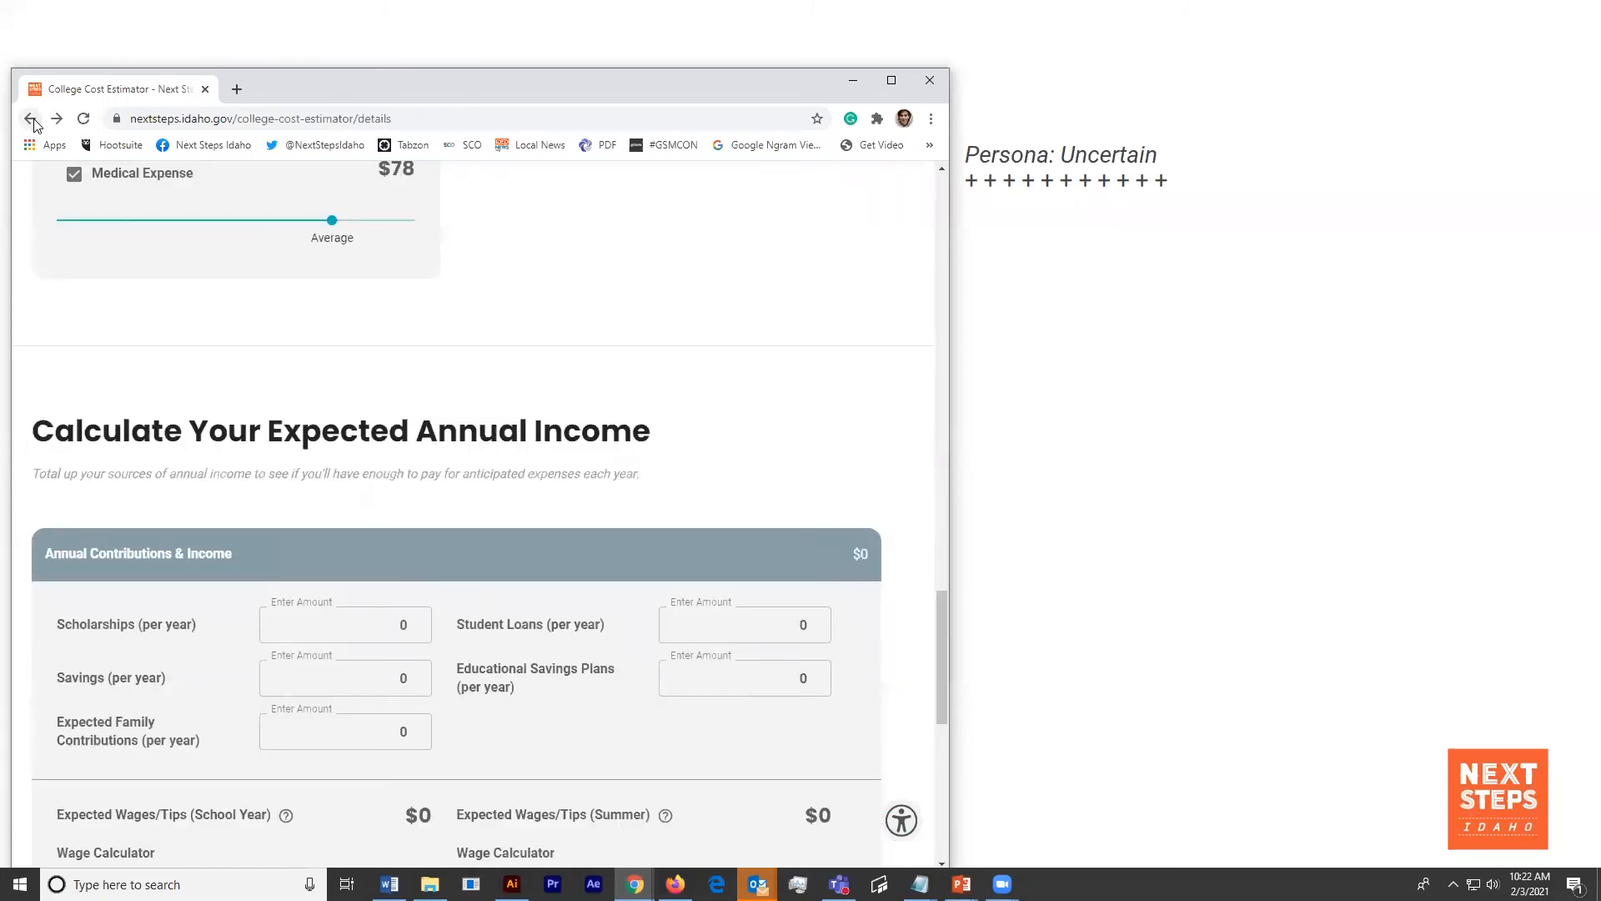
{"action": "left_click", "coordinate": [31, 118]}
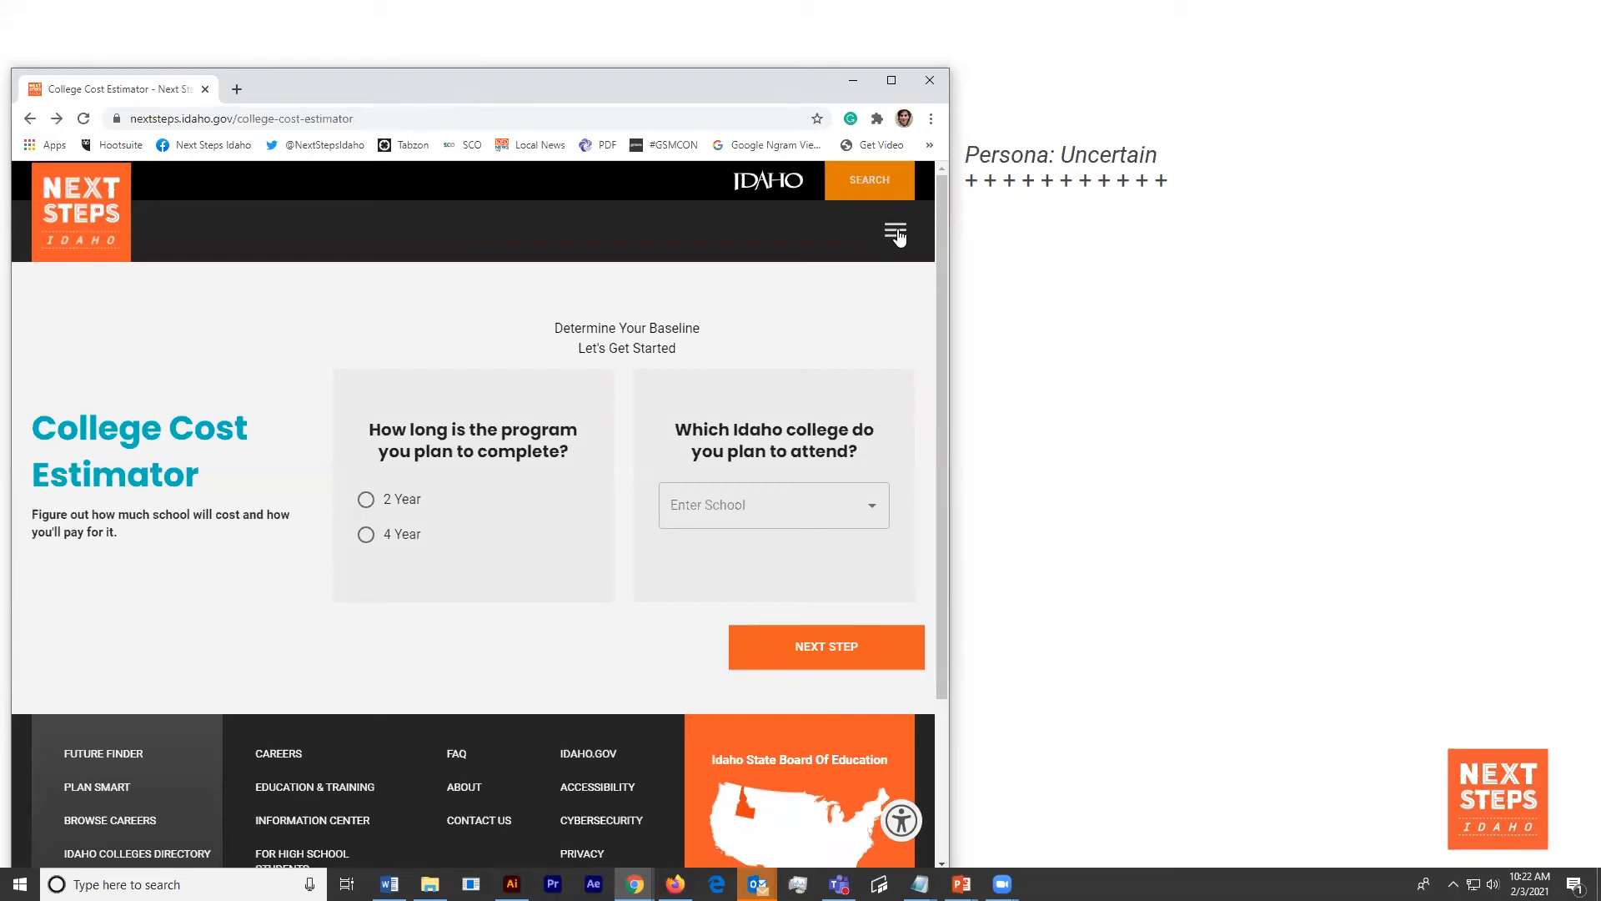
{"action": "left_click", "coordinate": [893, 235]}
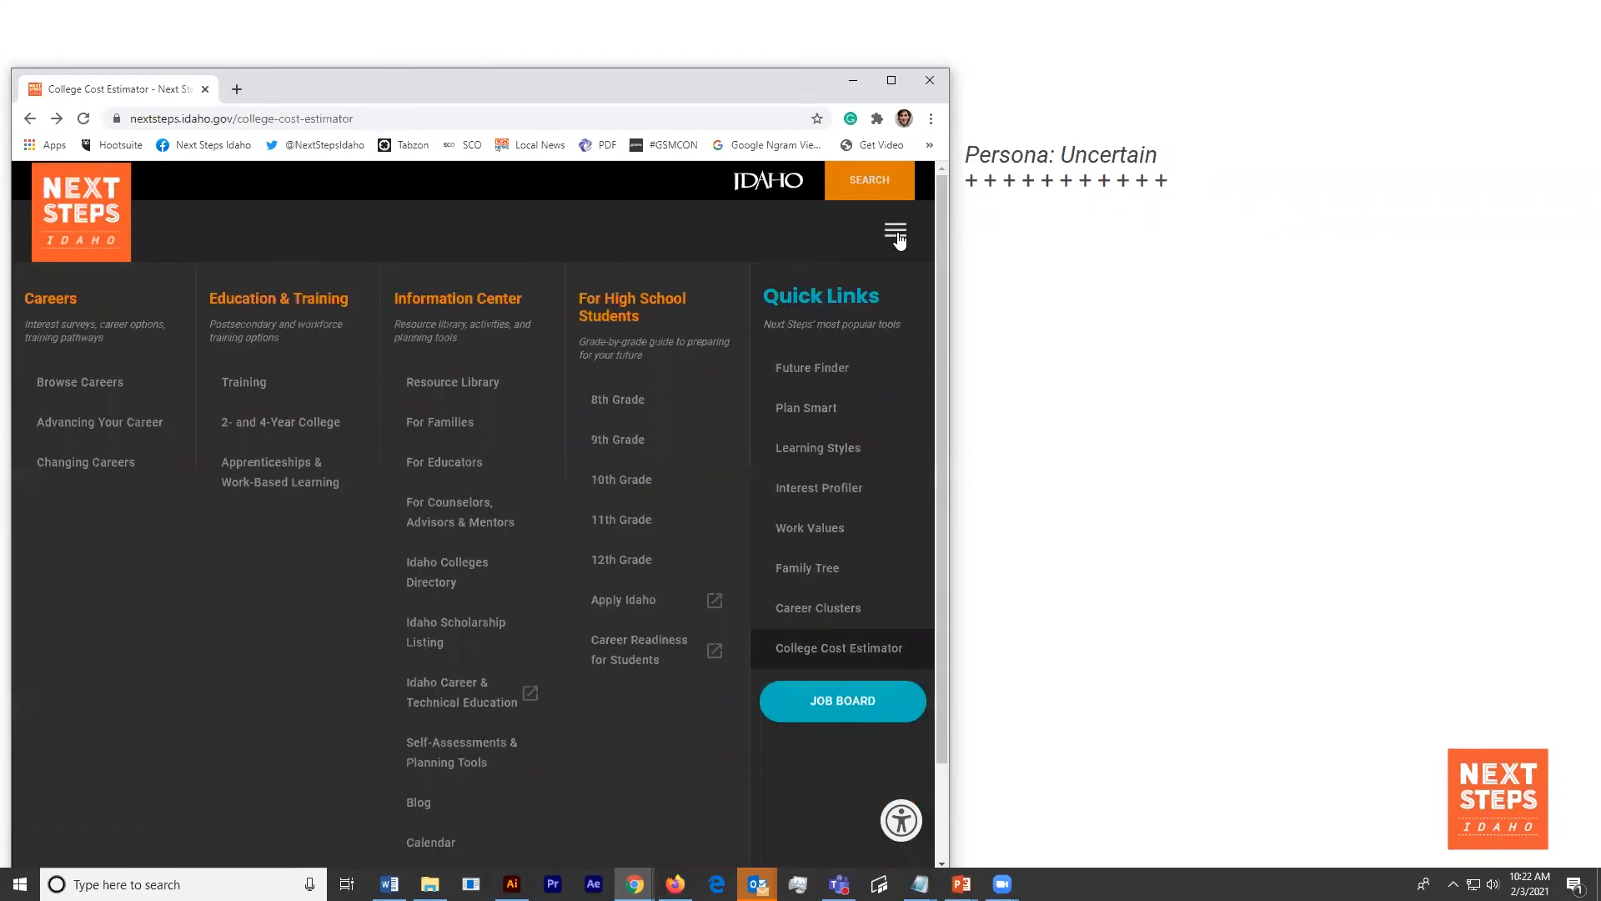
{"action": "type", "text": "how to find the"}
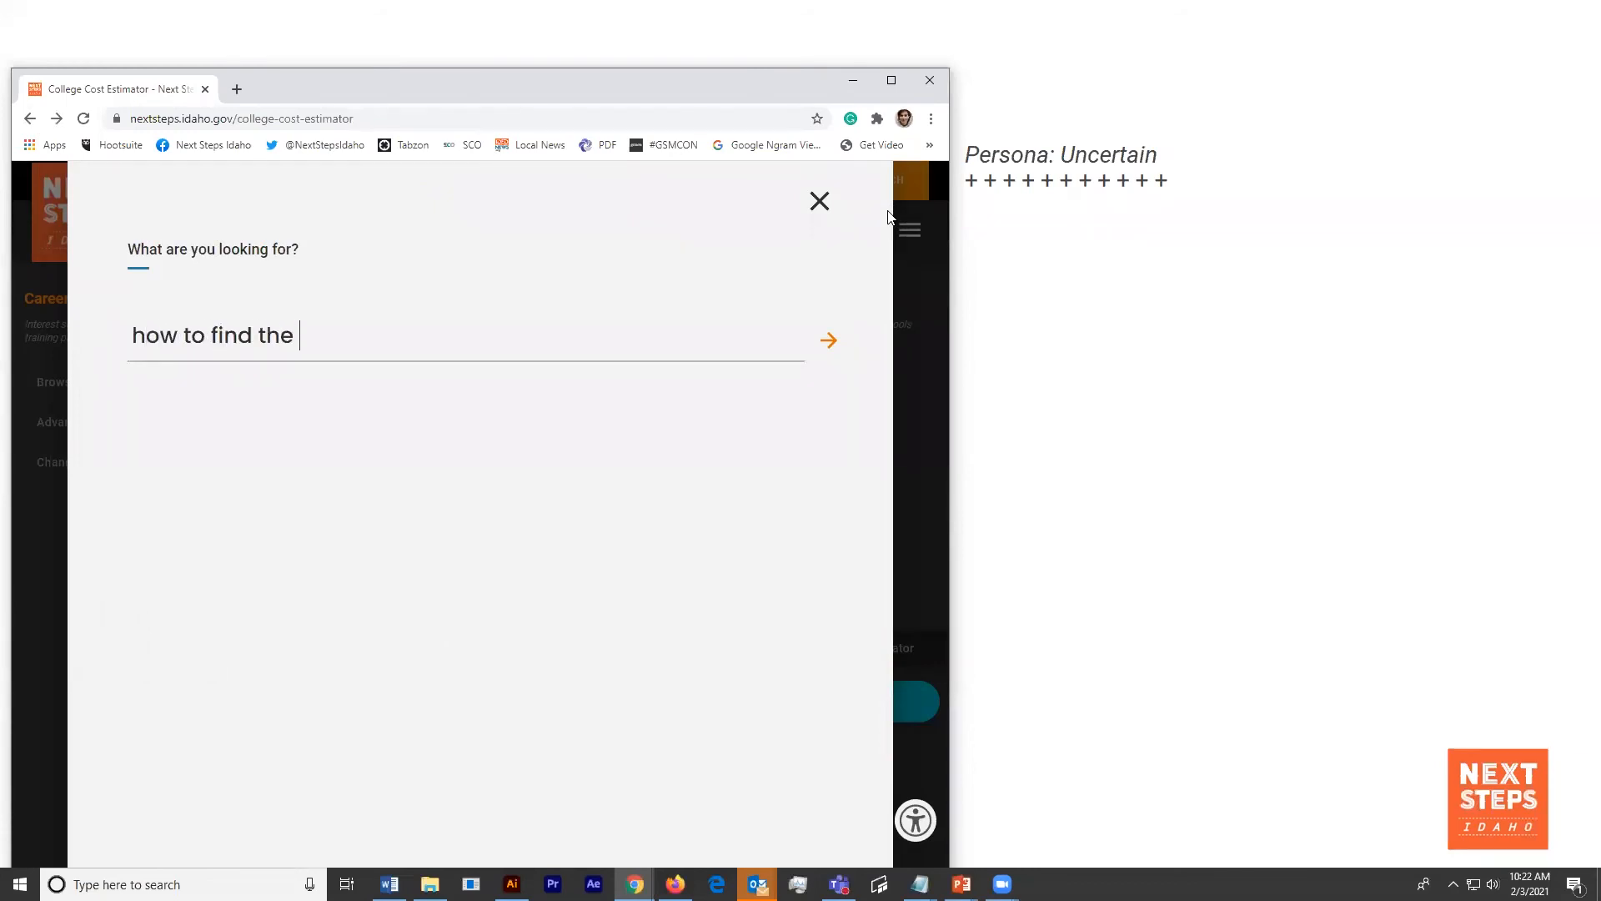
{"action": "type", "text": "right college"}
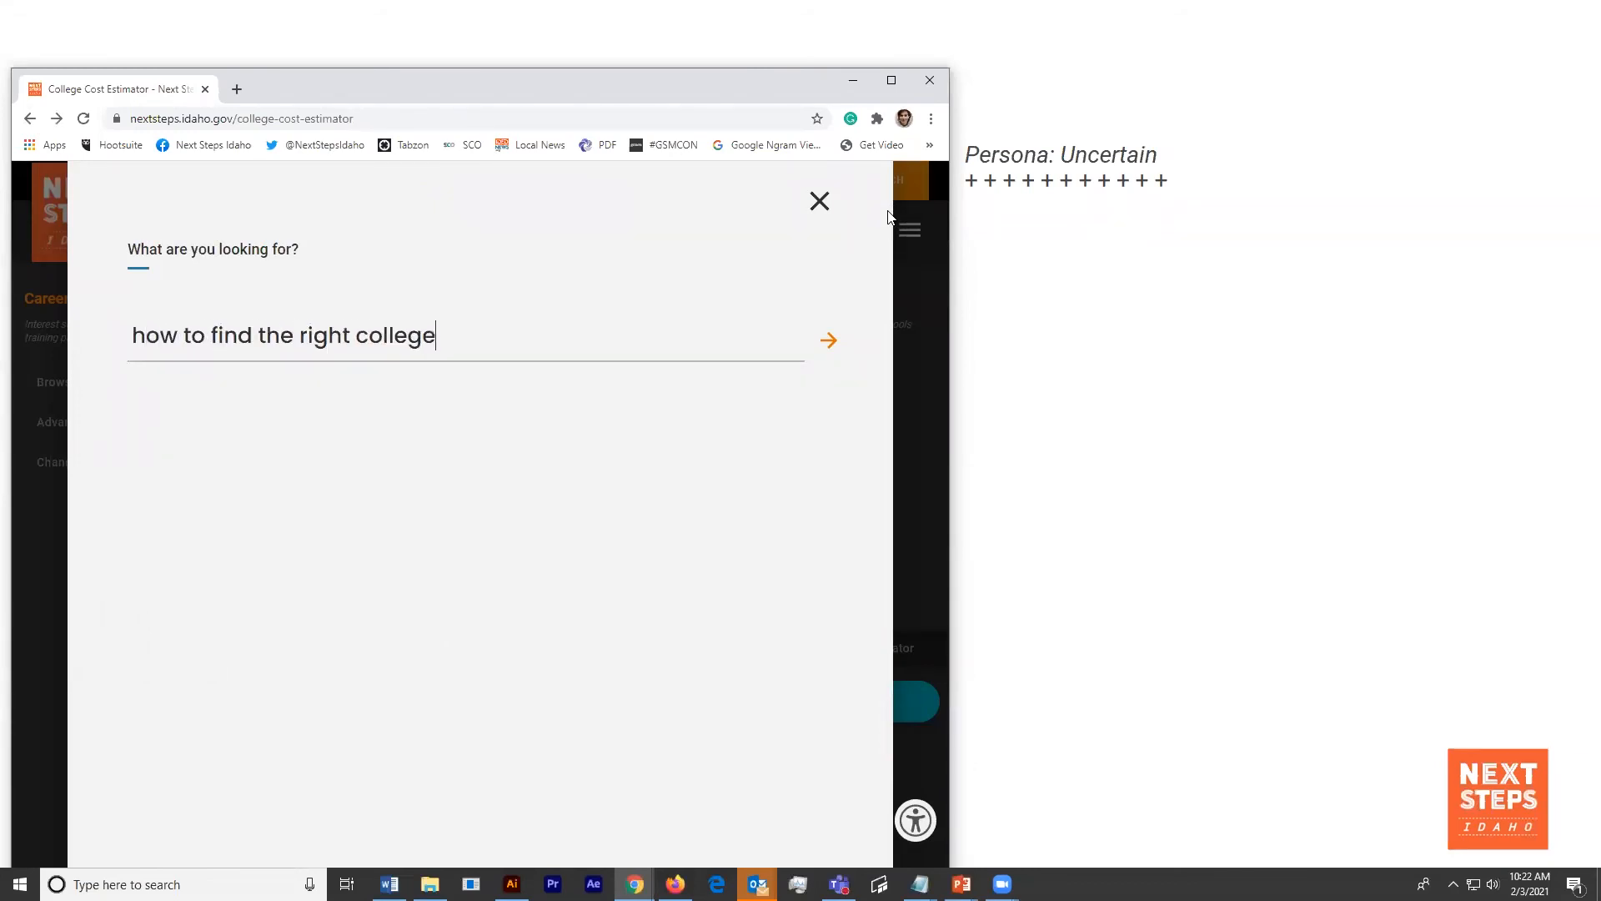
{"action": "left_click", "coordinate": [827, 339]}
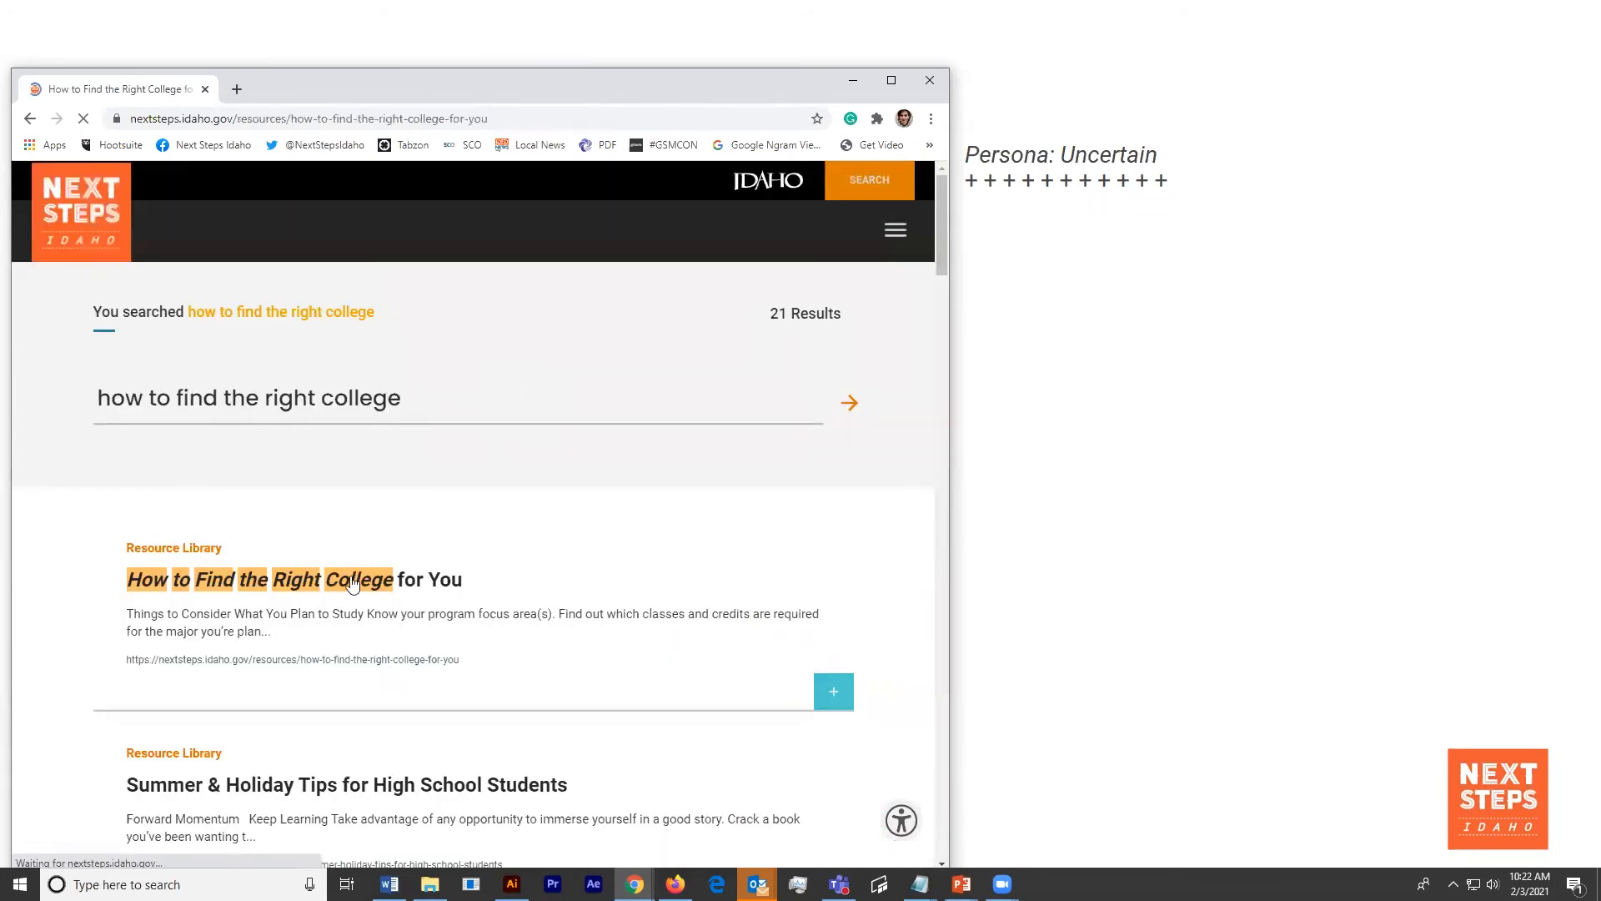
- Open the How to Find the Right College for You article, then play and stop its dorm-life video
{"action": "left_click", "coordinate": [354, 578]}
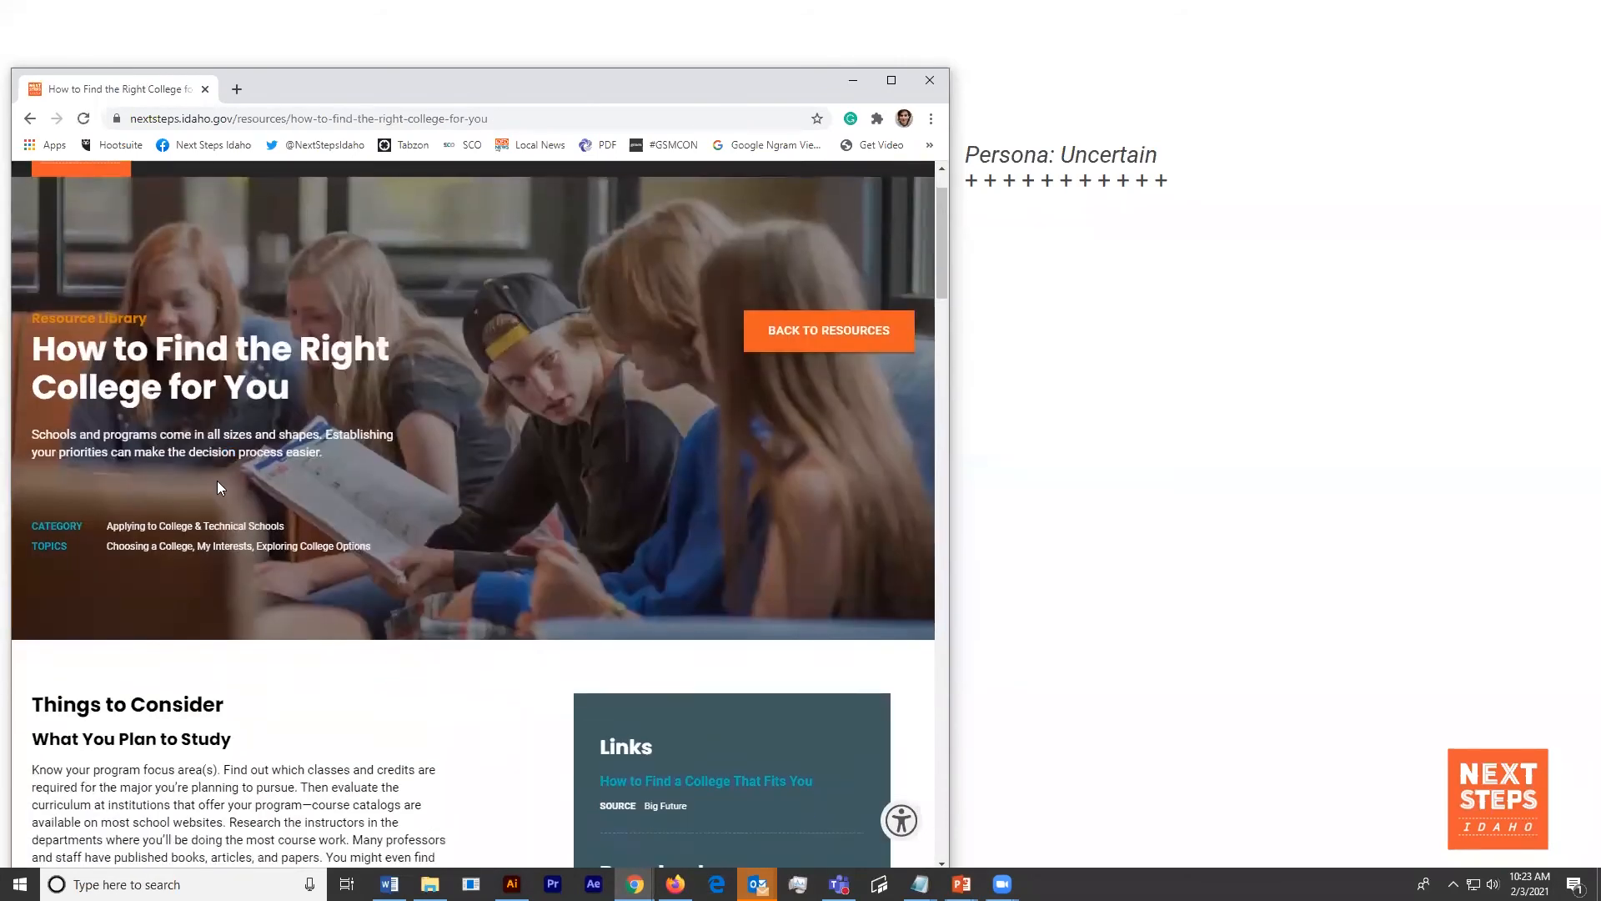
{"action": "scroll", "scroll_direction": "down", "scroll_amount": 3}
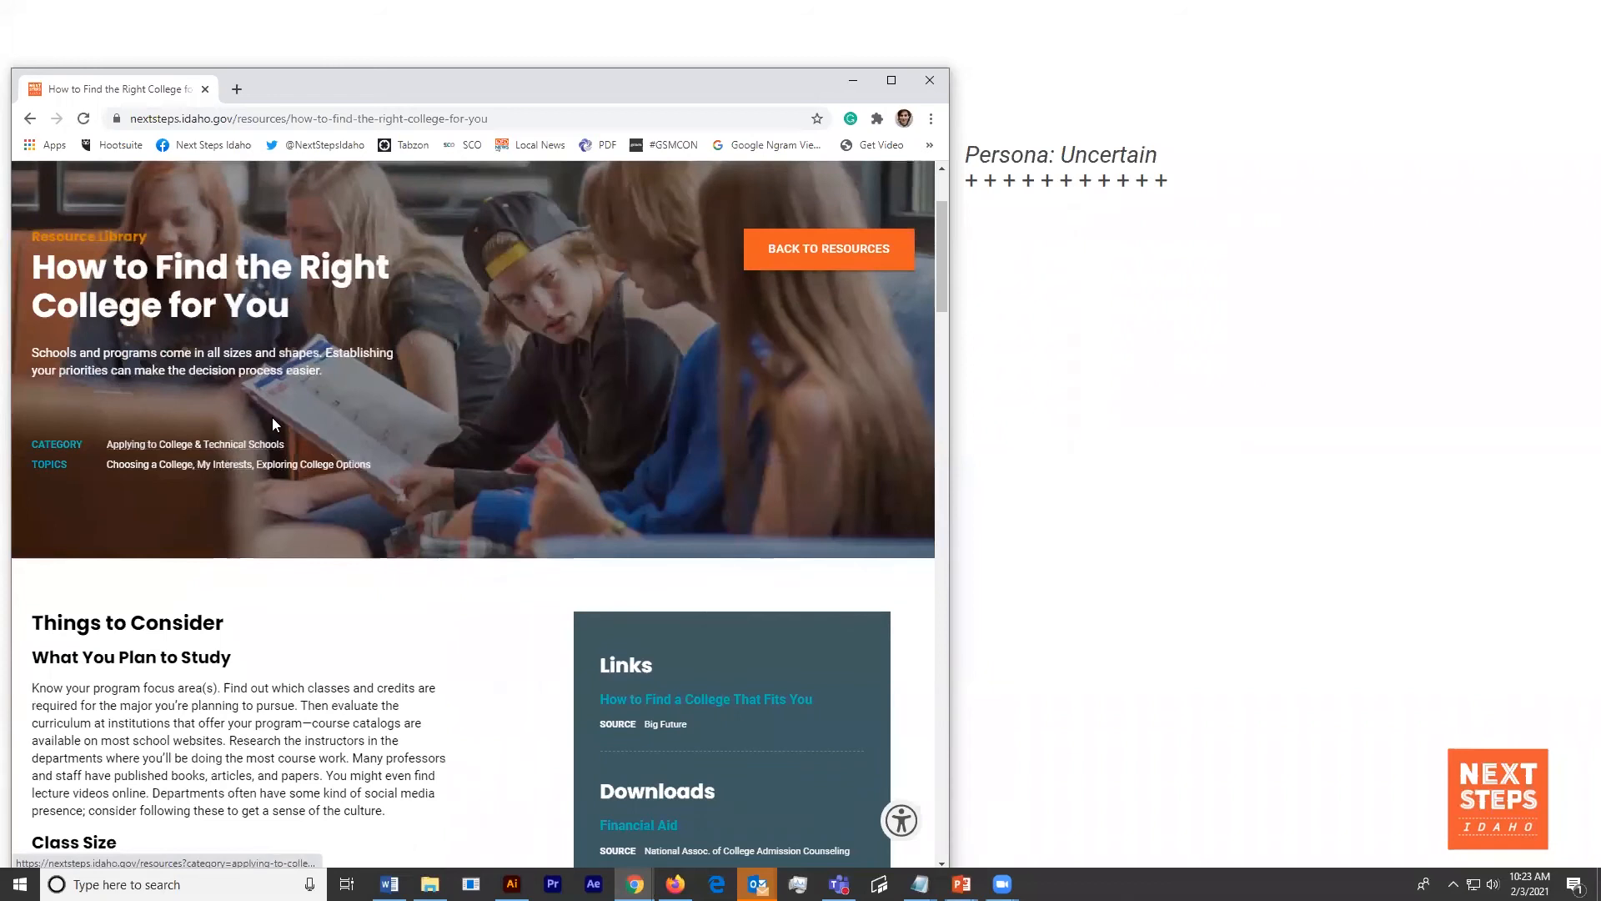
{"action": "scroll", "scroll_direction": "down", "scroll_amount": 3}
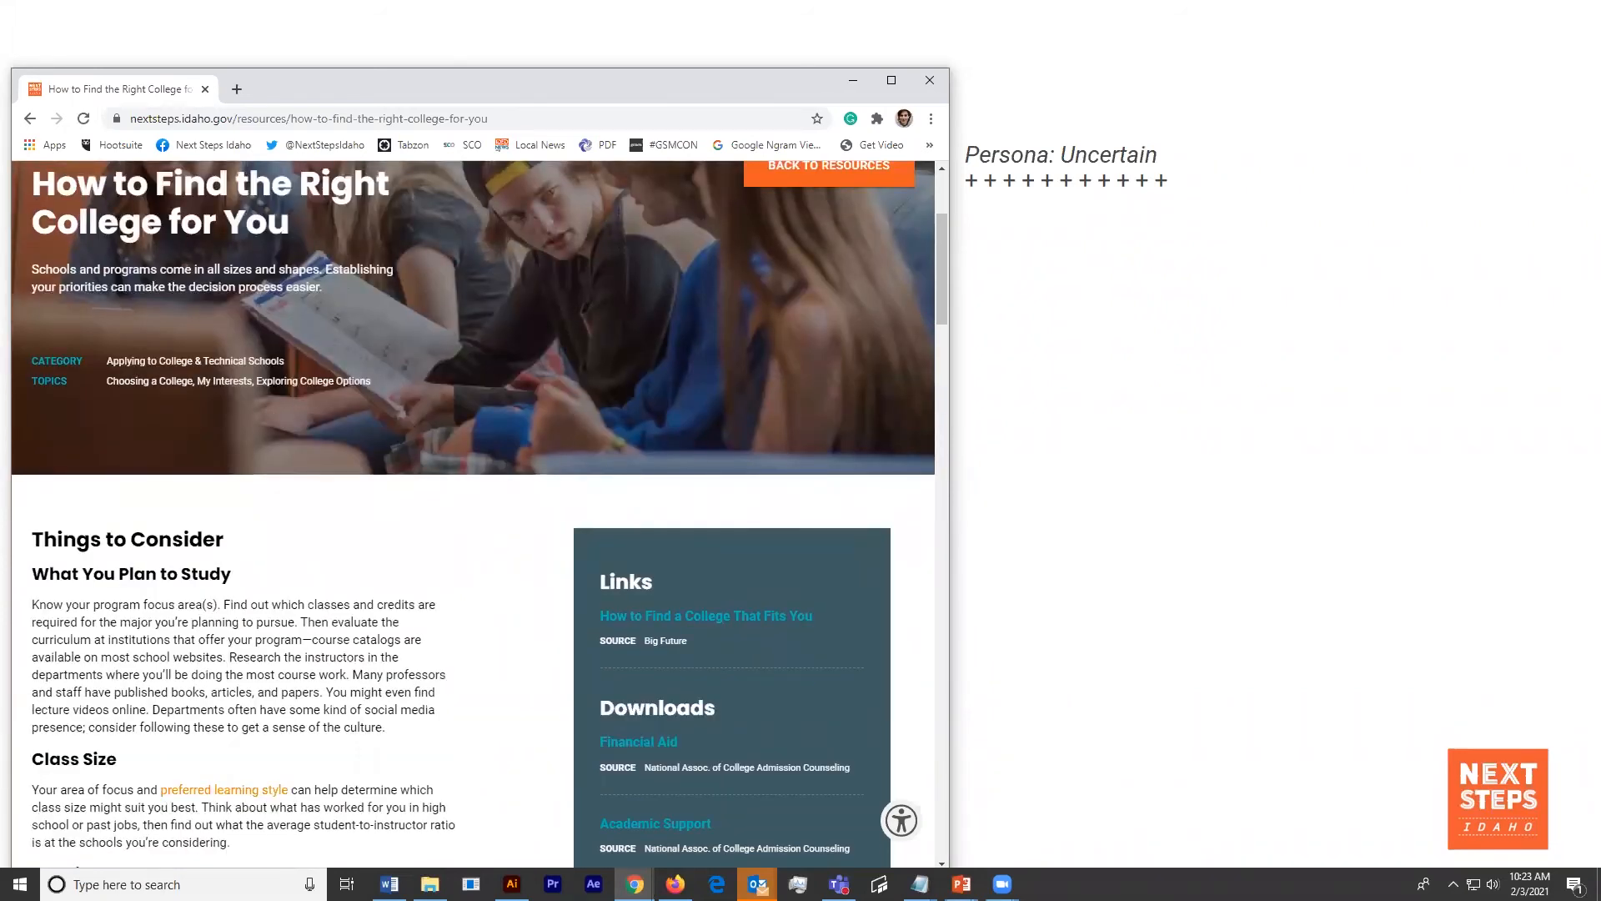
{"action": "scroll", "scroll_direction": "down", "scroll_amount": 3}
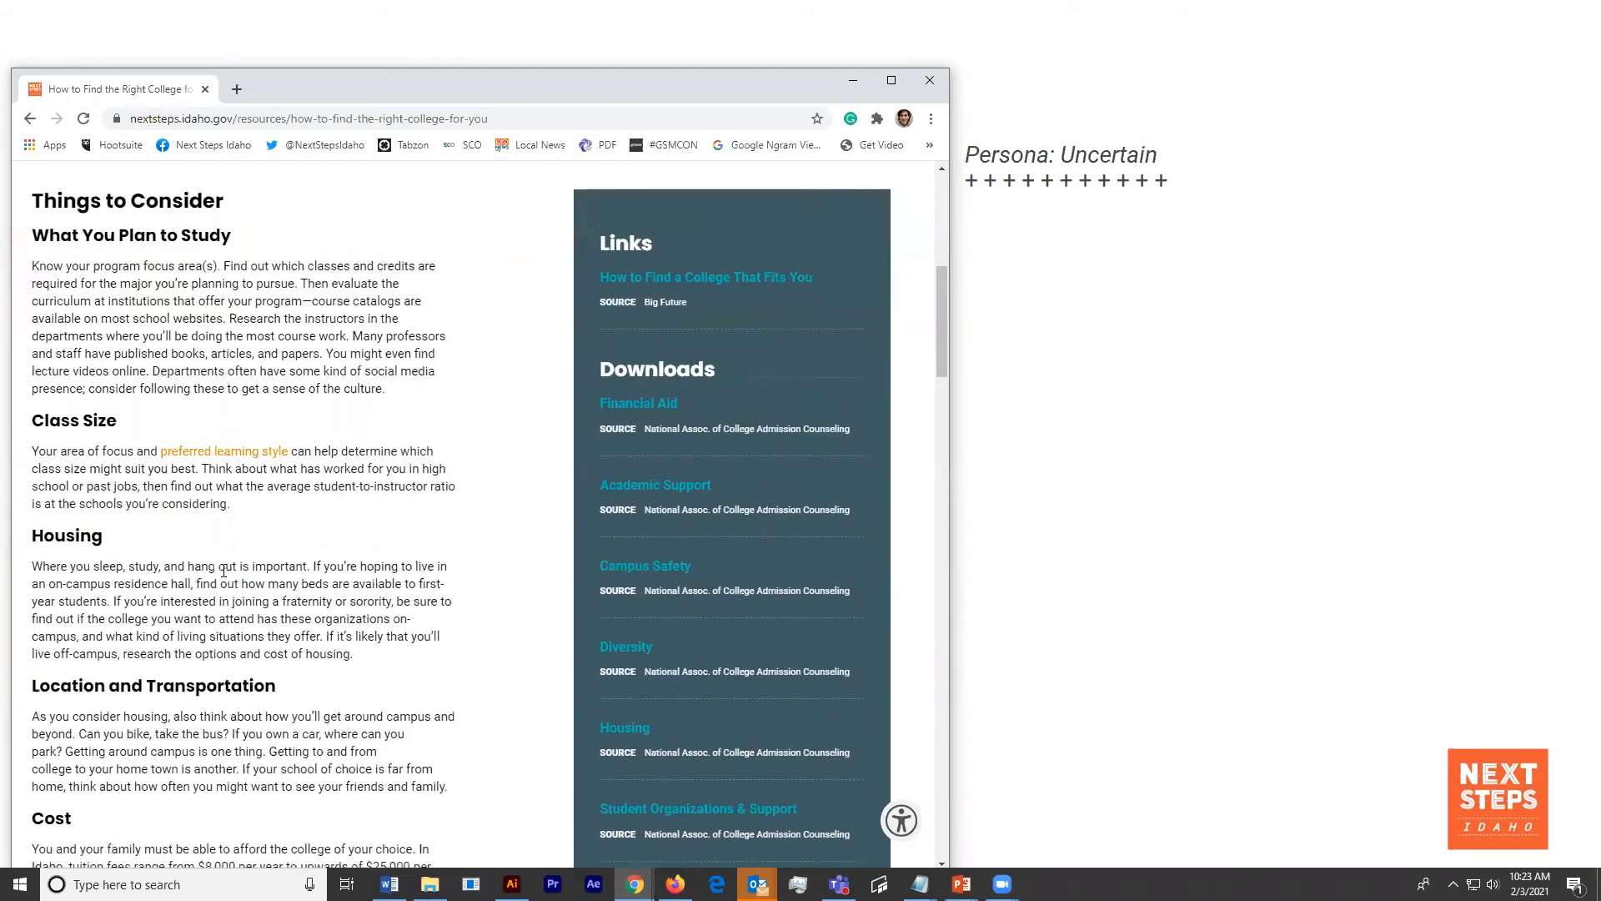
{"action": "scroll", "scroll_direction": "down", "scroll_amount": 3}
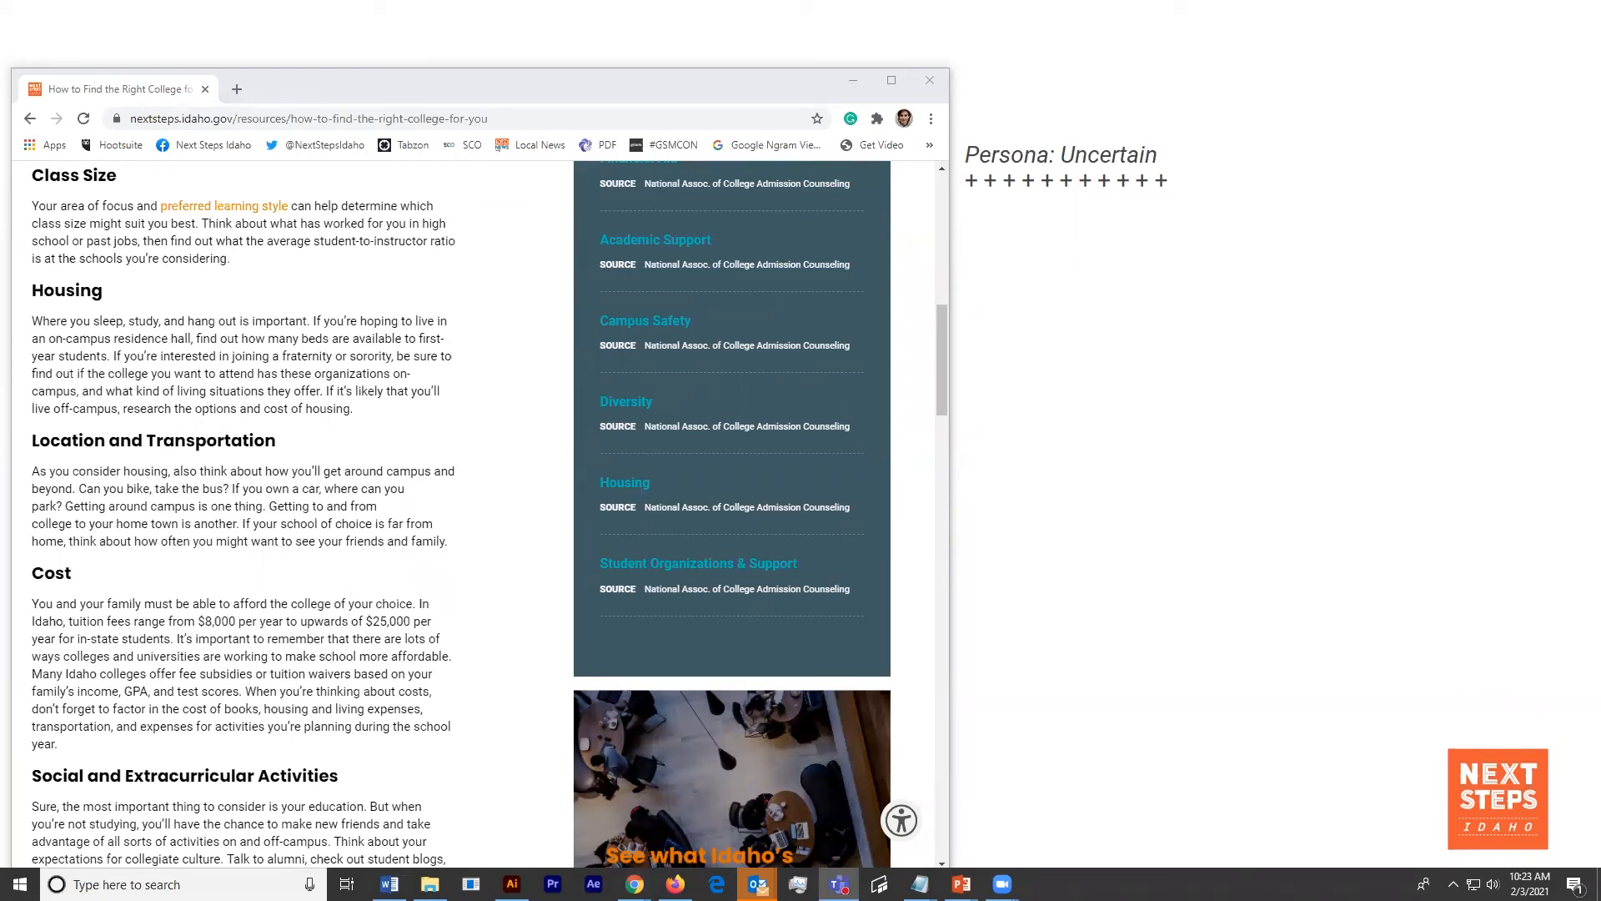
{"action": "scroll", "scroll_direction": "down", "scroll_amount": 3}
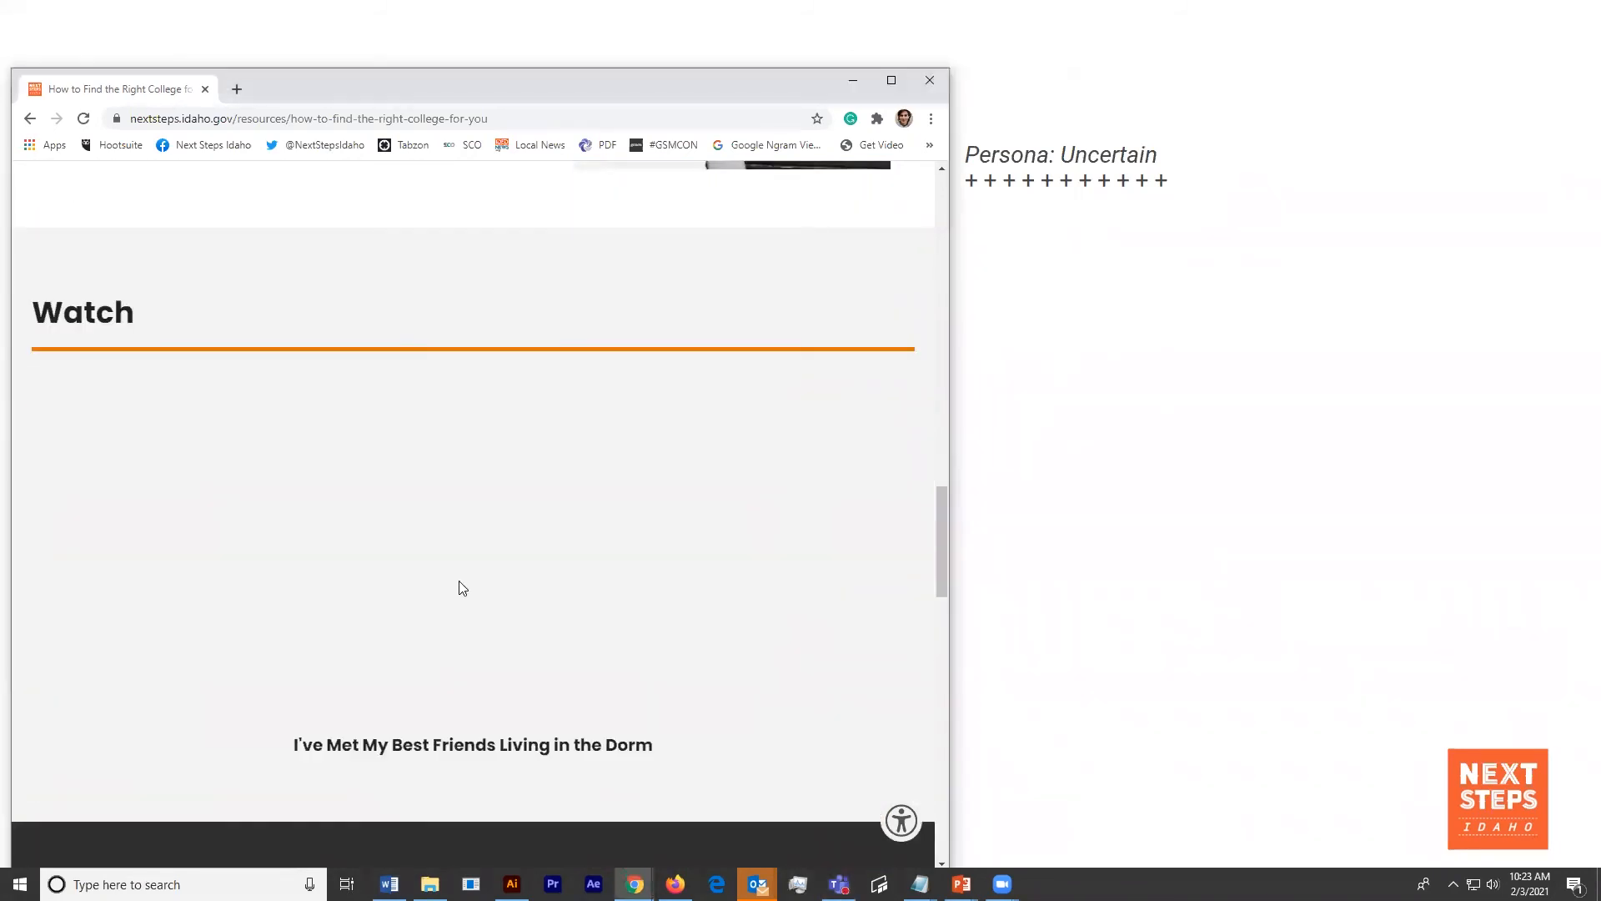
{"action": "left_click", "coordinate": [473, 561]}
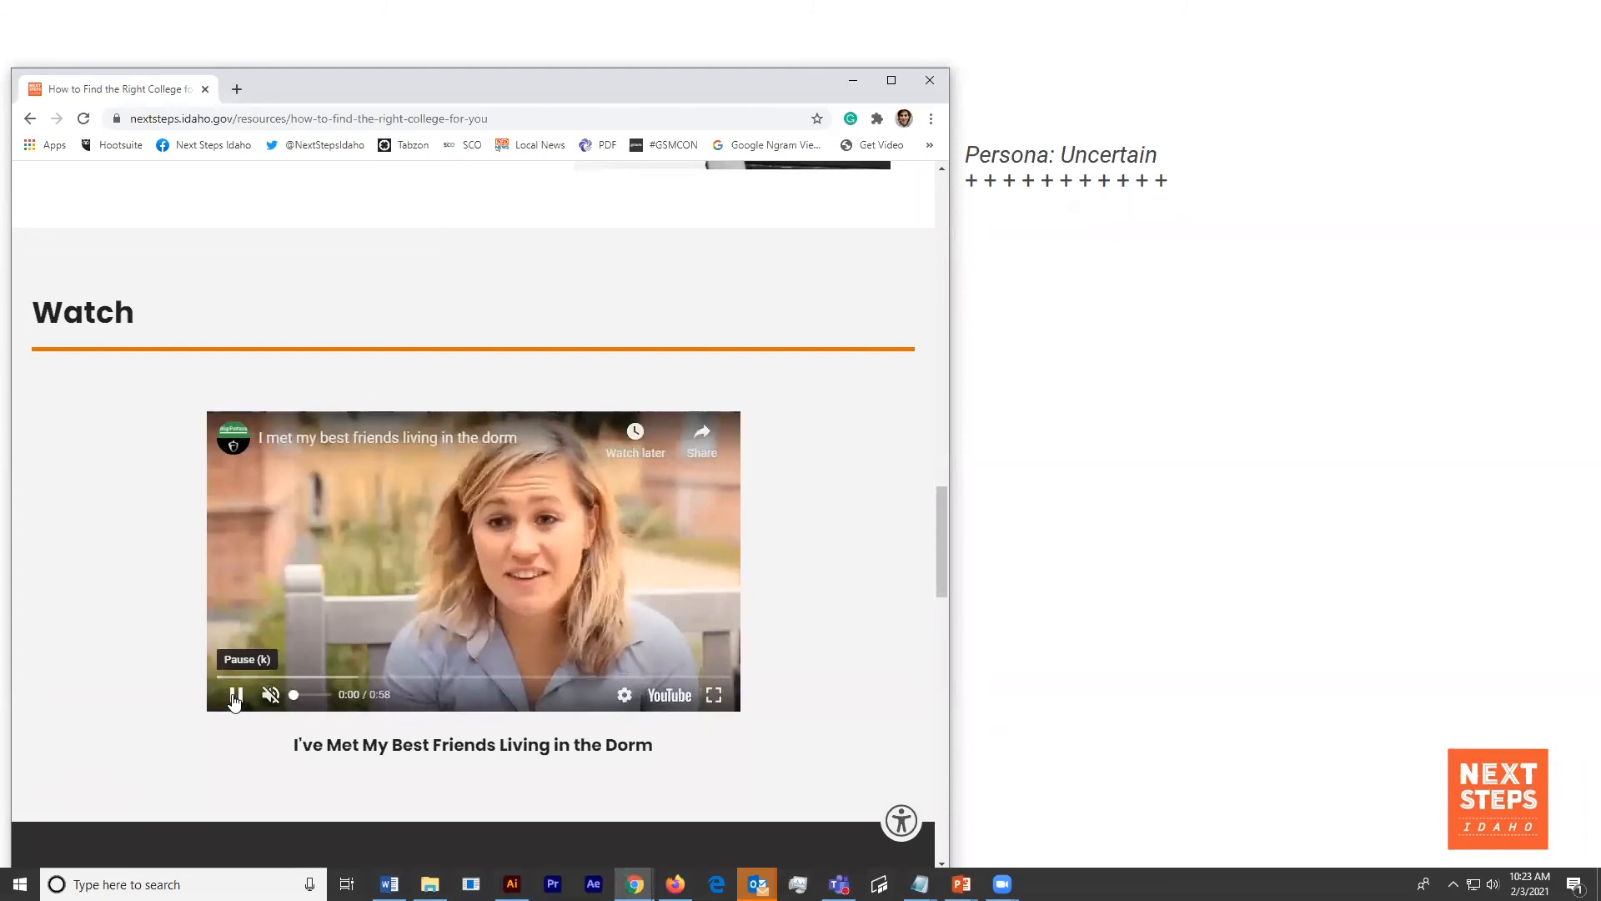
{"action": "left_click", "coordinate": [234, 695]}
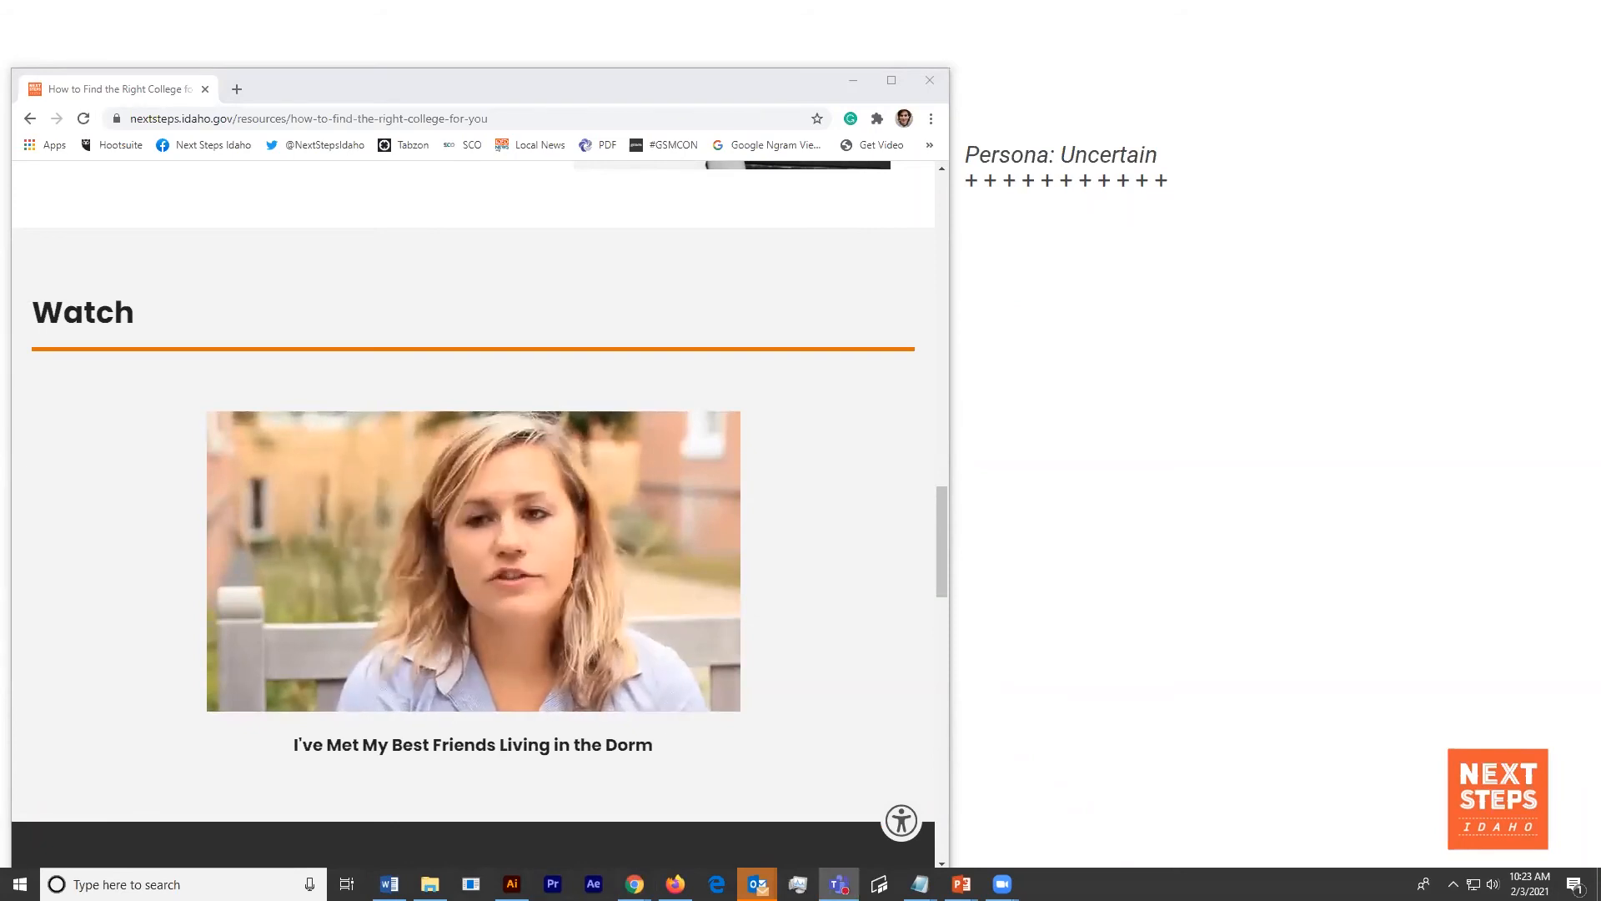
{"action": "left_click", "coordinate": [473, 560]}
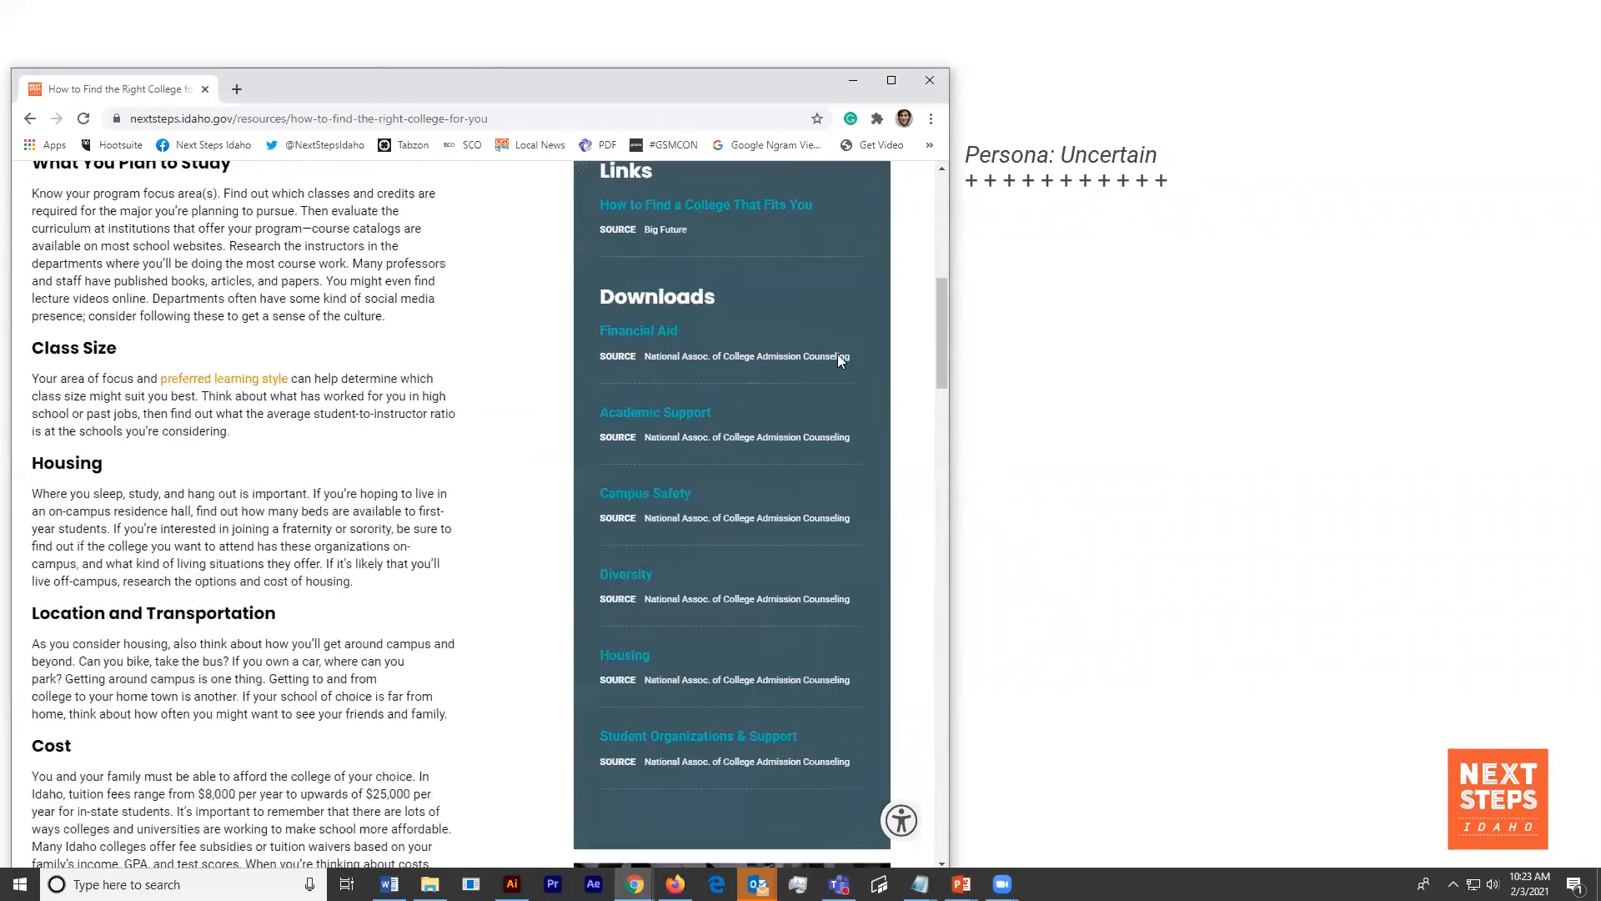
- Search the Resource Library for 'take 5' and read down to the Get Ready activity list
{"action": "left_click", "coordinate": [893, 229]}
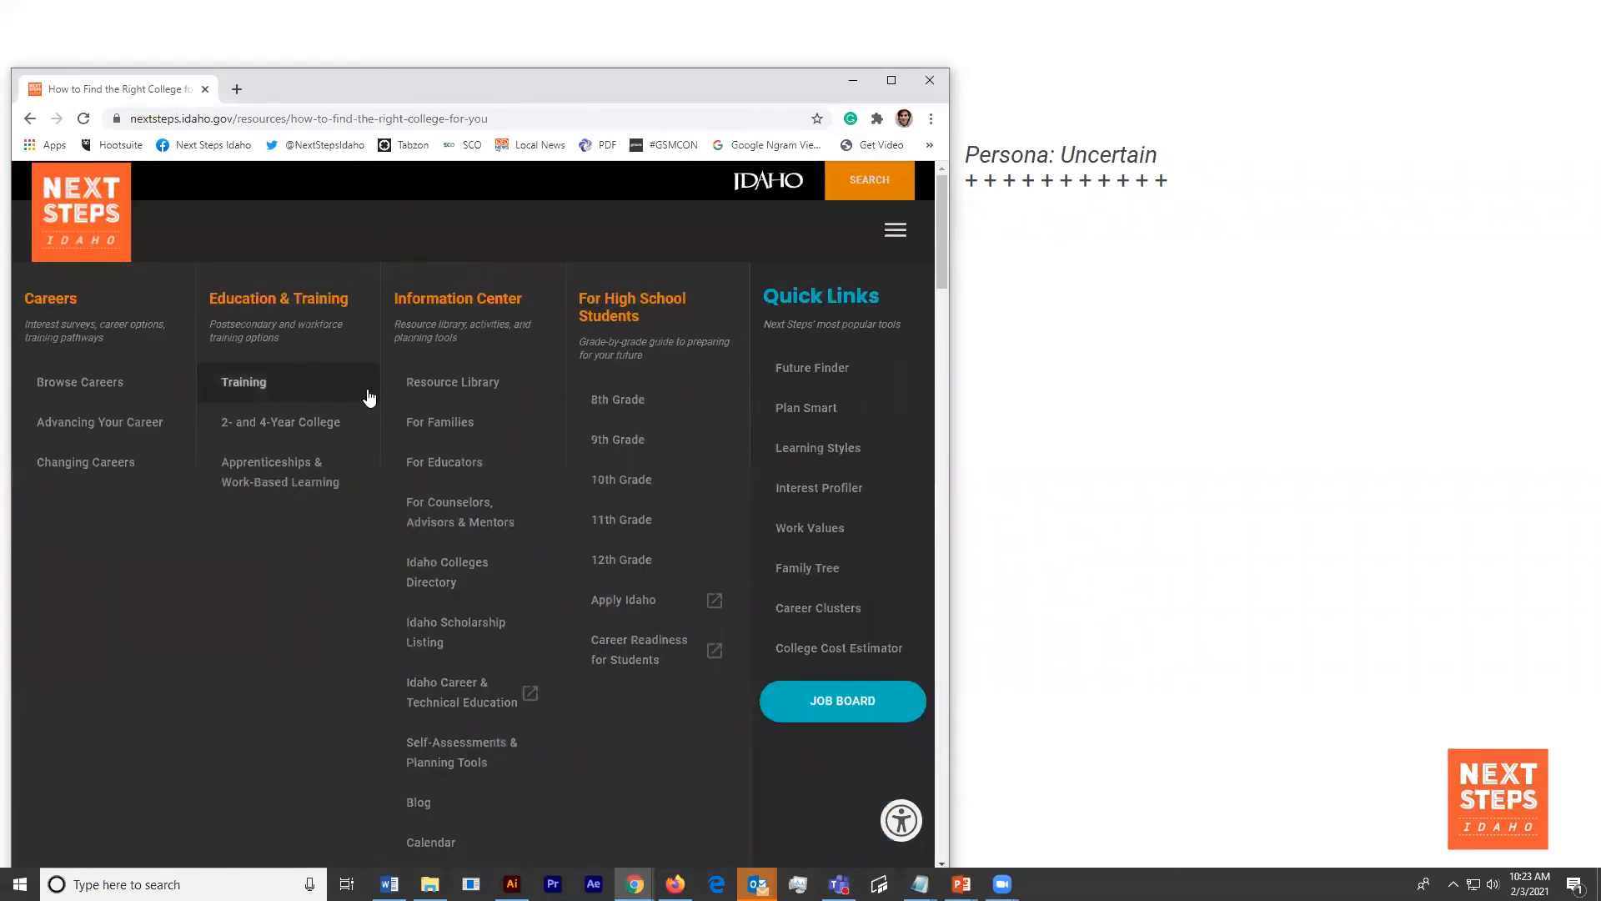
{"action": "left_click", "coordinate": [243, 382]}
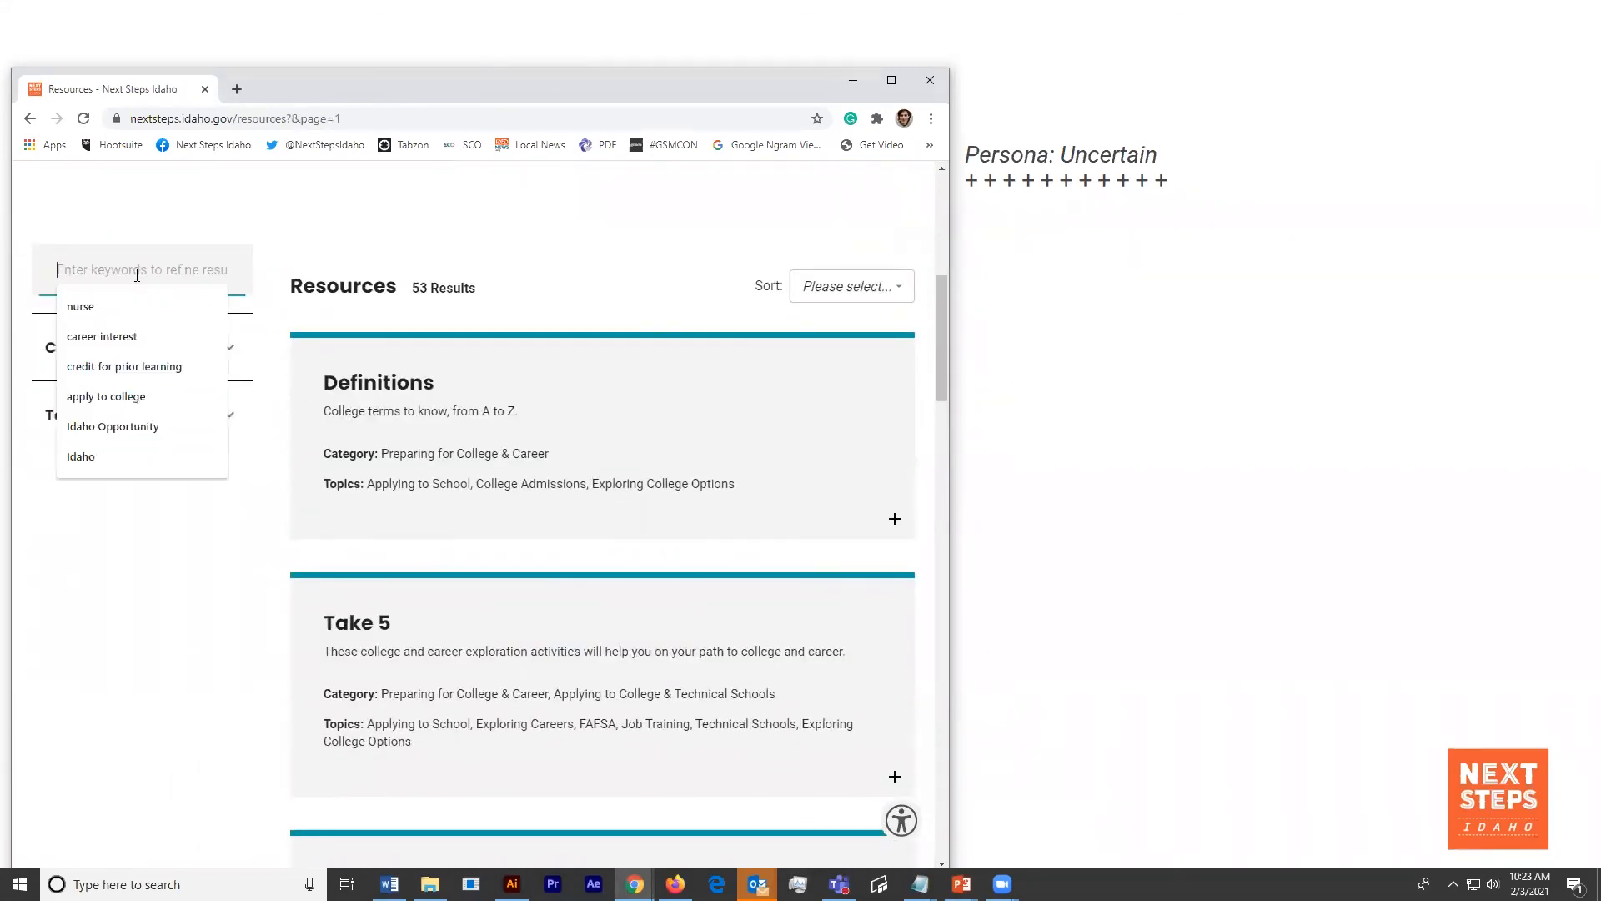
{"action": "type", "text": "take 5"}
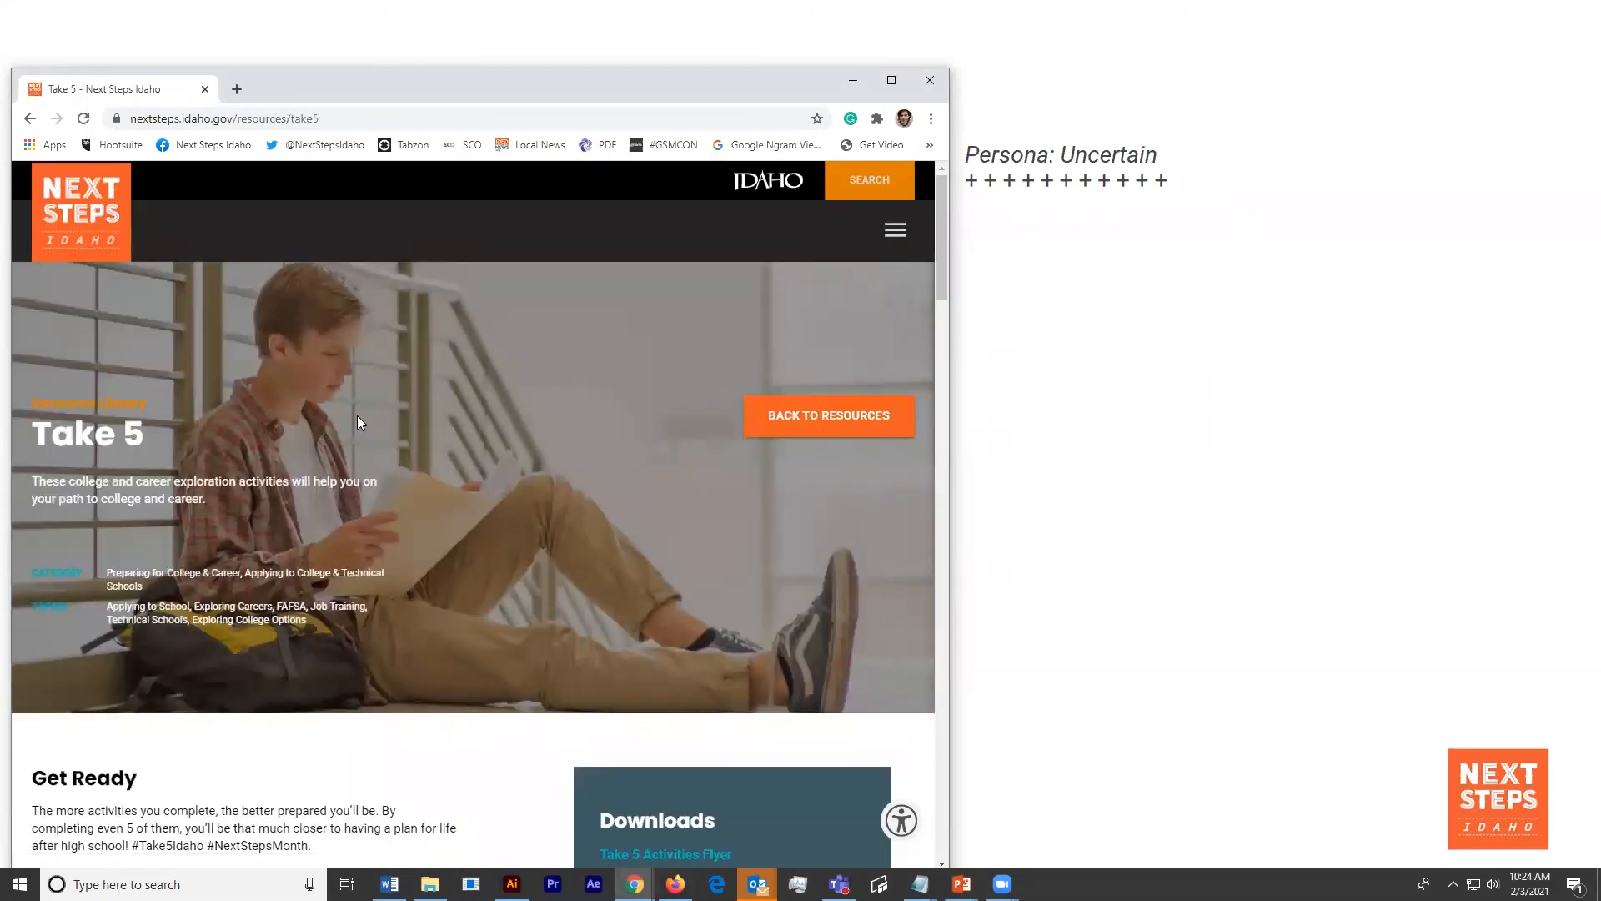
{"action": "scroll", "scroll_direction": "down", "scroll_amount": 3}
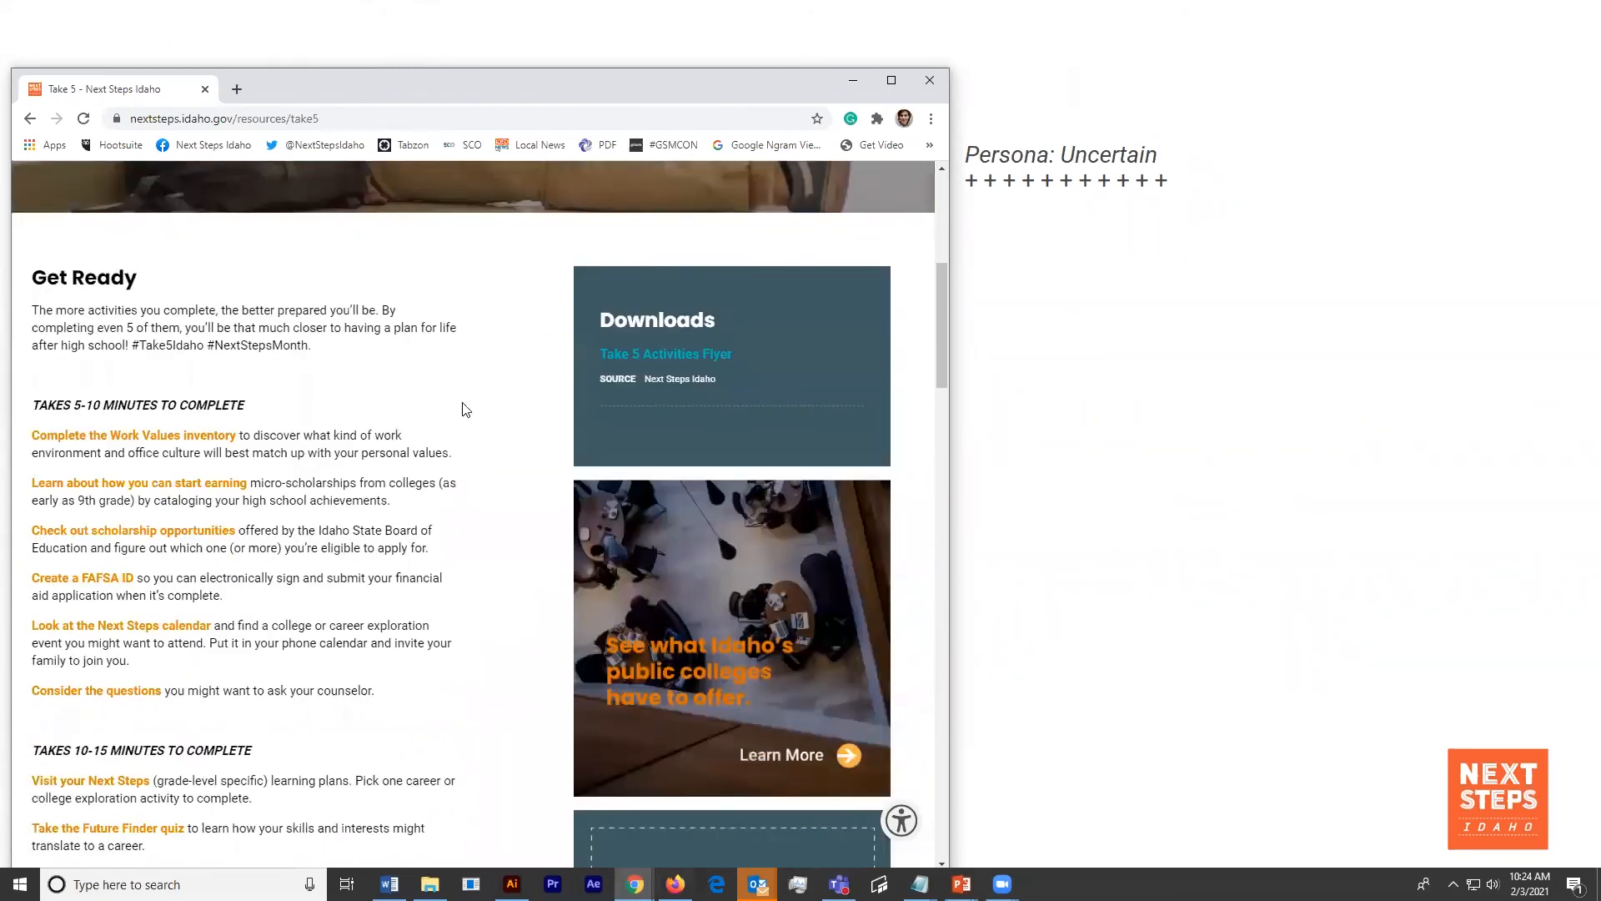
{"action": "scroll", "scroll_direction": "down", "scroll_amount": 3}
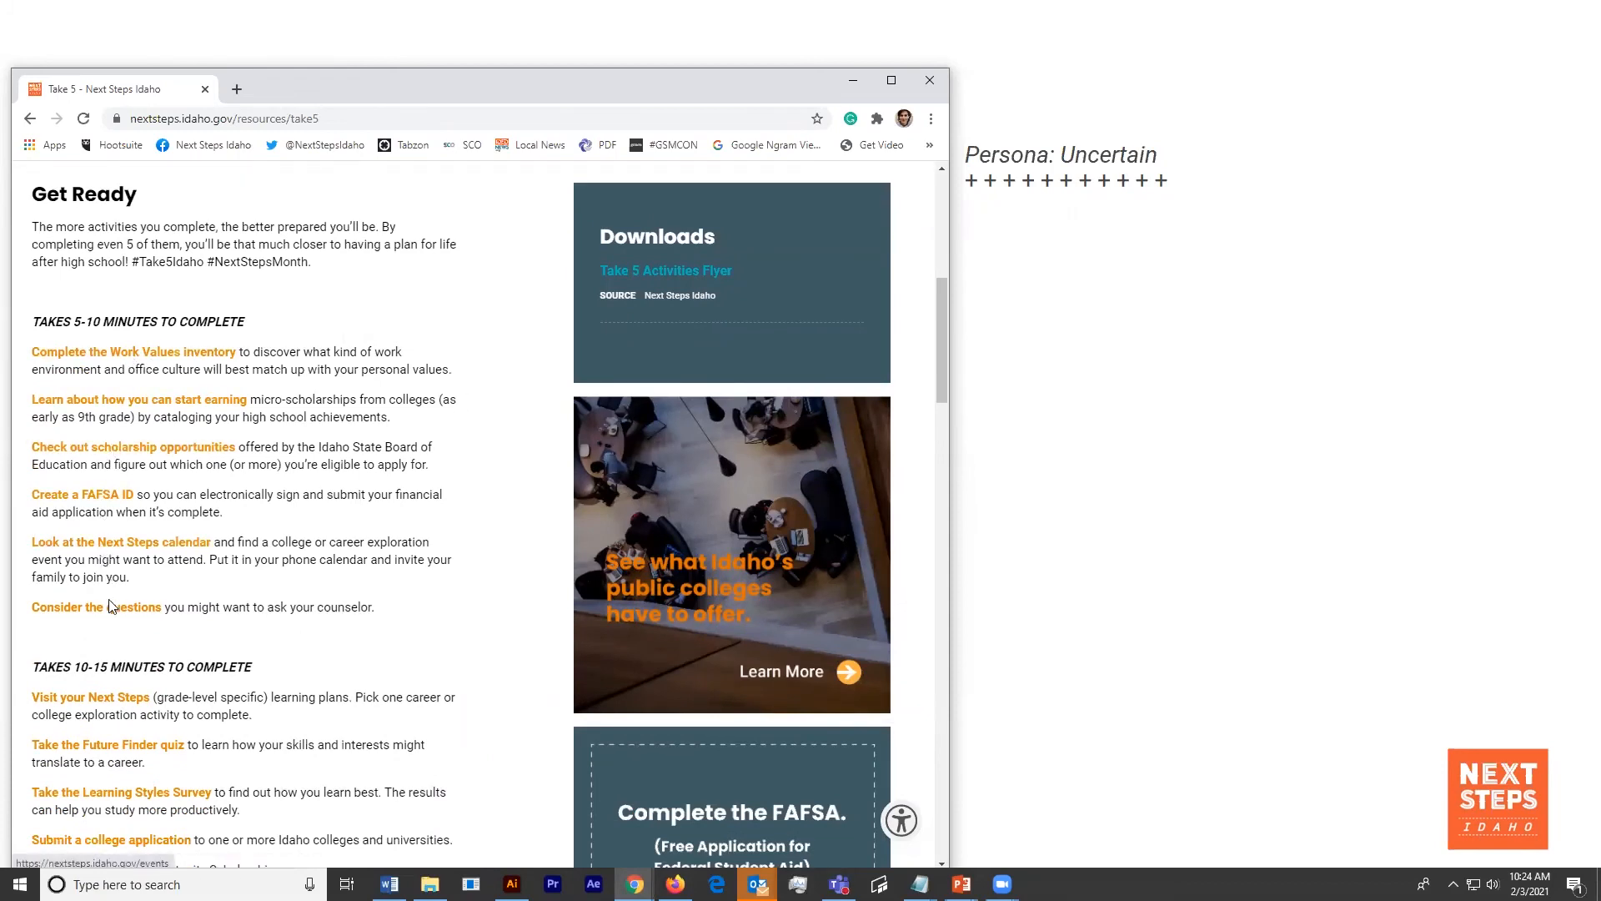
- Open the counselor questions guide, then the Life After High School Planning Activity
{"action": "left_click", "coordinate": [96, 606]}
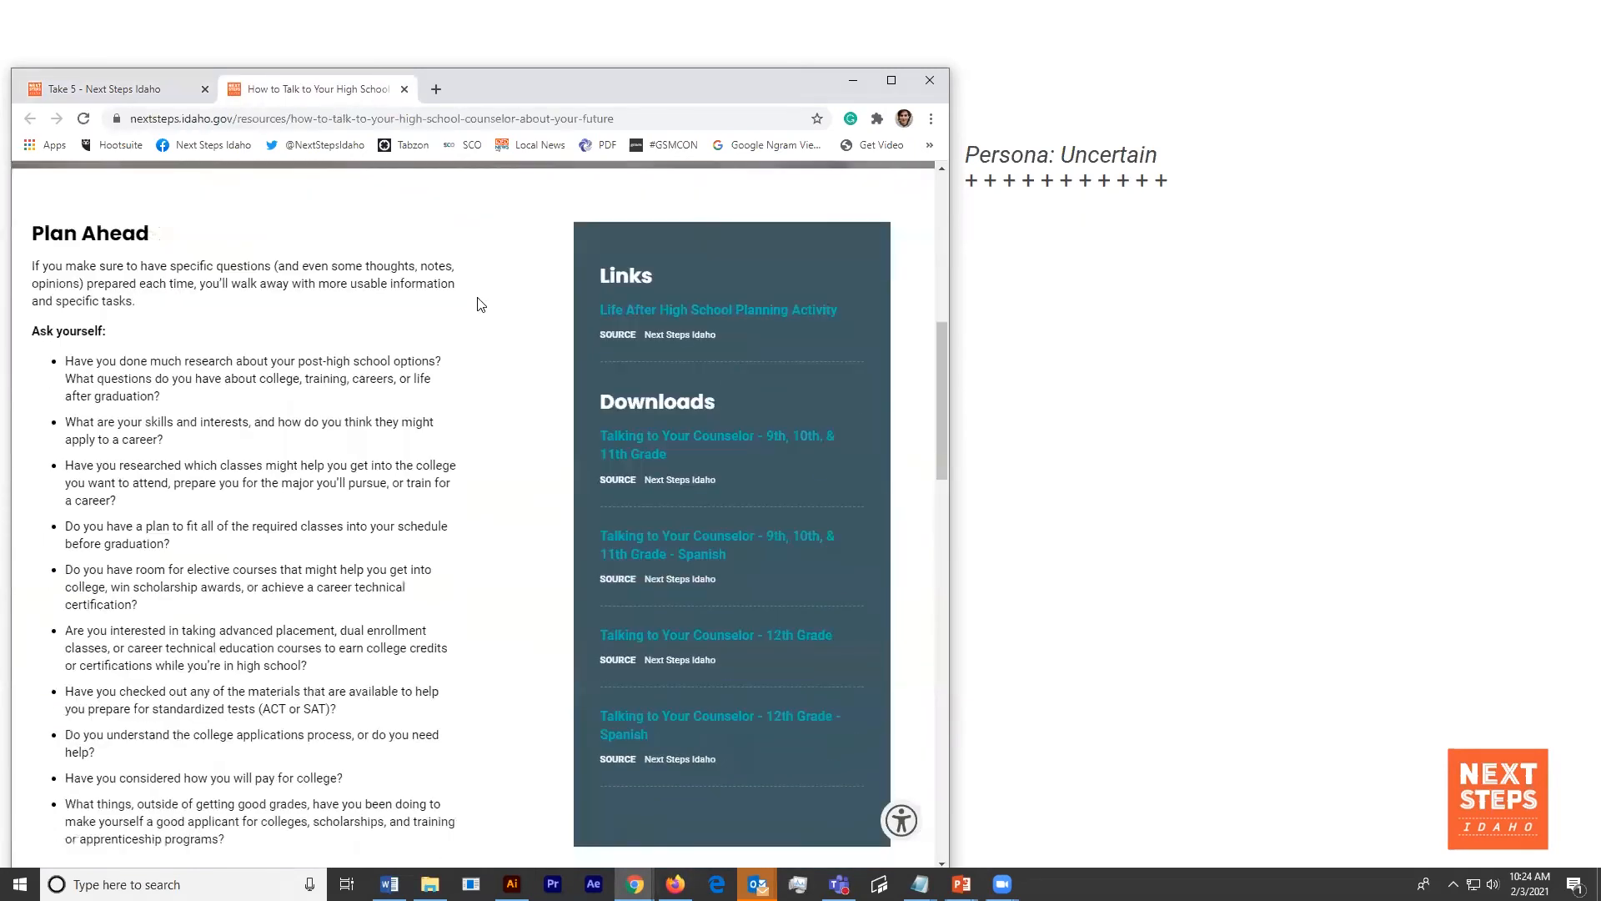
{"action": "scroll", "scroll_direction": "down", "scroll_amount": 3}
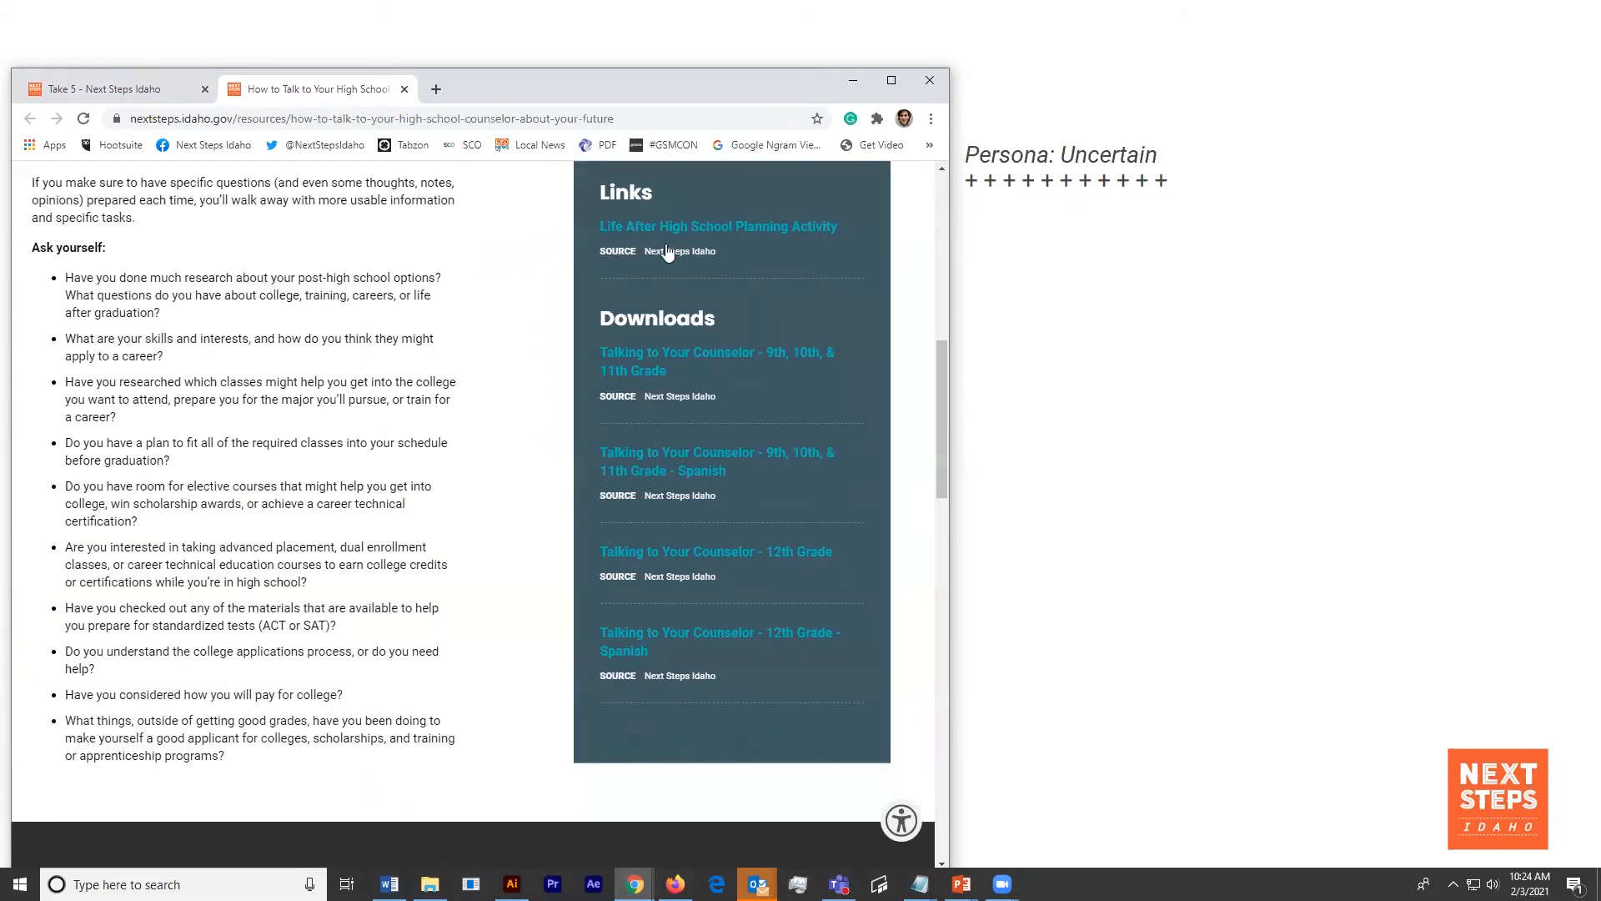
{"action": "left_click", "coordinate": [718, 226]}
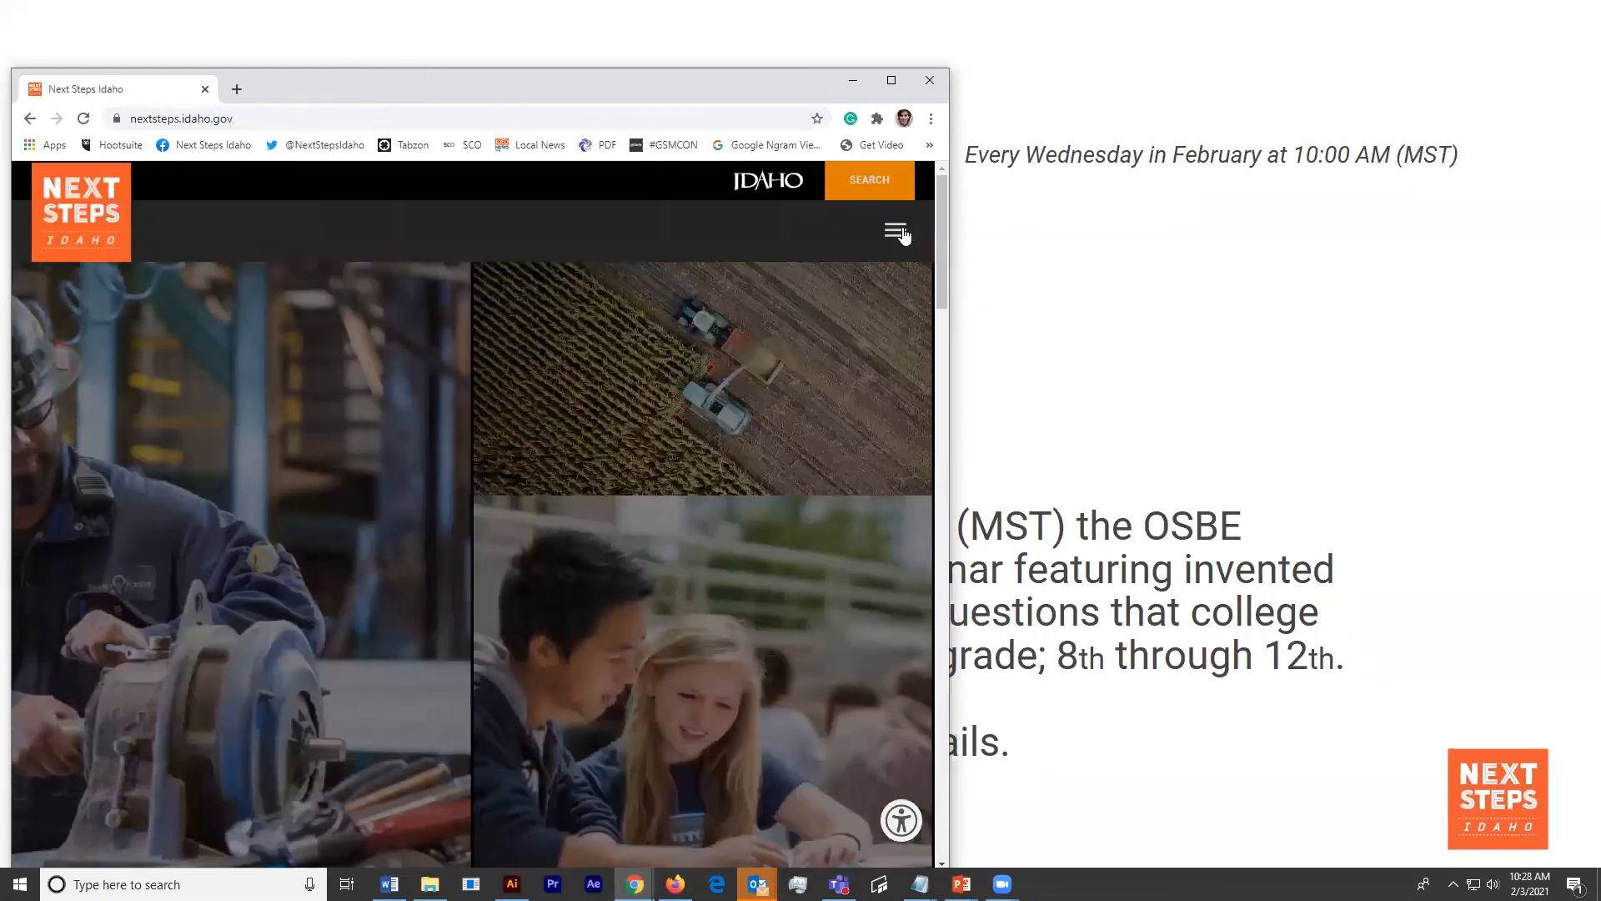
- Go to For Educators and open the Educator Updates archive listing webinars and News Flash alerts
{"action": "left_click", "coordinate": [895, 230]}
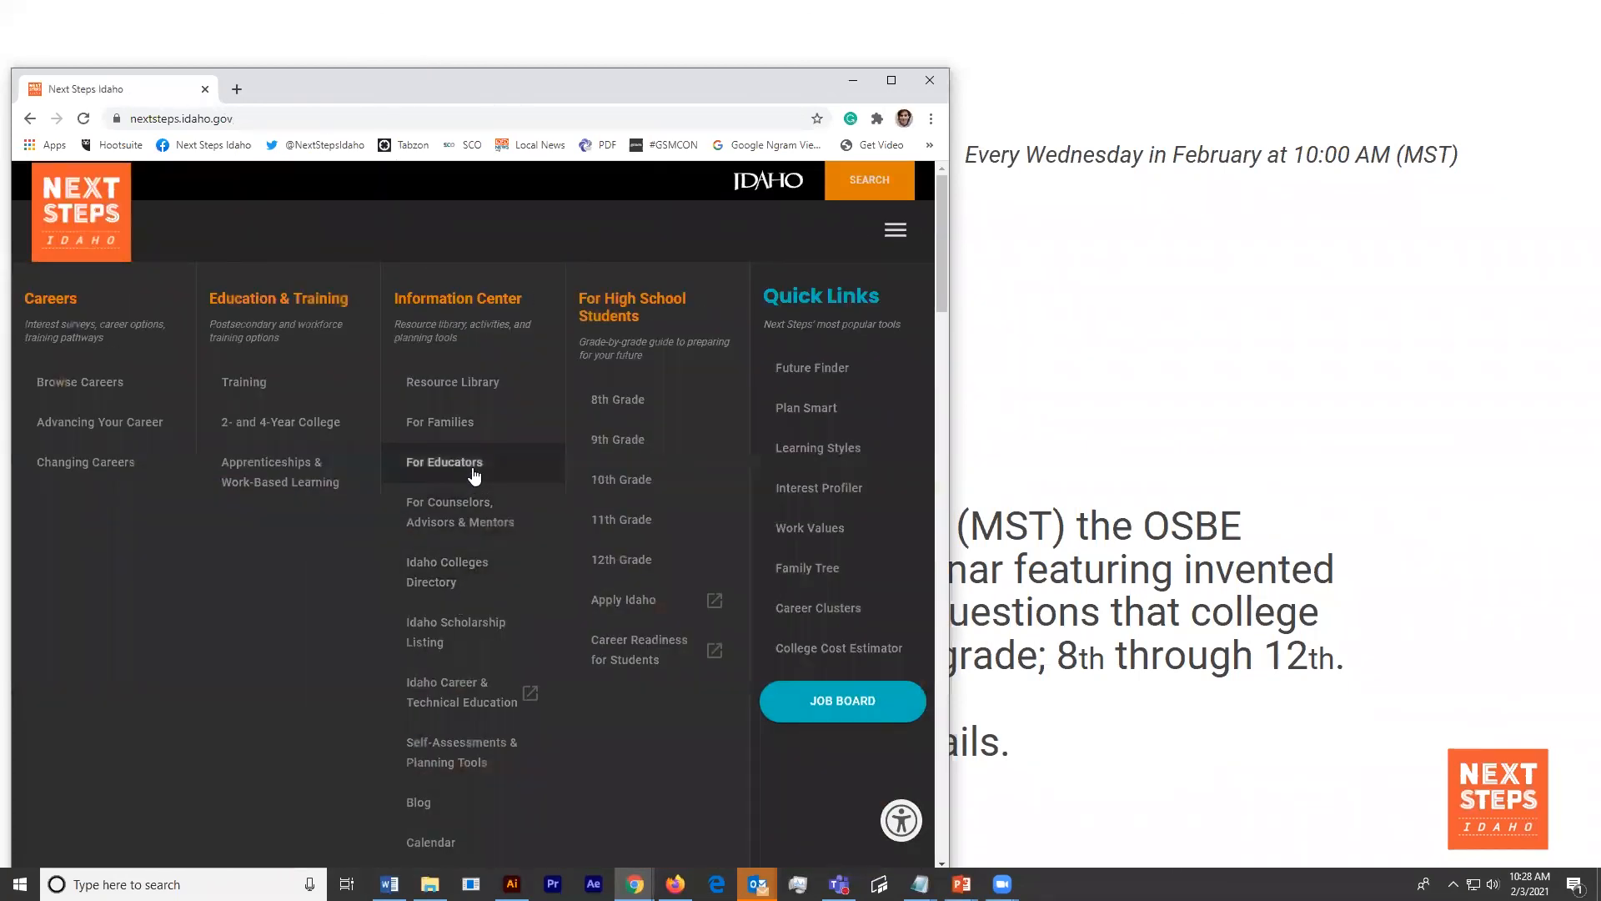
{"action": "left_click", "coordinate": [443, 463]}
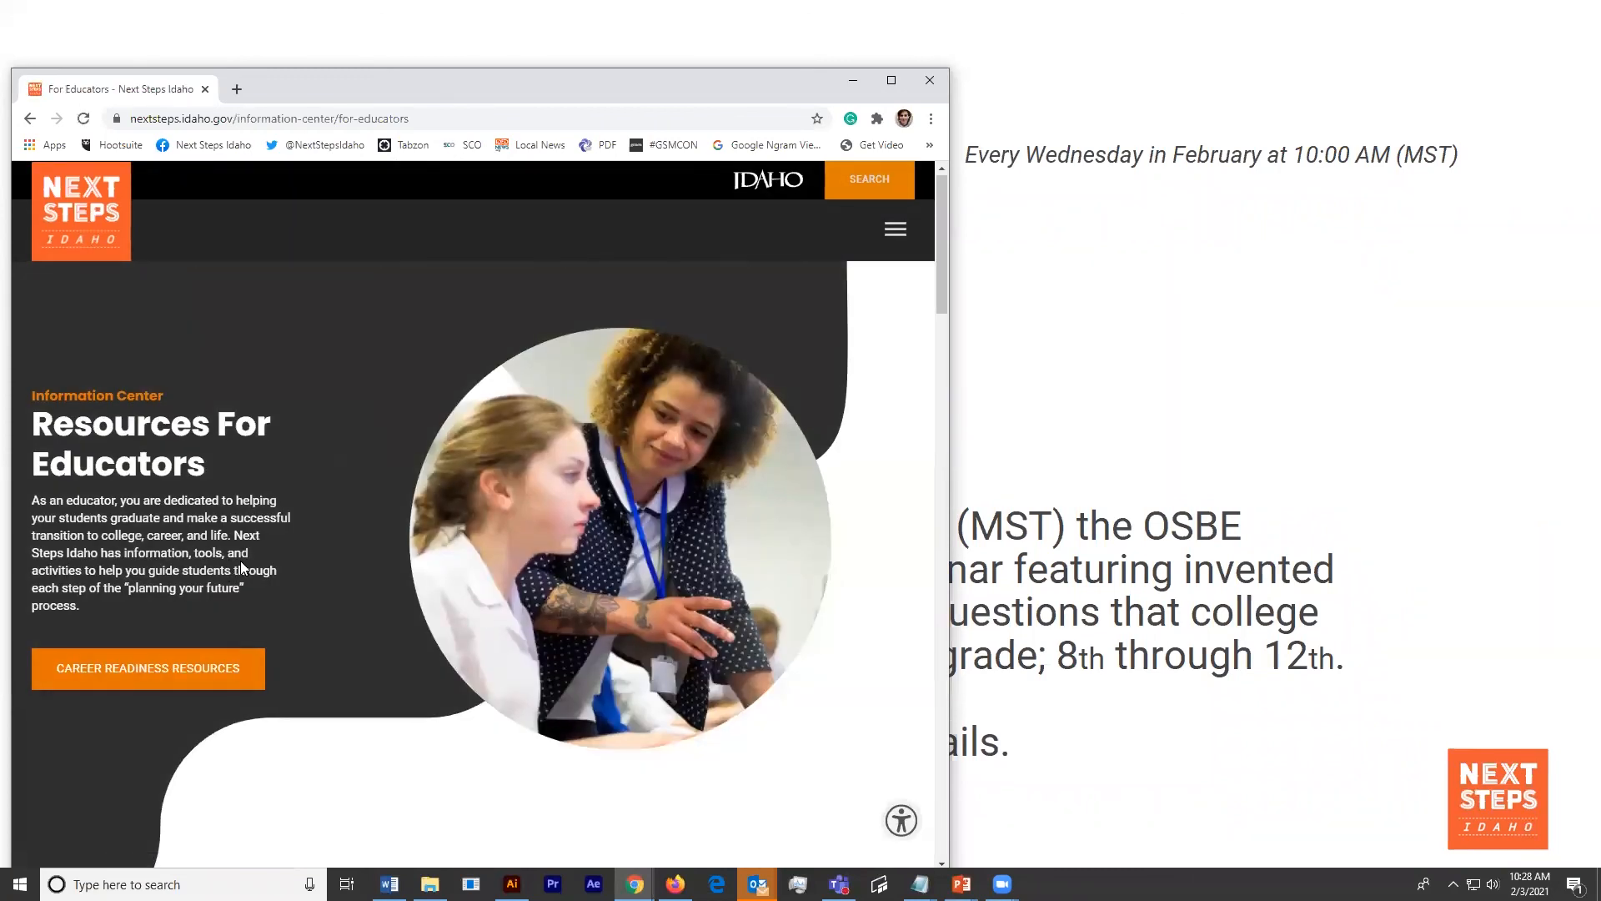
{"action": "scroll", "scroll_direction": "down", "scroll_amount": 3}
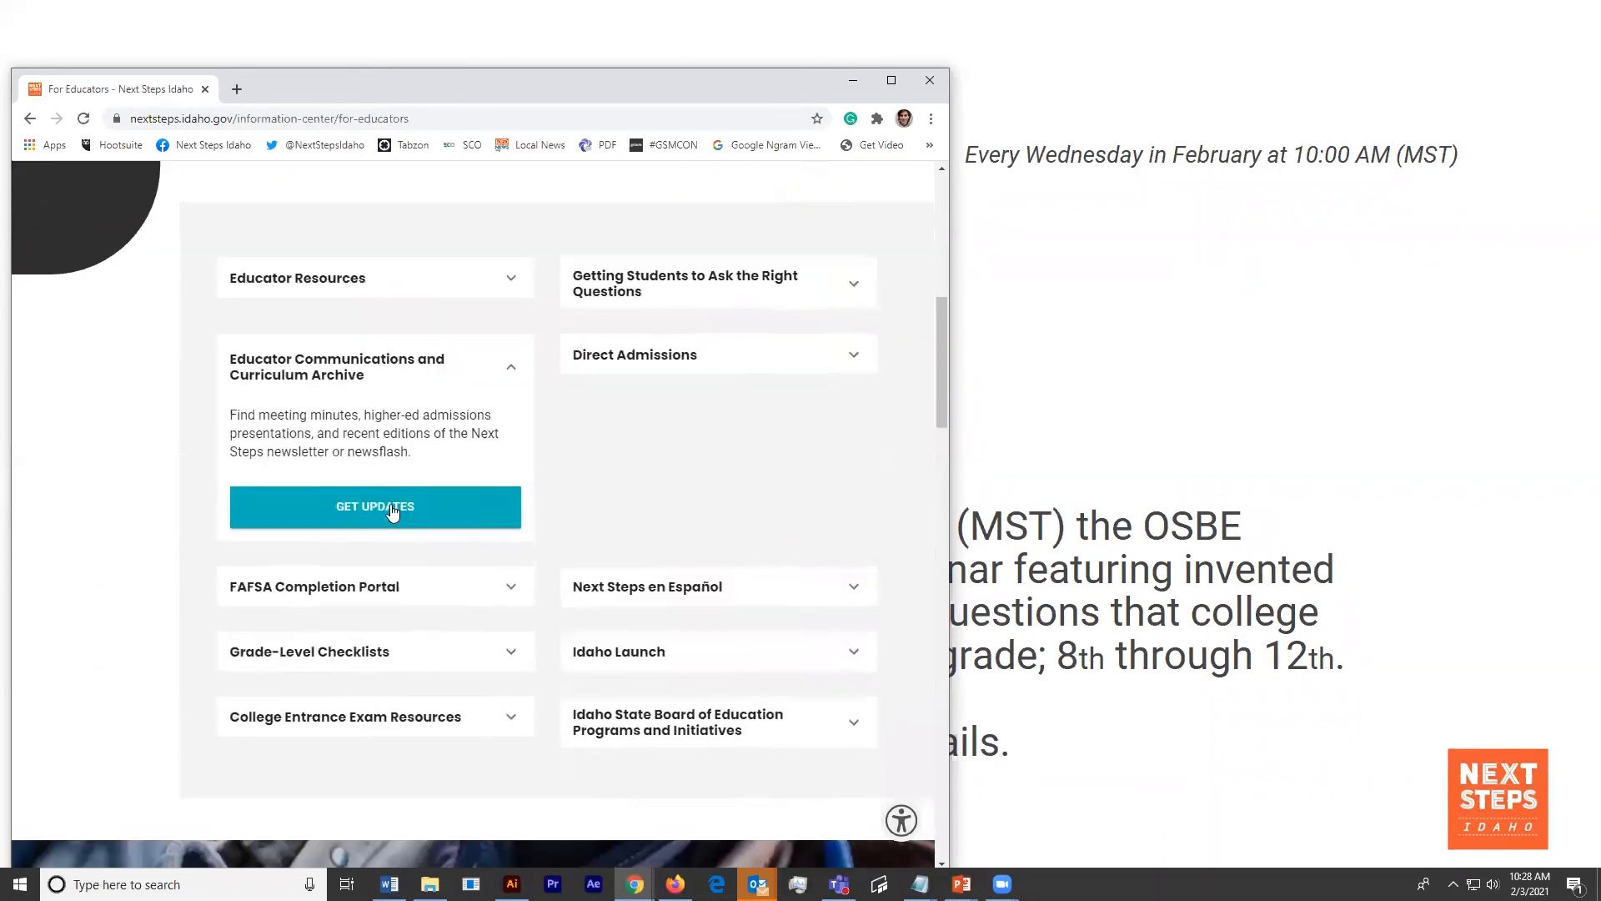
{"action": "left_click", "coordinate": [375, 506]}
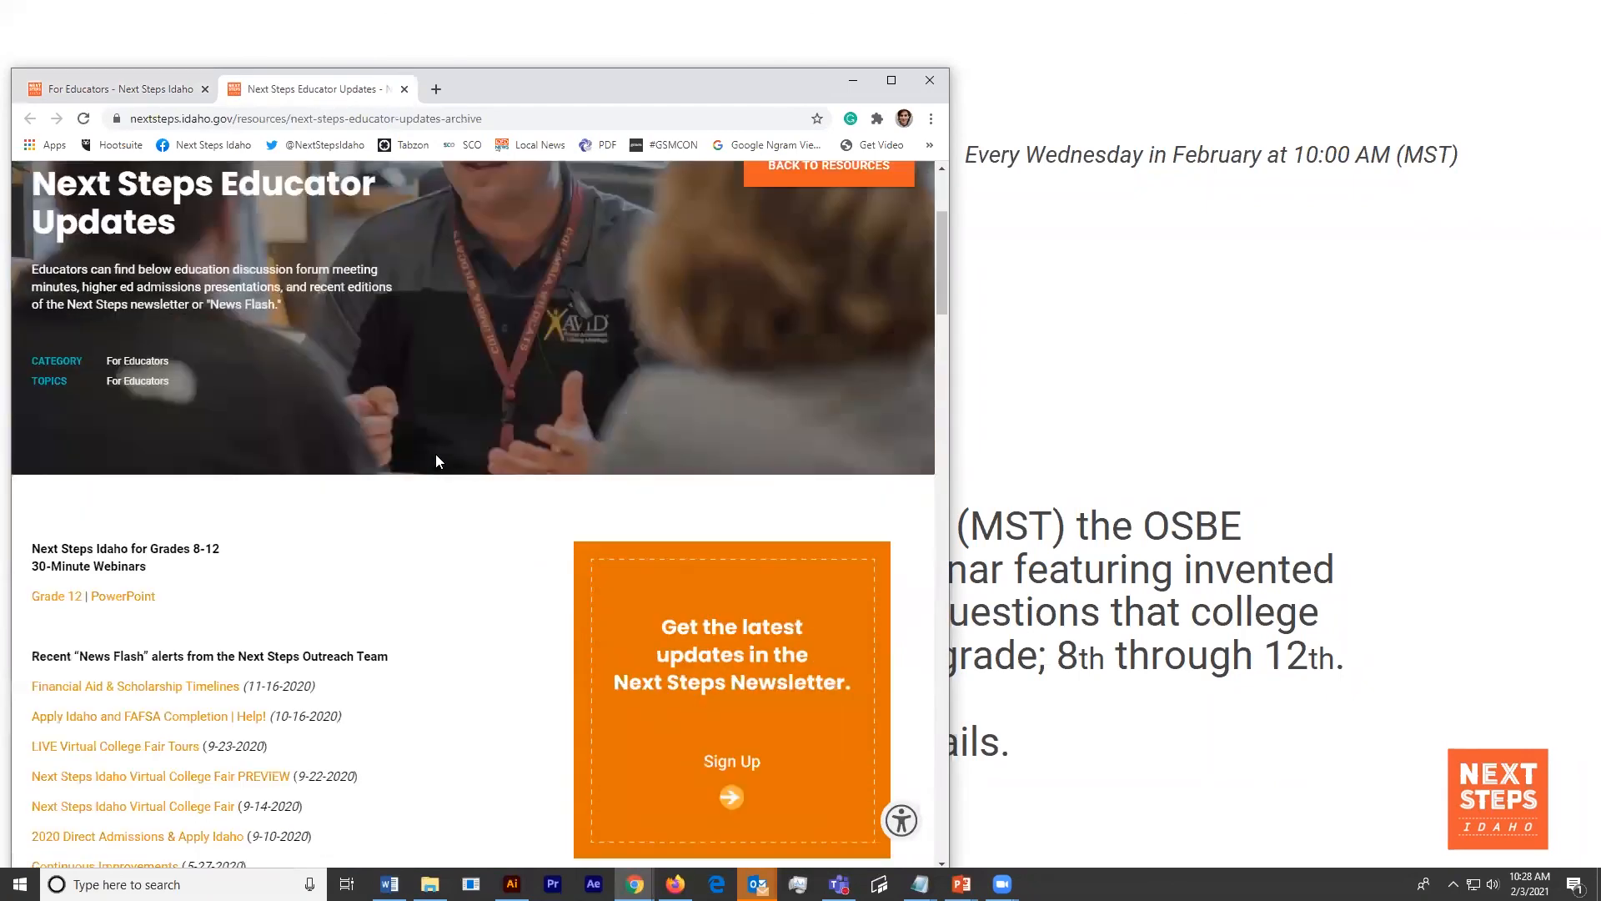
{"action": "scroll", "scroll_direction": "down", "scroll_amount": 3}
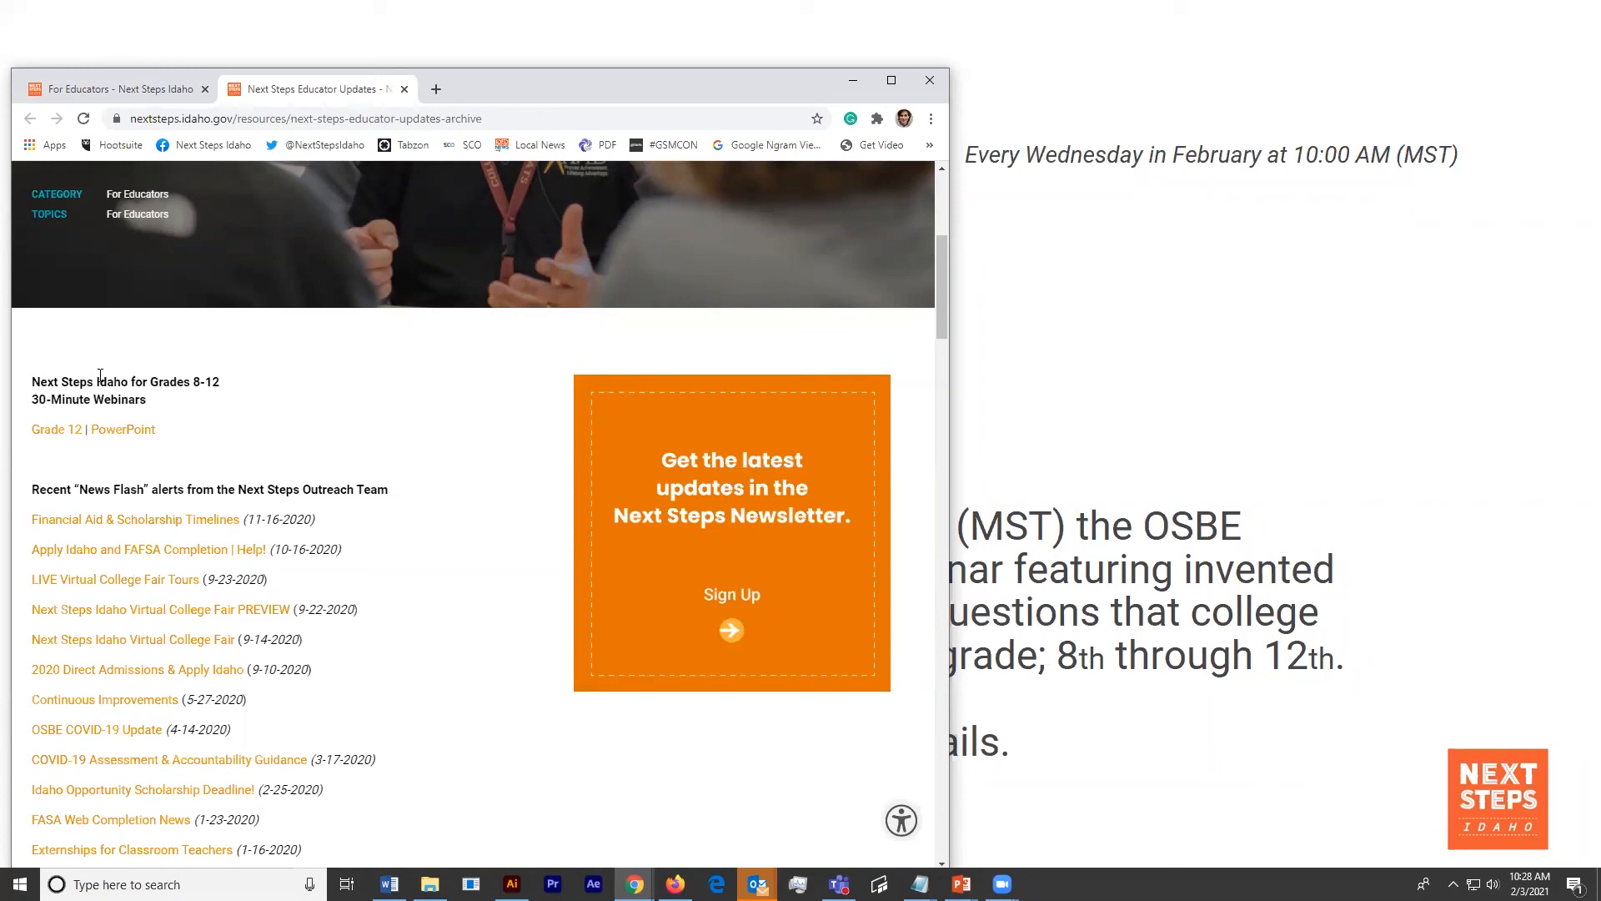
{"action": "mouse_move", "coordinate": [183, 460]}
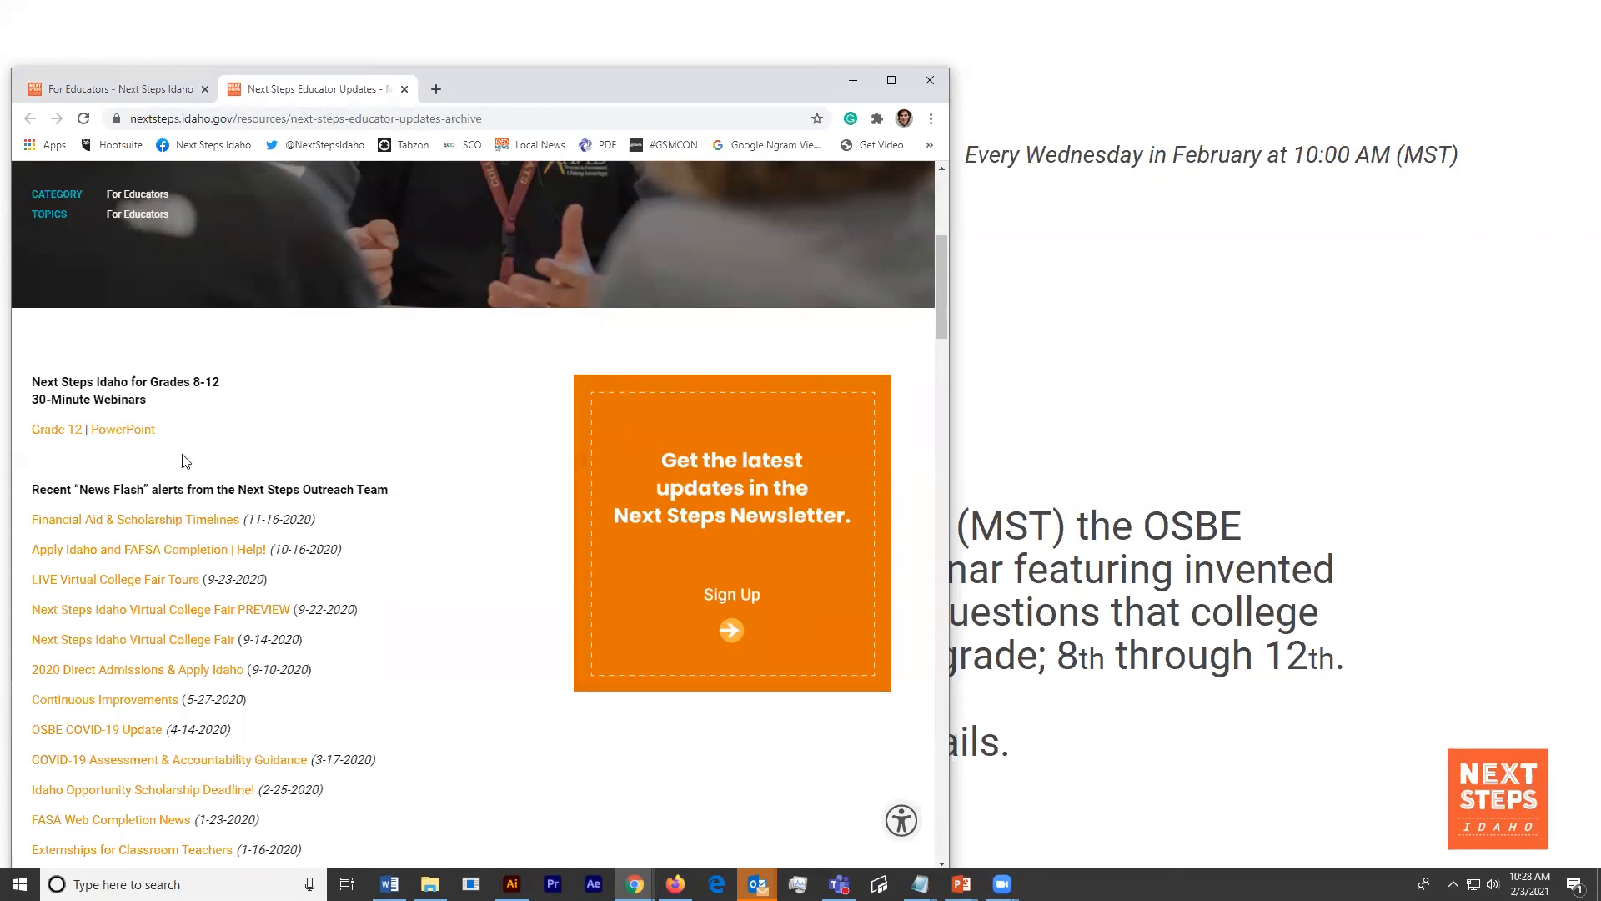